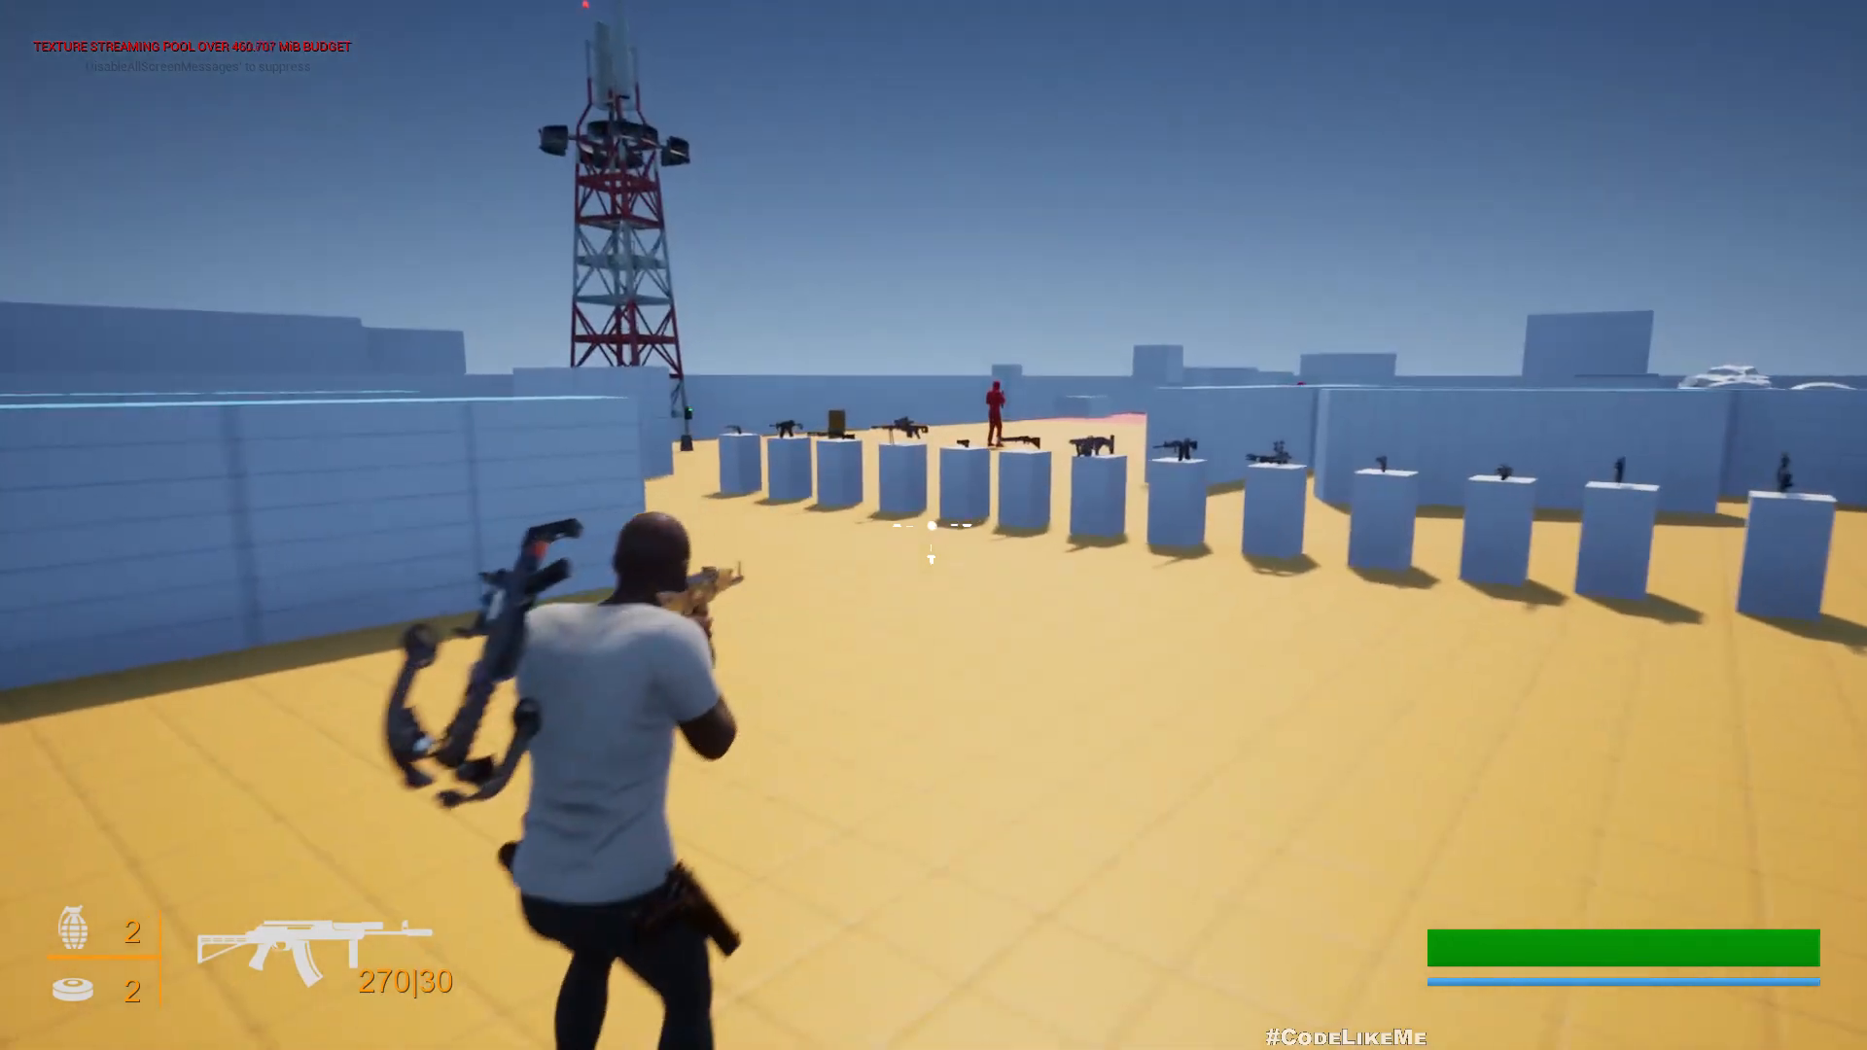
Step: Test-fire at the range and enemy, then replay the level in the editor and exit
{"action": "left_click", "coordinate": [934, 525]}
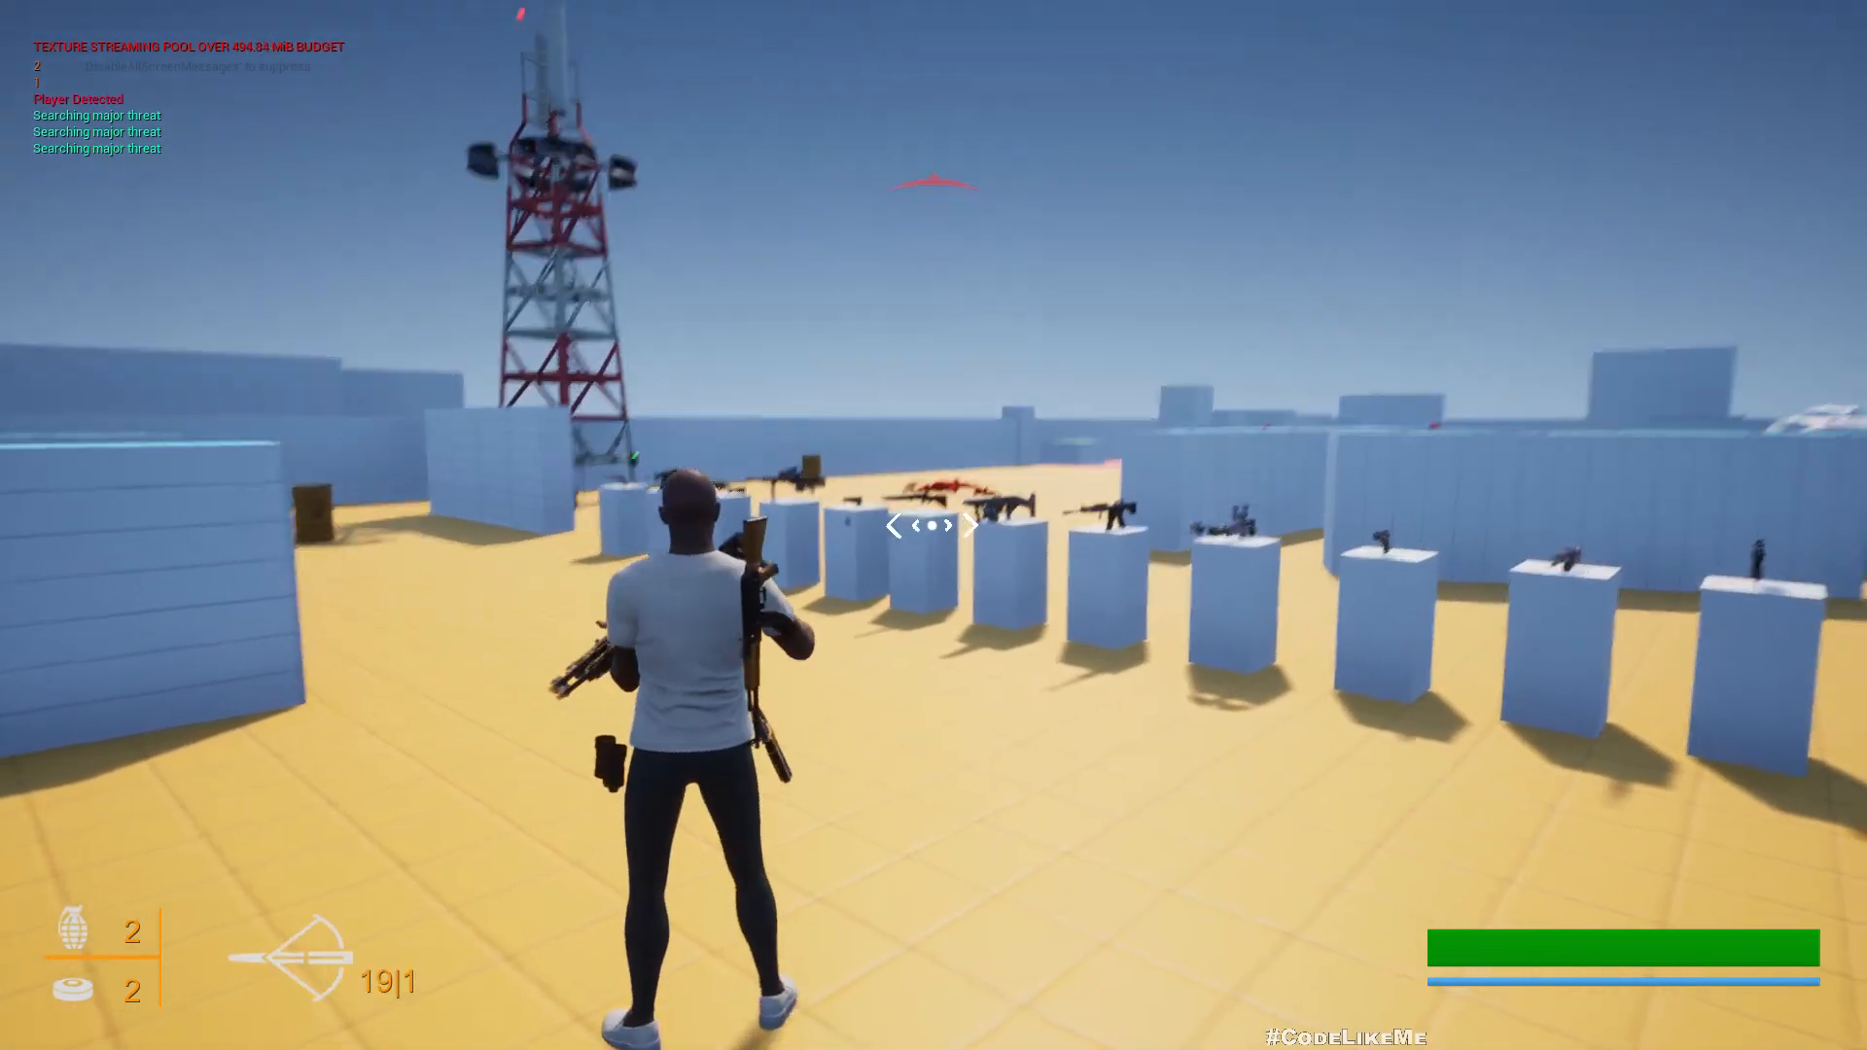
{"action": "mouse_move", "coordinate": [933, 525]}
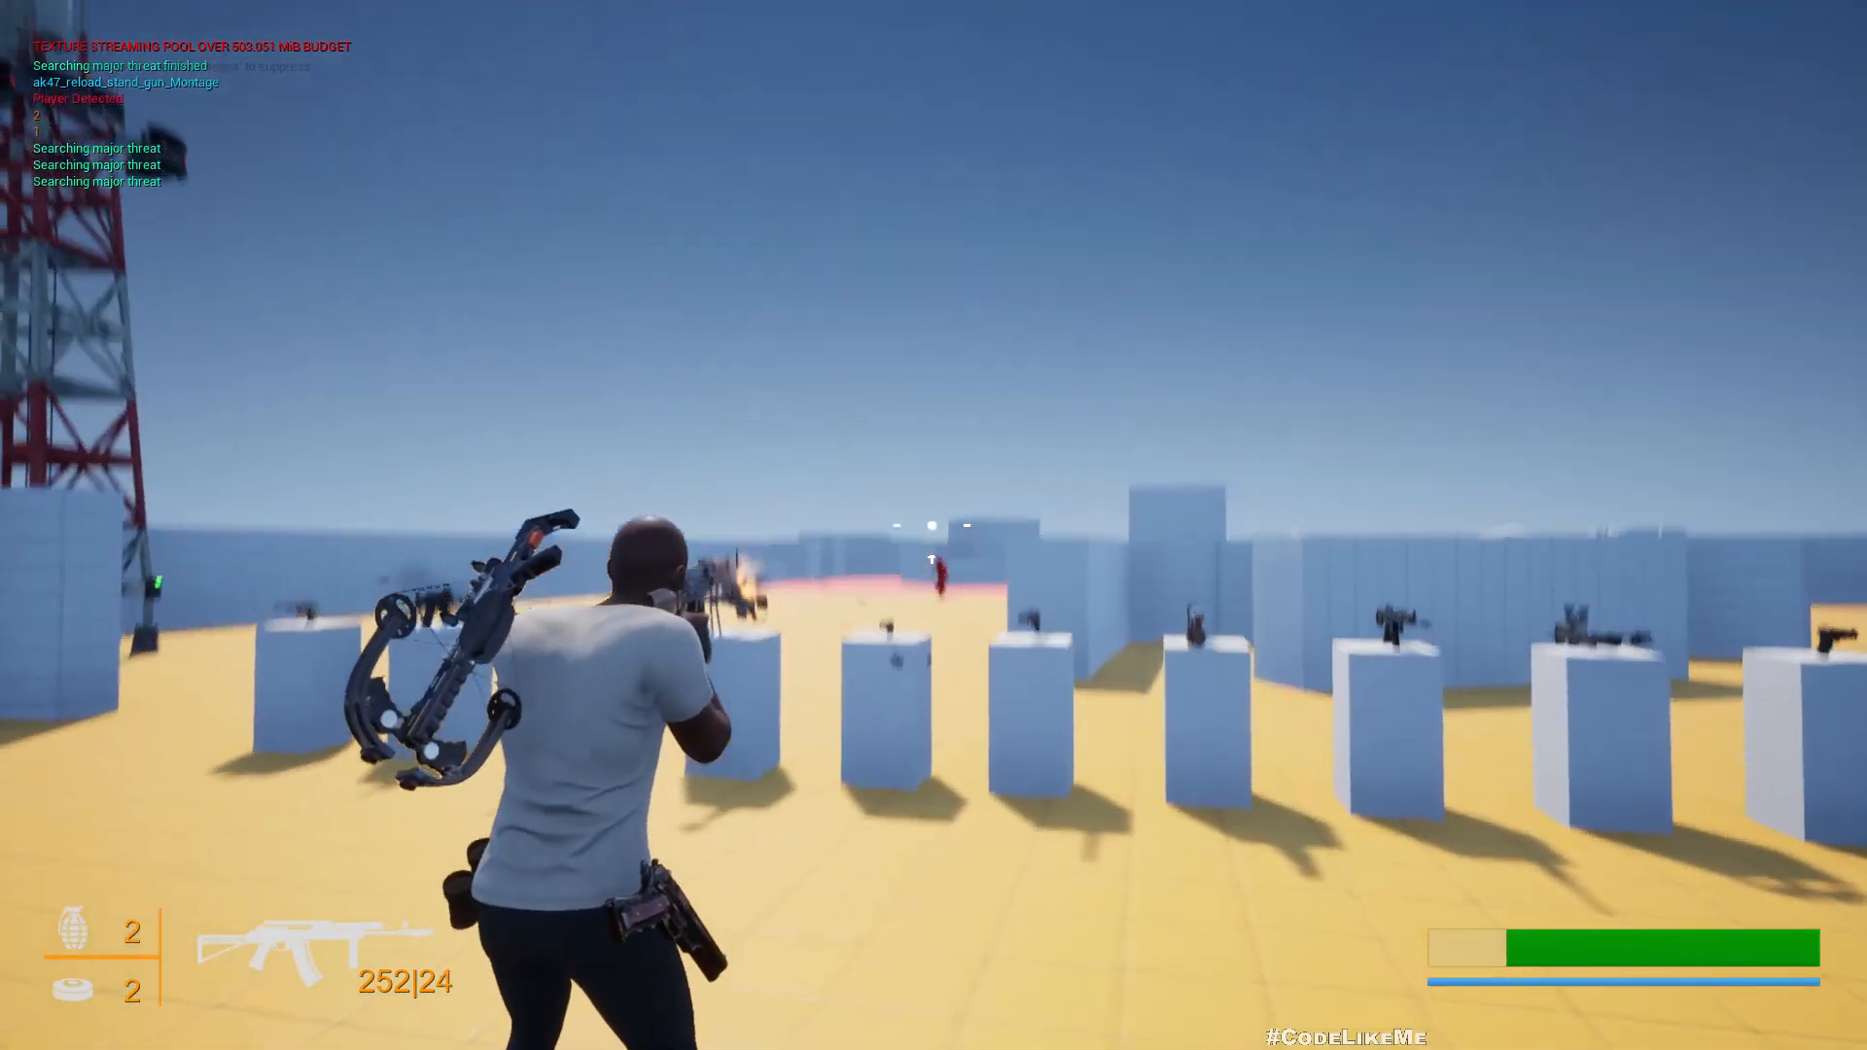
{"action": "left_click", "coordinate": [933, 525]}
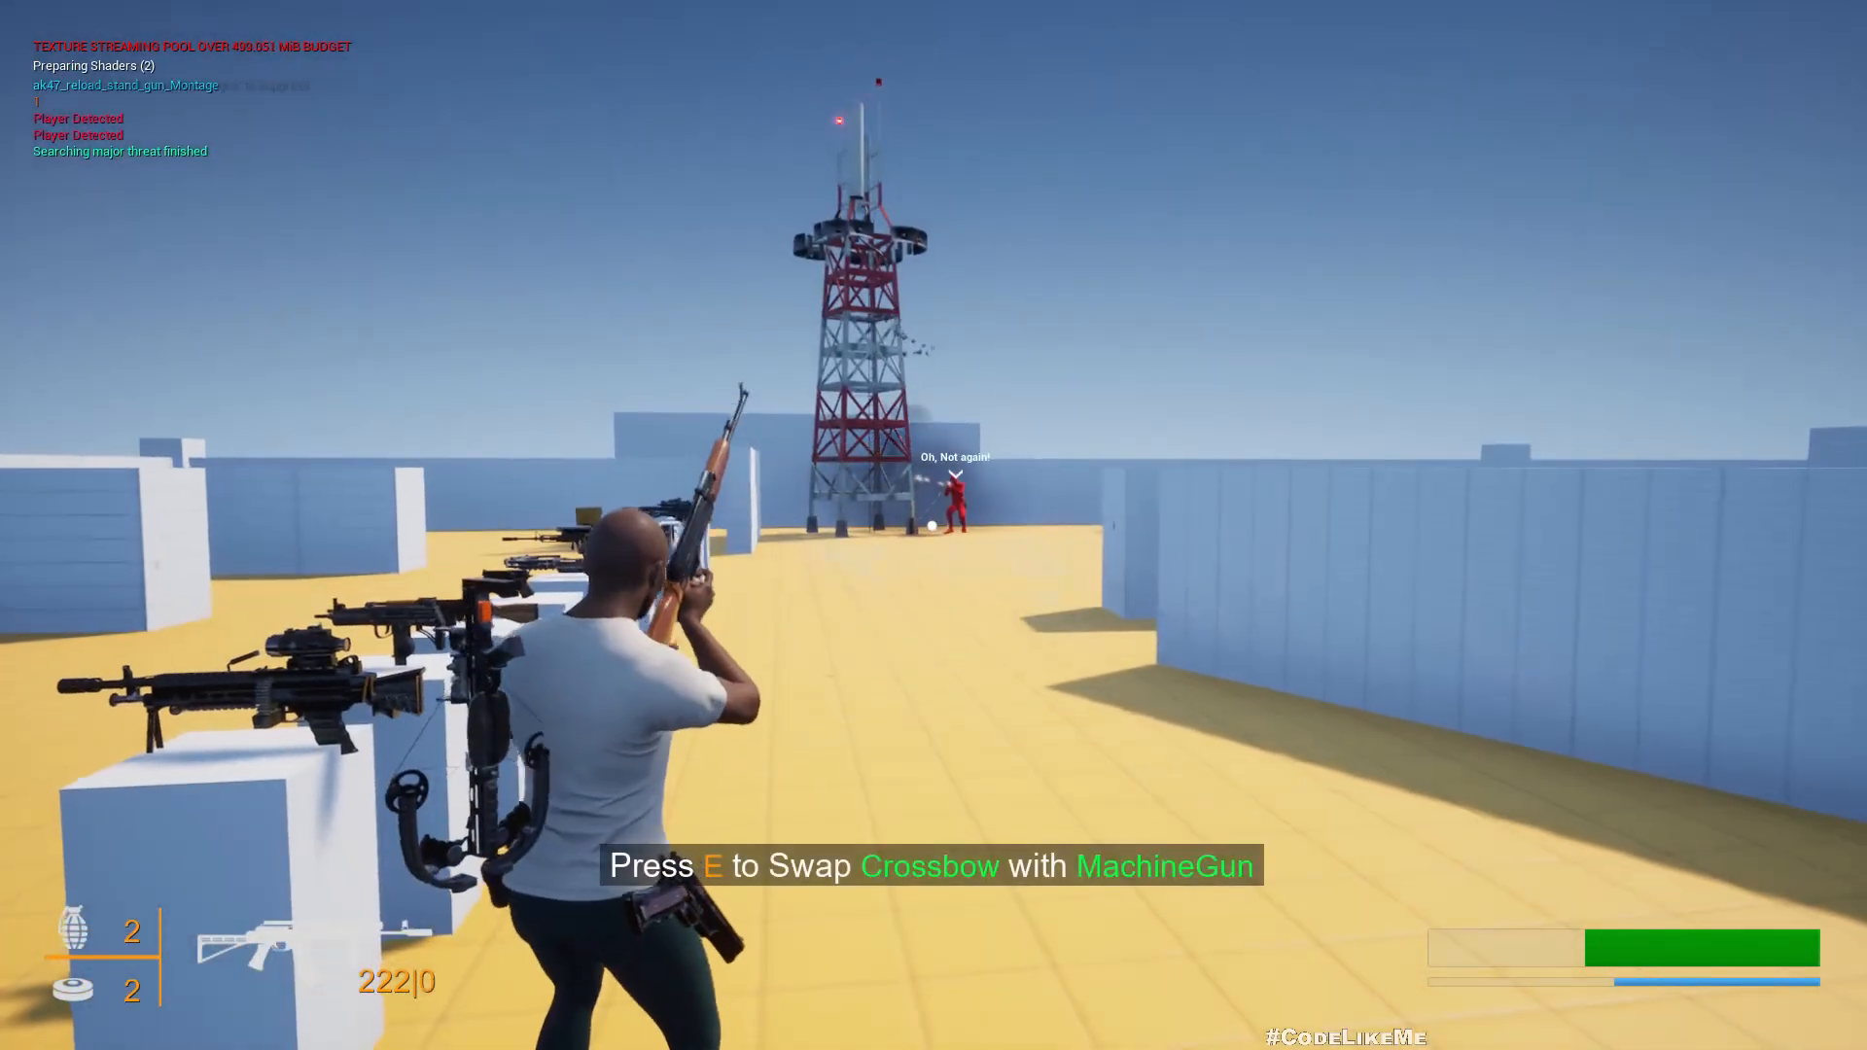
{"action": "key", "text": "Escape"}
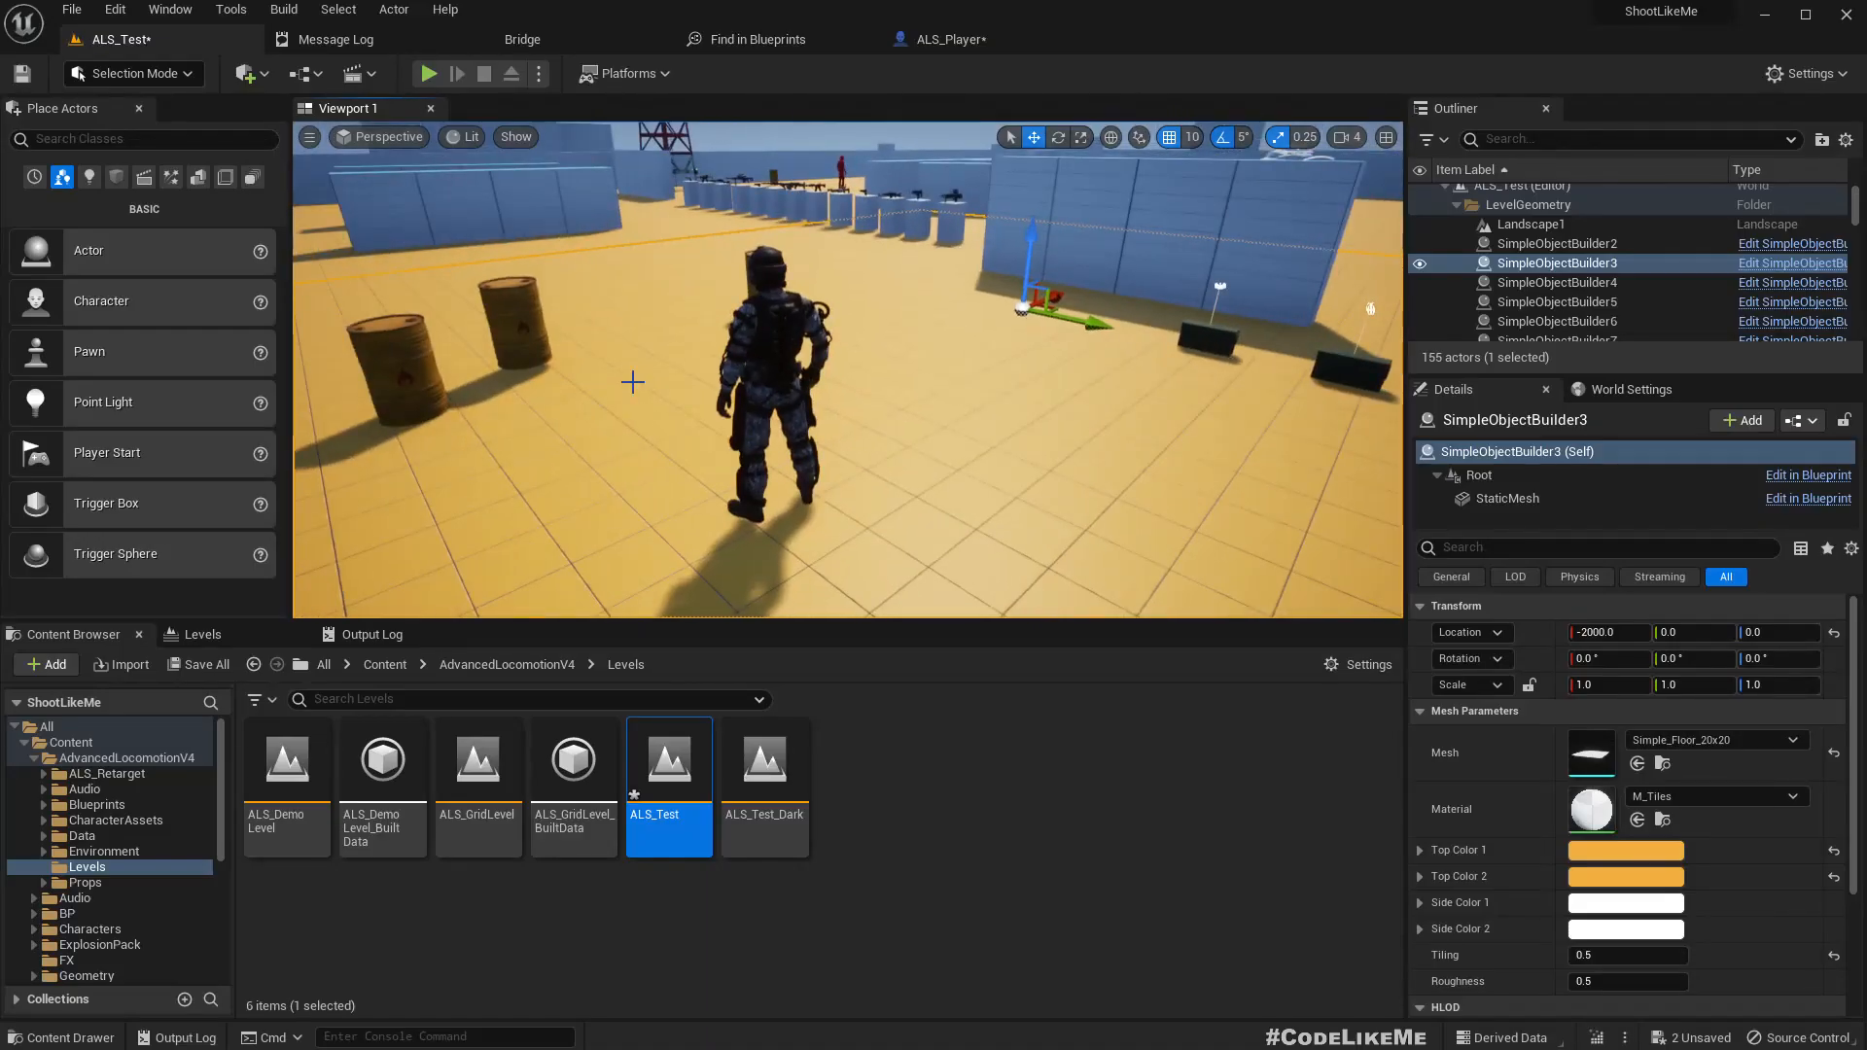
{"action": "left_click", "coordinate": [428, 74]}
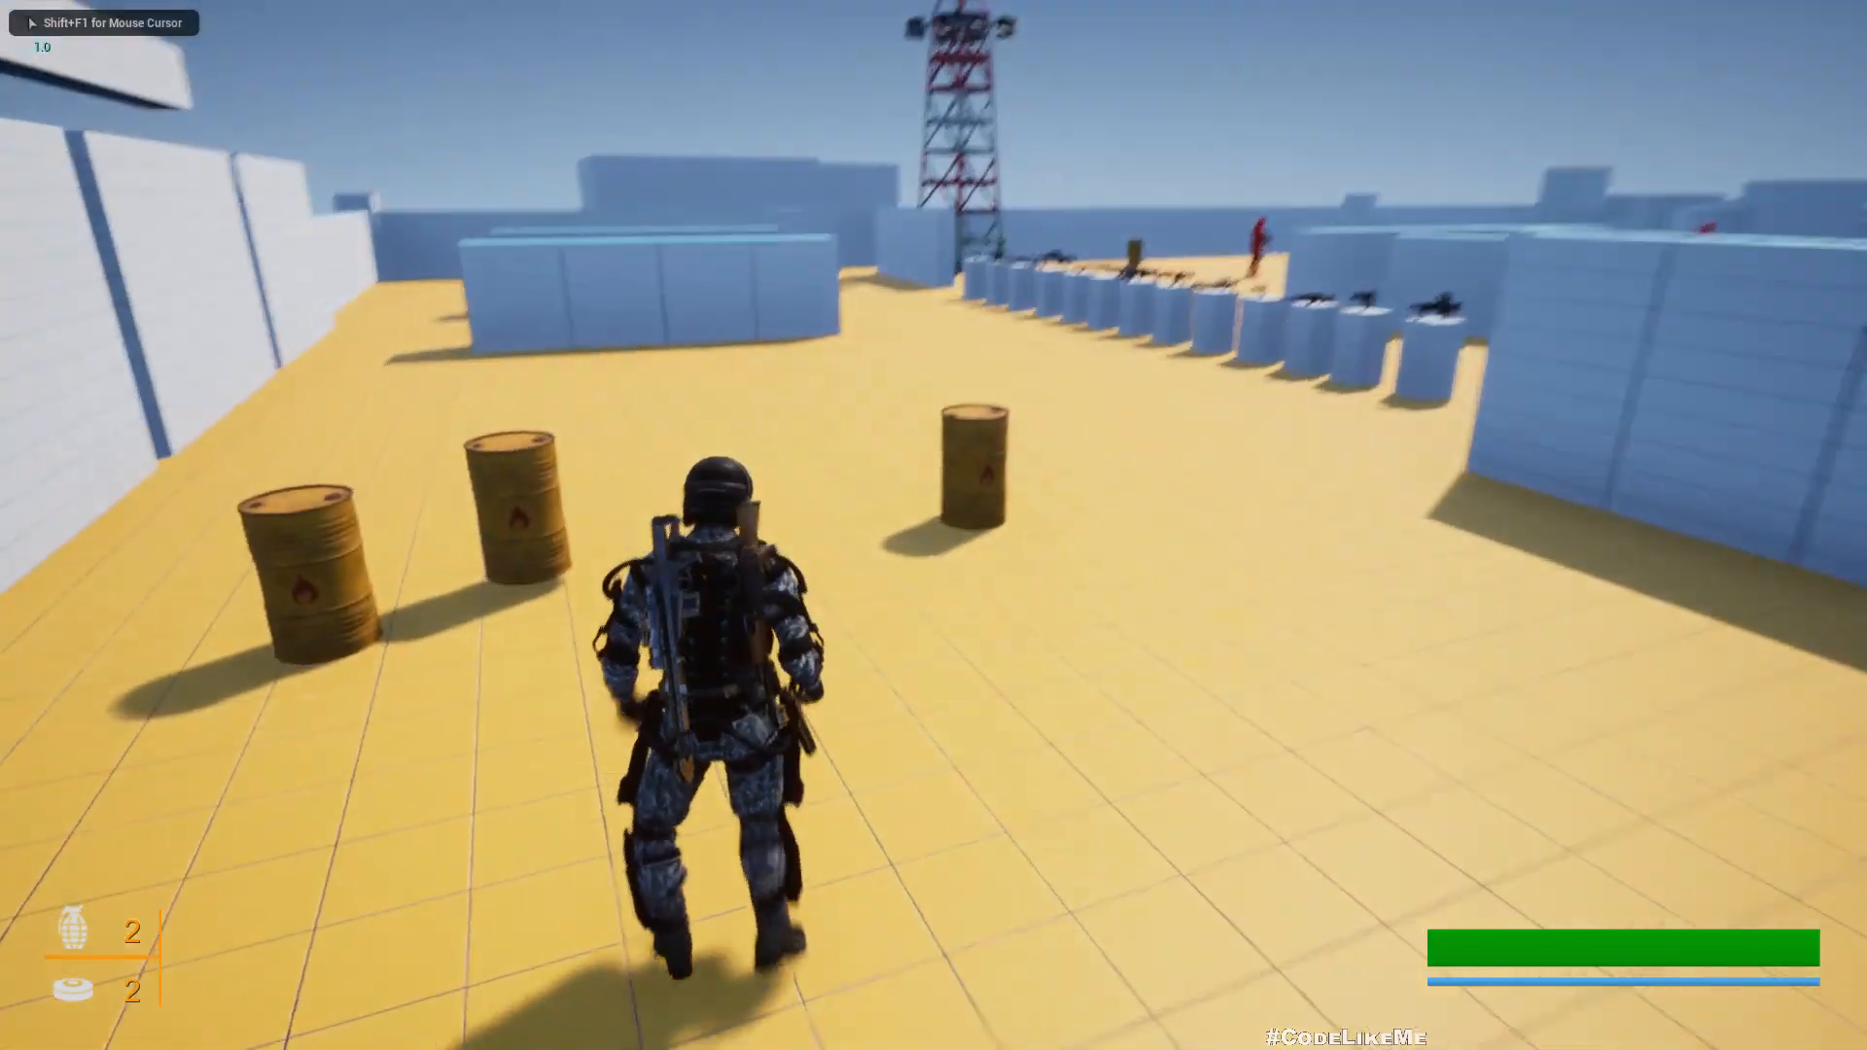
{"action": "key", "text": "w"}
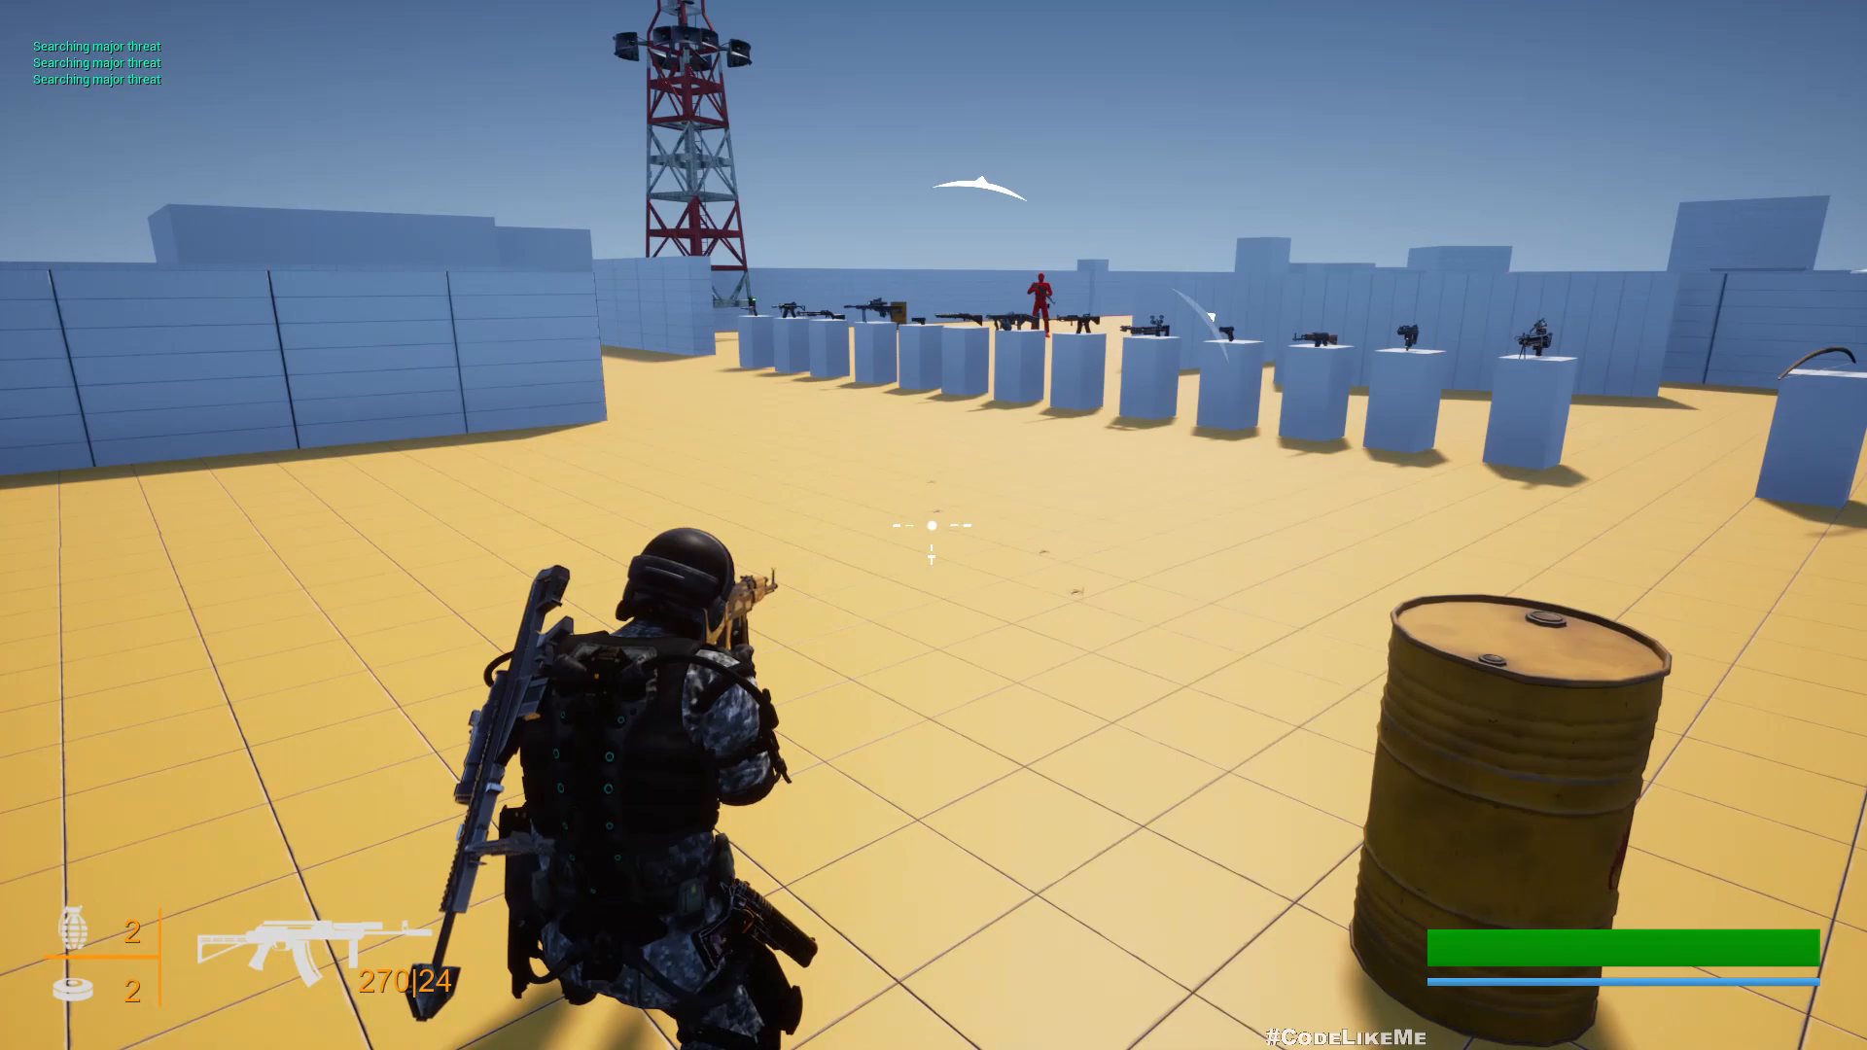
{"action": "key", "text": "Escape"}
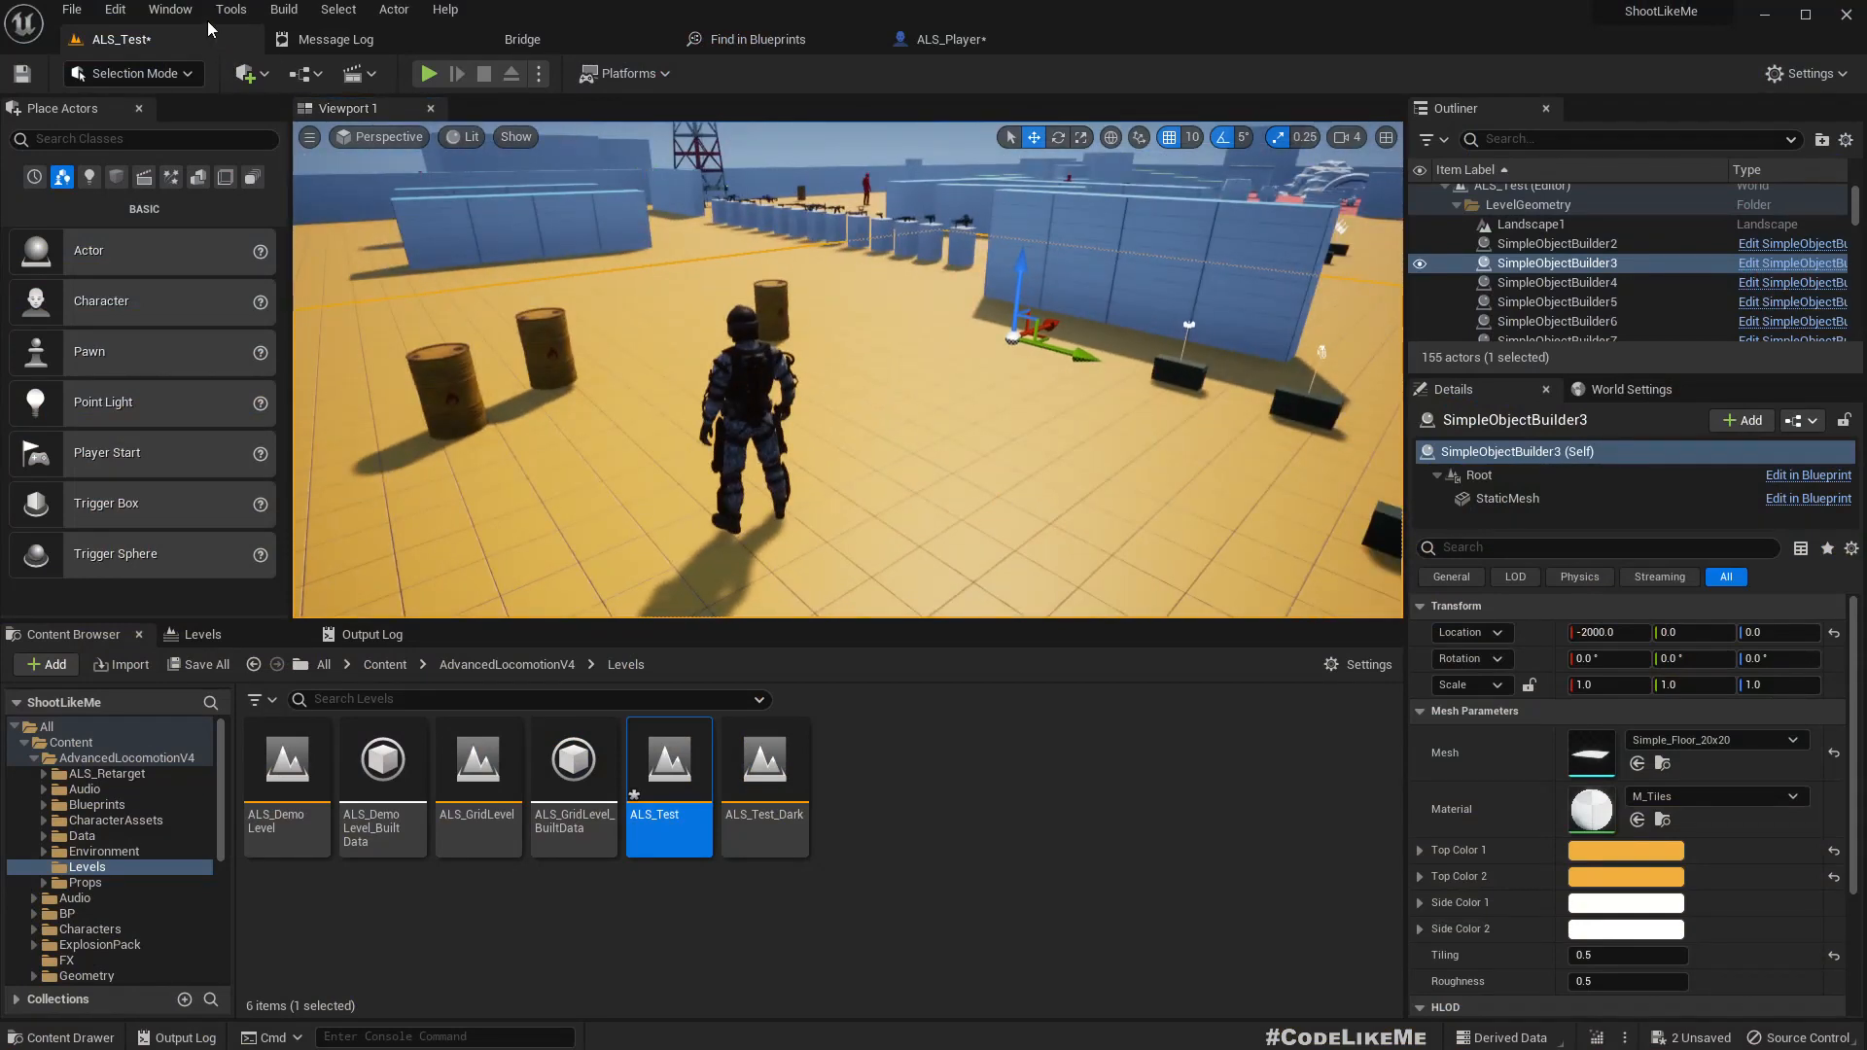
Step: In Quixel Bridge, browse the MetaHuman presets and view the Kellan preset's details
{"action": "left_click", "coordinate": [169, 9]}
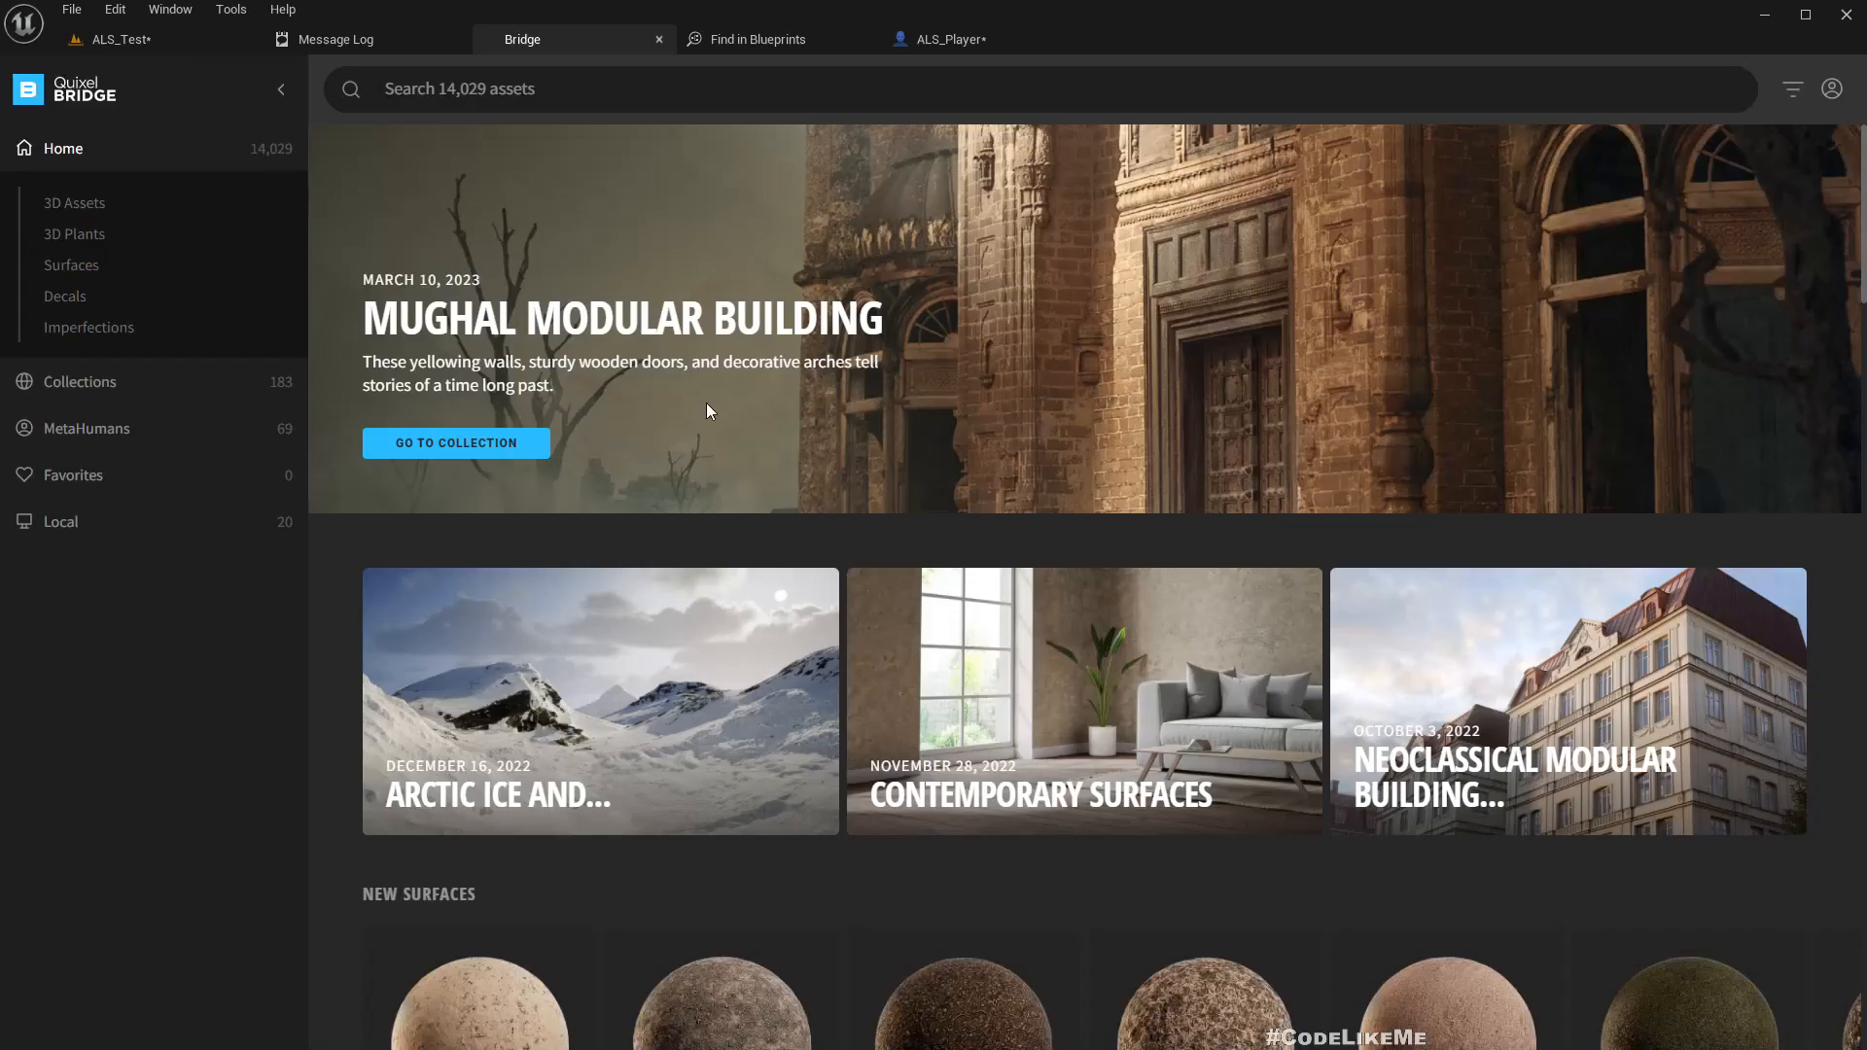
{"action": "left_click", "coordinate": [1831, 89]}
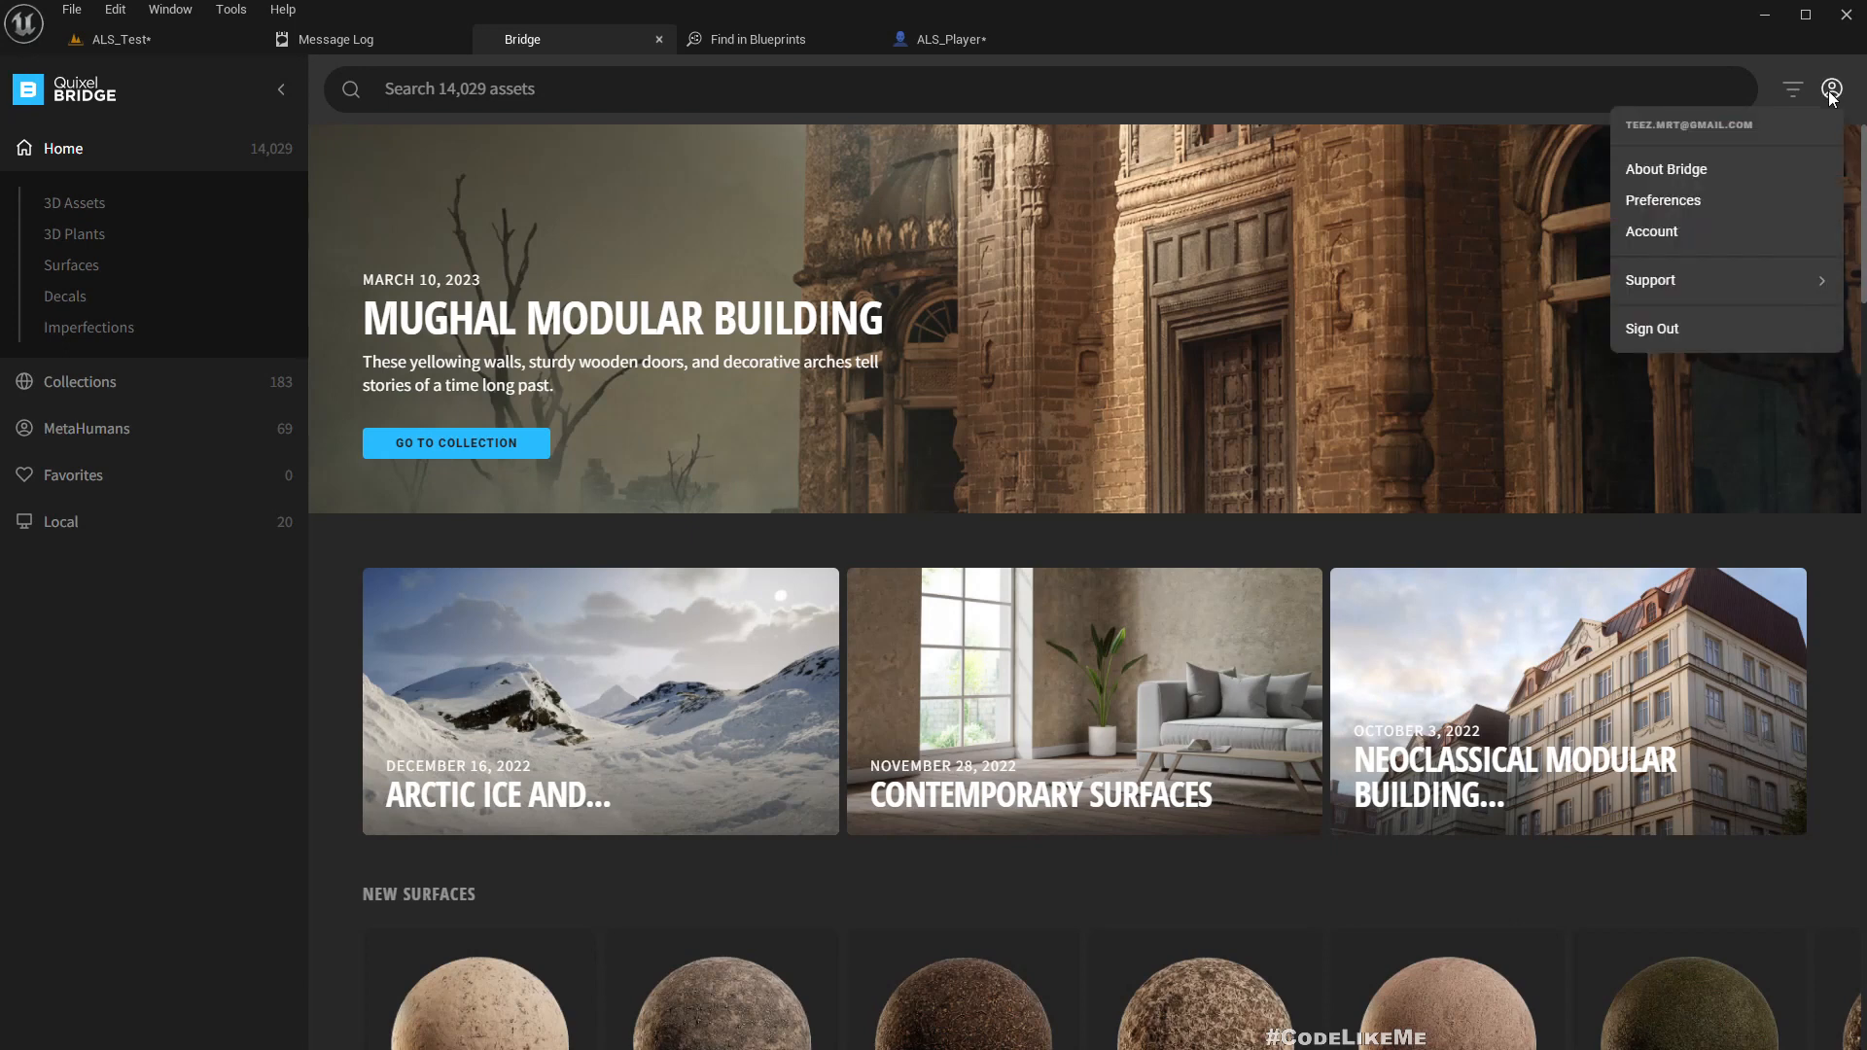
{"action": "mouse_move", "coordinate": [291, 297]}
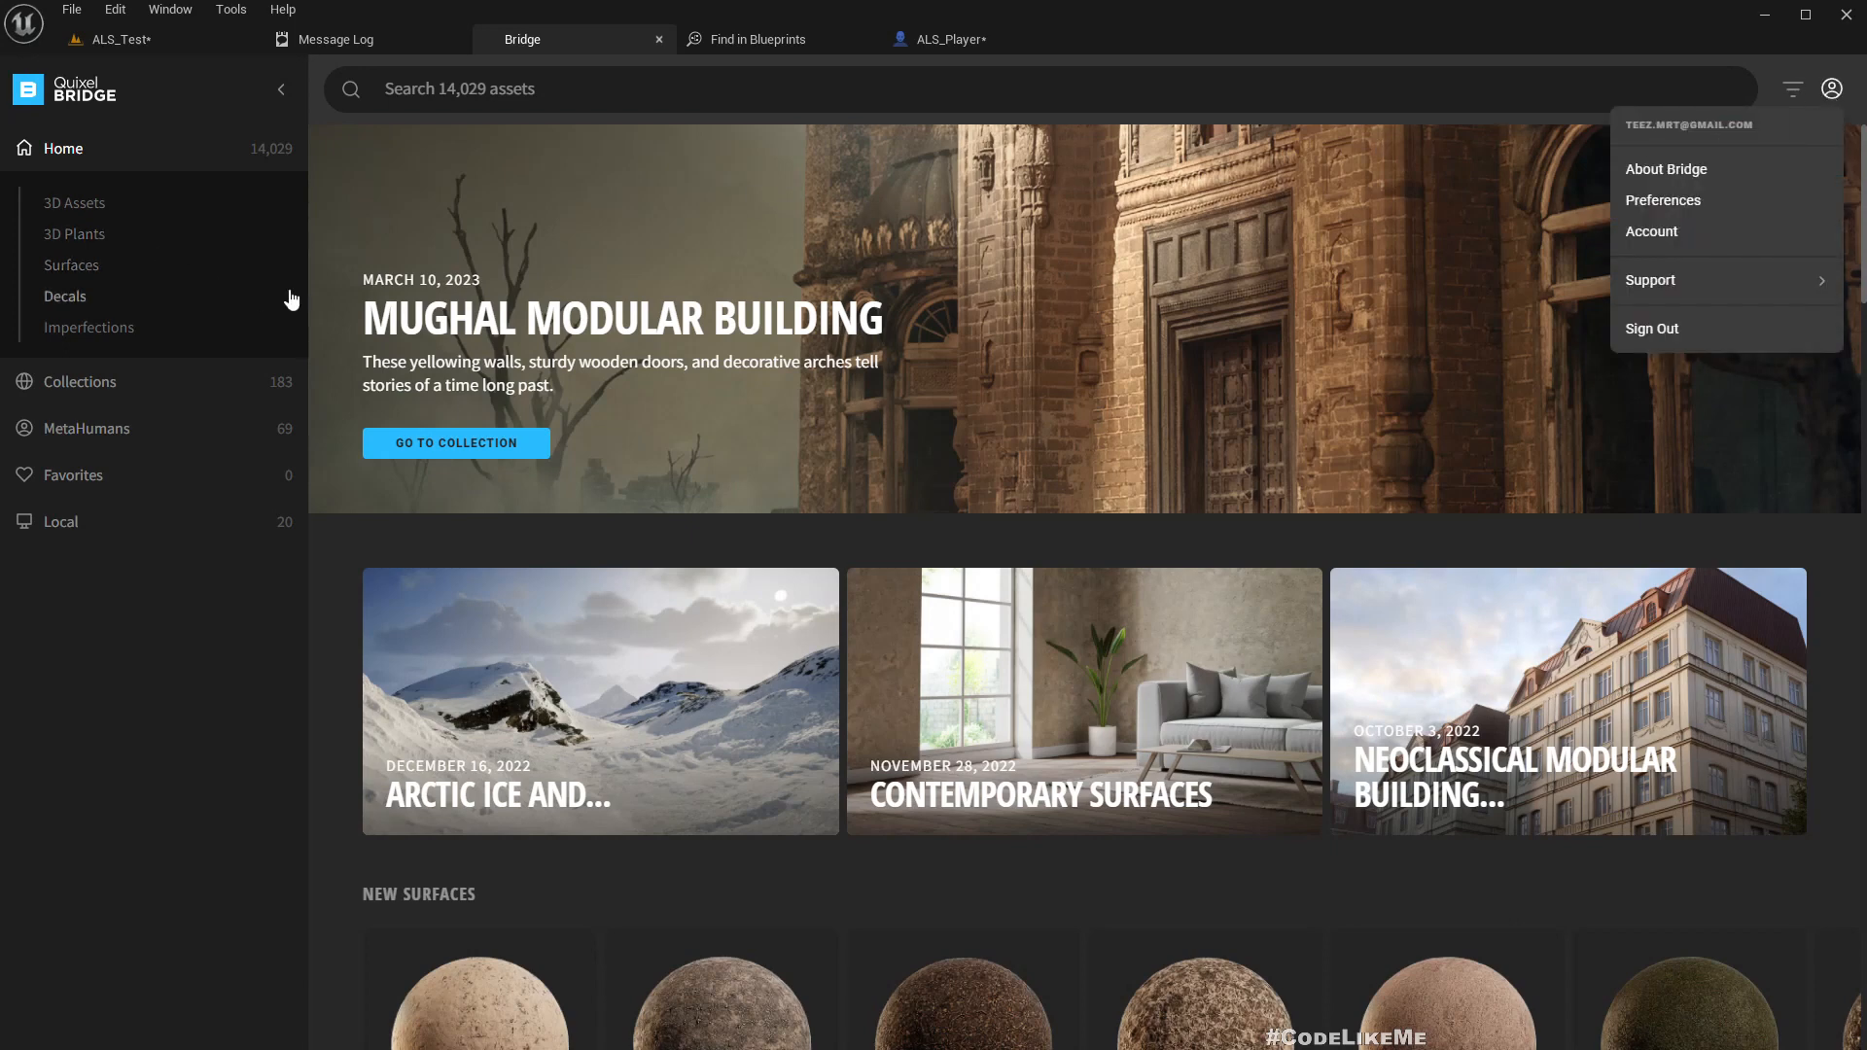
{"action": "mouse_move", "coordinate": [134, 637]}
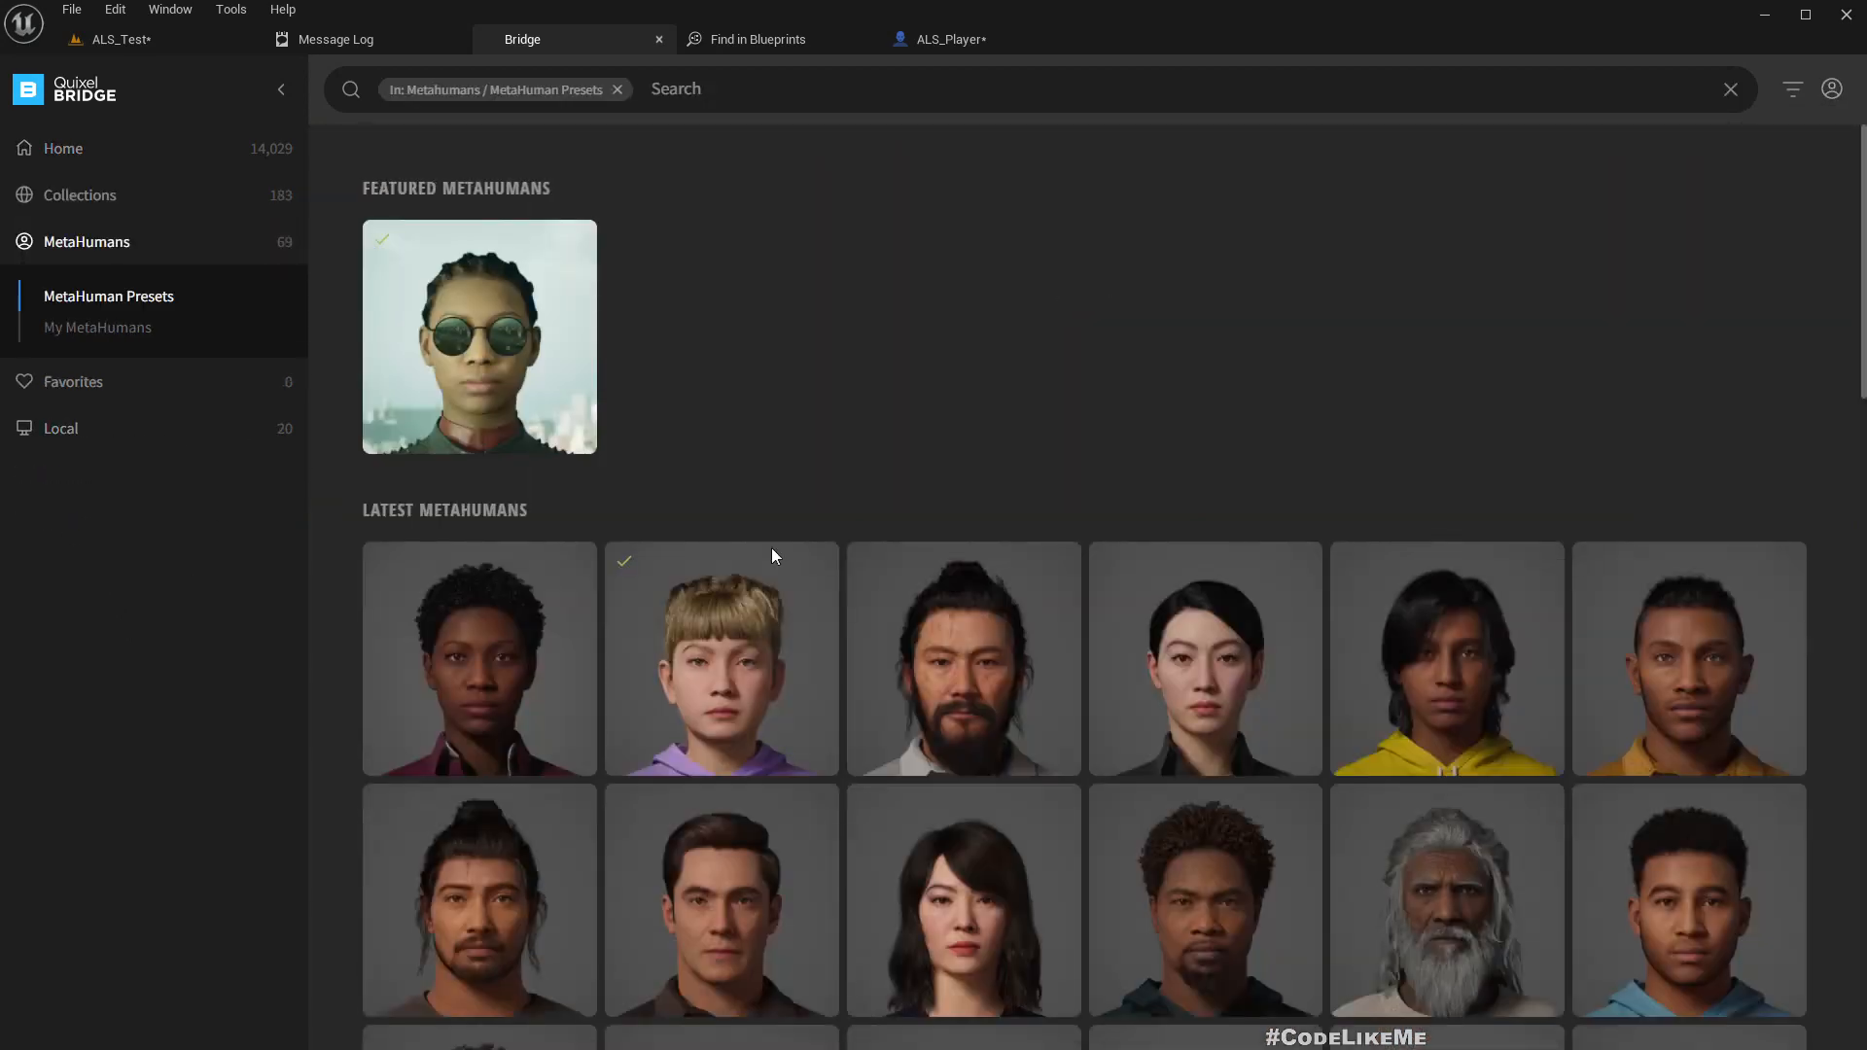
{"action": "scroll", "scroll_direction": "down", "scroll_amount": 3}
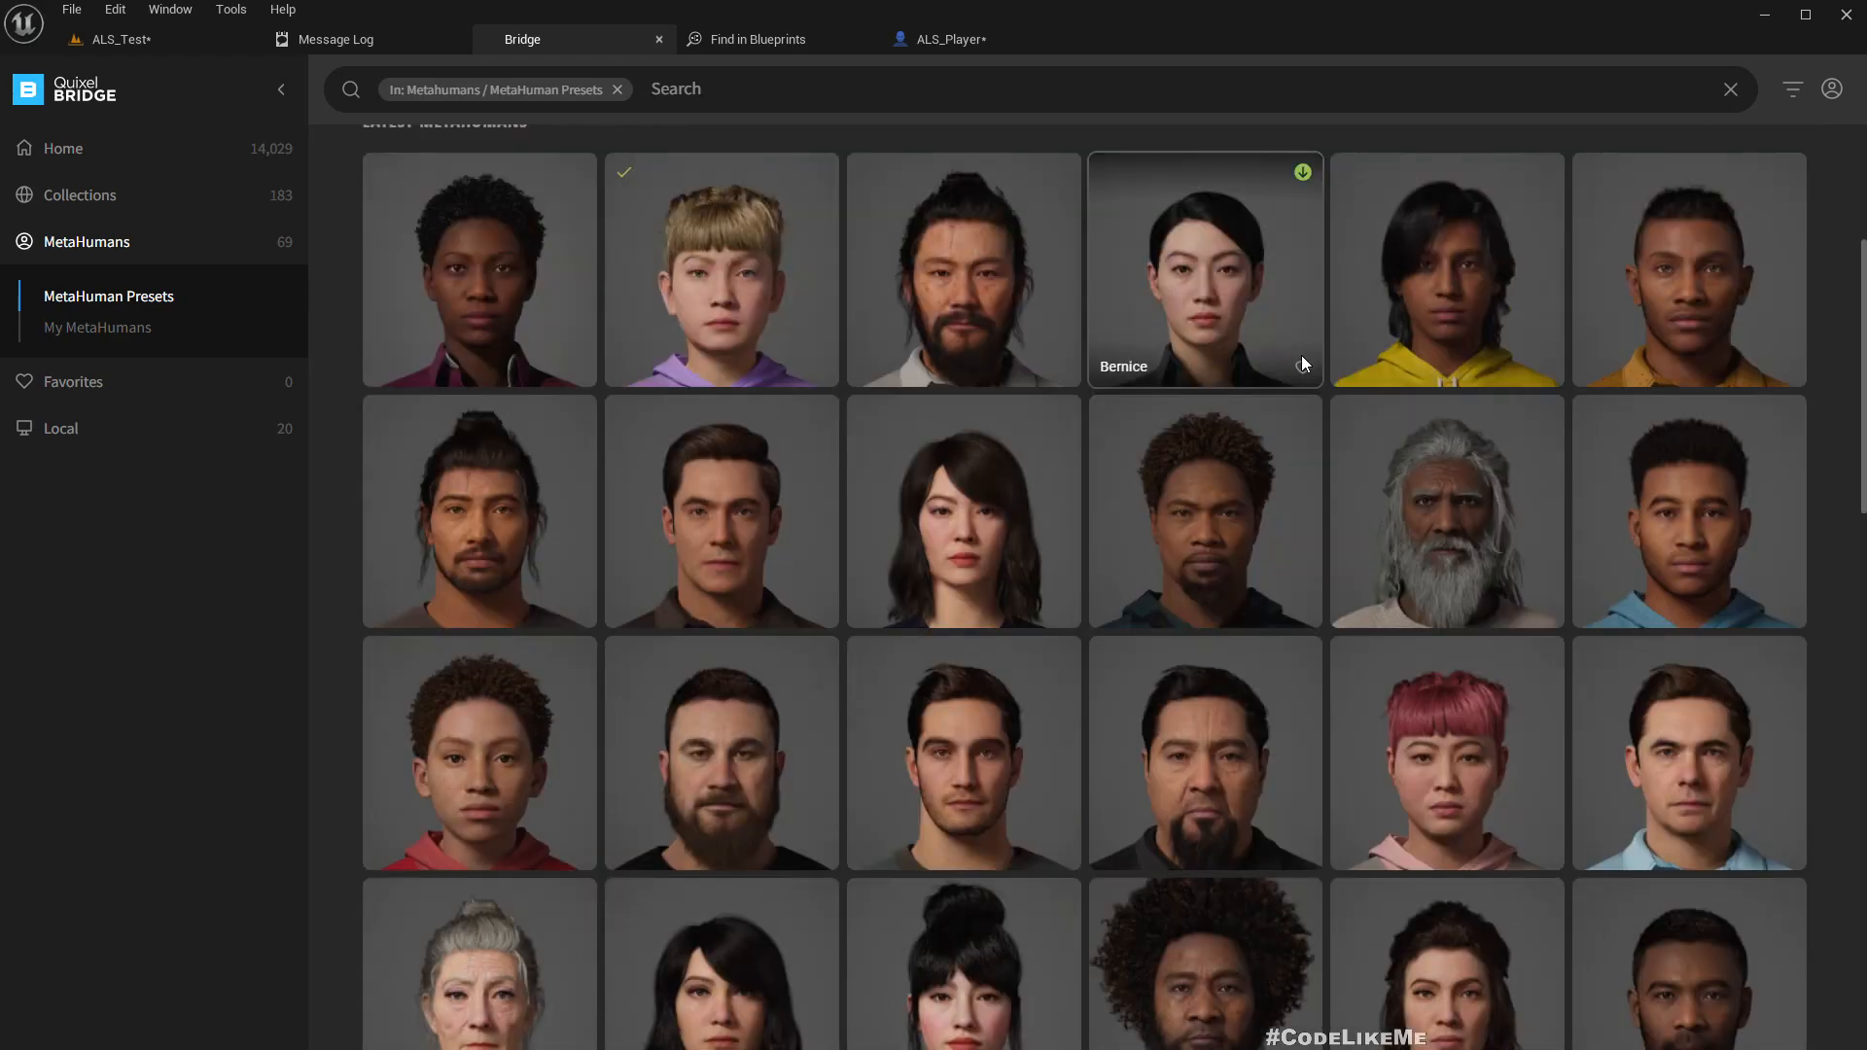
{"action": "scroll", "scroll_direction": "up", "scroll_amount": 3}
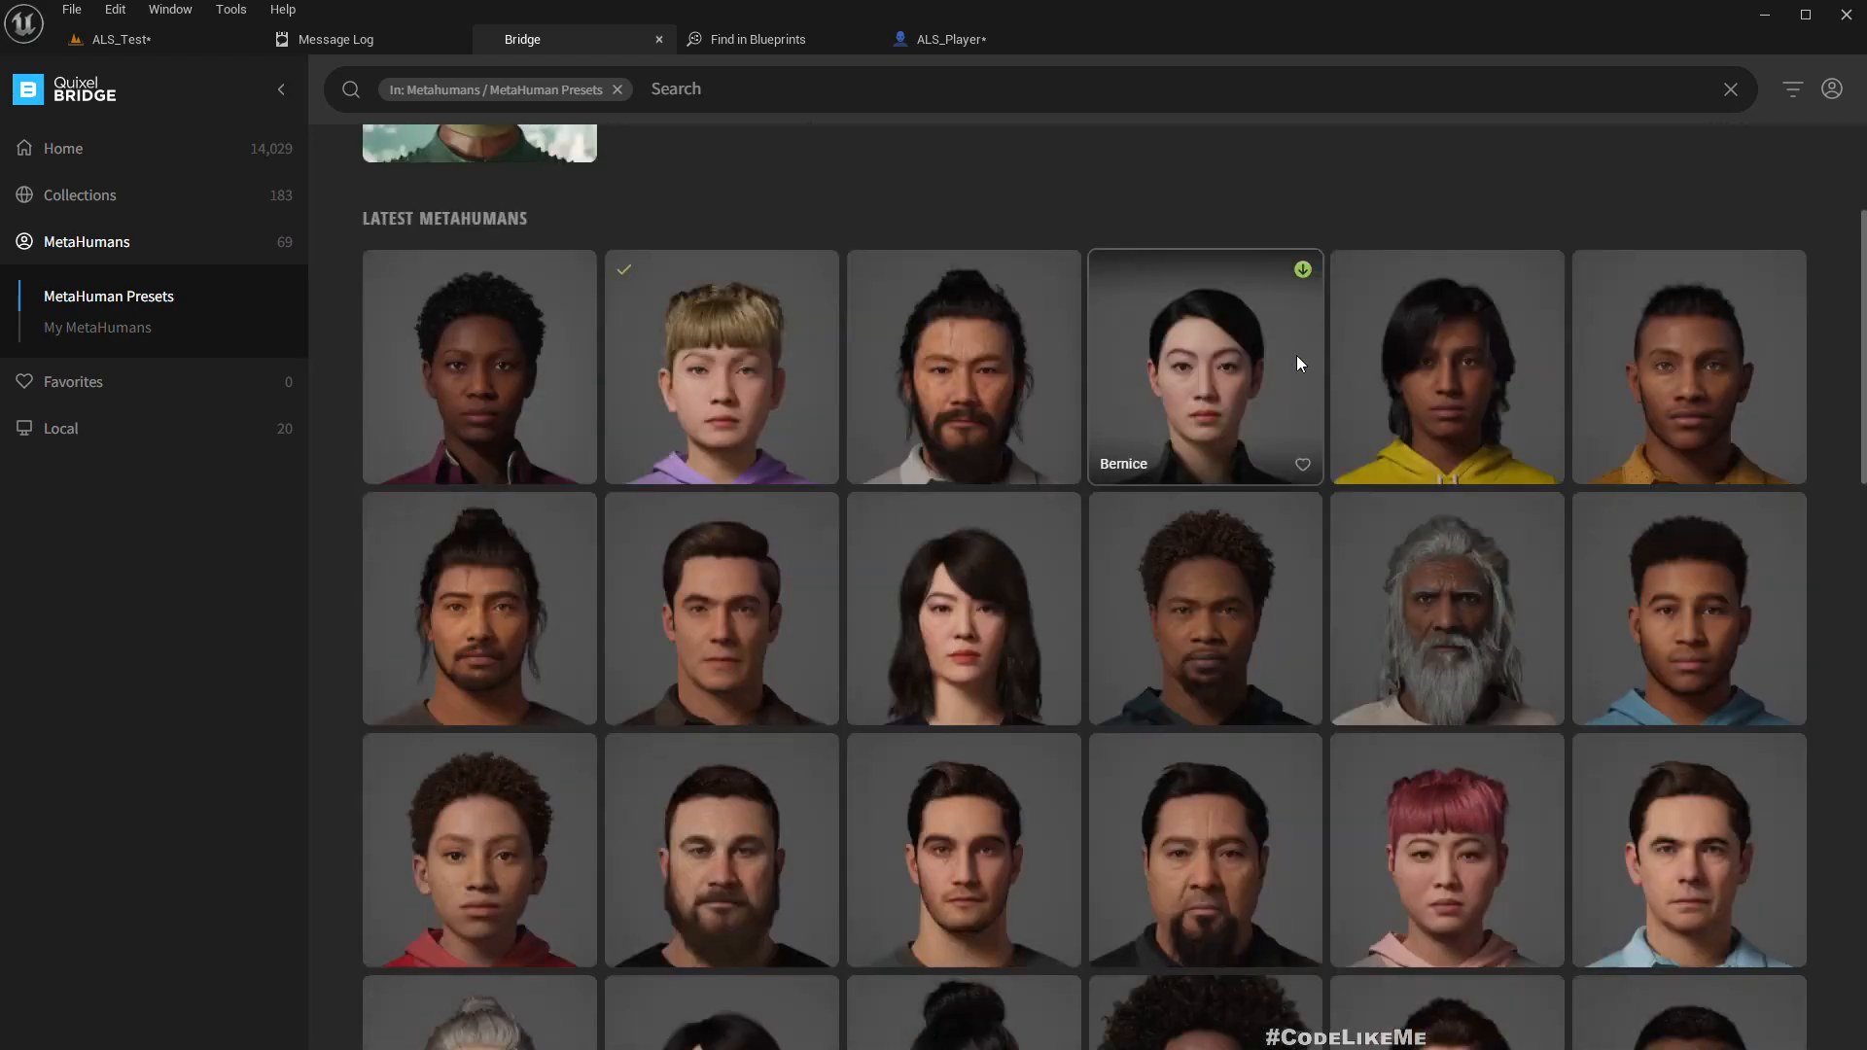
{"action": "scroll", "scroll_direction": "down", "scroll_amount": 3}
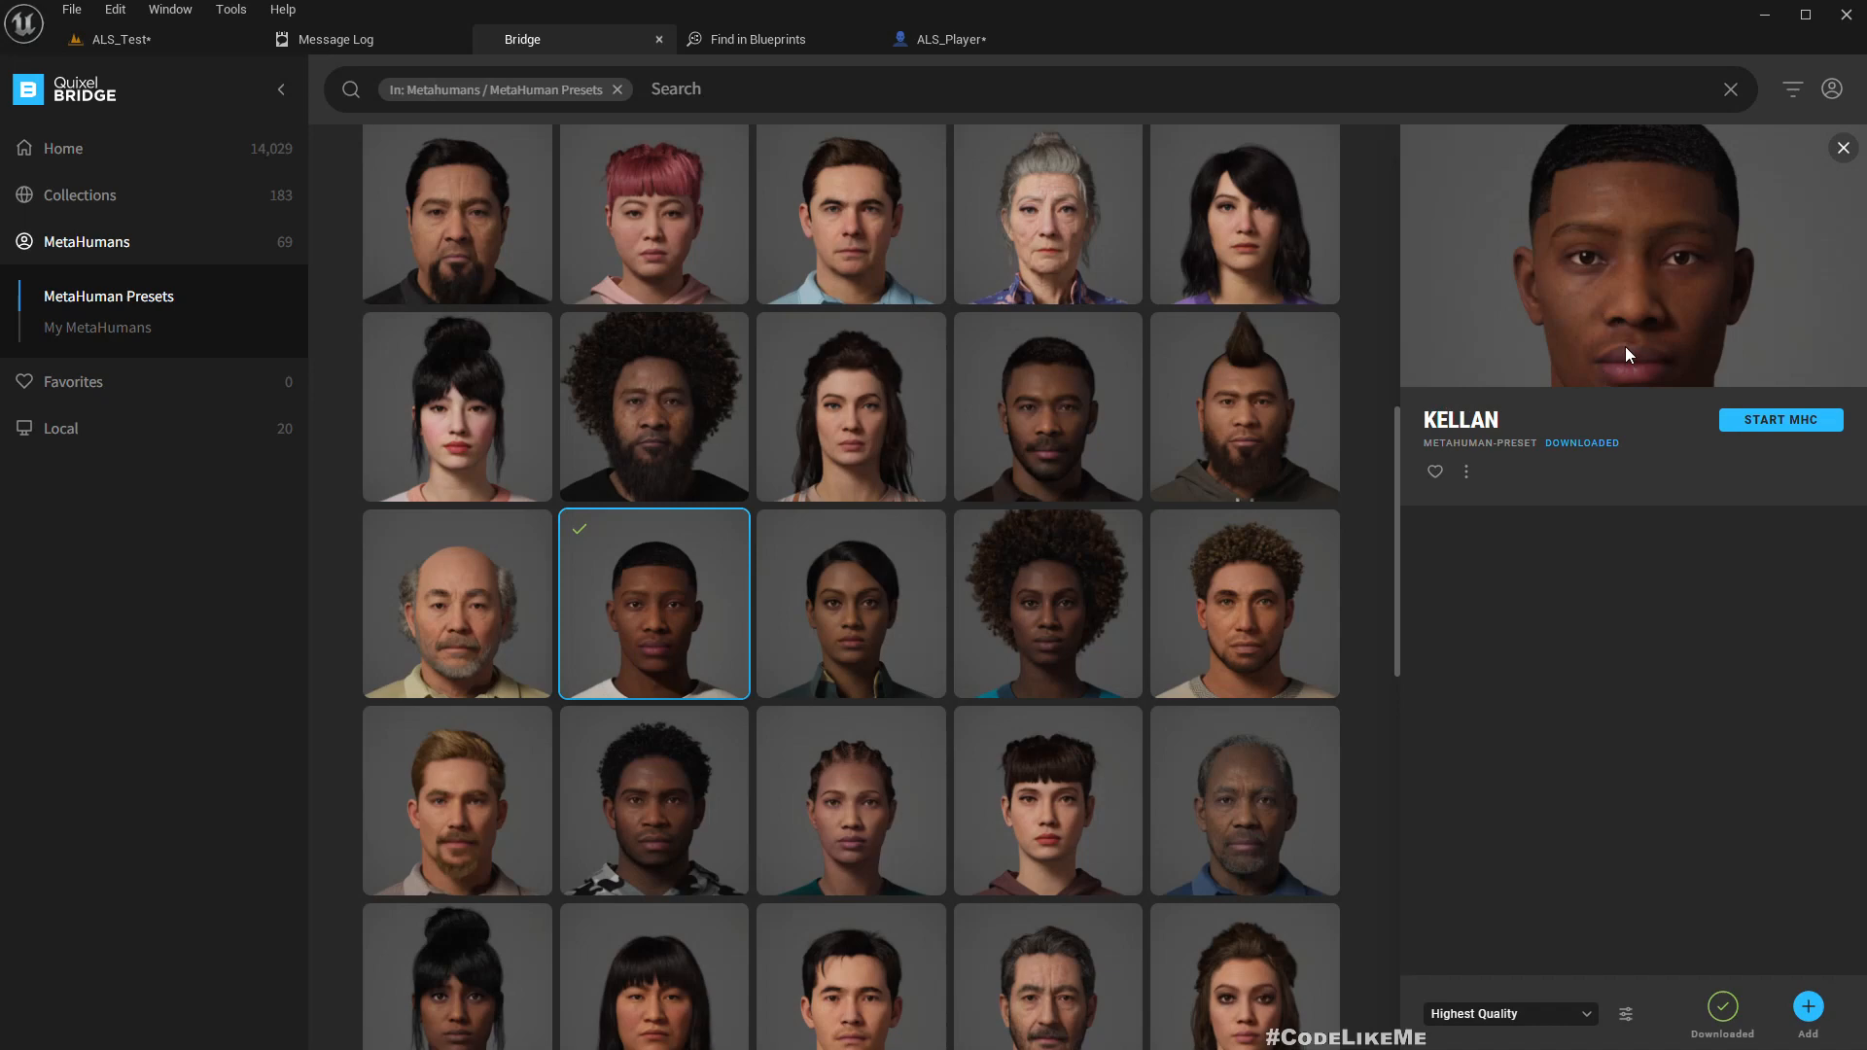
{"action": "left_click", "coordinate": [1807, 1006]}
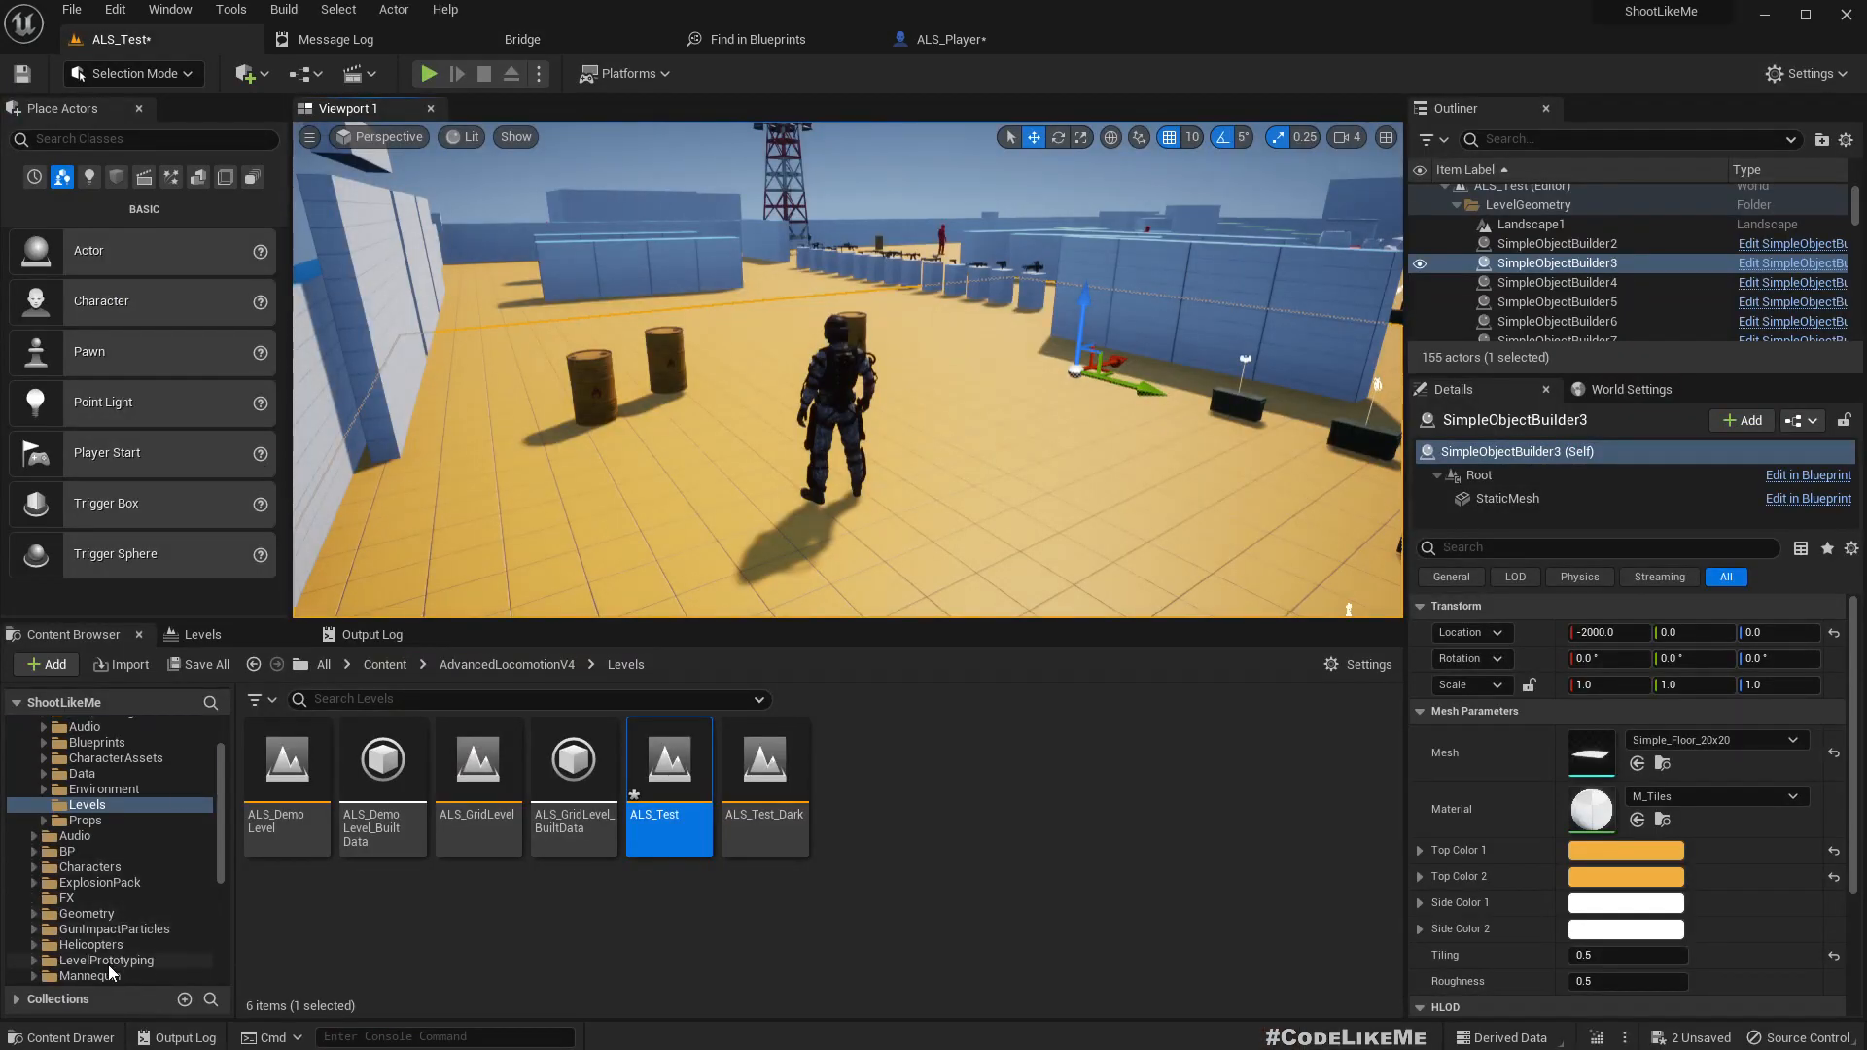
Step: Search the MetaHumans folder for 'rtg' and open the RTG_metahuman retargeter
{"action": "left_click", "coordinate": [97, 929]}
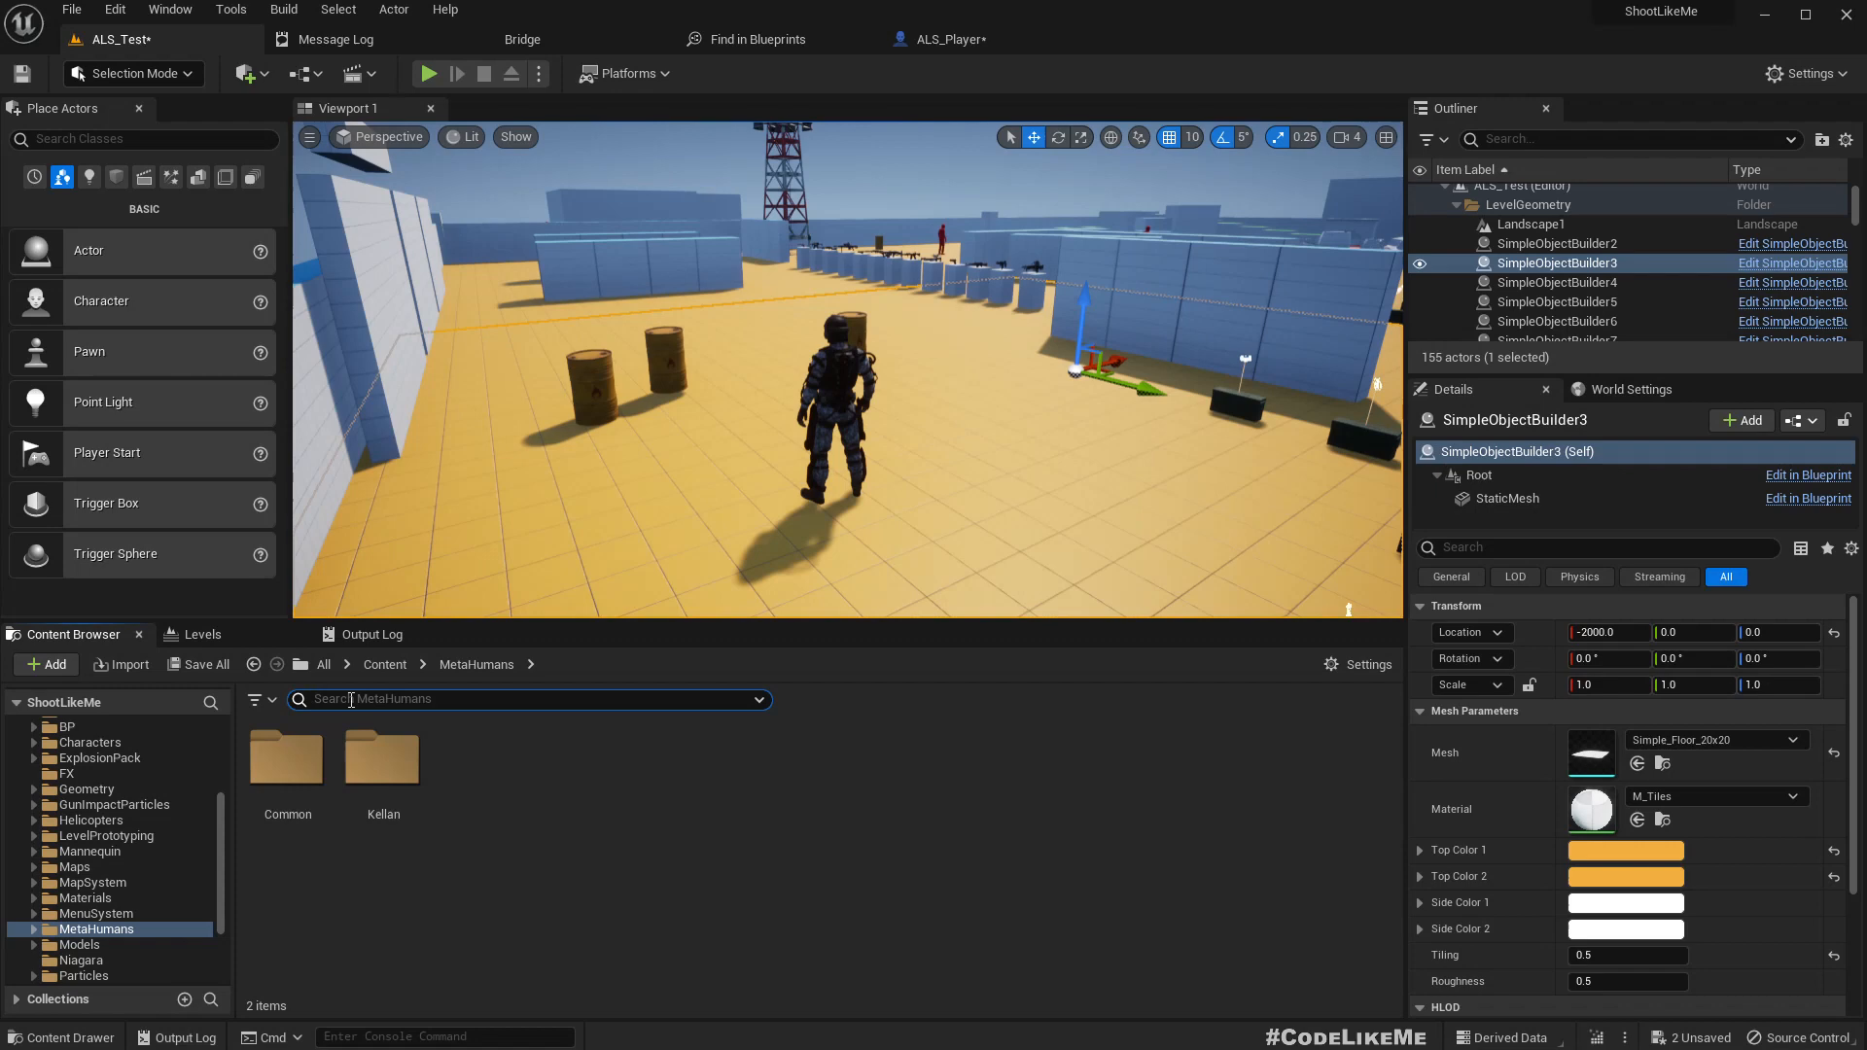
{"action": "type", "text": "rtg"}
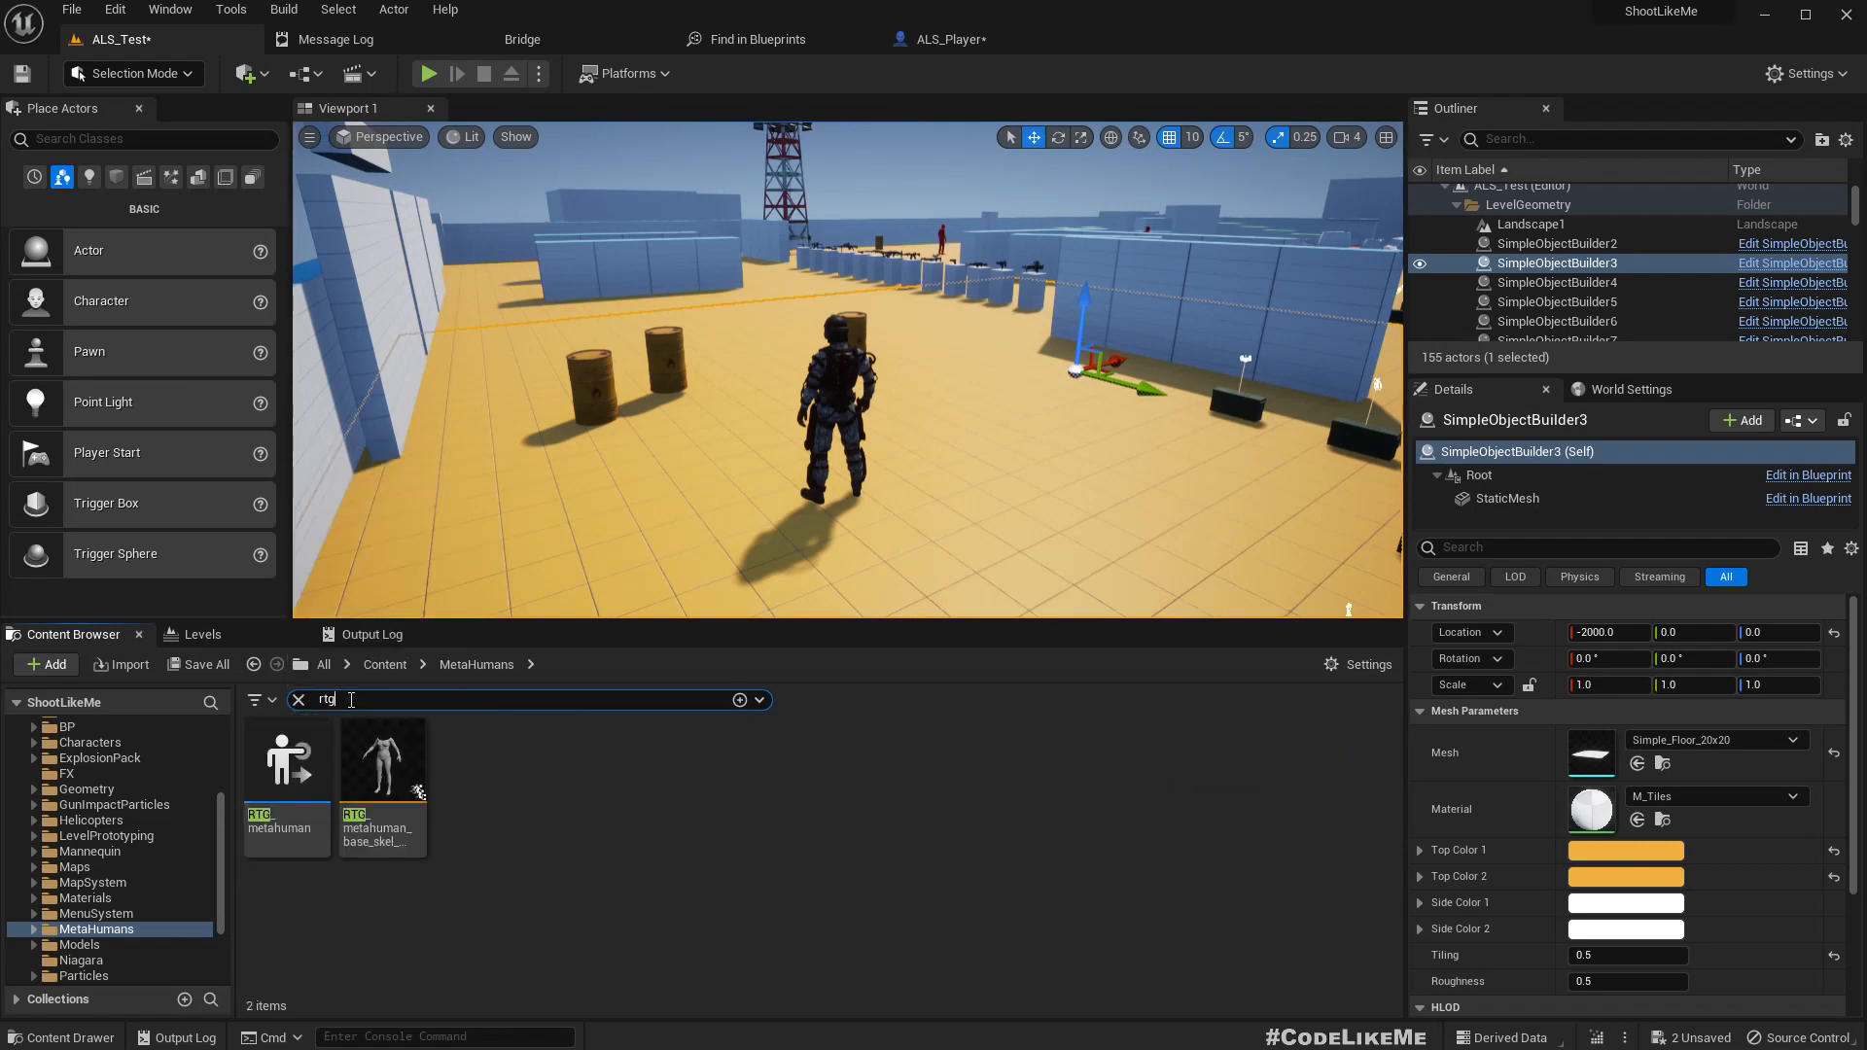
{"action": "left_click", "coordinate": [285, 756]}
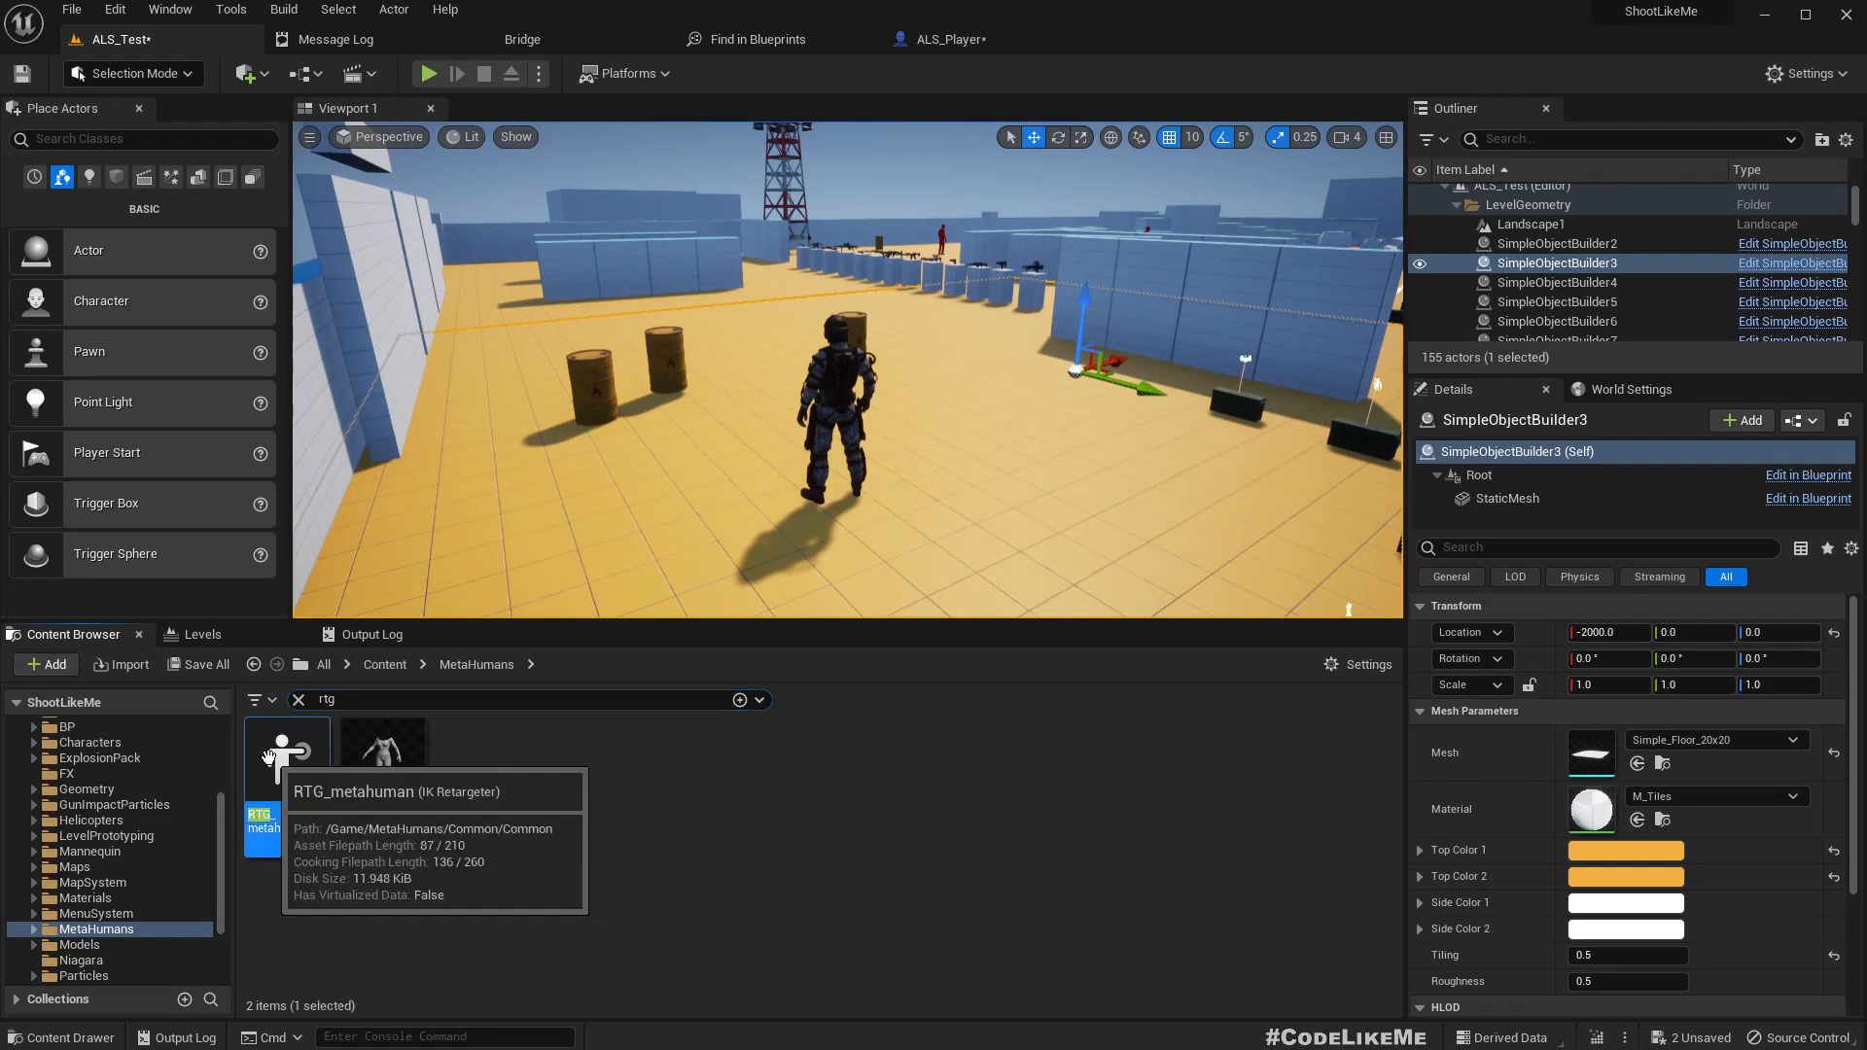
{"action": "double_click", "coordinate": [286, 750]}
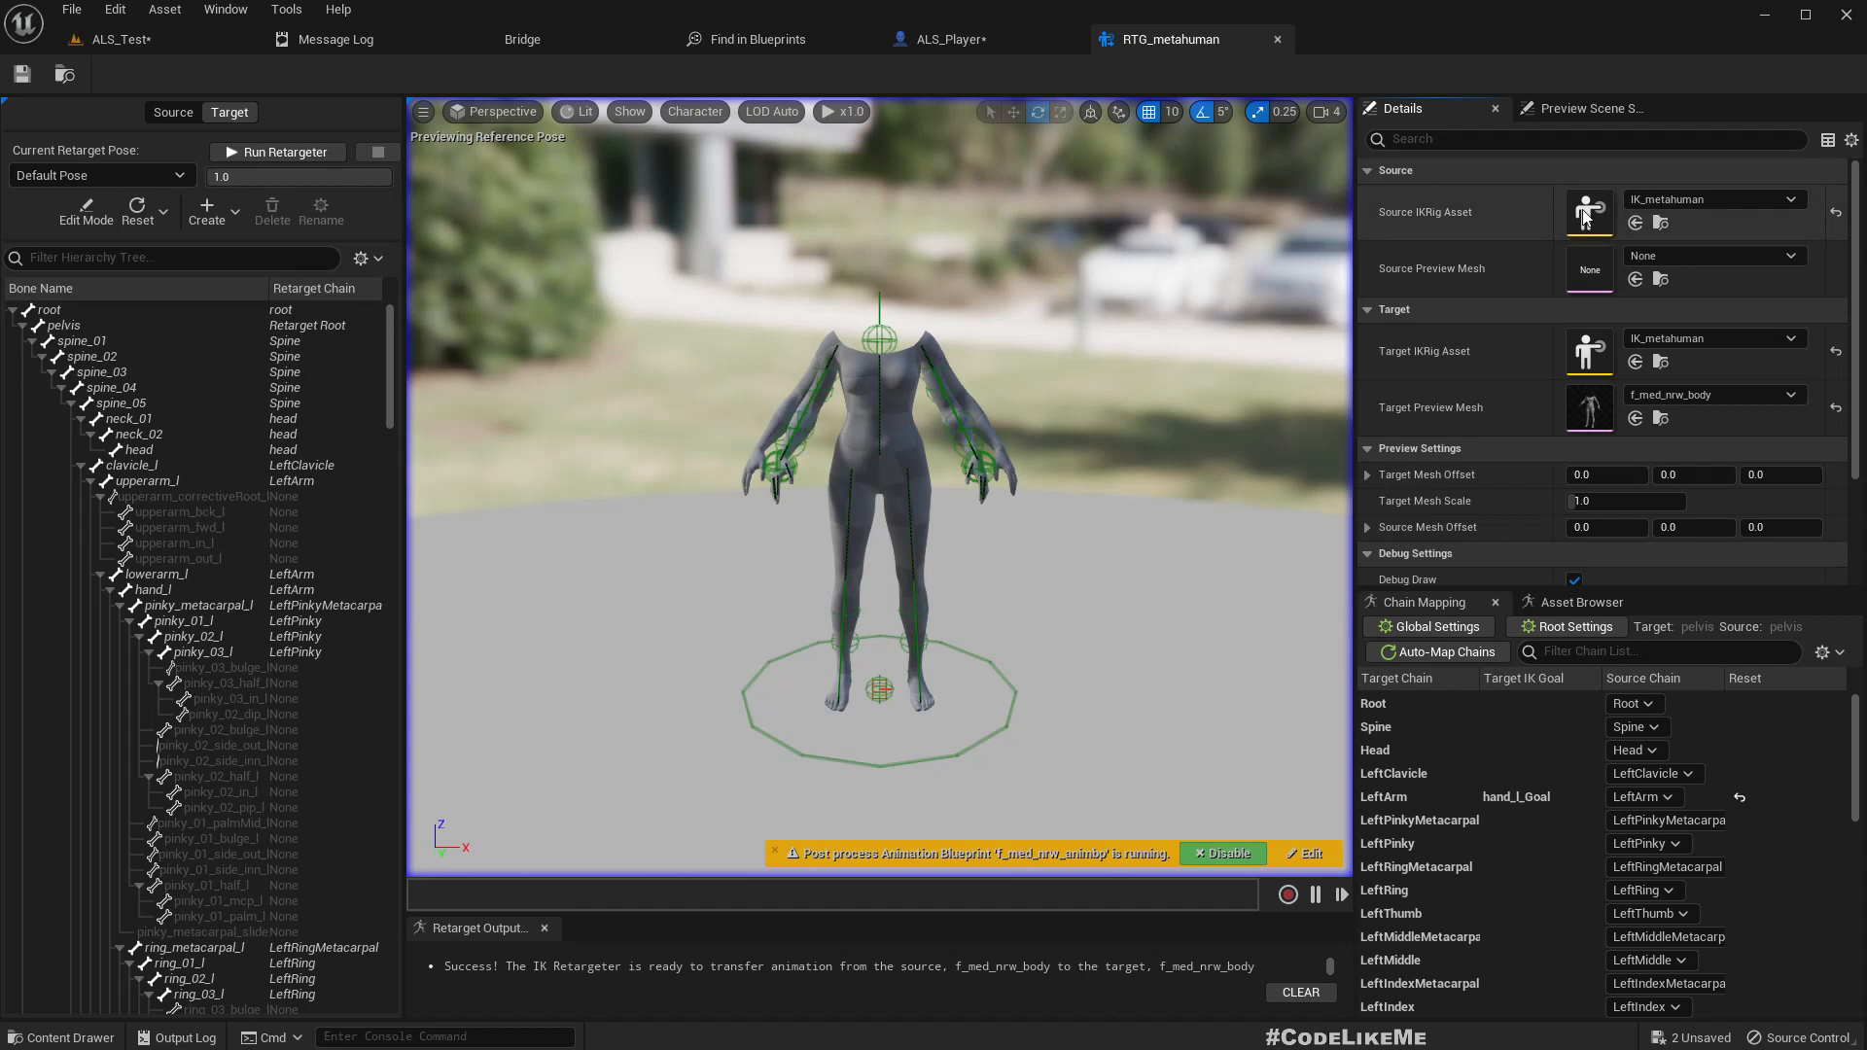
{"action": "mouse_move", "coordinate": [1708, 199]}
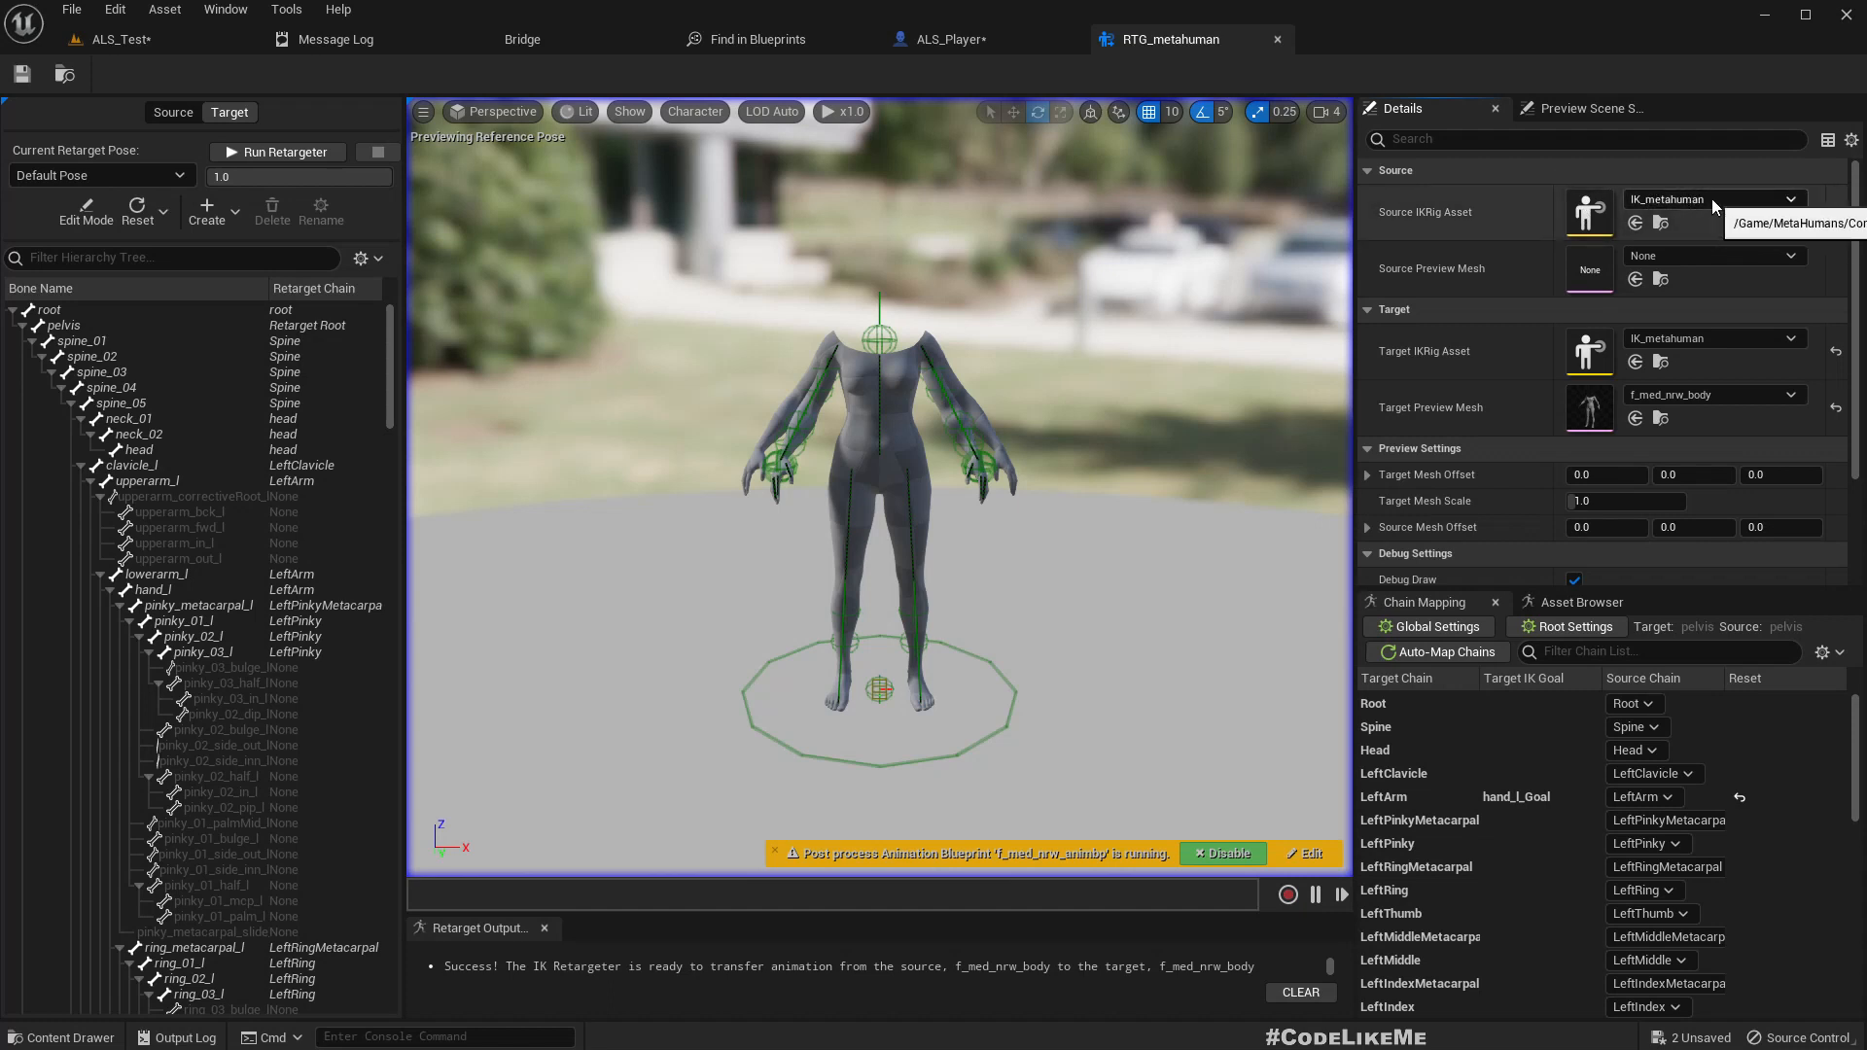
Step: Set IK_ALS as the source IK rig and the male m_med_nrw_body as target preview mesh
{"action": "left_click", "coordinate": [1787, 198]}
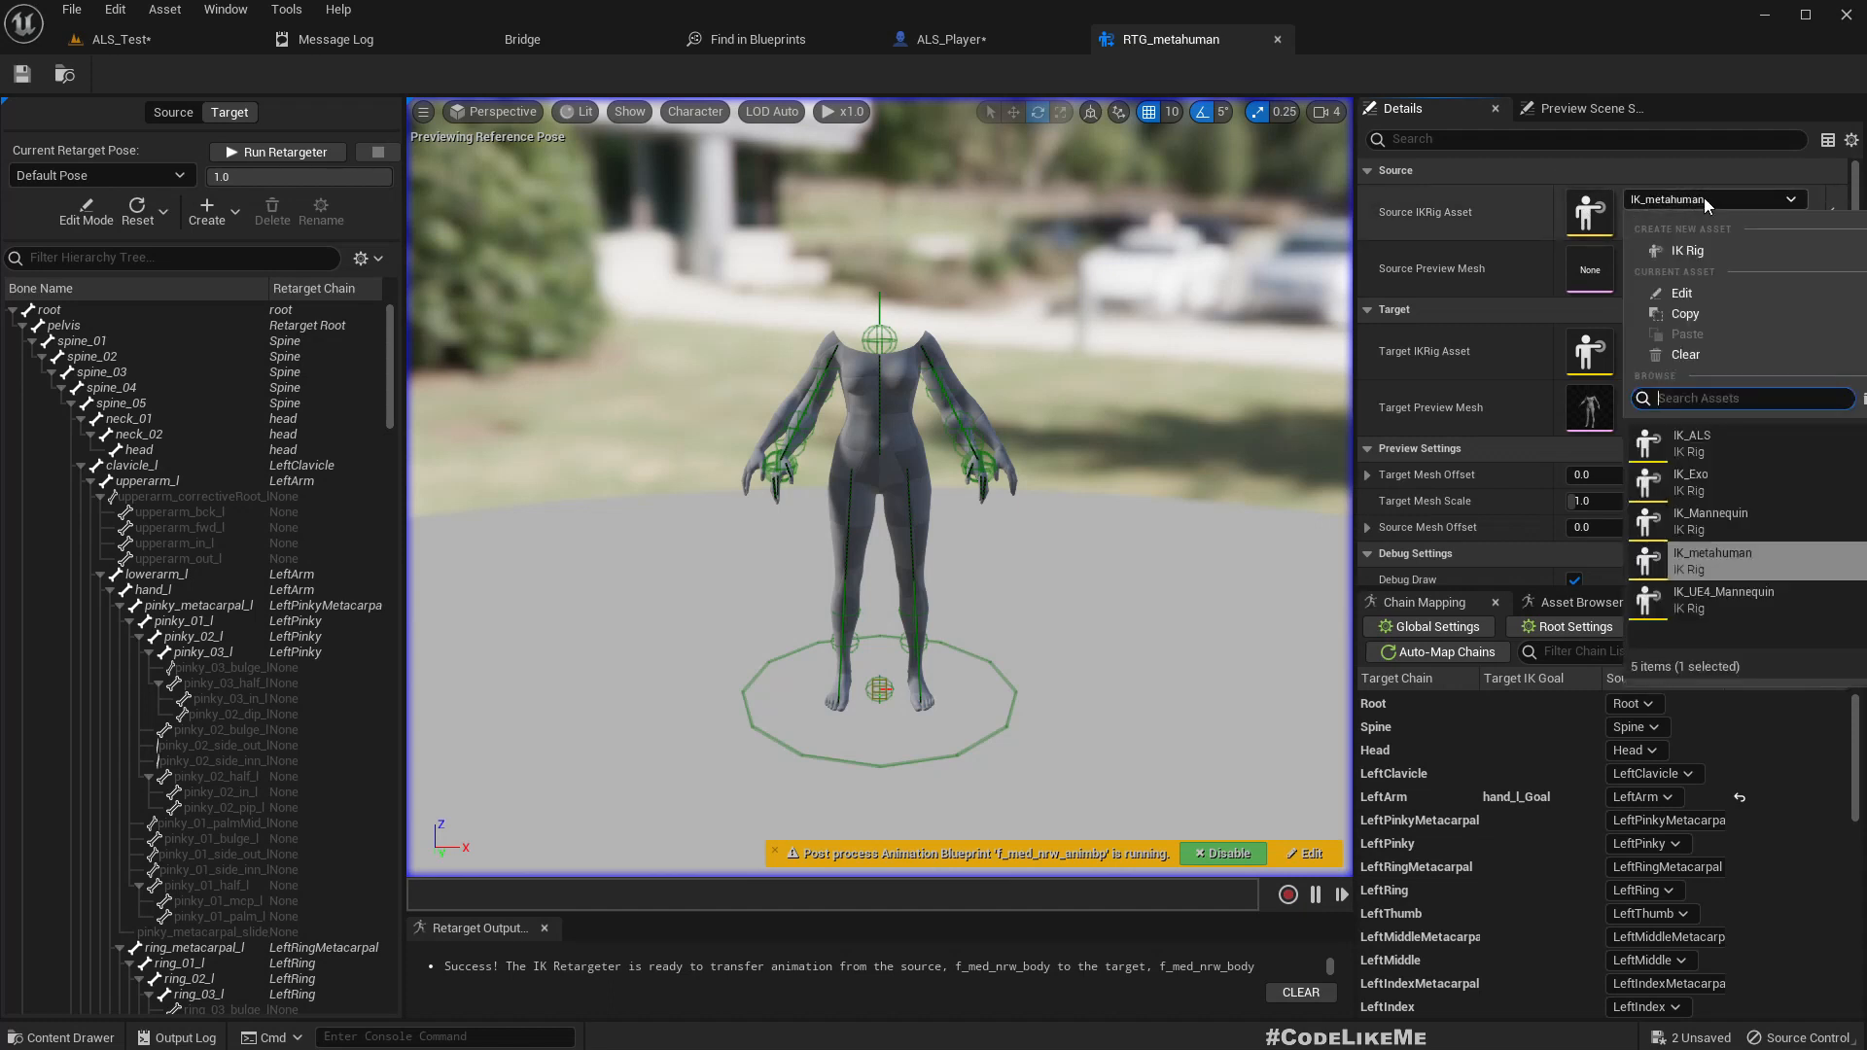
{"action": "mouse_move", "coordinate": [1690, 439]}
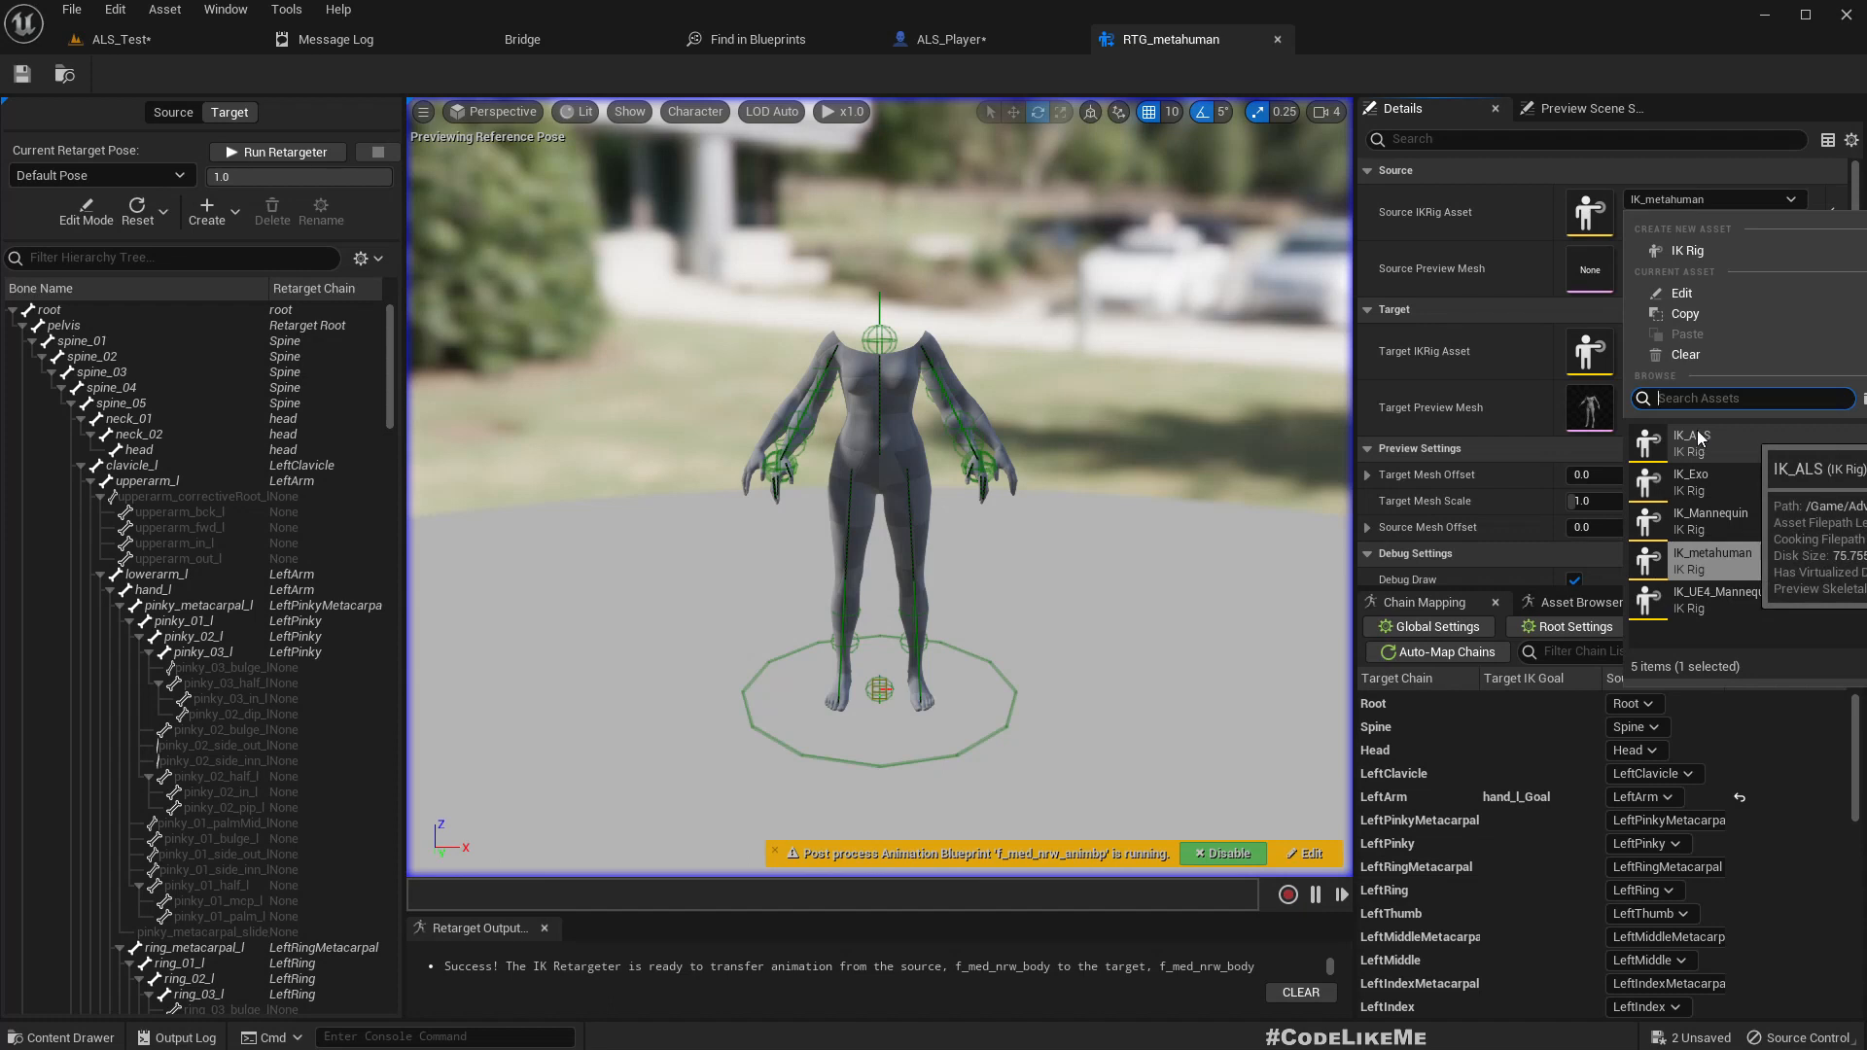
{"action": "left_click", "coordinate": [1691, 441]}
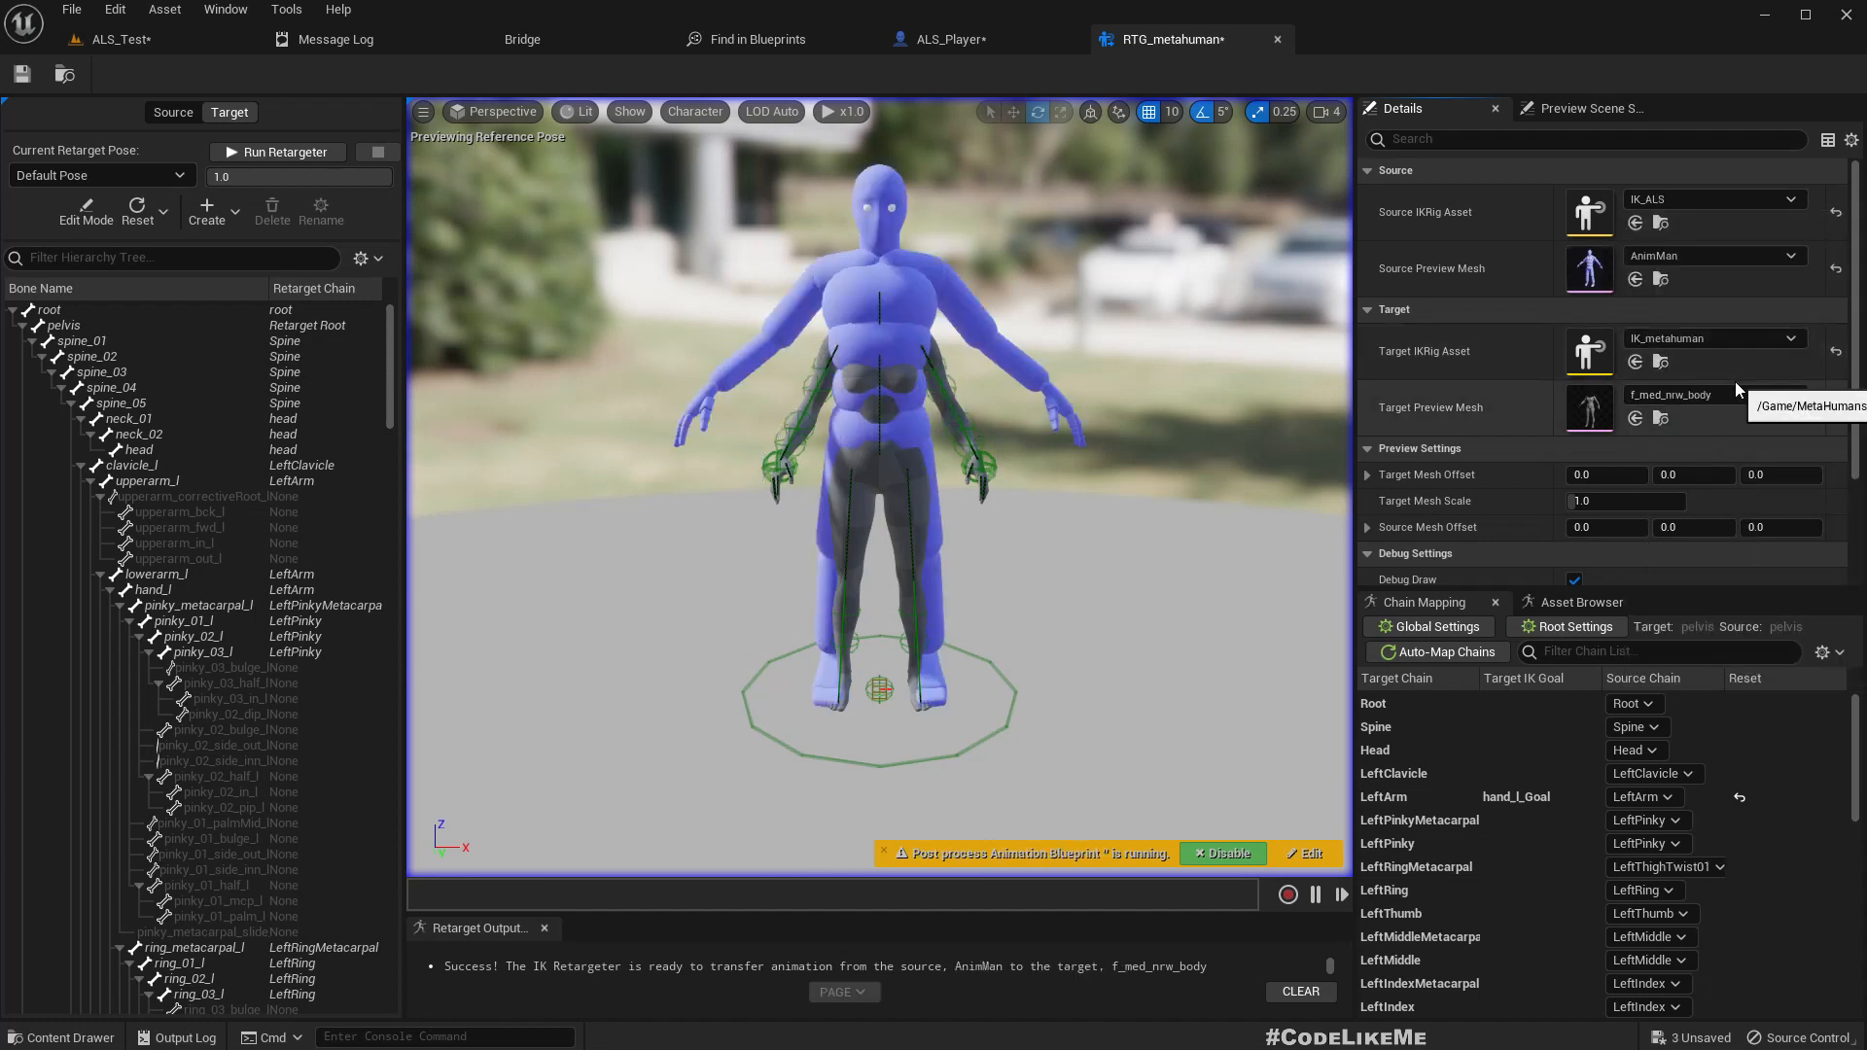
{"action": "mouse_move", "coordinate": [1422, 357]}
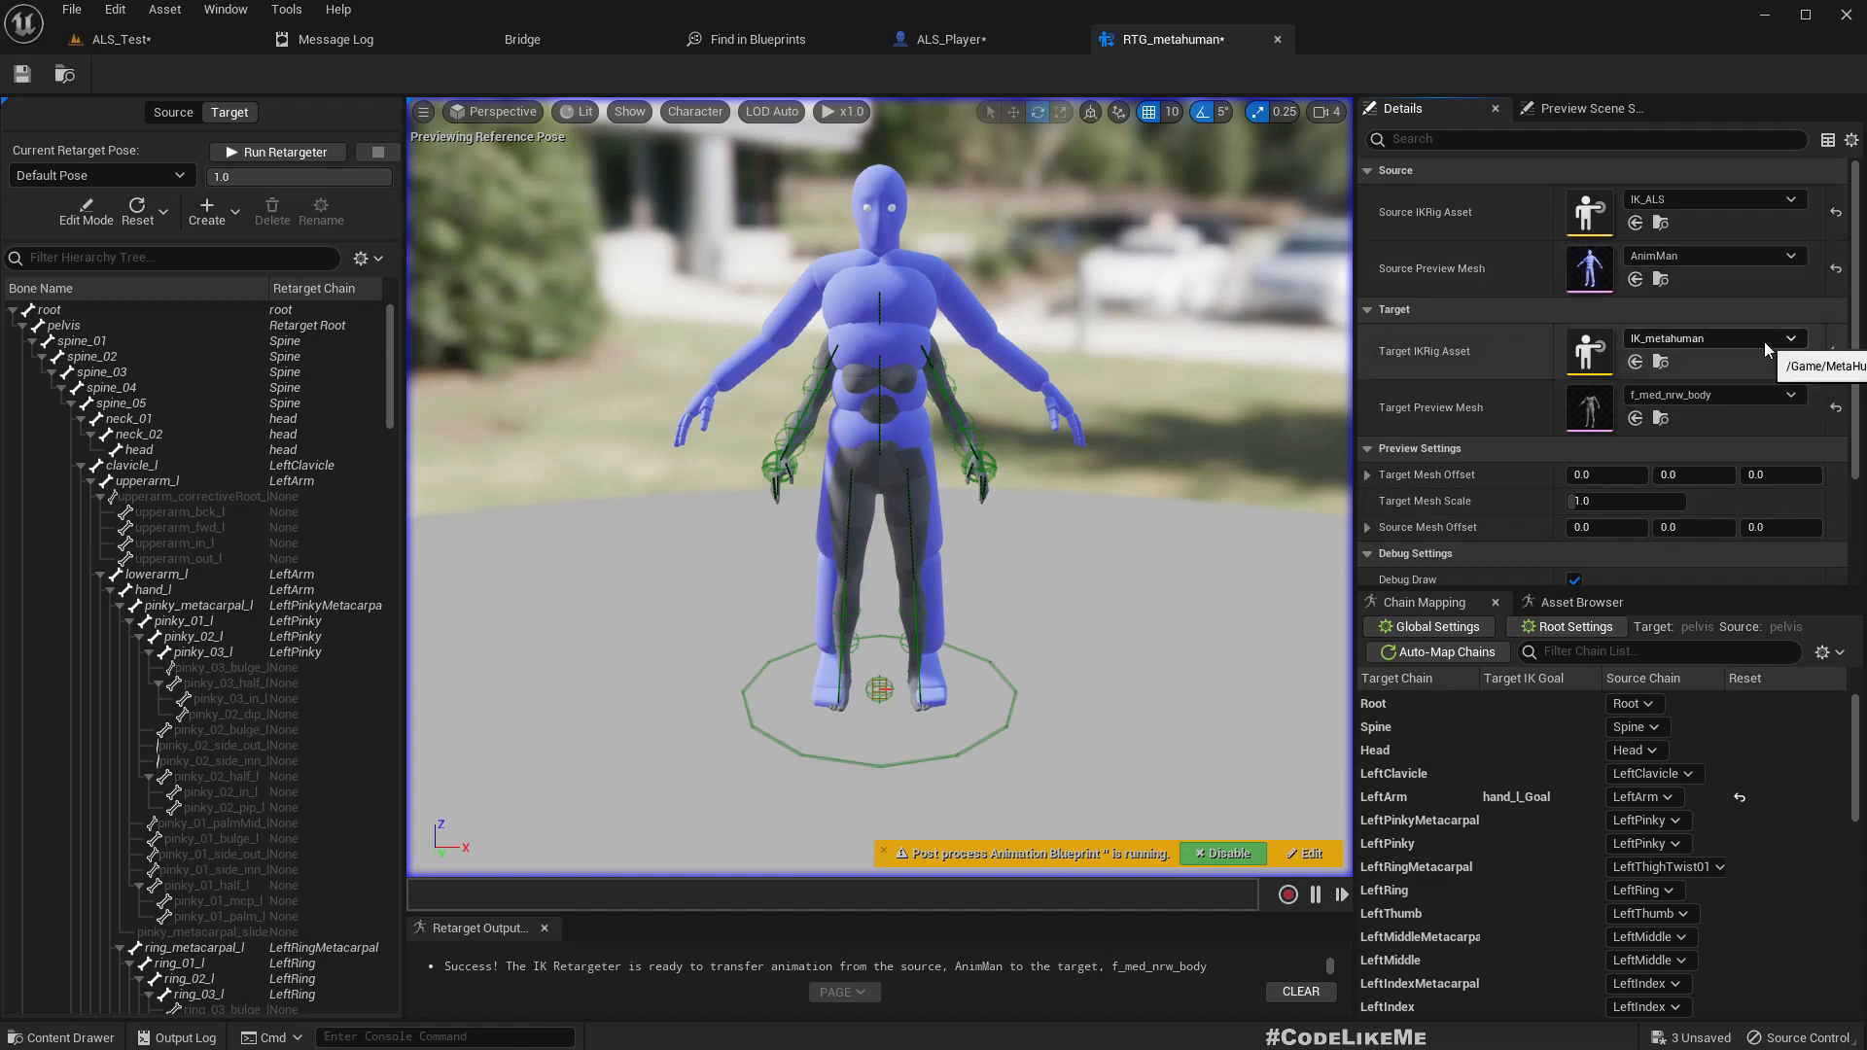
{"action": "mouse_move", "coordinate": [1665, 404]}
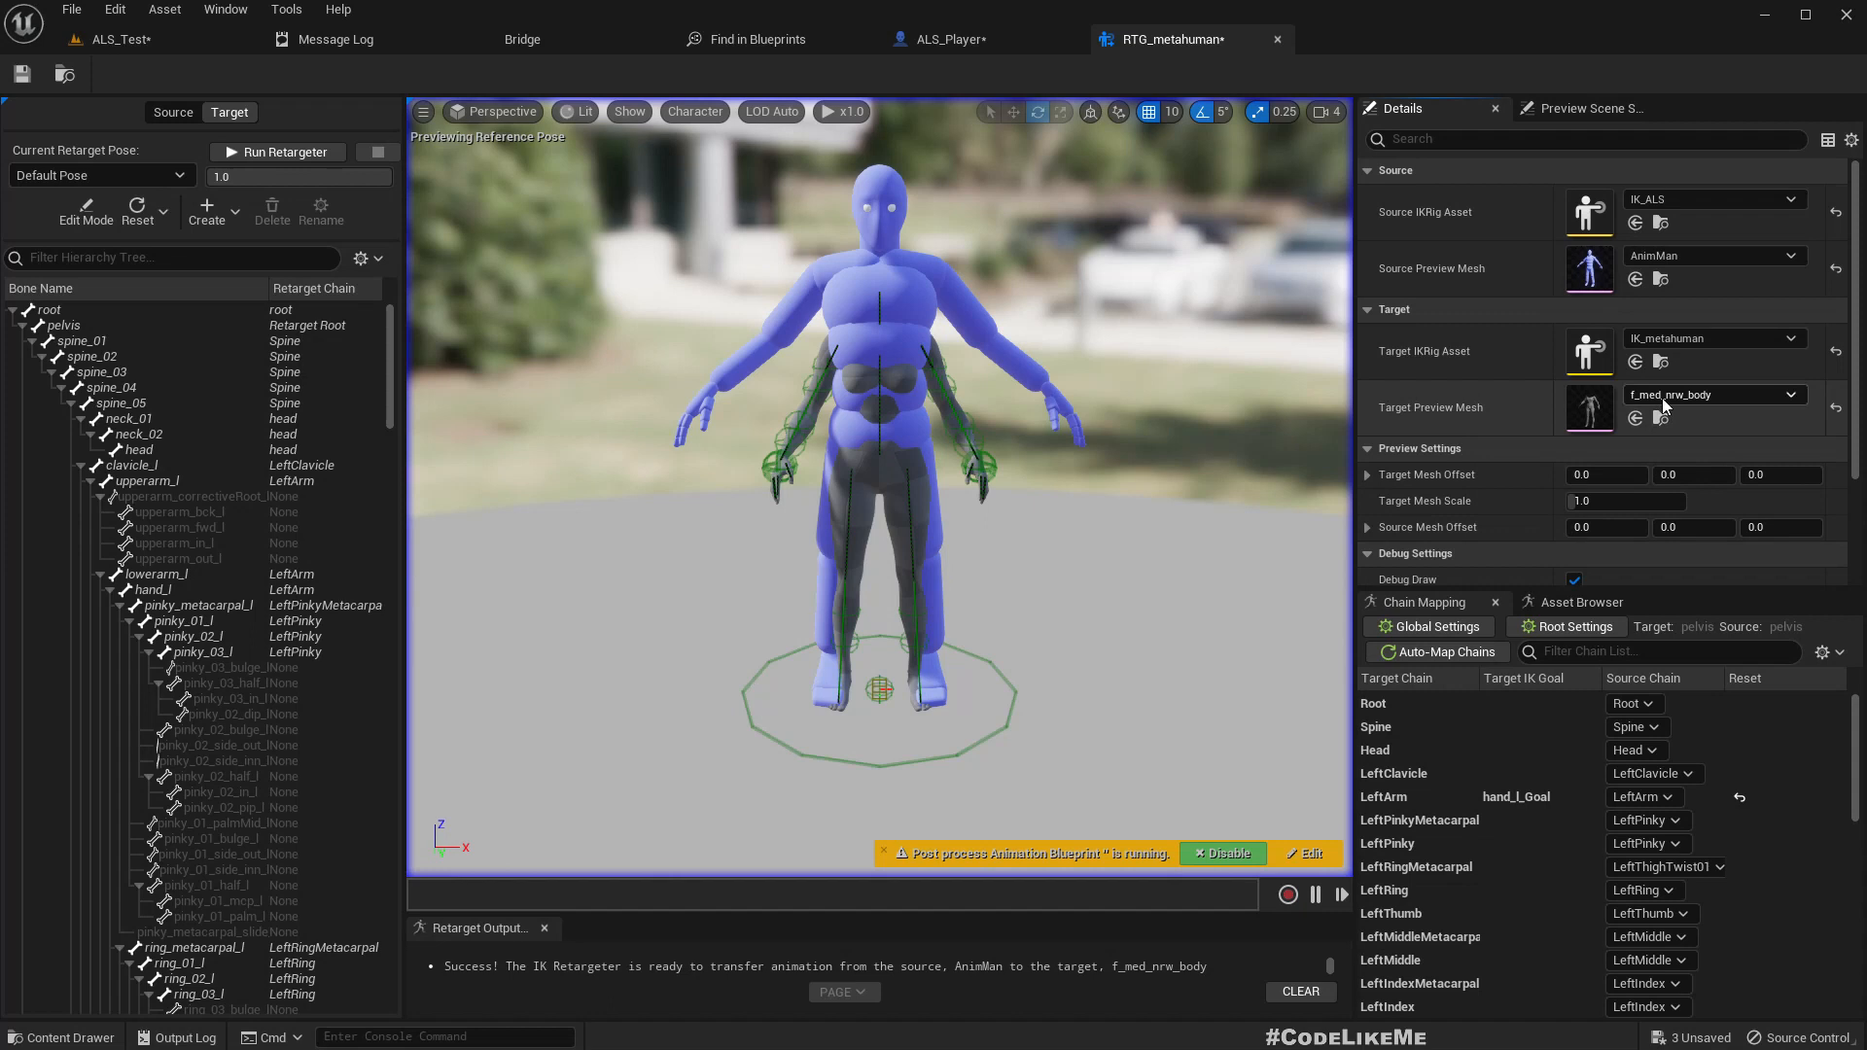
{"action": "left_click", "coordinate": [1792, 394]}
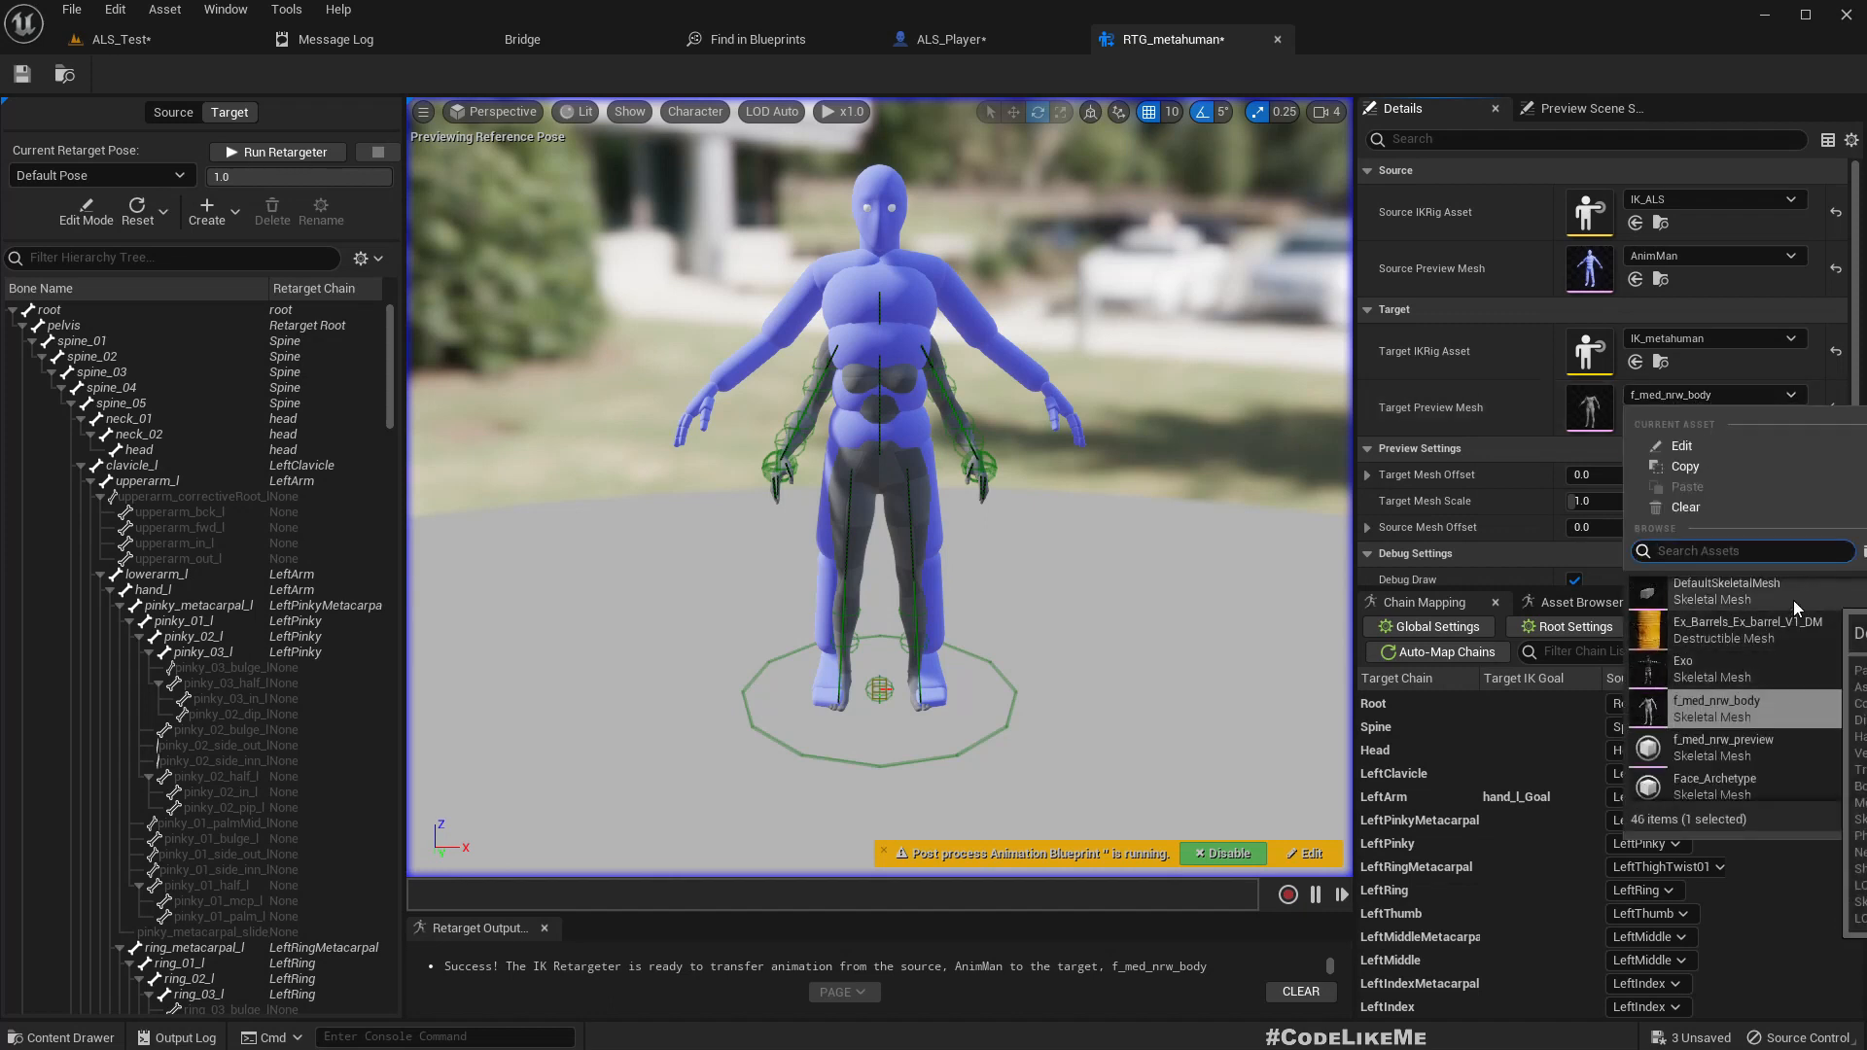
{"action": "type", "text": "male"}
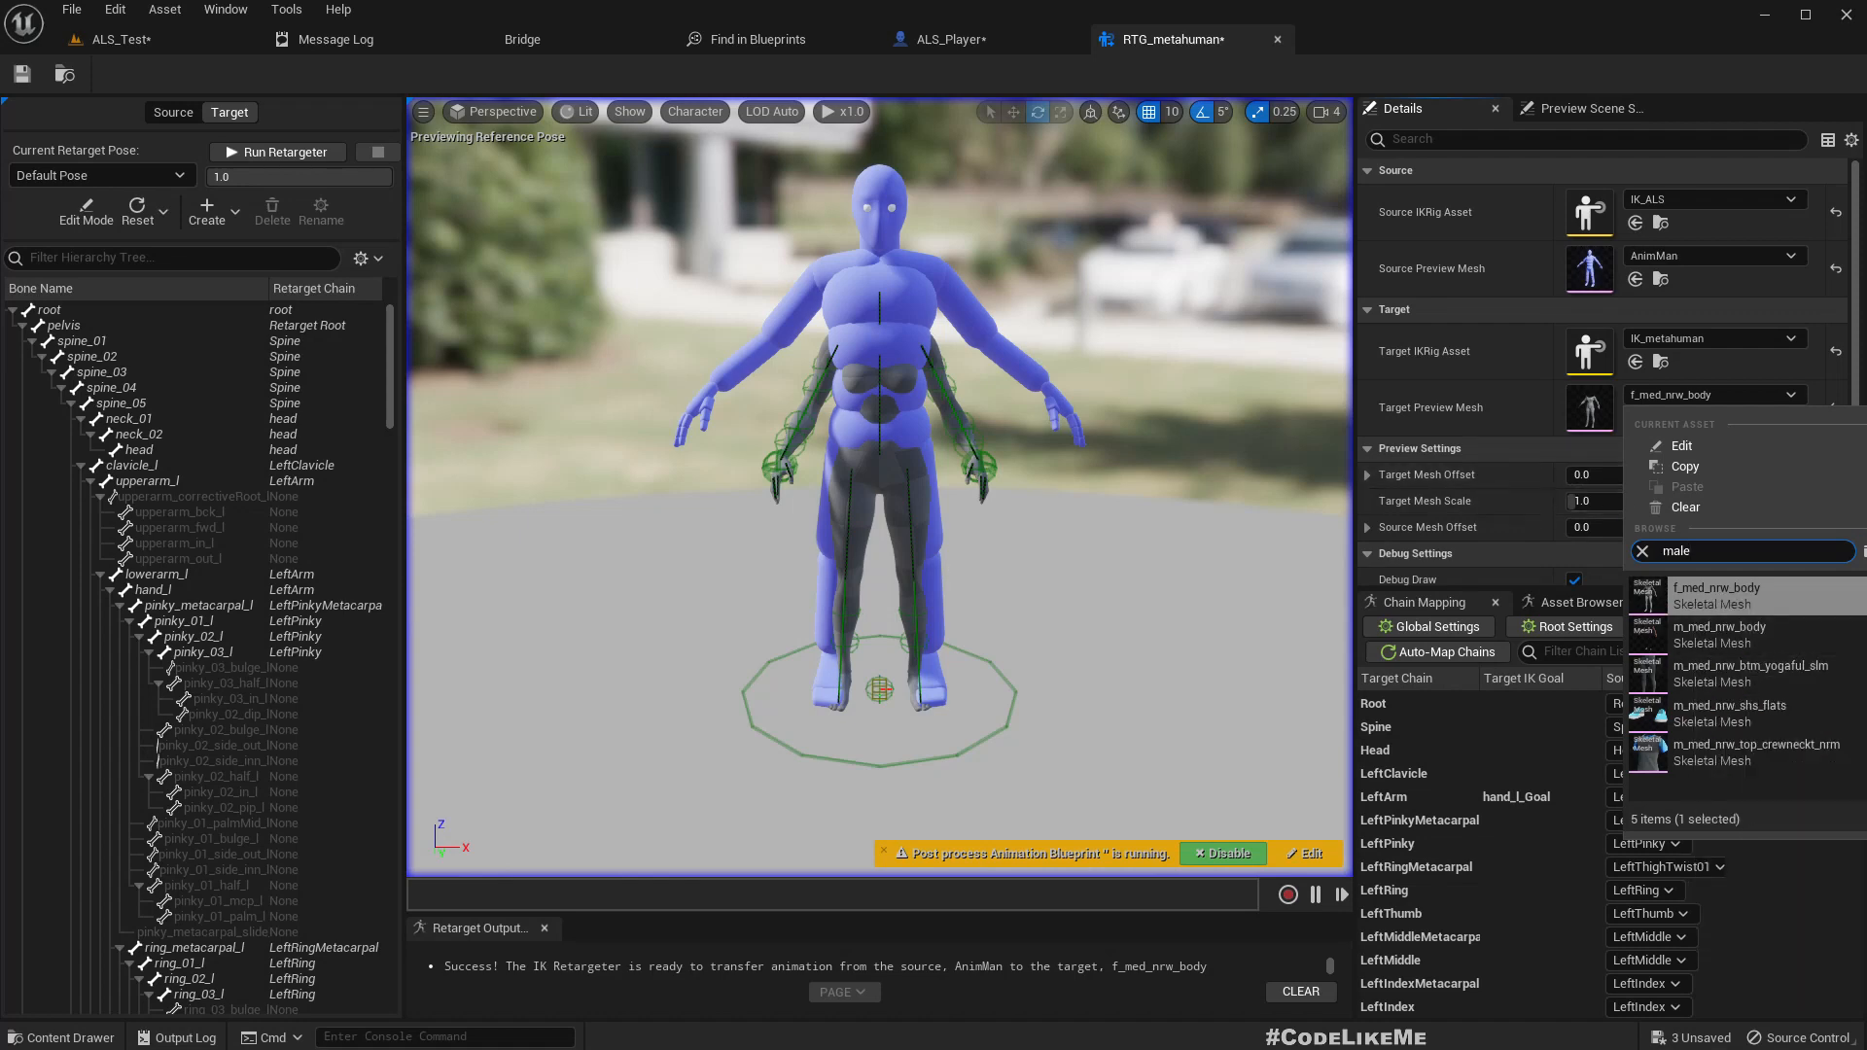
{"action": "mouse_move", "coordinate": [1750, 664]}
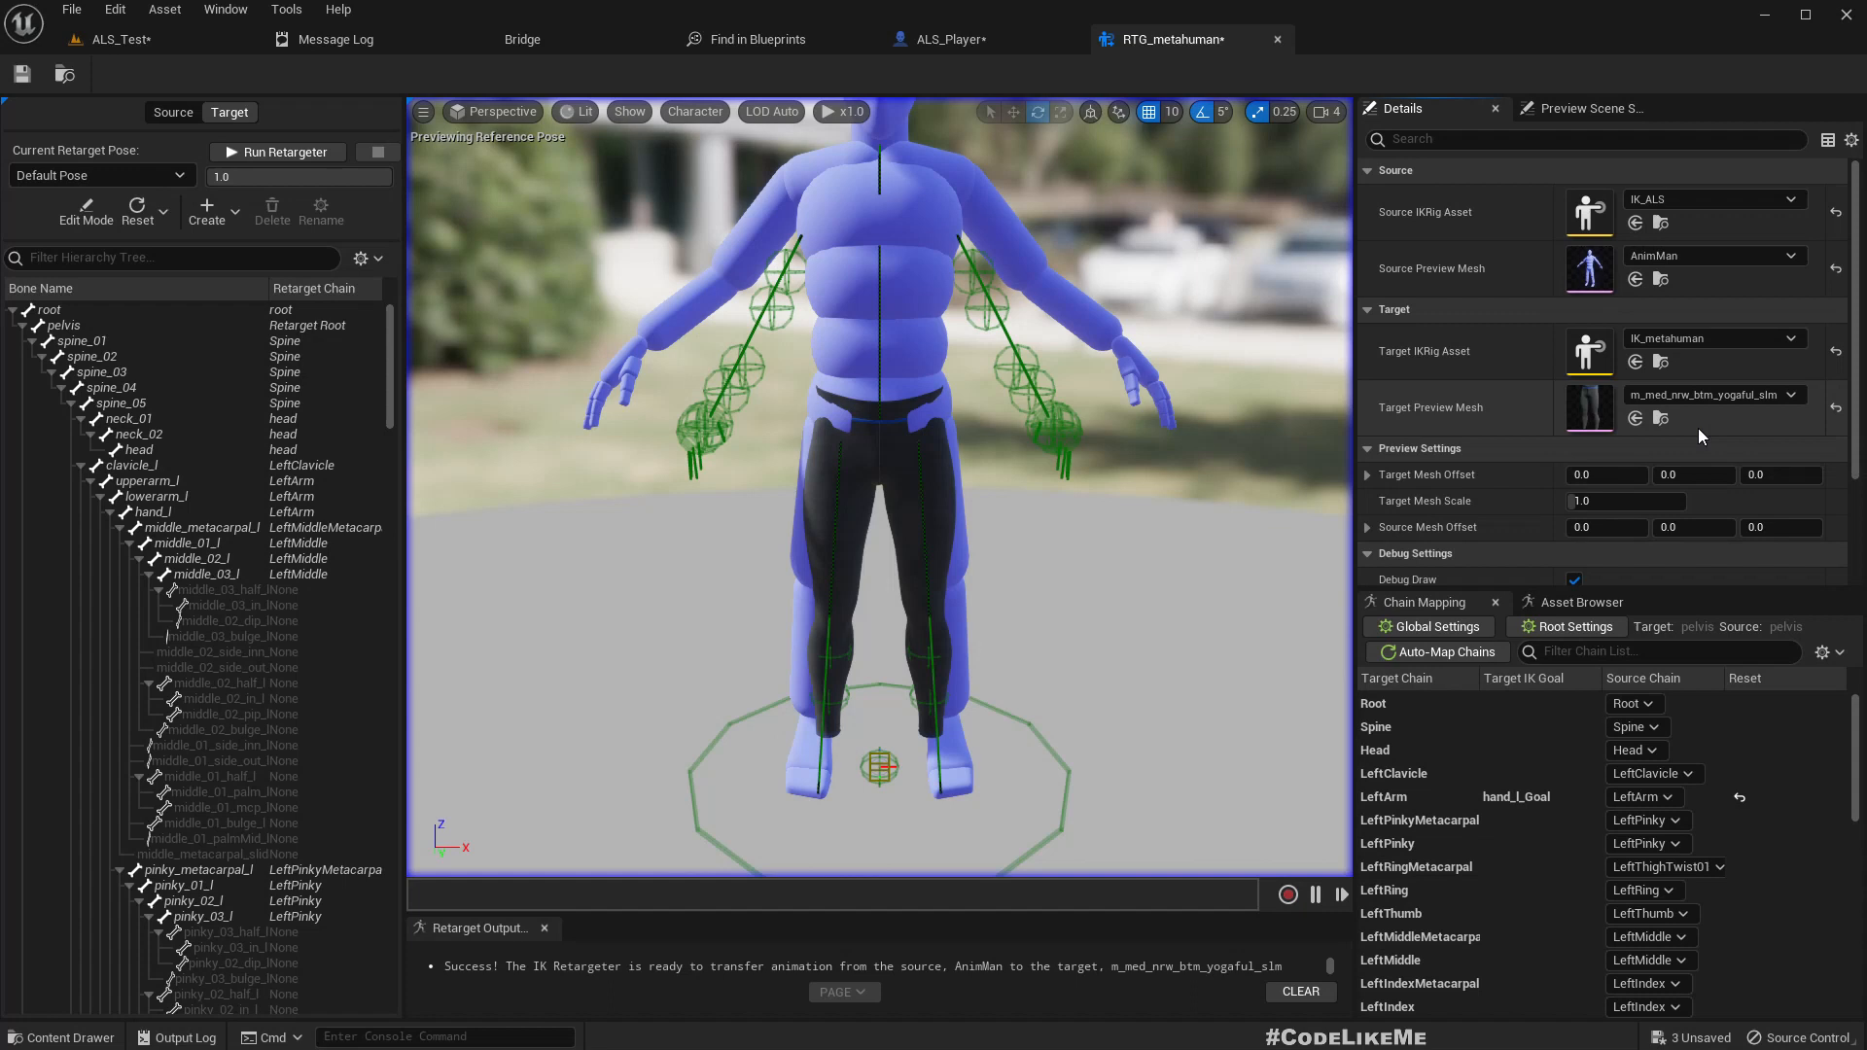
{"action": "left_click", "coordinate": [1797, 394]}
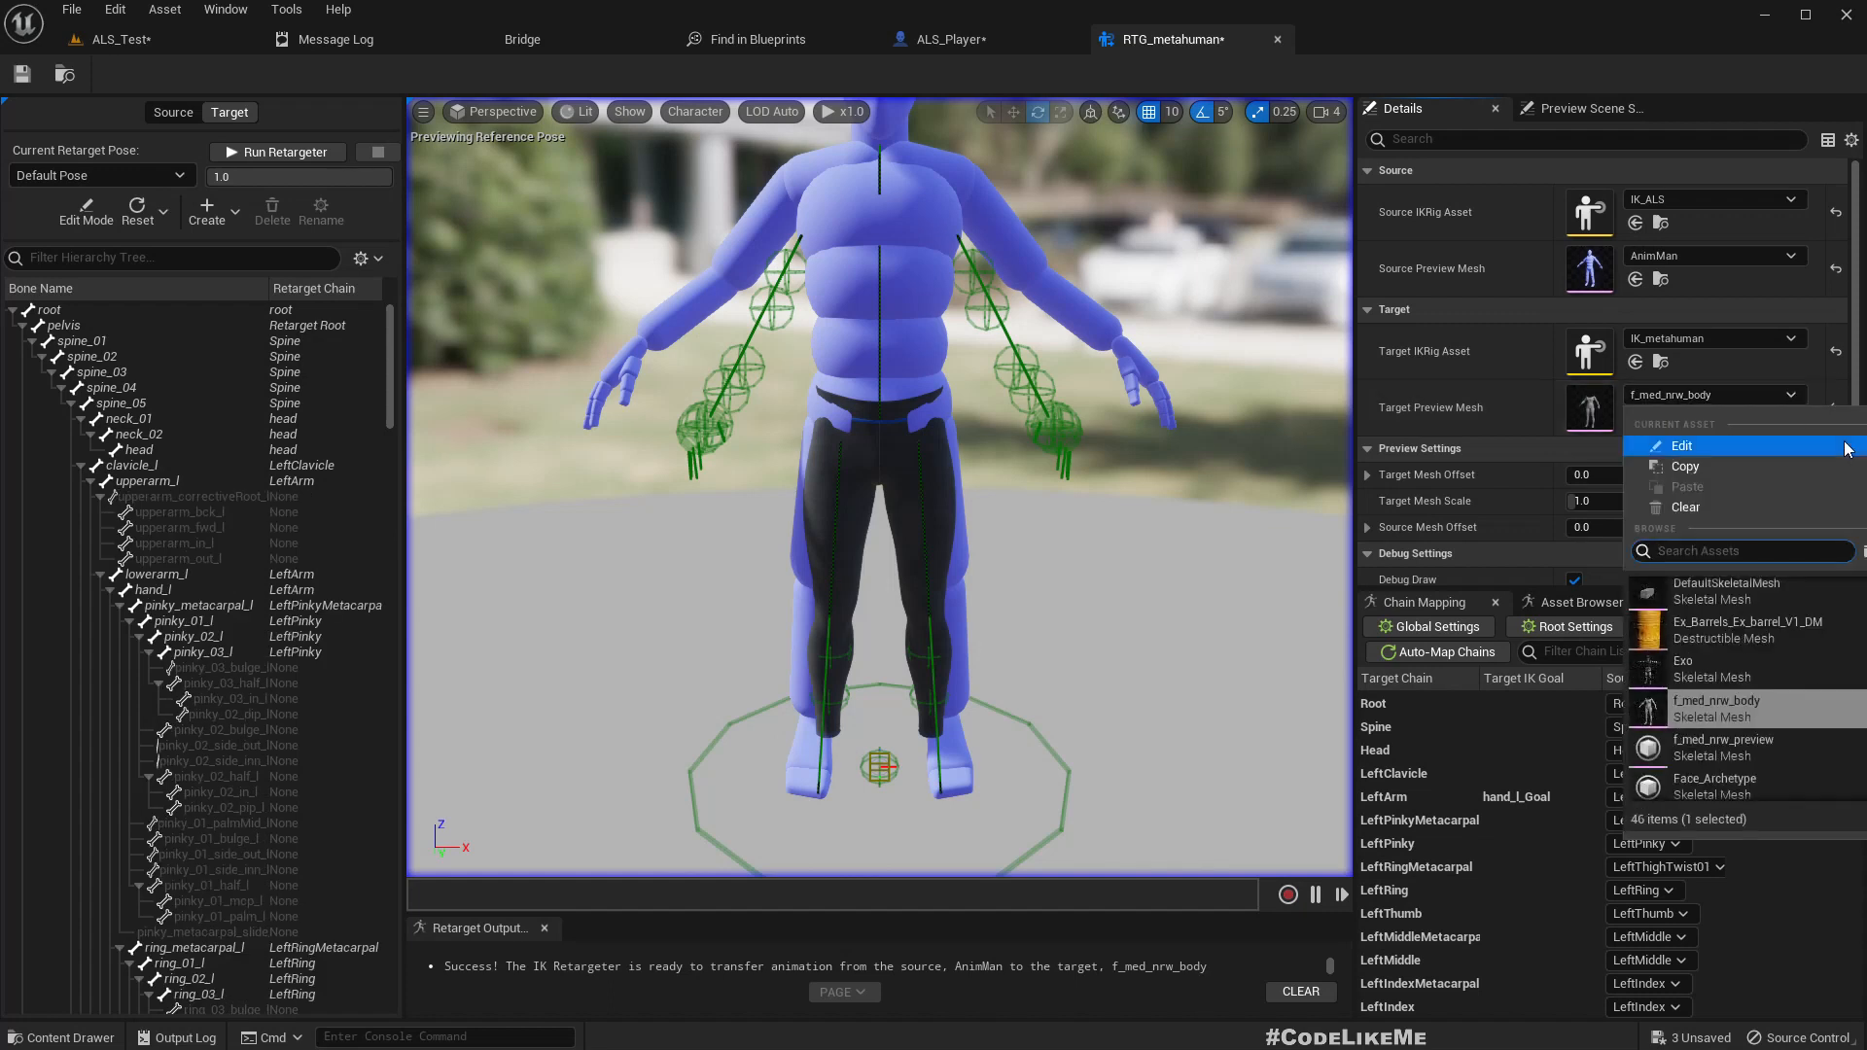
{"action": "type", "text": "m_med"}
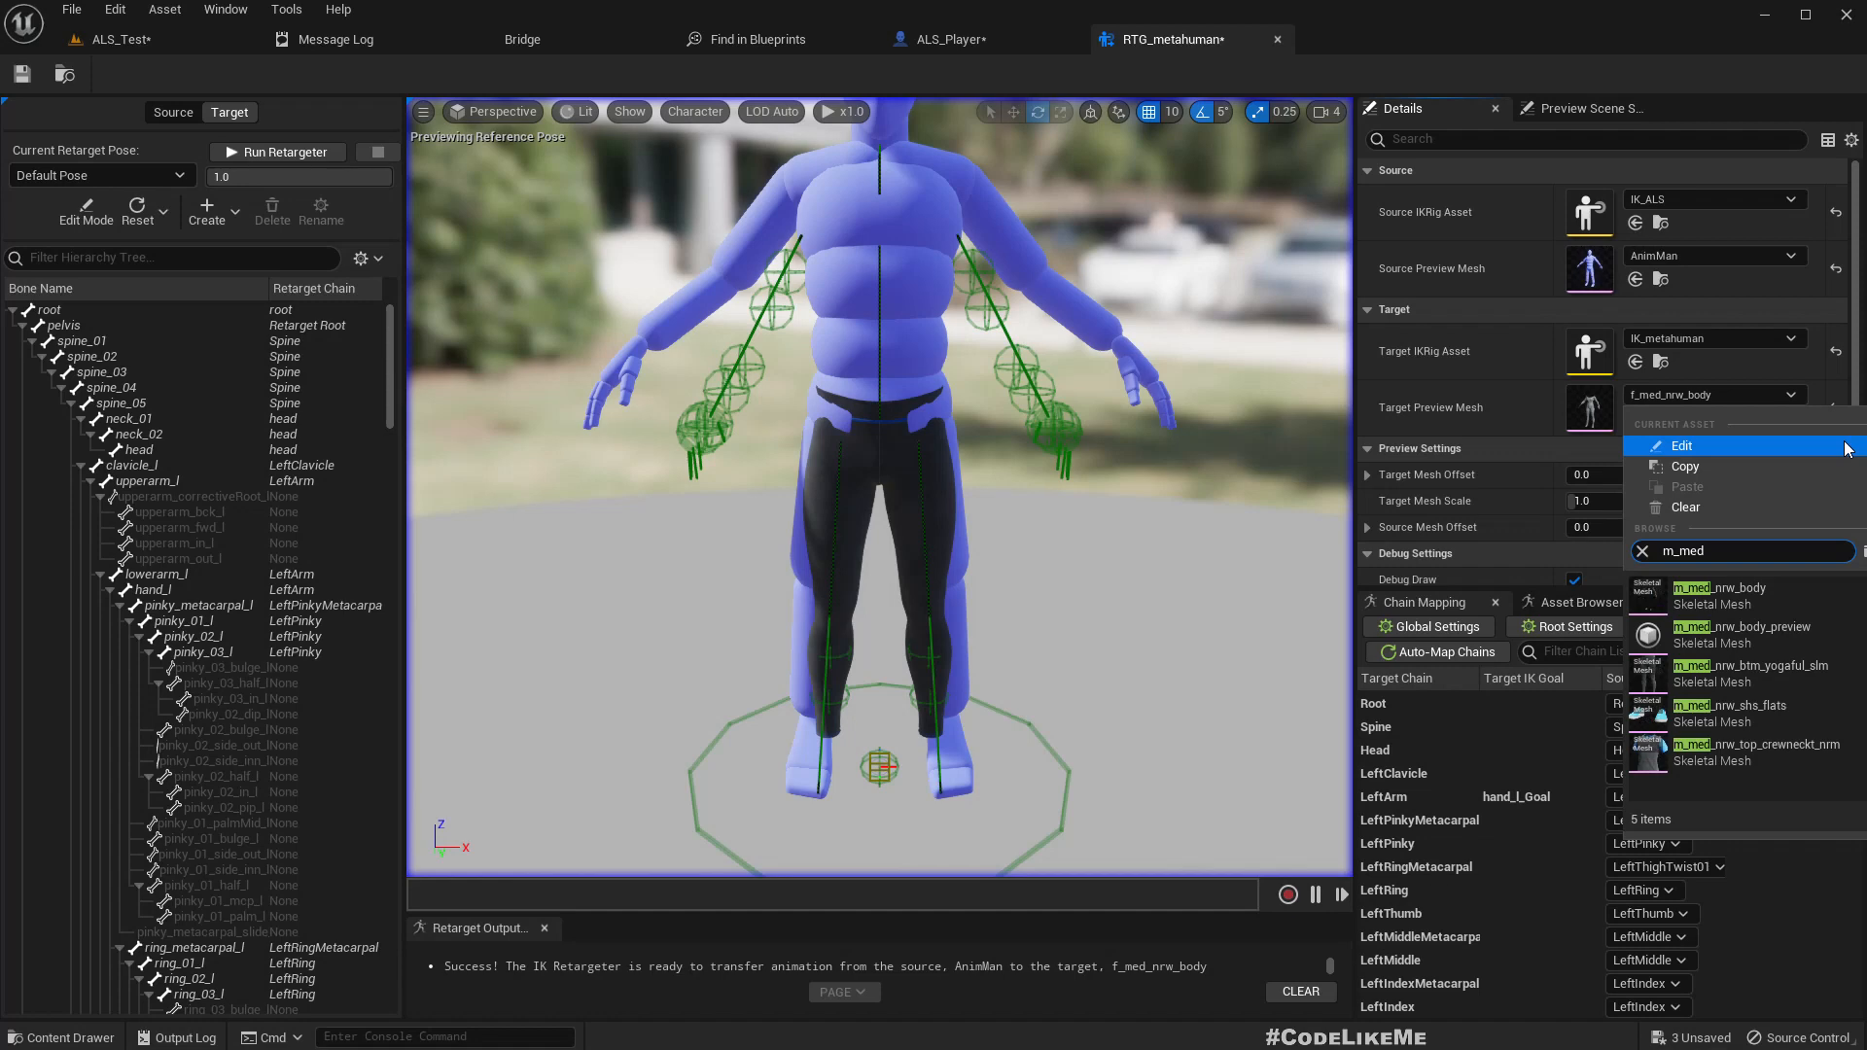
{"action": "left_click", "coordinate": [1719, 587]}
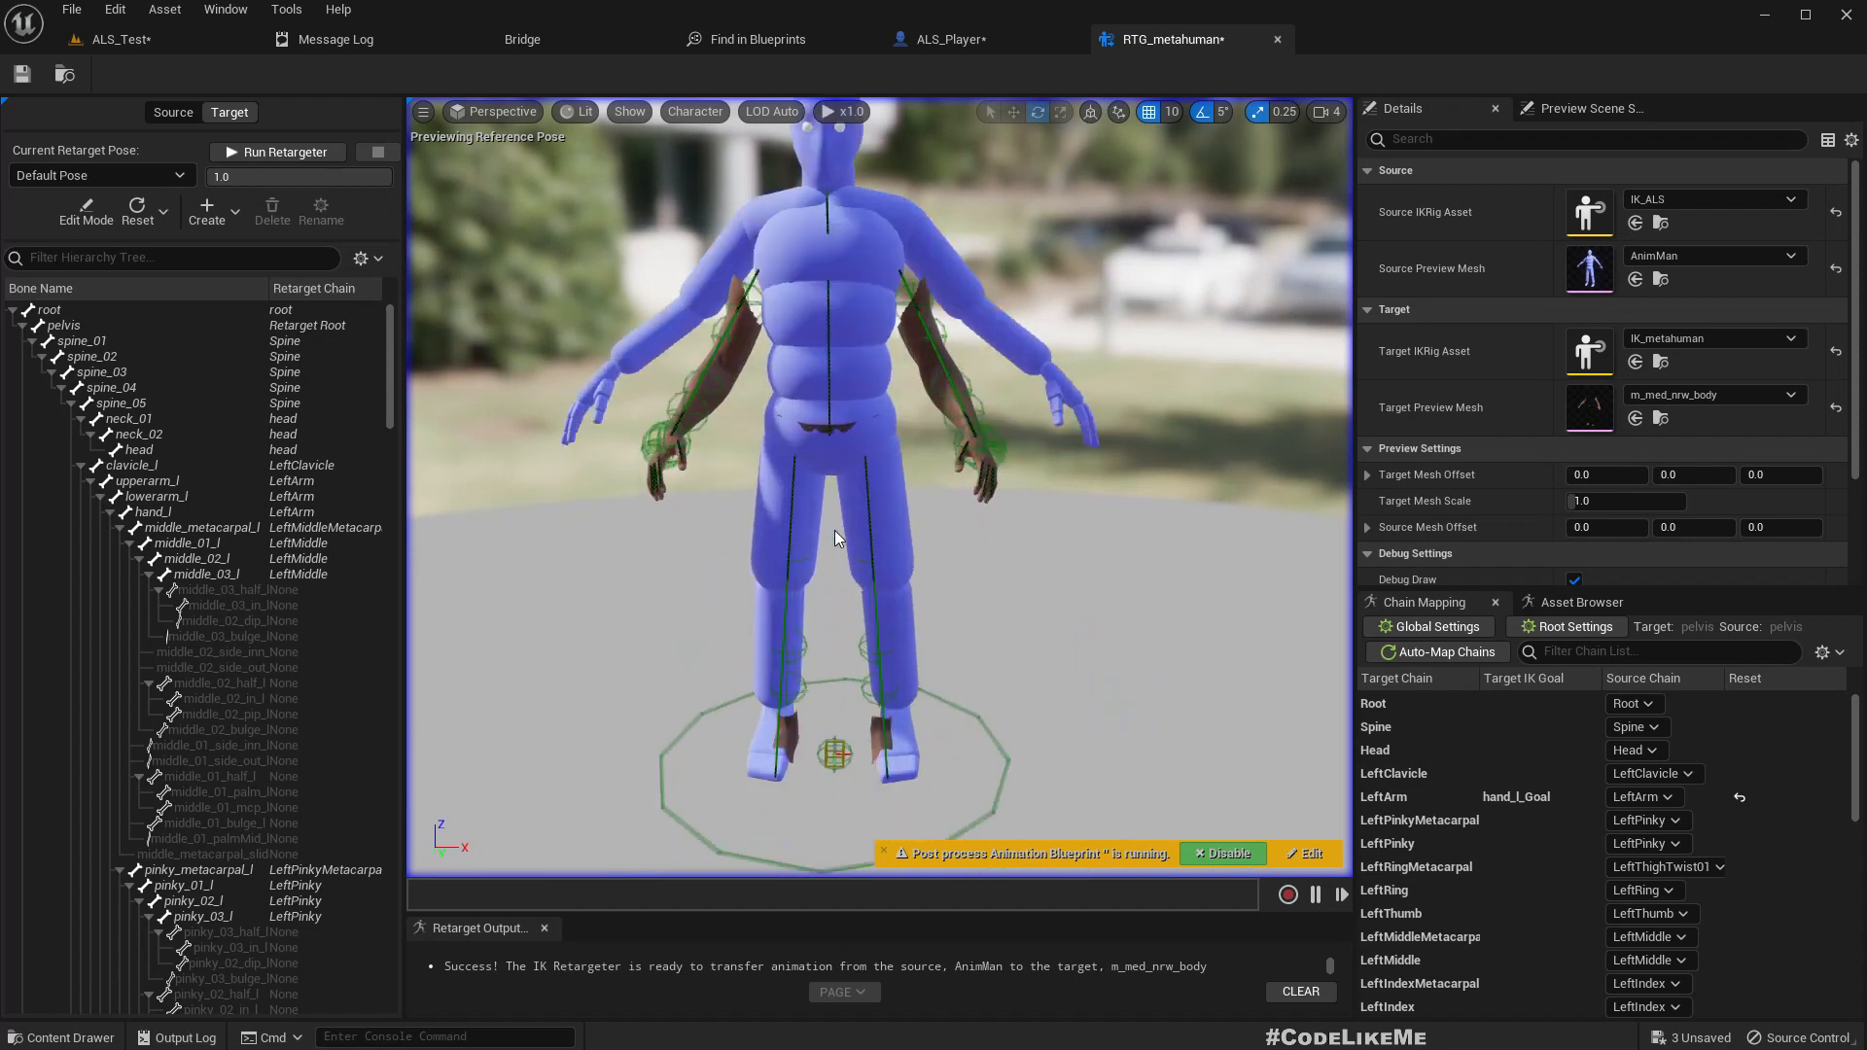
{"action": "mouse_move", "coordinate": [829, 460]}
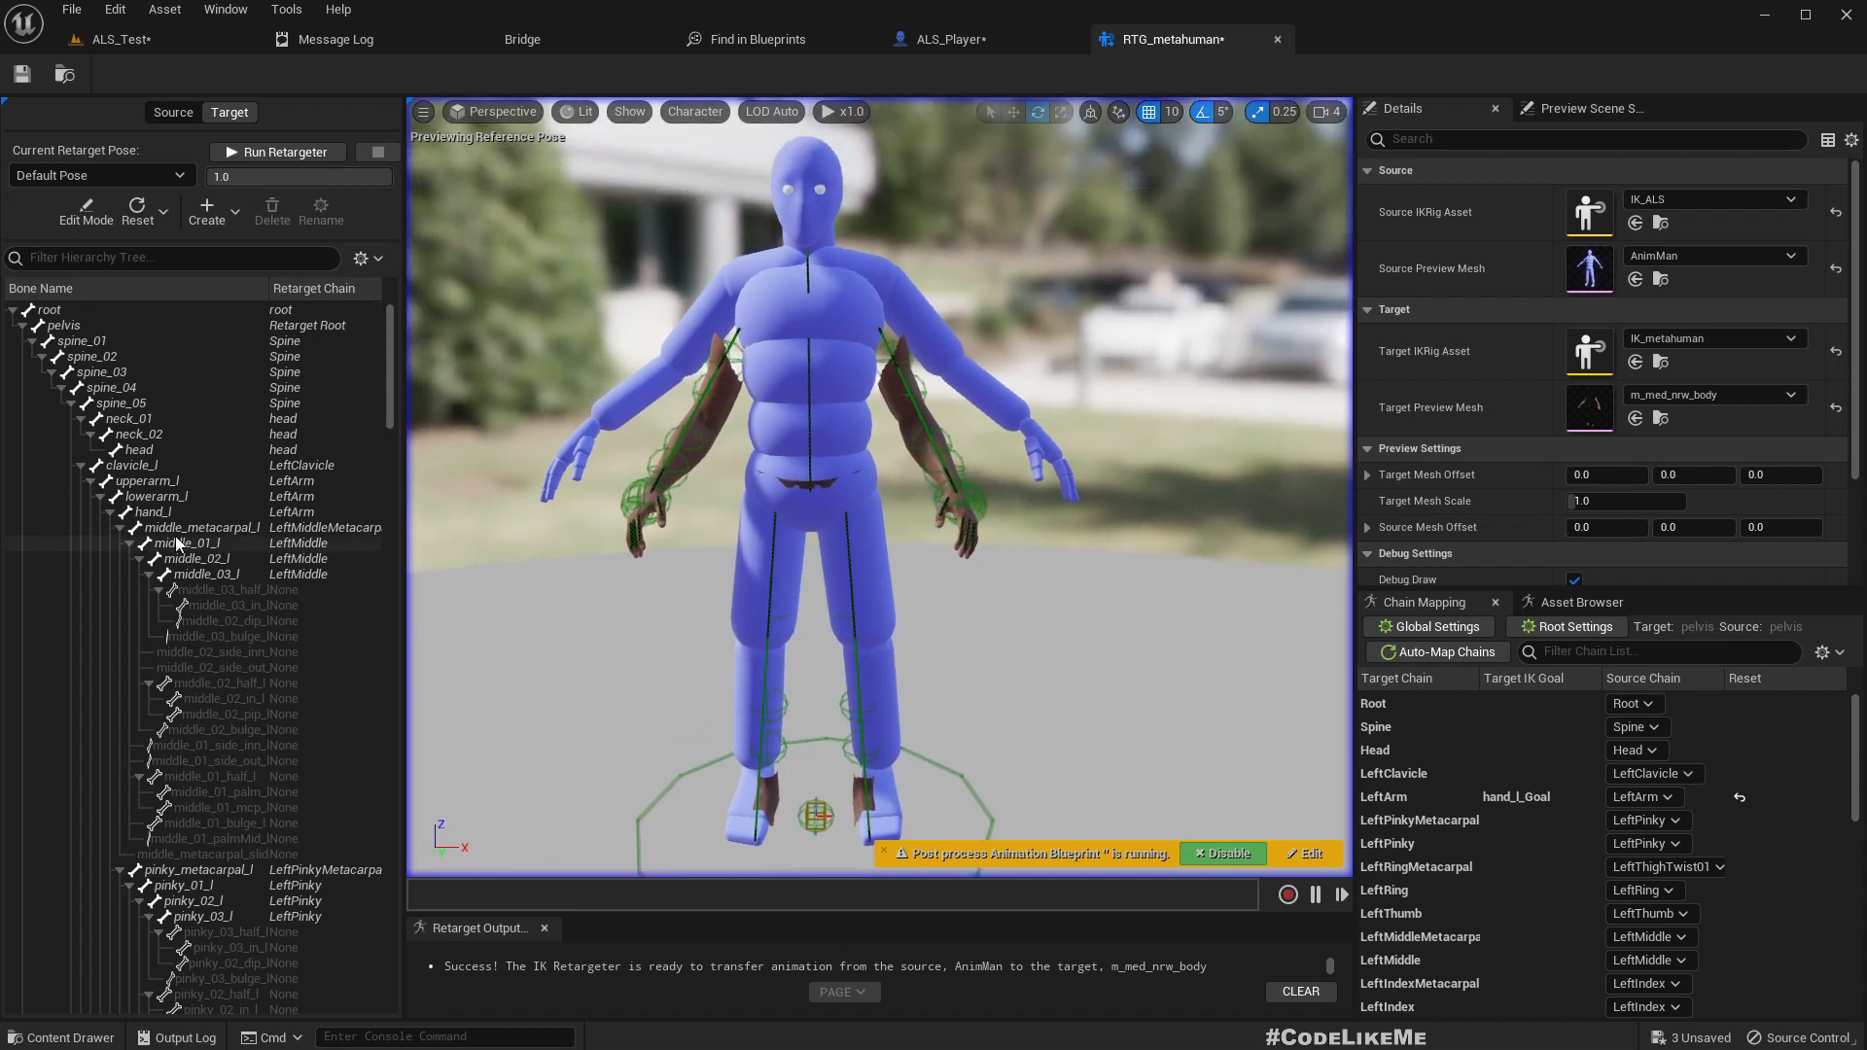
Step: Enter target retarget-pose Edit Mode with rotation snapping set to 2.812 degrees
{"action": "left_click", "coordinate": [147, 479]}
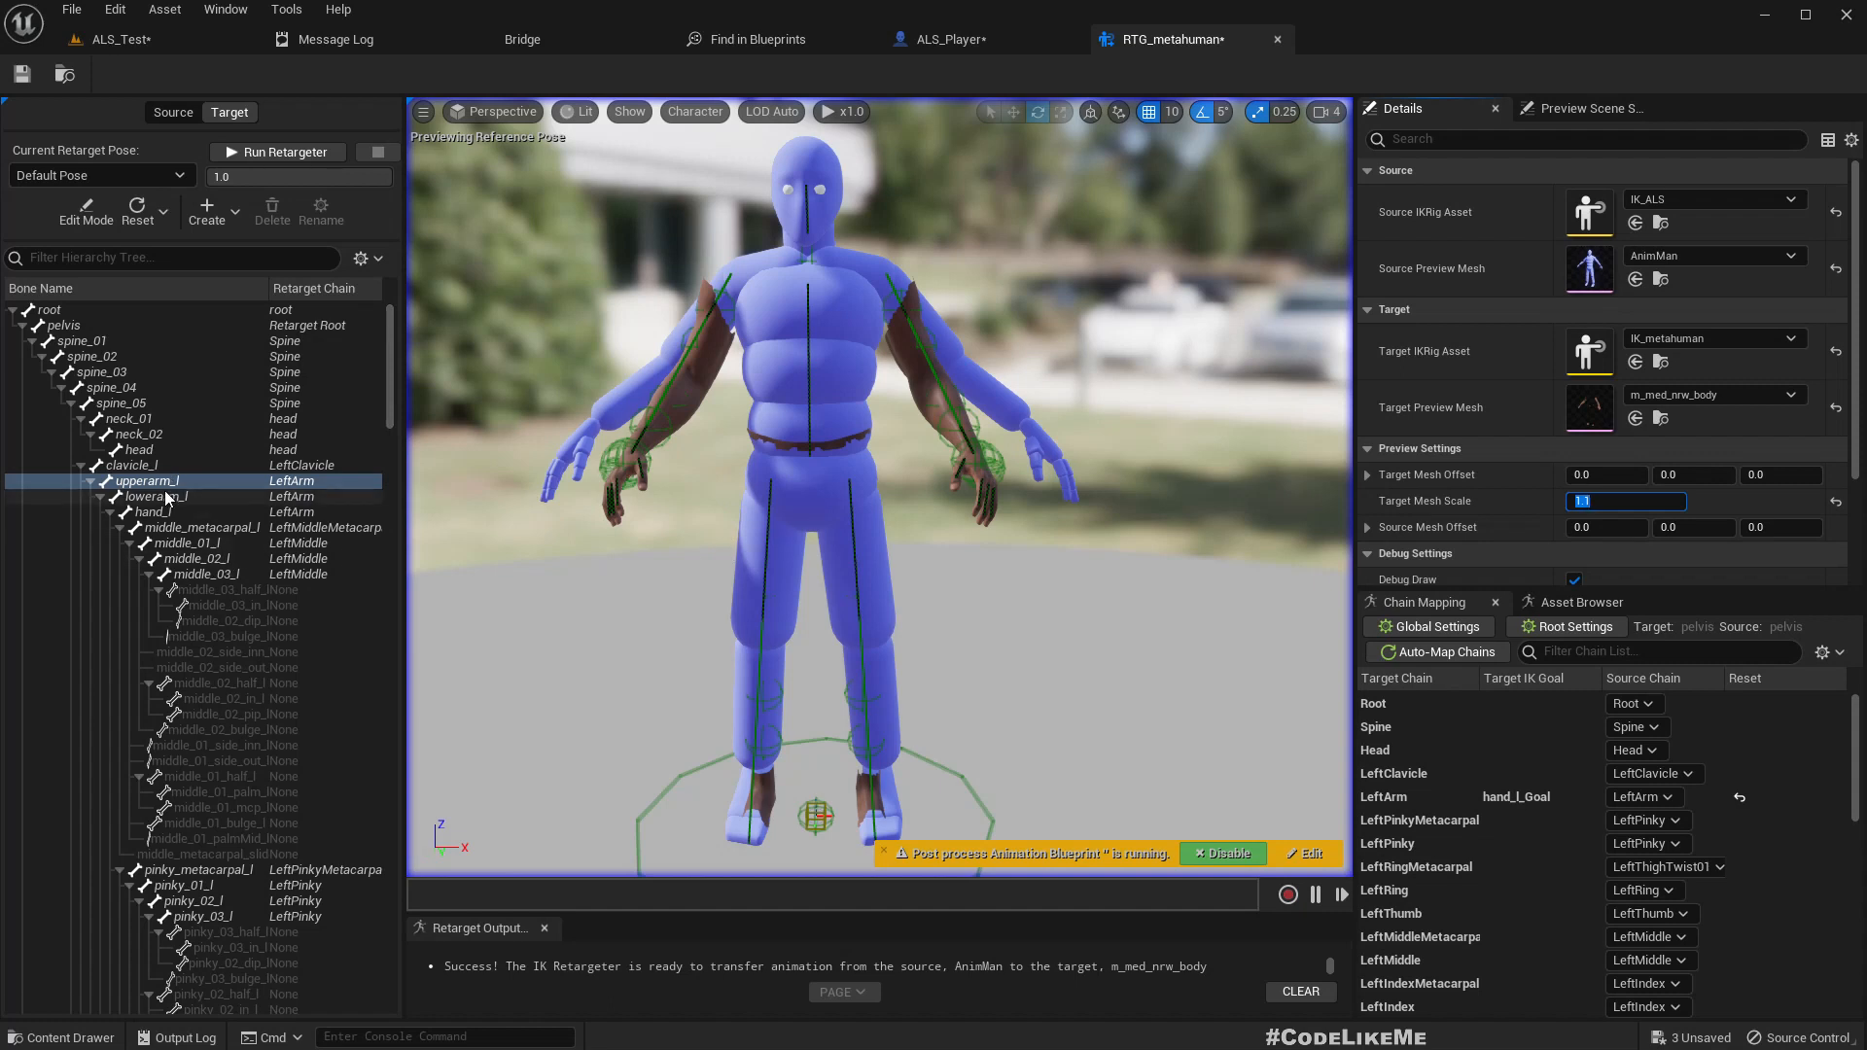
{"action": "left_click", "coordinate": [148, 480]}
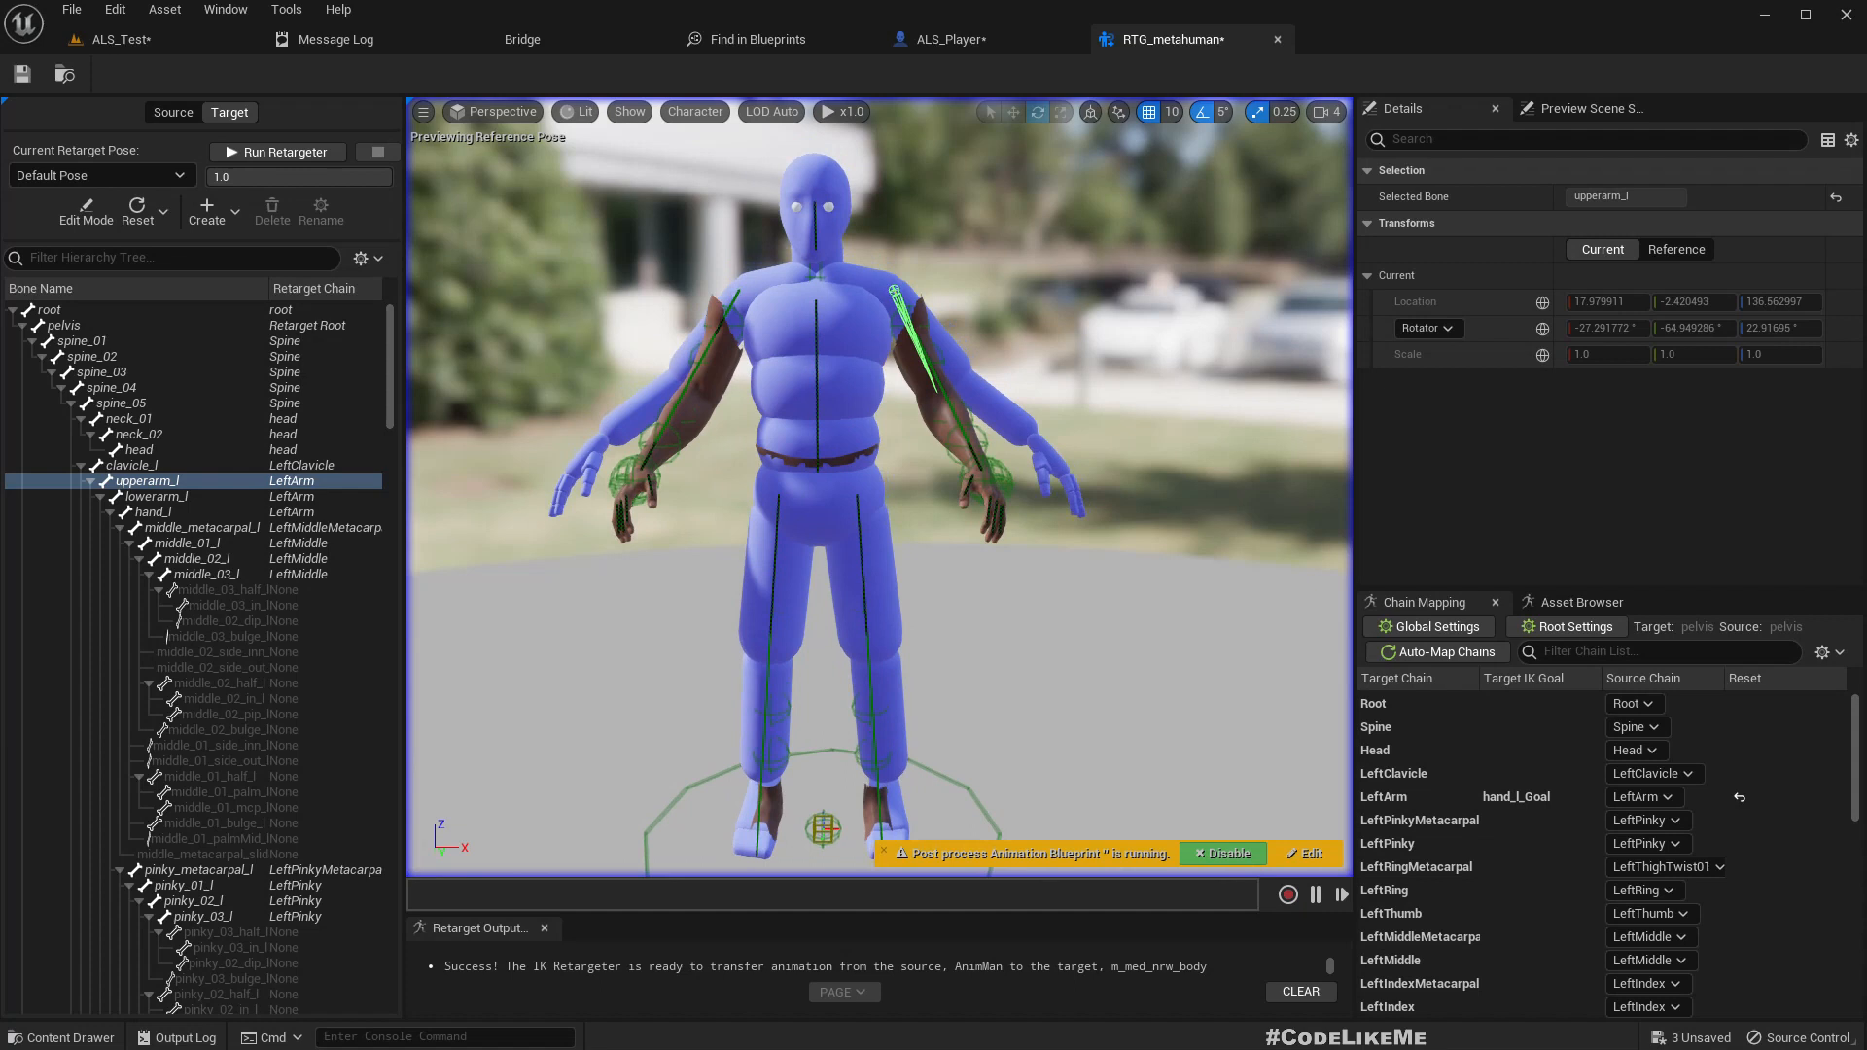
{"action": "mouse_move", "coordinate": [927, 431]}
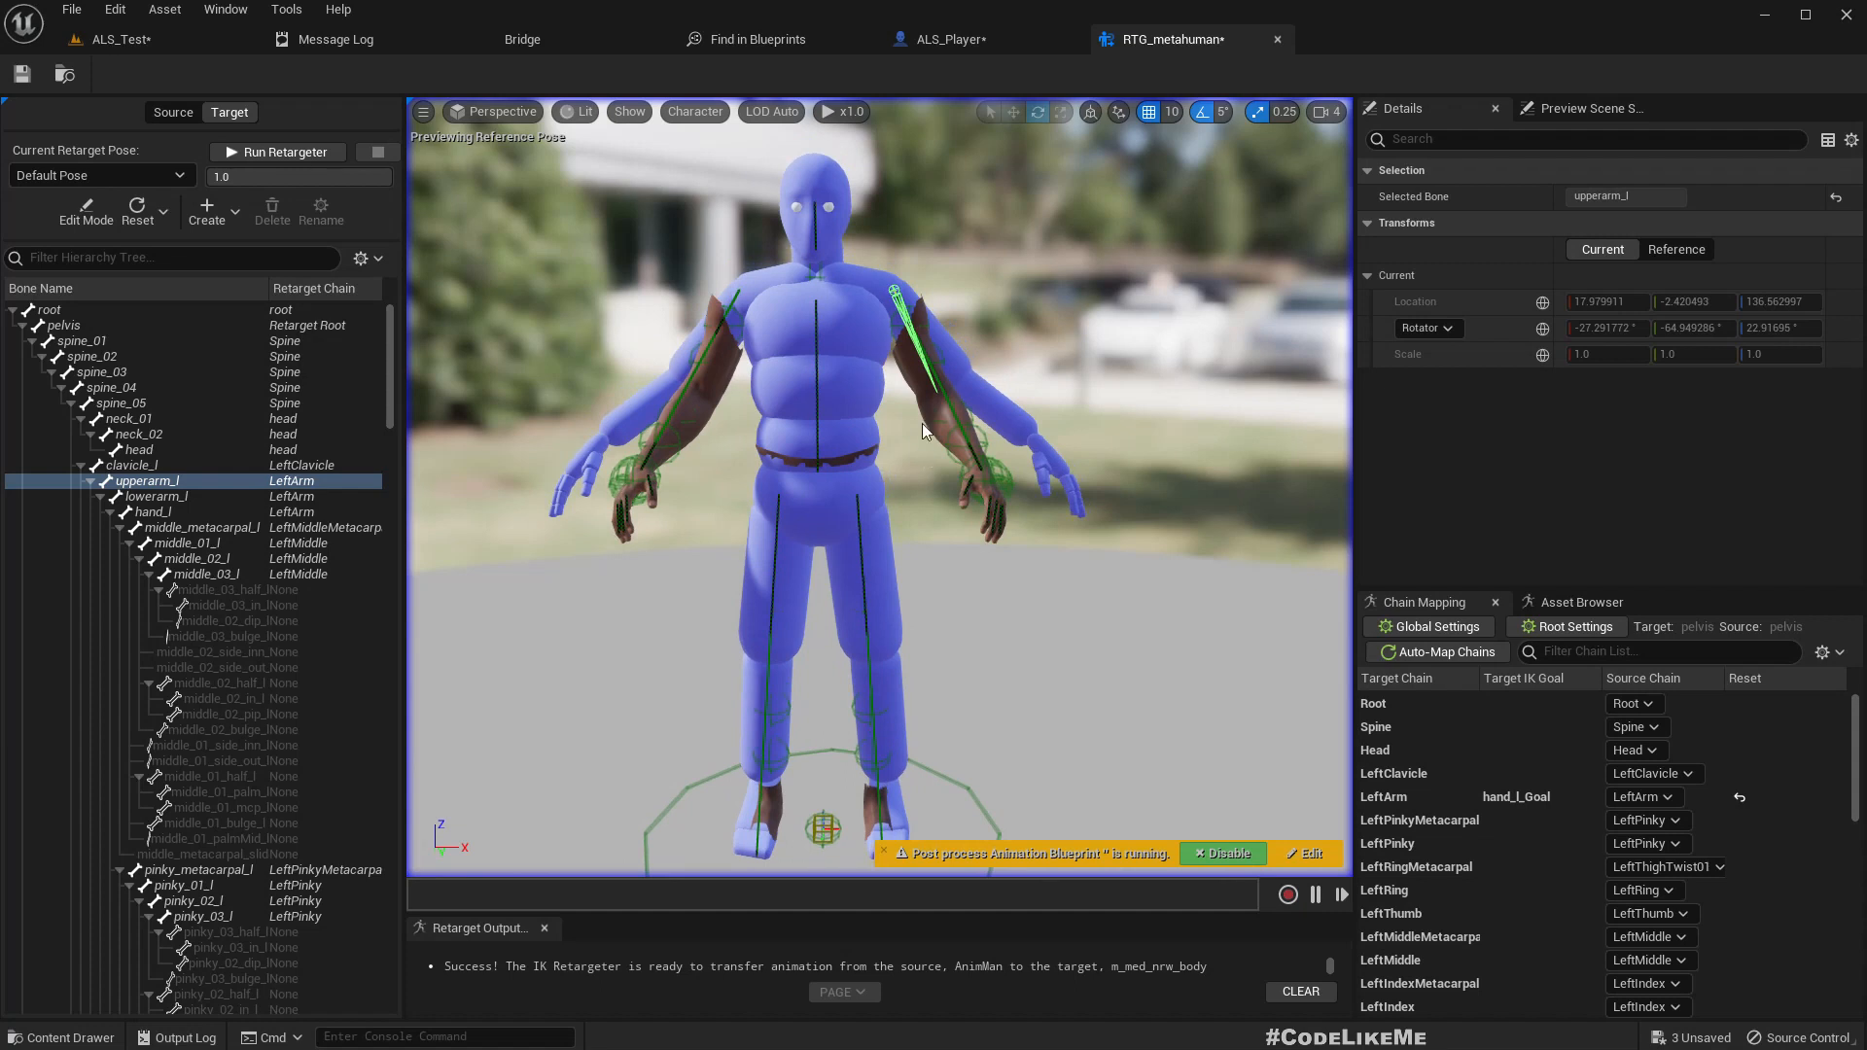
{"action": "left_click", "coordinate": [1384, 796]}
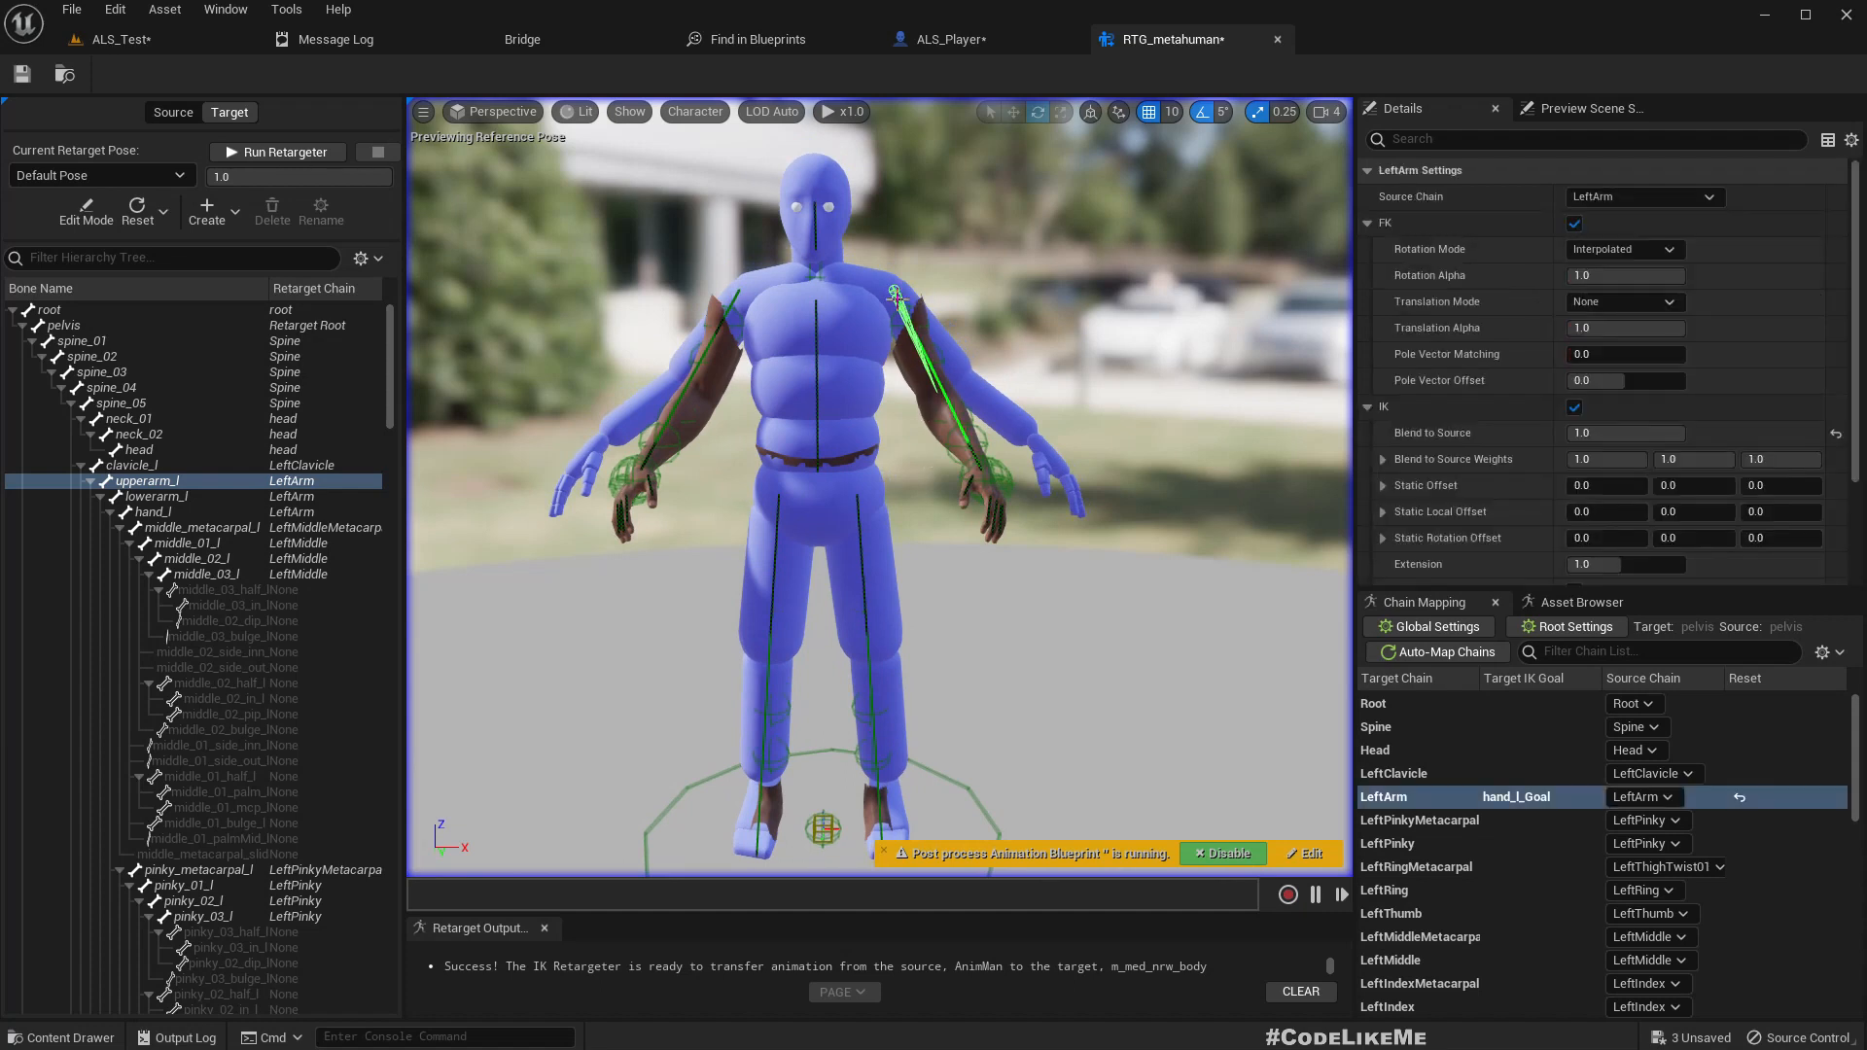
{"action": "left_click", "coordinate": [85, 212]}
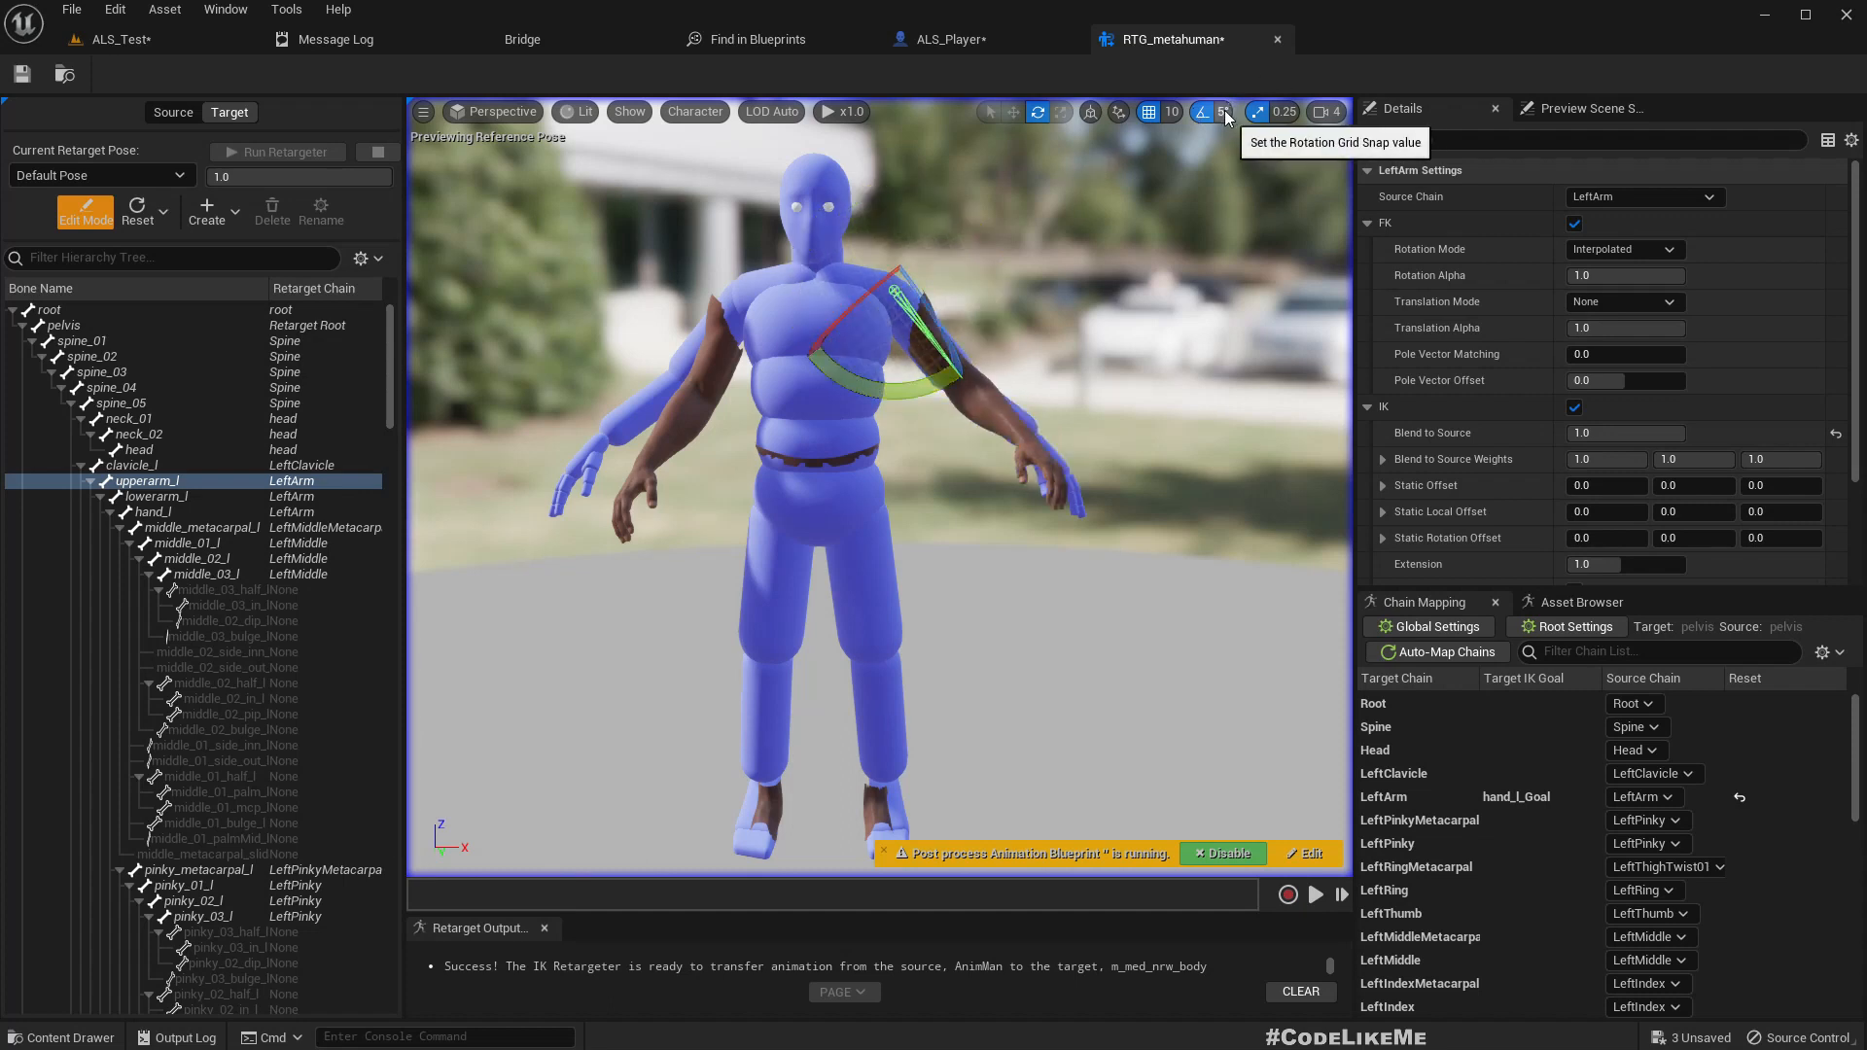
{"action": "left_click", "coordinate": [1223, 111]}
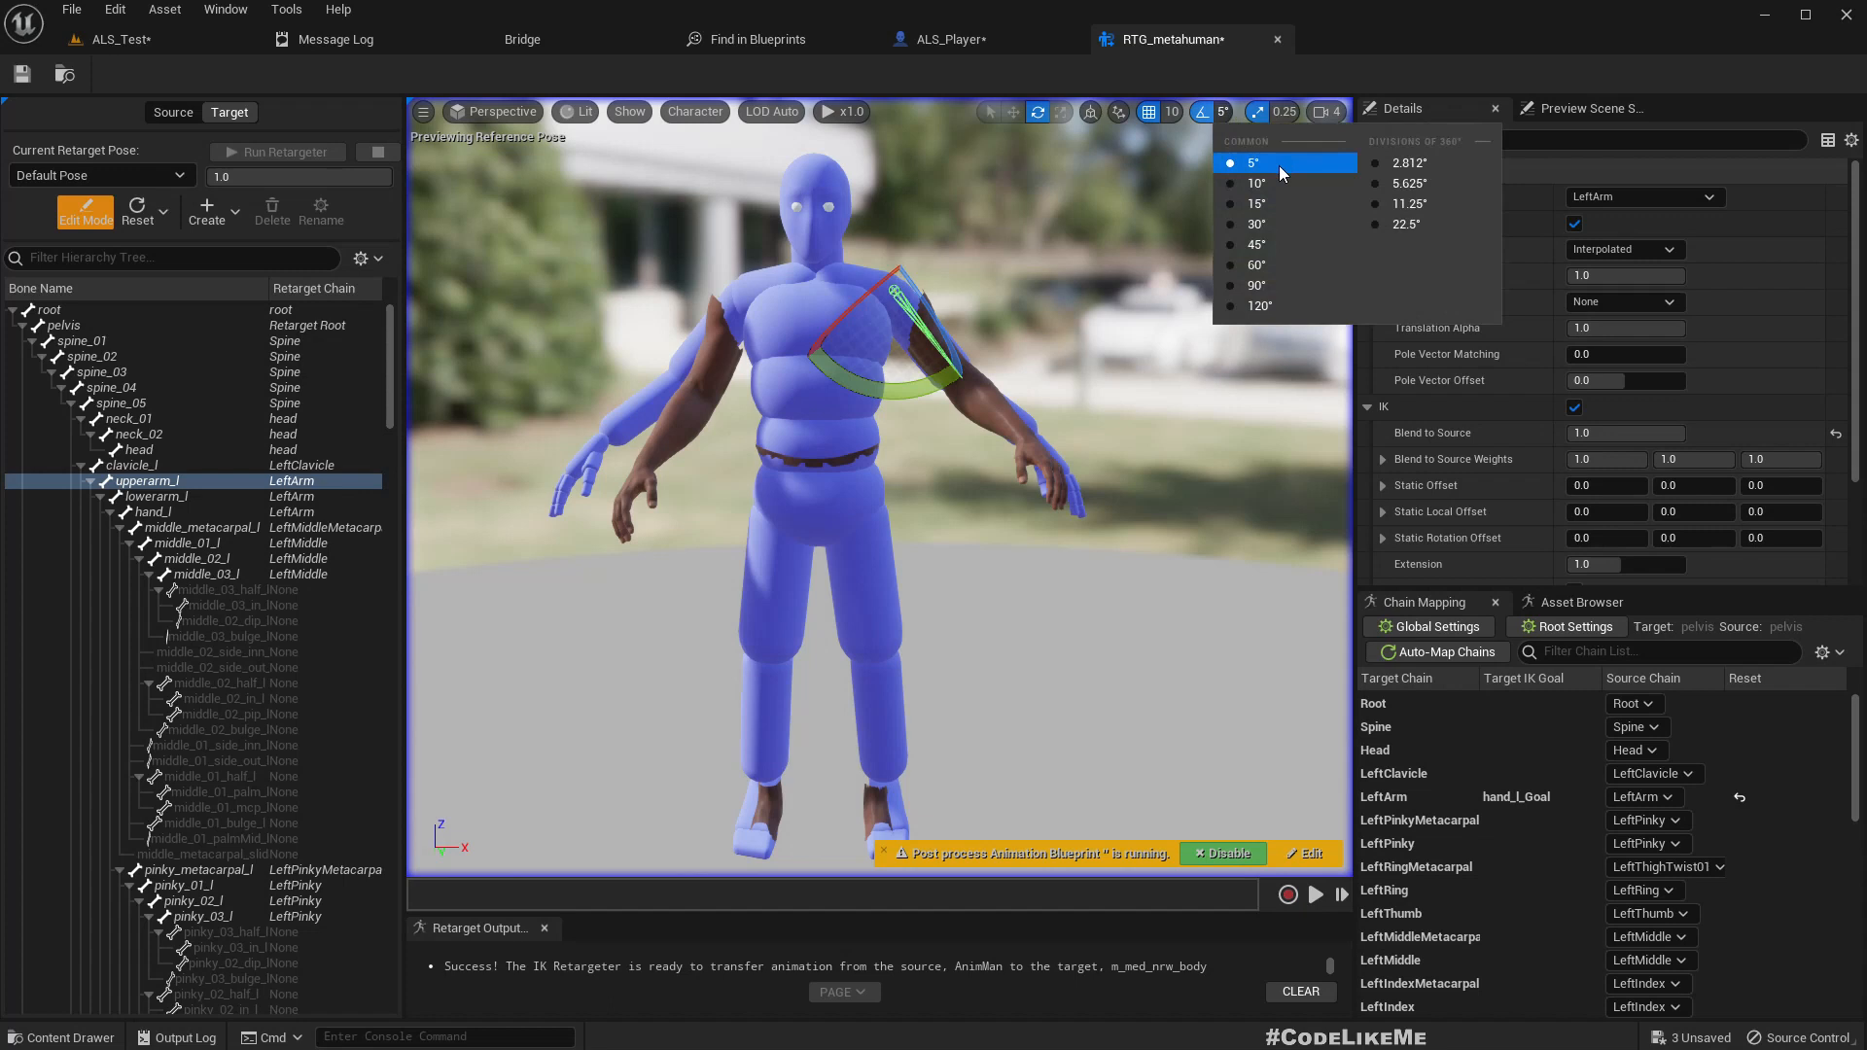
{"action": "left_click", "coordinate": [1409, 163]}
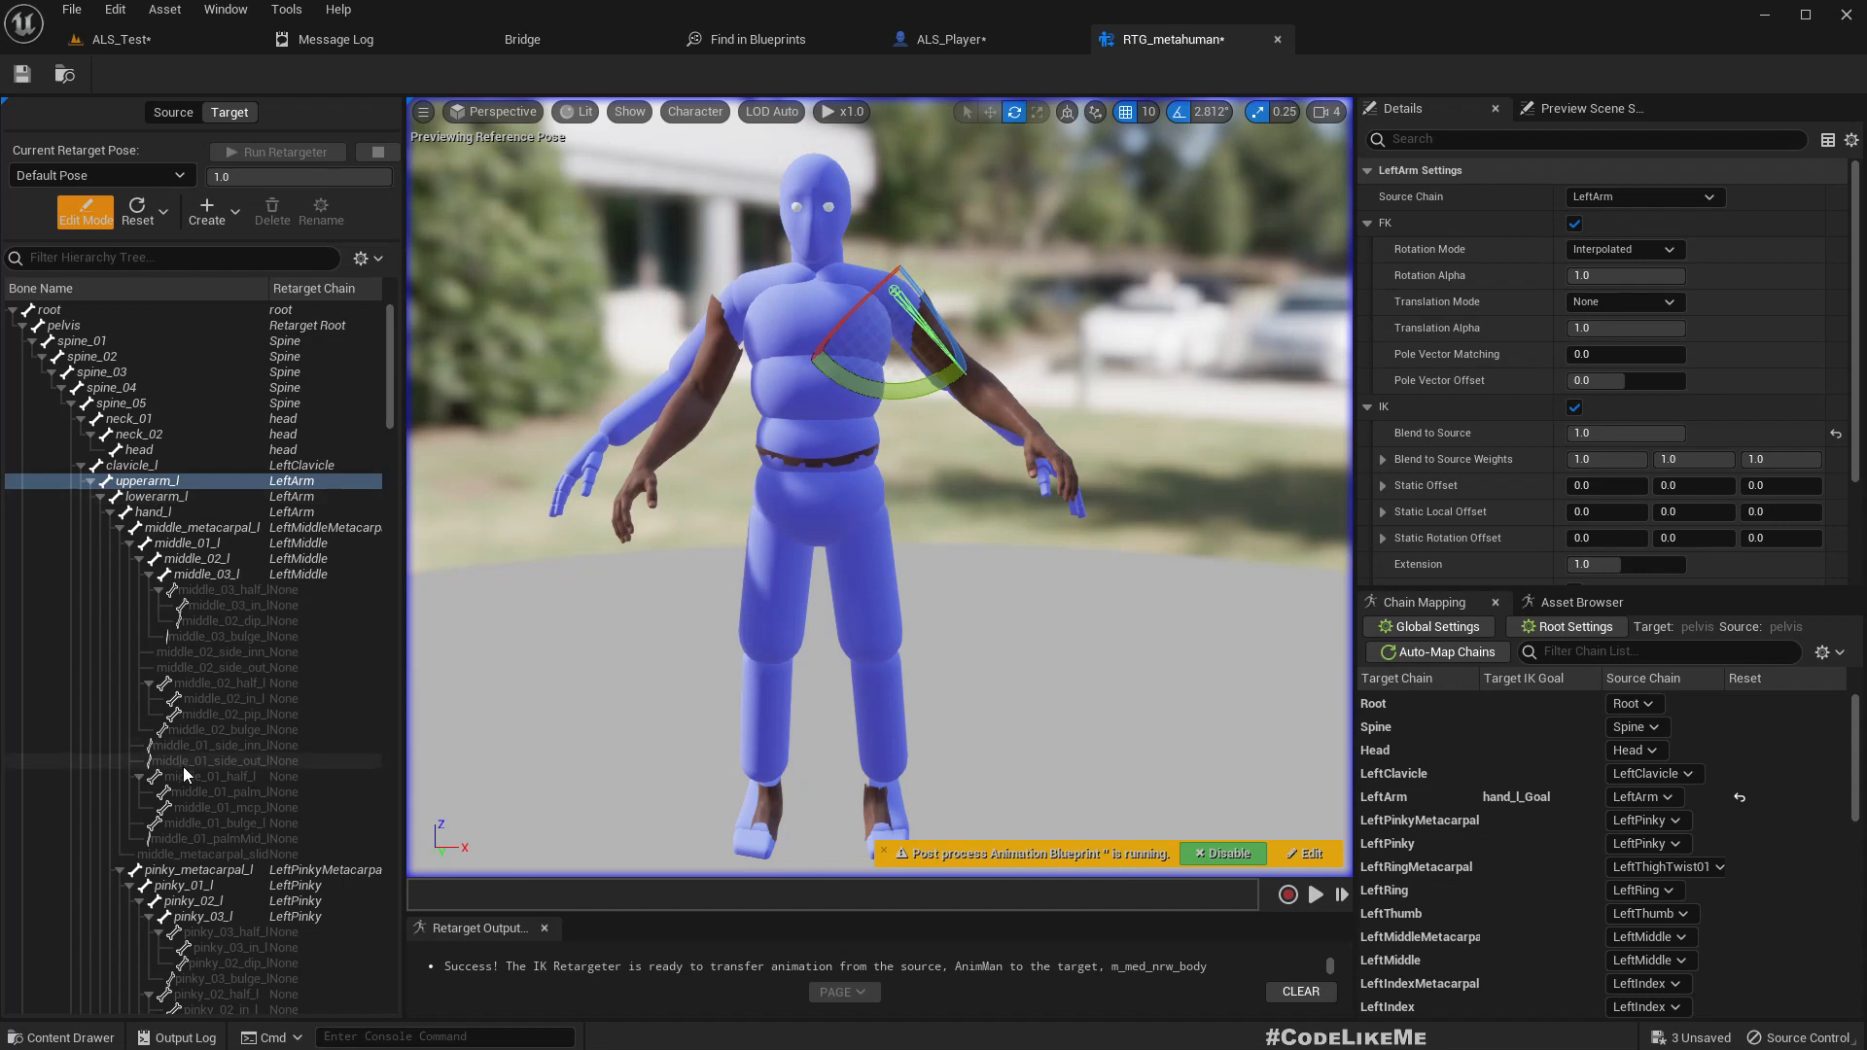
{"action": "mouse_move", "coordinate": [105, 502]}
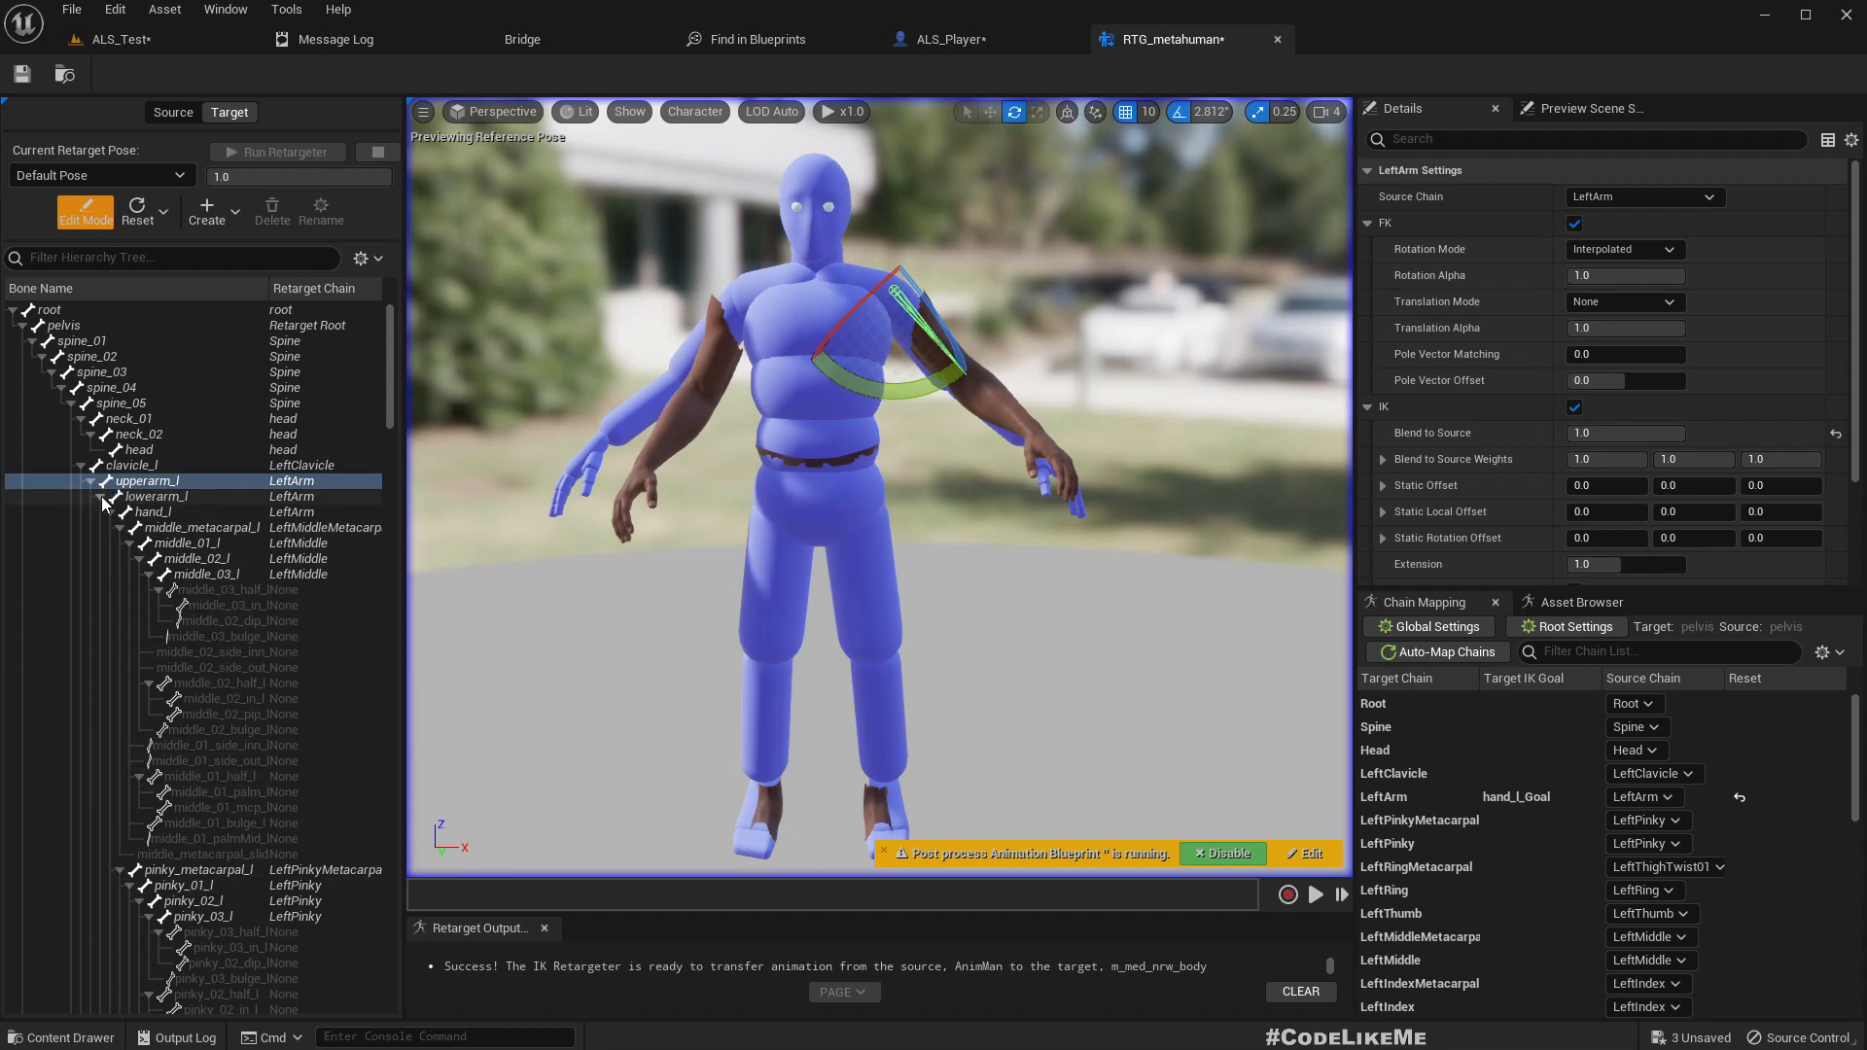
Step: Rotate the right upper arm into line and lower the left clavicle to -22.5 degrees
{"action": "left_click", "coordinate": [148, 731]}
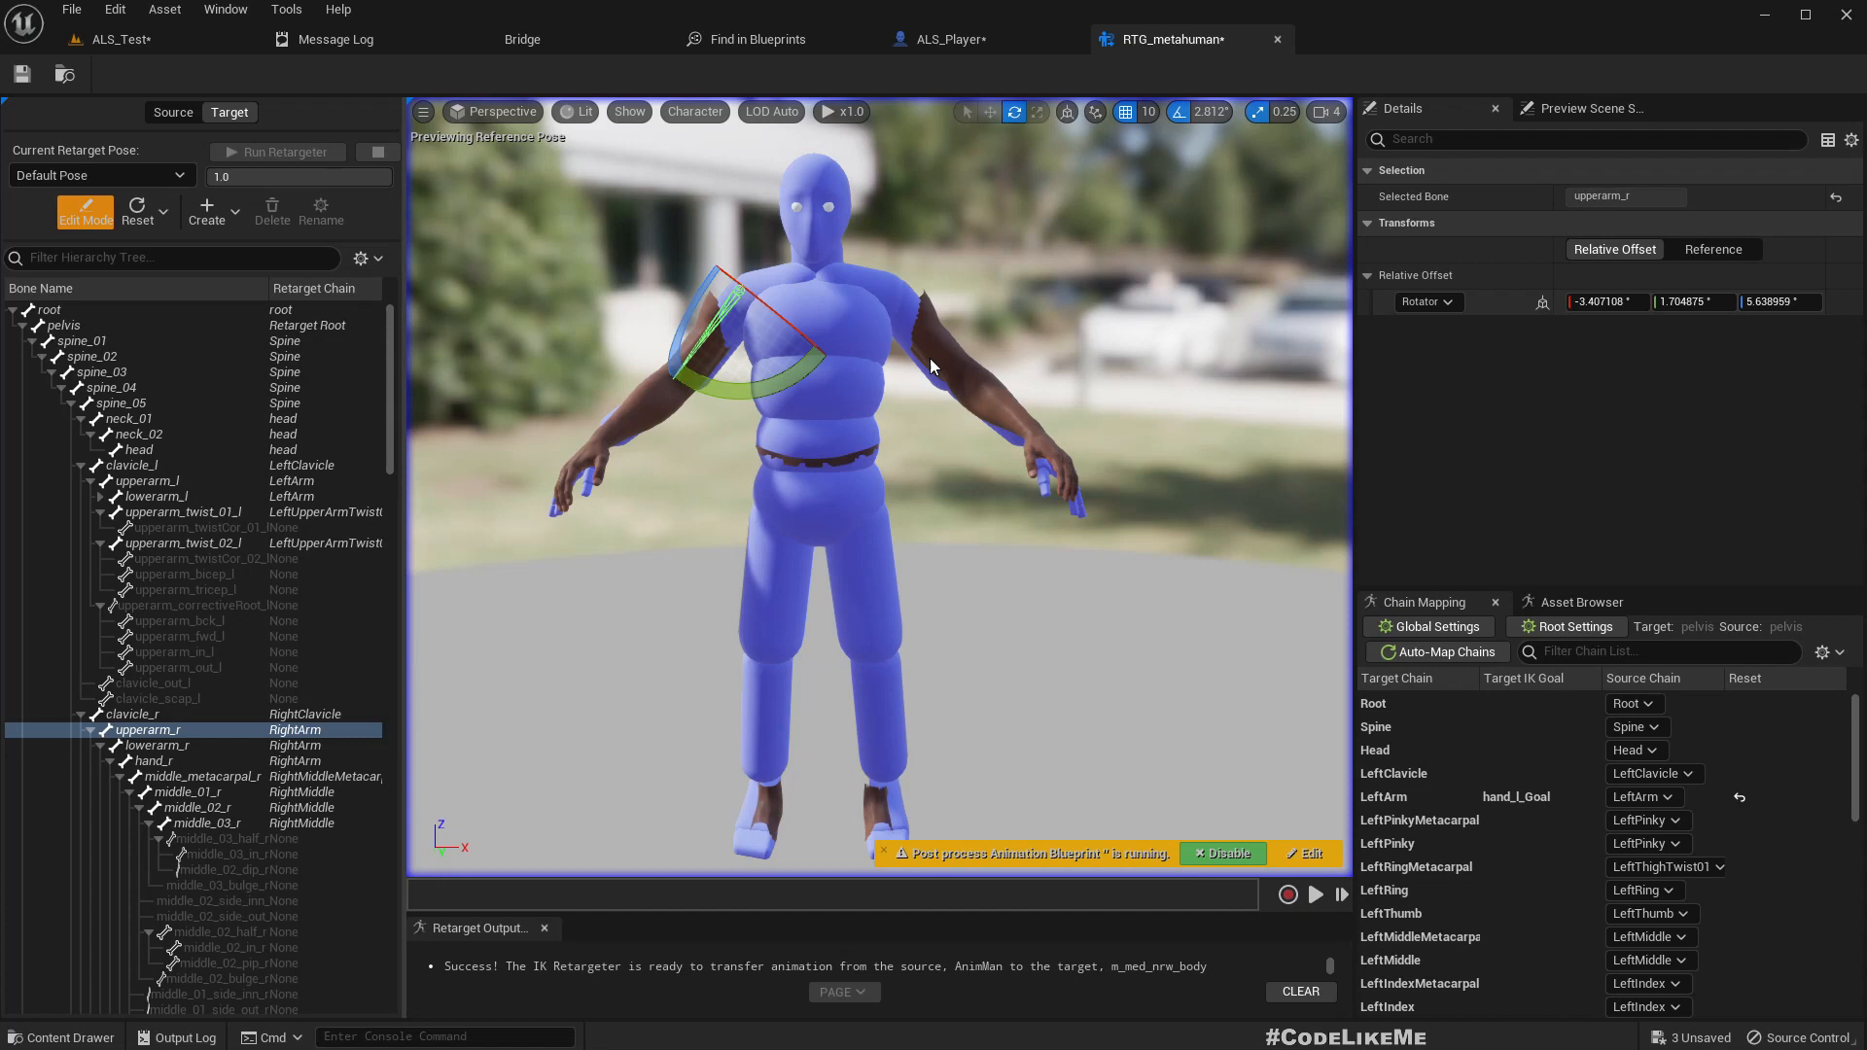
{"action": "mouse_move", "coordinate": [896, 430]}
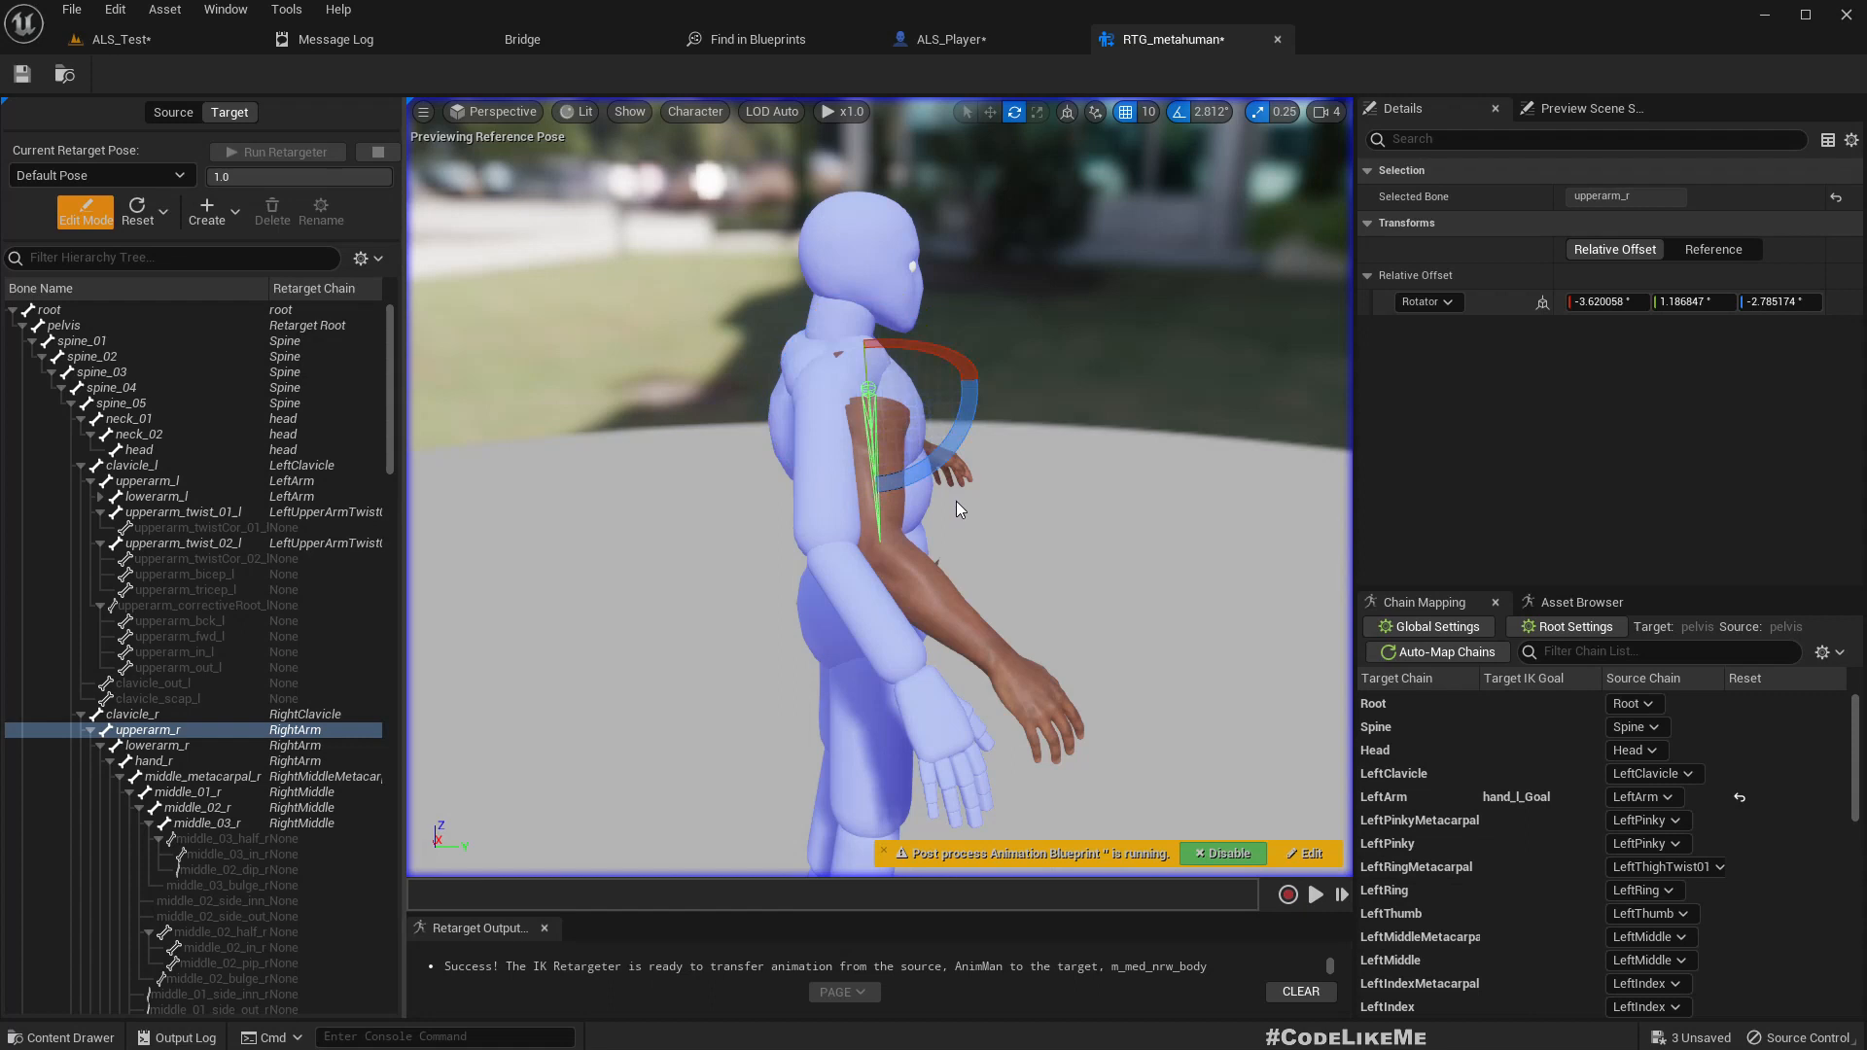
{"action": "left_click", "coordinate": [129, 713]}
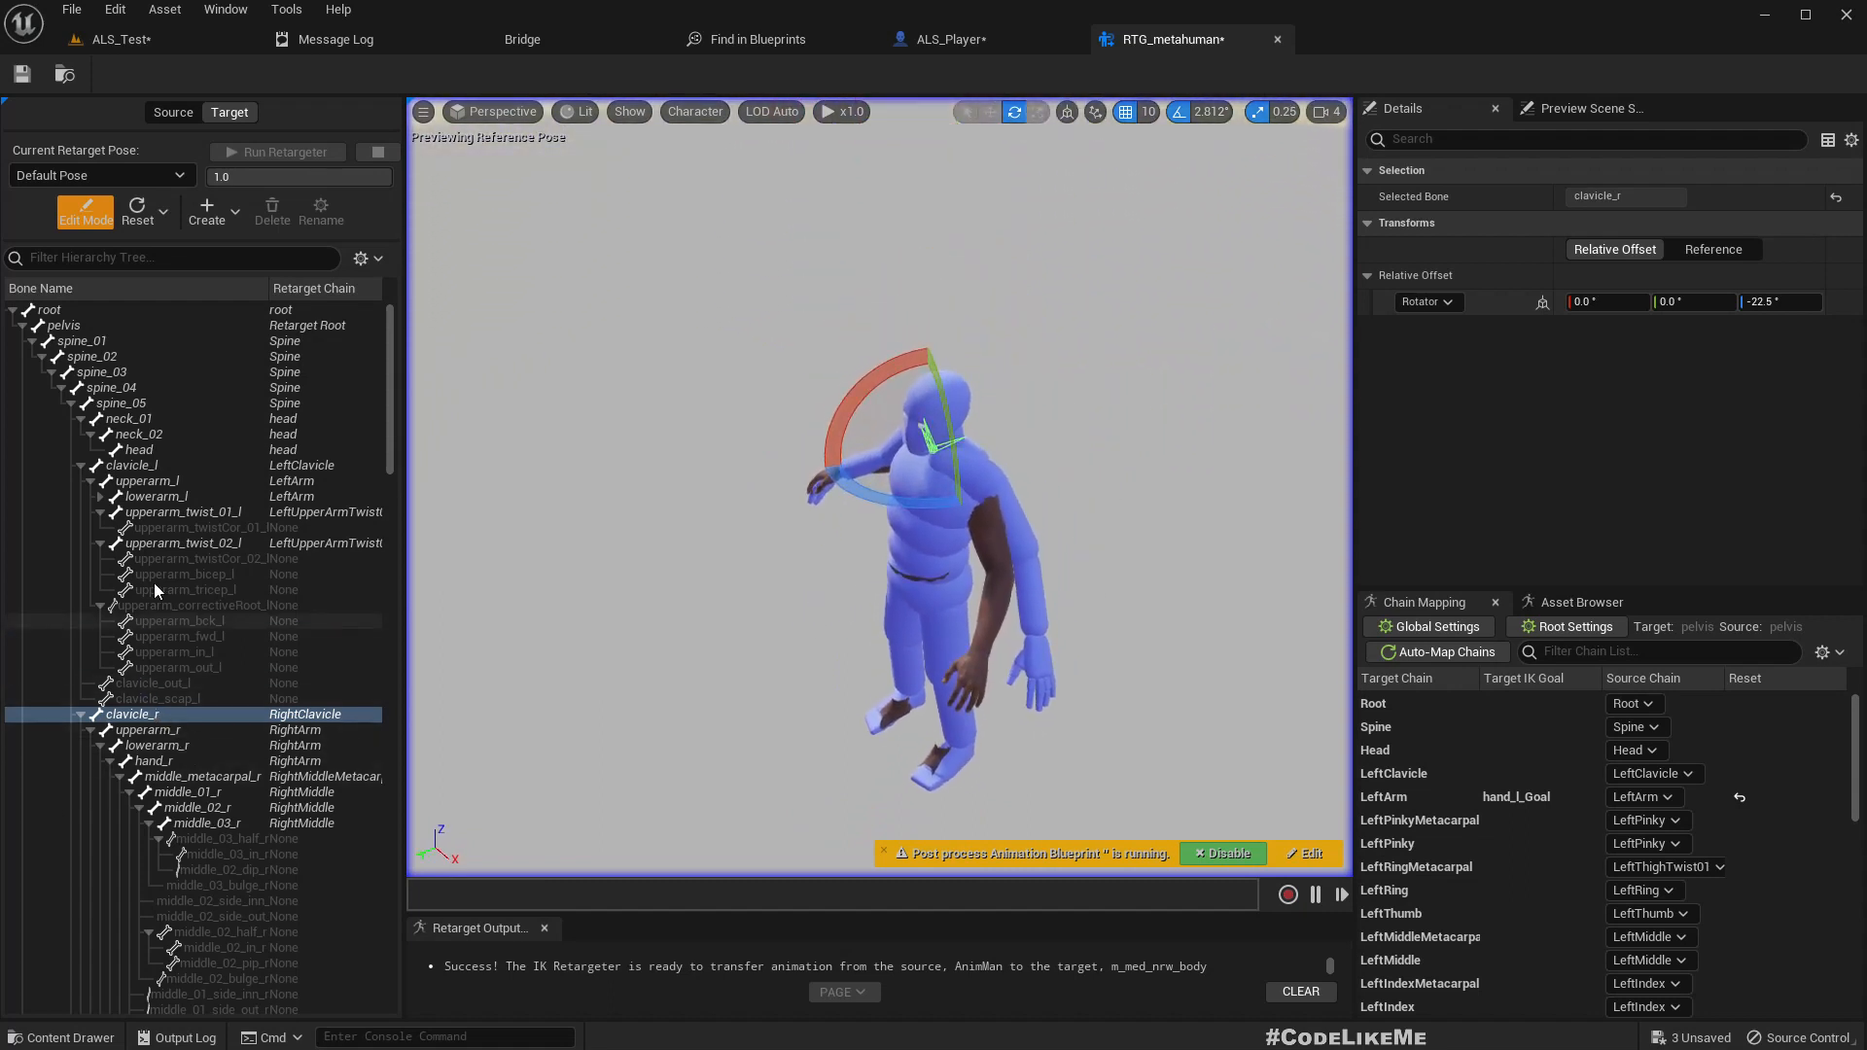
{"action": "left_click", "coordinate": [131, 465]}
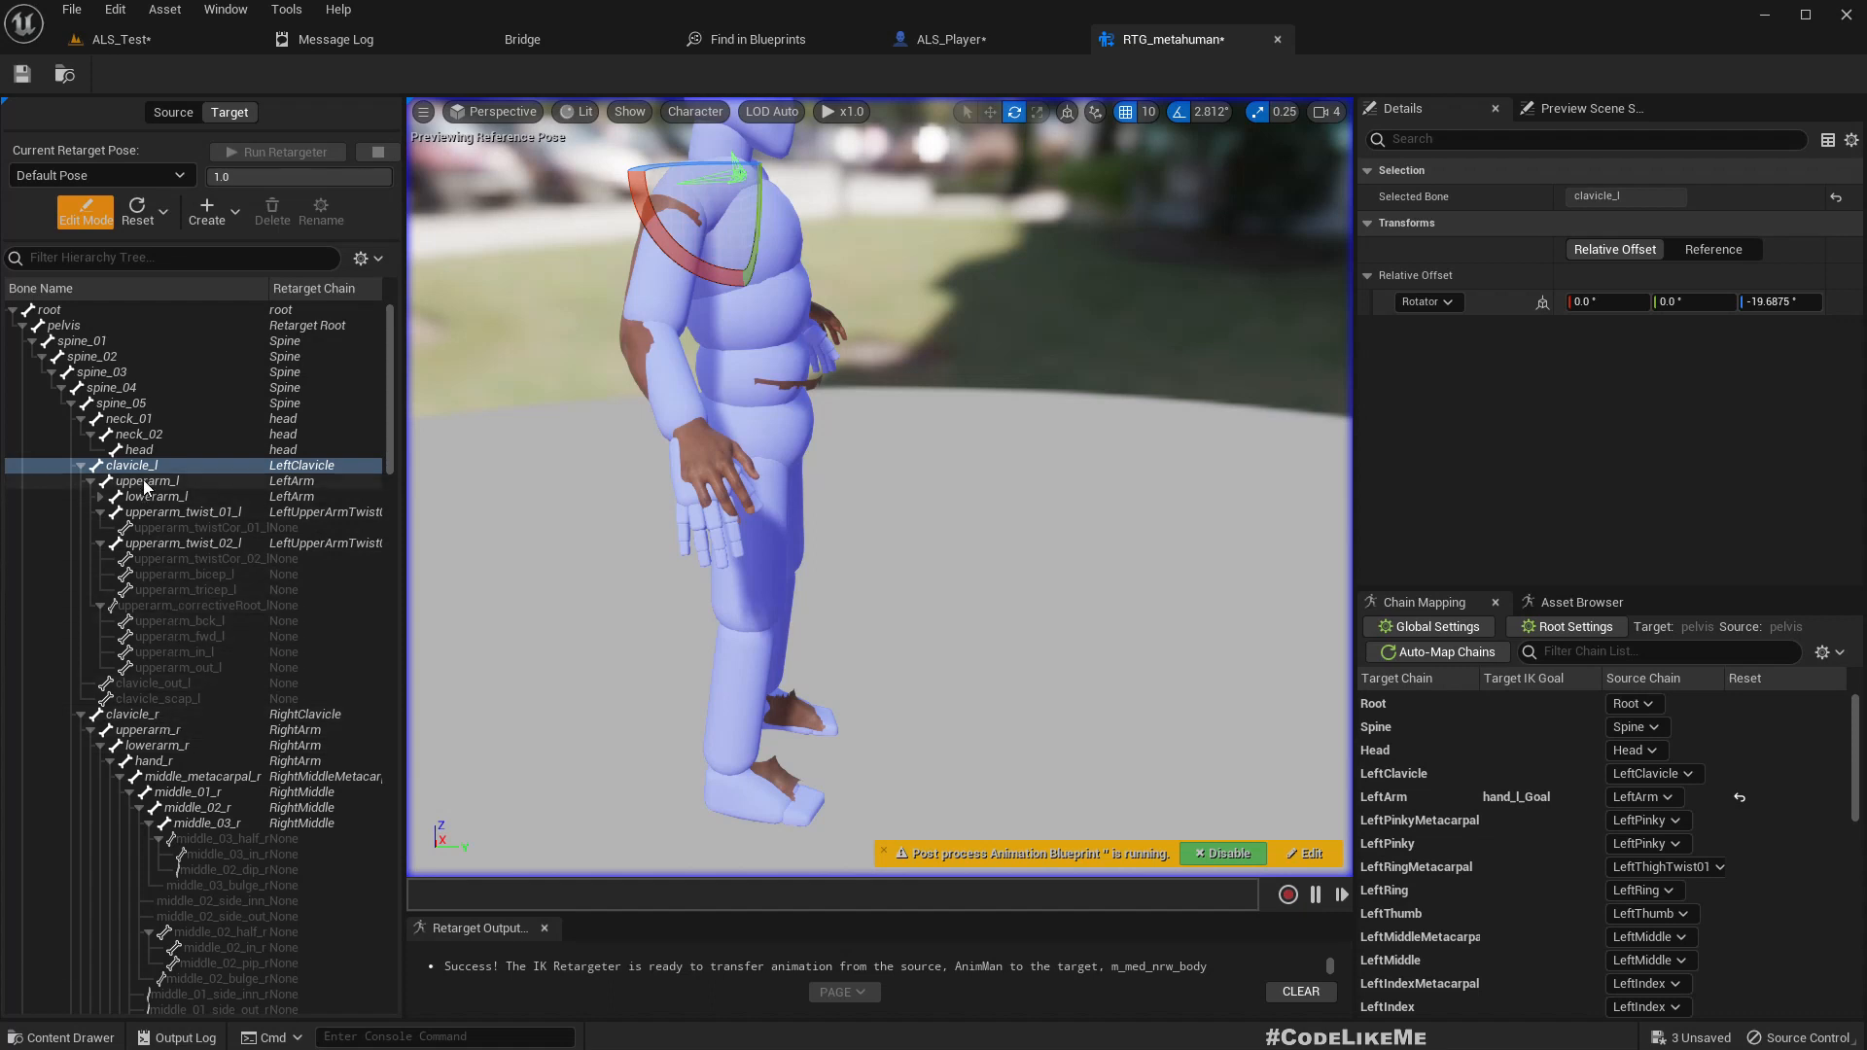
{"action": "left_click", "coordinate": [128, 712]}
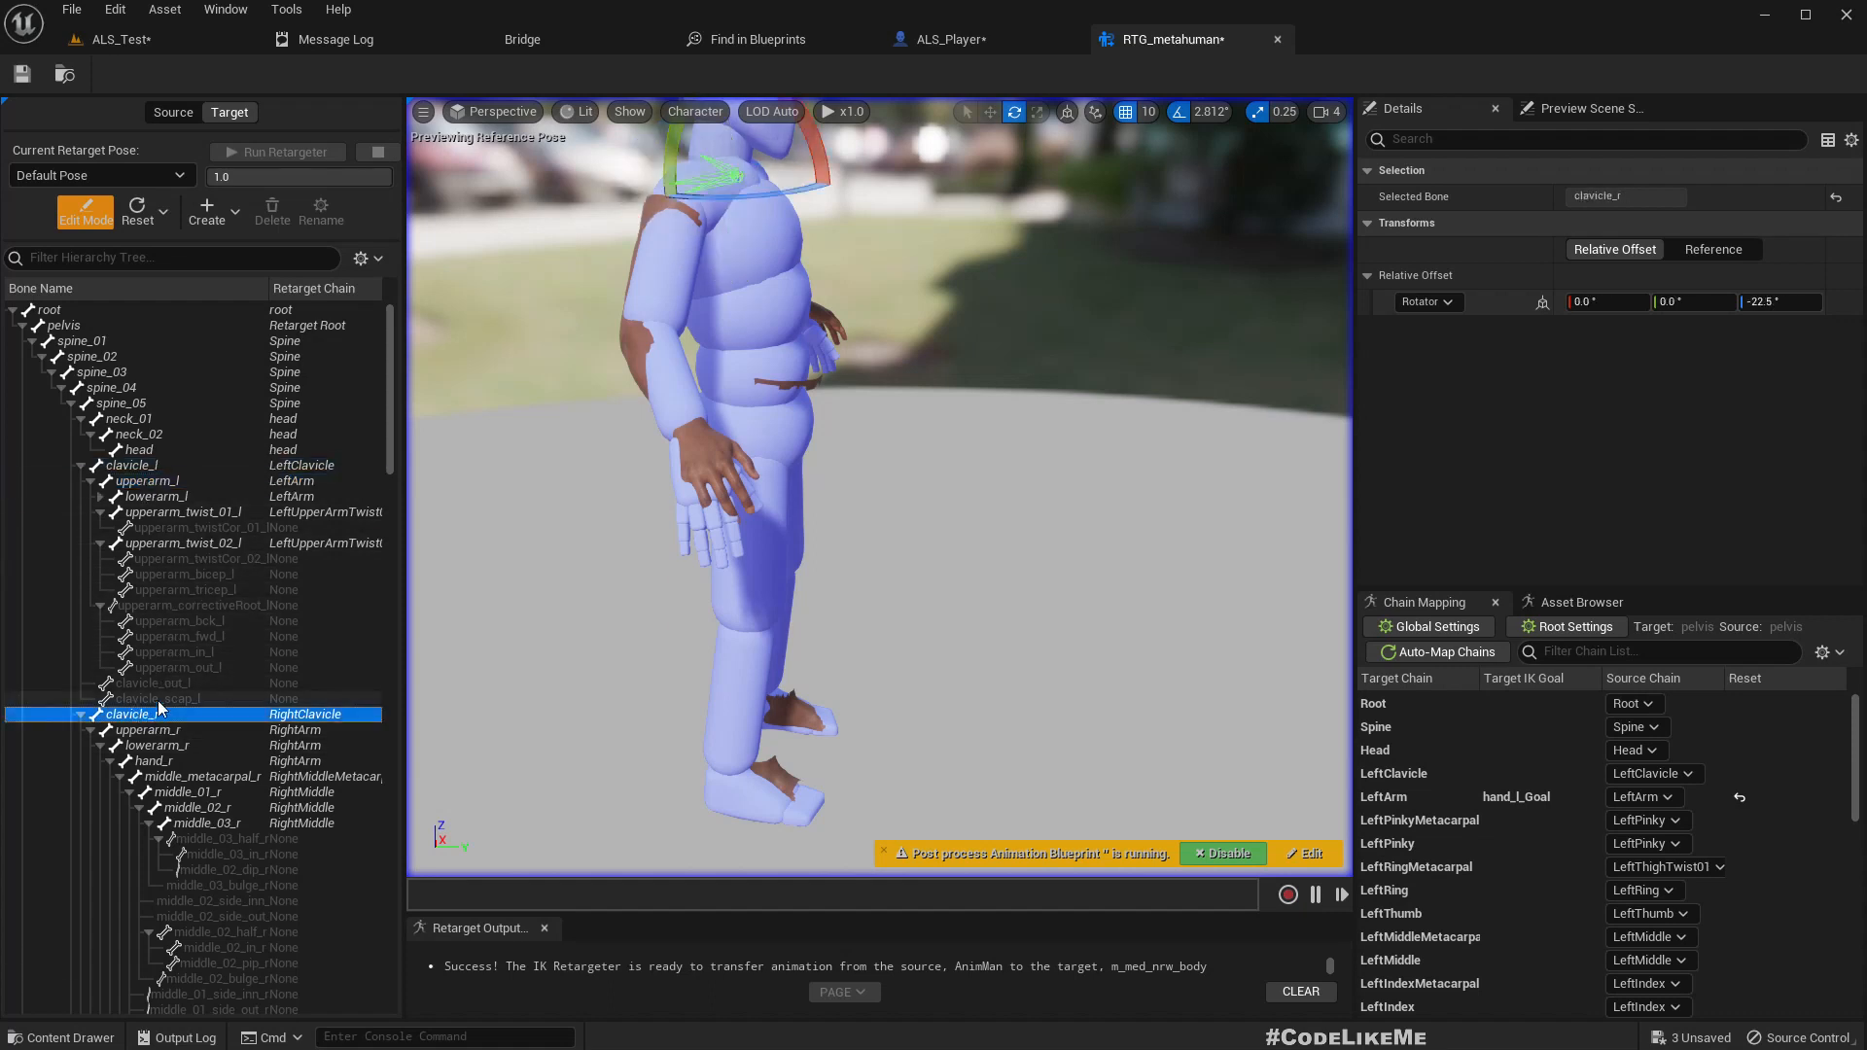
{"action": "left_click", "coordinate": [185, 512]}
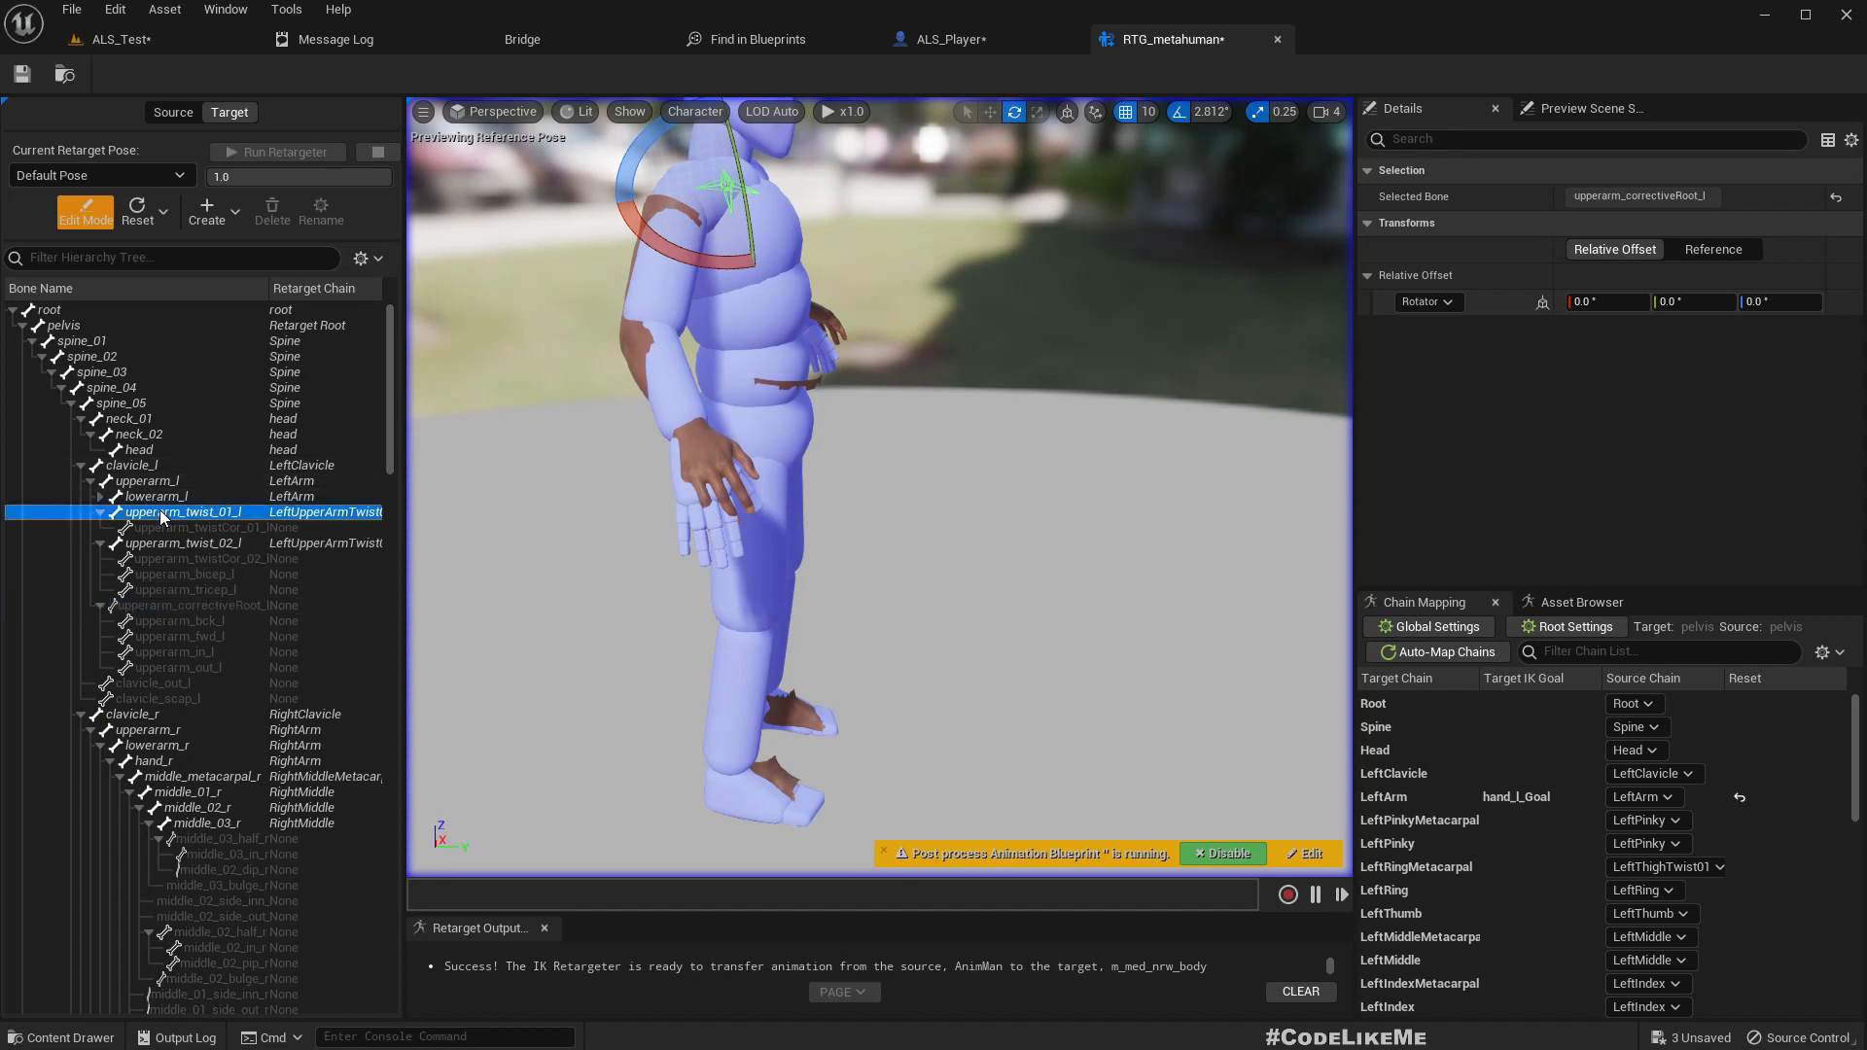
{"action": "left_click", "coordinate": [91, 512]}
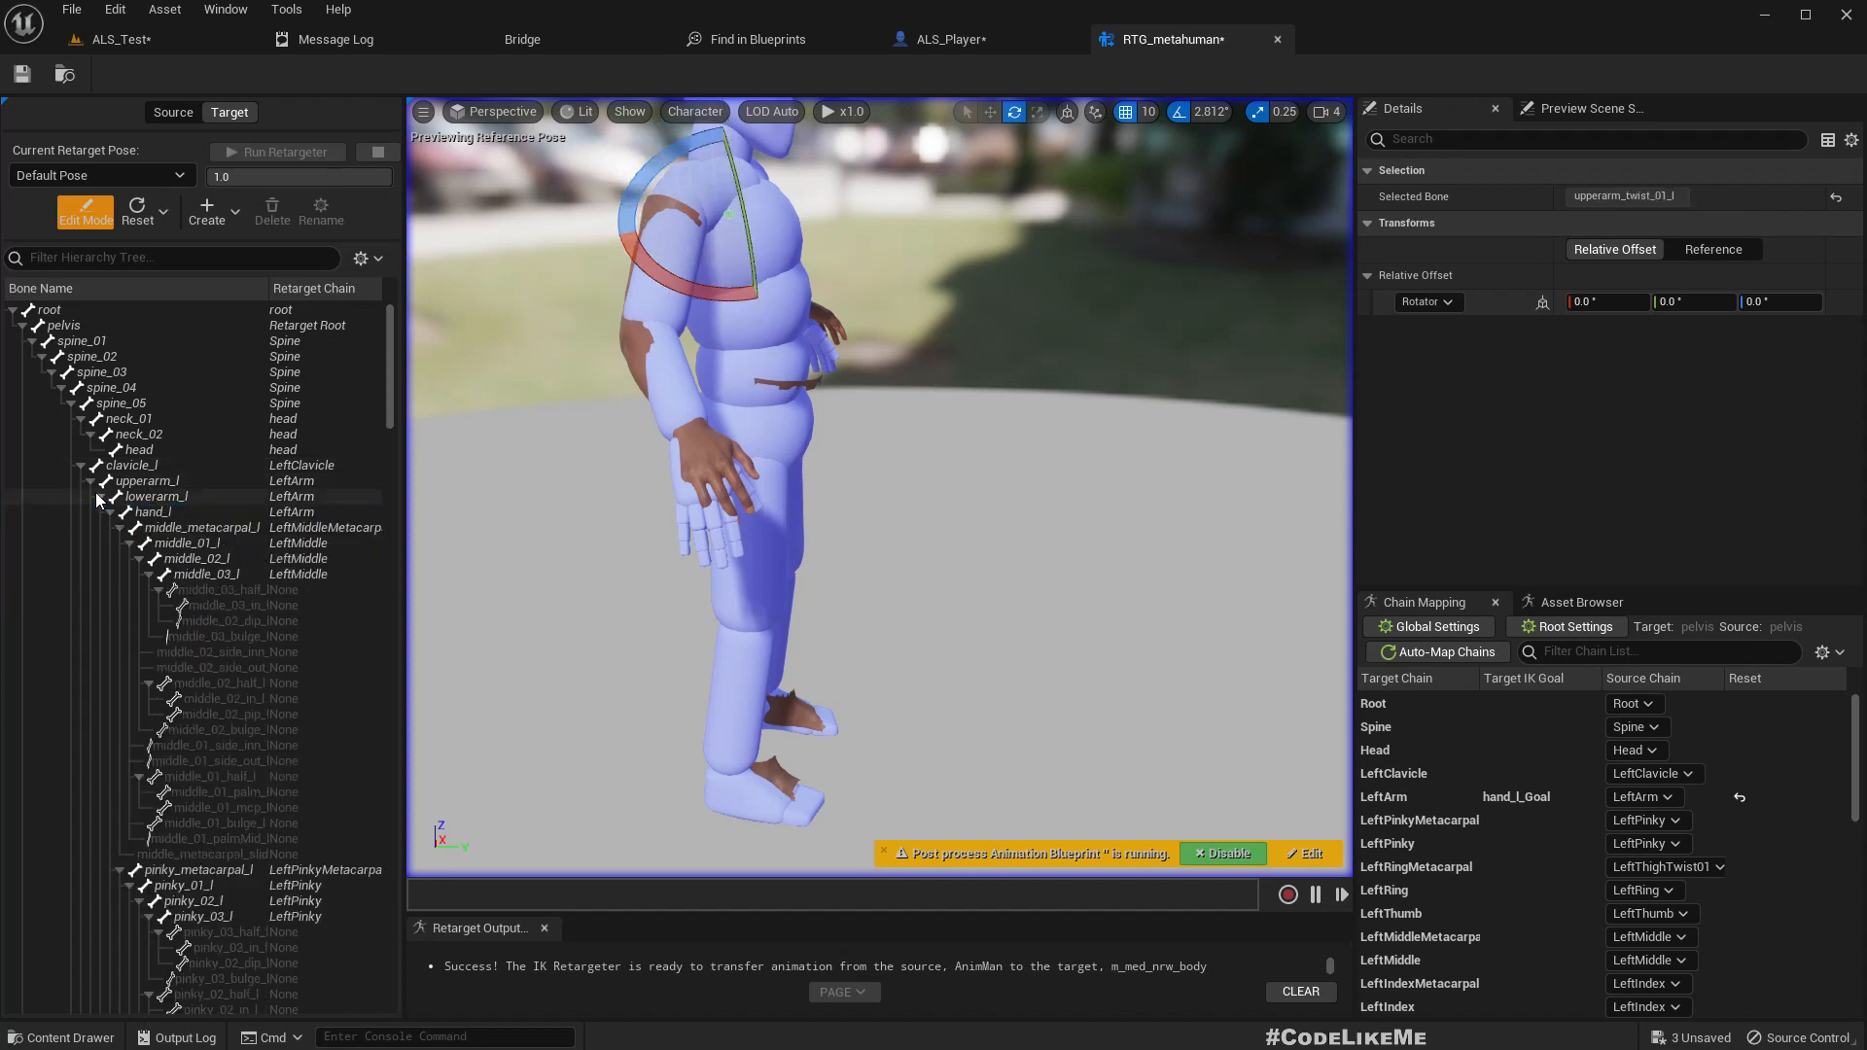
{"action": "left_click", "coordinate": [153, 510]}
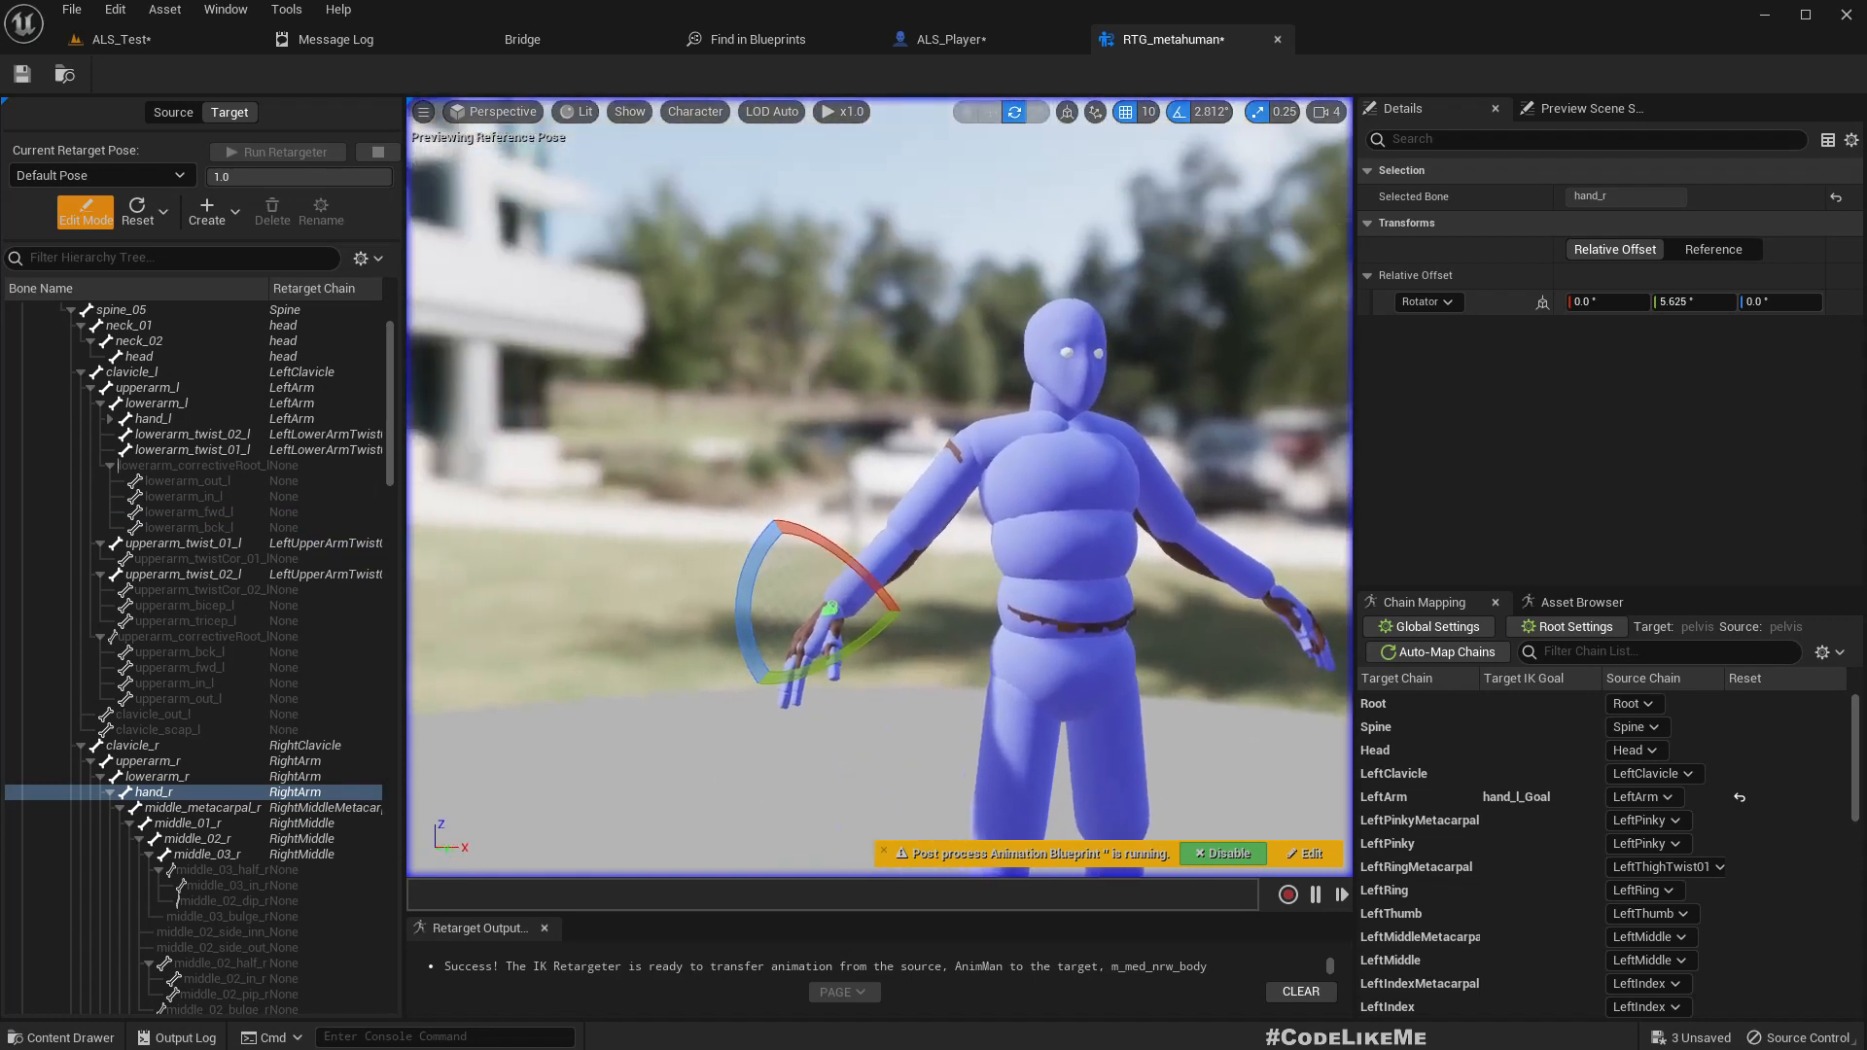
Step: Rotate the MetaHuman's hand_r by 5.625 degrees to match the mannequin's hand
{"action": "scroll", "scroll_direction": "up", "scroll_amount": 3}
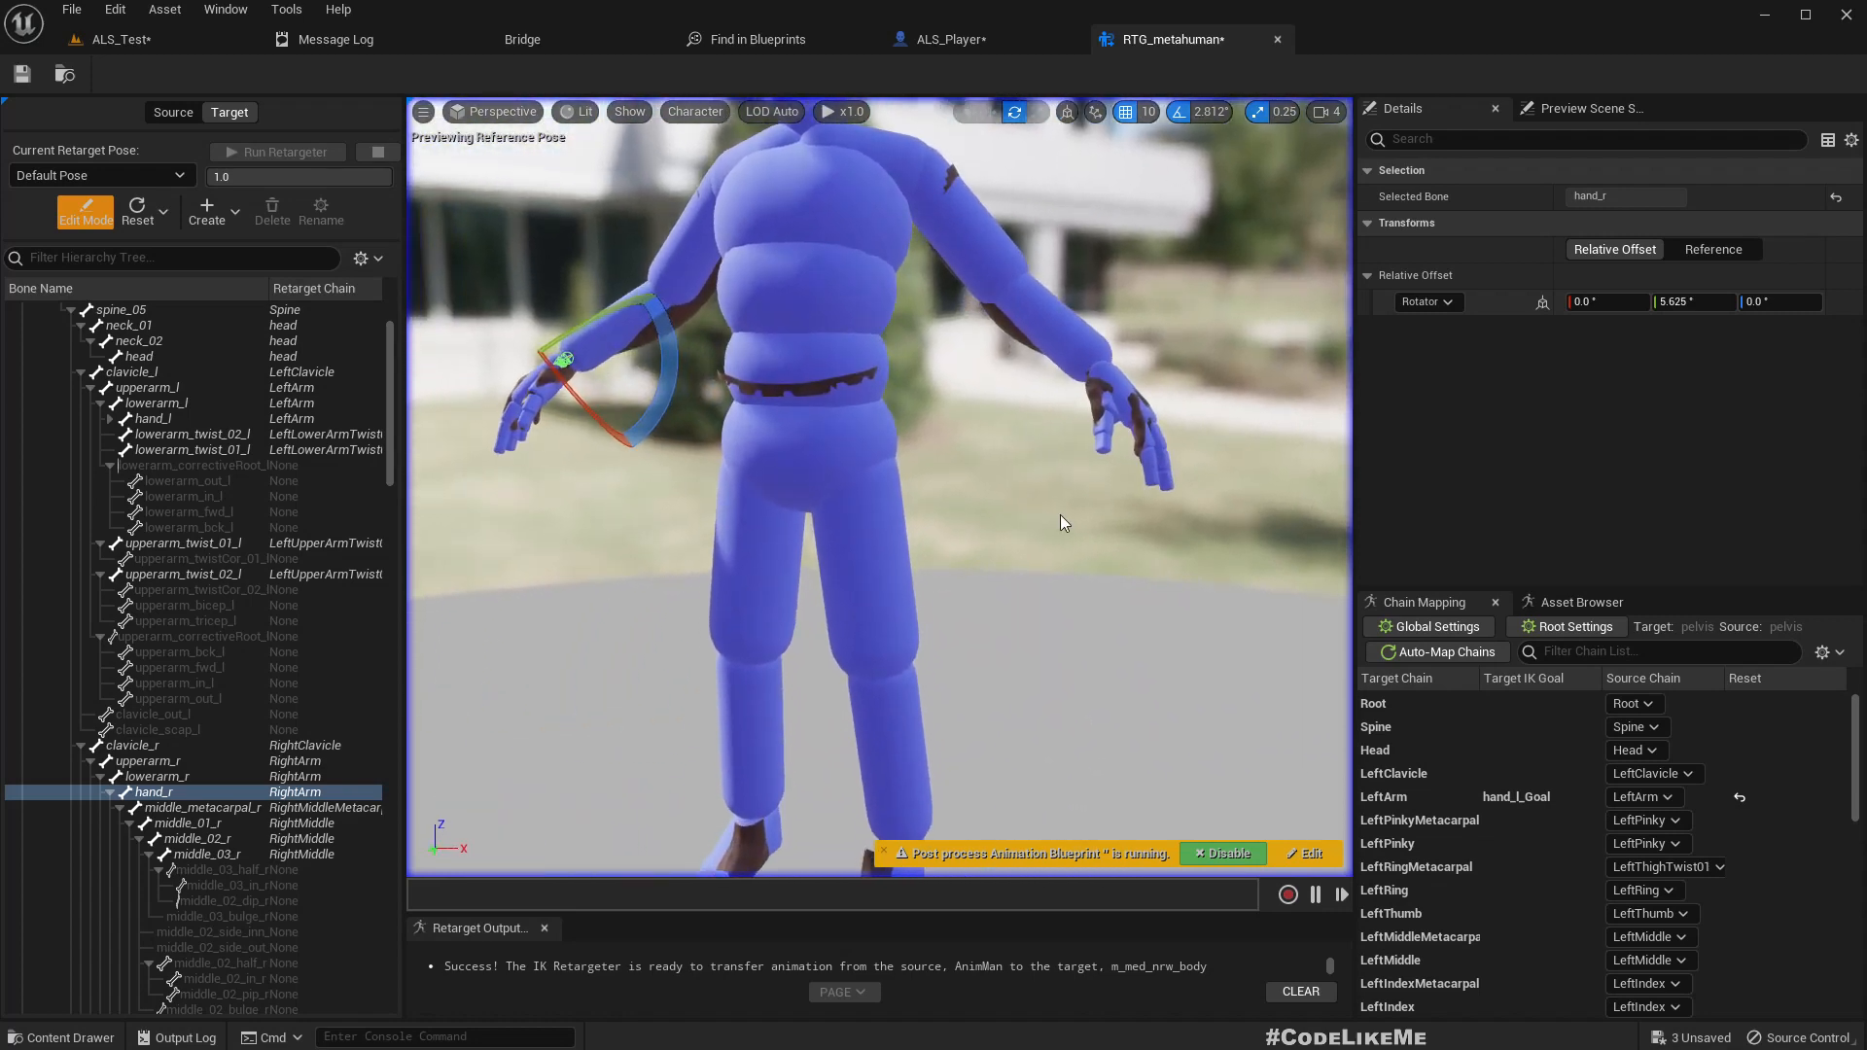
{"action": "mouse_move", "coordinate": [1104, 526]}
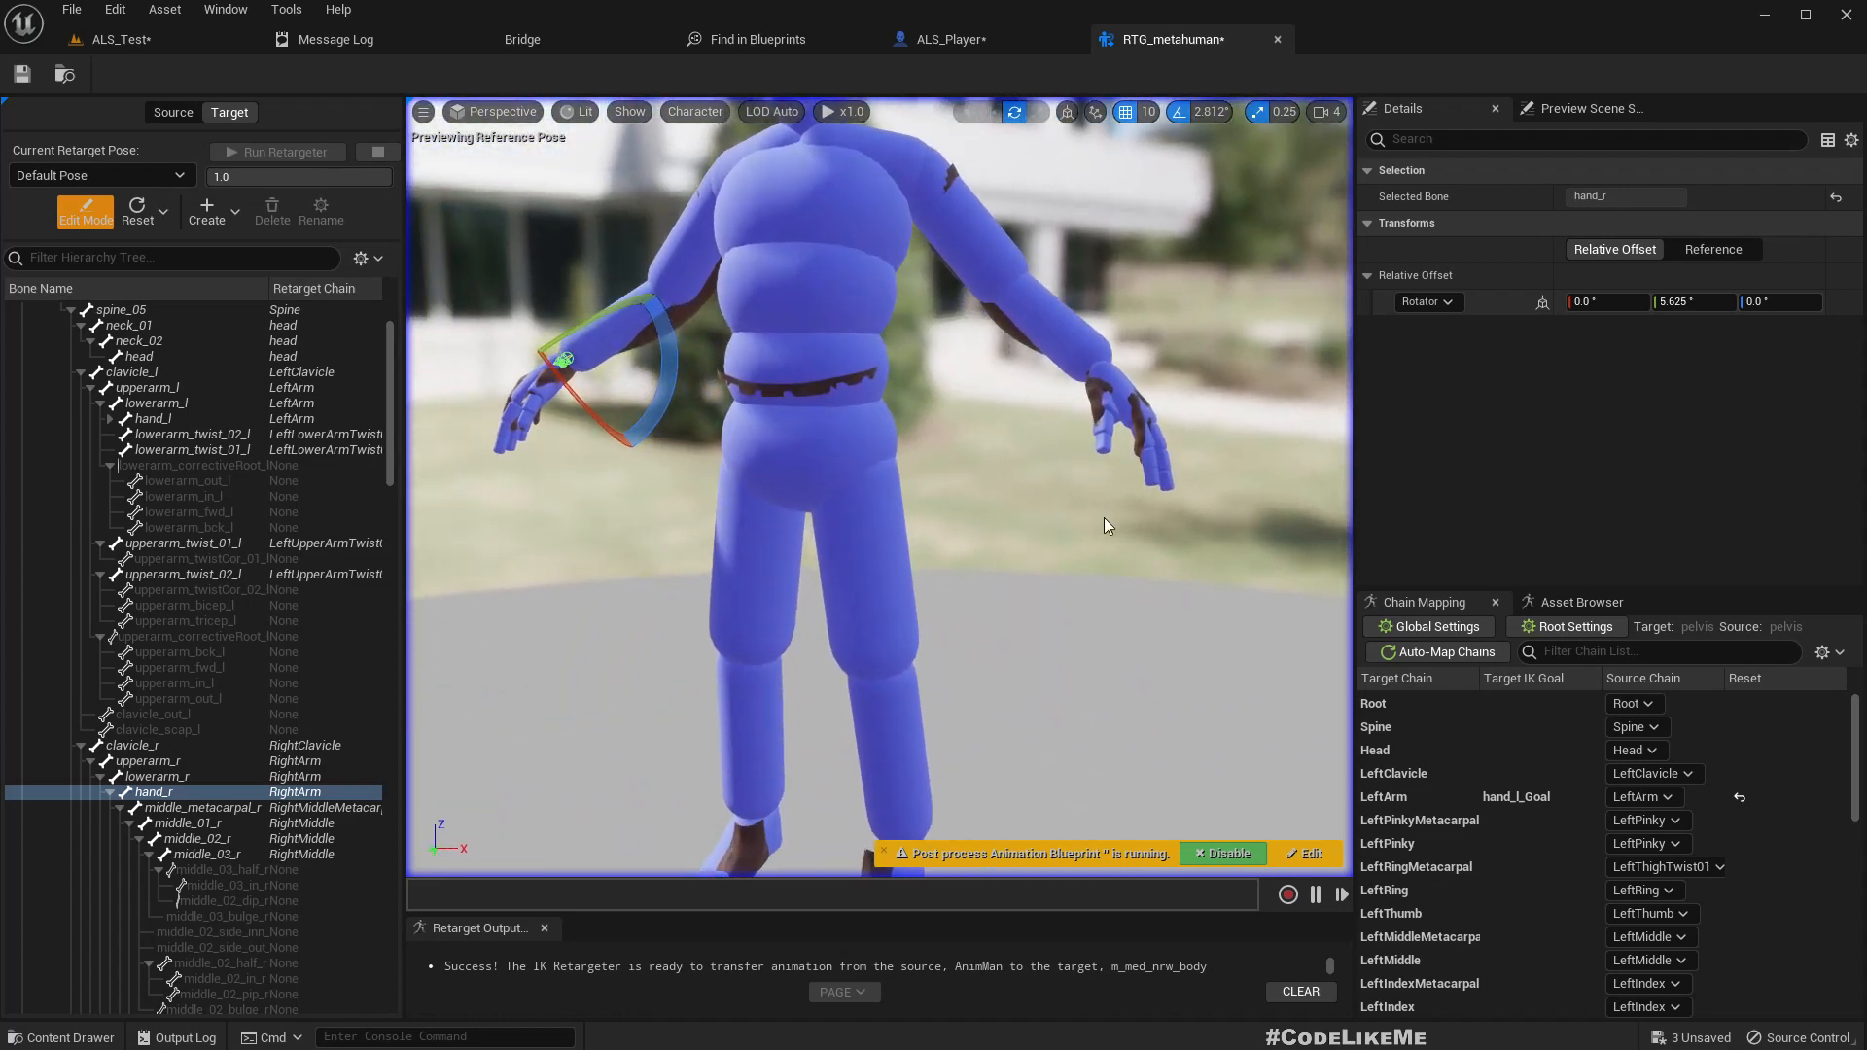
{"action": "left_click", "coordinate": [1655, 652]}
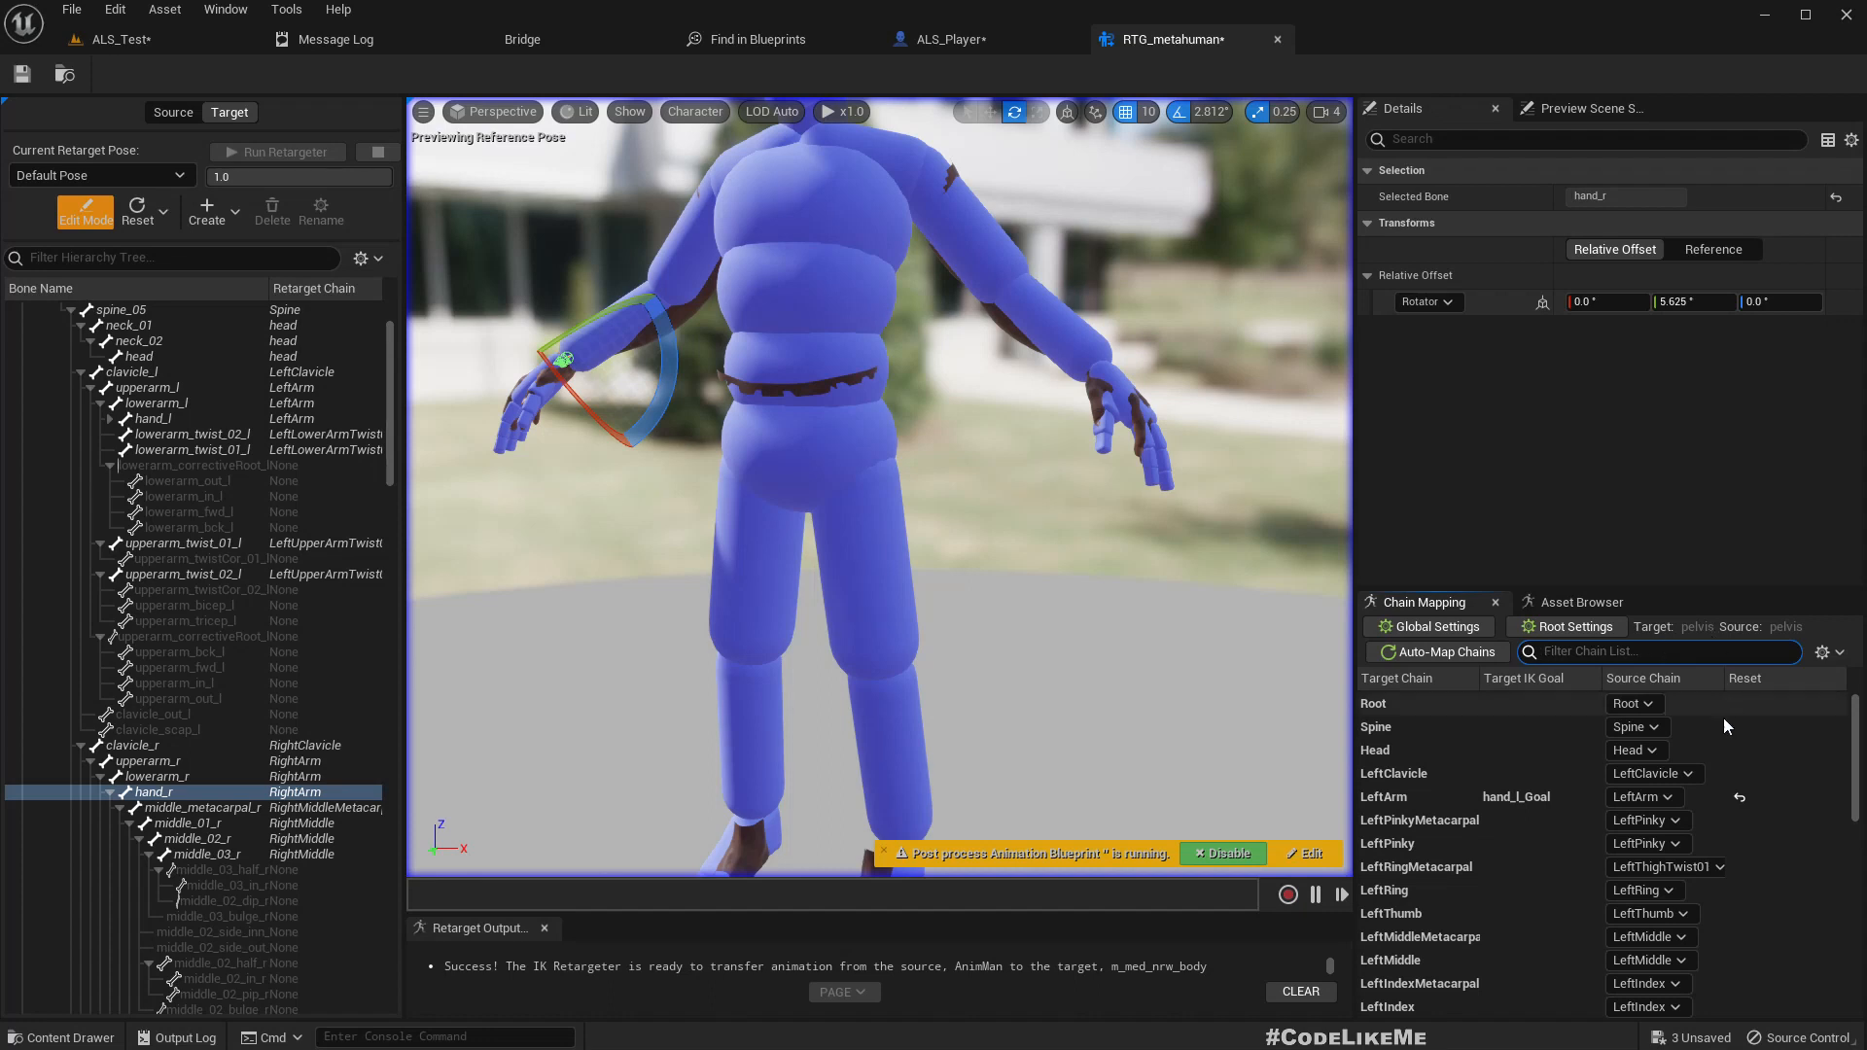
{"action": "mouse_move", "coordinate": [1437, 935]}
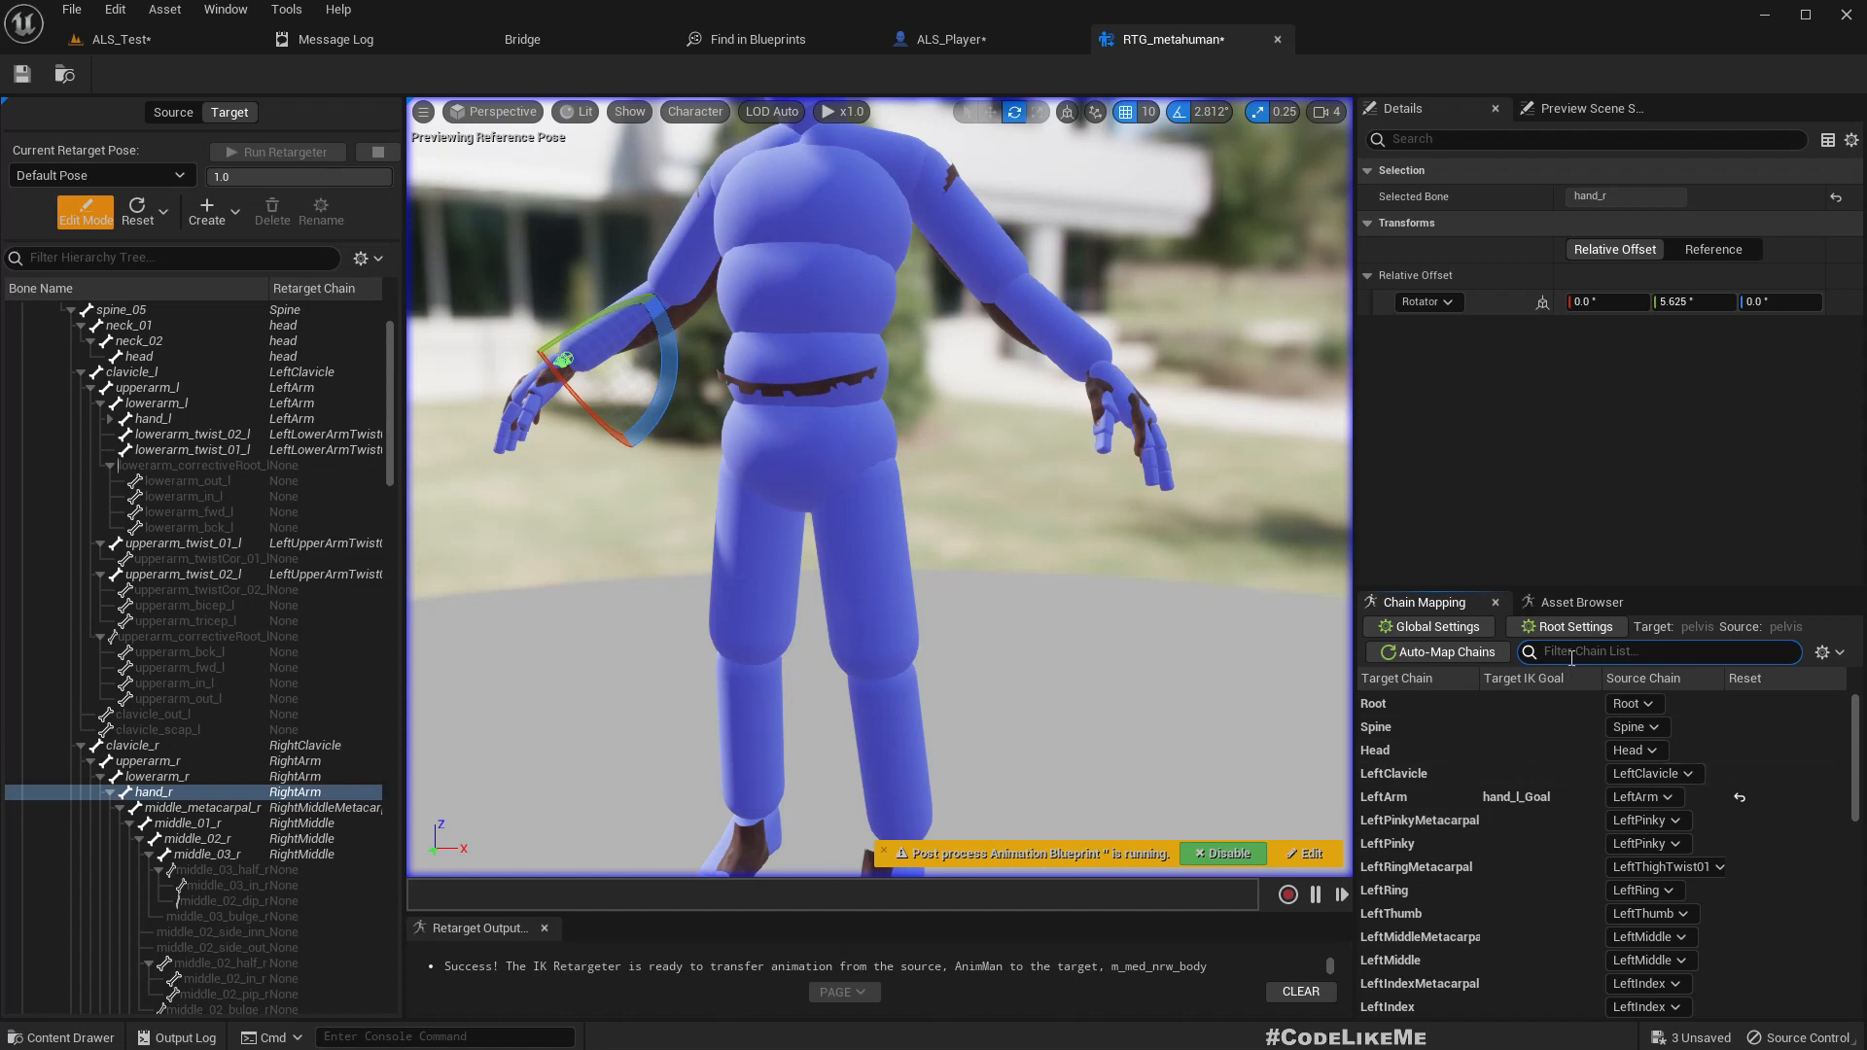
Step: Filter chains by 'meta' and set each metacarpal chain's source chain to None
{"action": "type", "text": "meta"}
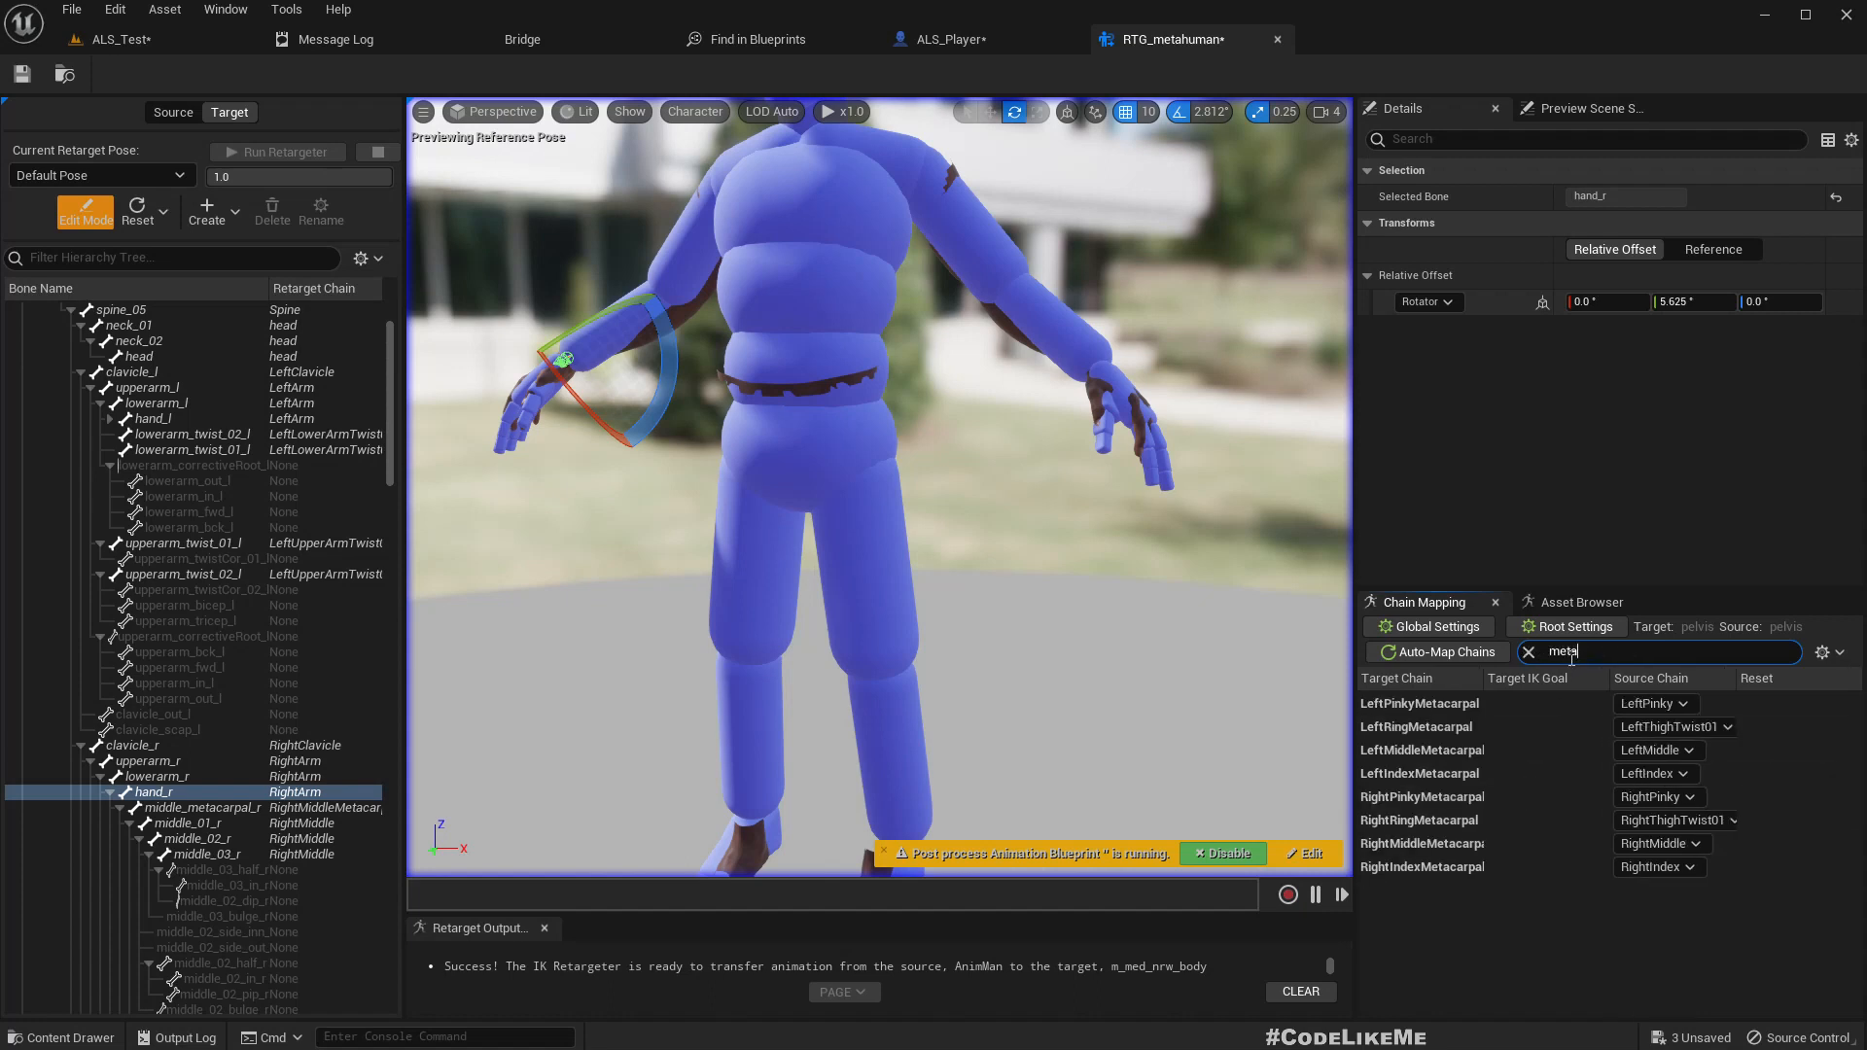
{"action": "left_click", "coordinate": [1653, 704]}
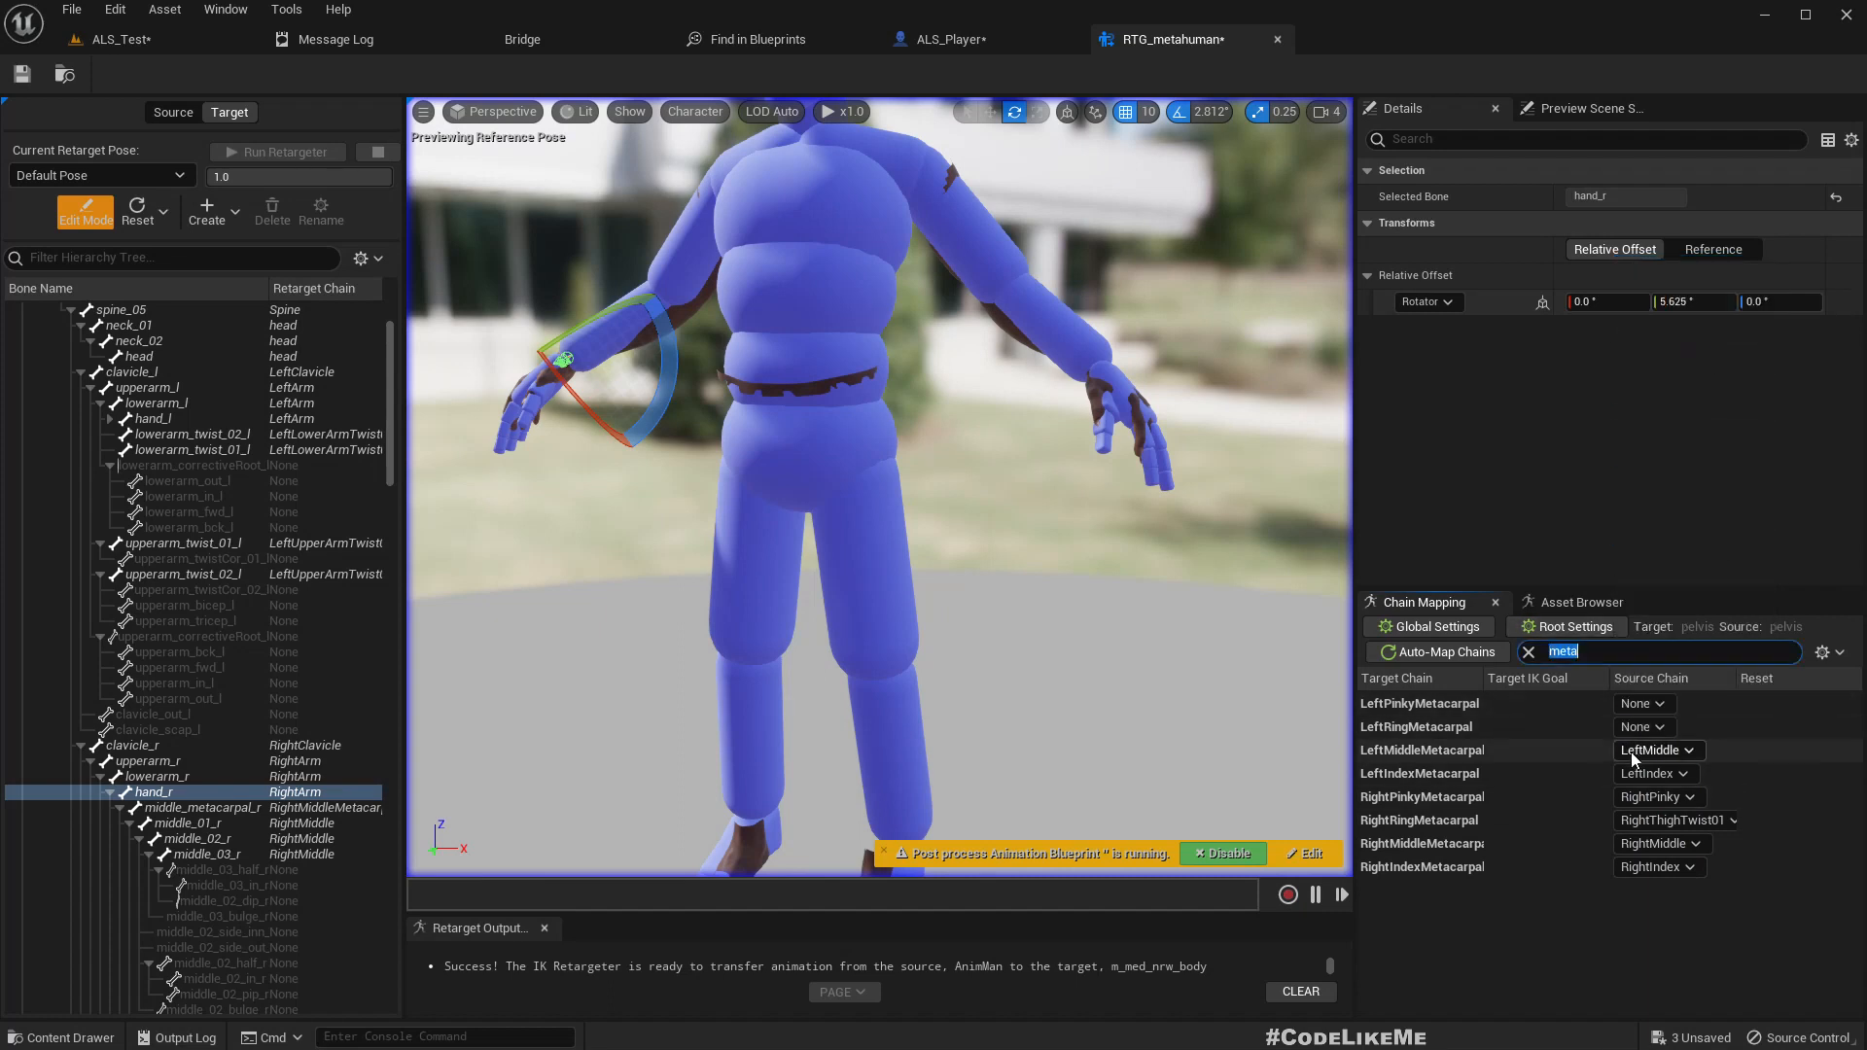
{"action": "left_click", "coordinate": [1655, 750]}
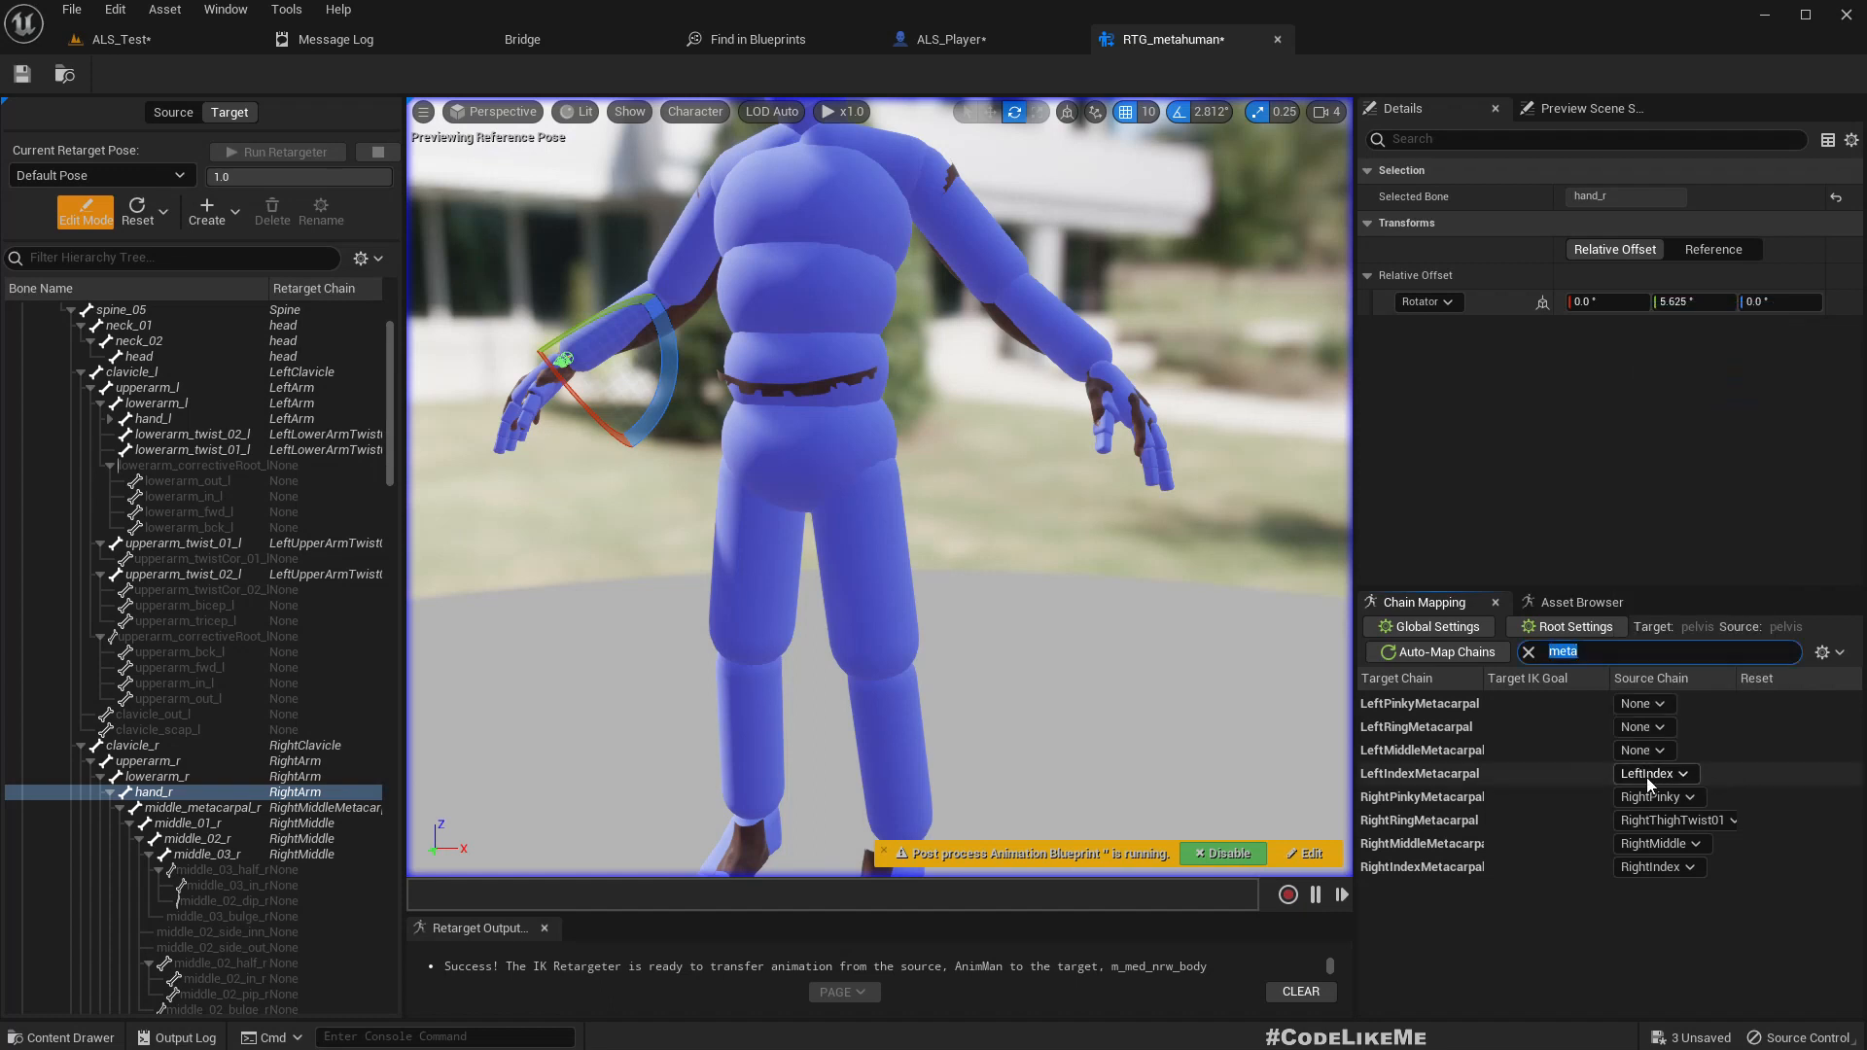
{"action": "left_click", "coordinate": [1643, 773]}
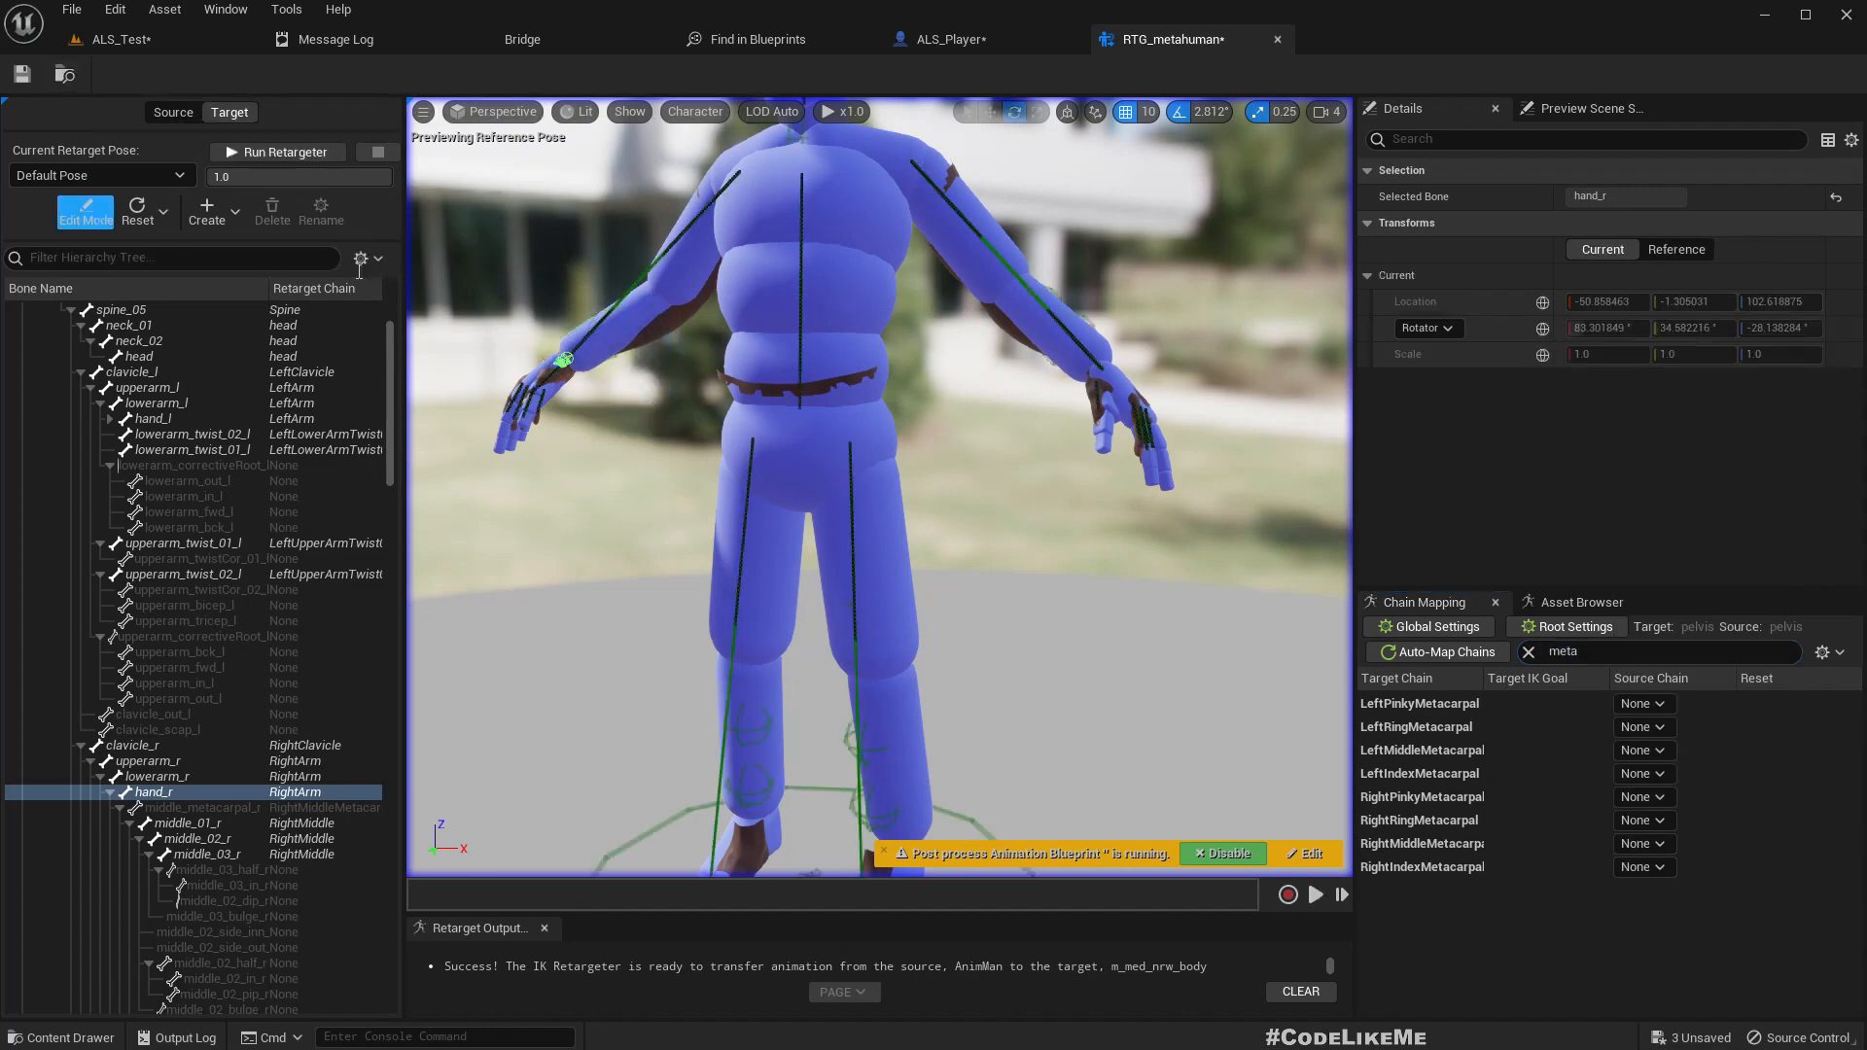
{"action": "left_click", "coordinate": [1581, 601]}
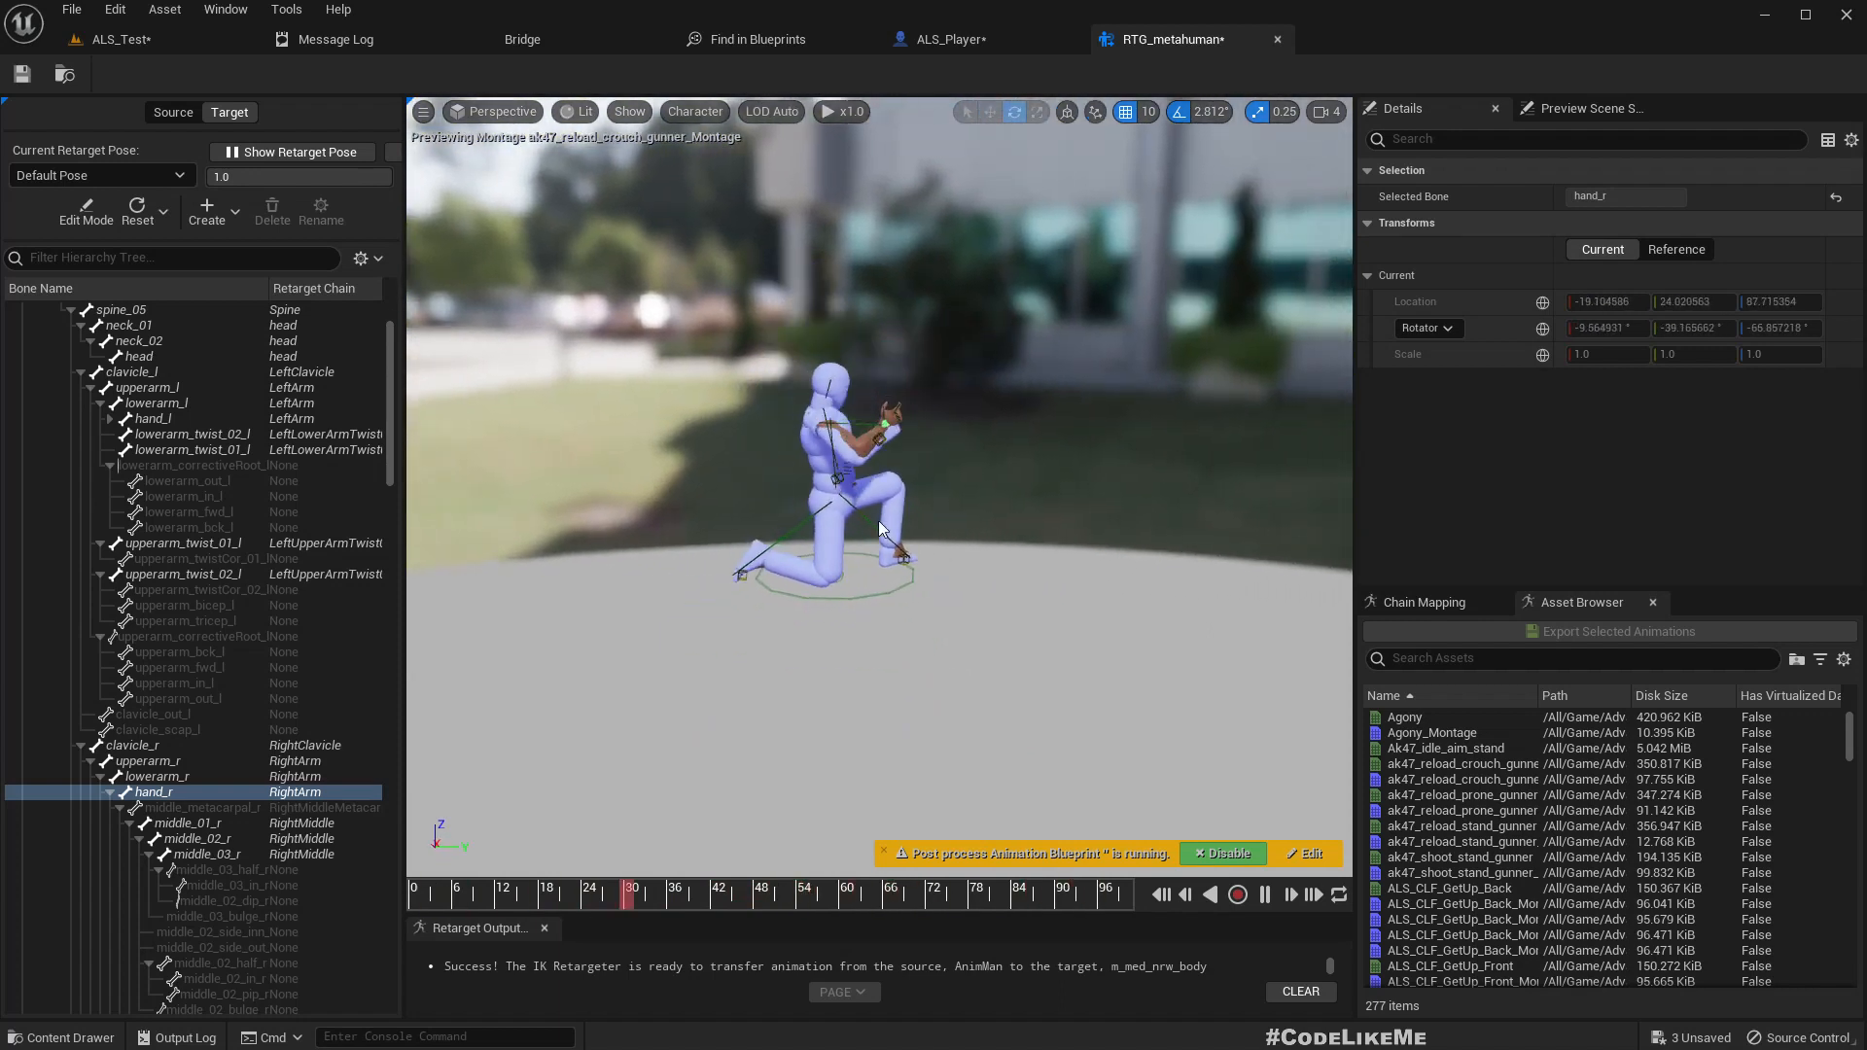
Step: Play ak47_reload_crouch_gunner_Montage on the retargeted MetaHuman
{"action": "left_click", "coordinate": [85, 212]}
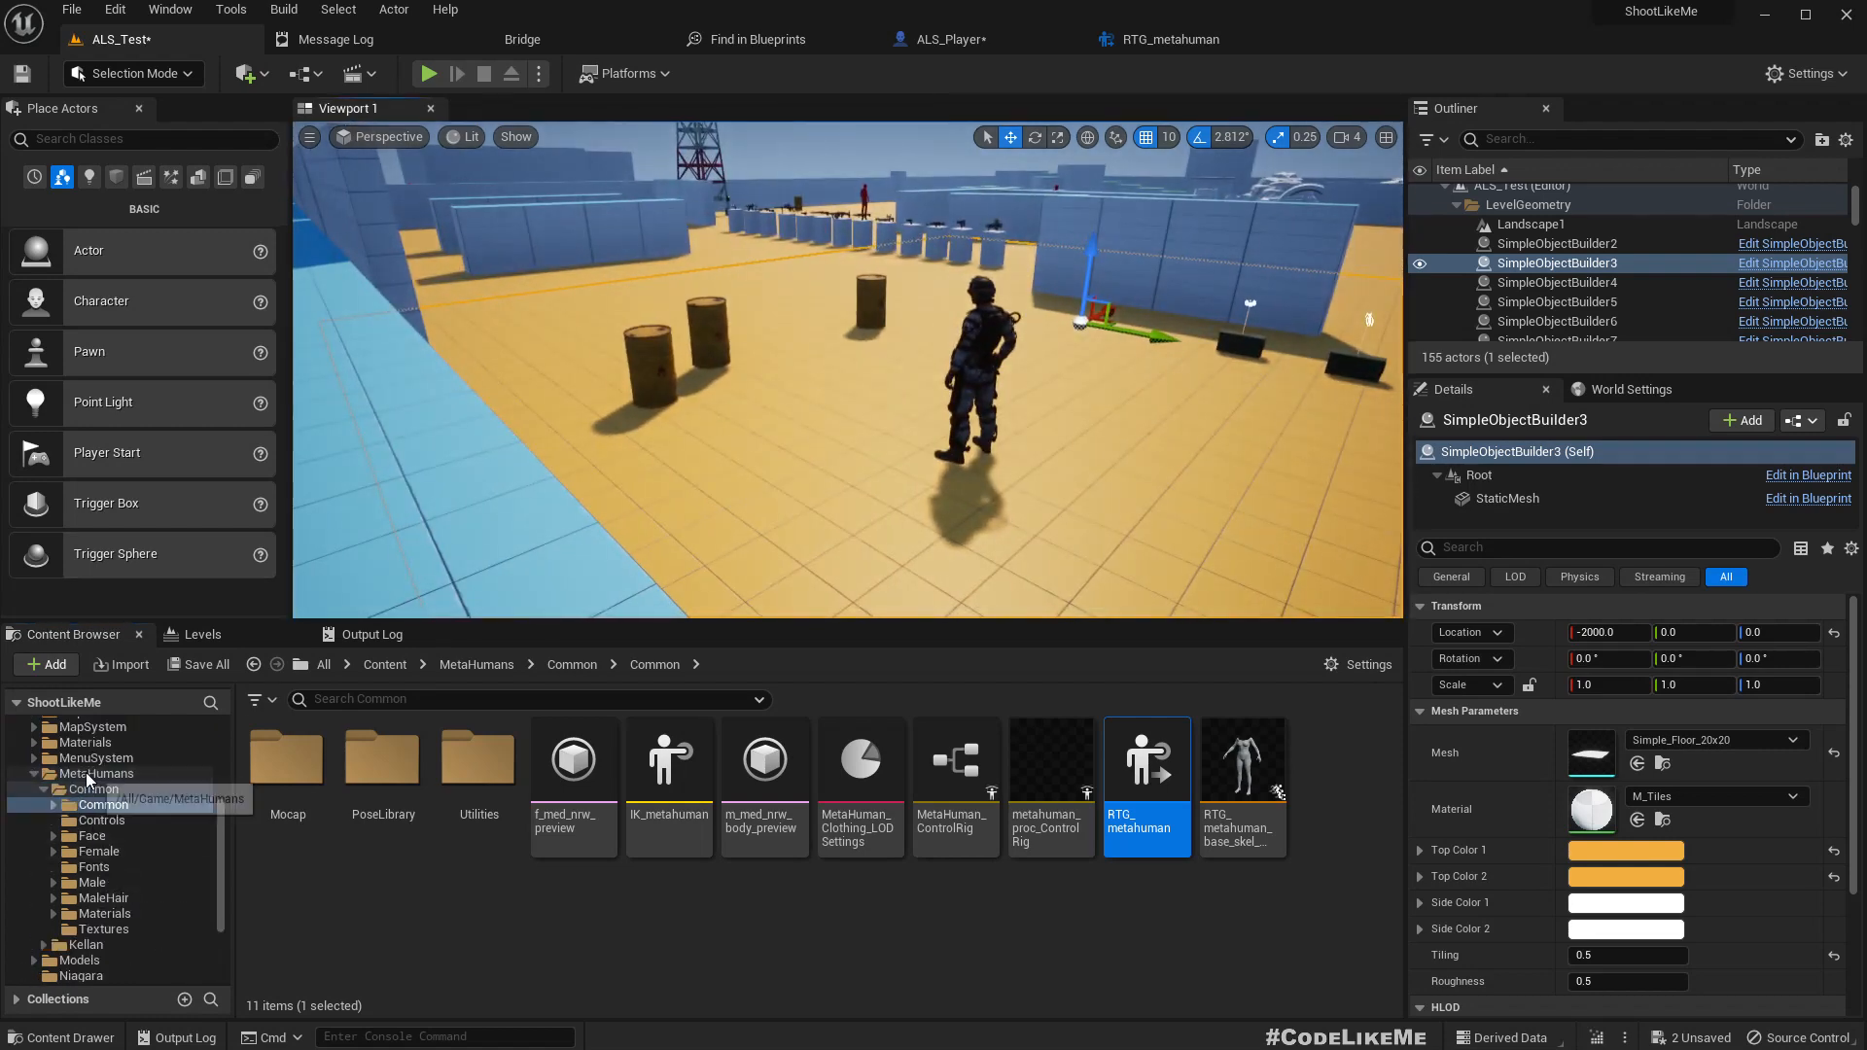
Step: Open BP_Kellan, select its Body component and browse to the body mesh asset
{"action": "left_click", "coordinate": [86, 818]}
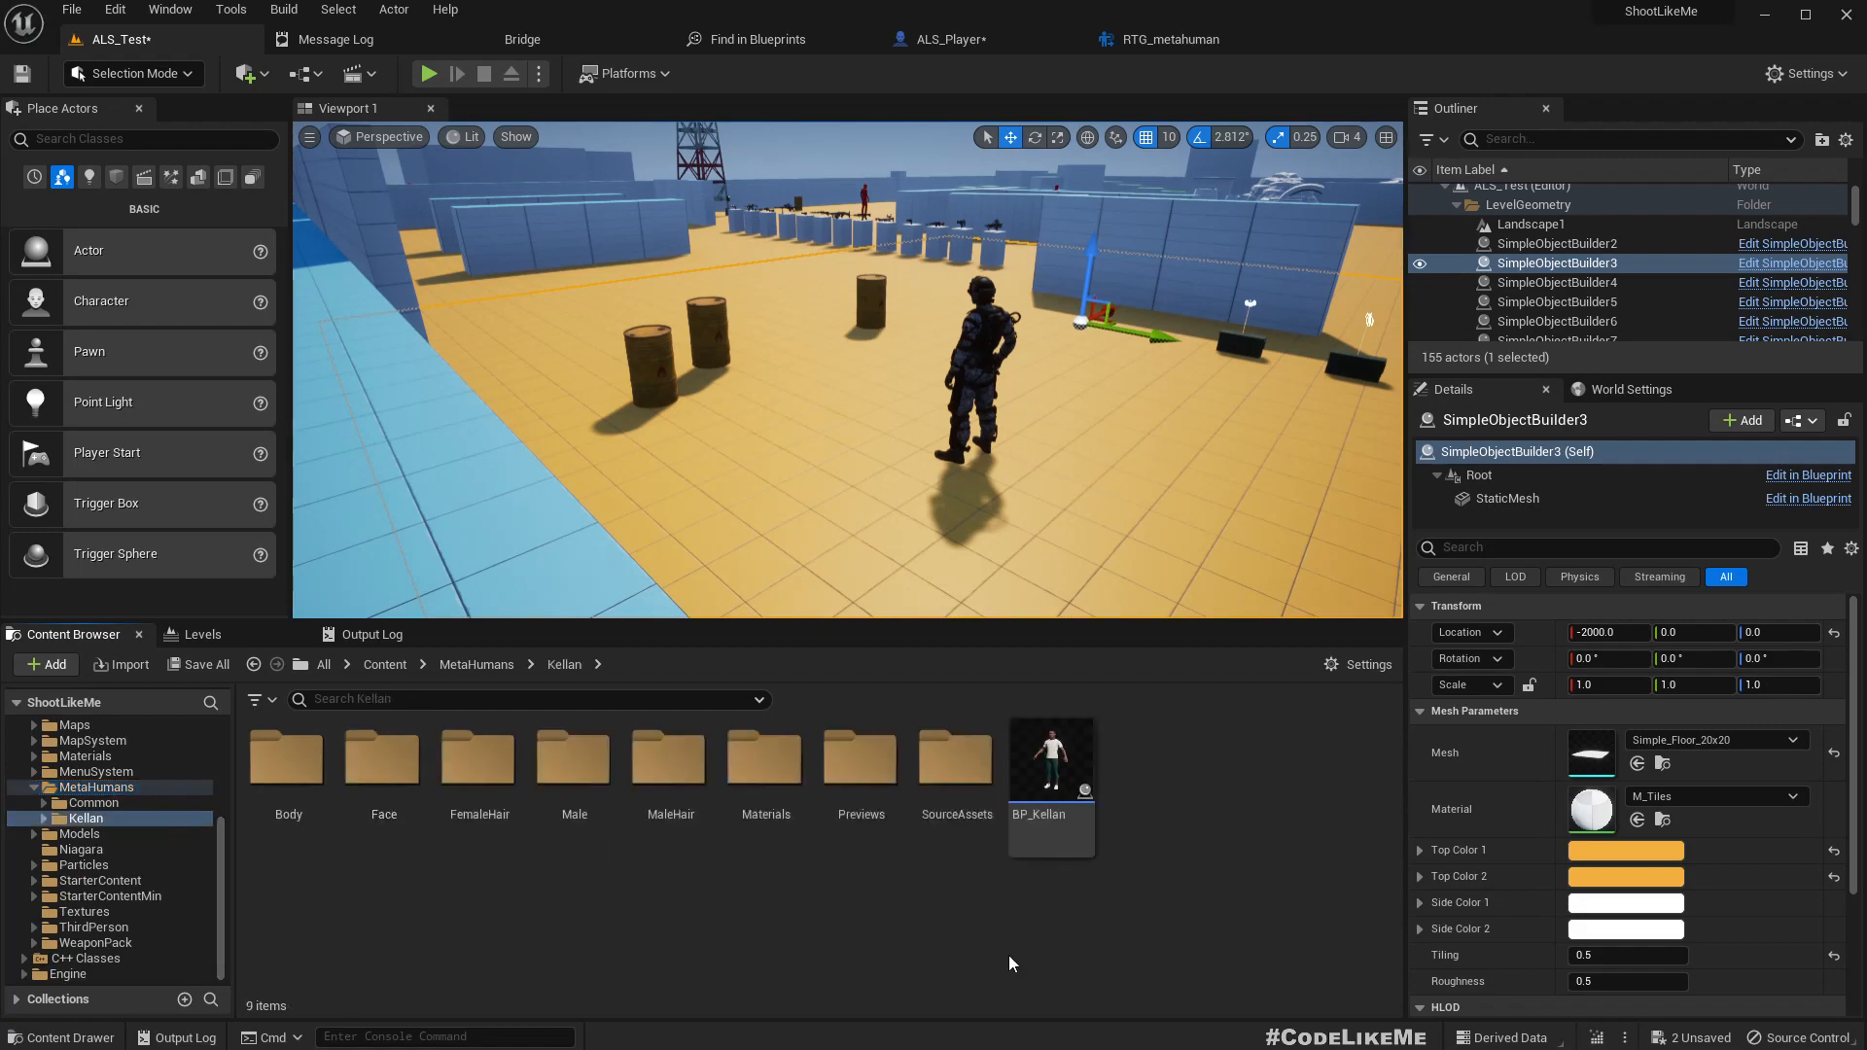
{"action": "left_click", "coordinate": [1049, 762]}
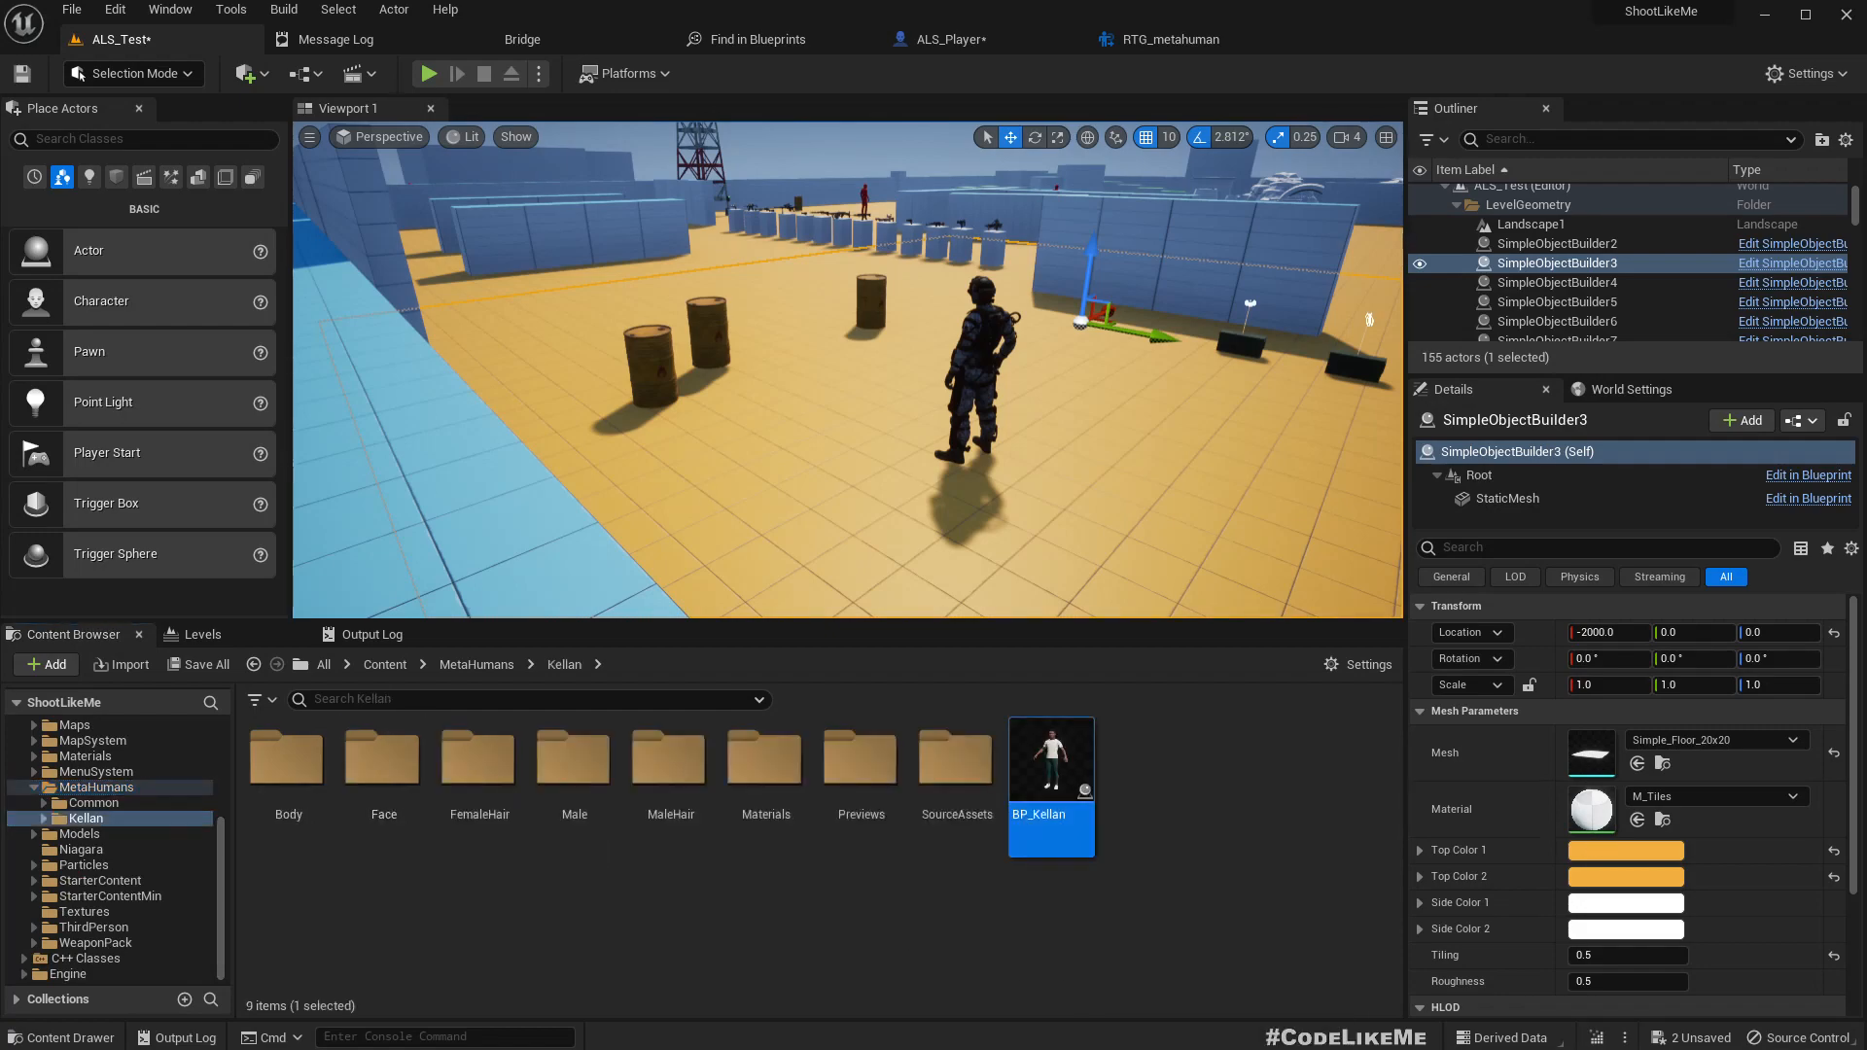
{"action": "double_click", "coordinate": [1049, 759]}
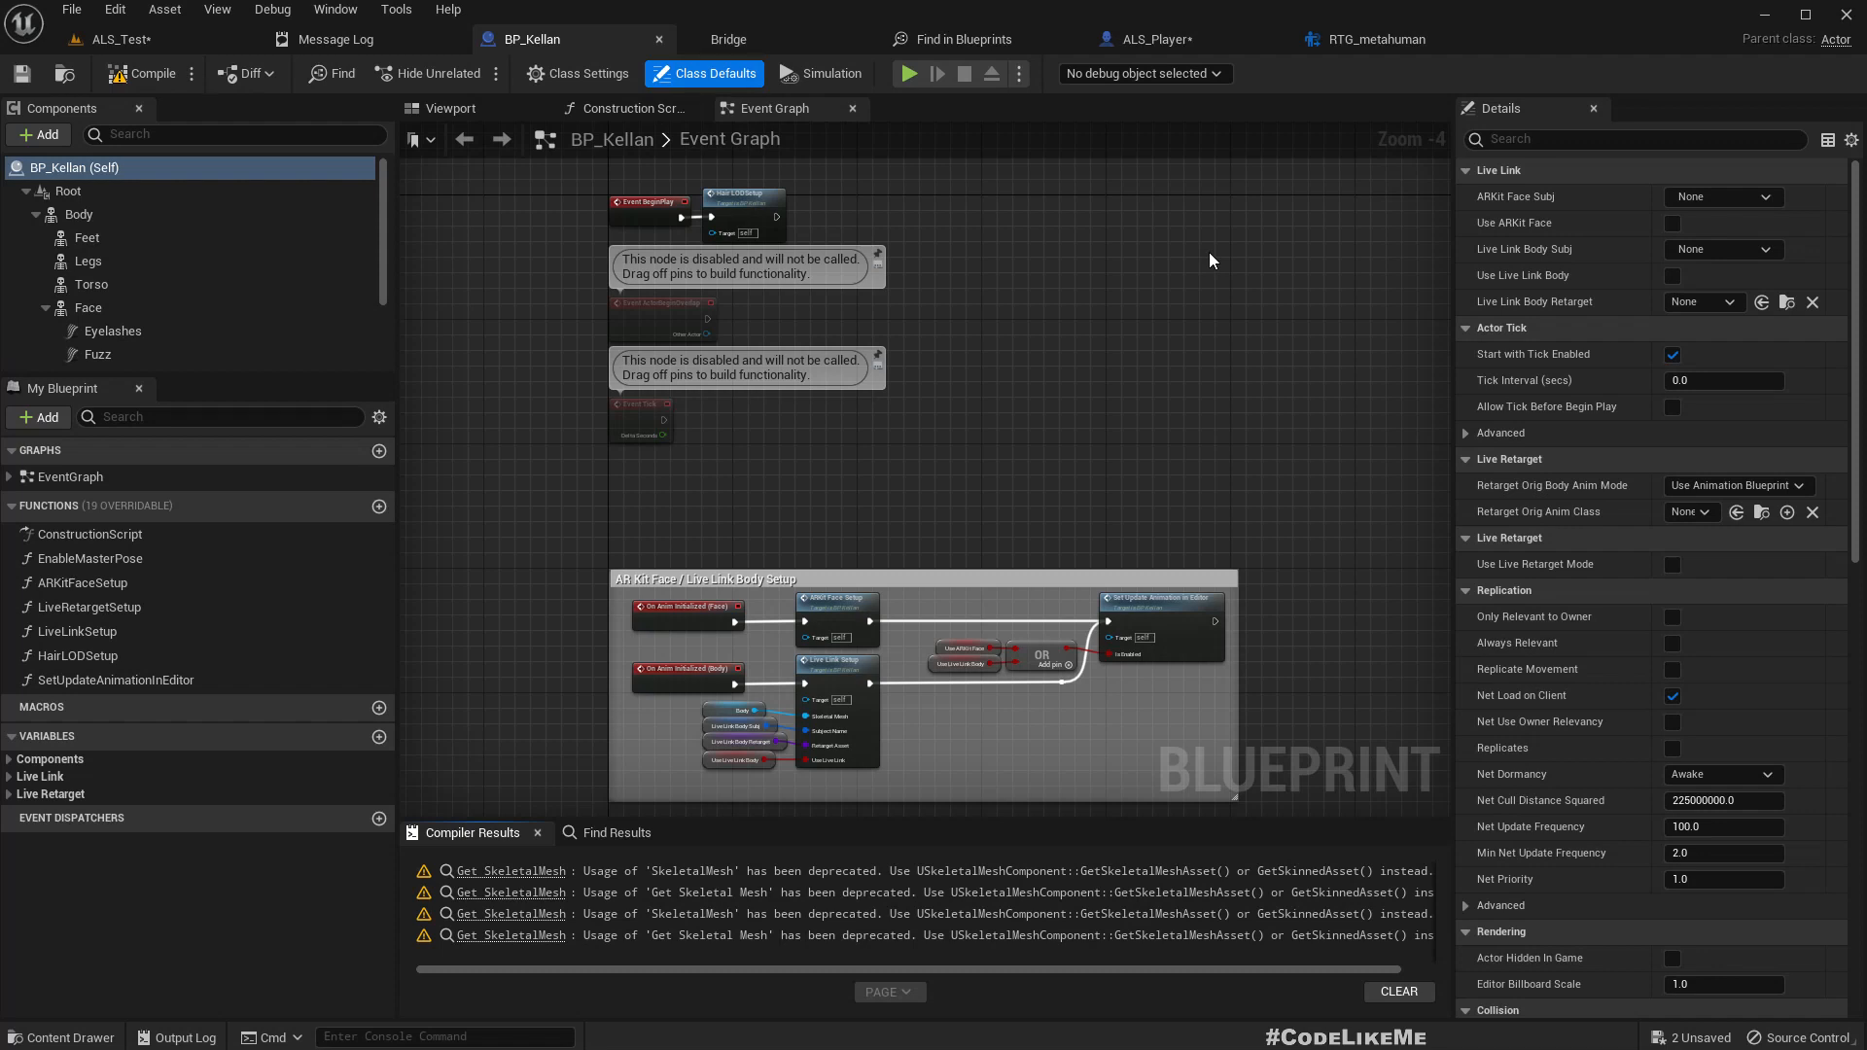
{"action": "left_click", "coordinate": [451, 108]}
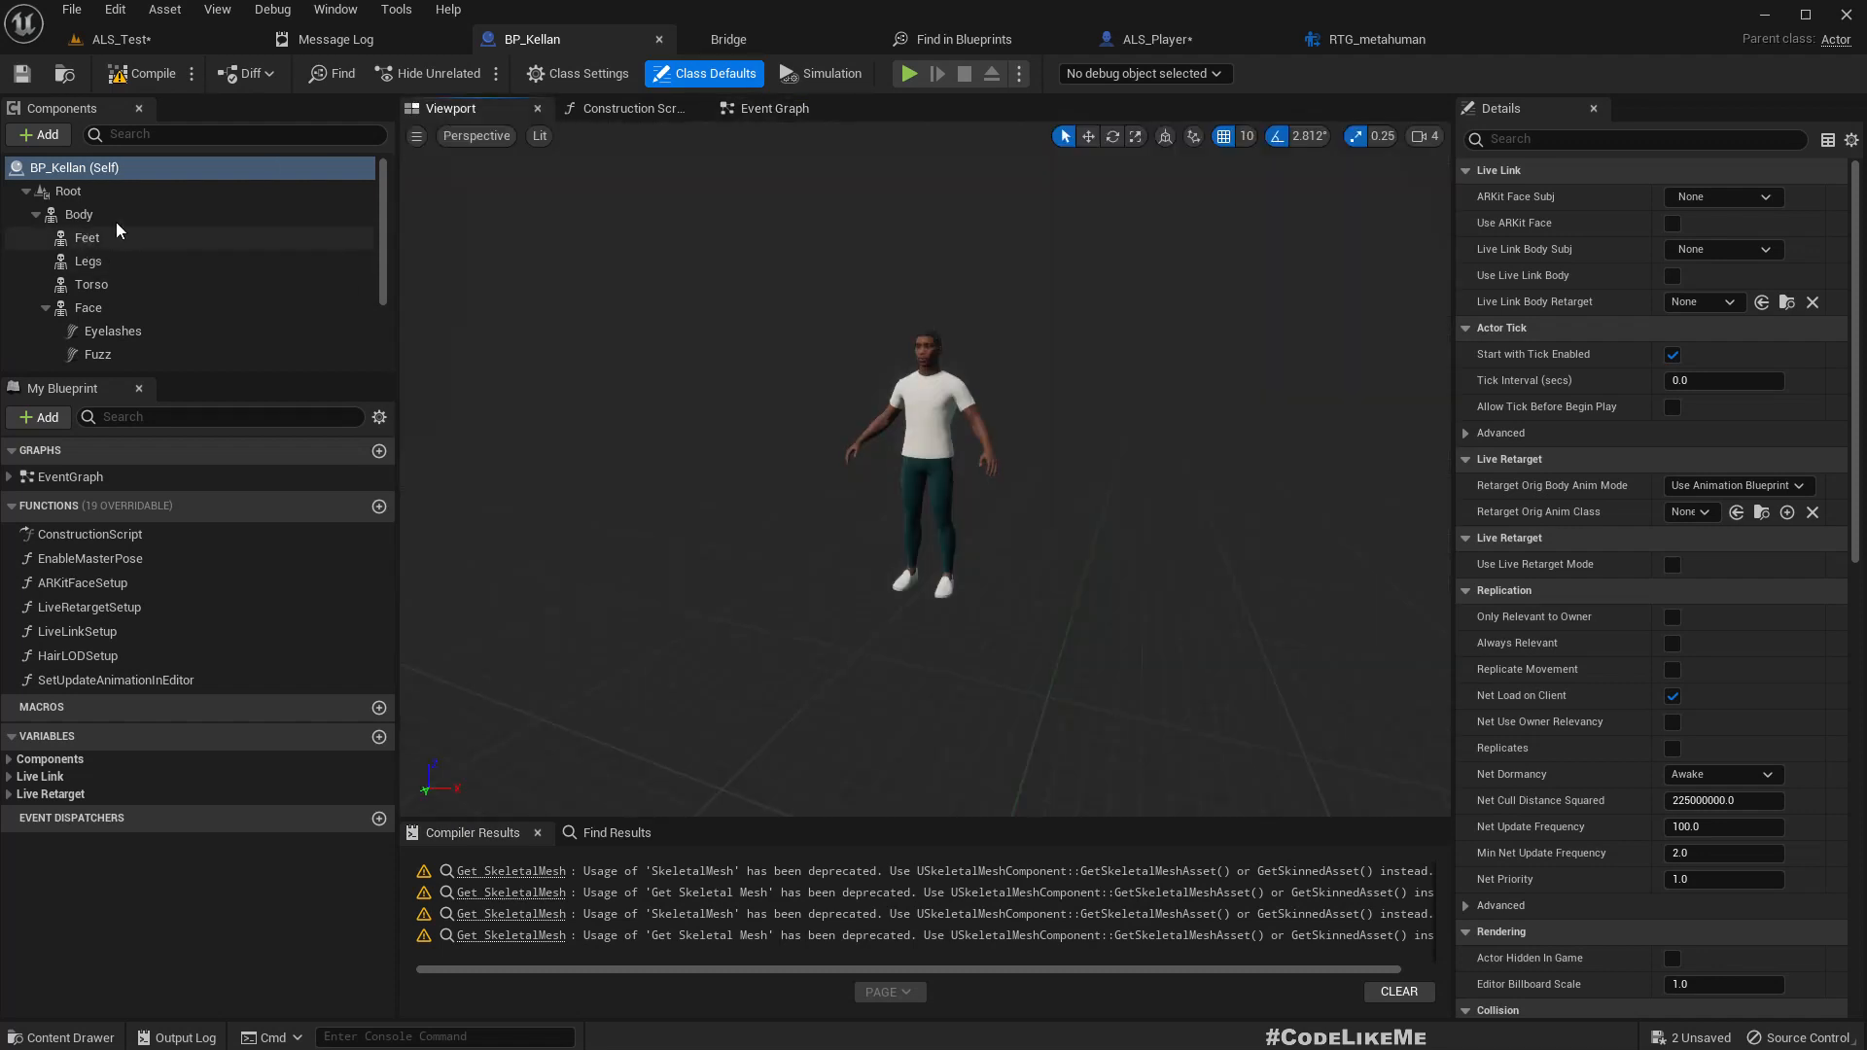
{"action": "left_click", "coordinate": [79, 214]}
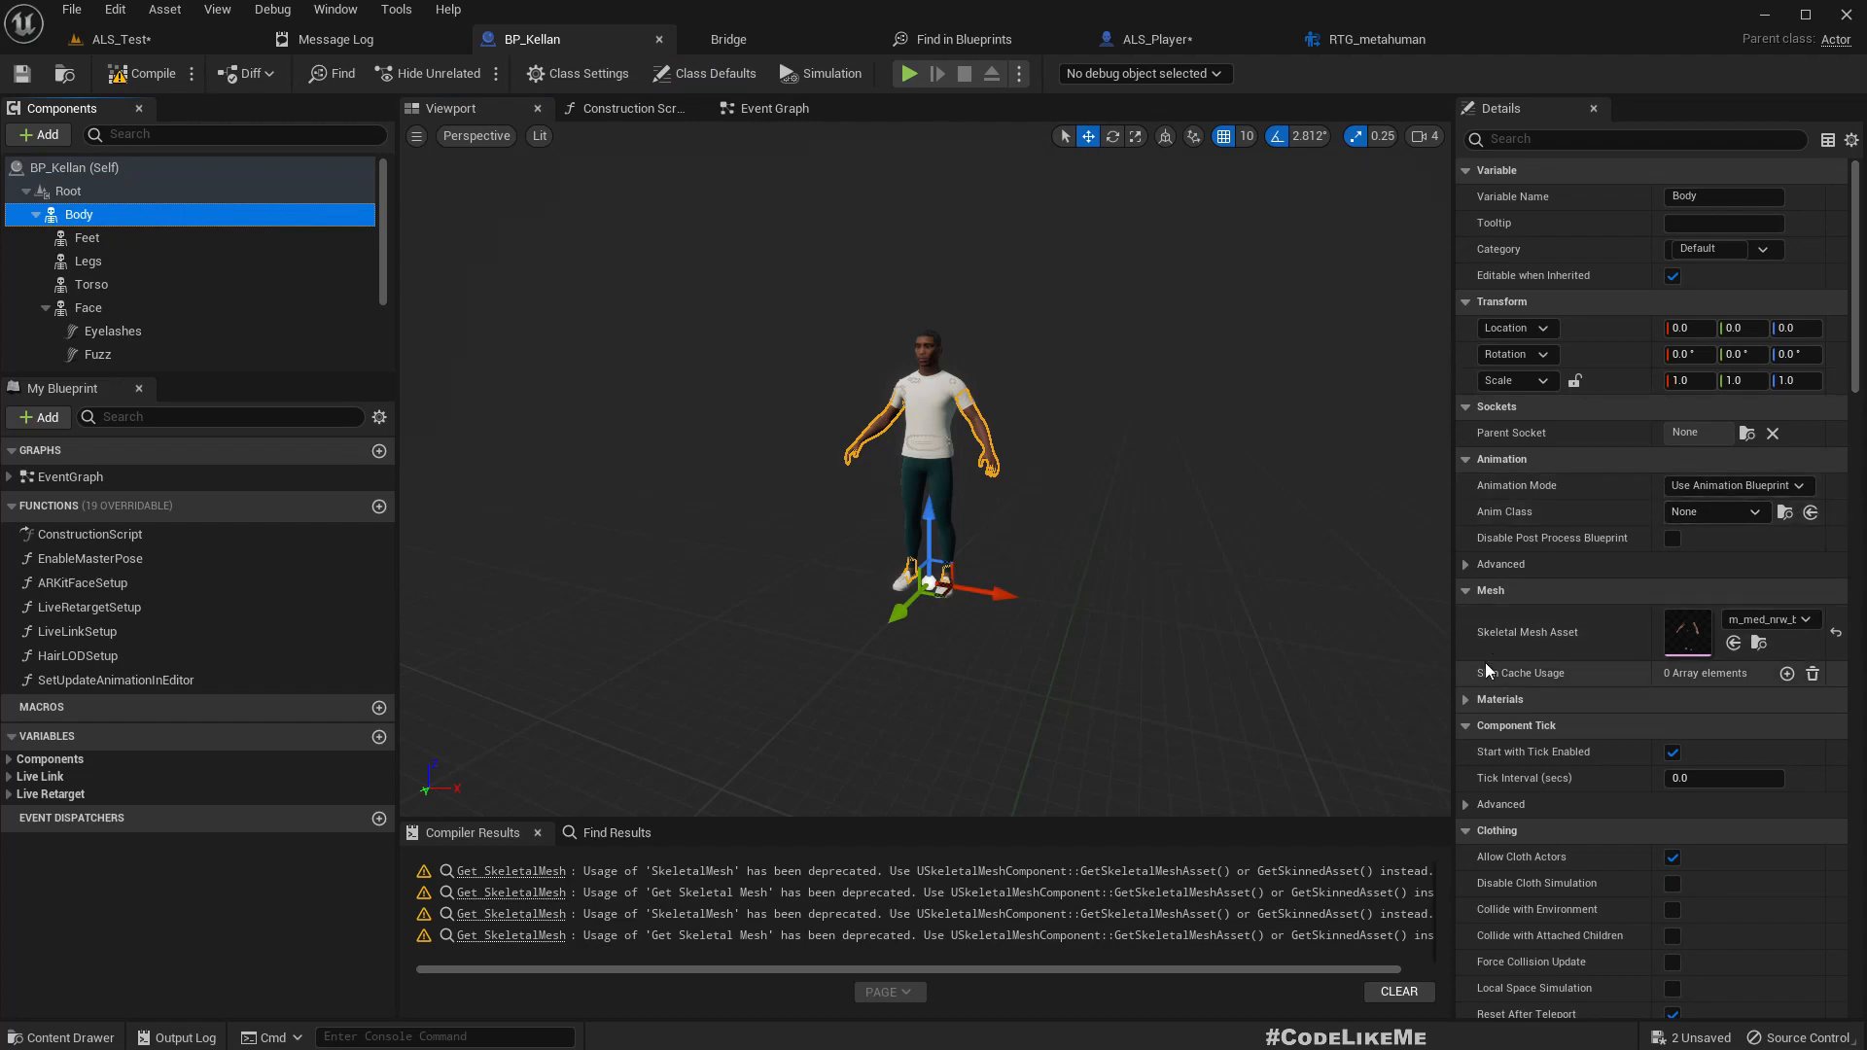
{"action": "left_click", "coordinate": [123, 38]}
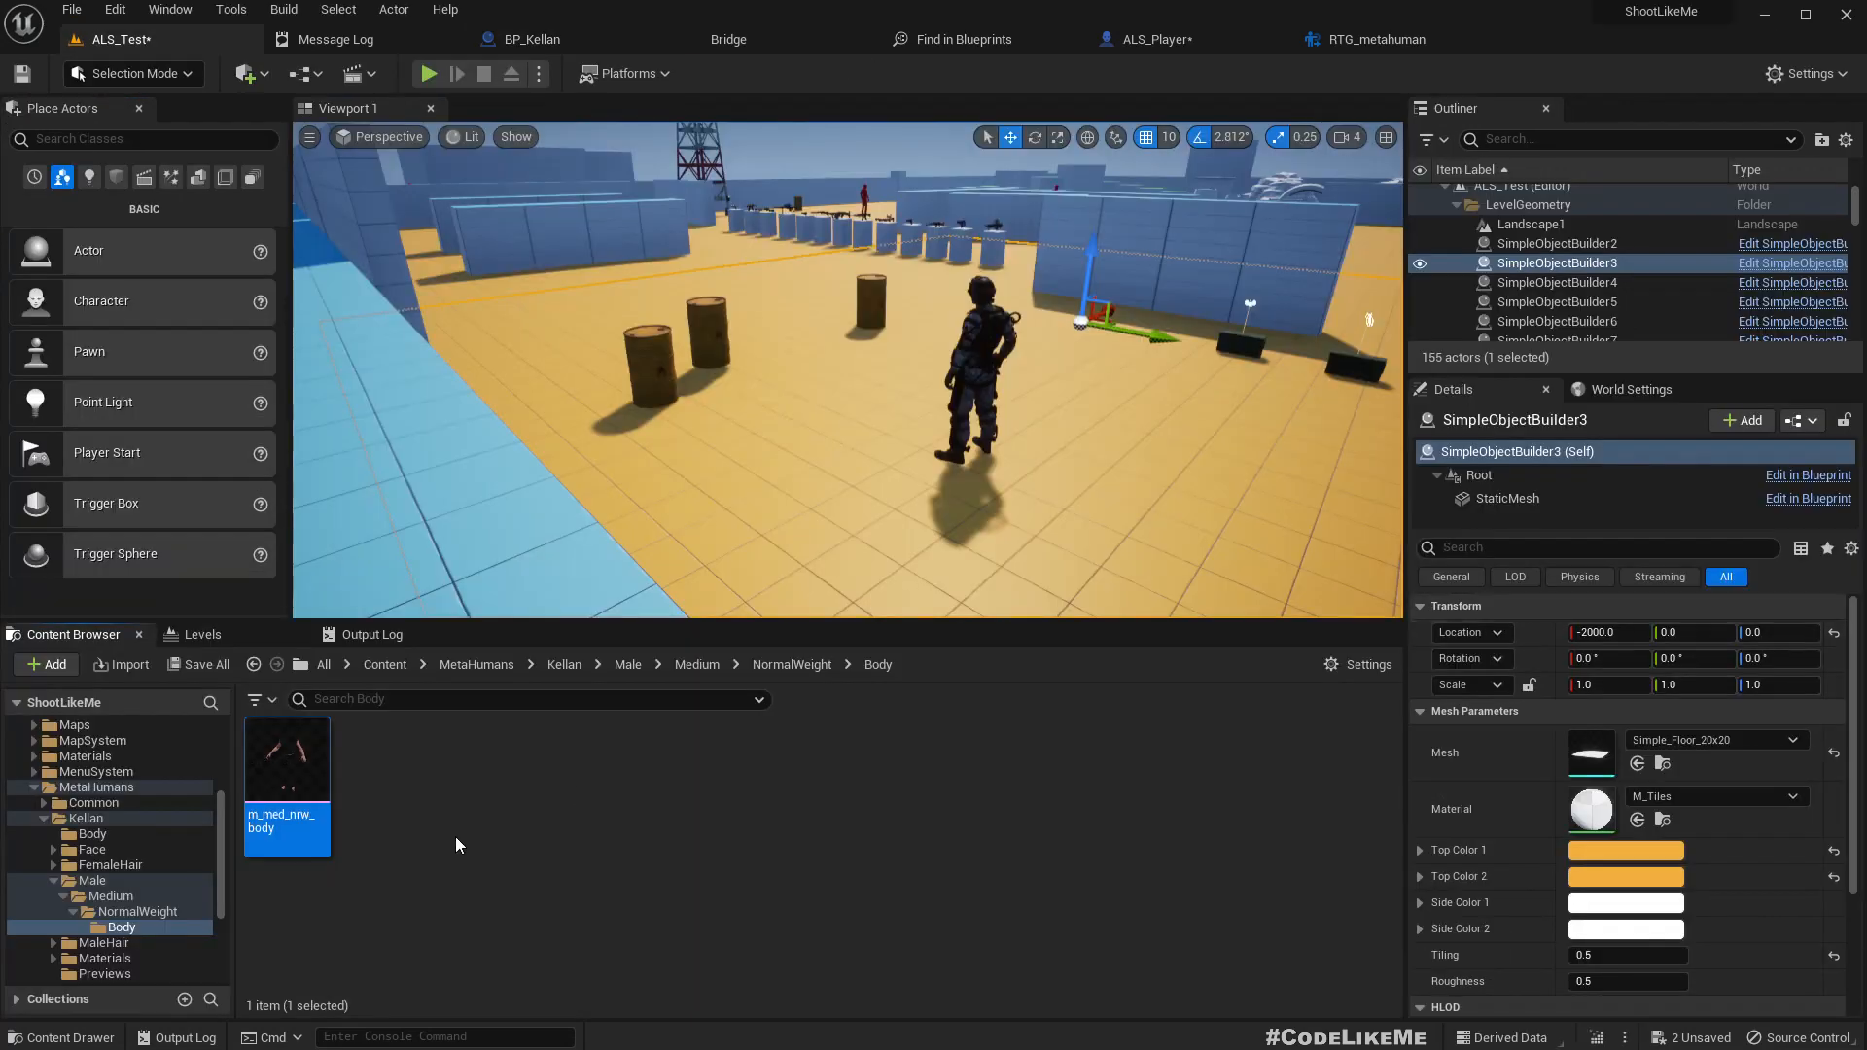
{"action": "right_click", "coordinate": [286, 773]}
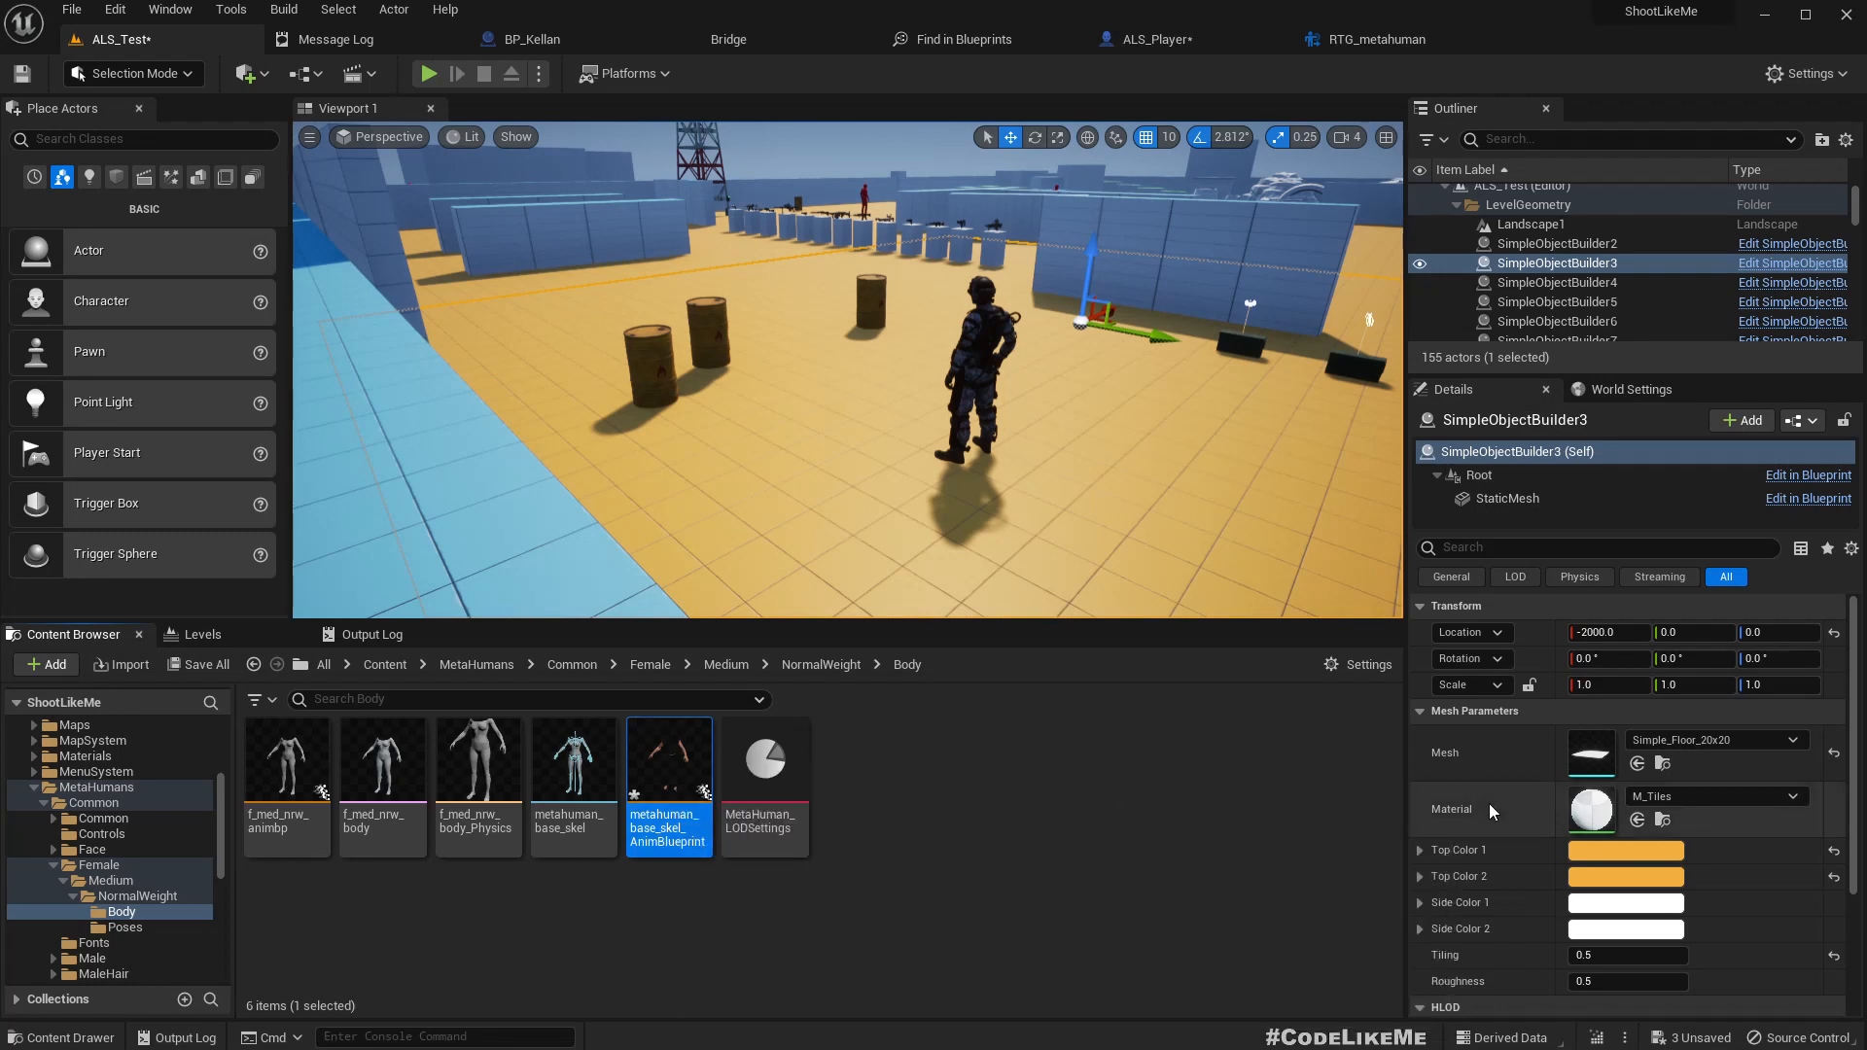
{"action": "mouse_move", "coordinate": [668, 762]}
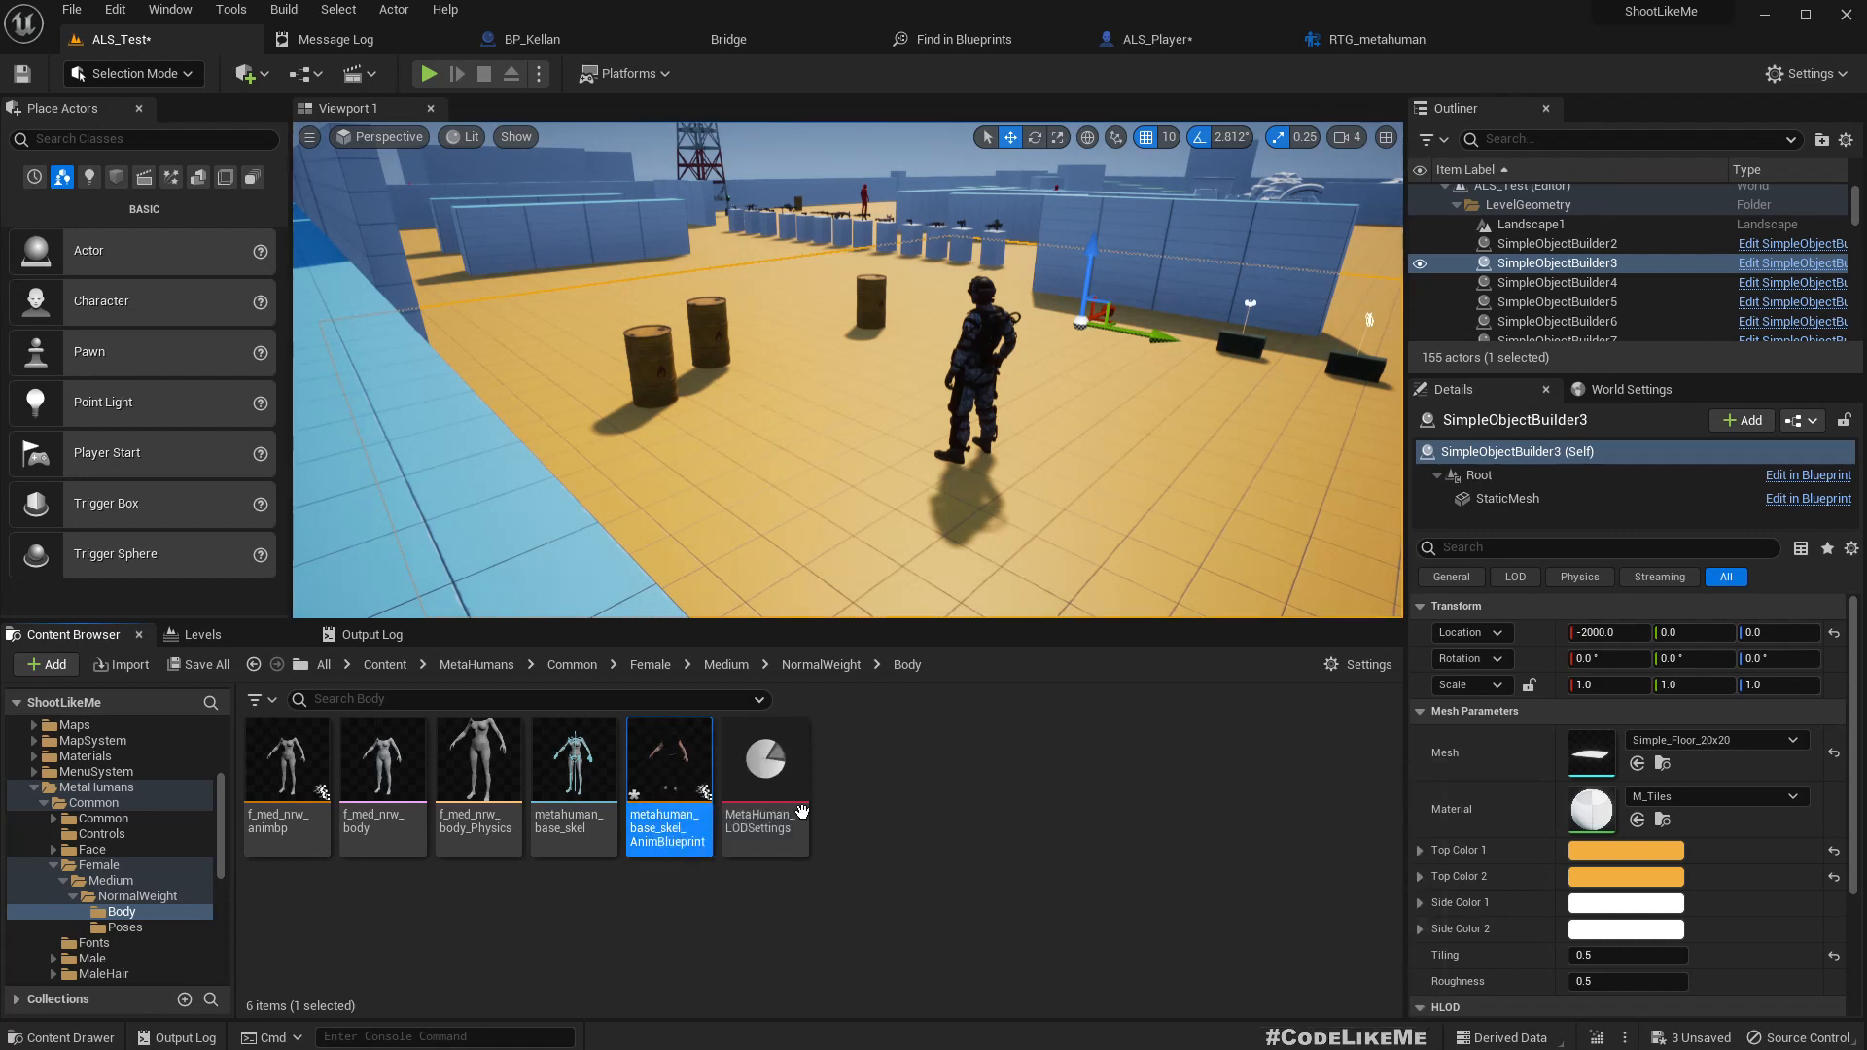
Step: Feed Output Pose from a Retarget Pose From Mesh node using RTG_metahuman, then compile
{"action": "double_click", "coordinate": [668, 768]}
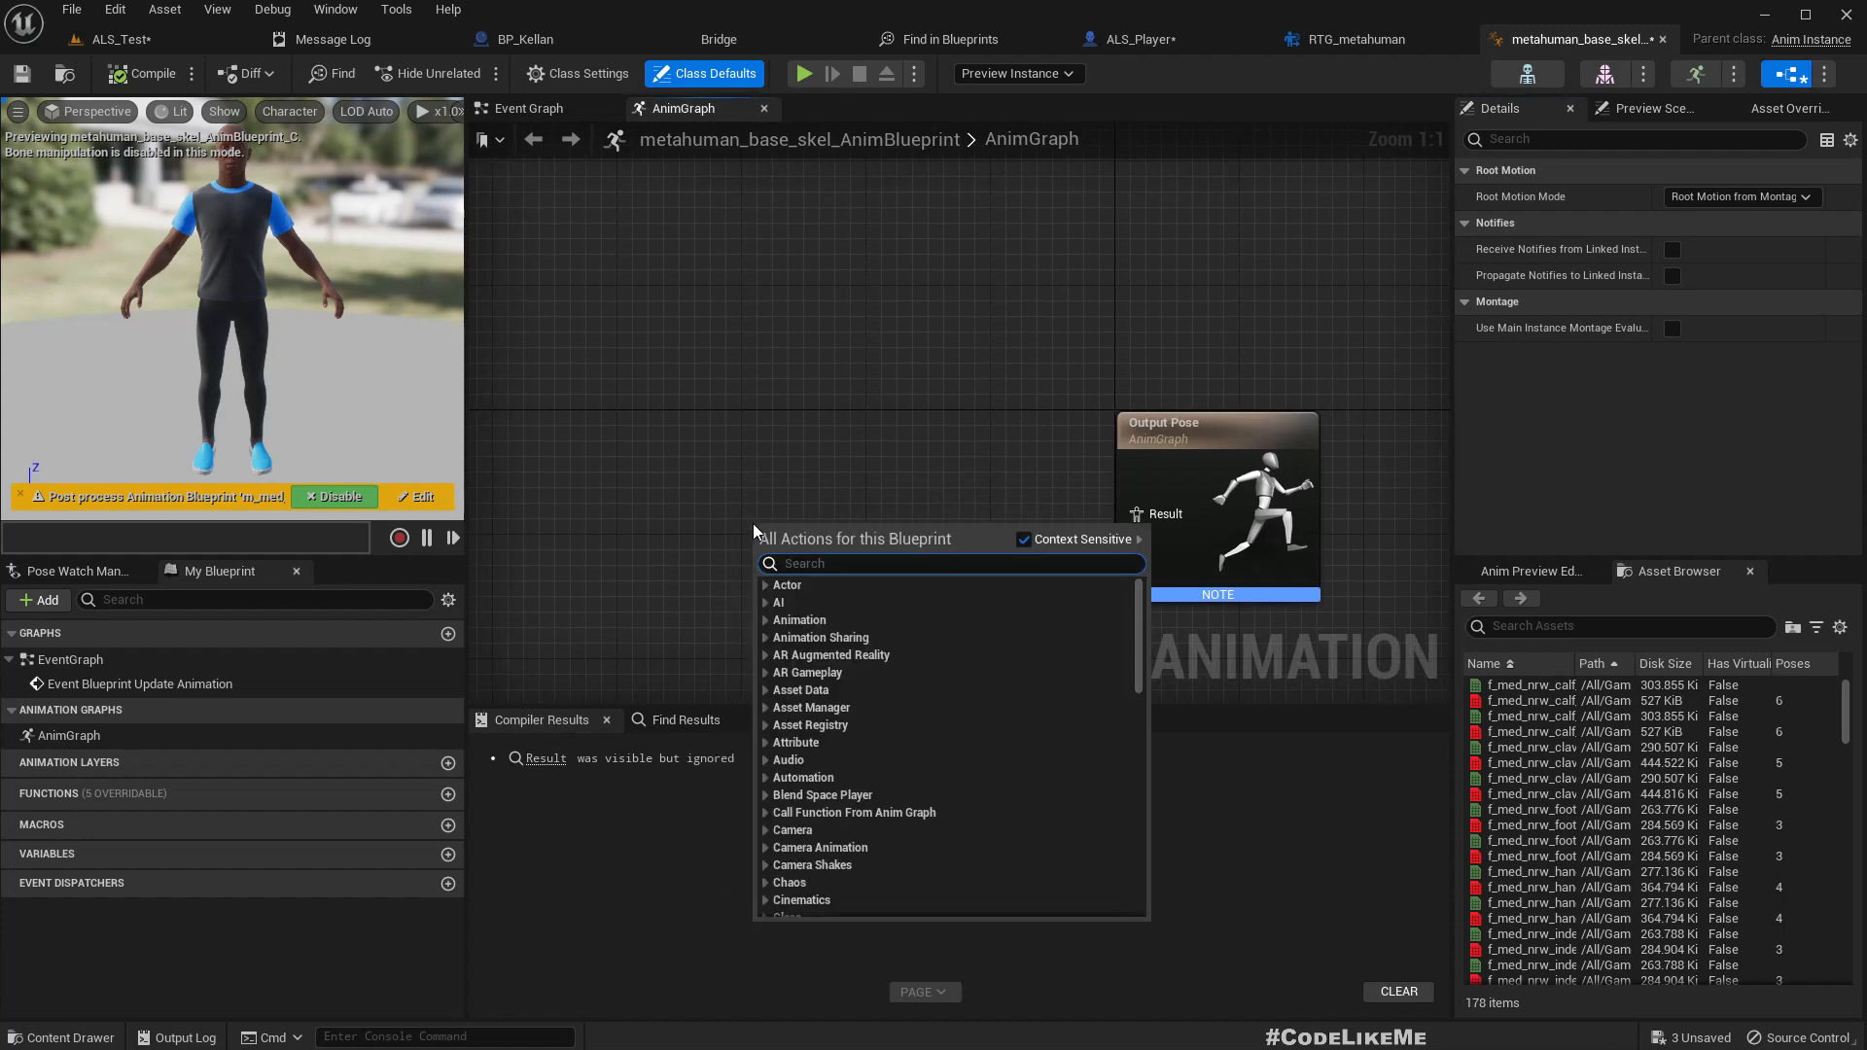
{"action": "type", "text": "retargetpo"}
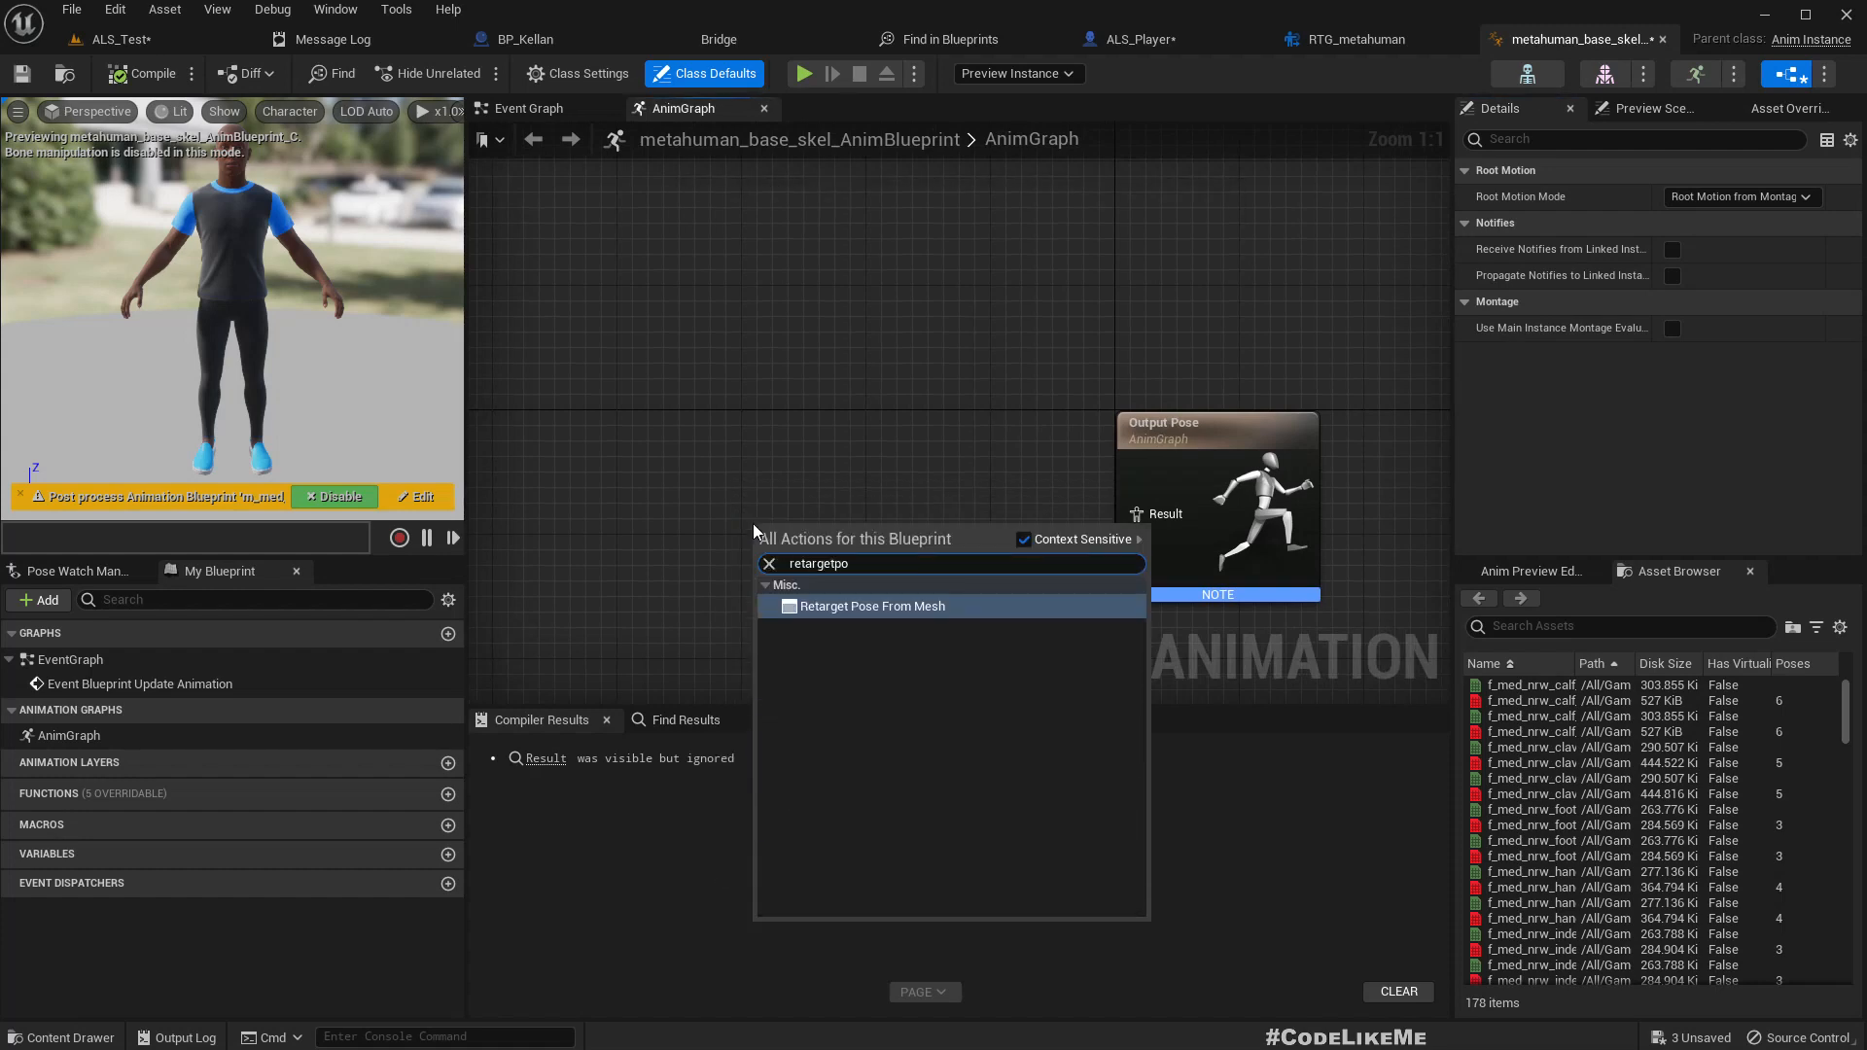
{"action": "left_click", "coordinate": [870, 606]}
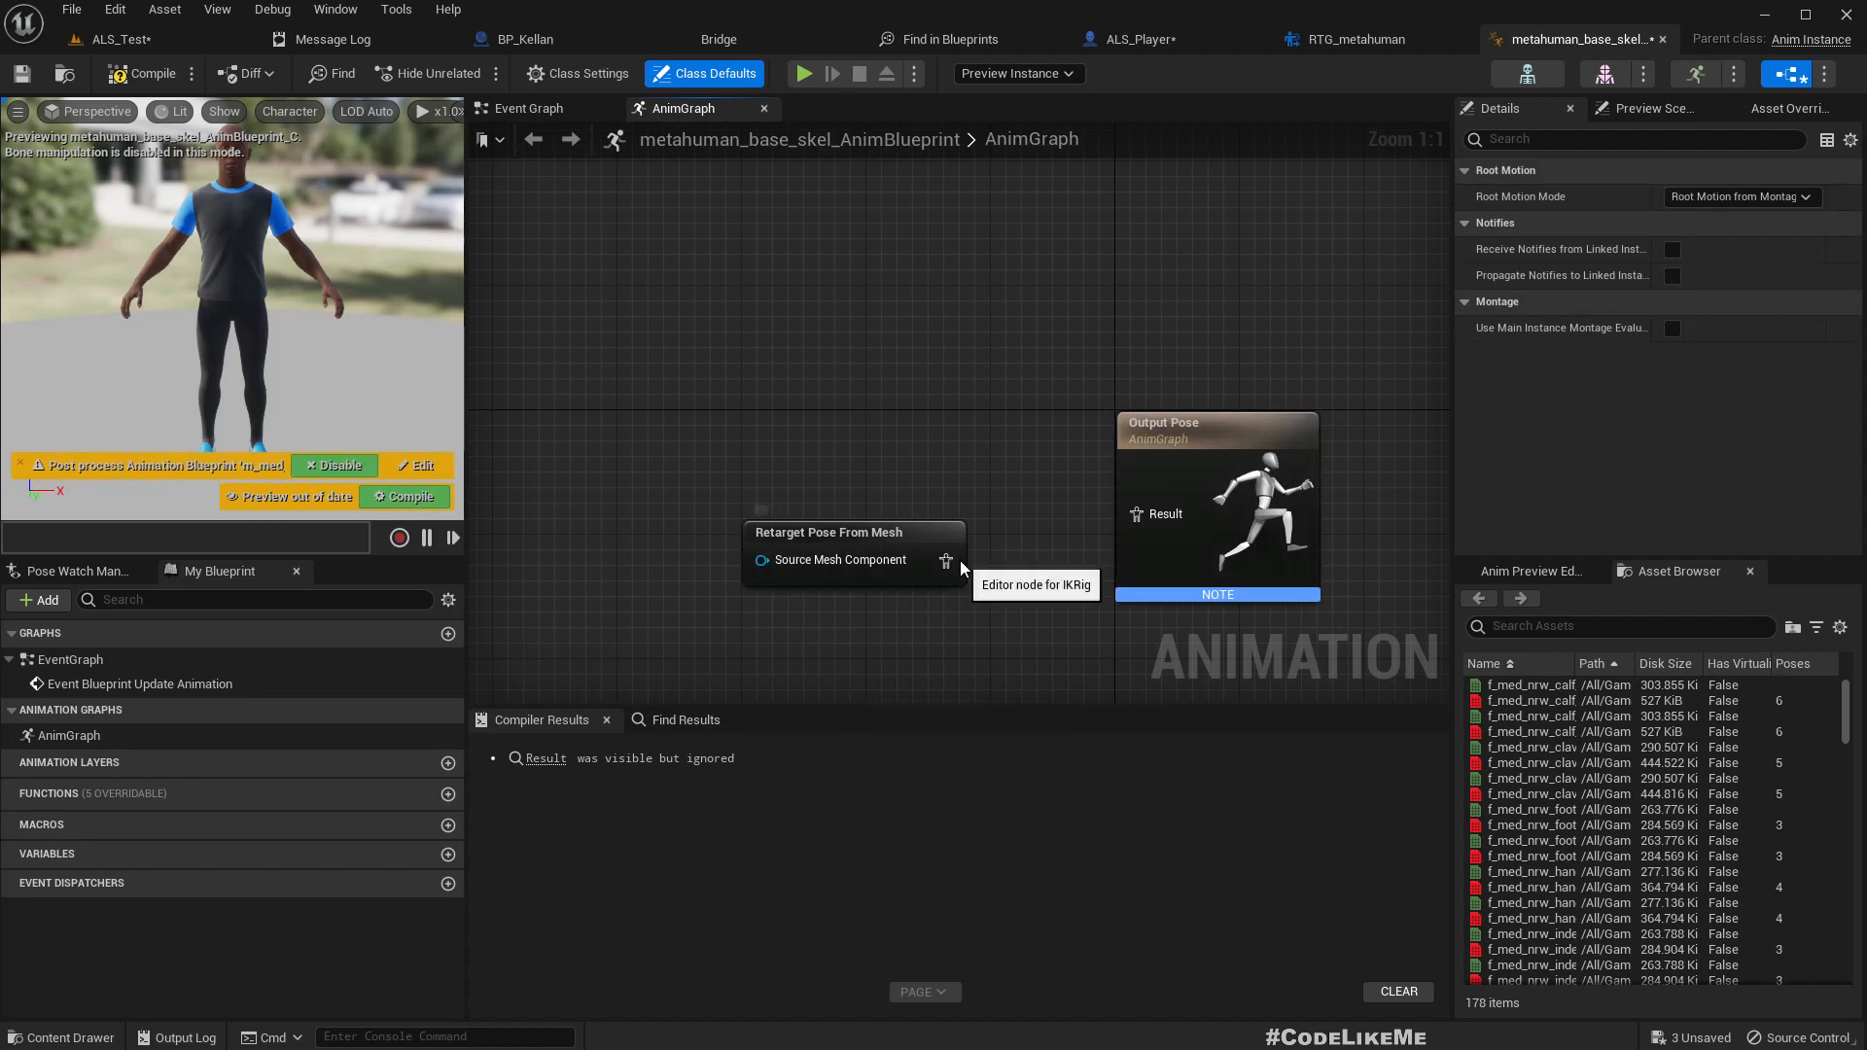
{"action": "left_click", "coordinate": [833, 532]}
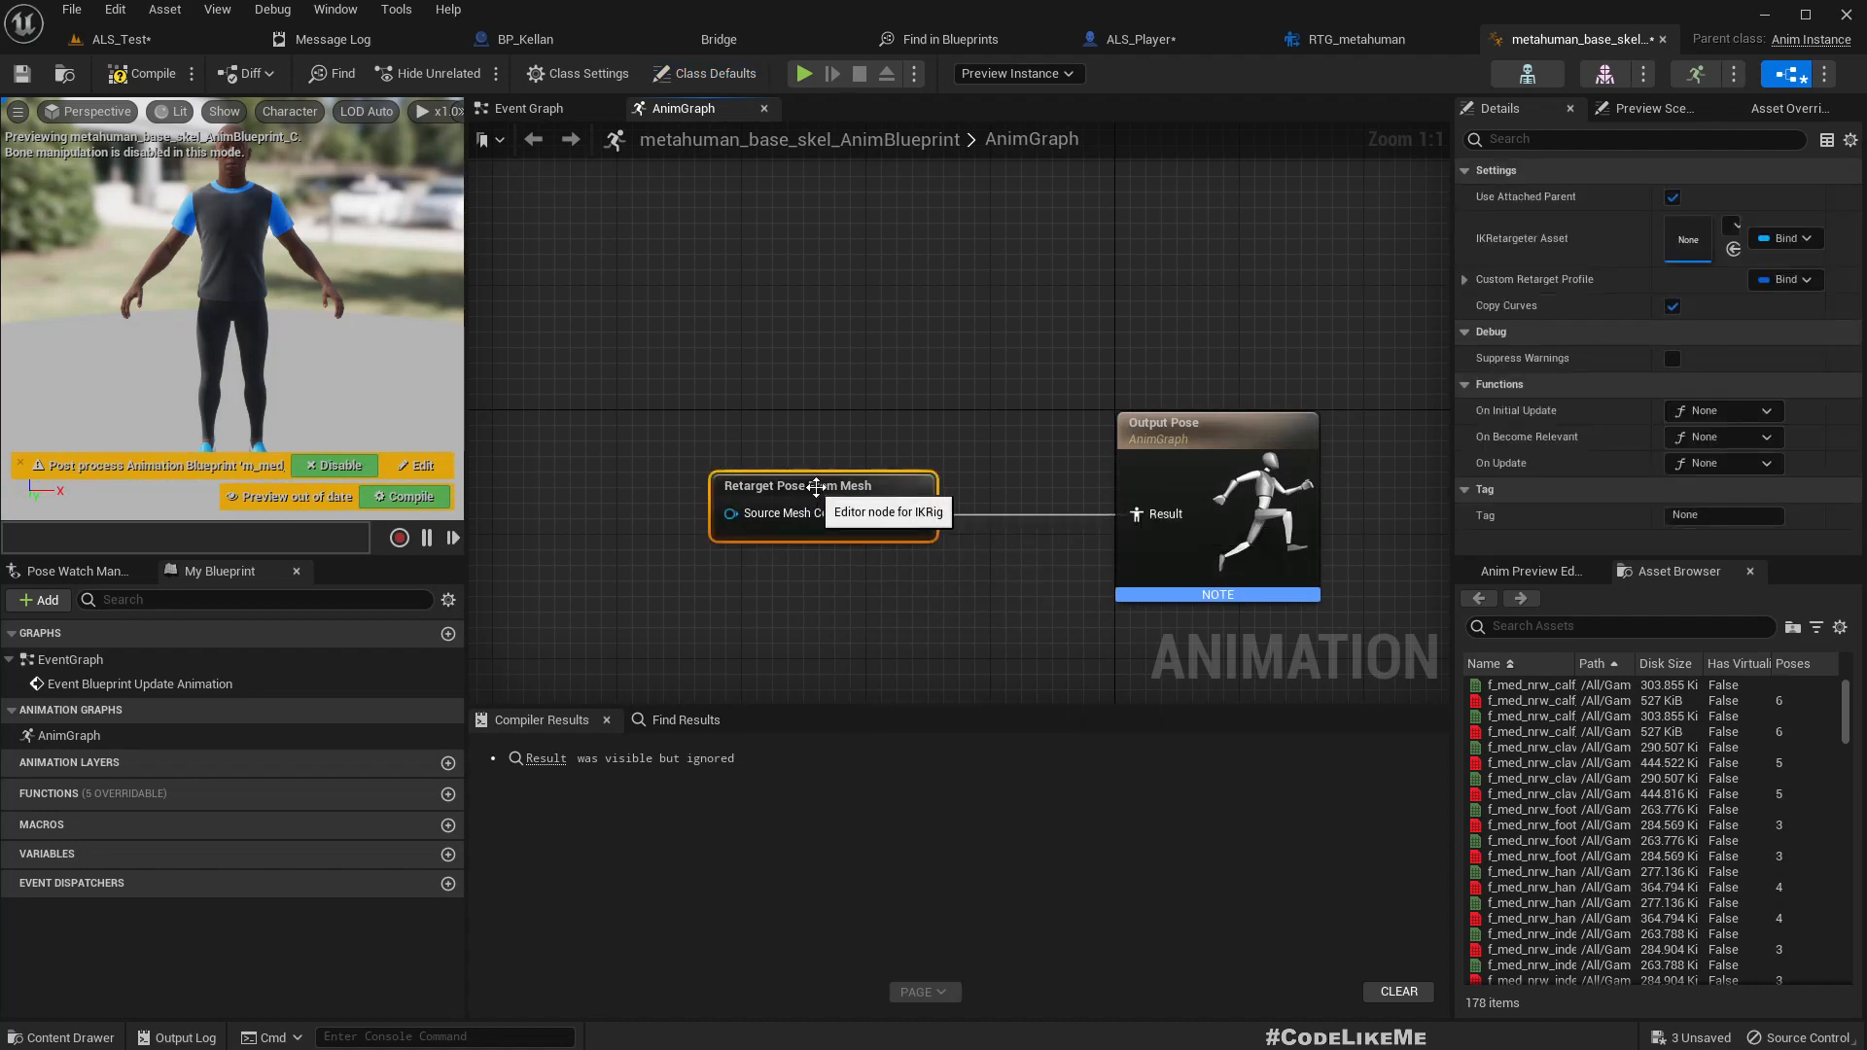
{"action": "left_click", "coordinate": [1728, 238]}
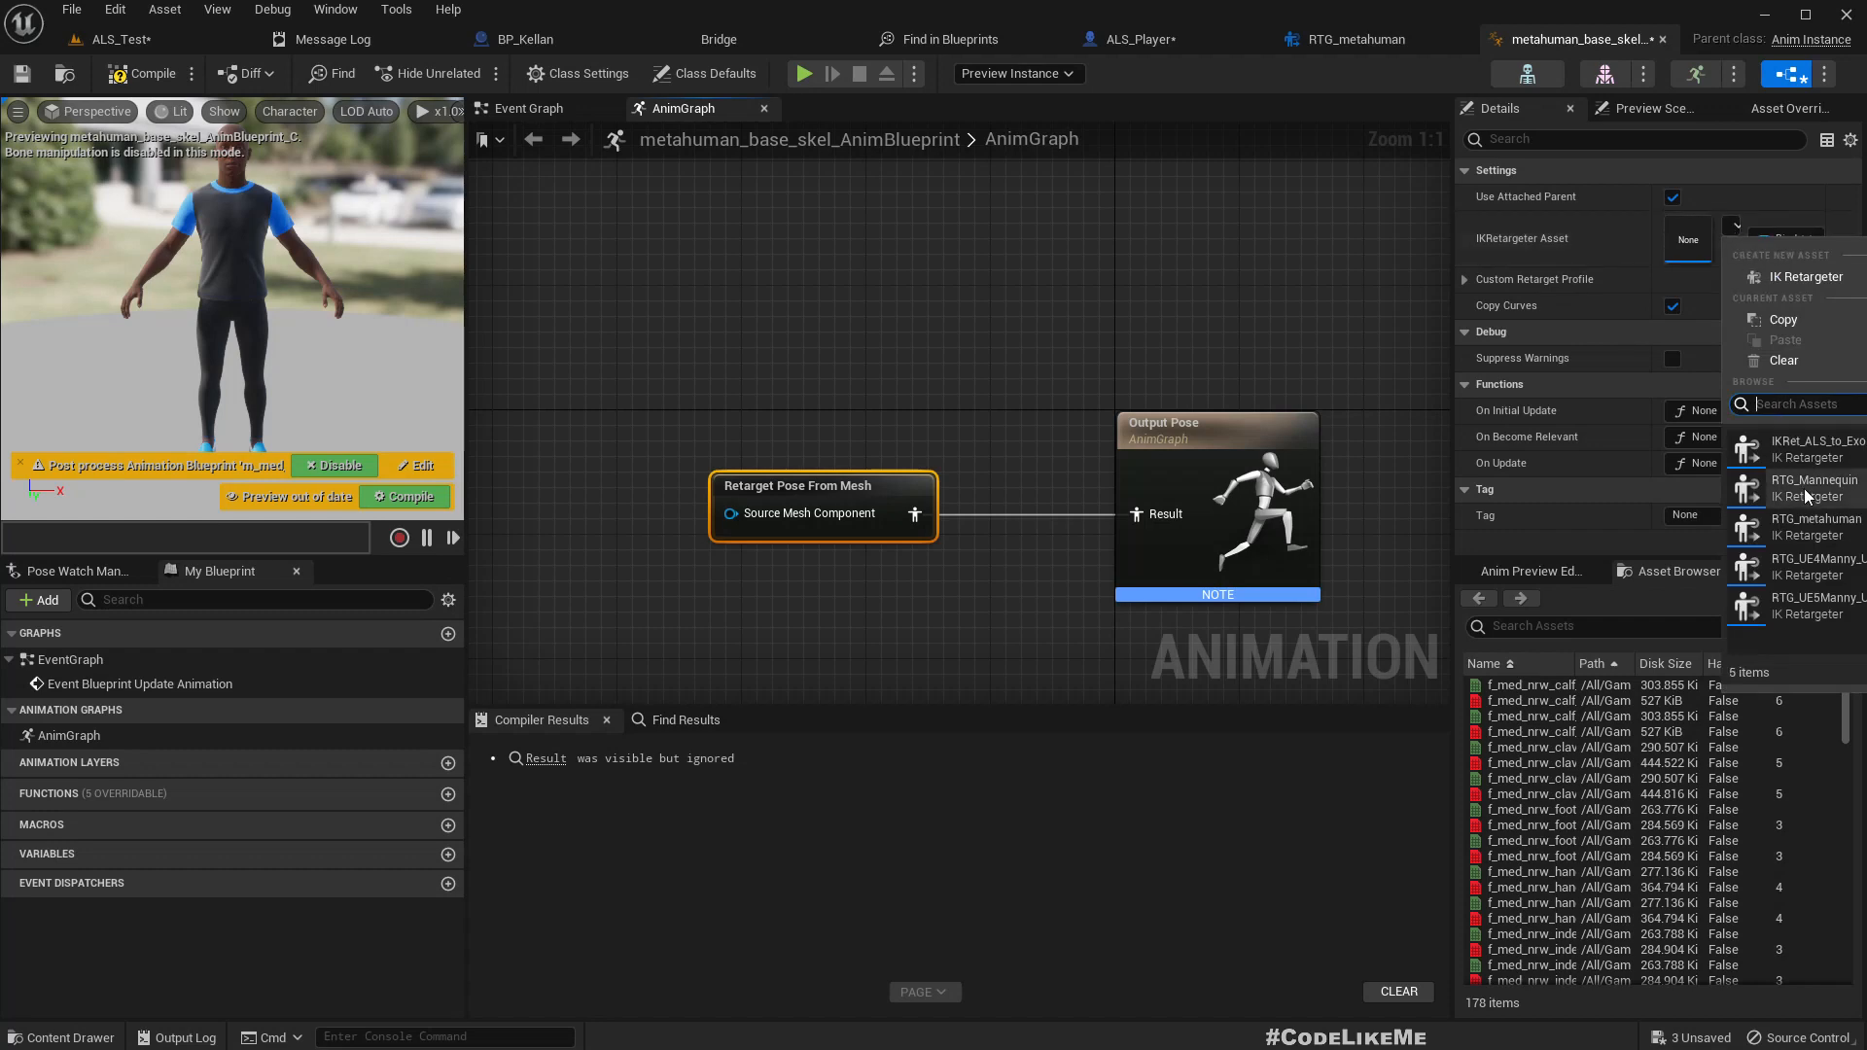
{"action": "mouse_move", "coordinate": [1809, 526]}
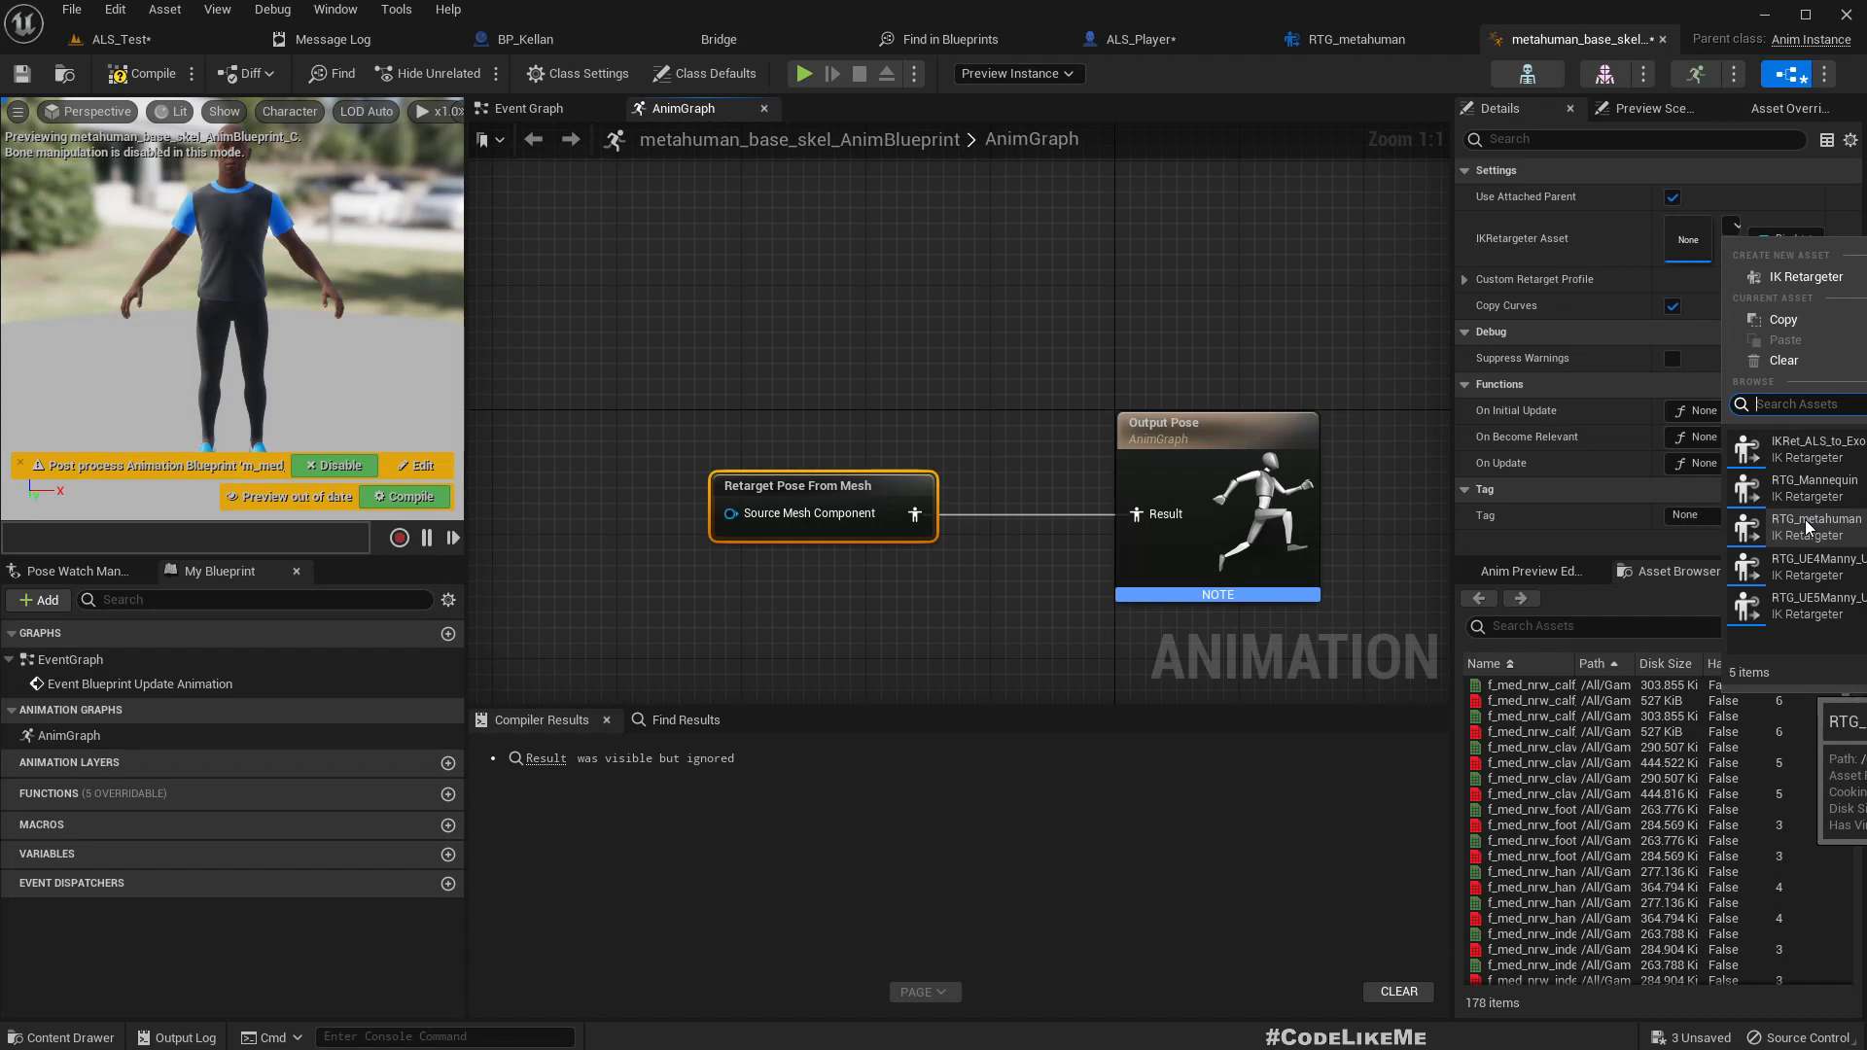
{"action": "left_click", "coordinate": [1814, 526]}
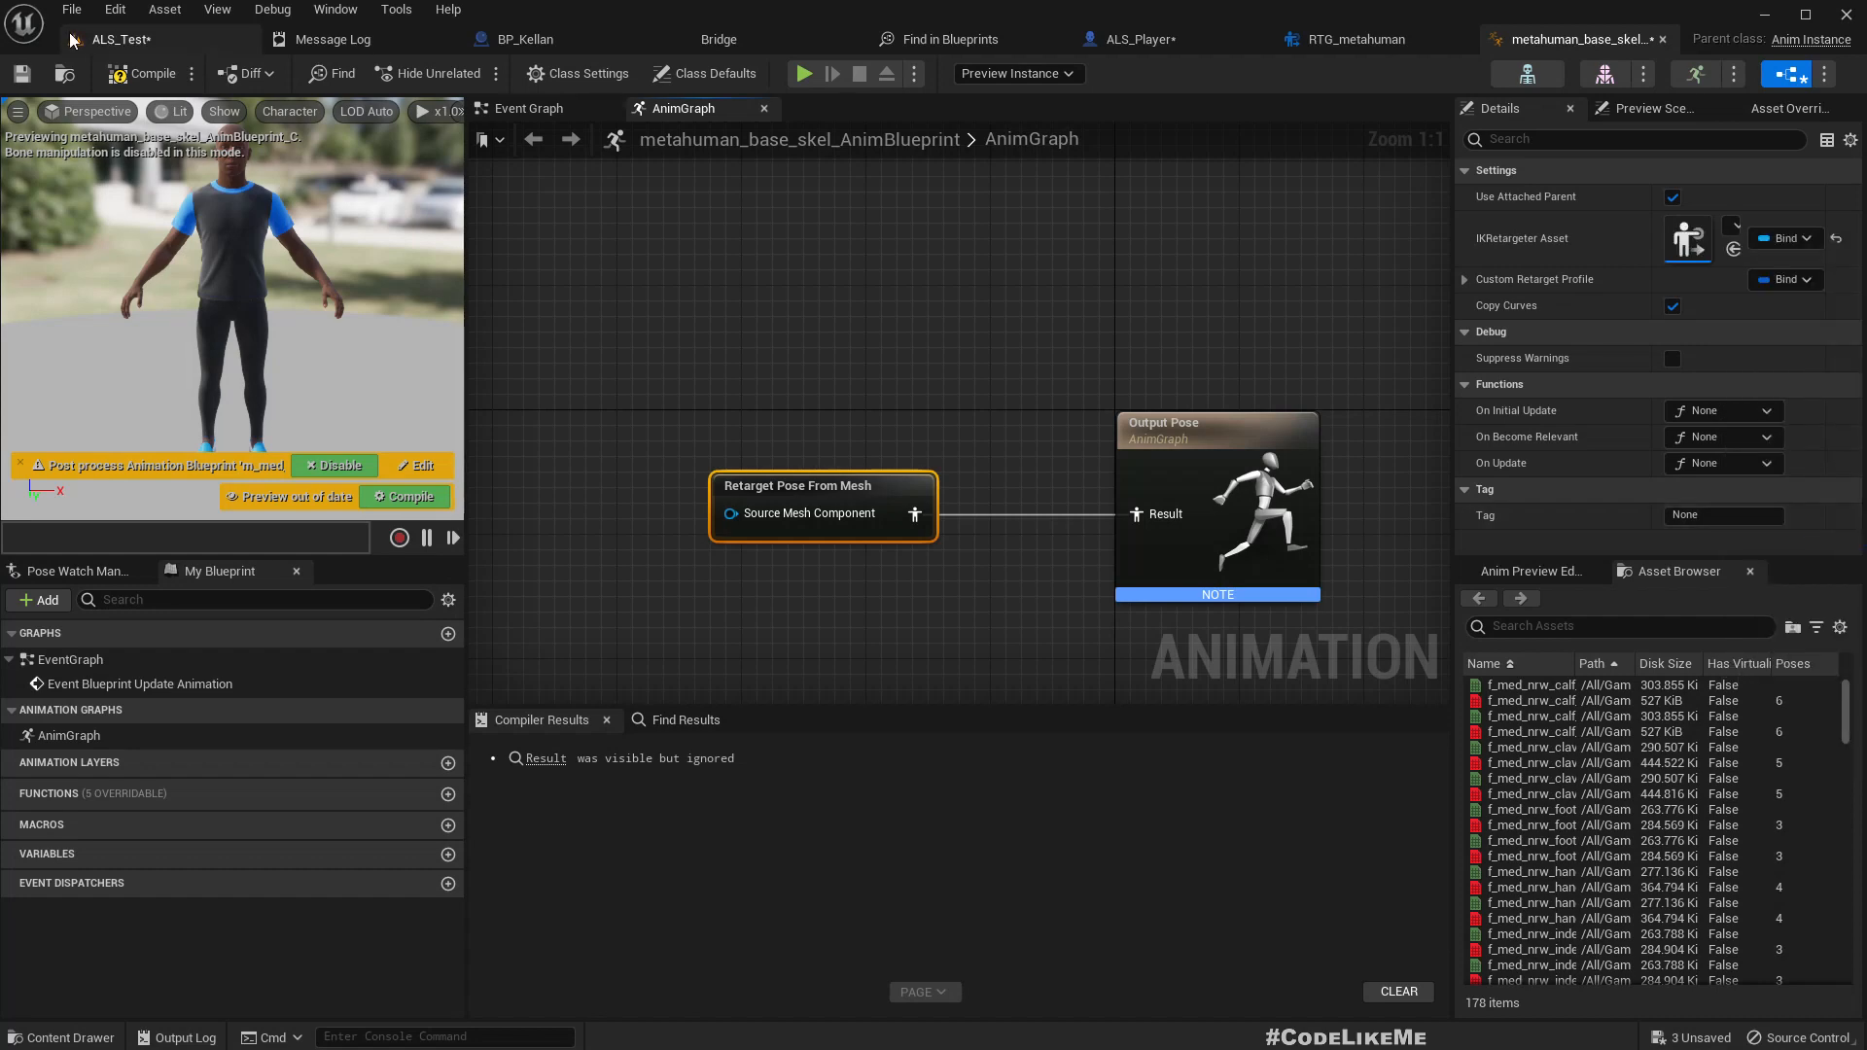
{"action": "left_click", "coordinate": [152, 73]}
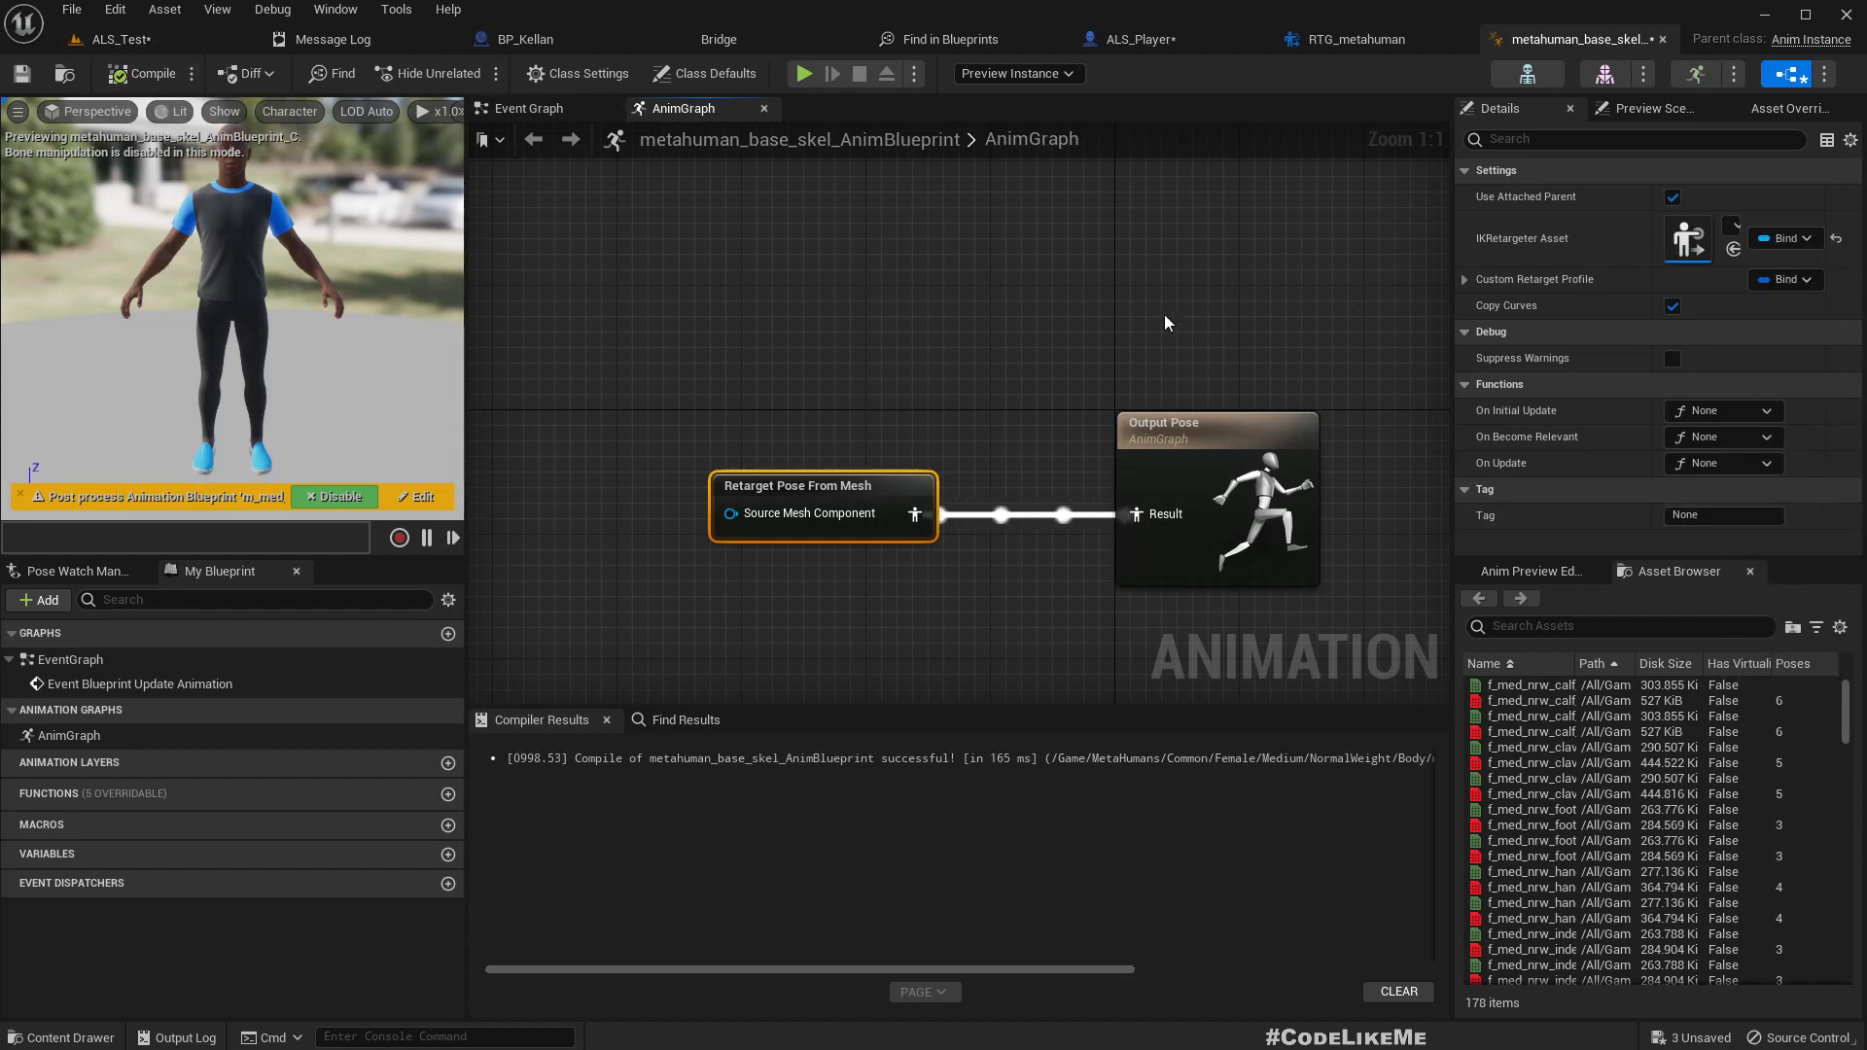
{"action": "mouse_move", "coordinate": [1676, 45]}
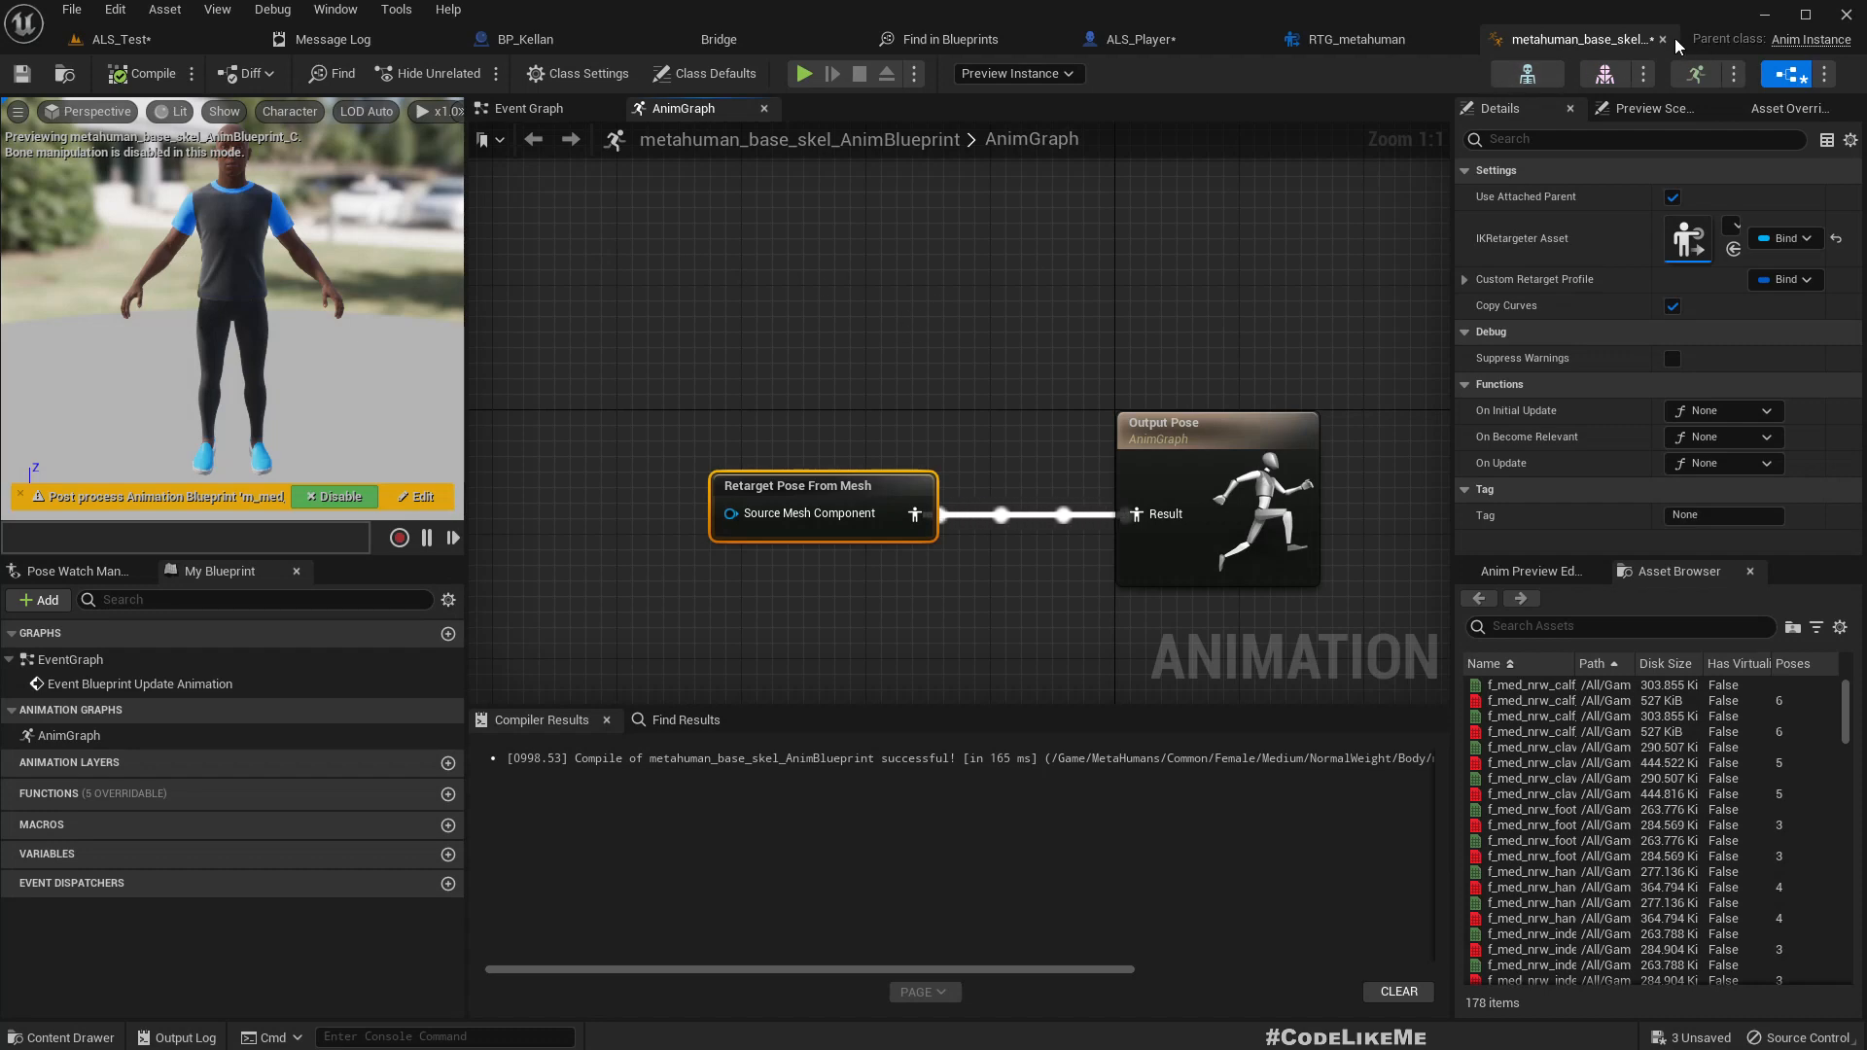
Step: Hide ALS_Player's CharacterMesh0 mannequin by unchecking Visible, then select CusomMesh
{"action": "left_click", "coordinate": [1151, 39]}
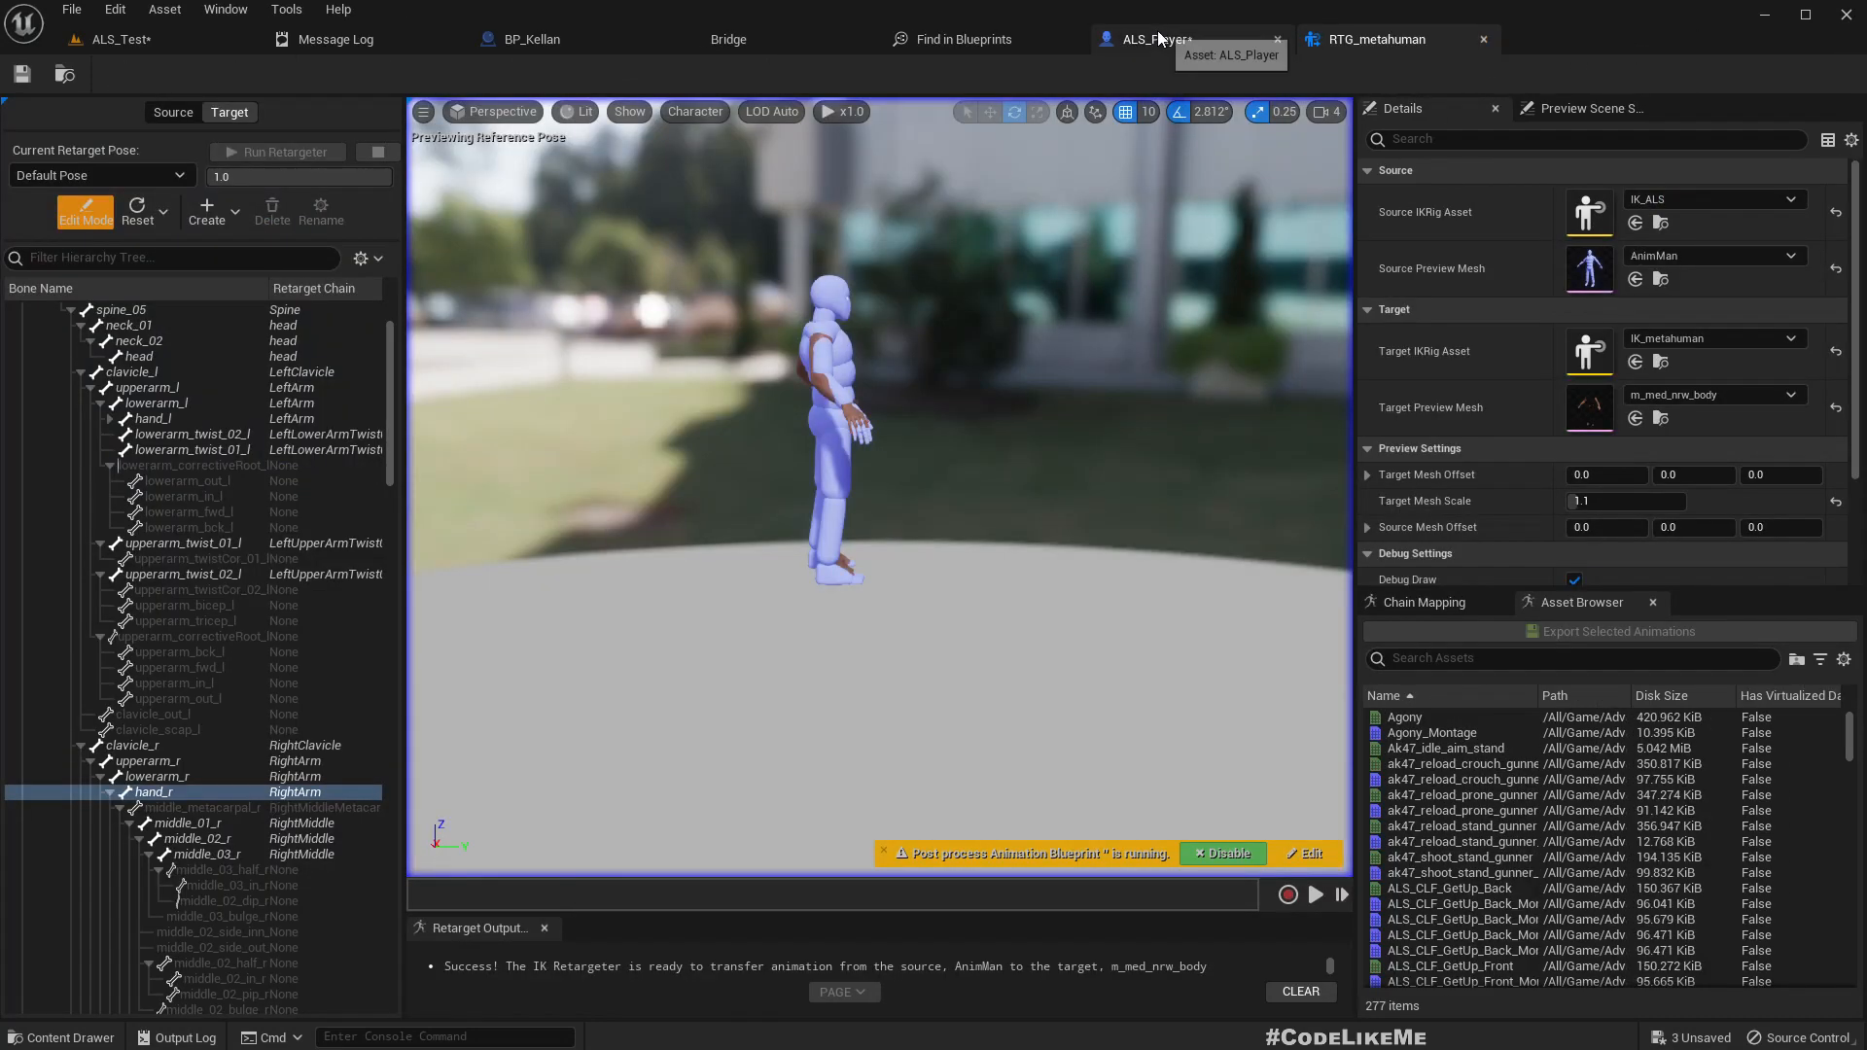
{"action": "left_click", "coordinate": [1150, 38]}
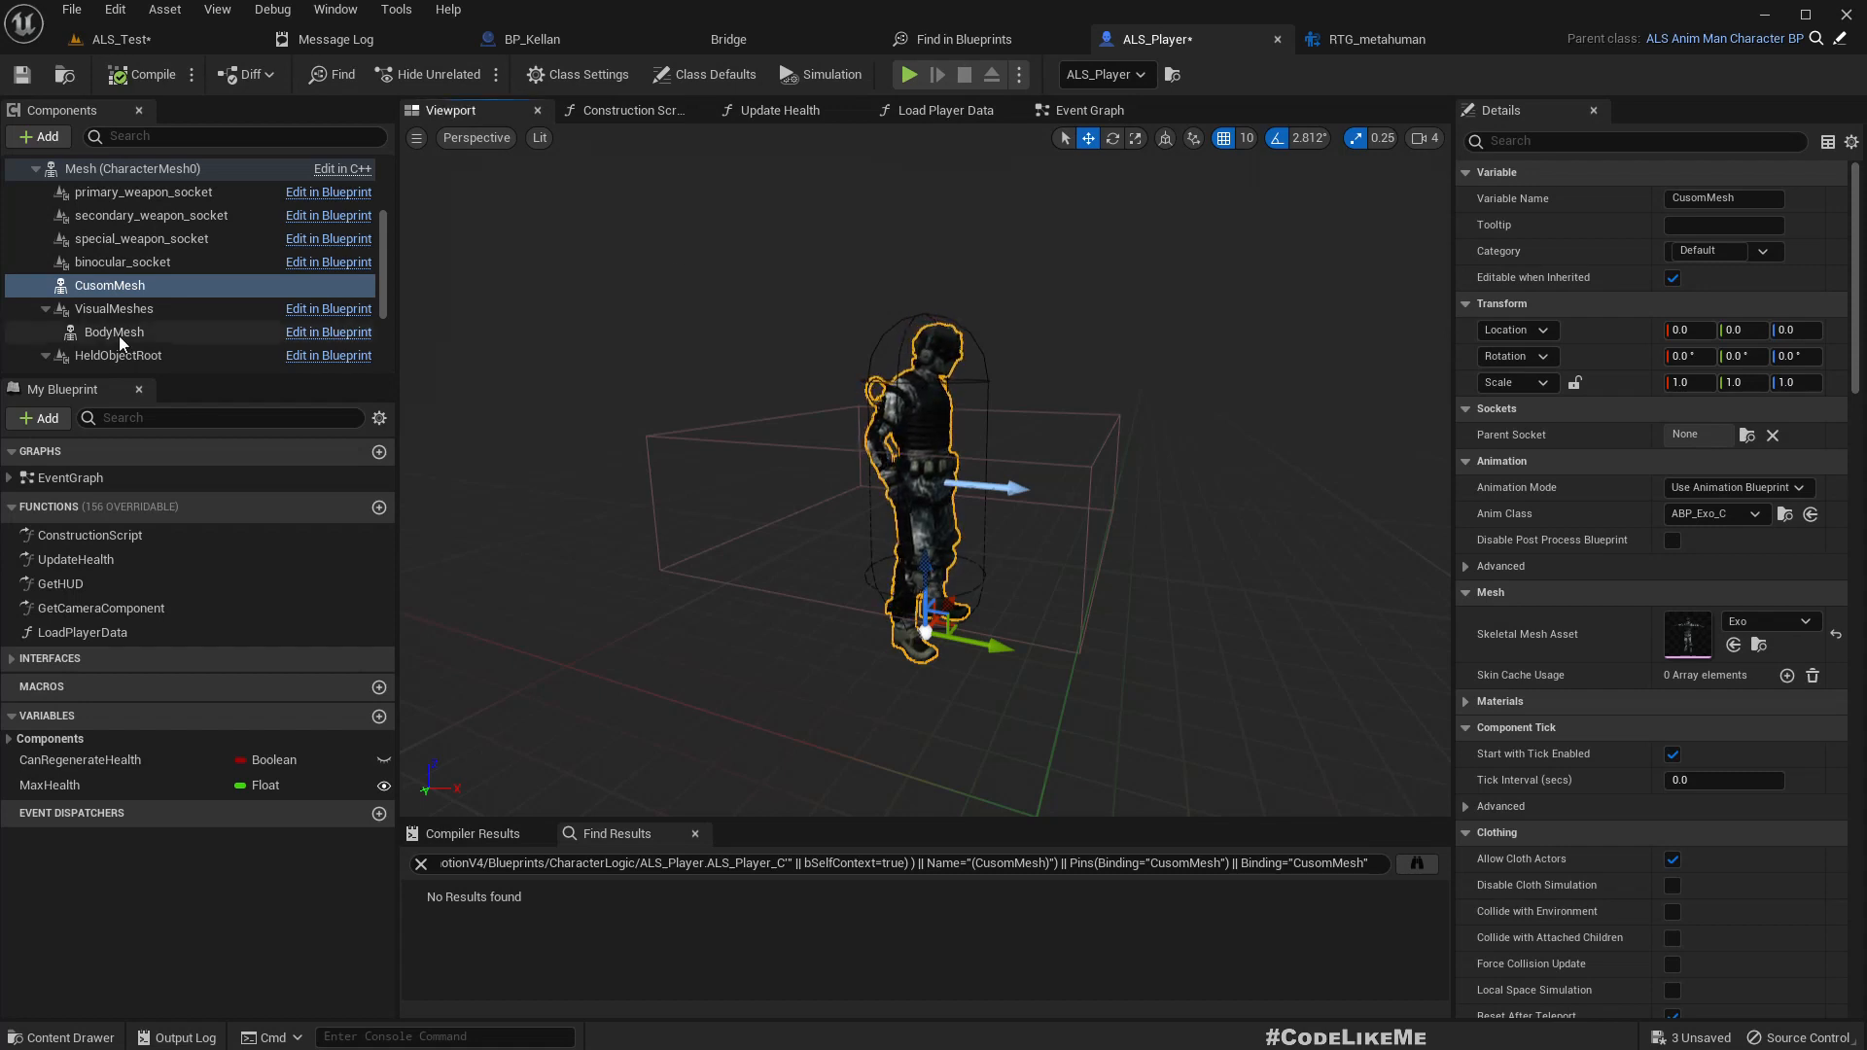
{"action": "mouse_move", "coordinate": [112, 307]}
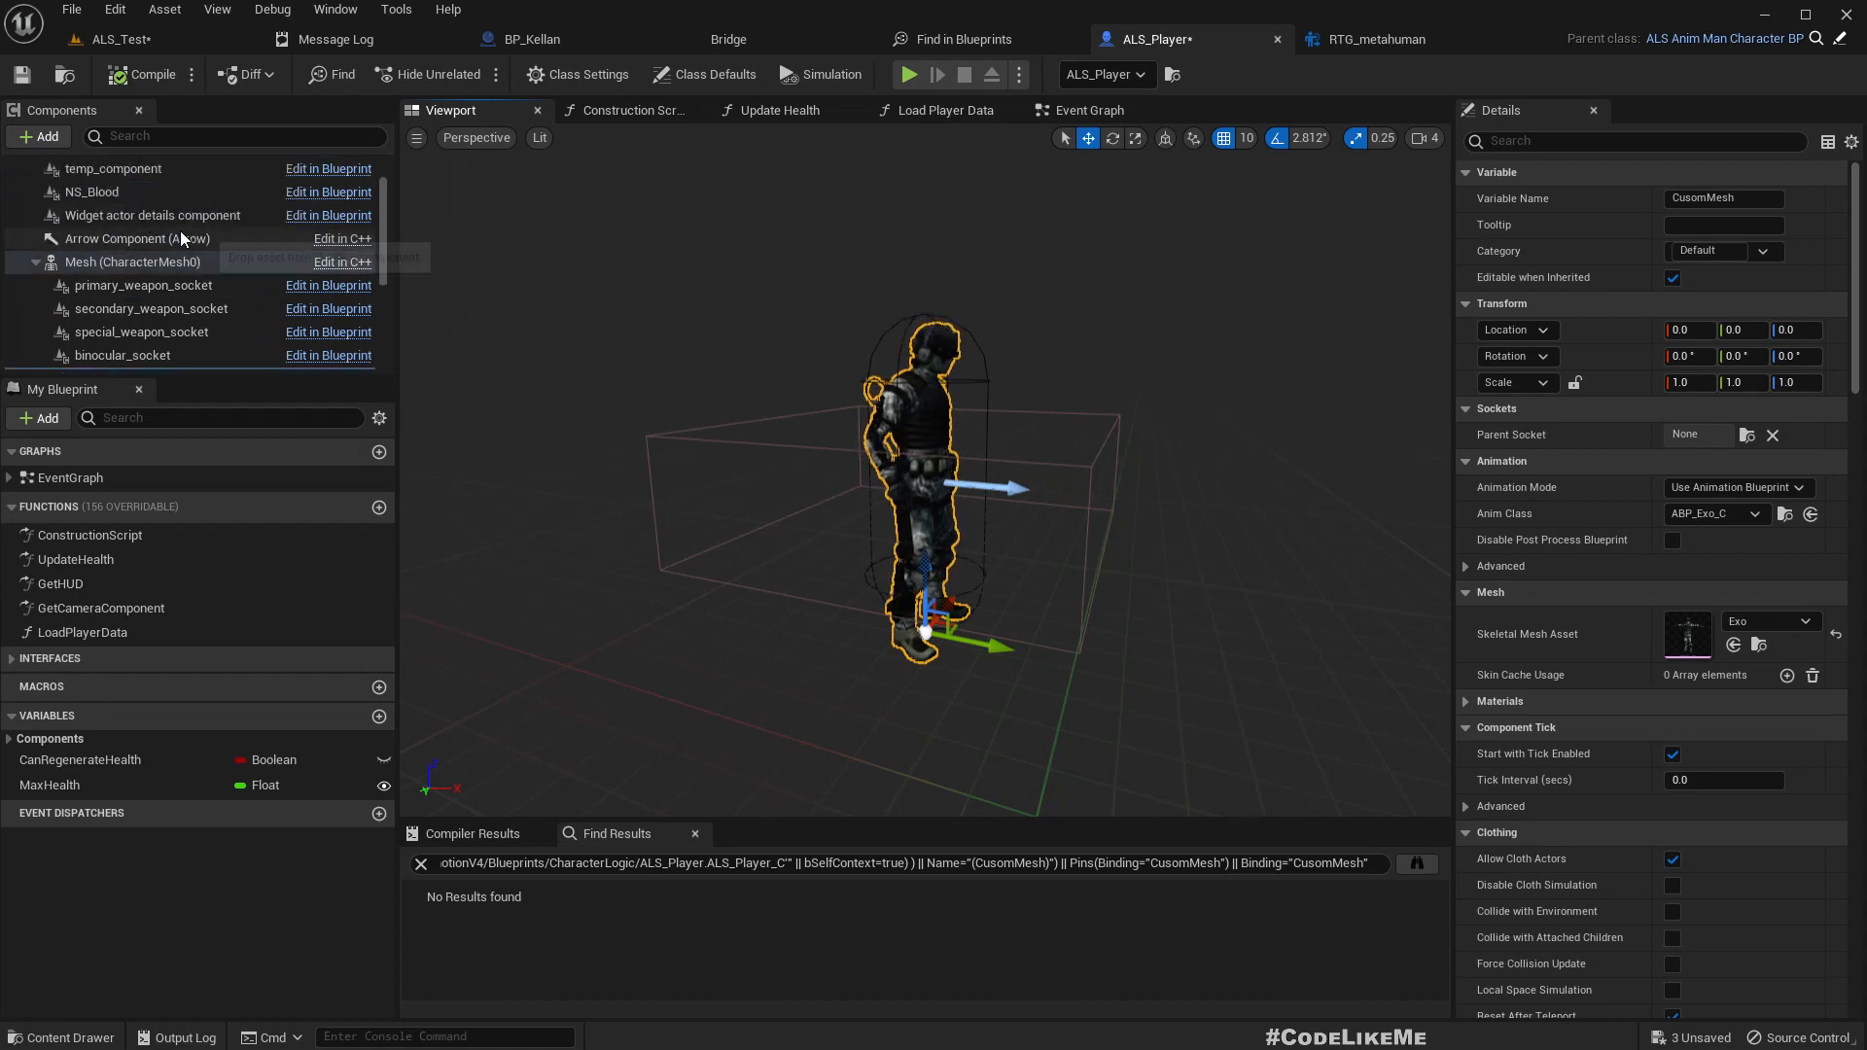
{"action": "left_click", "coordinate": [133, 261]}
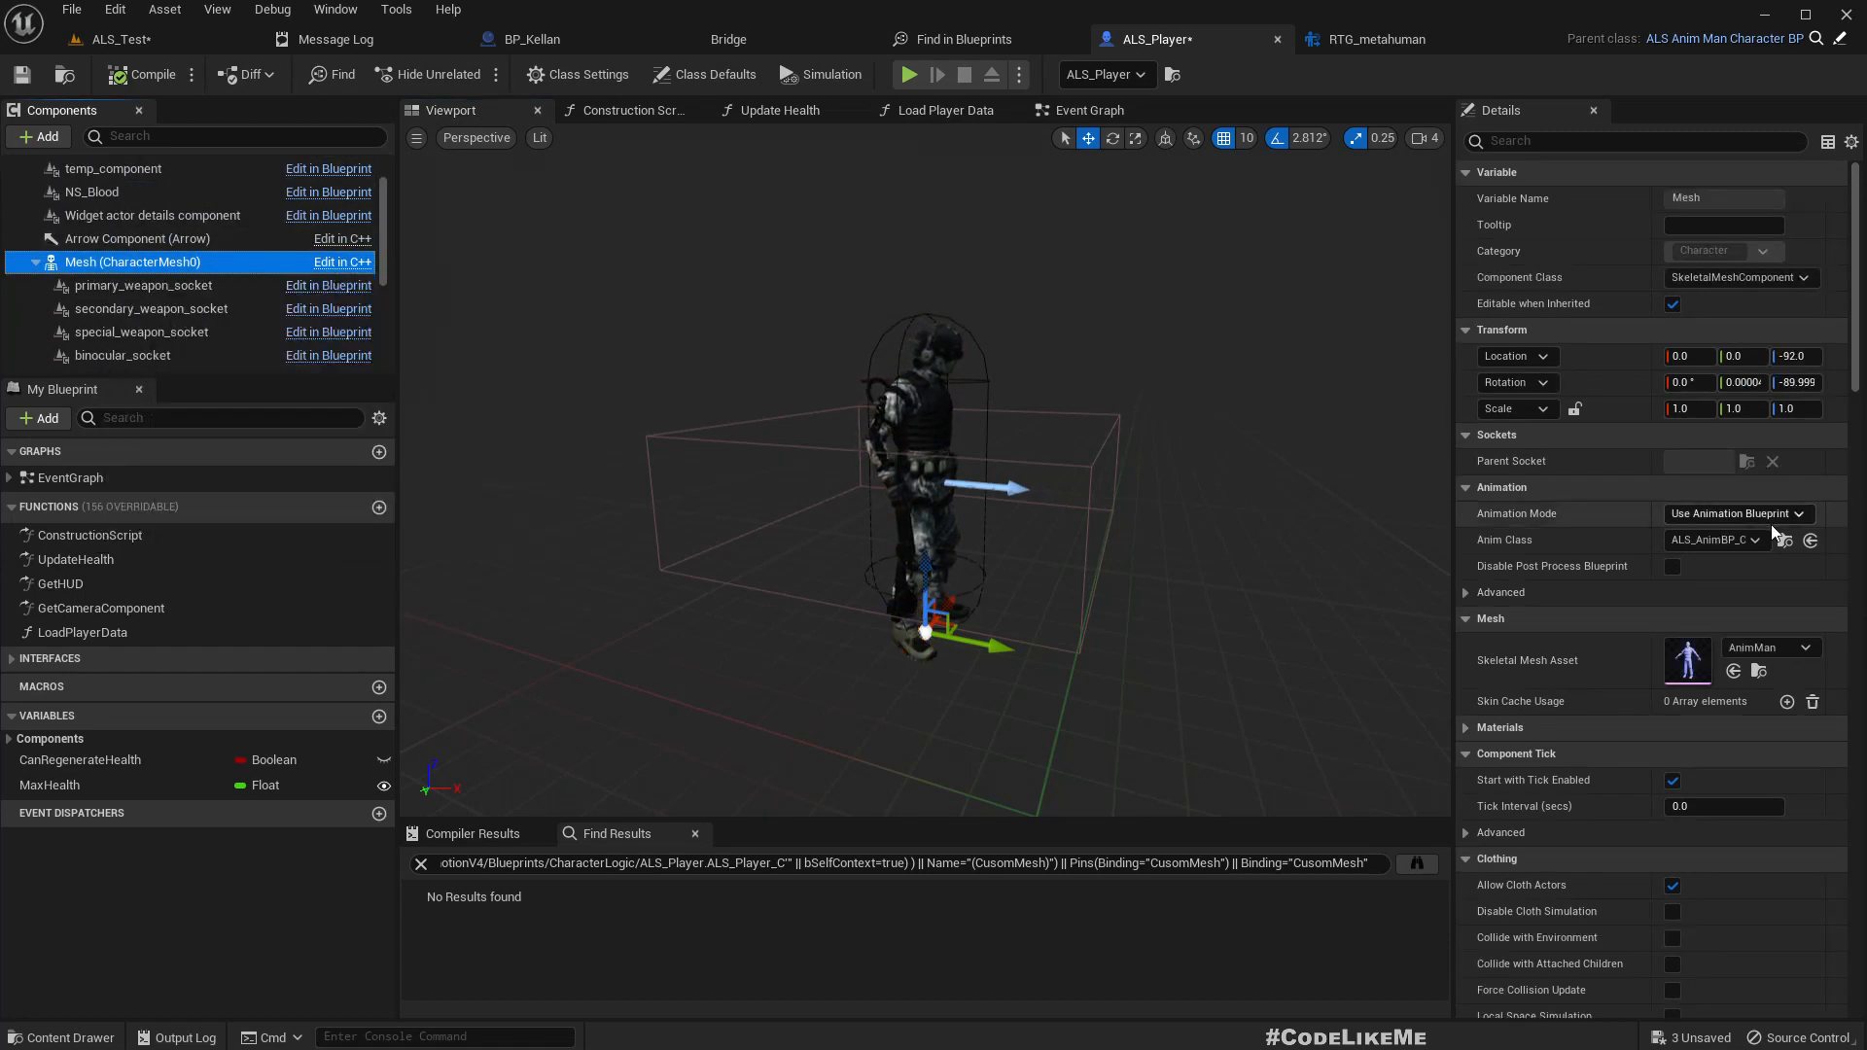
{"action": "scroll", "scroll_direction": "down", "scroll_amount": 3}
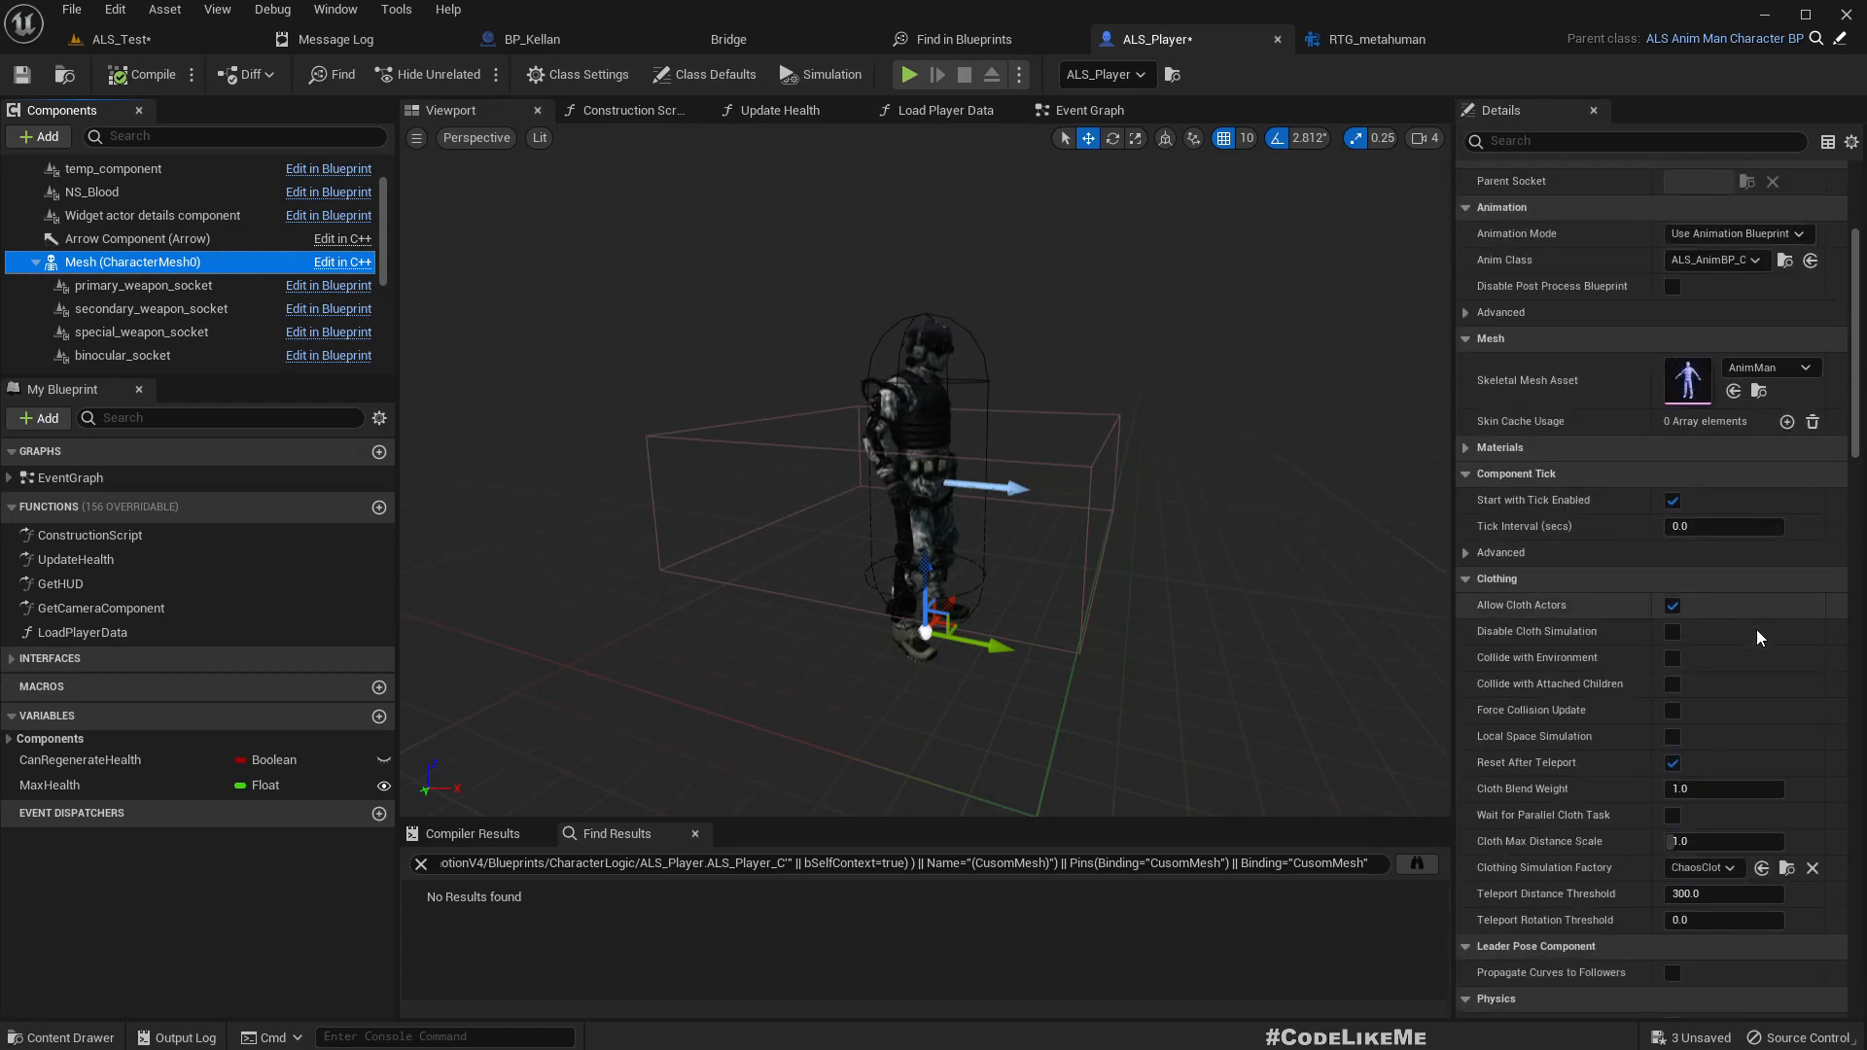
{"action": "scroll", "scroll_direction": "down", "scroll_amount": 3}
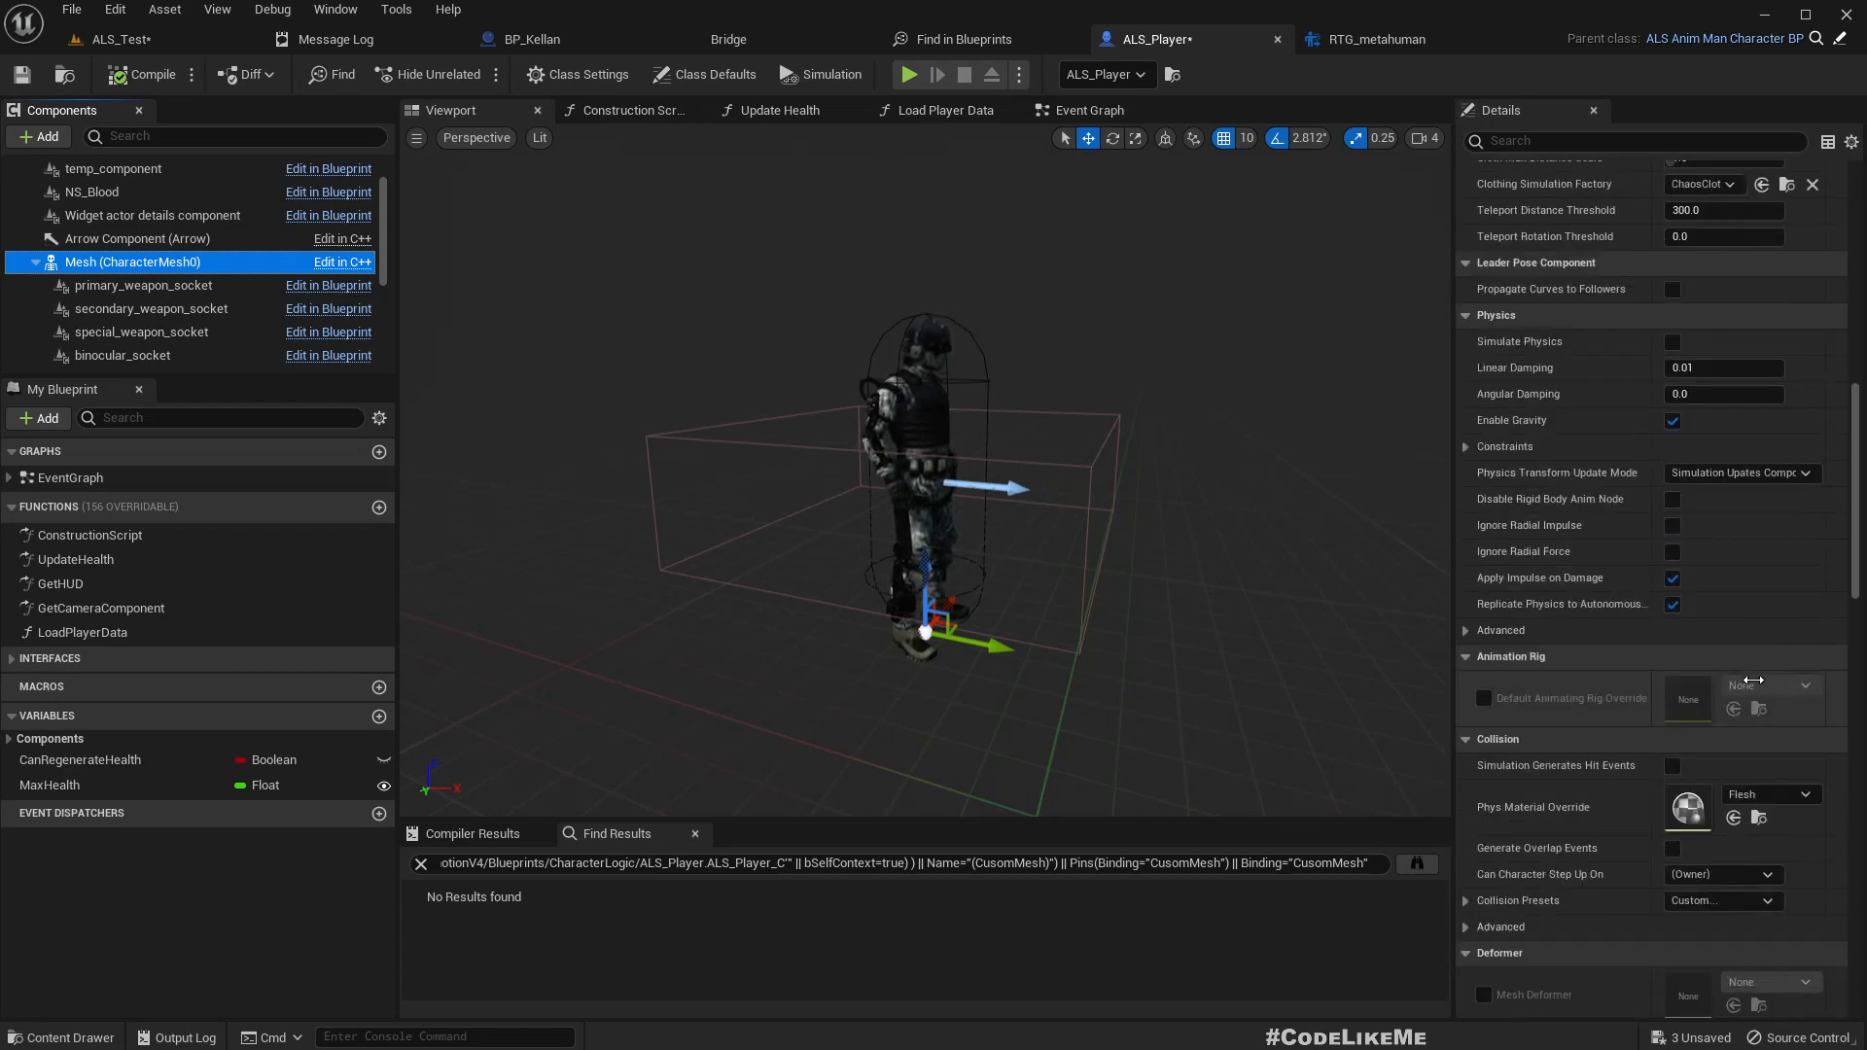
{"action": "scroll", "scroll_direction": "down", "scroll_amount": 3}
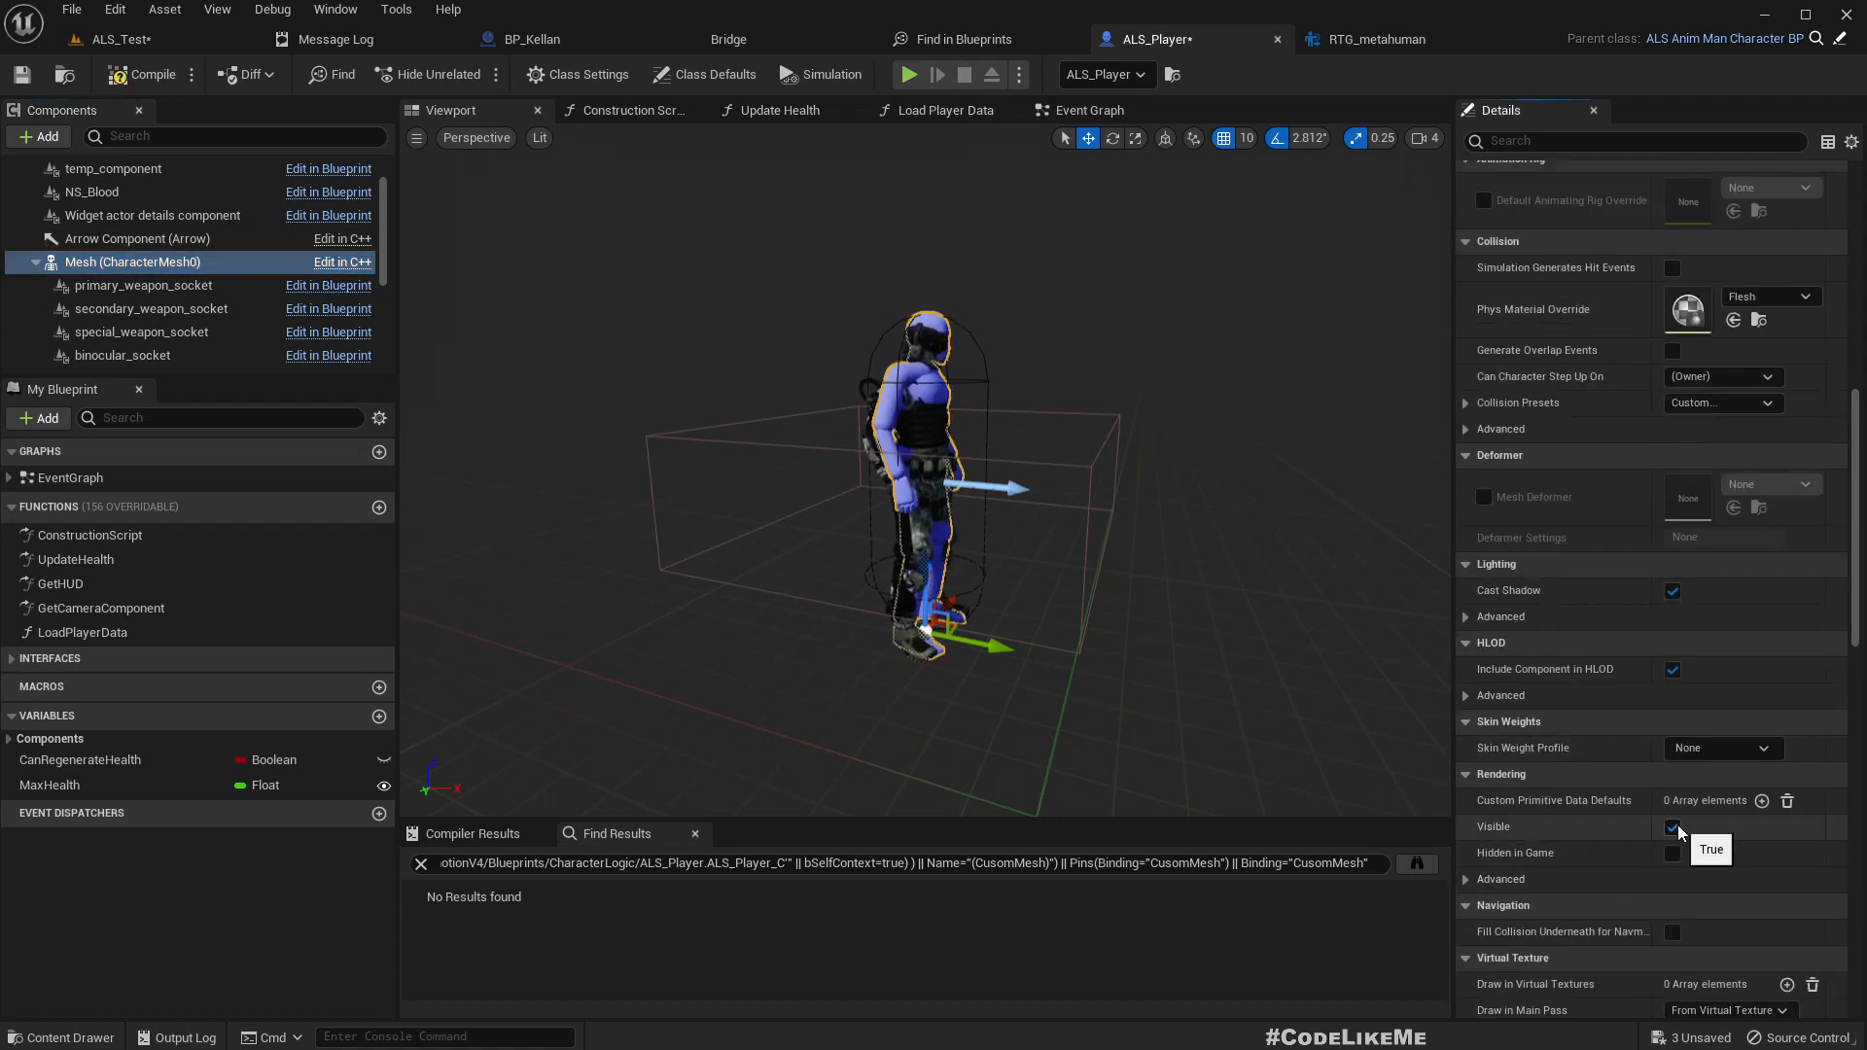
{"action": "left_click", "coordinate": [1671, 826]}
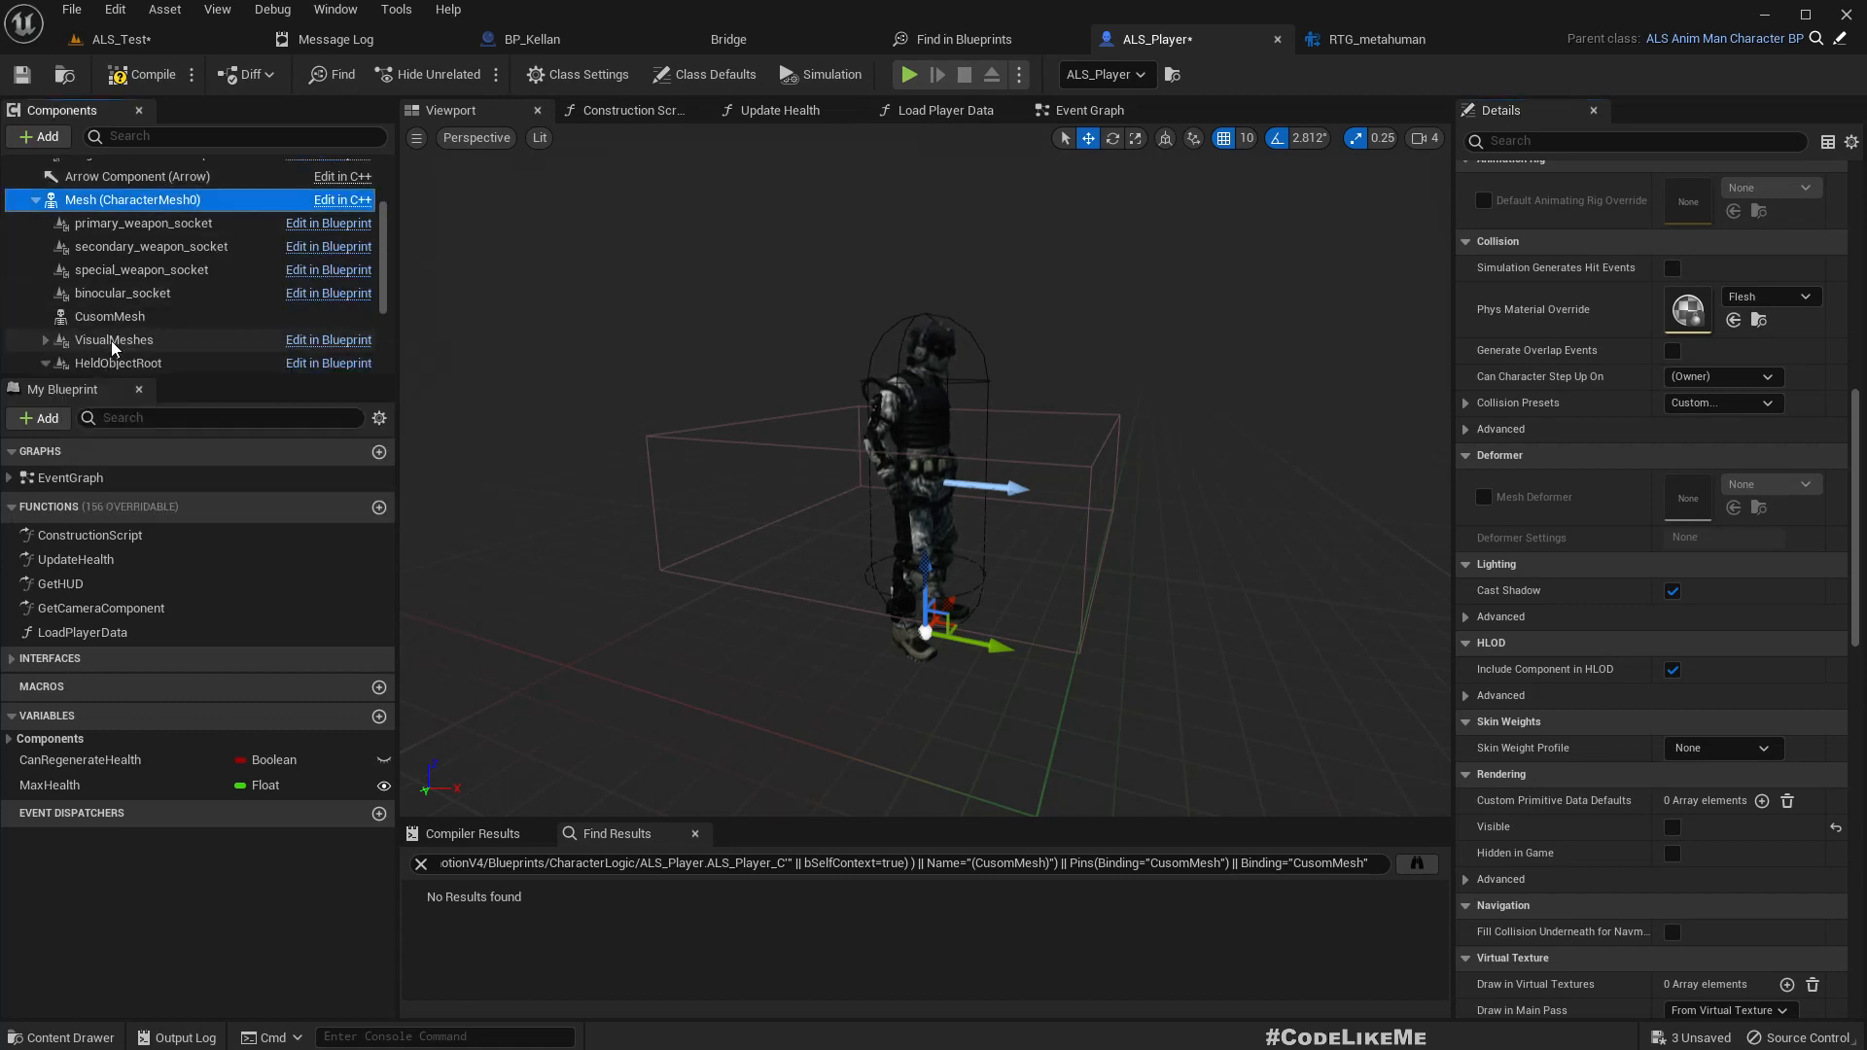
{"action": "scroll", "scroll_direction": "up", "scroll_amount": 3}
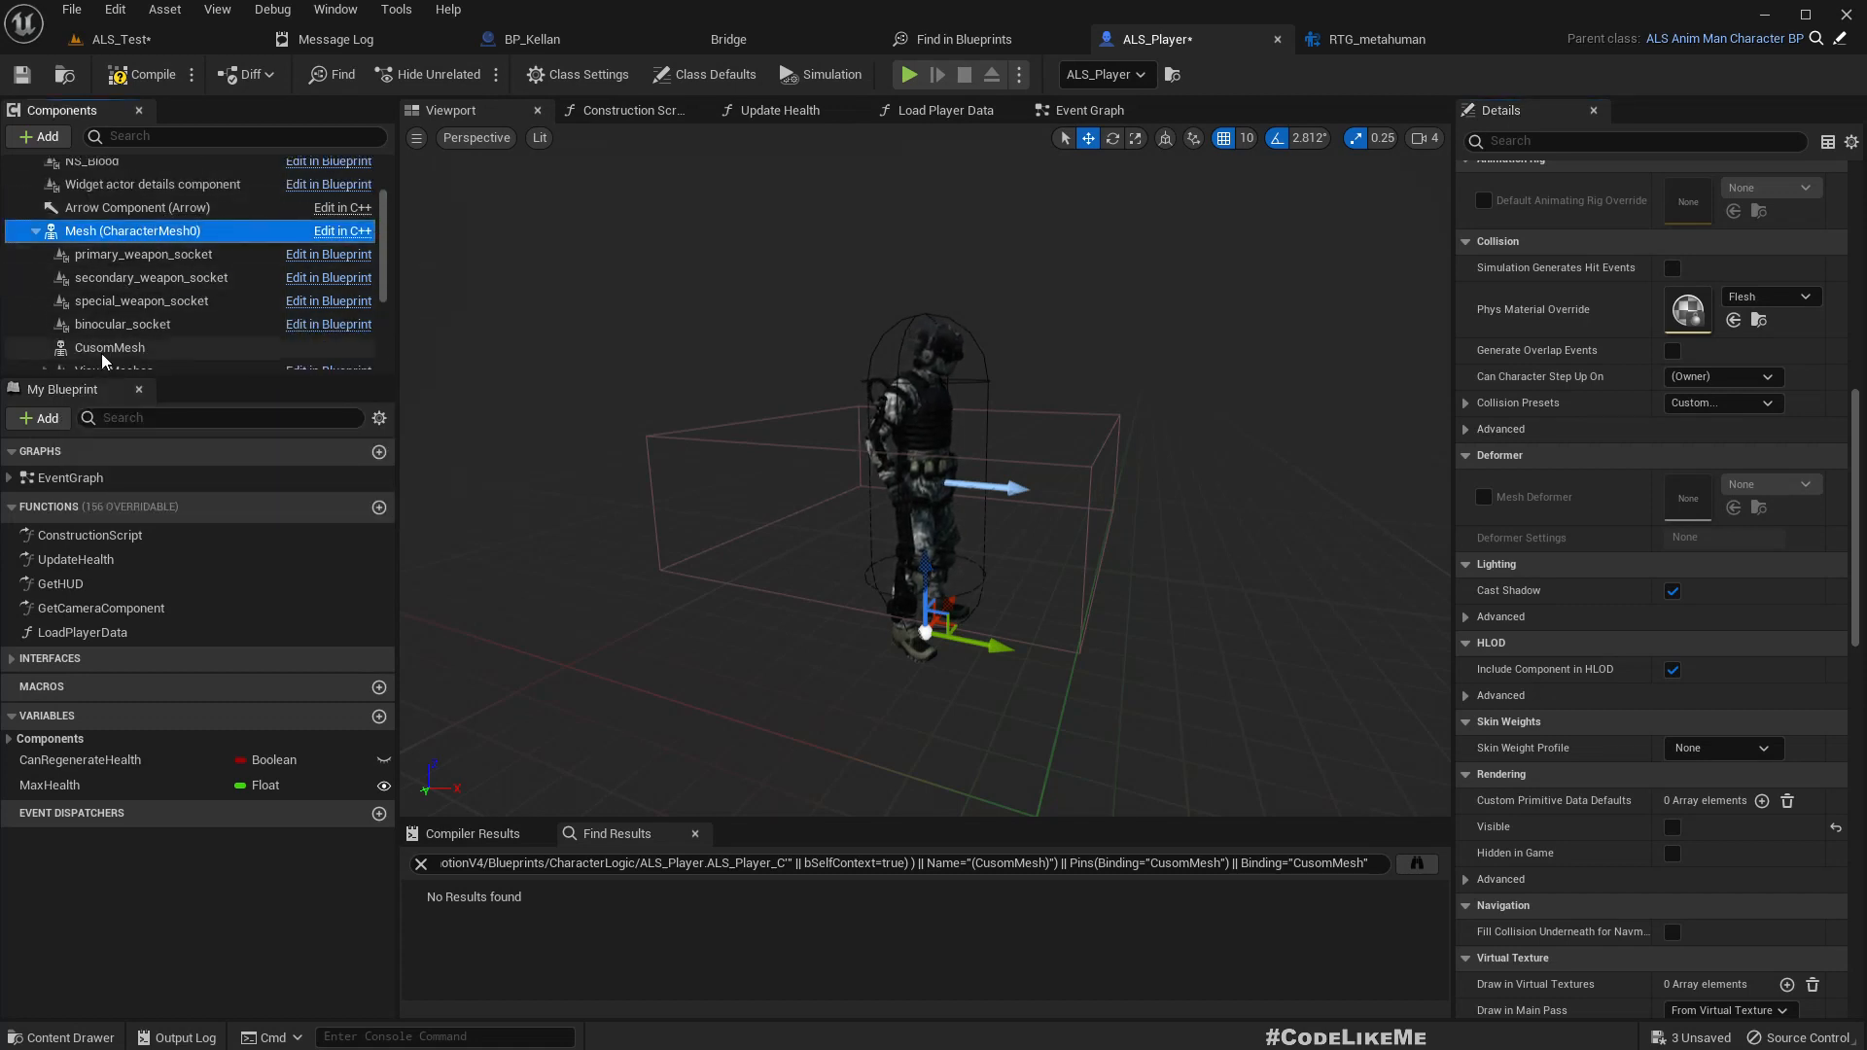
{"action": "left_click", "coordinate": [110, 347]}
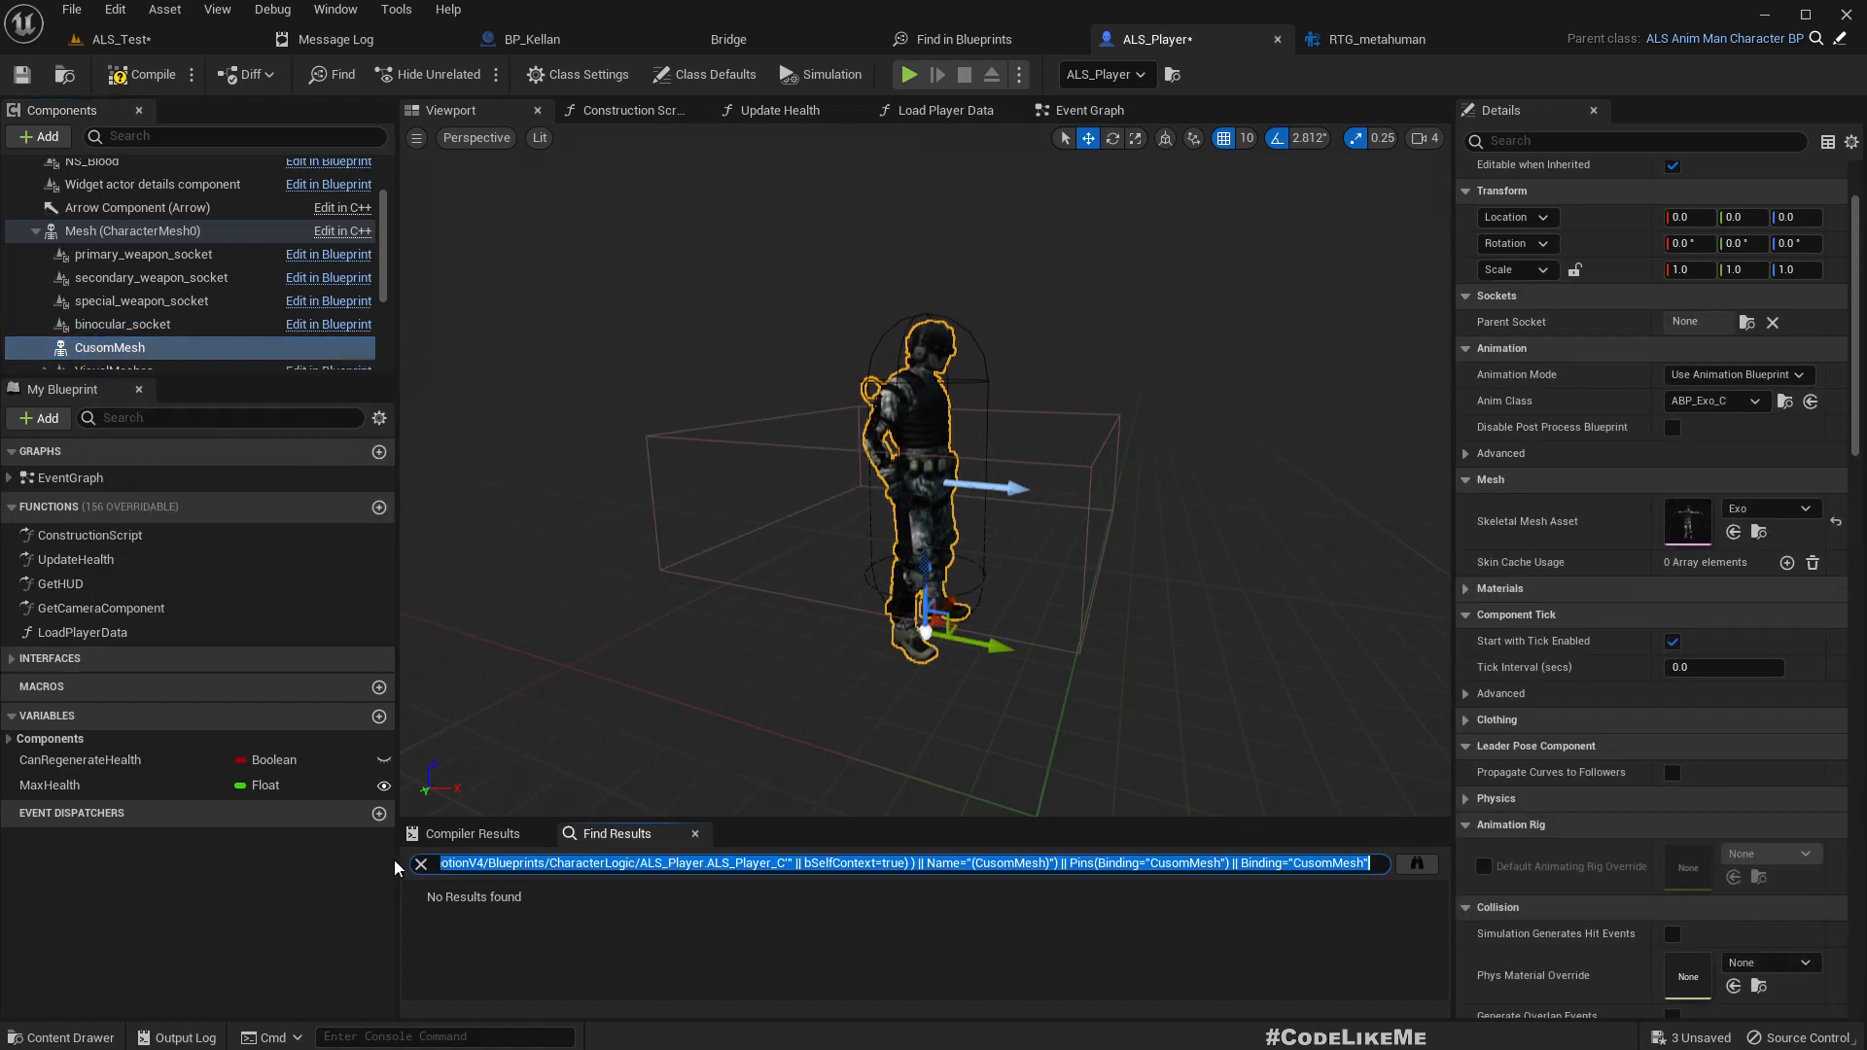
Step: Select ALS_Player's CusomMesh component and give it the m_med_nrw_body MetaHuman skeletal mesh
{"action": "left_click", "coordinate": [123, 324]}
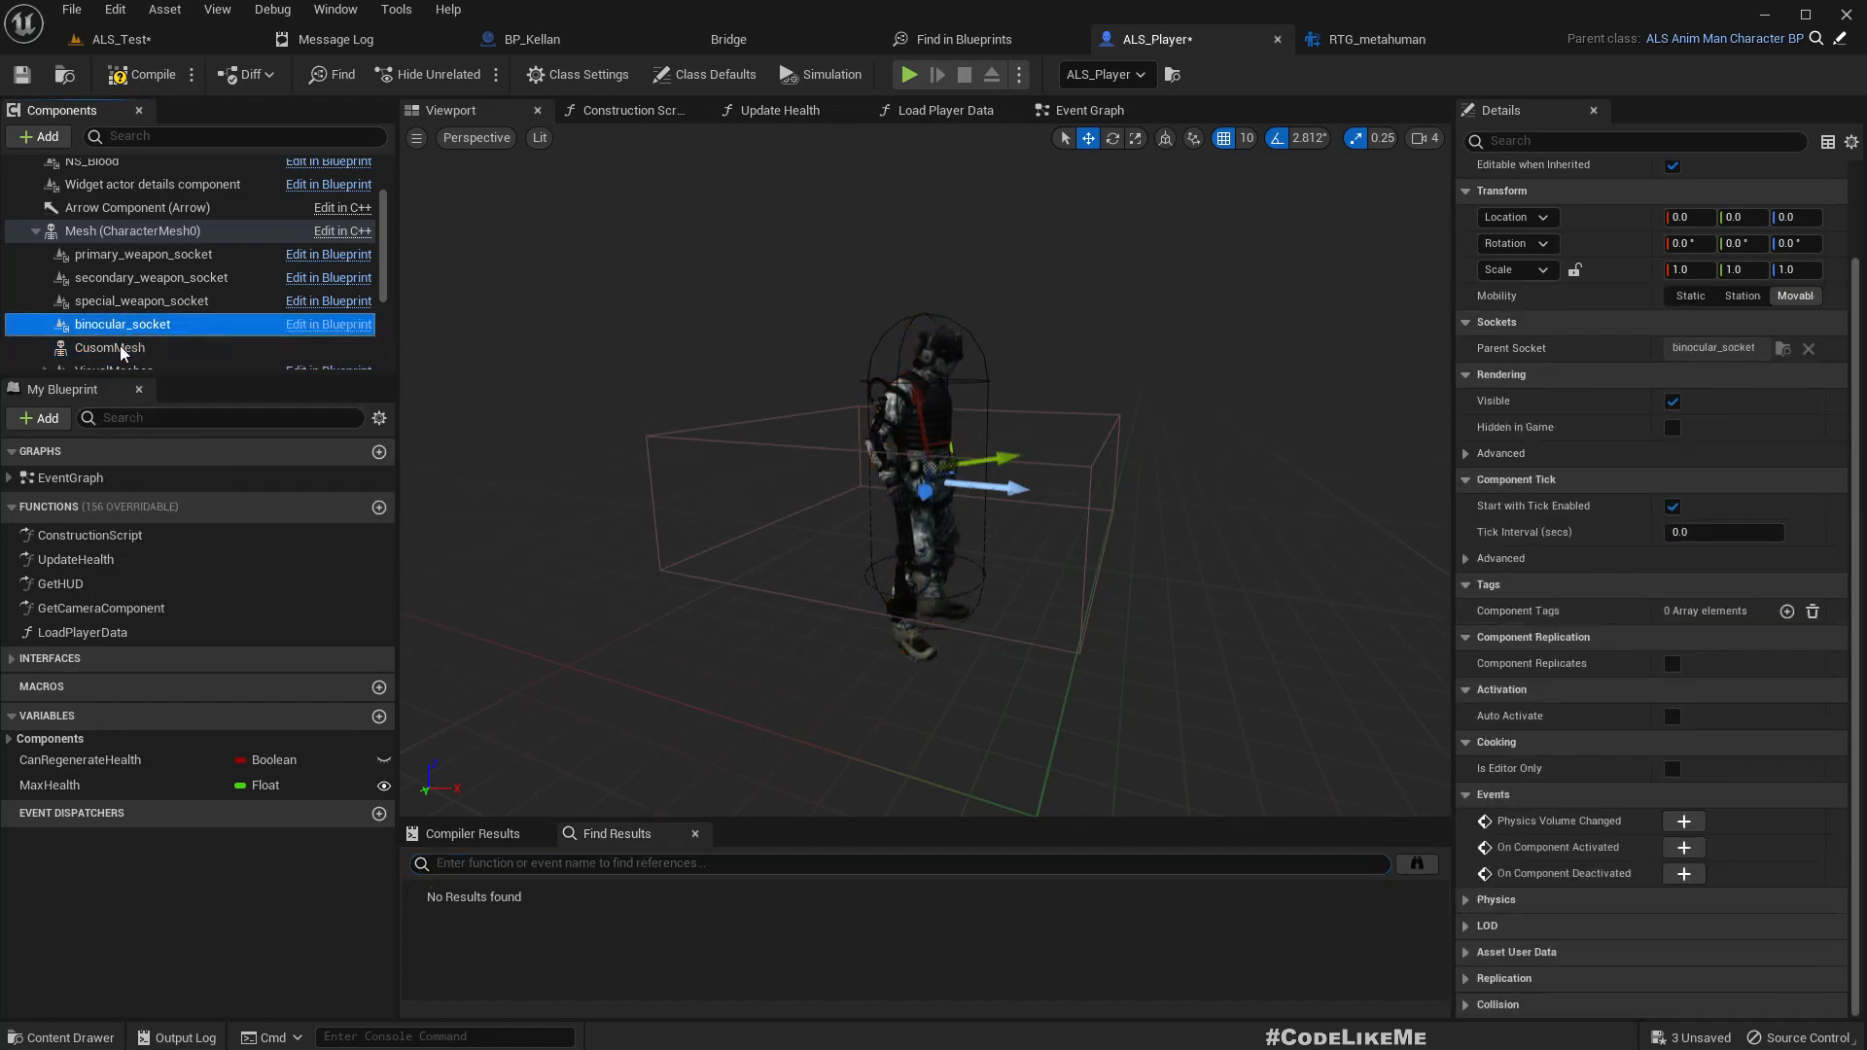
{"action": "left_click", "coordinate": [110, 346]}
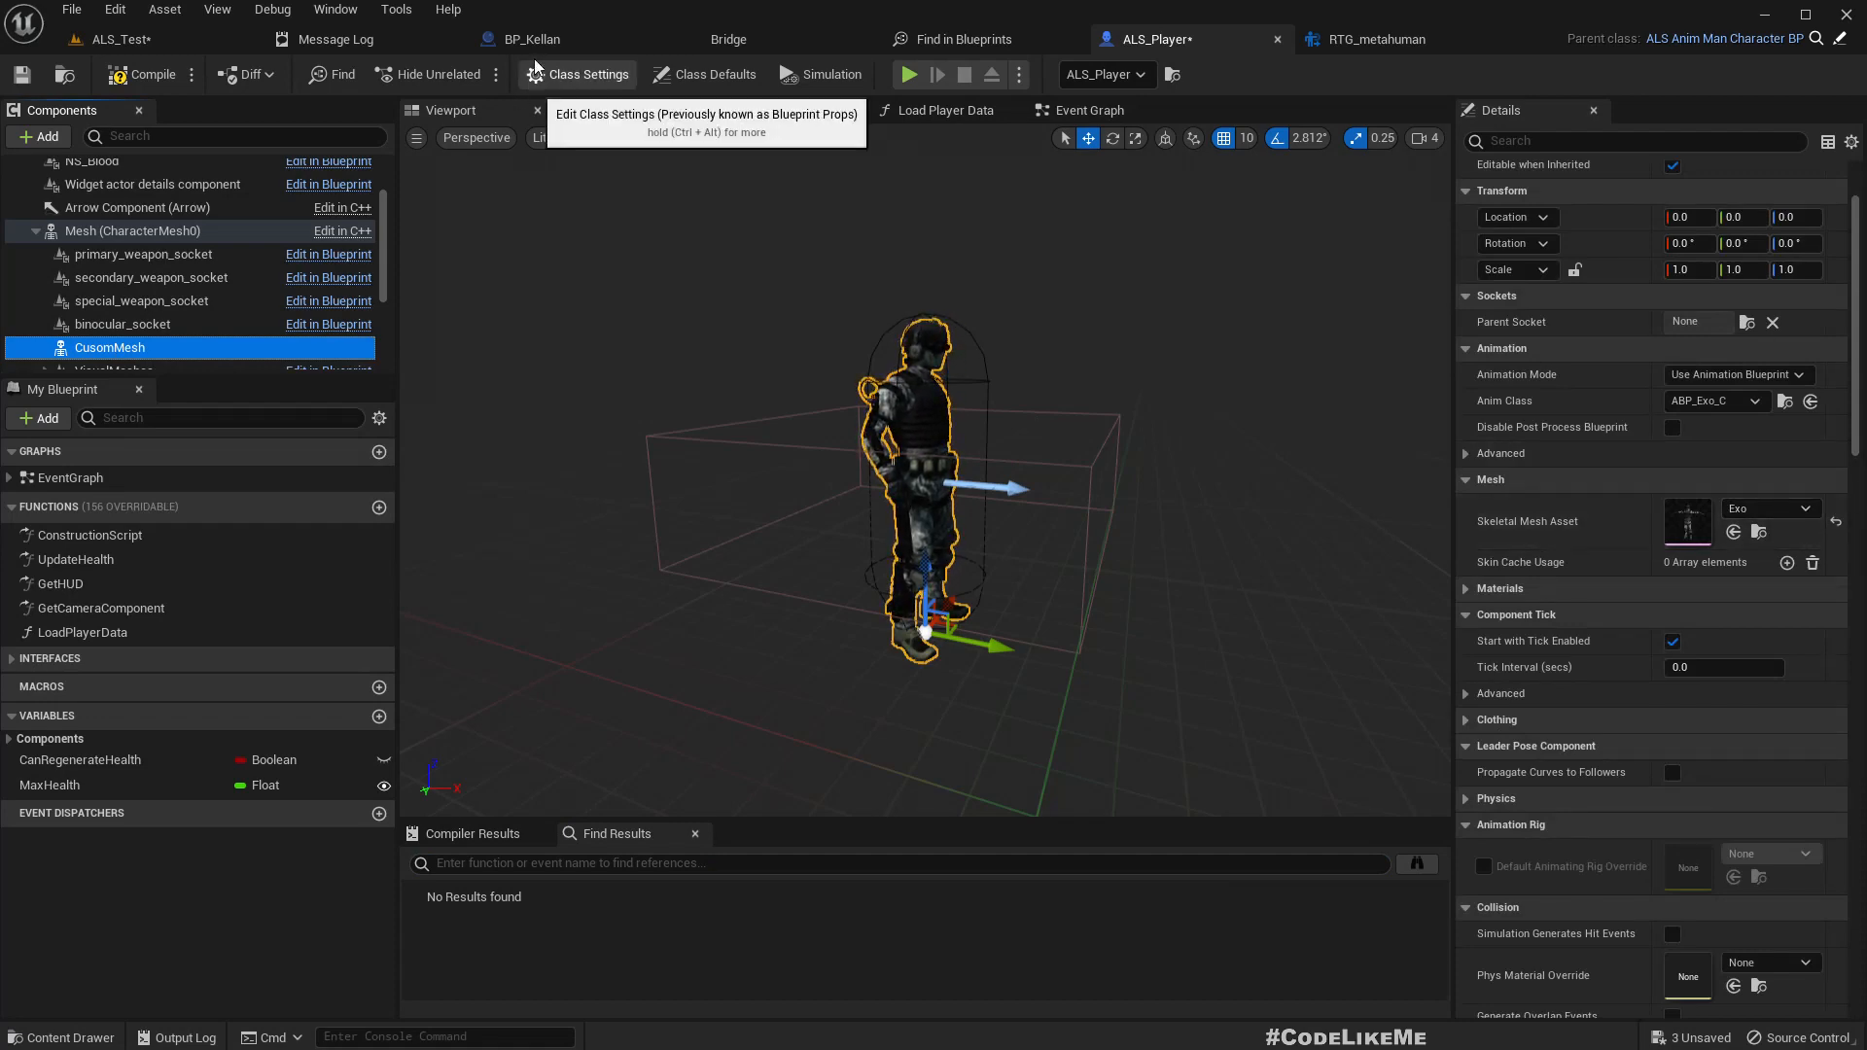
{"action": "left_click", "coordinate": [527, 38]}
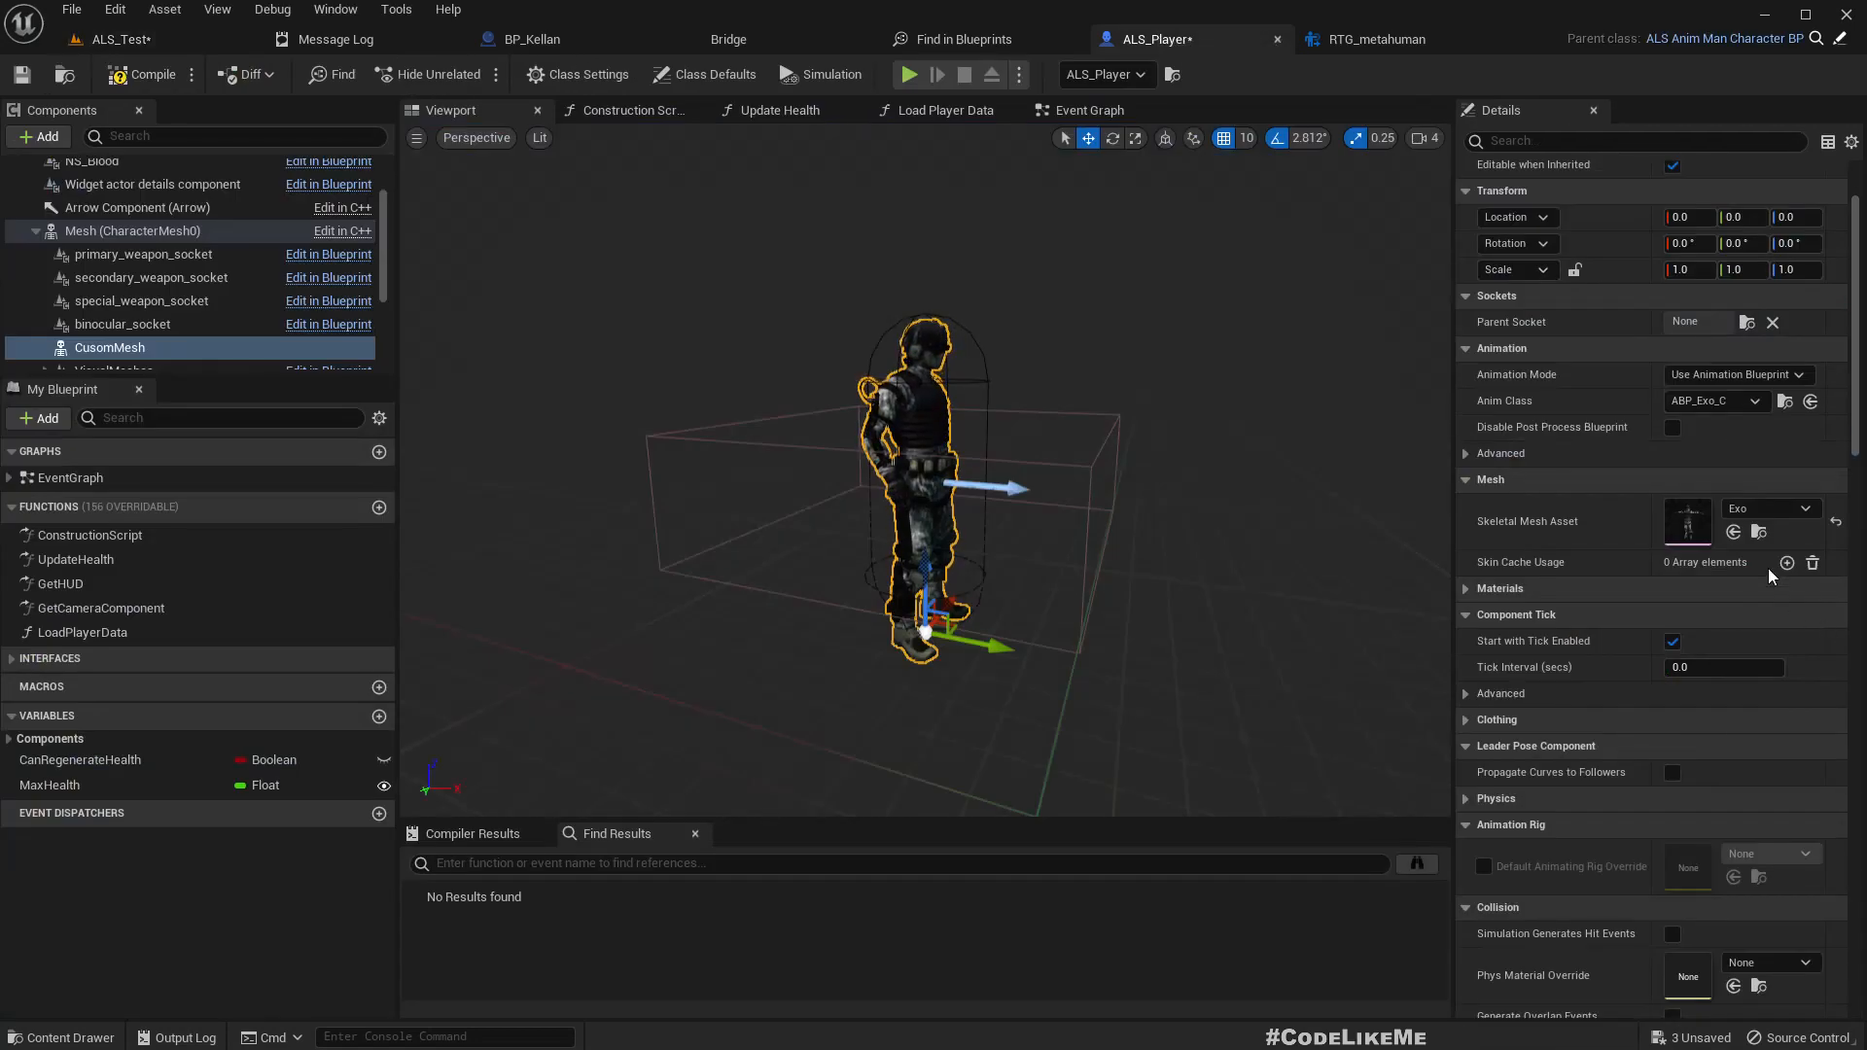
{"action": "left_click", "coordinate": [1765, 509]}
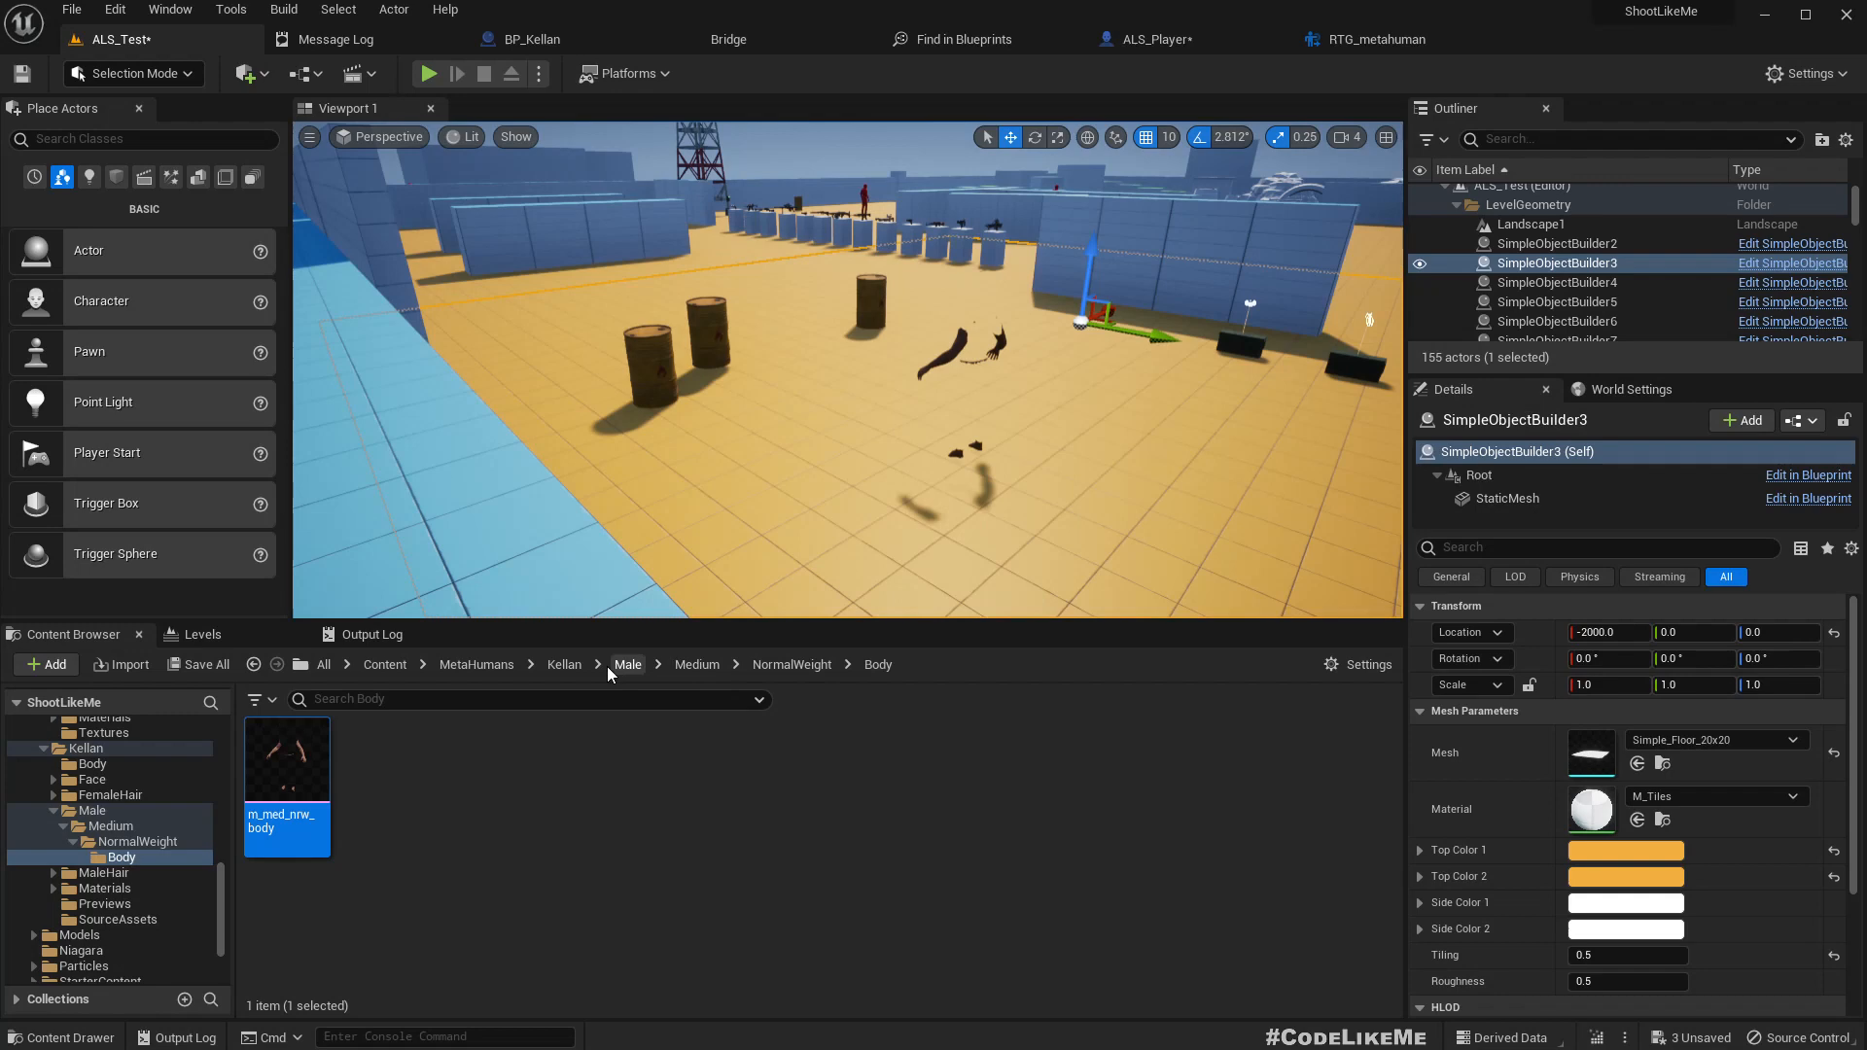
{"action": "mouse_move", "coordinate": [1381, 39]}
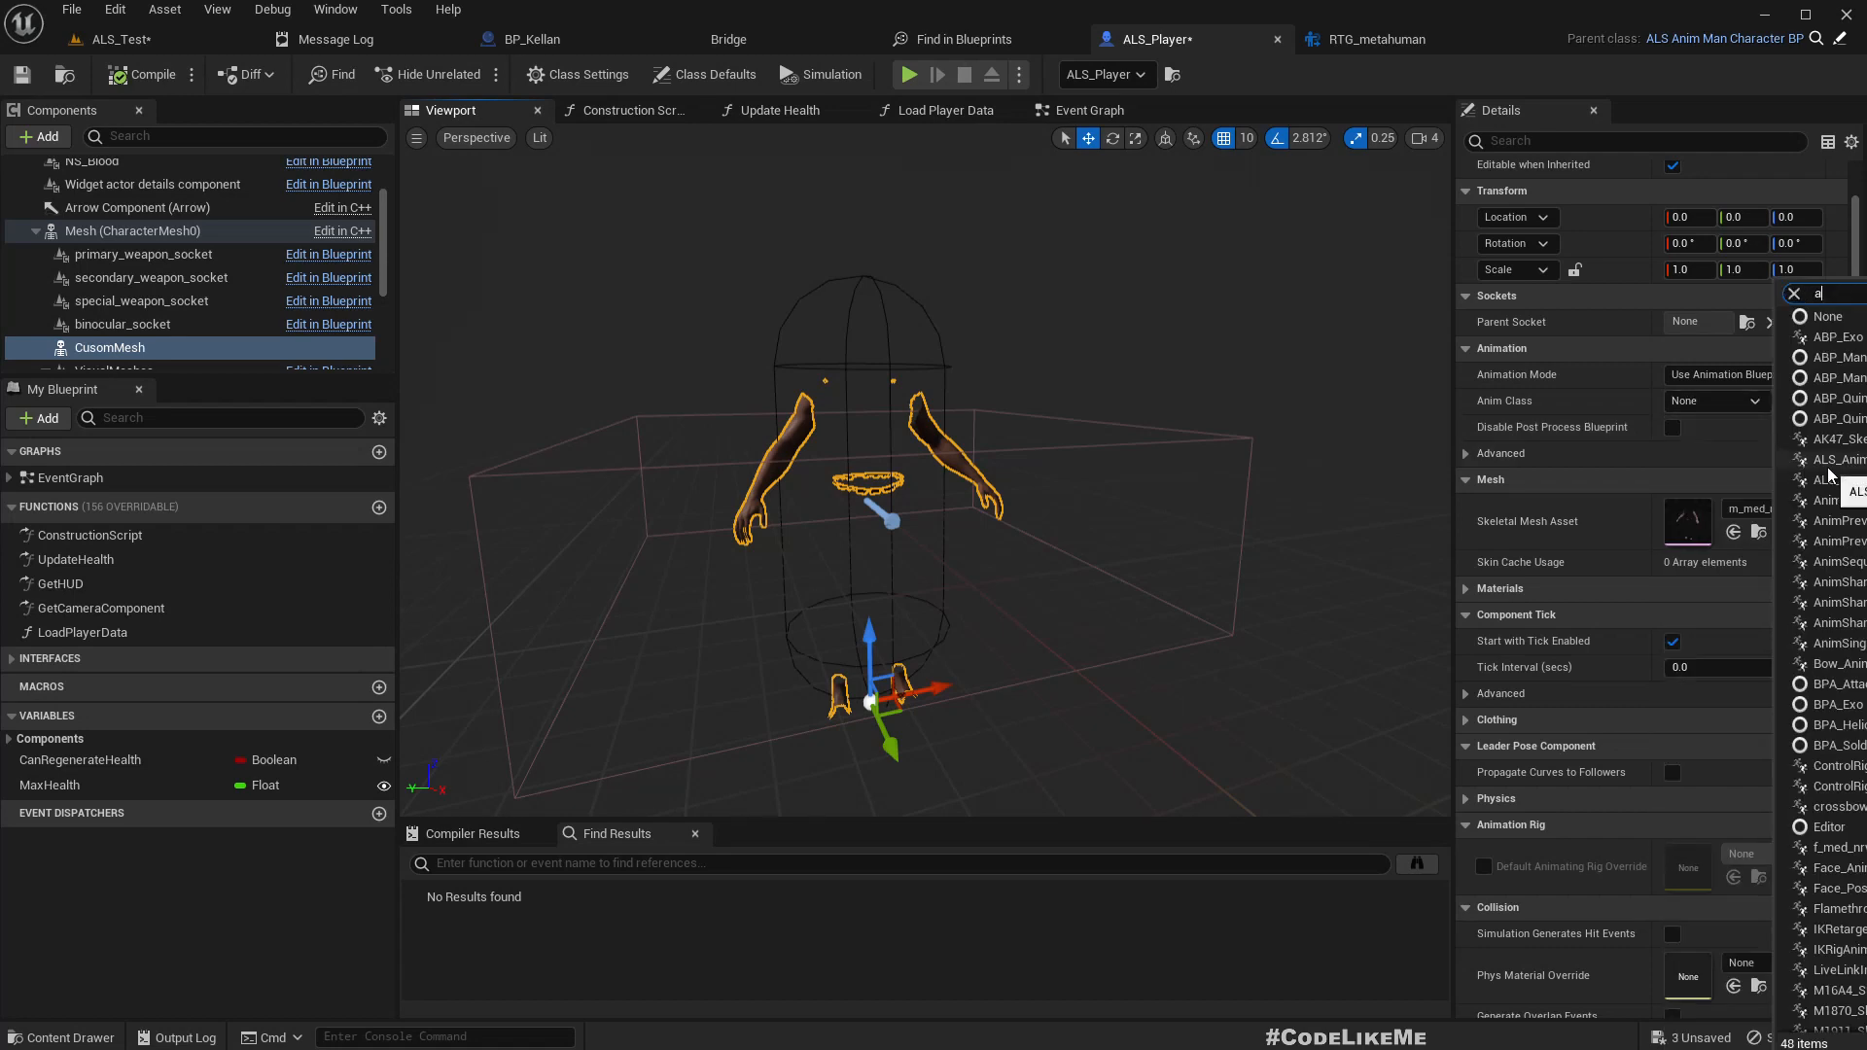
Step: Set CusomMesh's Anim Class to the RTG_metahuman animation blueprint and return to ALS_Test
{"action": "type", "text": "animbp"}
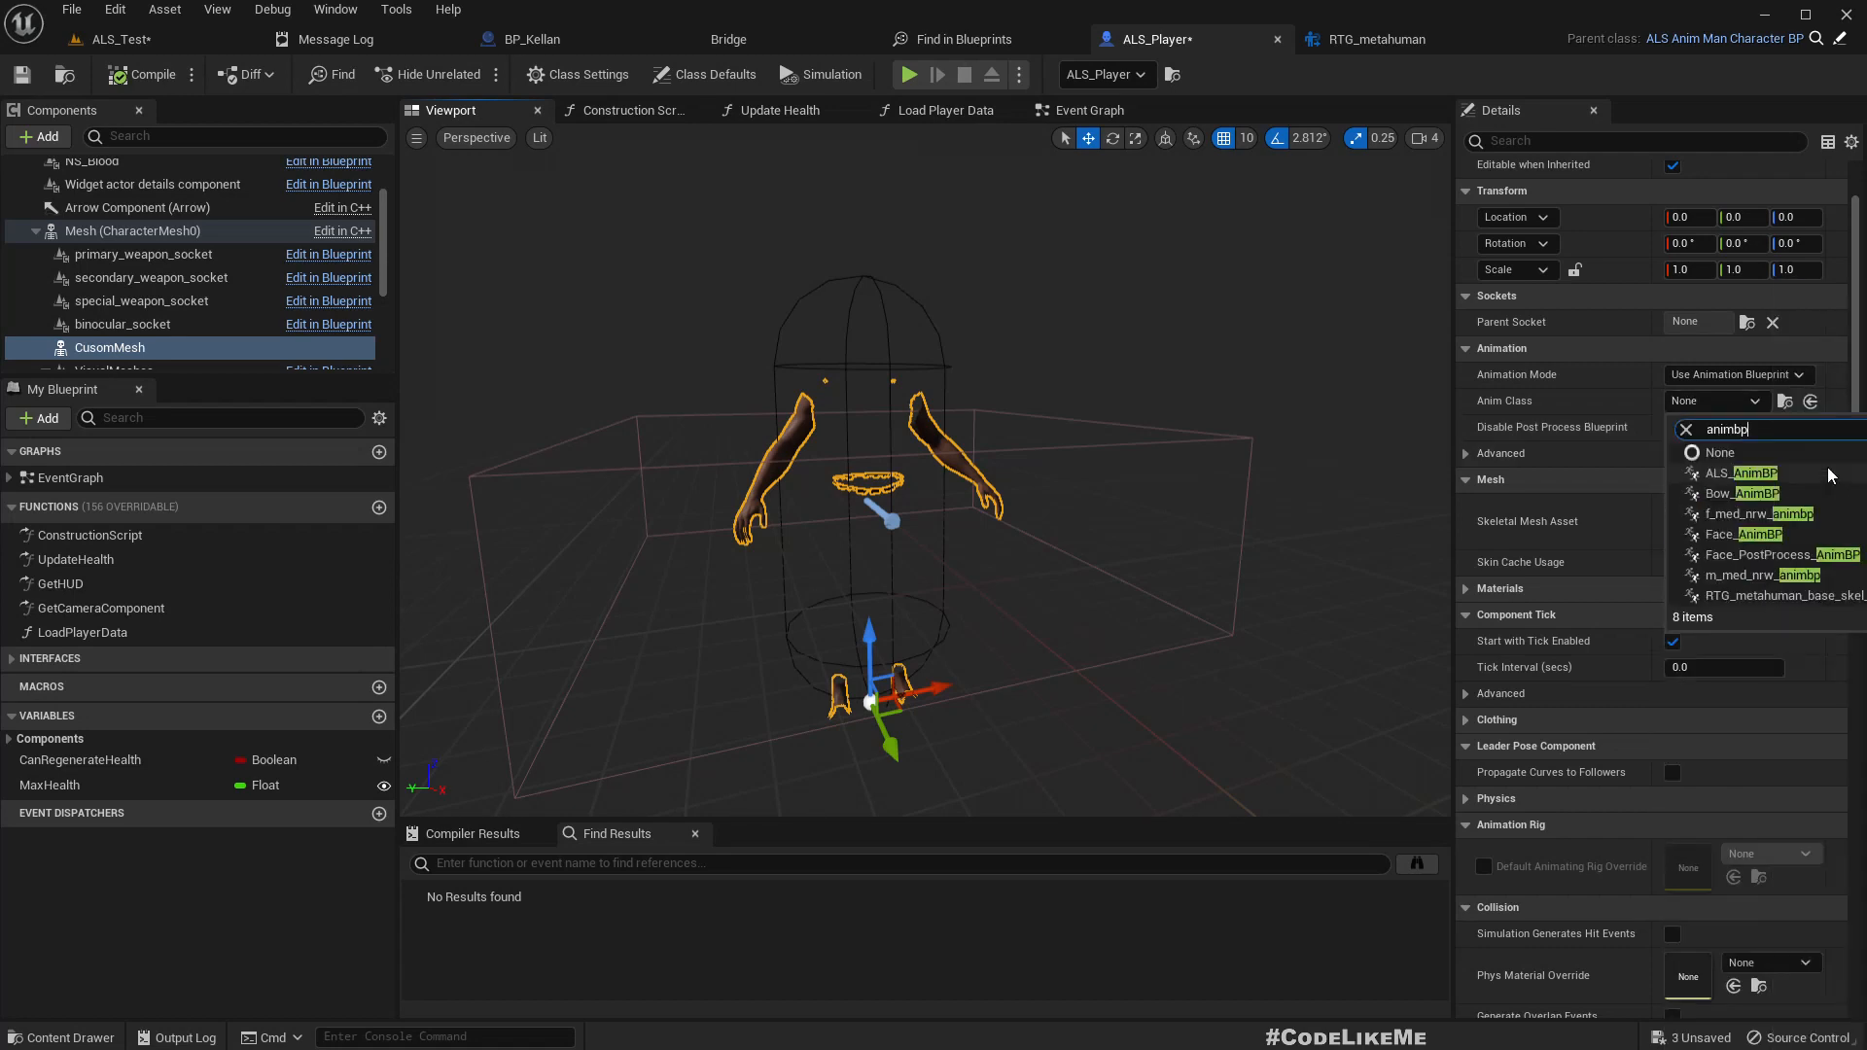
{"action": "mouse_move", "coordinate": [1759, 574]}
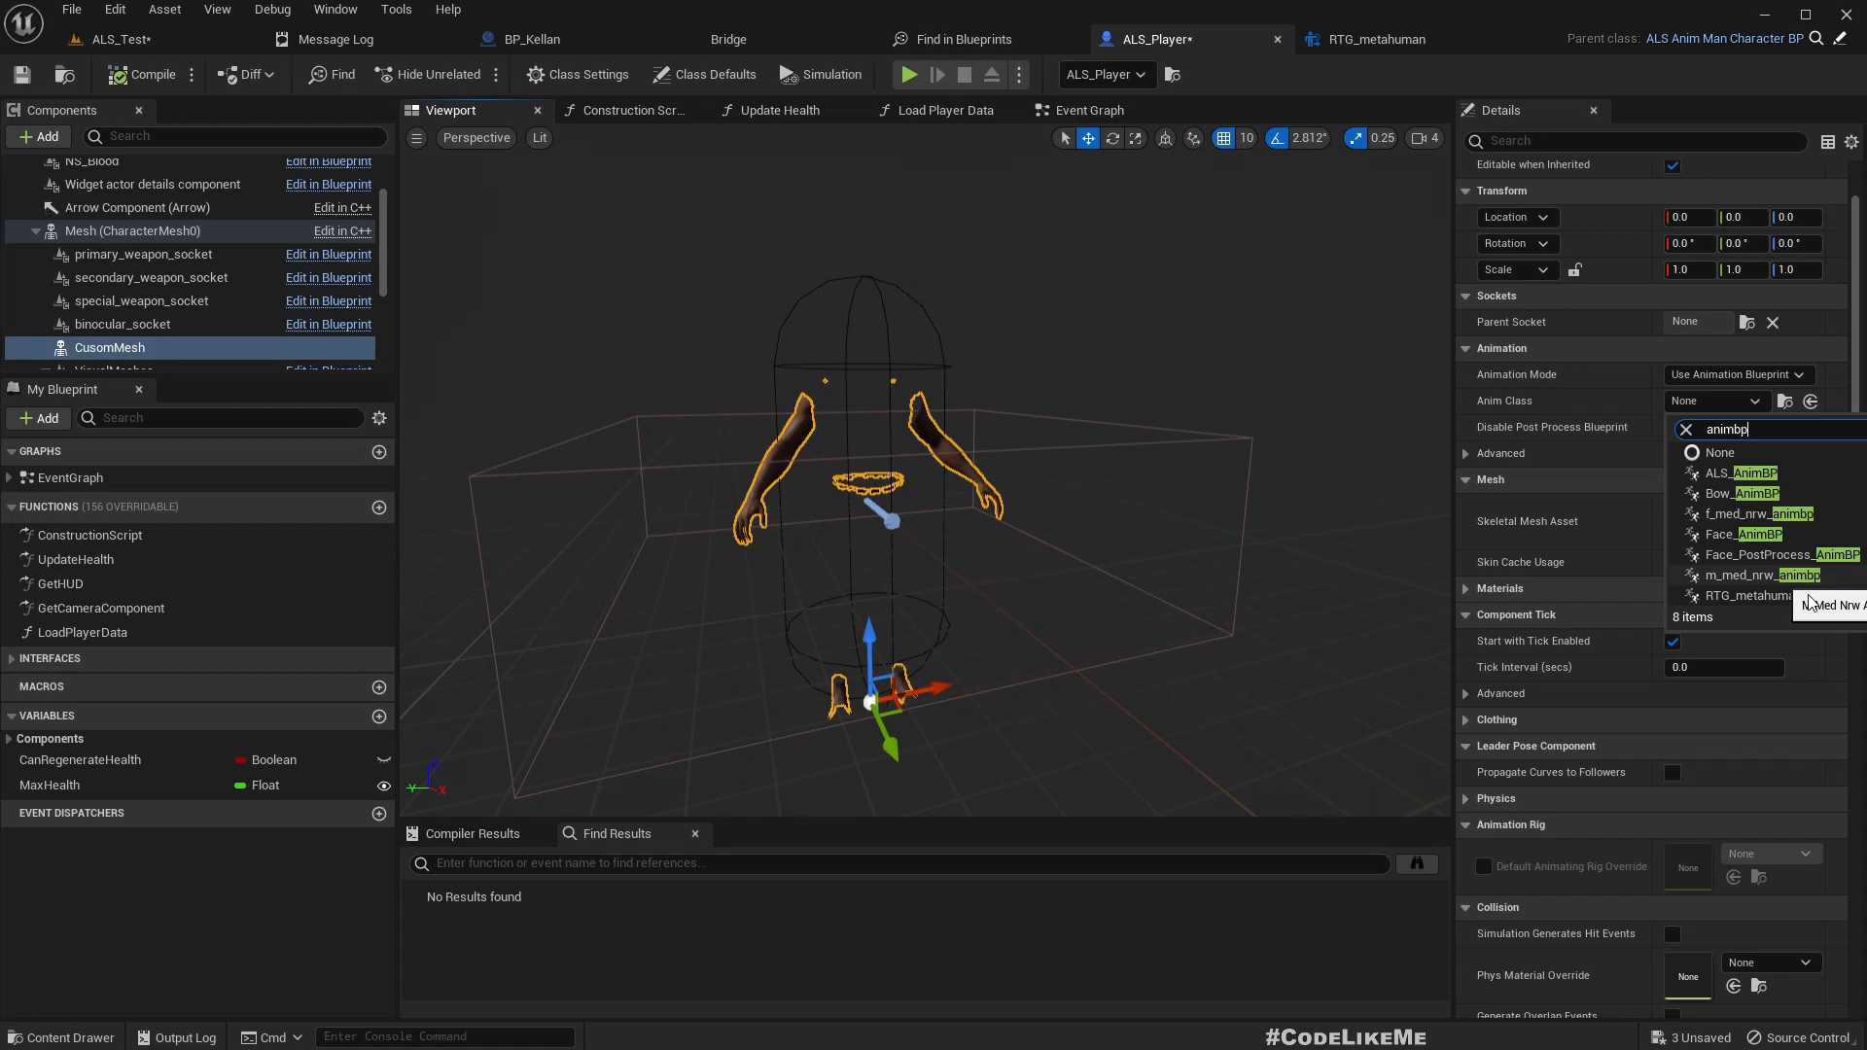
{"action": "left_click", "coordinate": [1750, 595]}
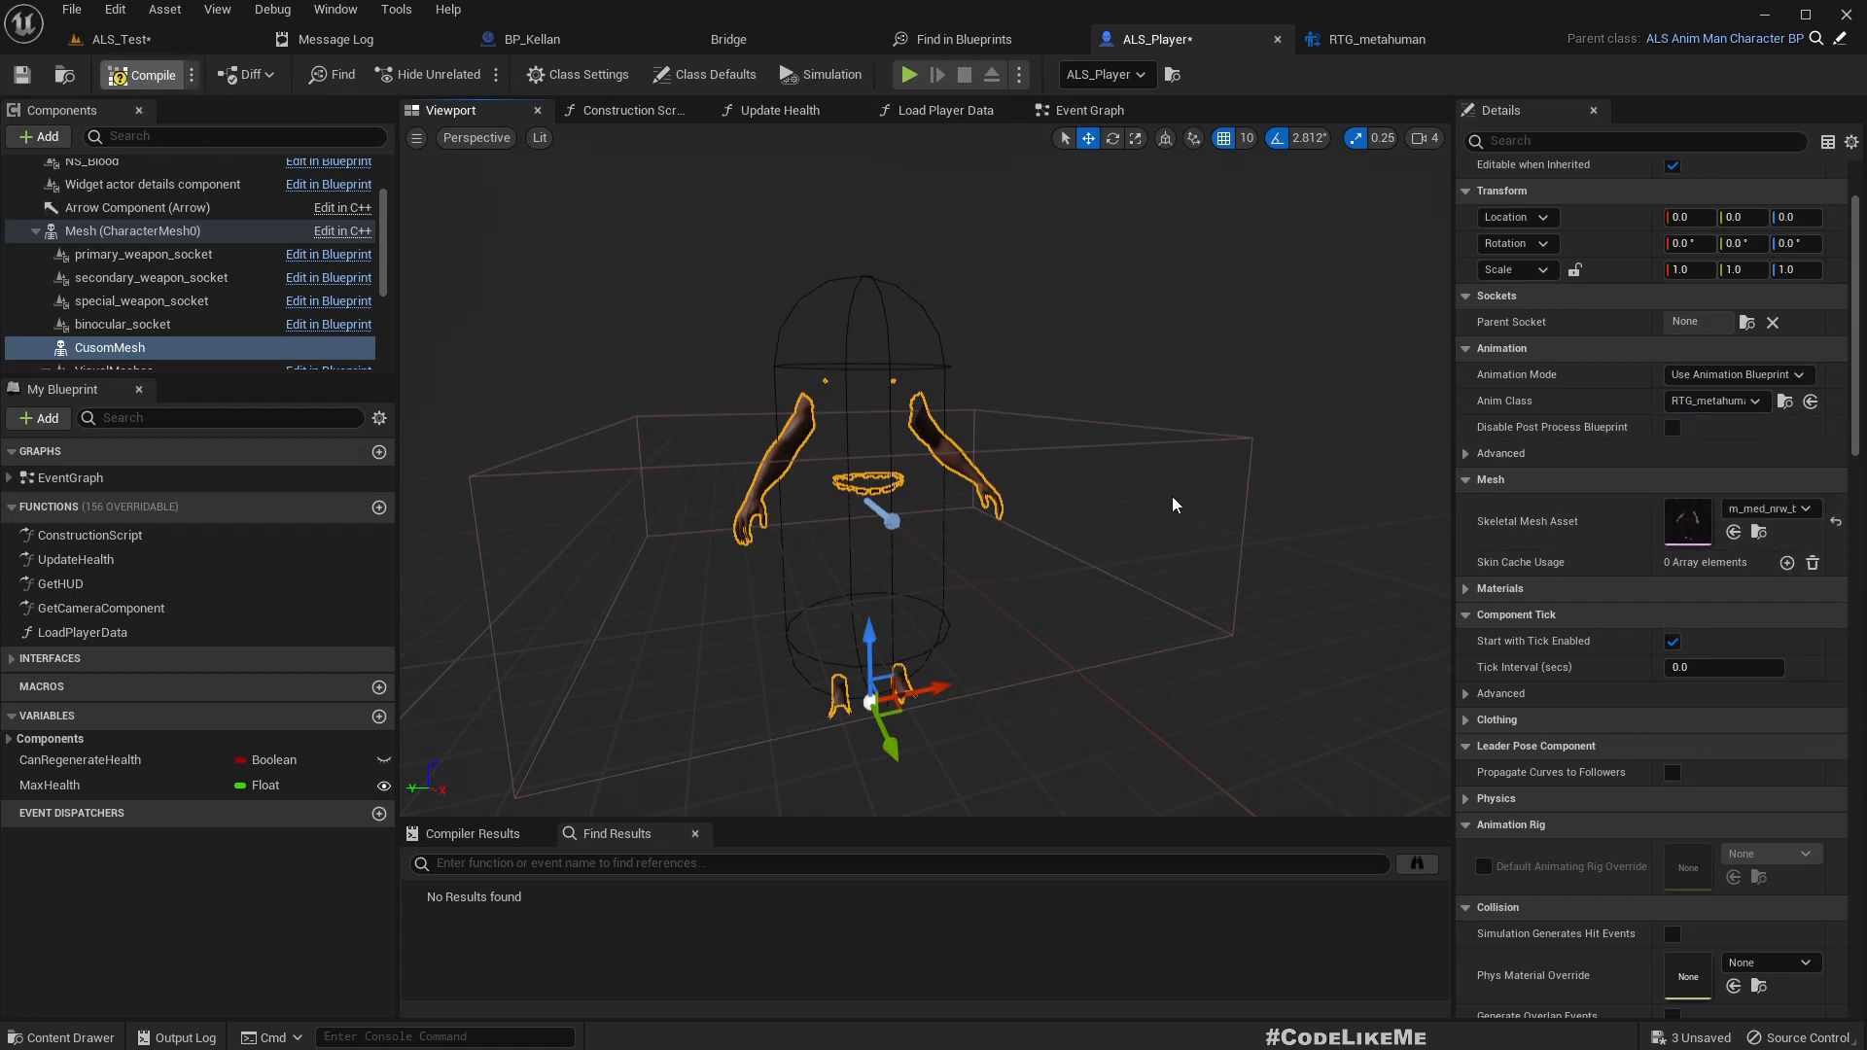
{"action": "left_click", "coordinate": [118, 38]}
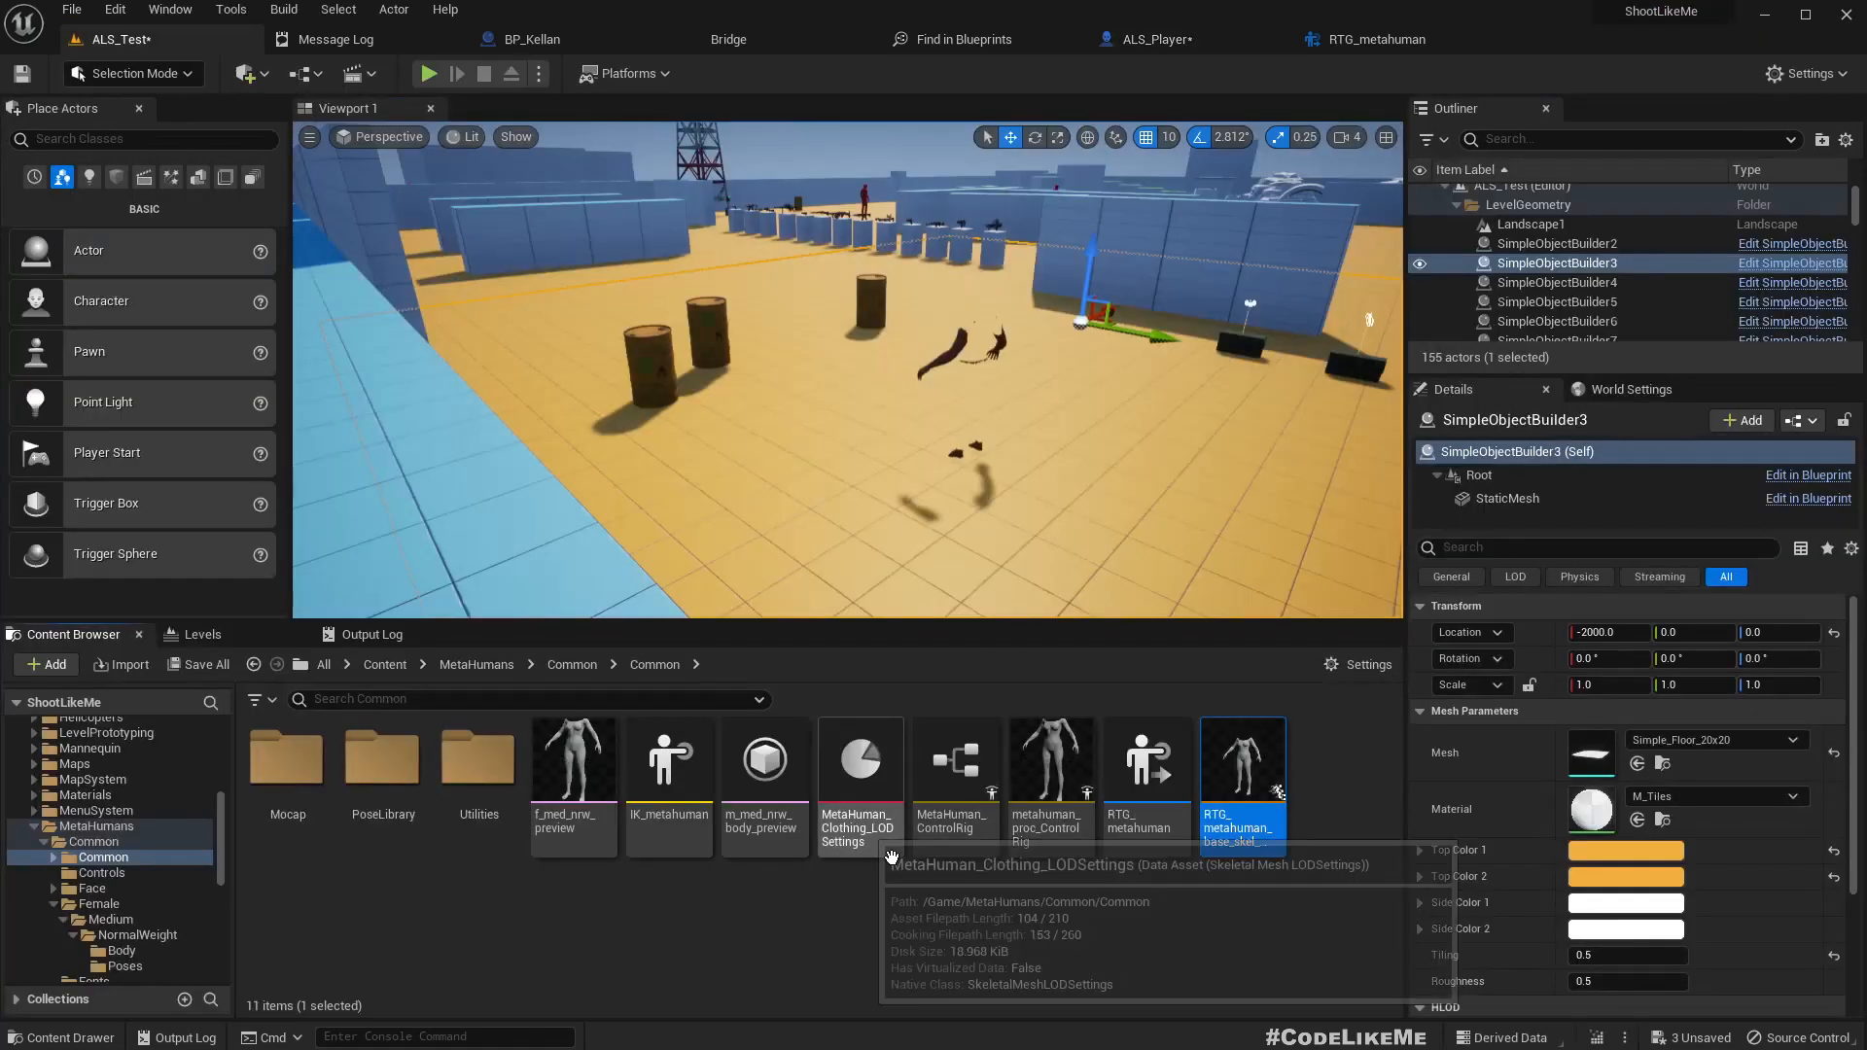
Step: Open the retargeted MetaHuman base asset and ALS_Player, then run a quick play test
{"action": "double_click", "coordinate": [1242, 759]}
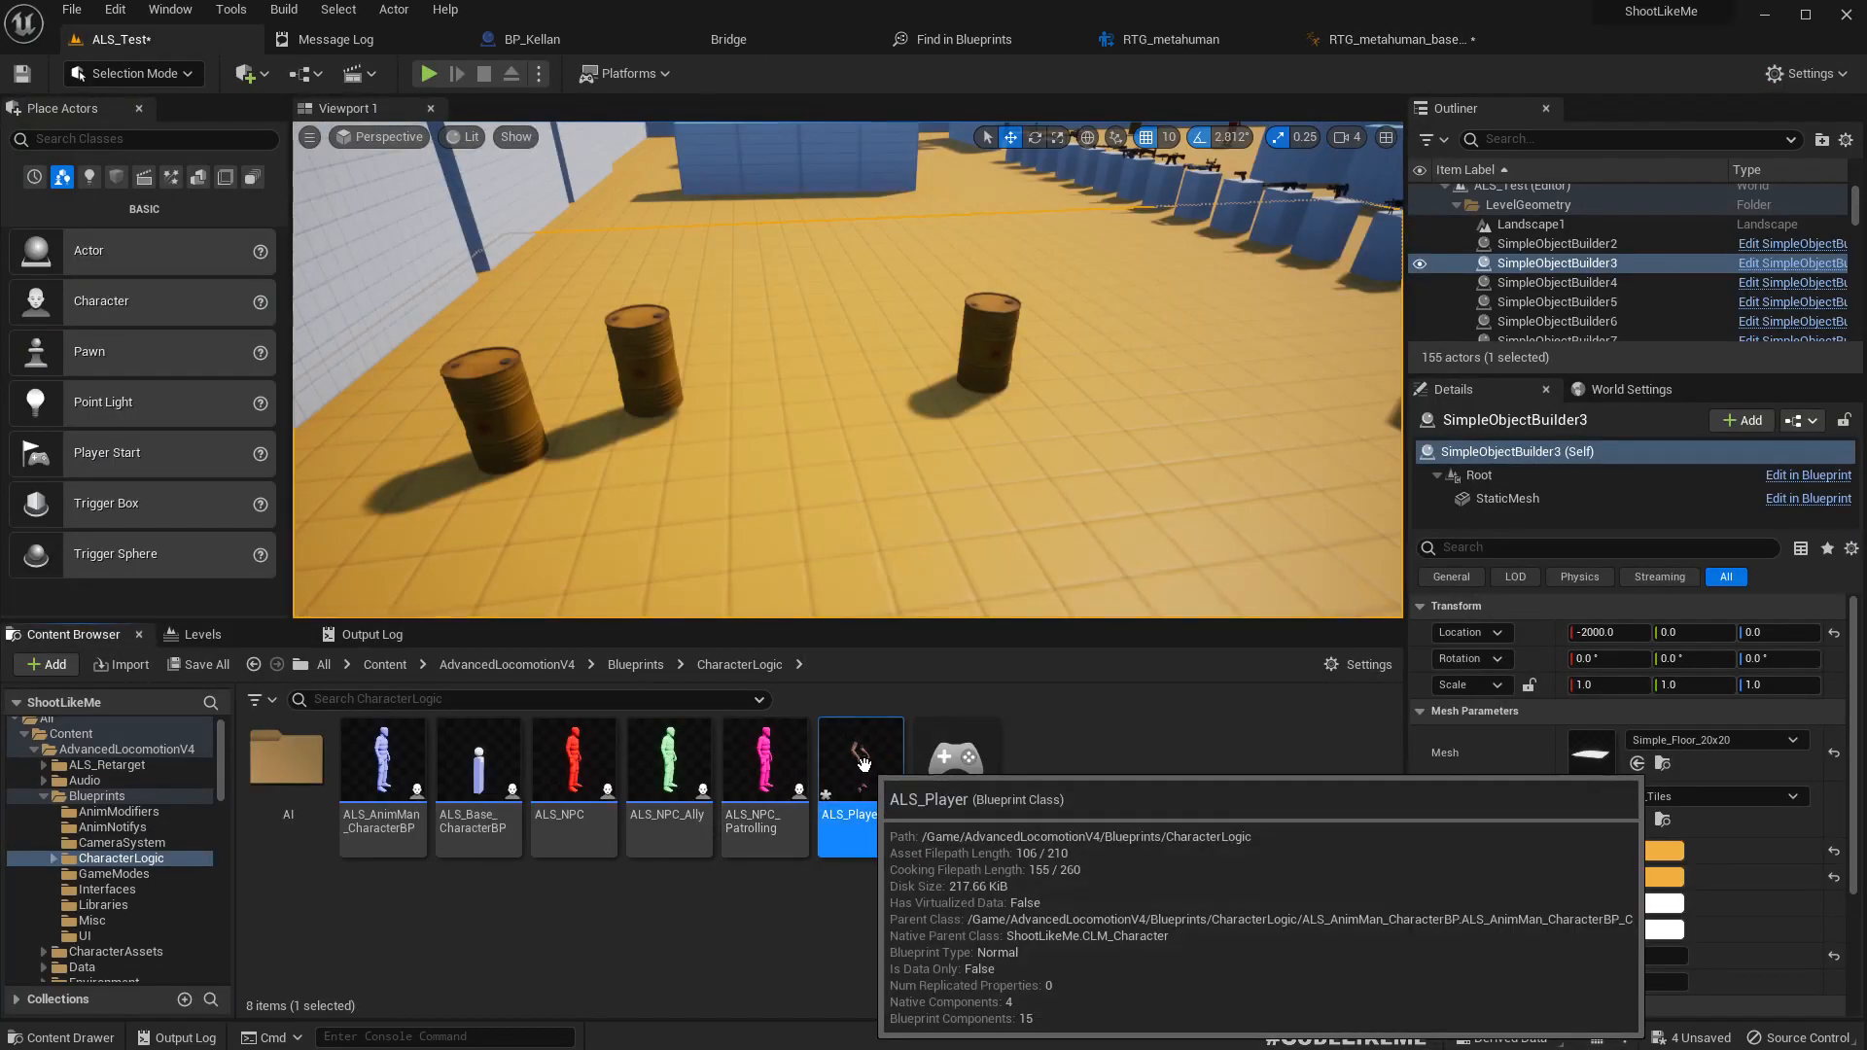
{"action": "double_click", "coordinate": [860, 758]}
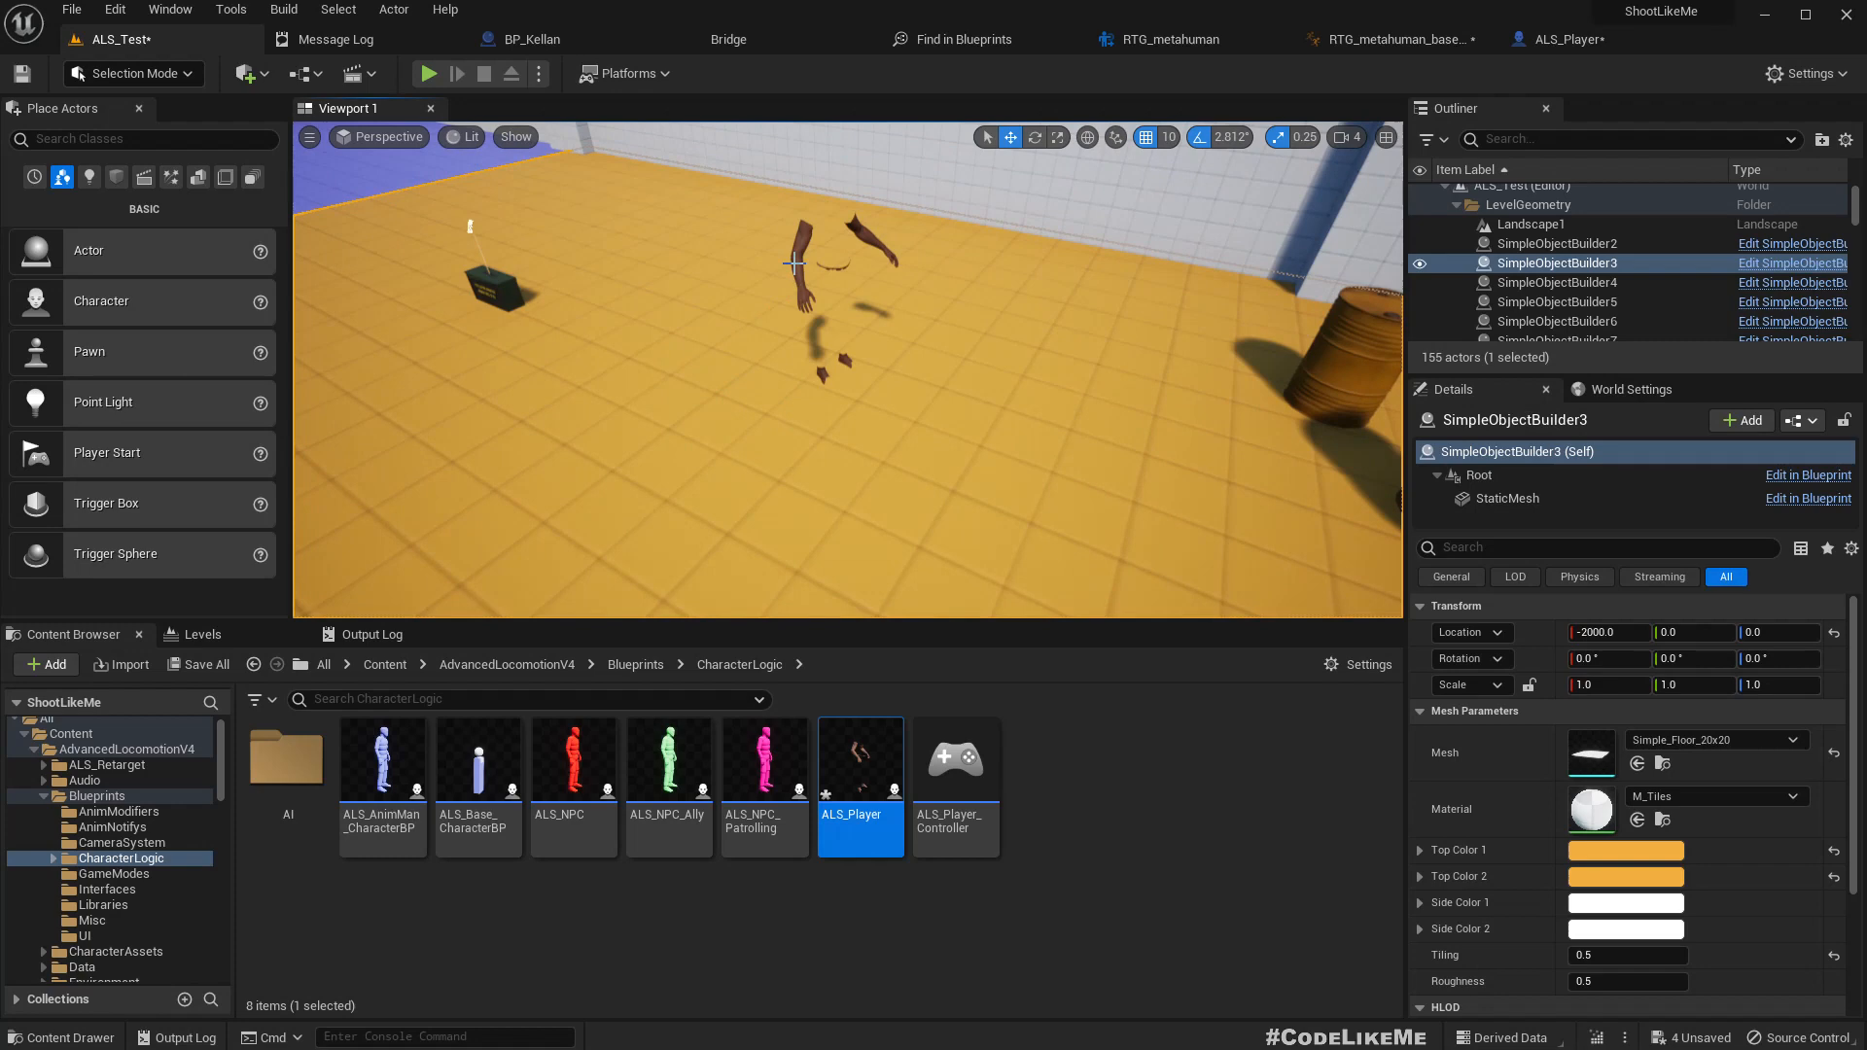
{"action": "left_click", "coordinate": [428, 74]}
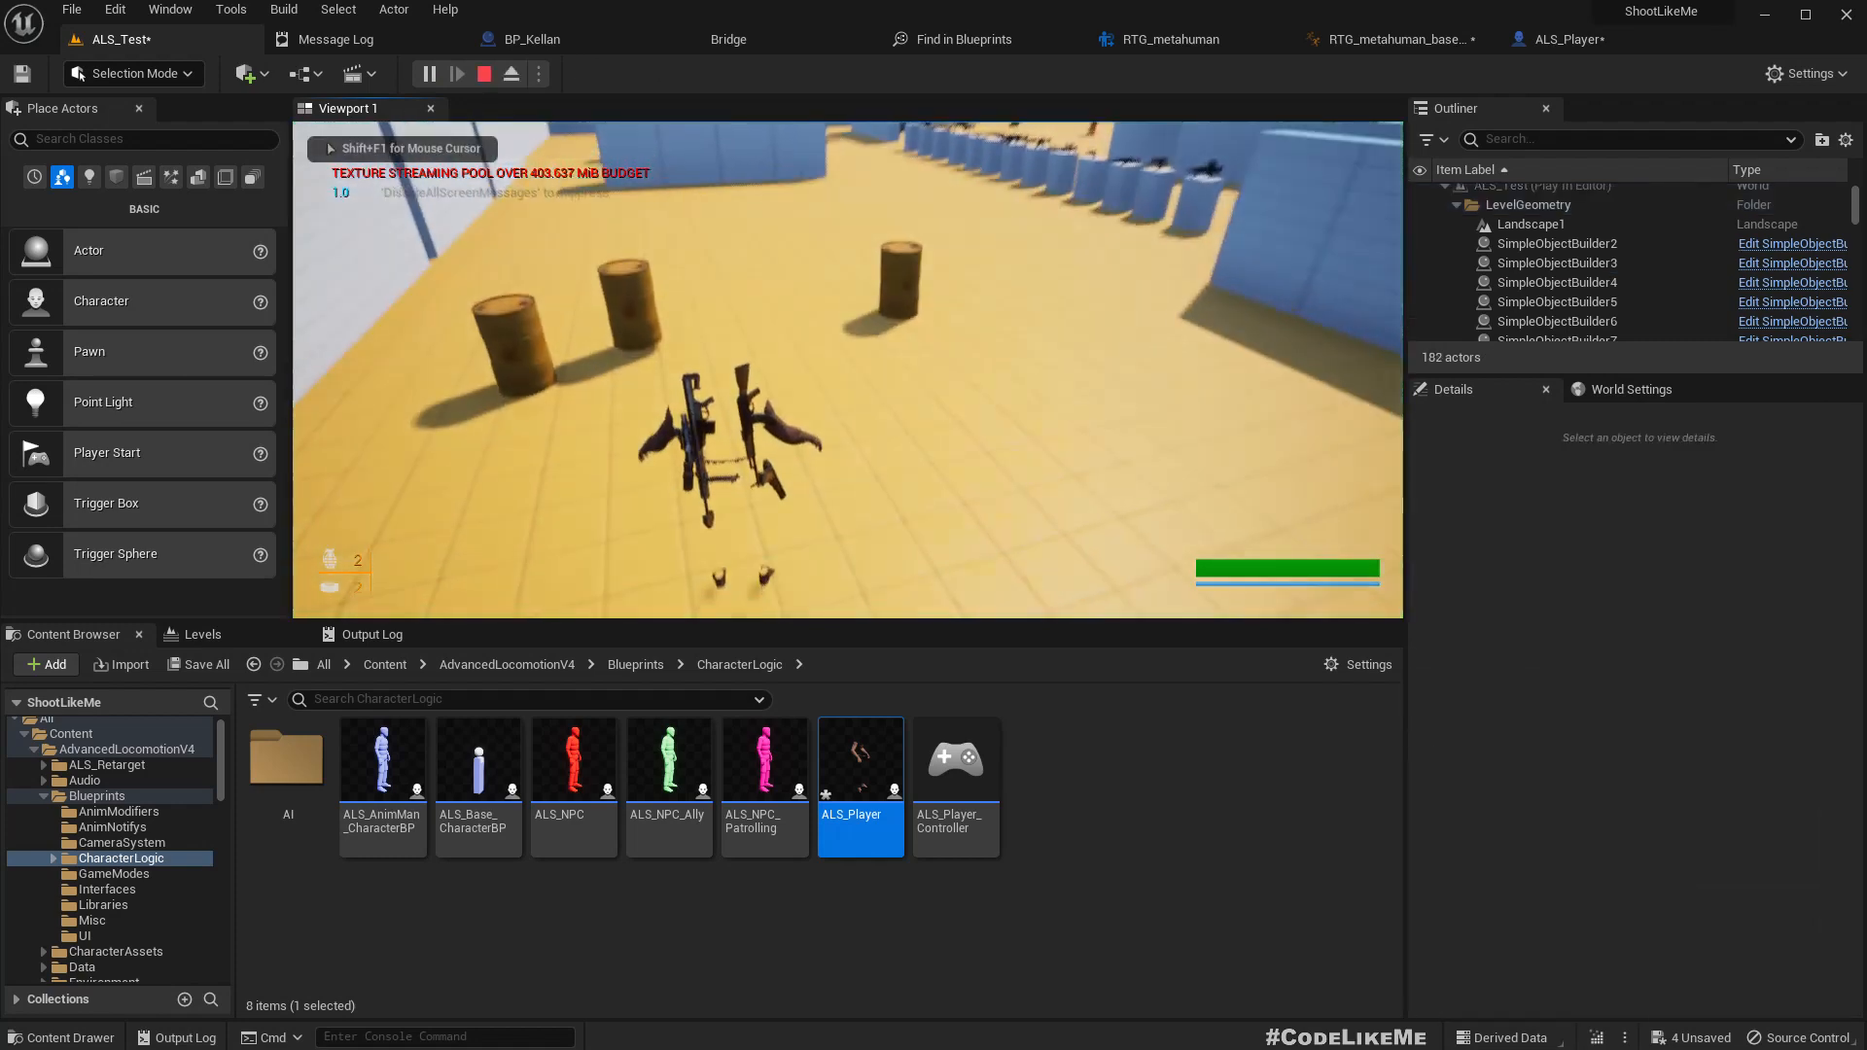
{"action": "left_click", "coordinate": [484, 74]}
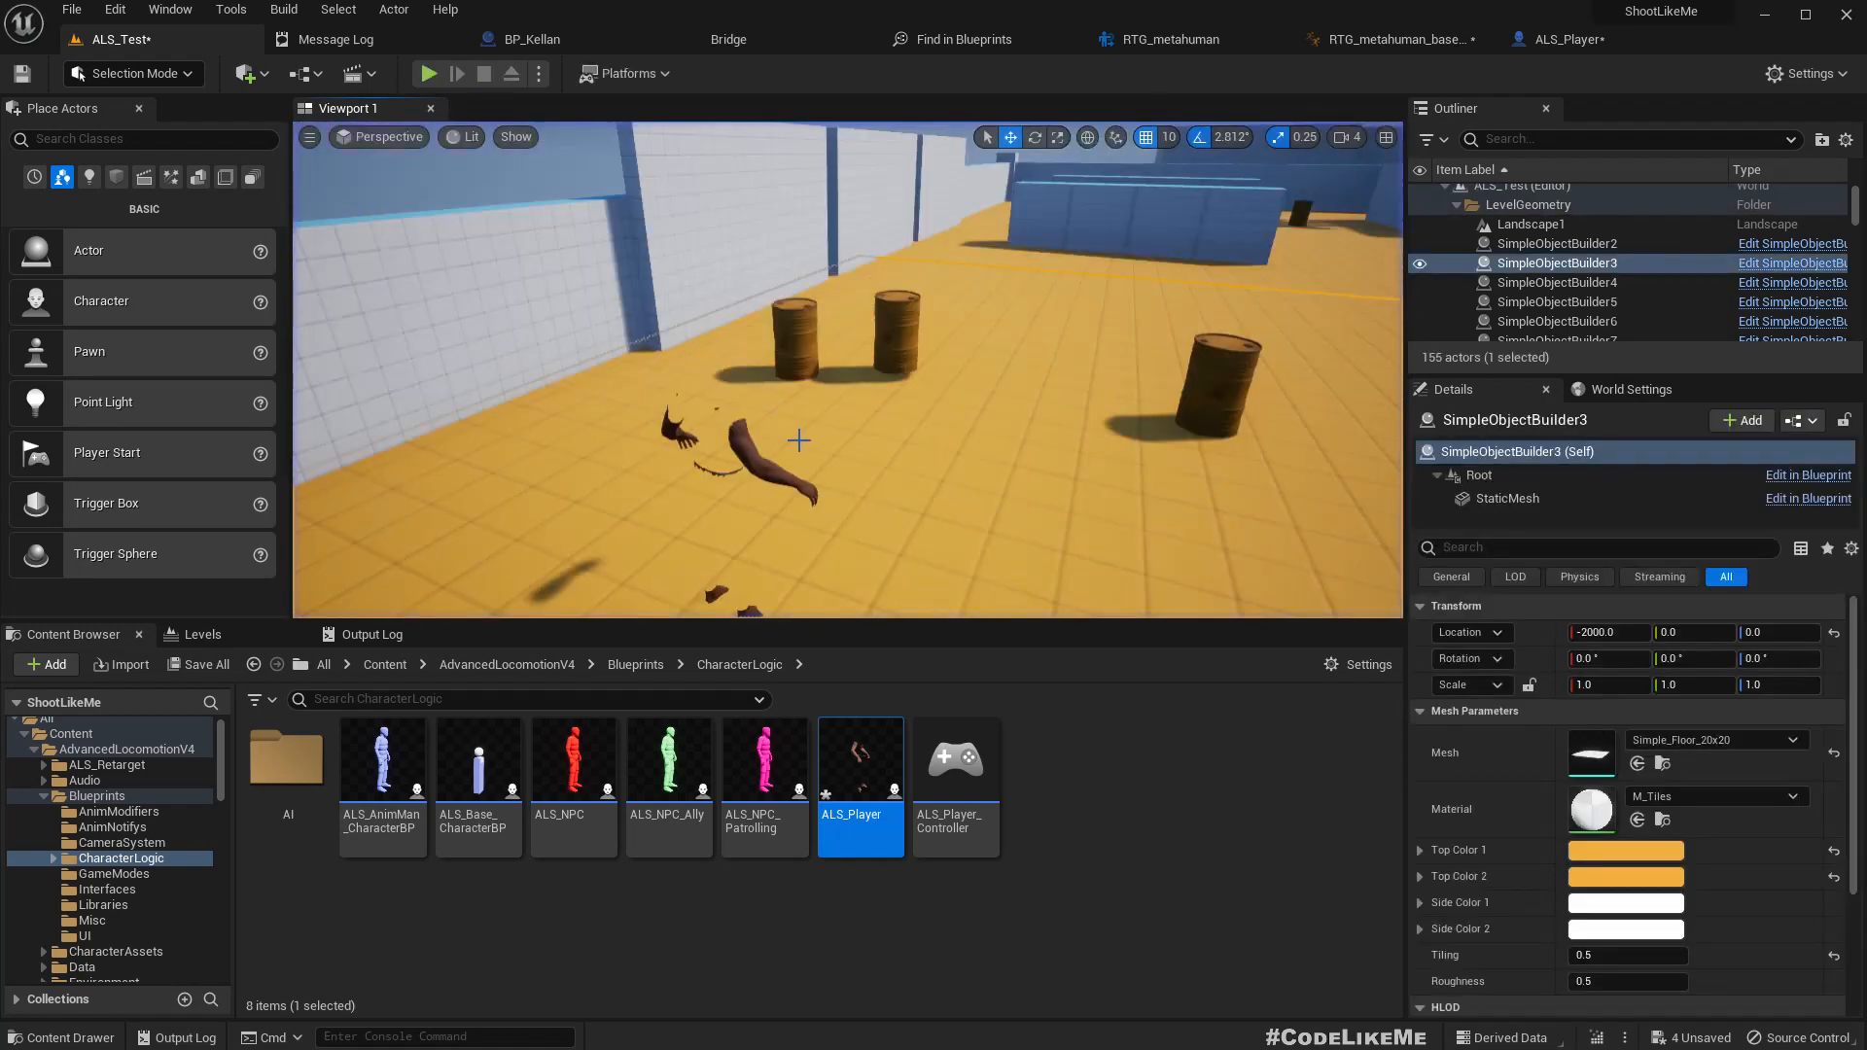
Step: Replace the level's ALS_Player with one auto-possessed by Player 0 and play-test it
{"action": "left_click", "coordinate": [732, 447]}
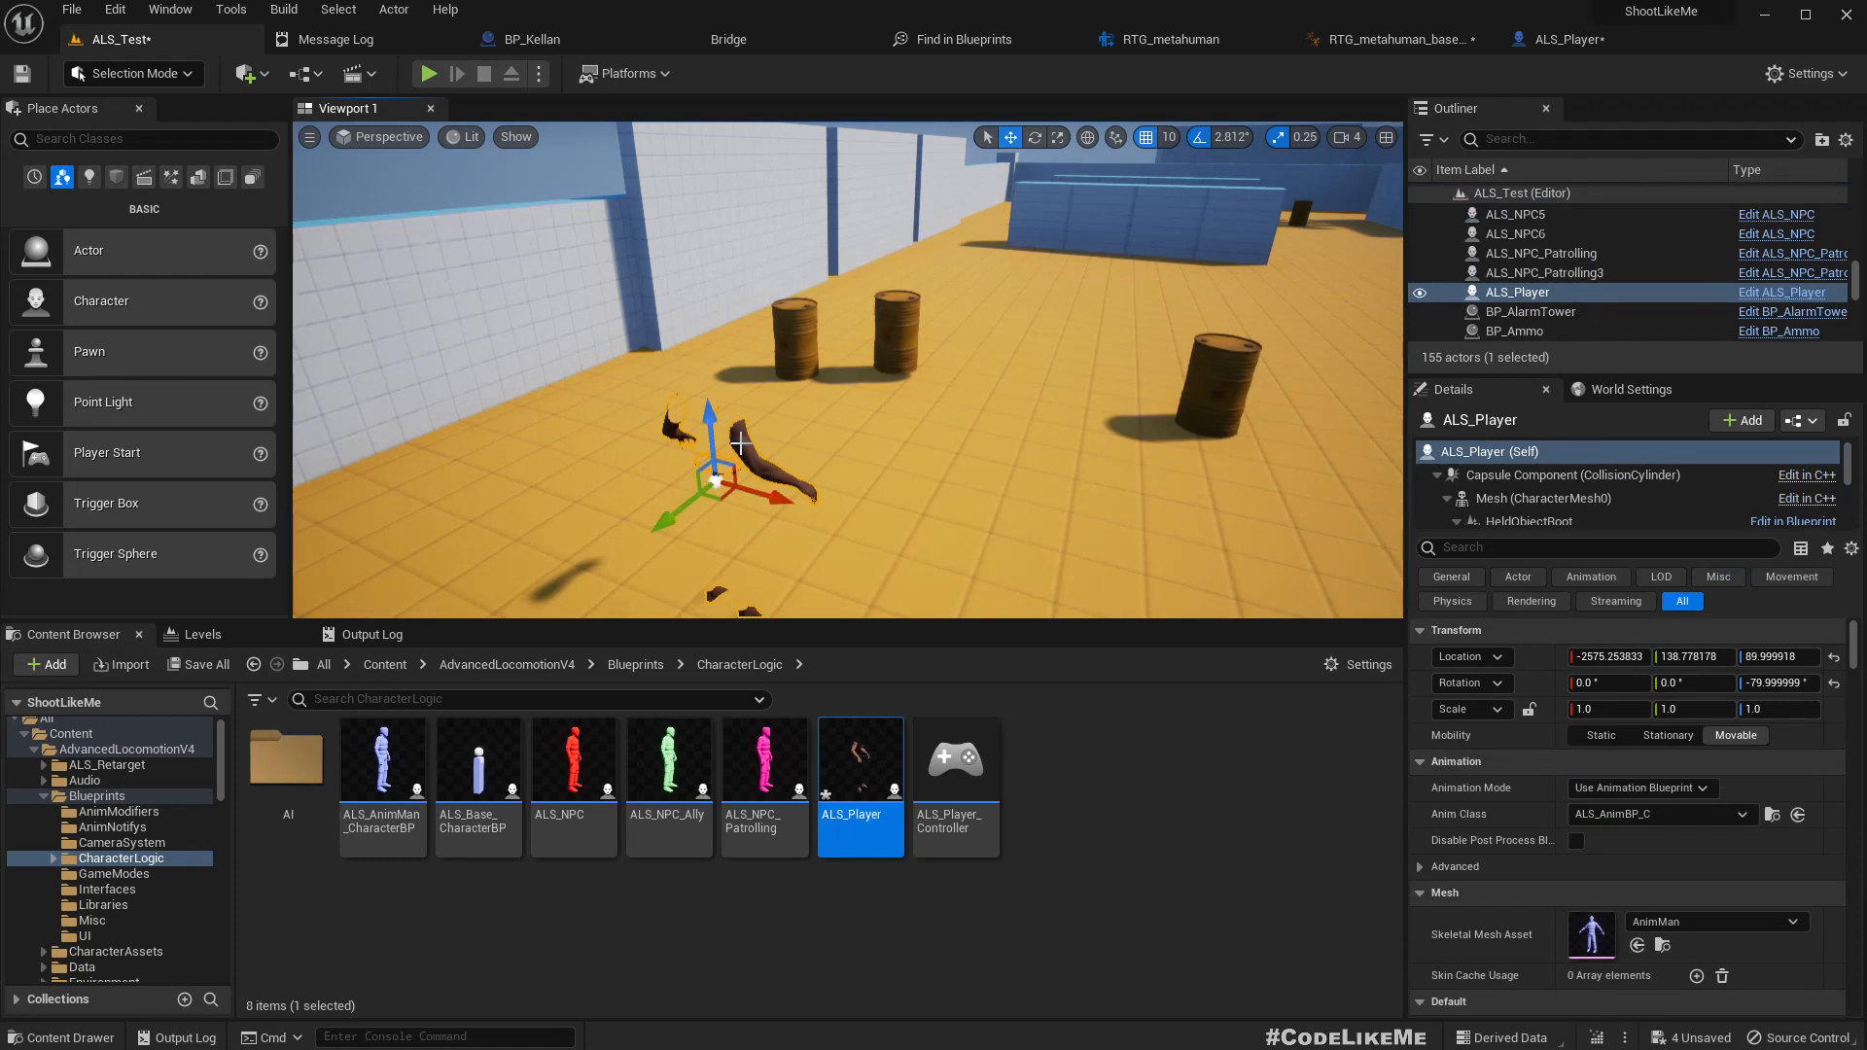
{"action": "key", "text": "Delete"}
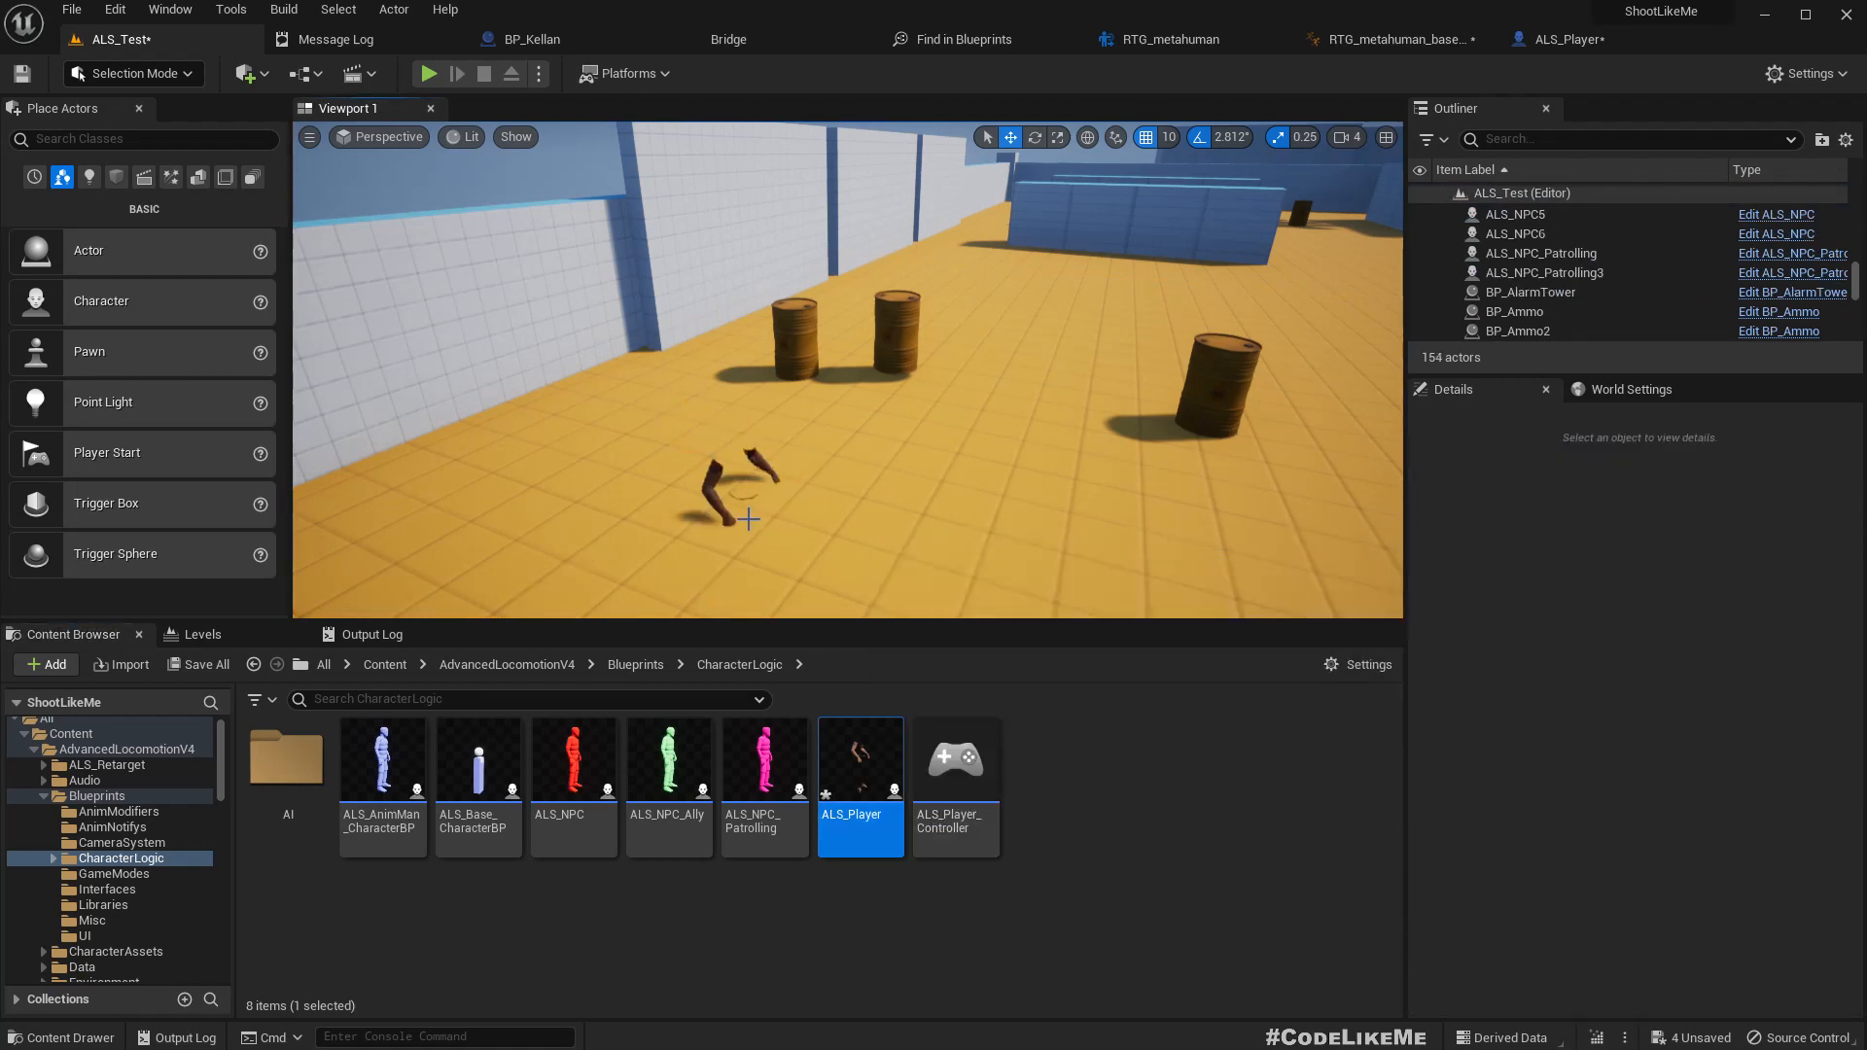
{"action": "left_click", "coordinate": [732, 488]}
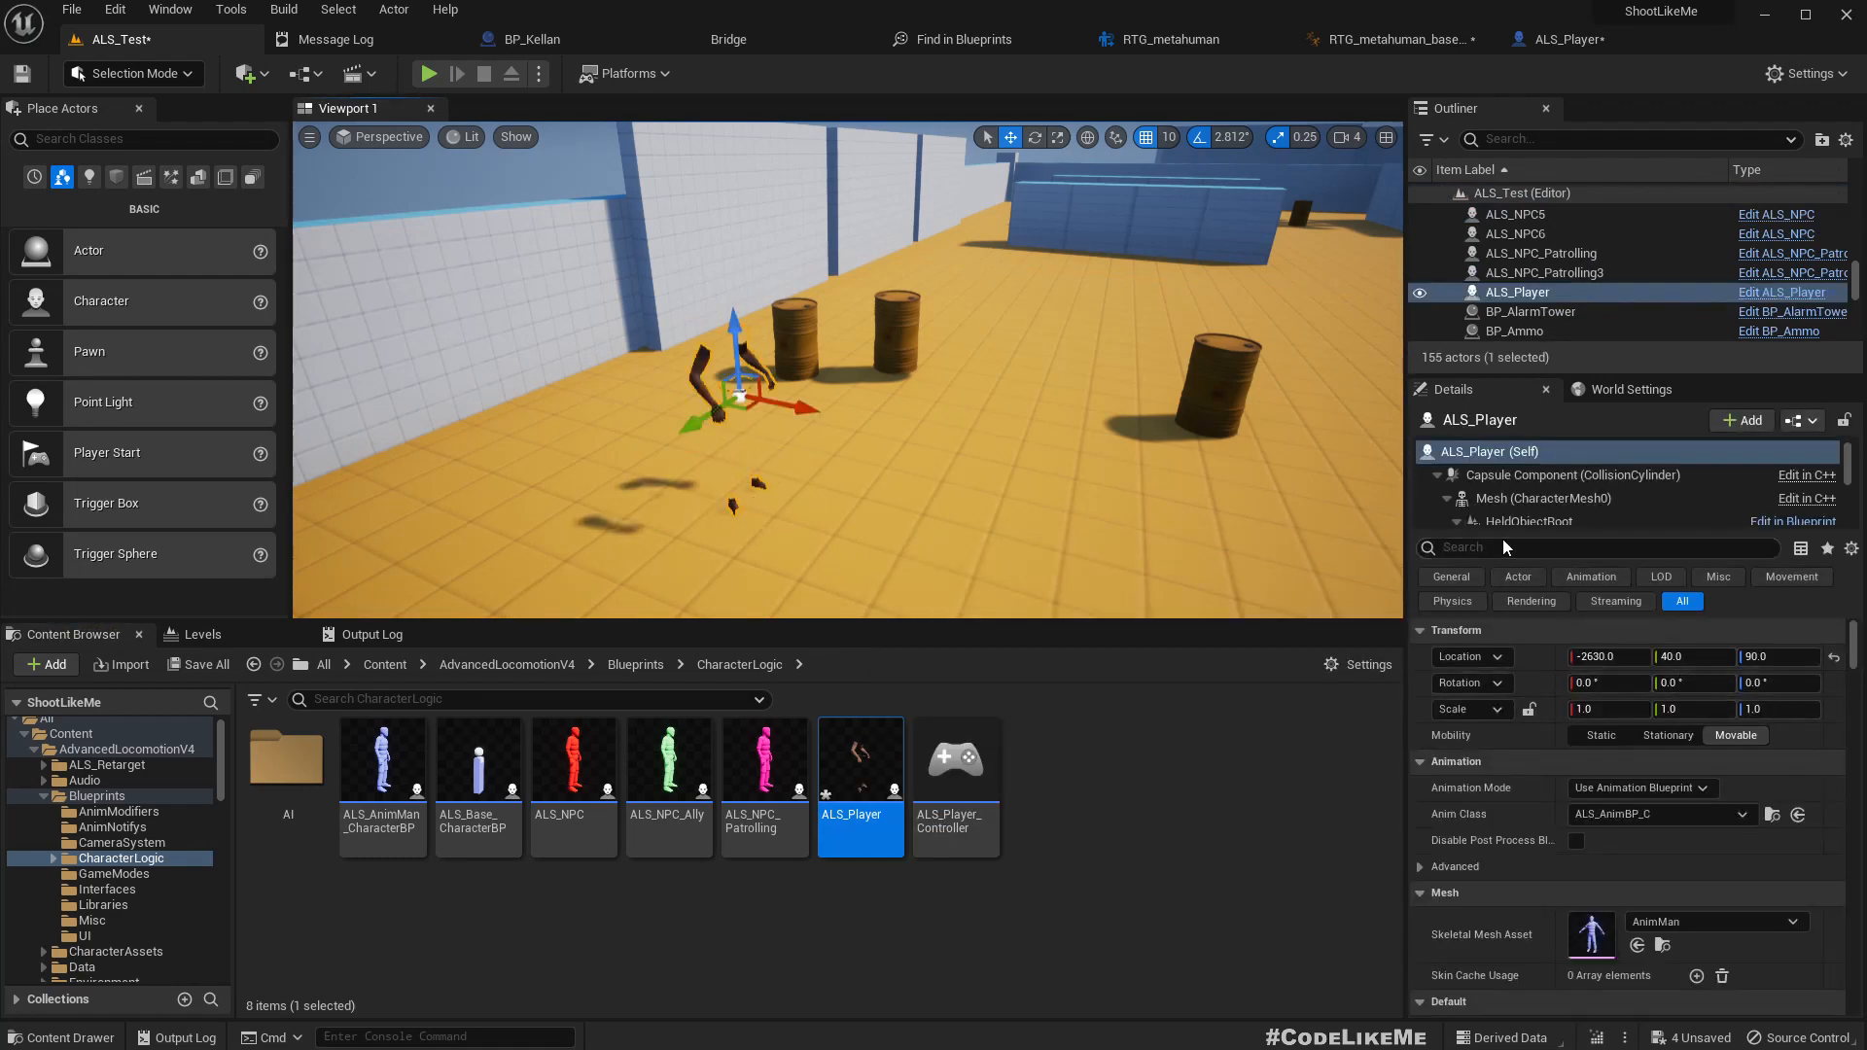
{"action": "type", "text": "poss"}
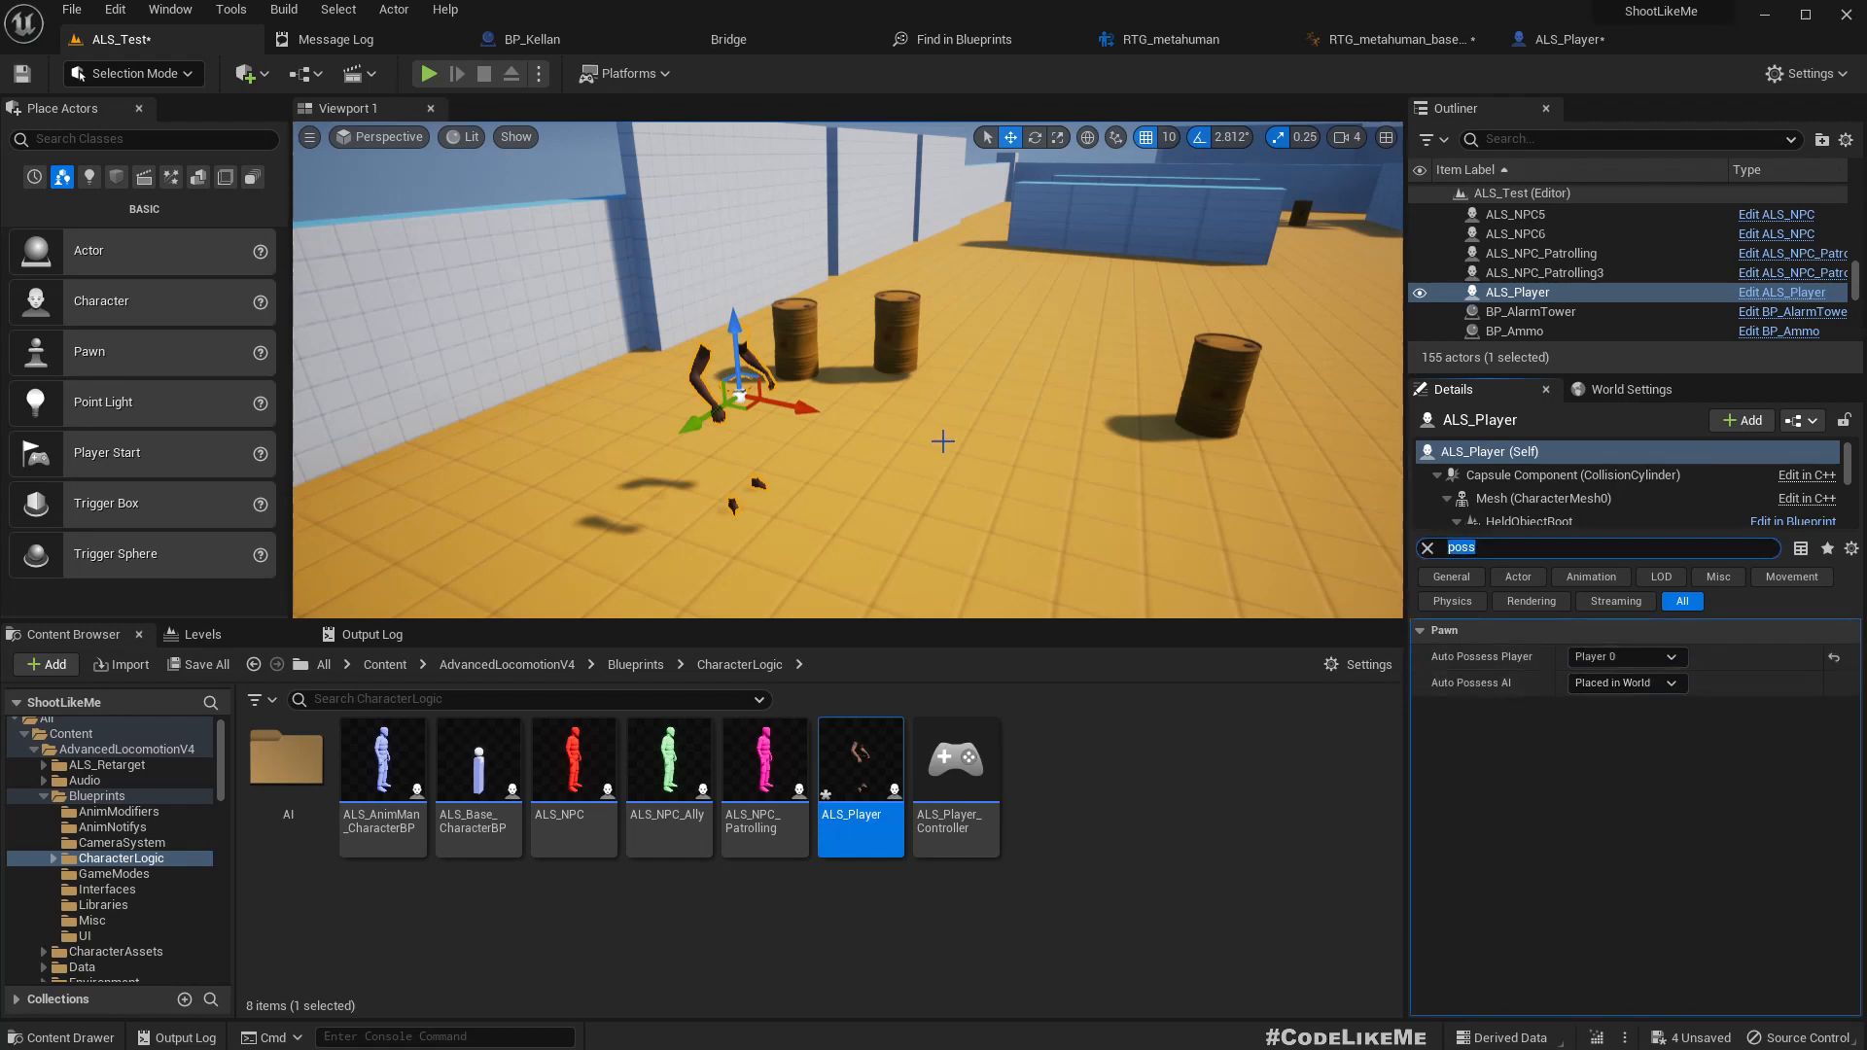
{"action": "left_click", "coordinate": [427, 74]}
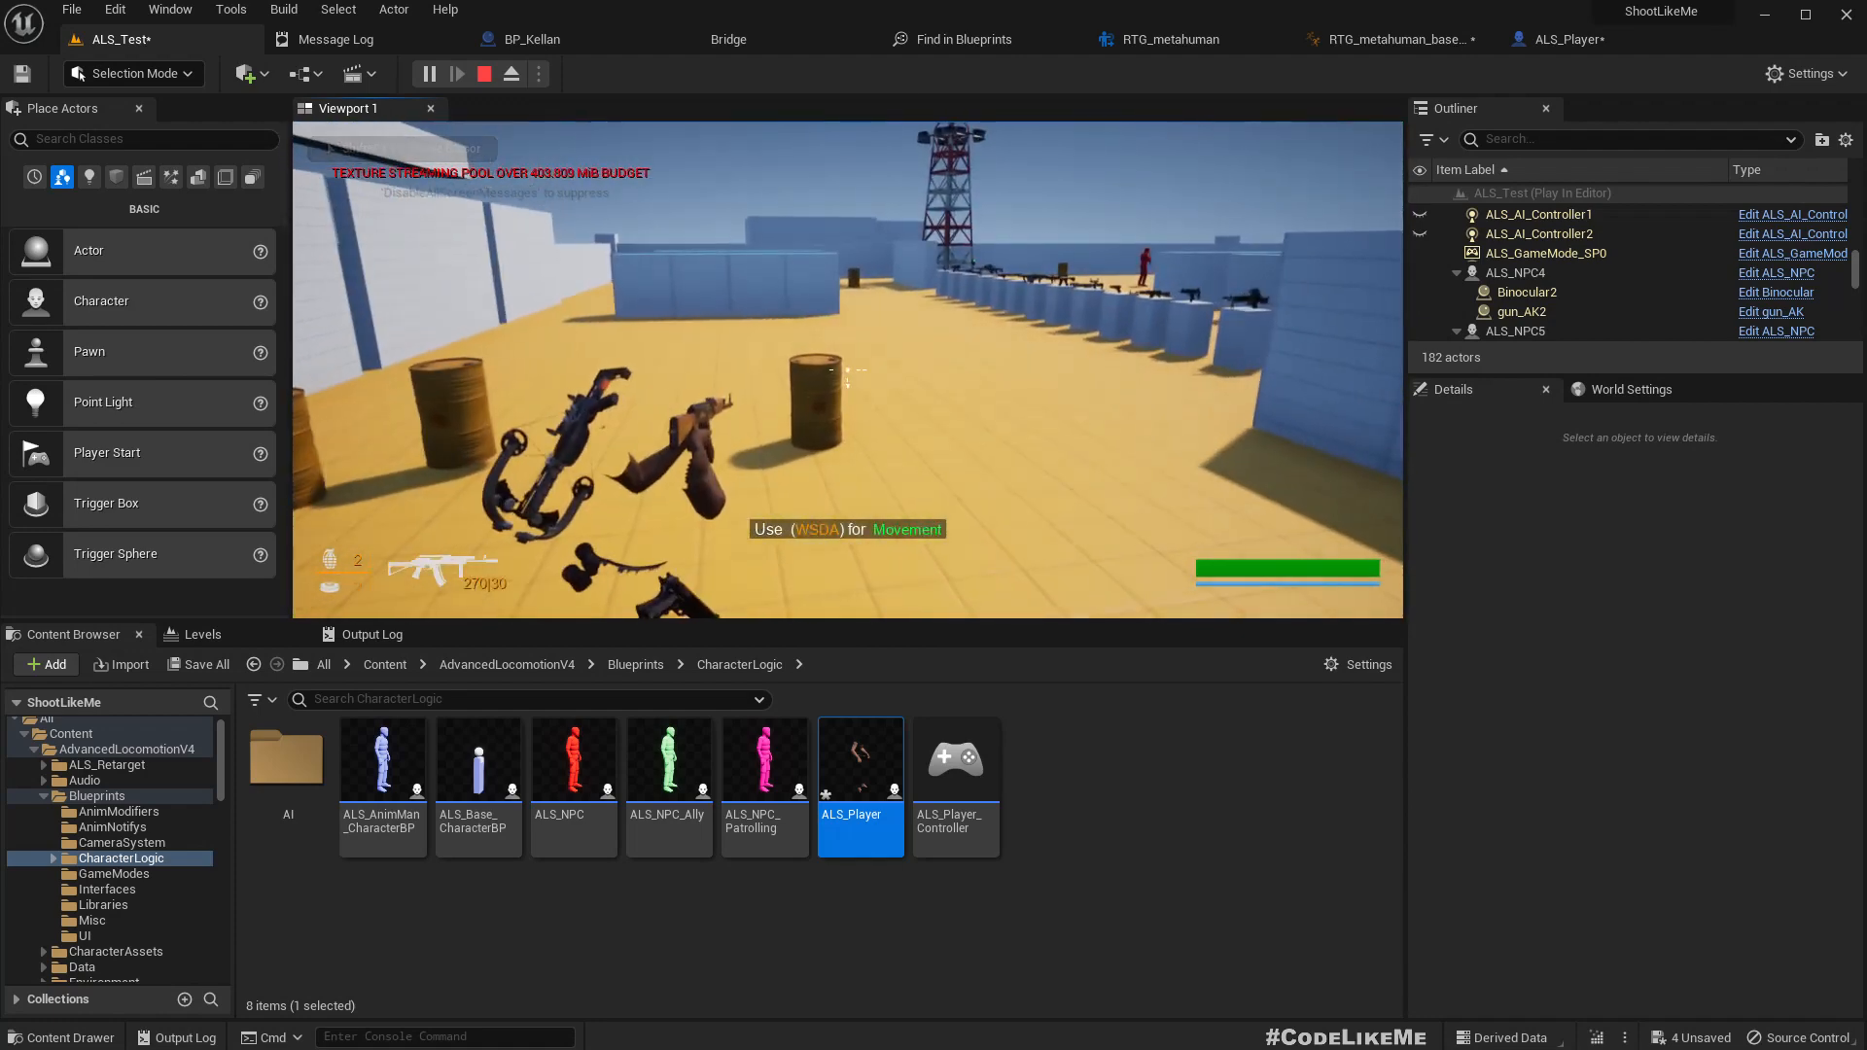
{"action": "left_click", "coordinate": [482, 73]}
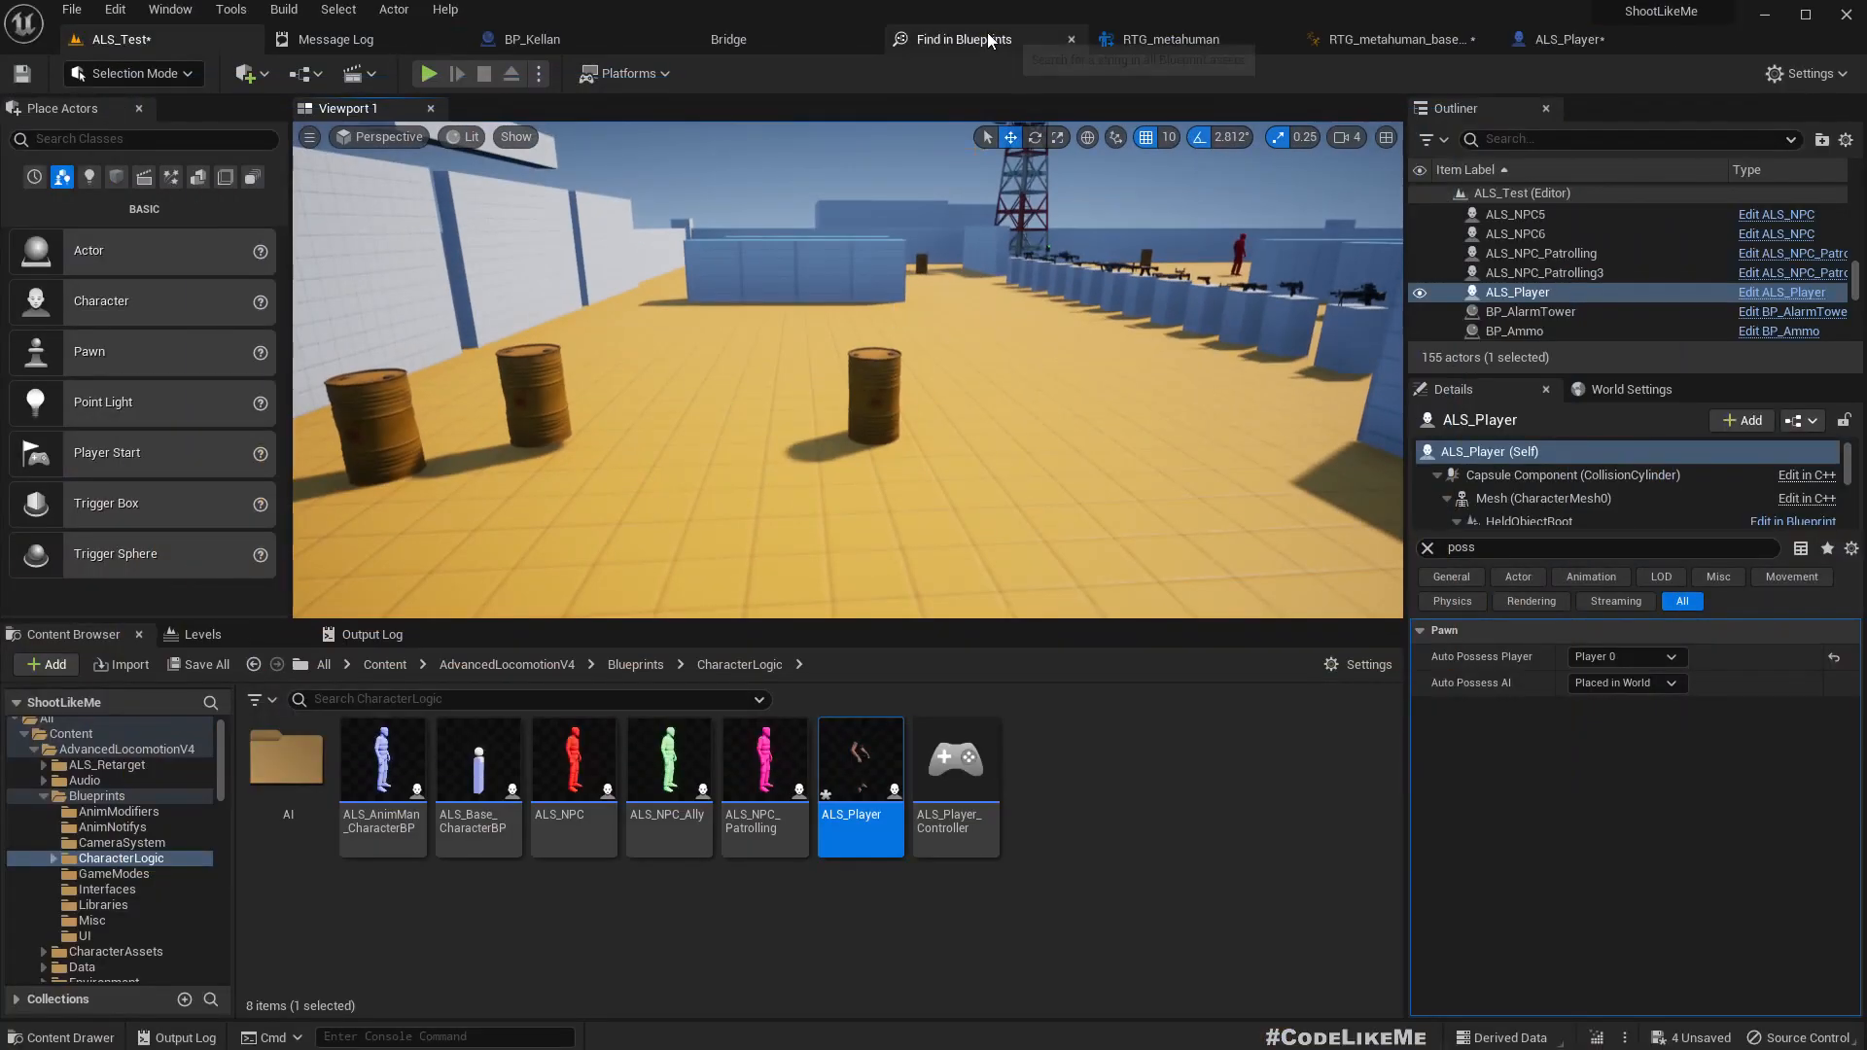
{"action": "double_click", "coordinate": [860, 762]}
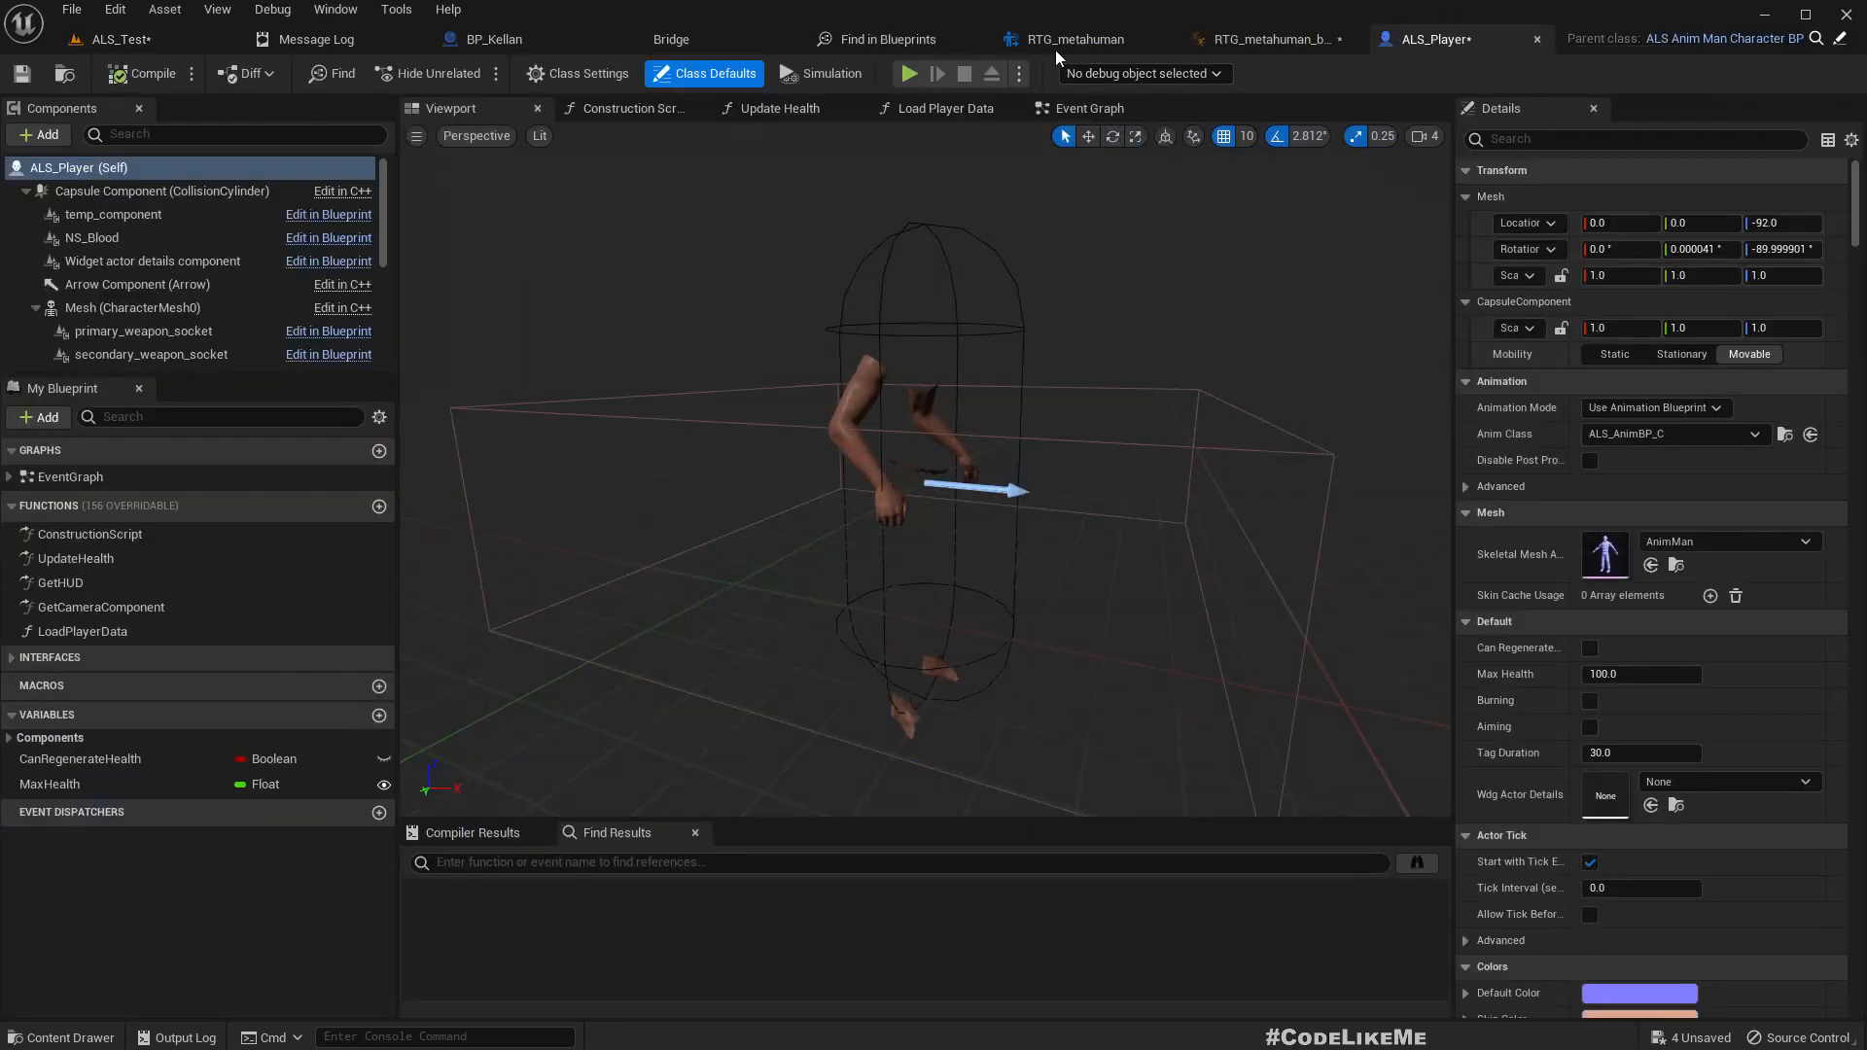
Step: Copy BP_Kellan's Feet, Legs, Torso and Face components into ALS_Player under CusomMesh
{"action": "left_click", "coordinate": [490, 38]}
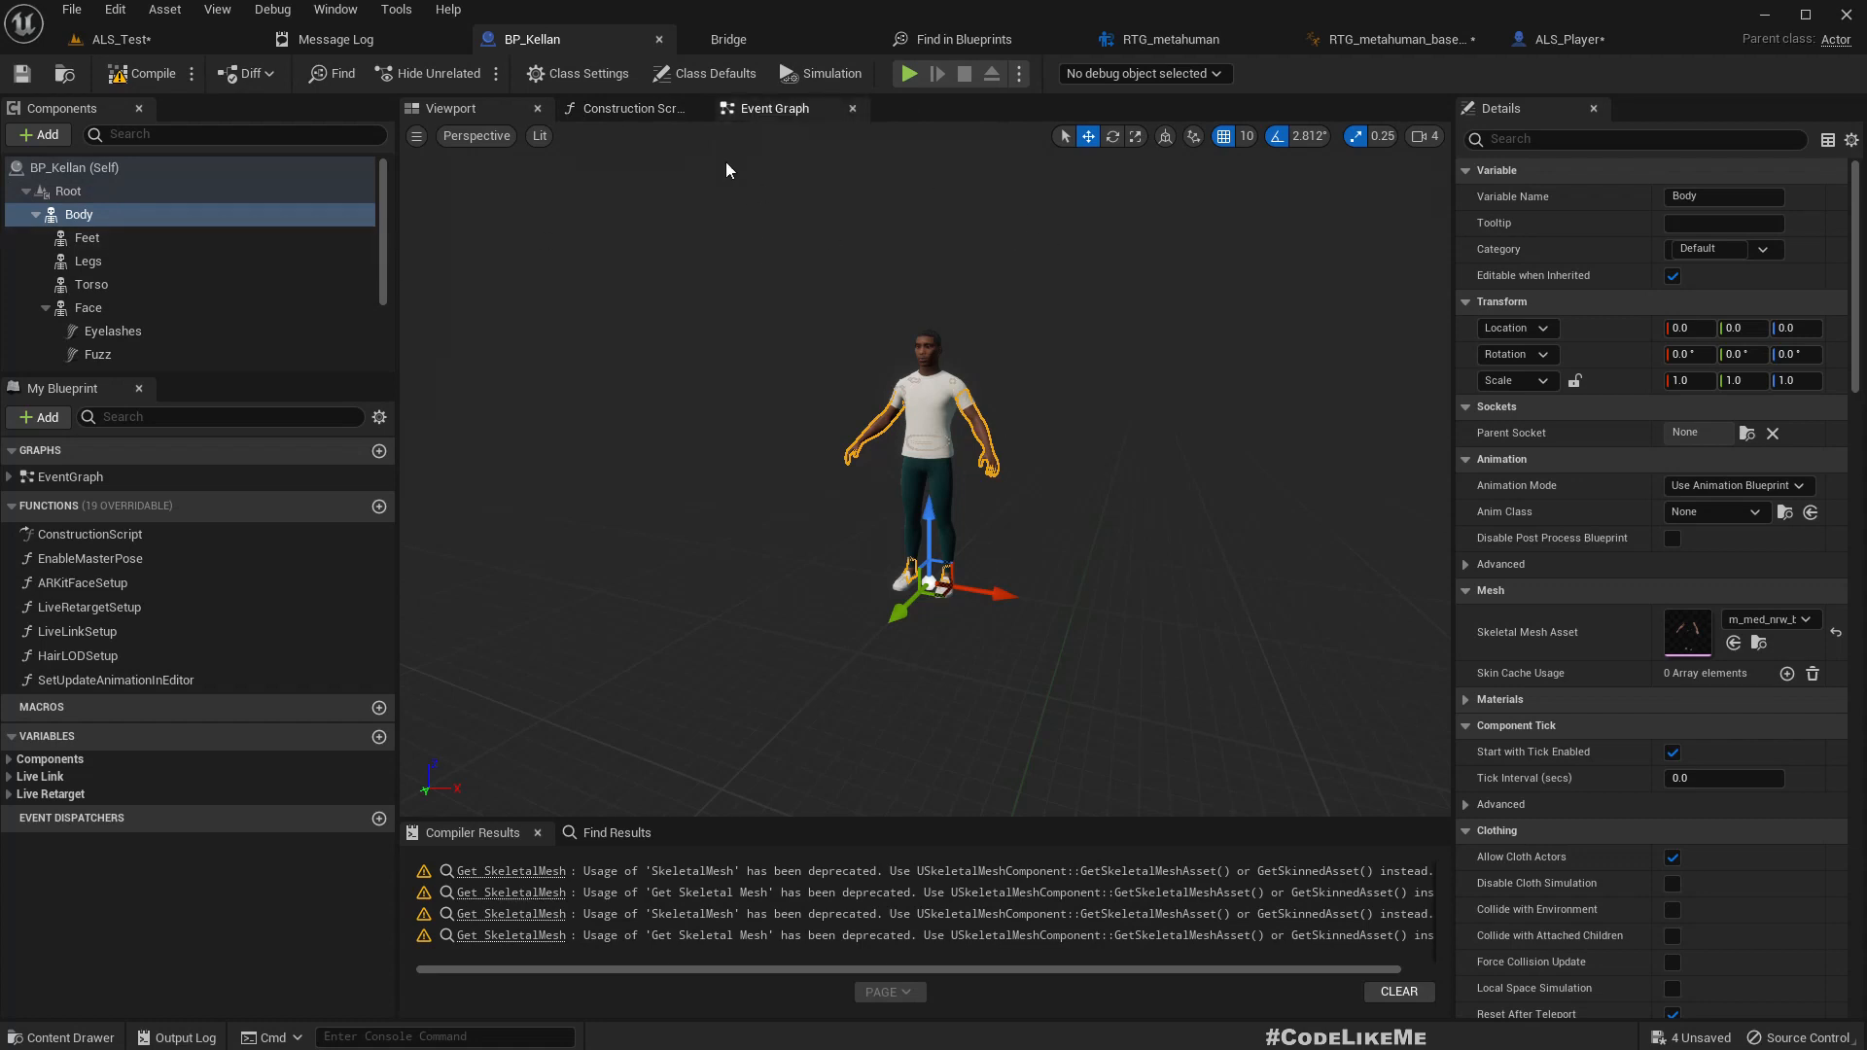
{"action": "left_click", "coordinate": [86, 237]}
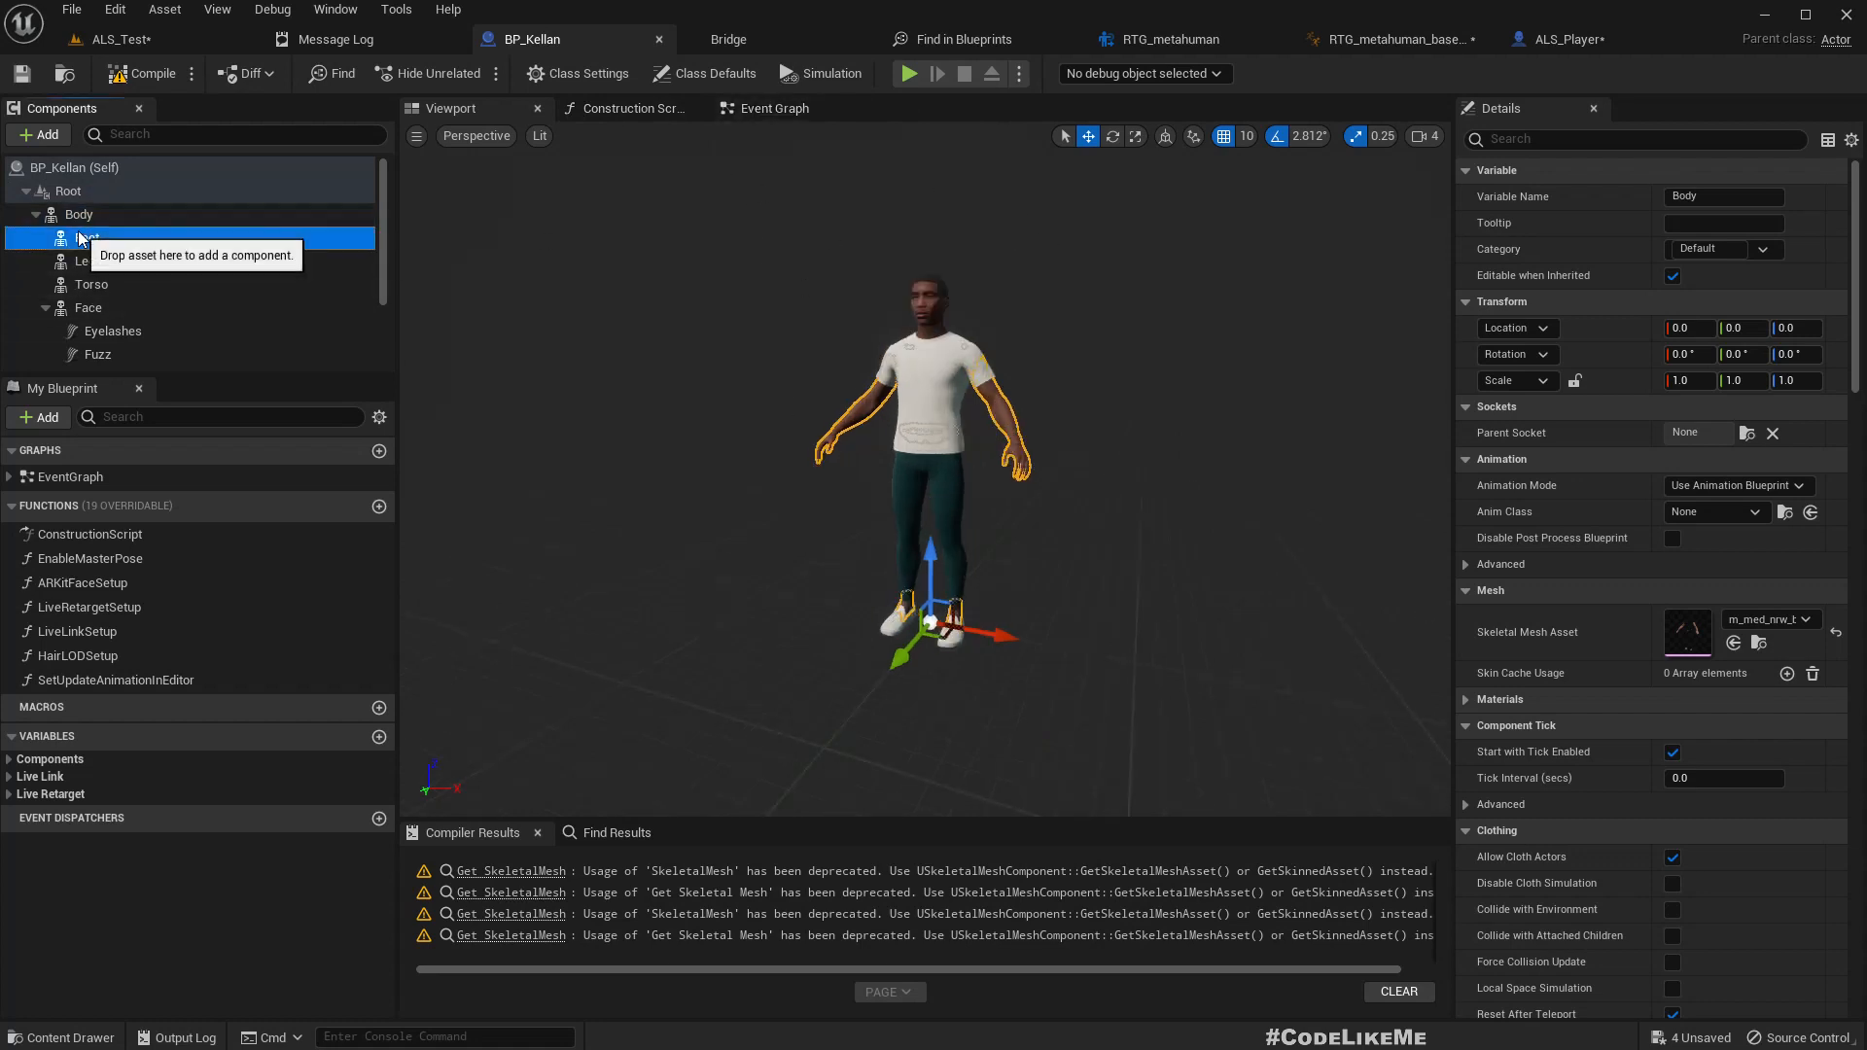
{"action": "left_click", "coordinate": [88, 307]}
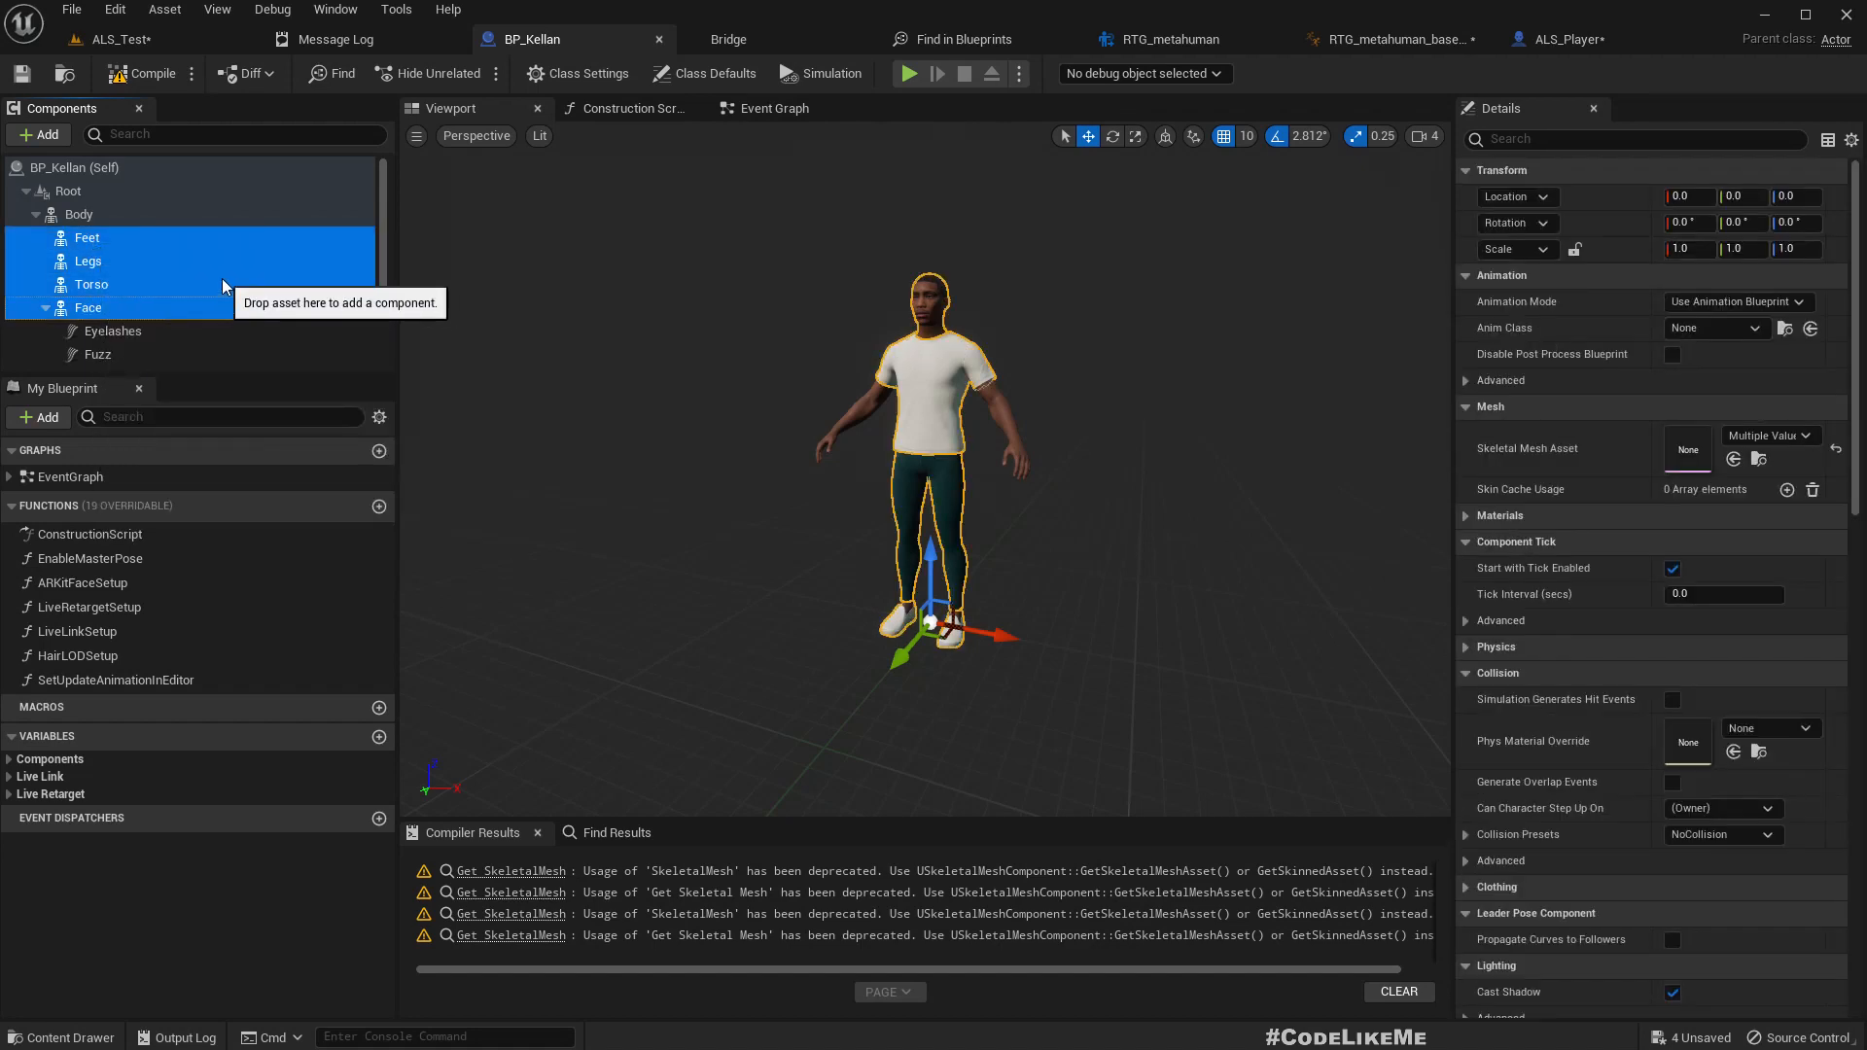
{"action": "mouse_move", "coordinate": [870, 223]}
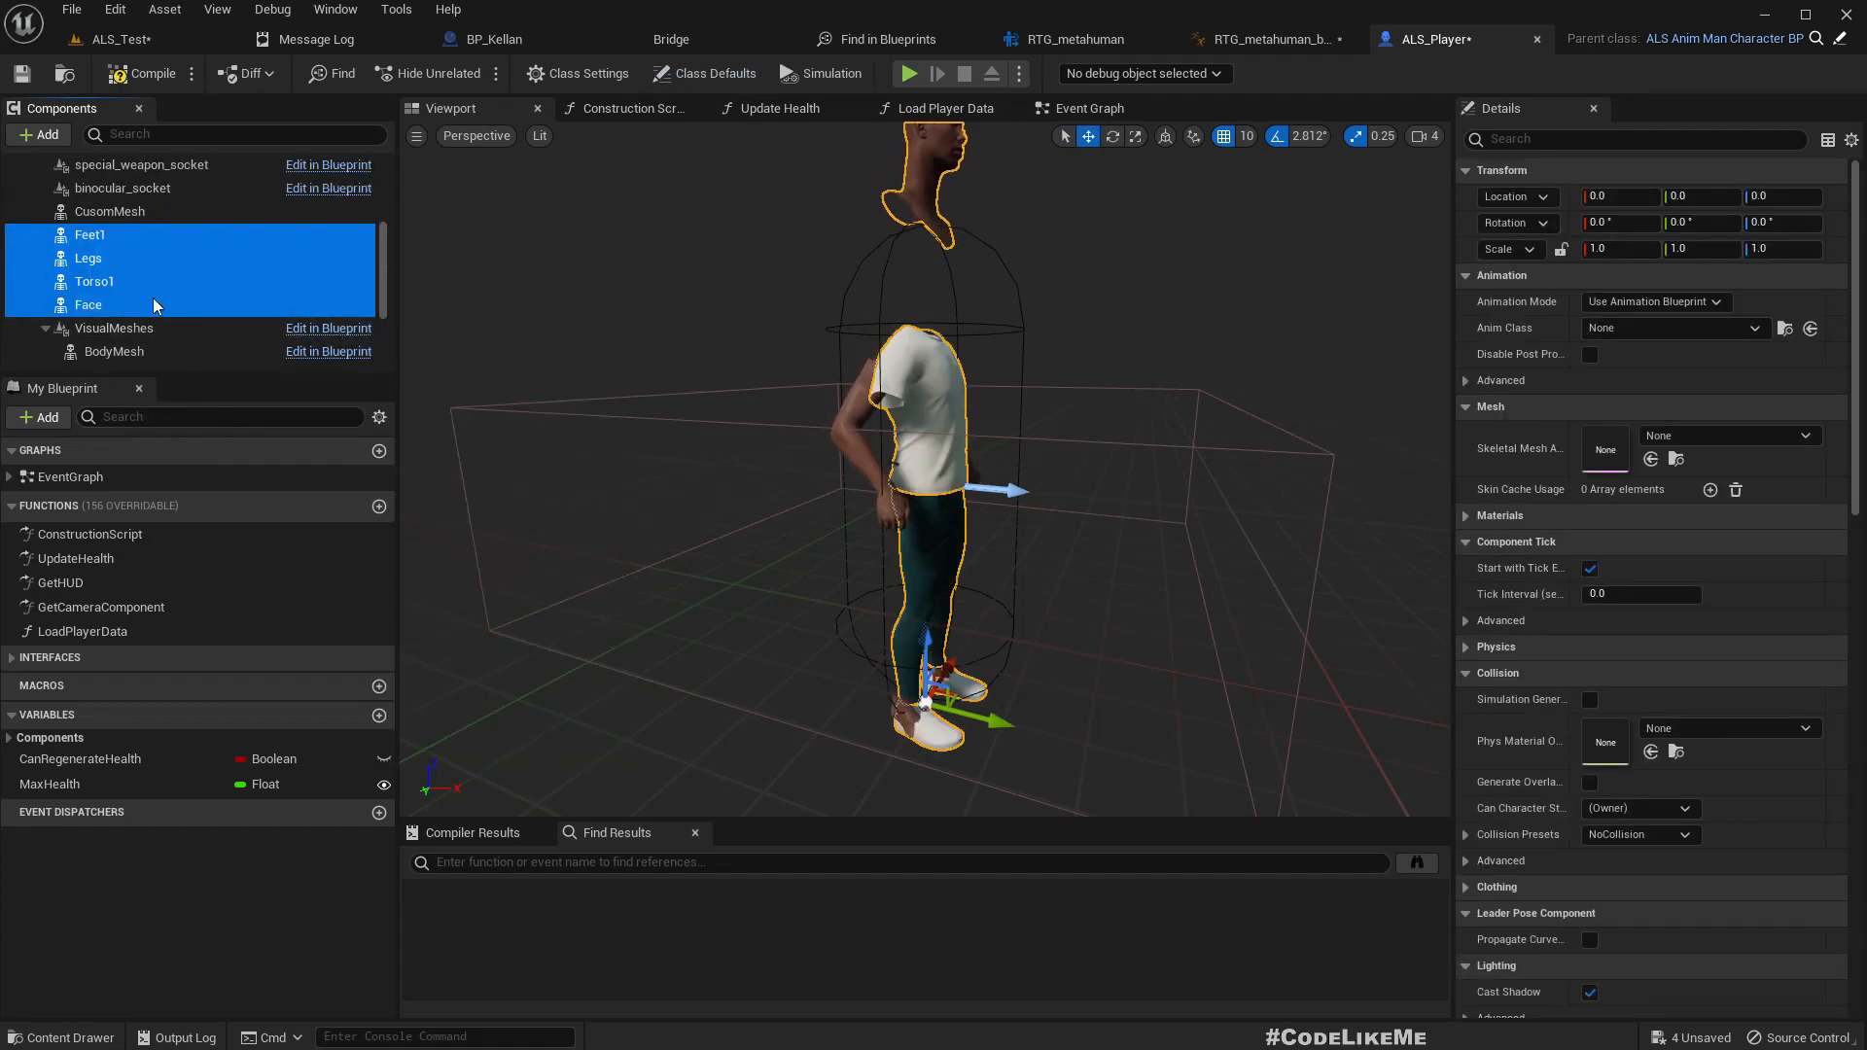
{"action": "mouse_move", "coordinate": [89, 234]}
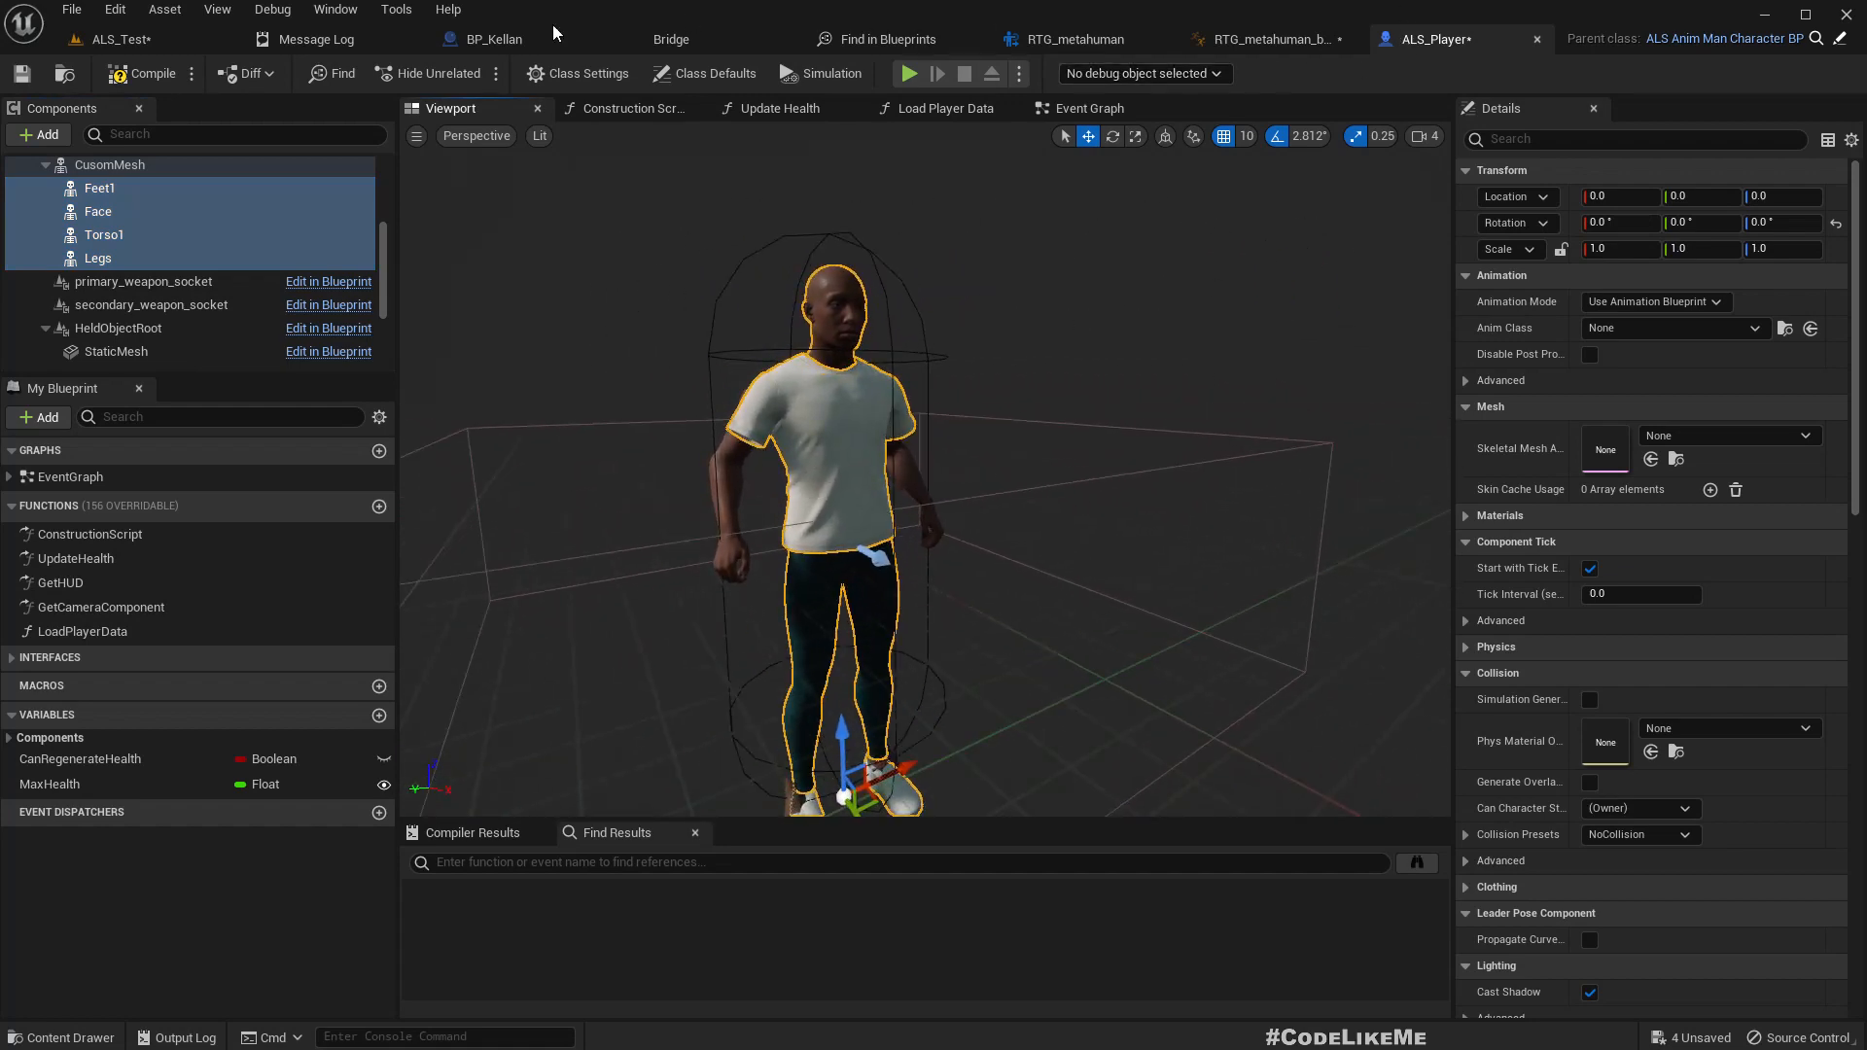
{"action": "left_click", "coordinate": [530, 38]}
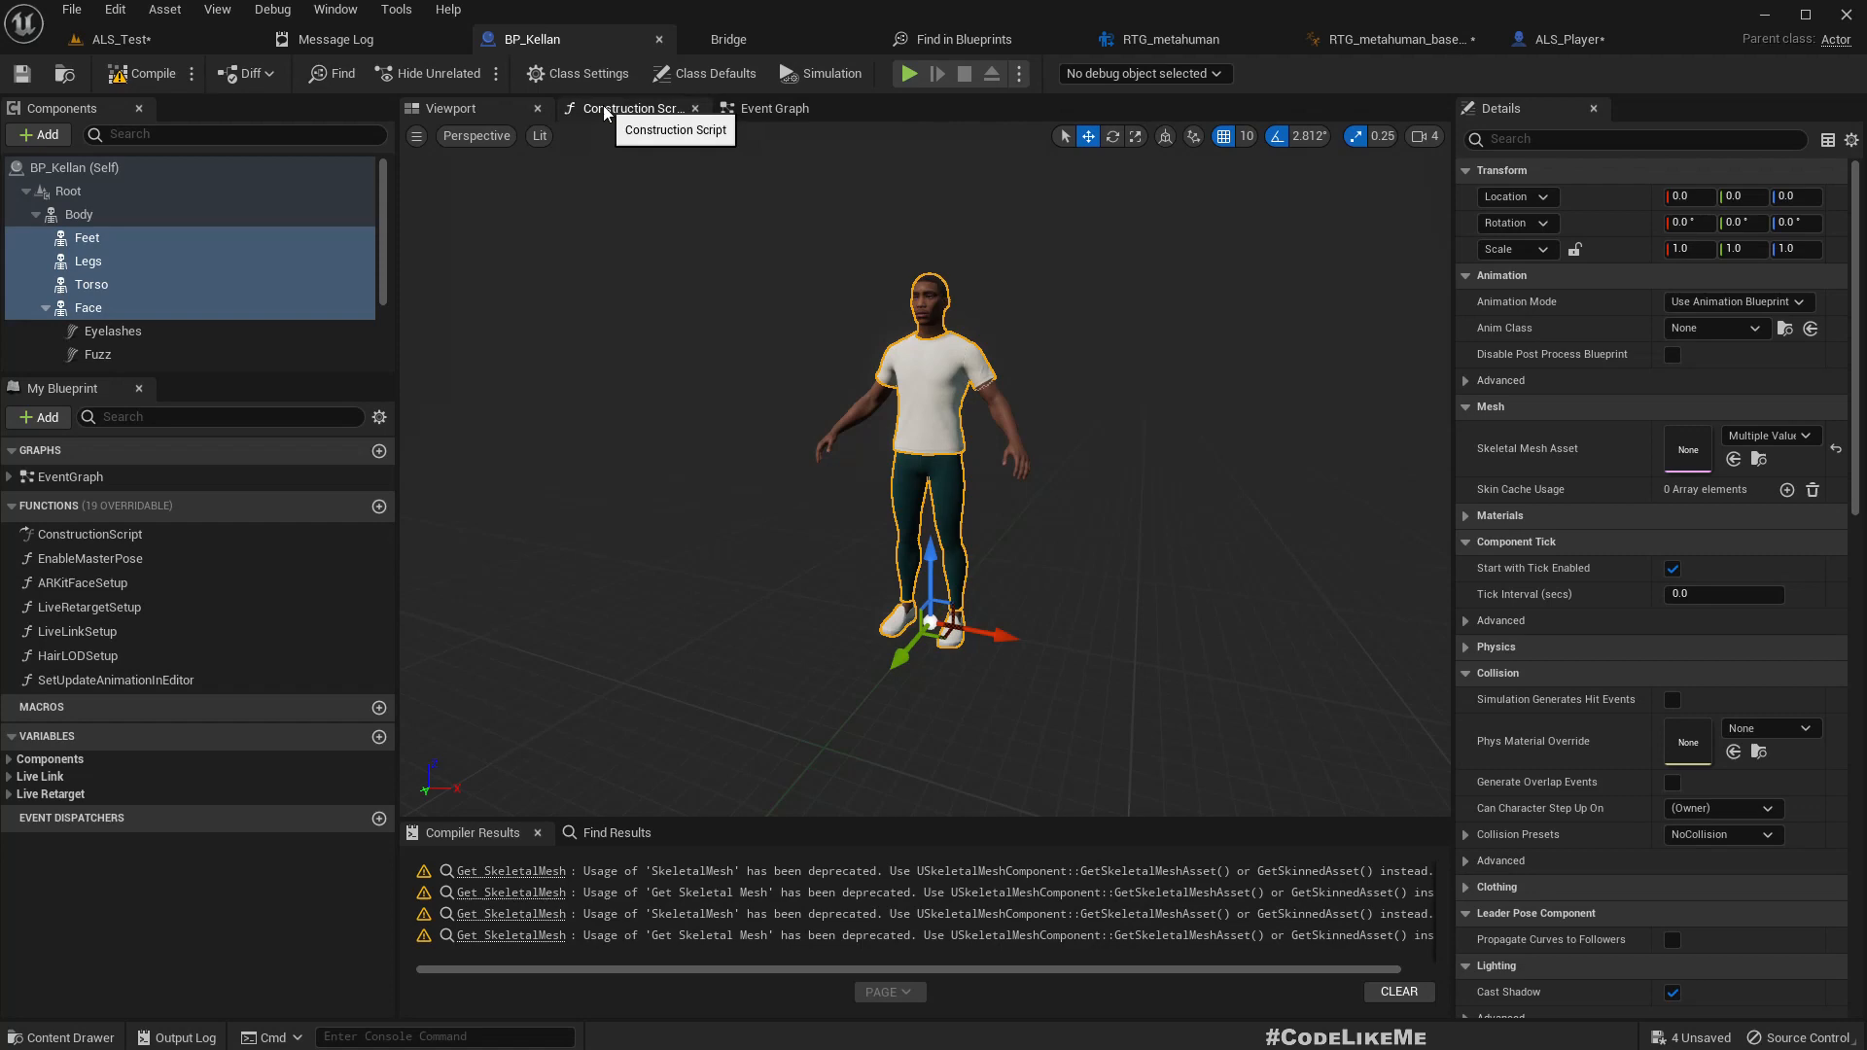
Step: Inspect BP_Kellan's Construction Script, its Enable Master Pose graph and the EnableMasterPose function
{"action": "left_click", "coordinate": [635, 108]}
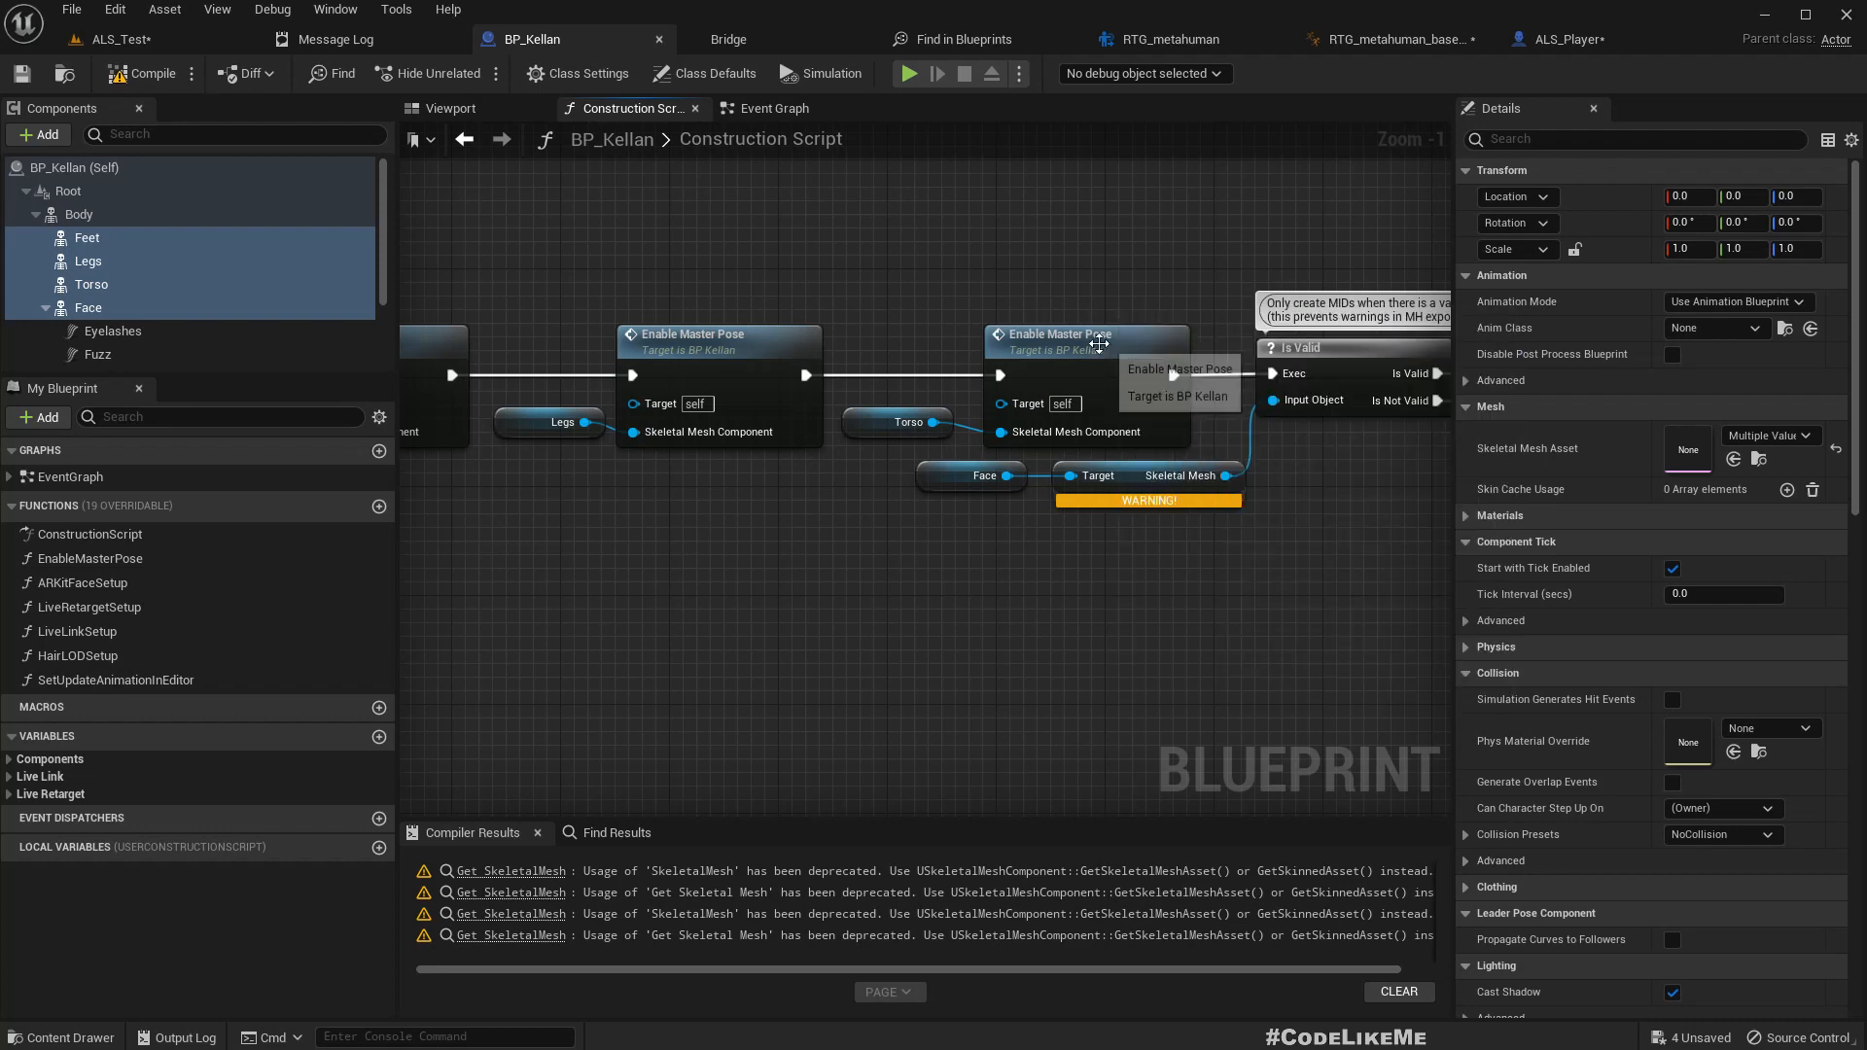
{"action": "left_click", "coordinate": [1083, 335]}
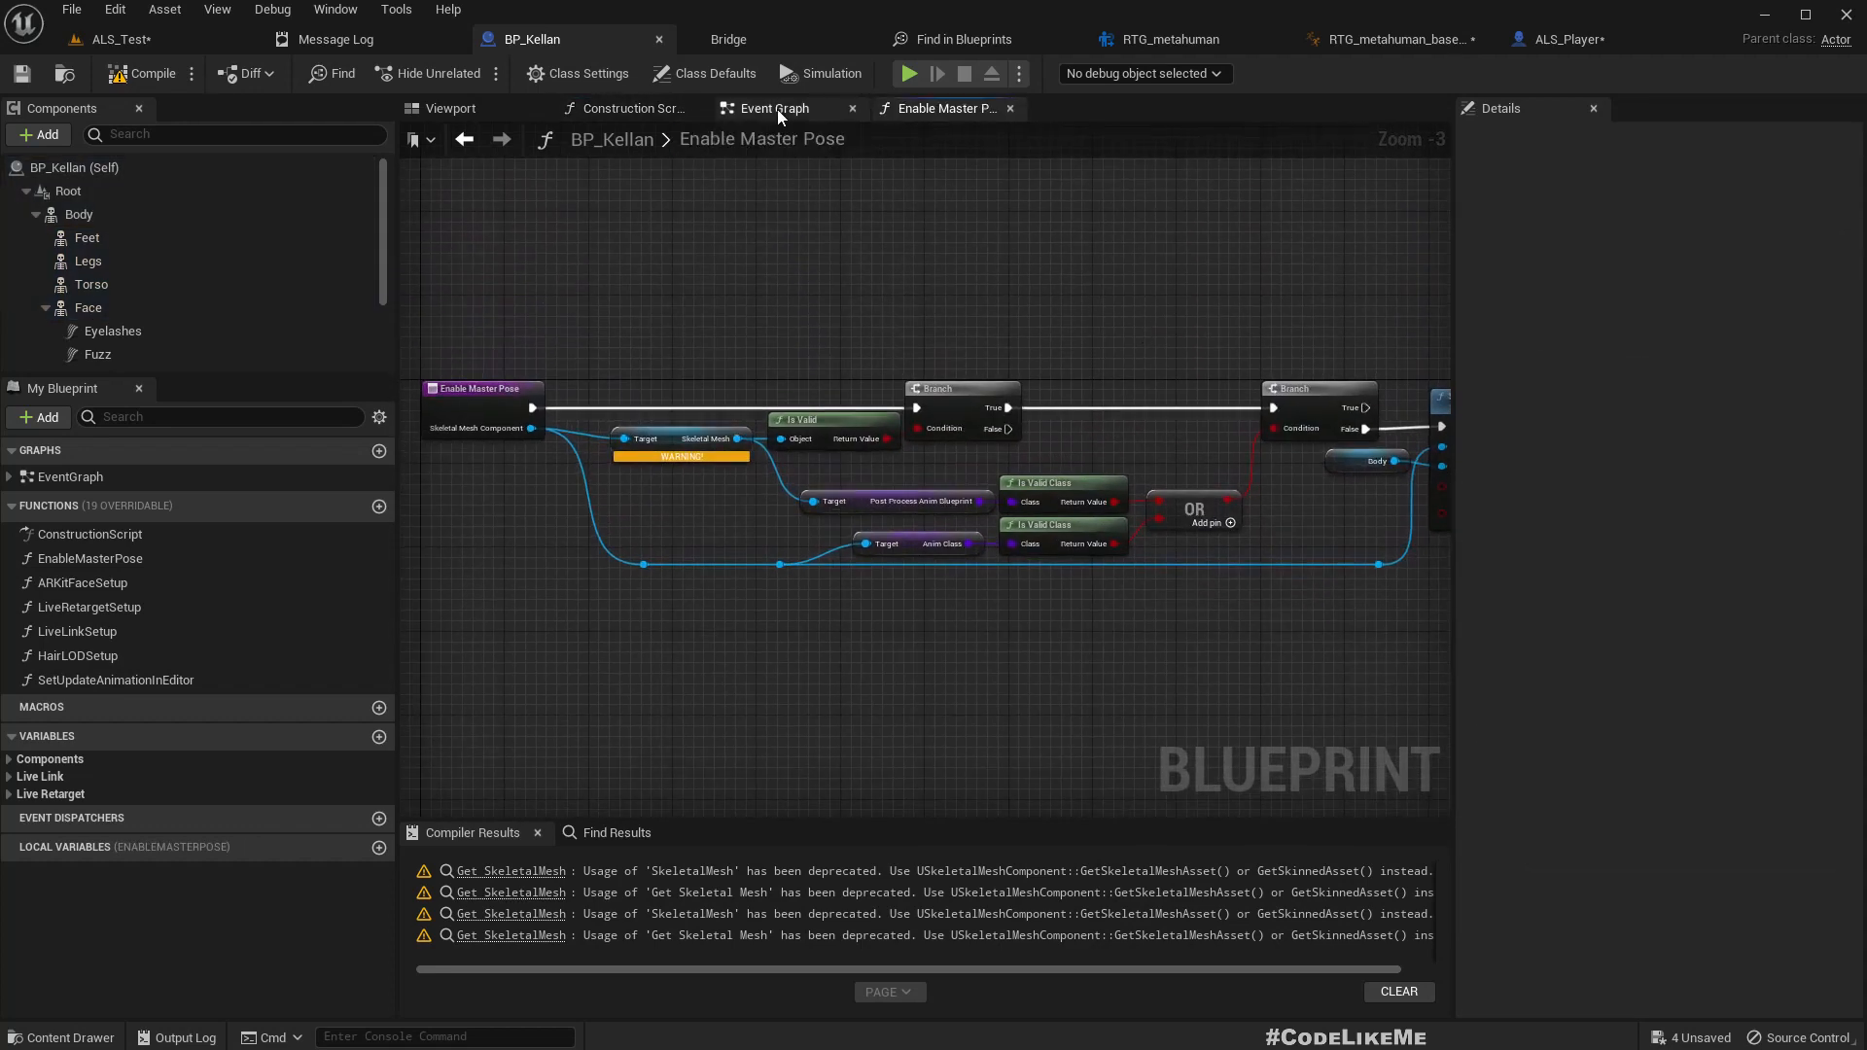
{"action": "left_click", "coordinate": [771, 108]}
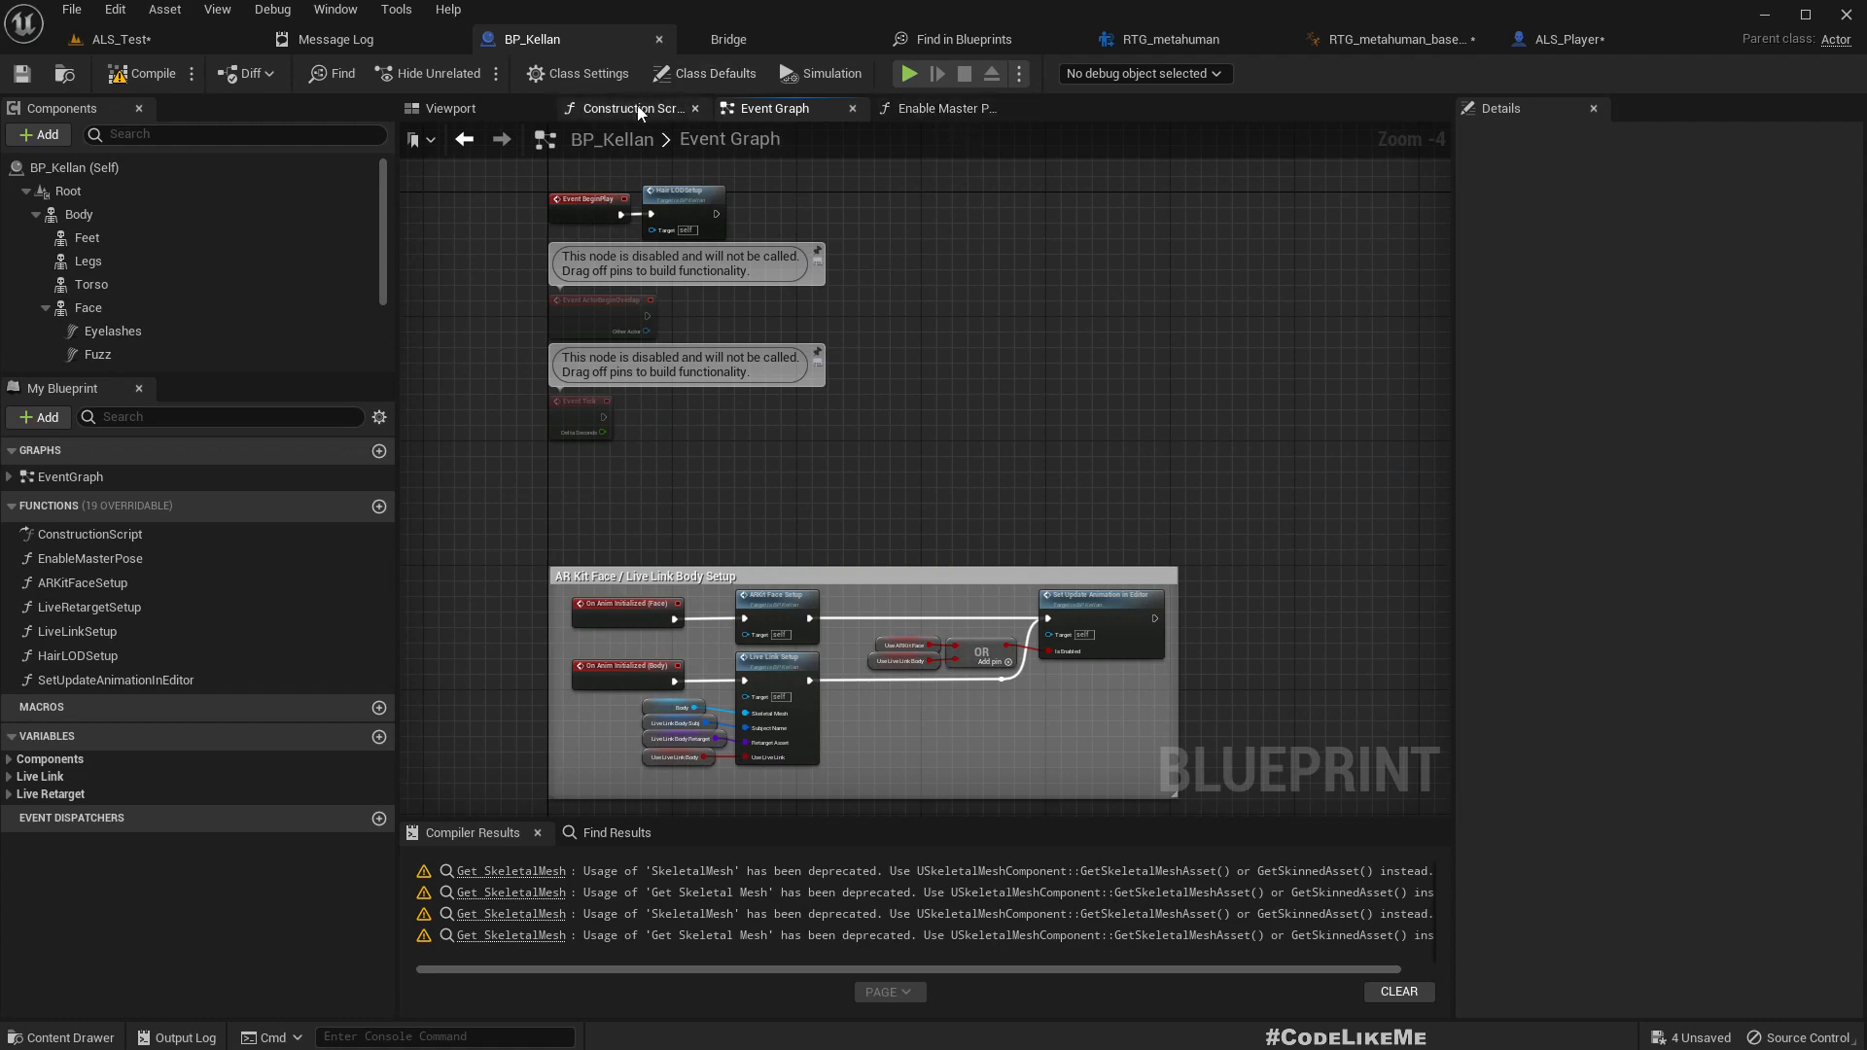
{"action": "left_click", "coordinate": [631, 108]}
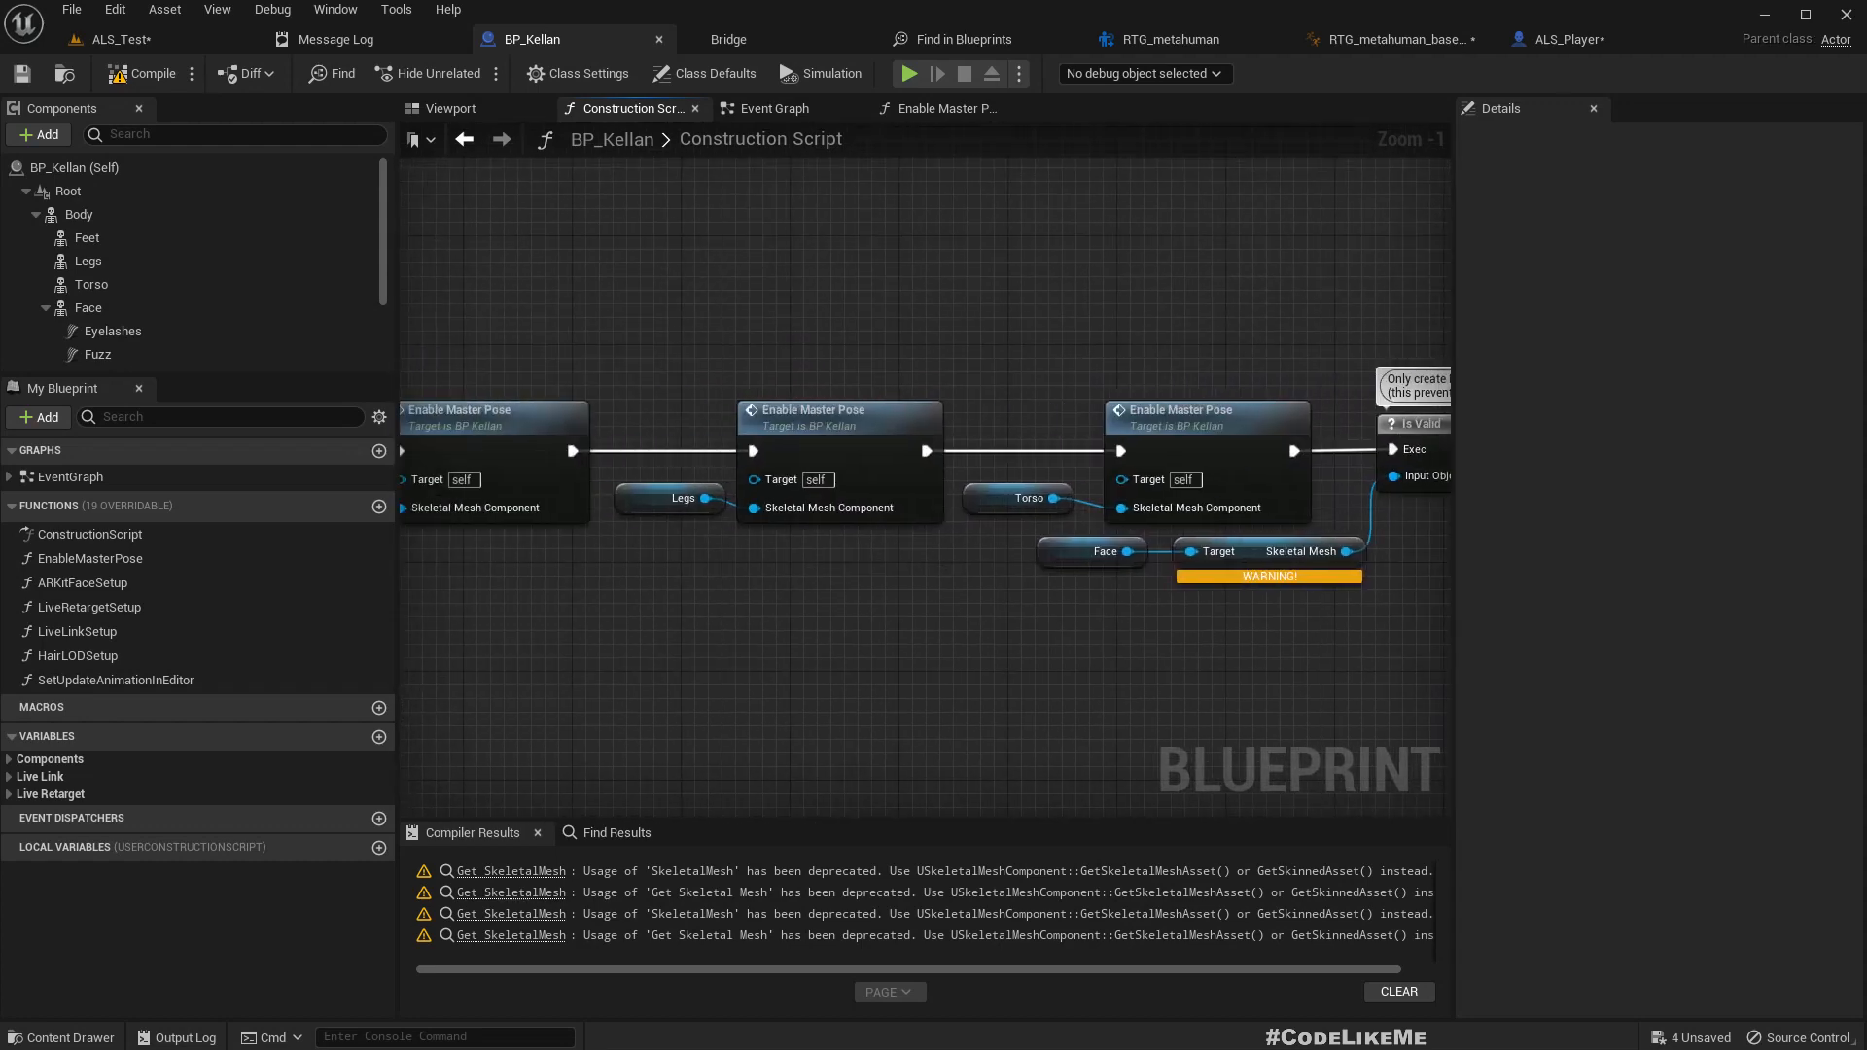
{"action": "mouse_move", "coordinate": [76, 631]}
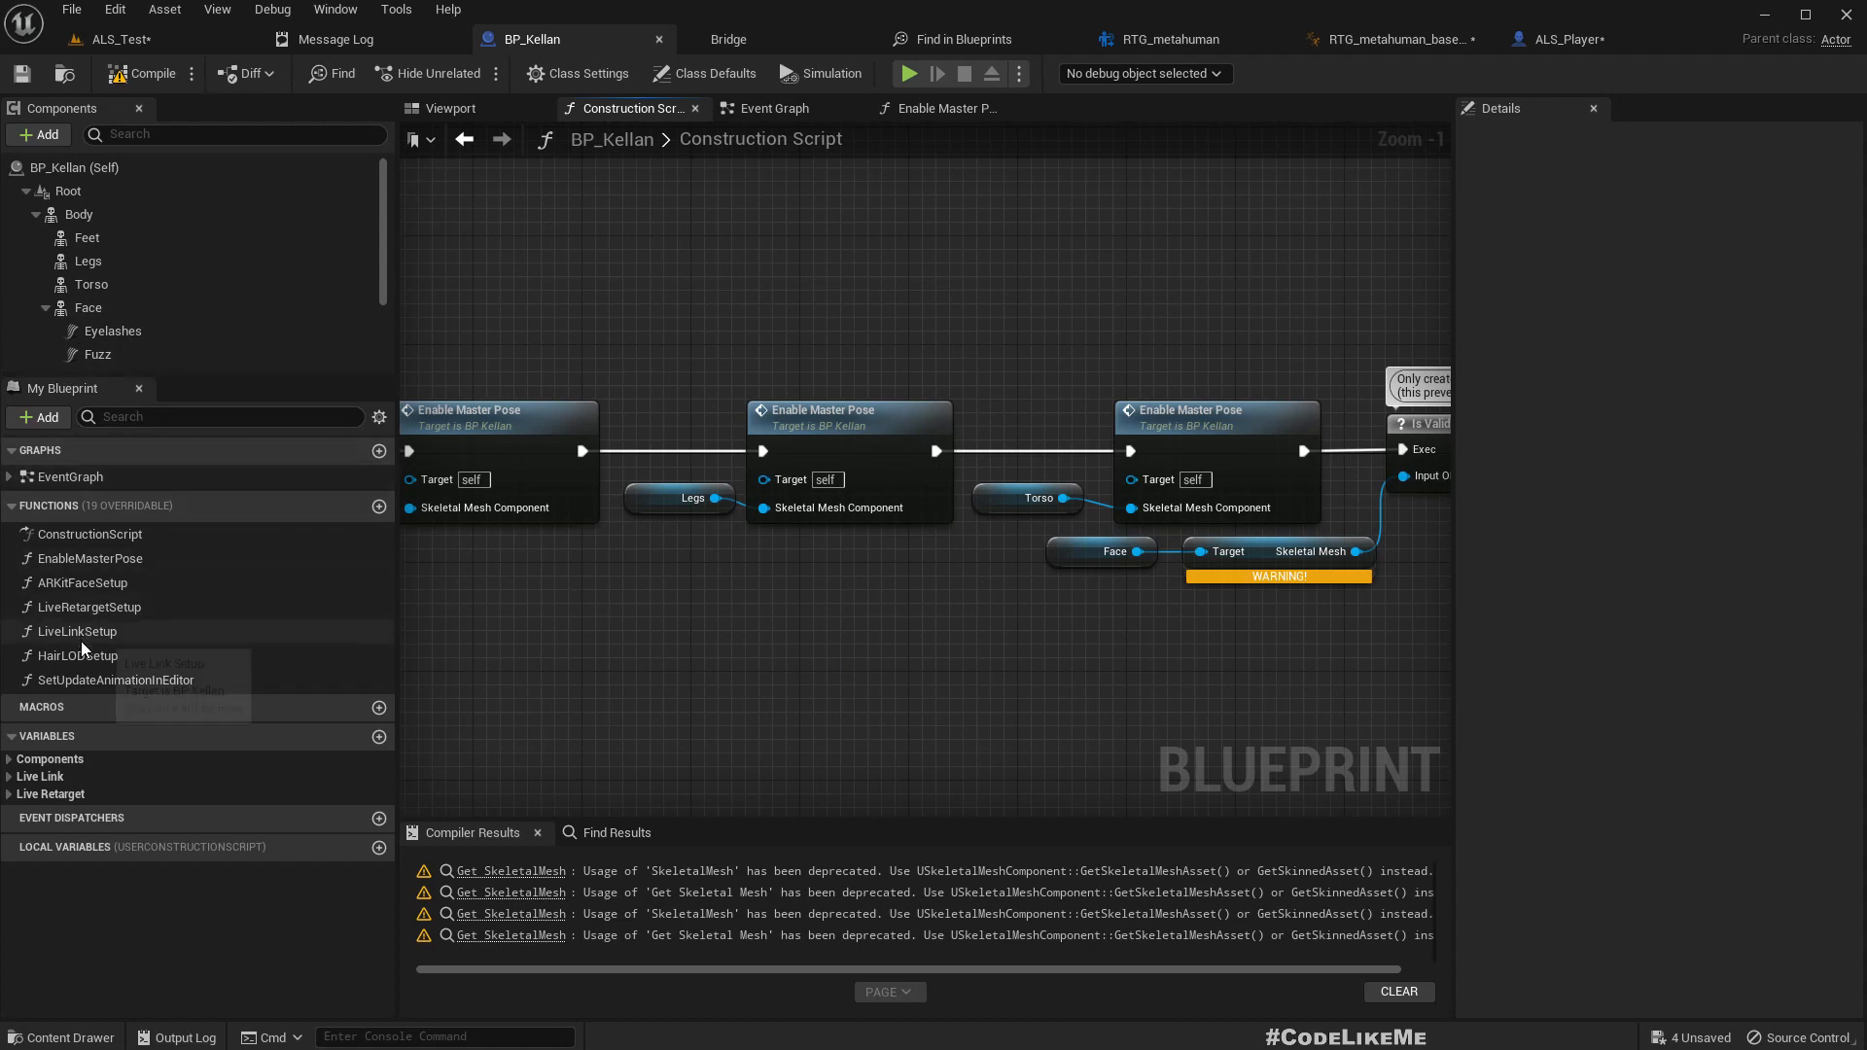
{"action": "mouse_move", "coordinate": [116, 698]}
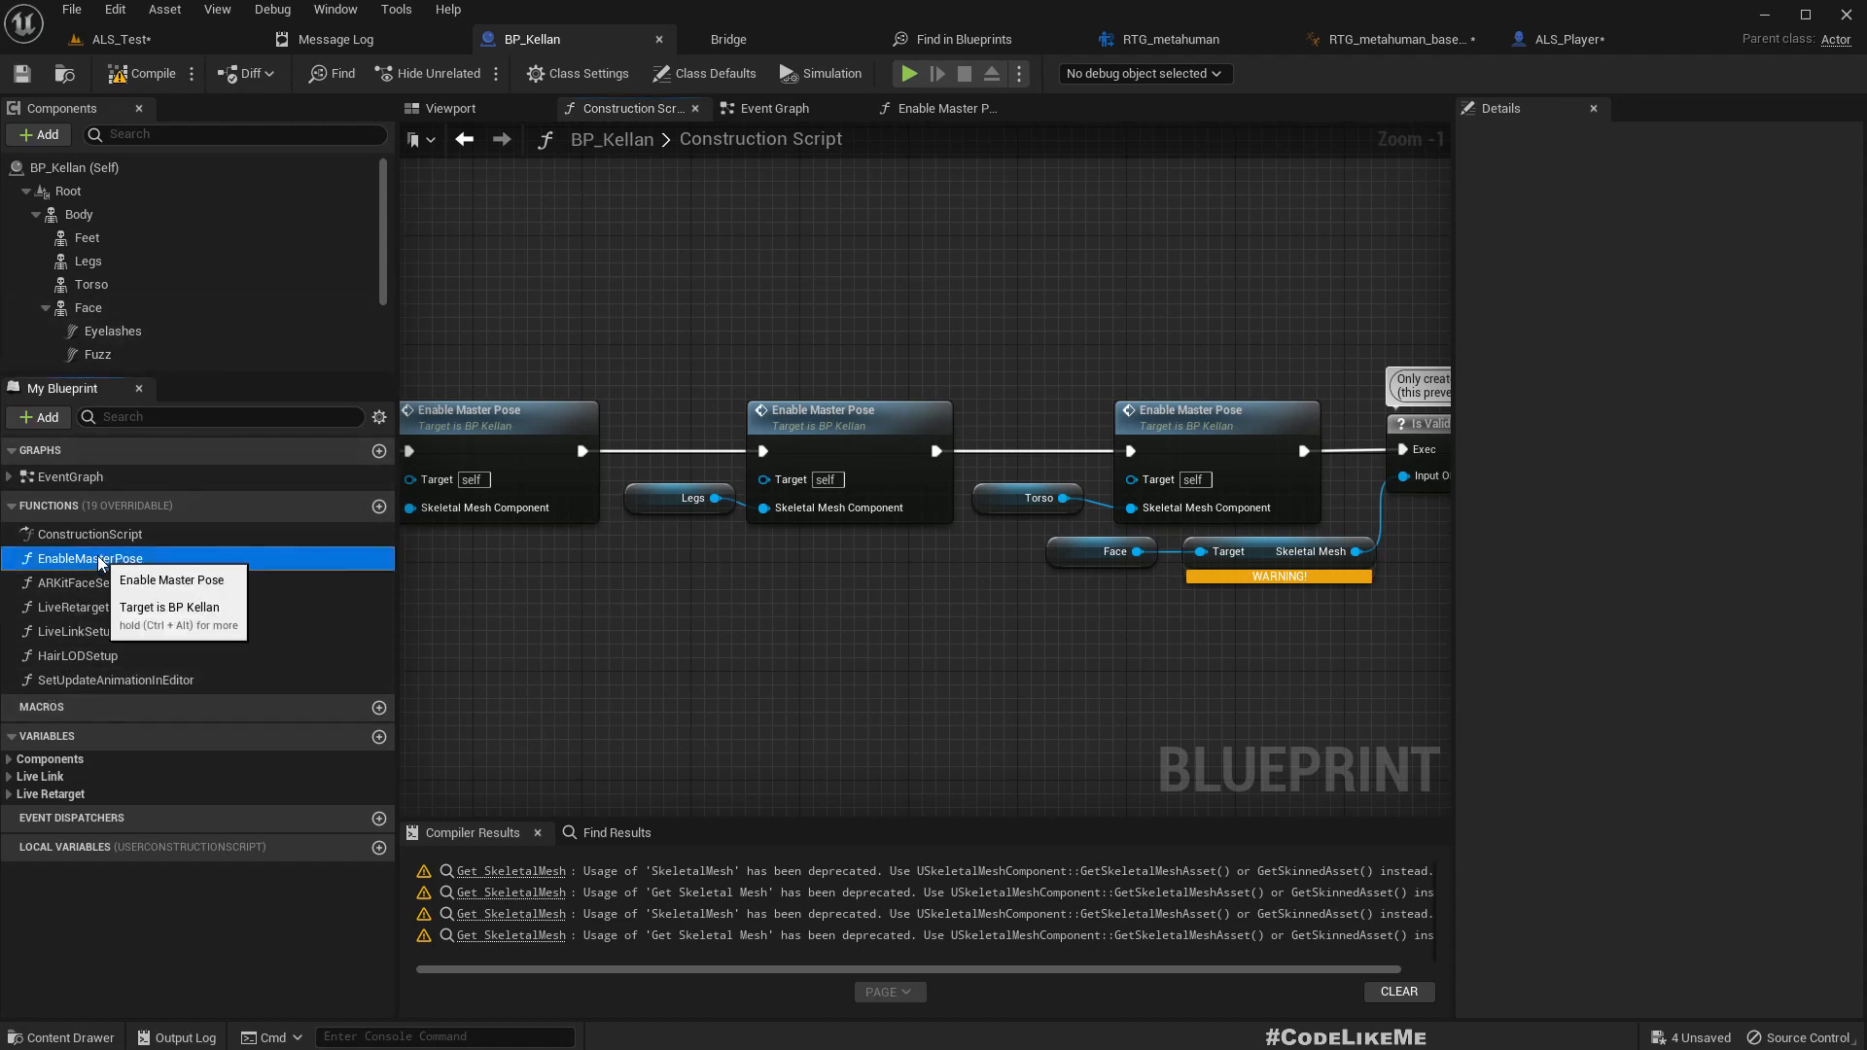
{"action": "left_click", "coordinate": [89, 558]}
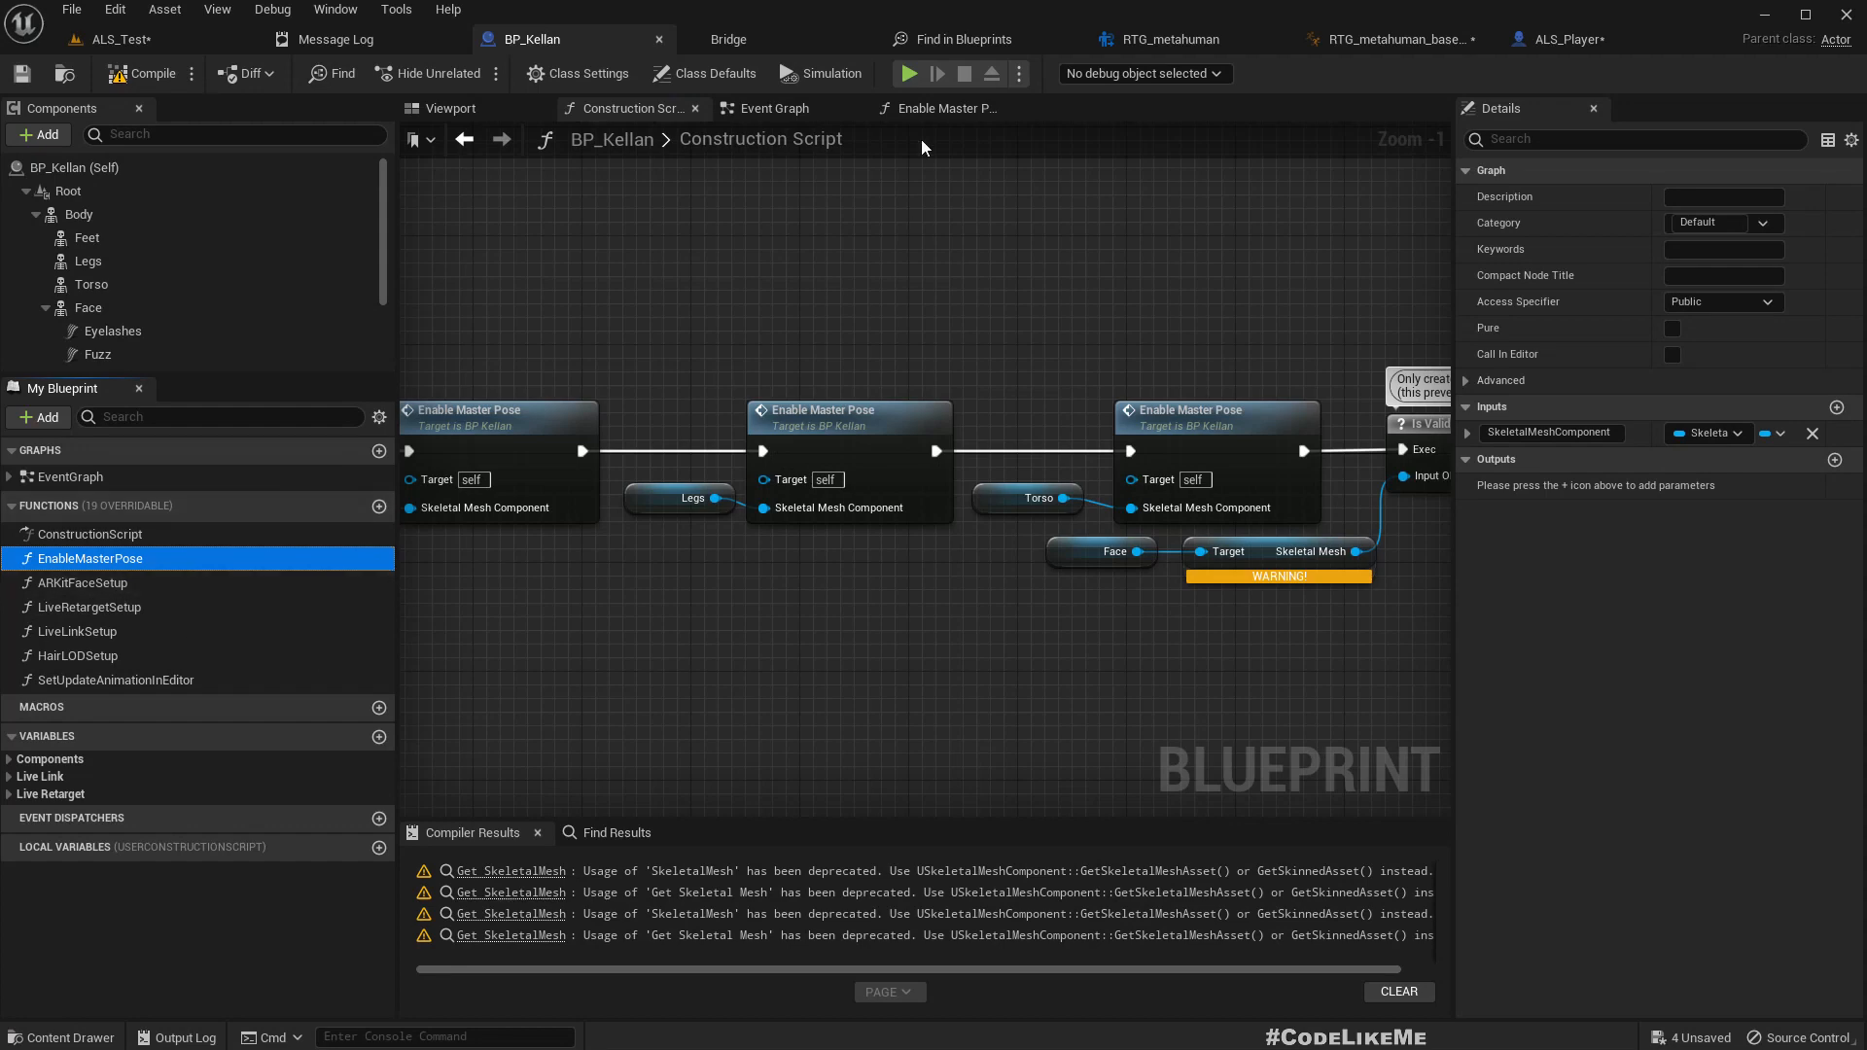
{"action": "mouse_move", "coordinate": [1627, 84]}
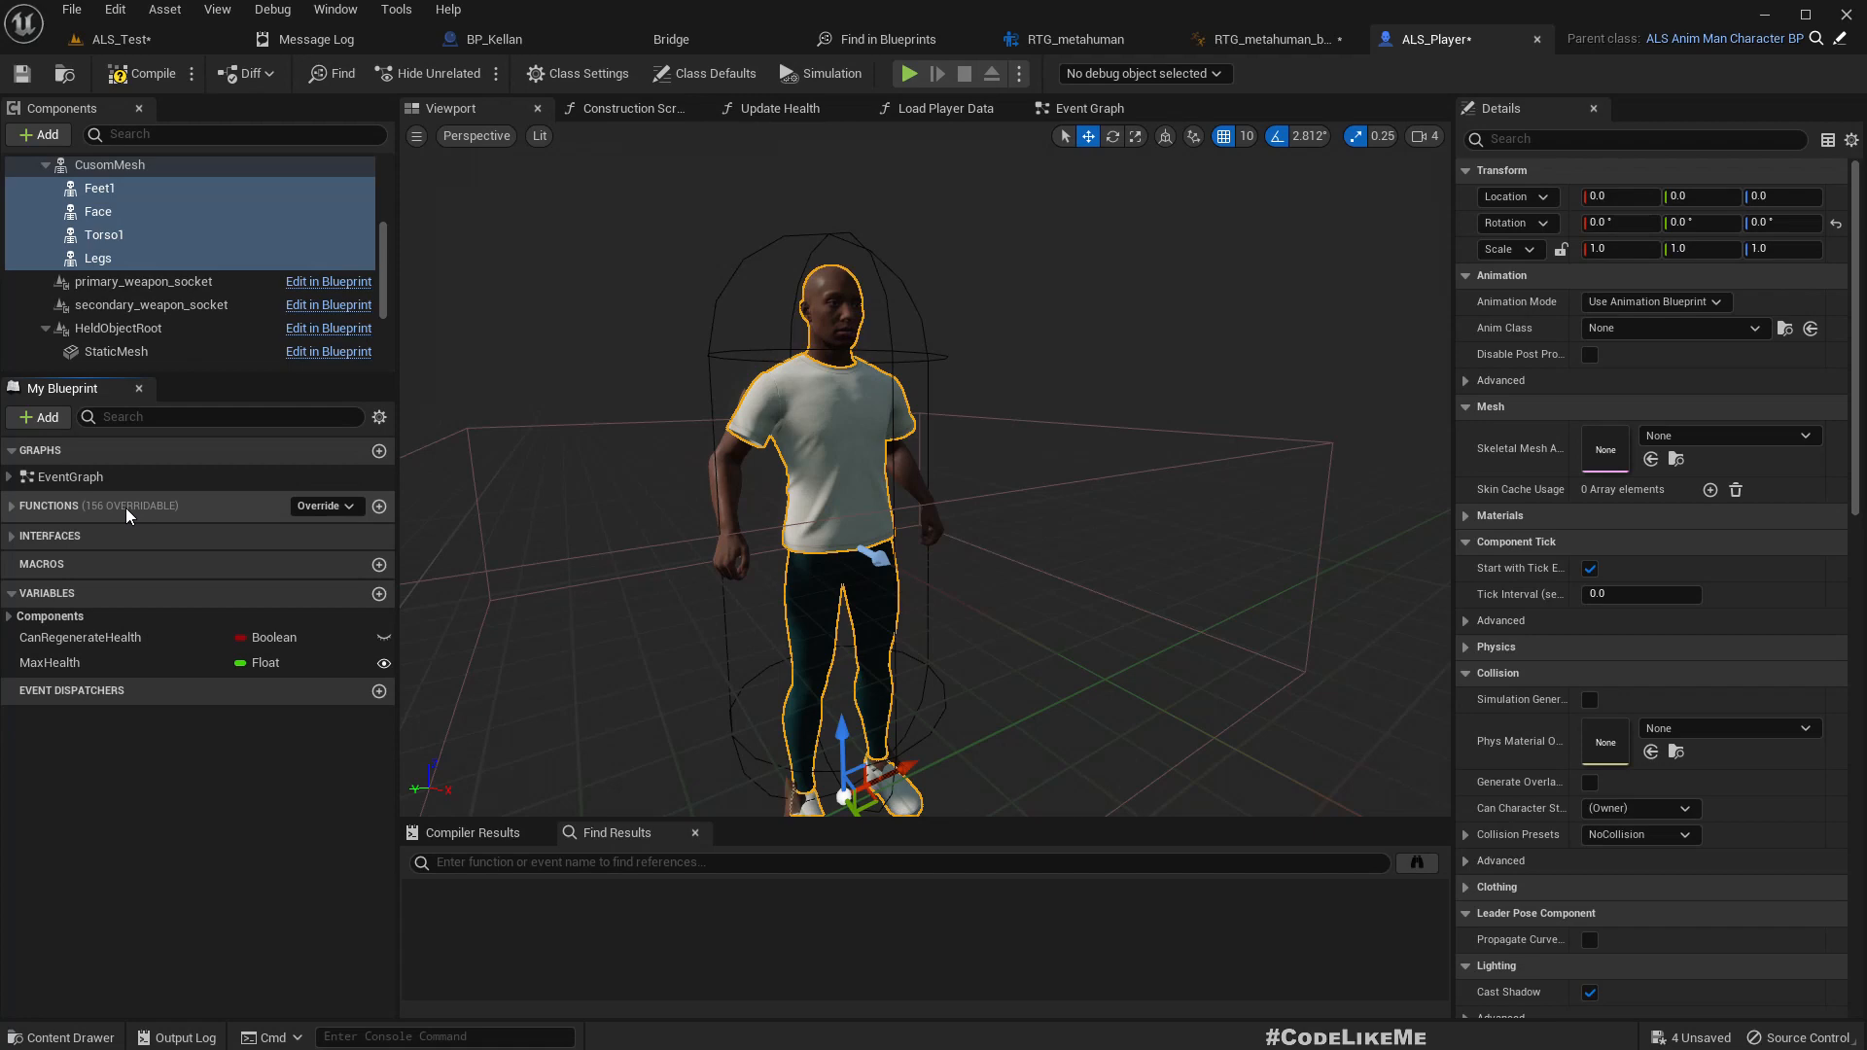
Step: Add EnableMasterPose to ALS_Player, rename CusomMesh to MetaHumanBase as leader, and compile
{"action": "double_click", "coordinate": [80, 658]}
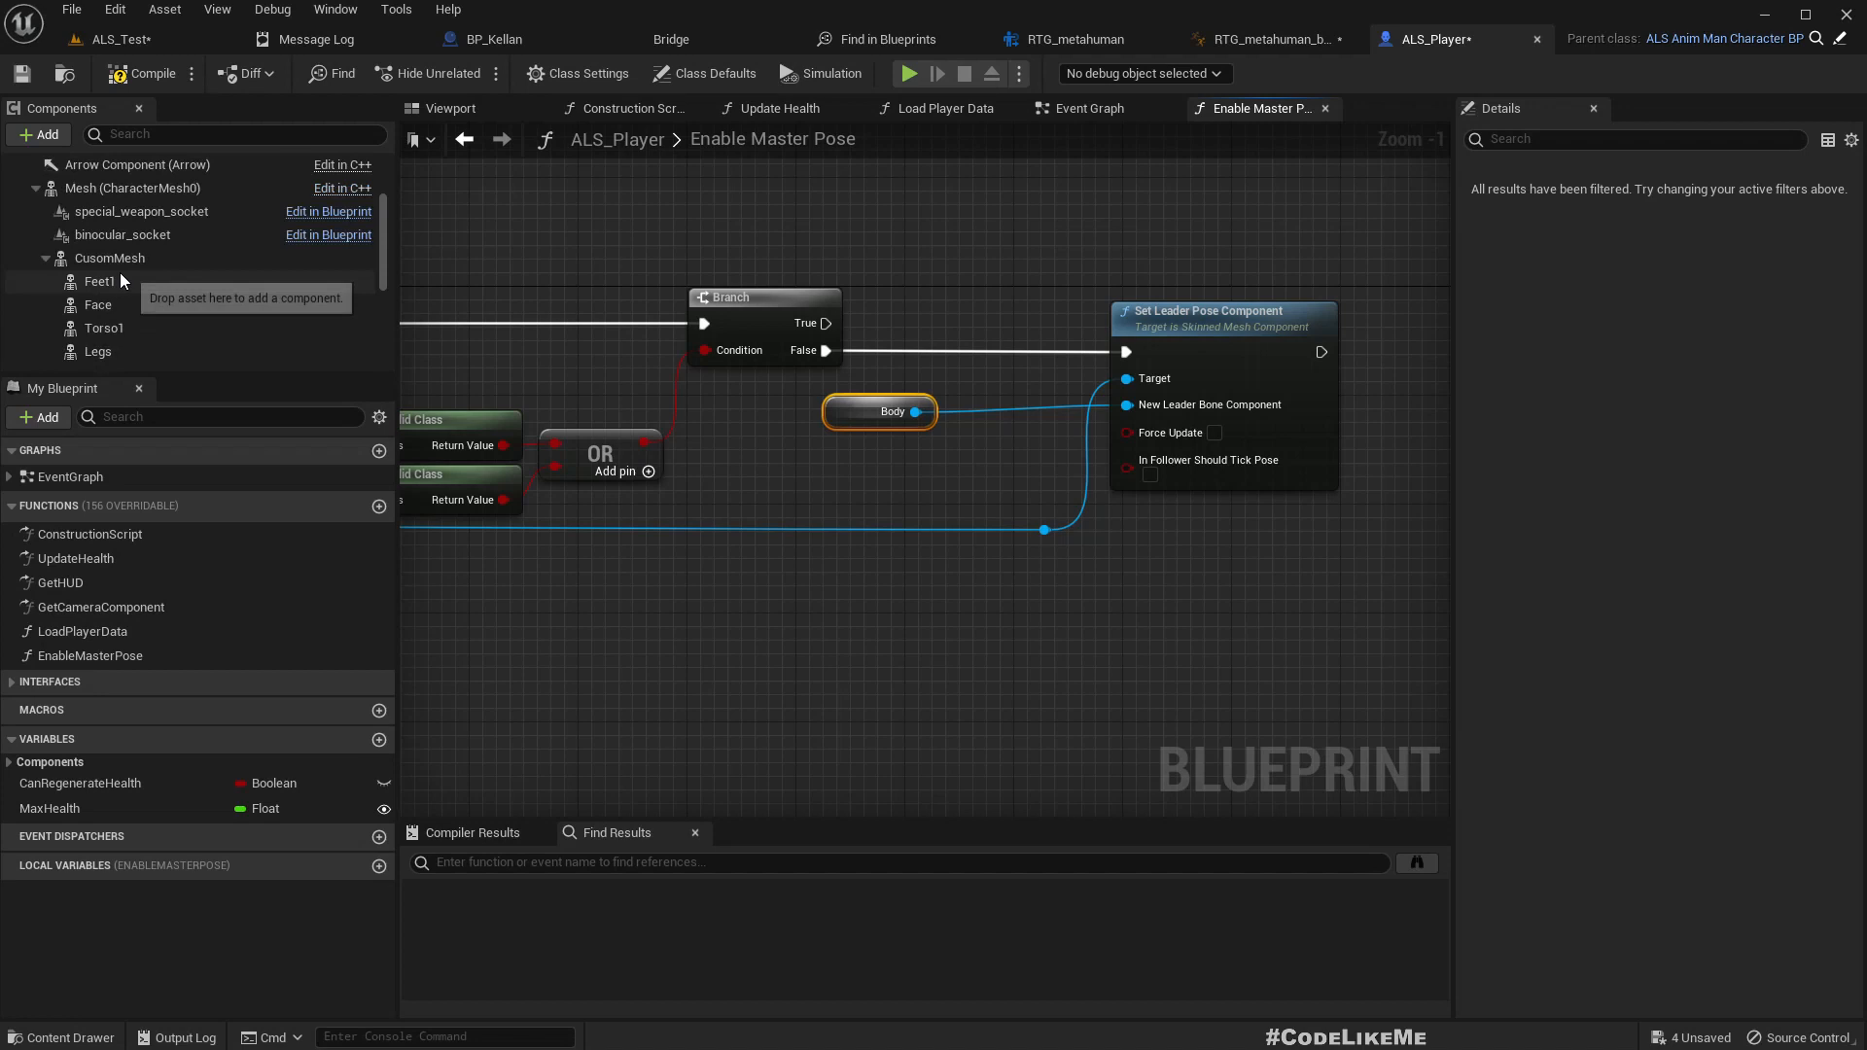
{"action": "left_click", "coordinate": [108, 256]}
{"action": "type", "text": "MetaHumanBase"}
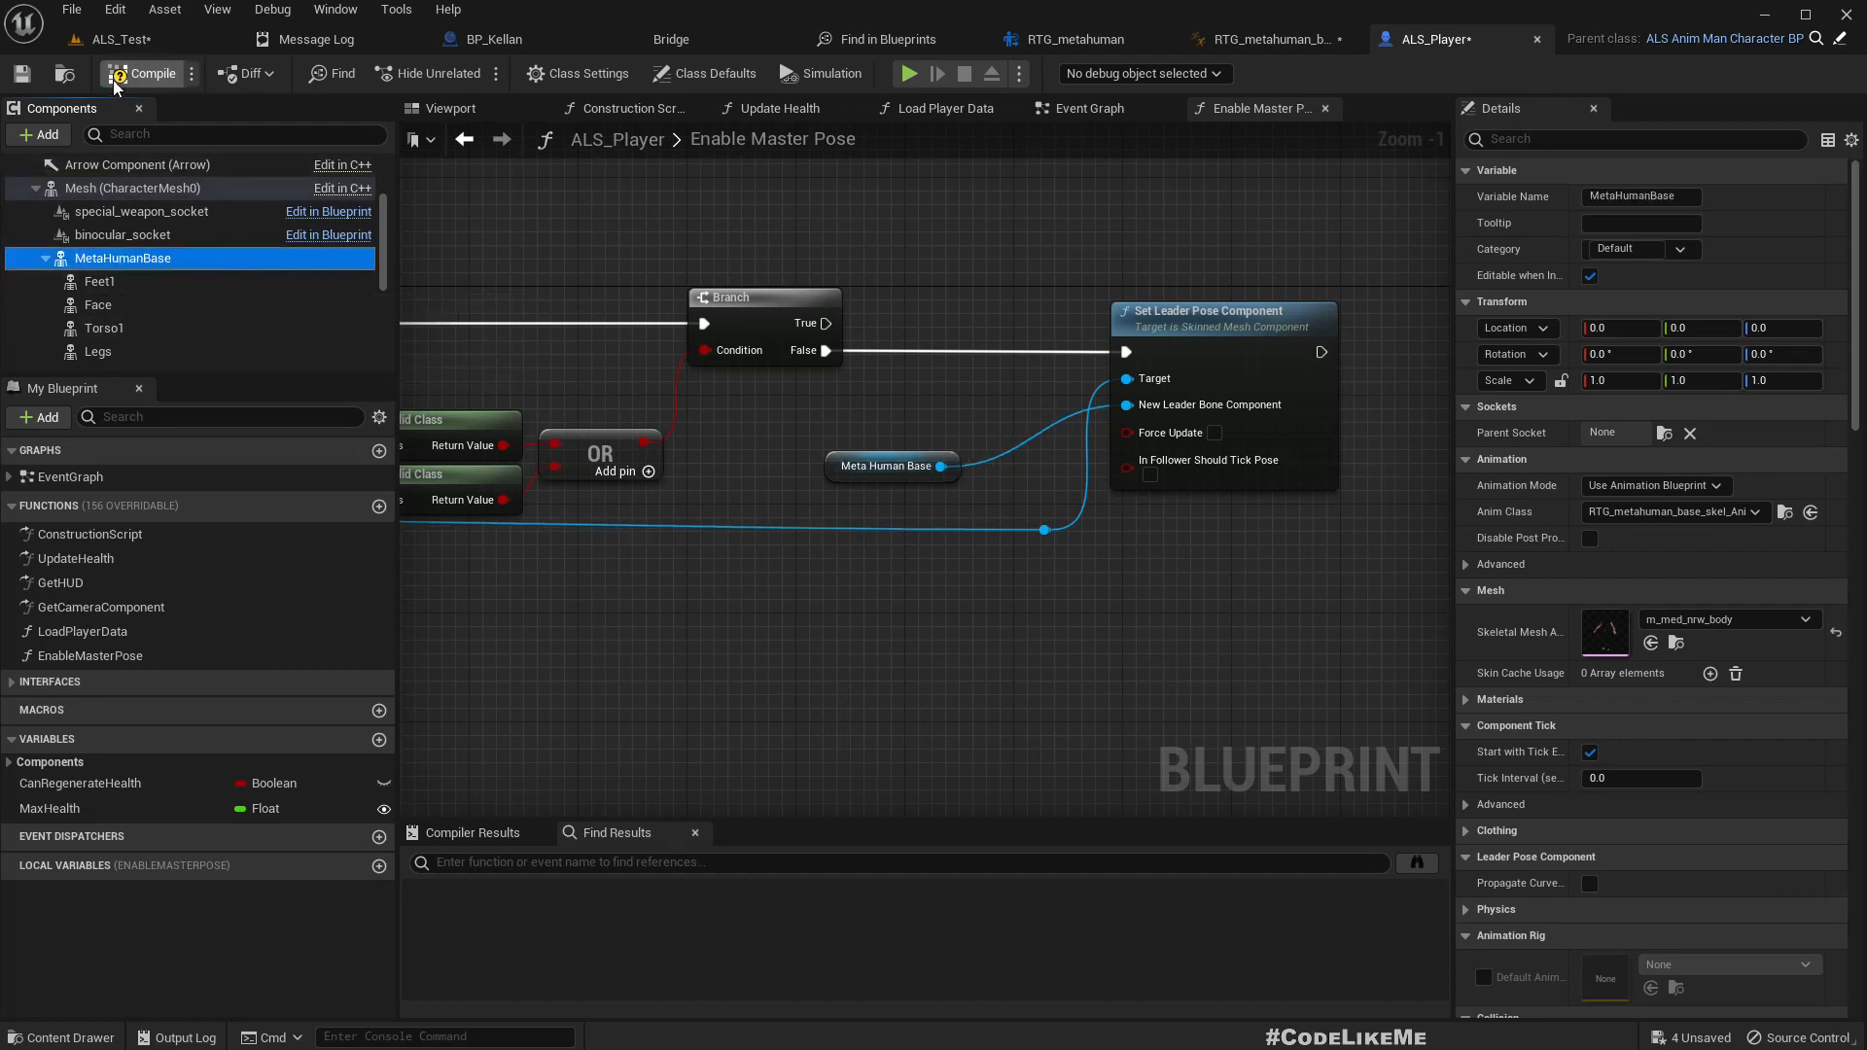
{"action": "left_click", "coordinate": [144, 73]}
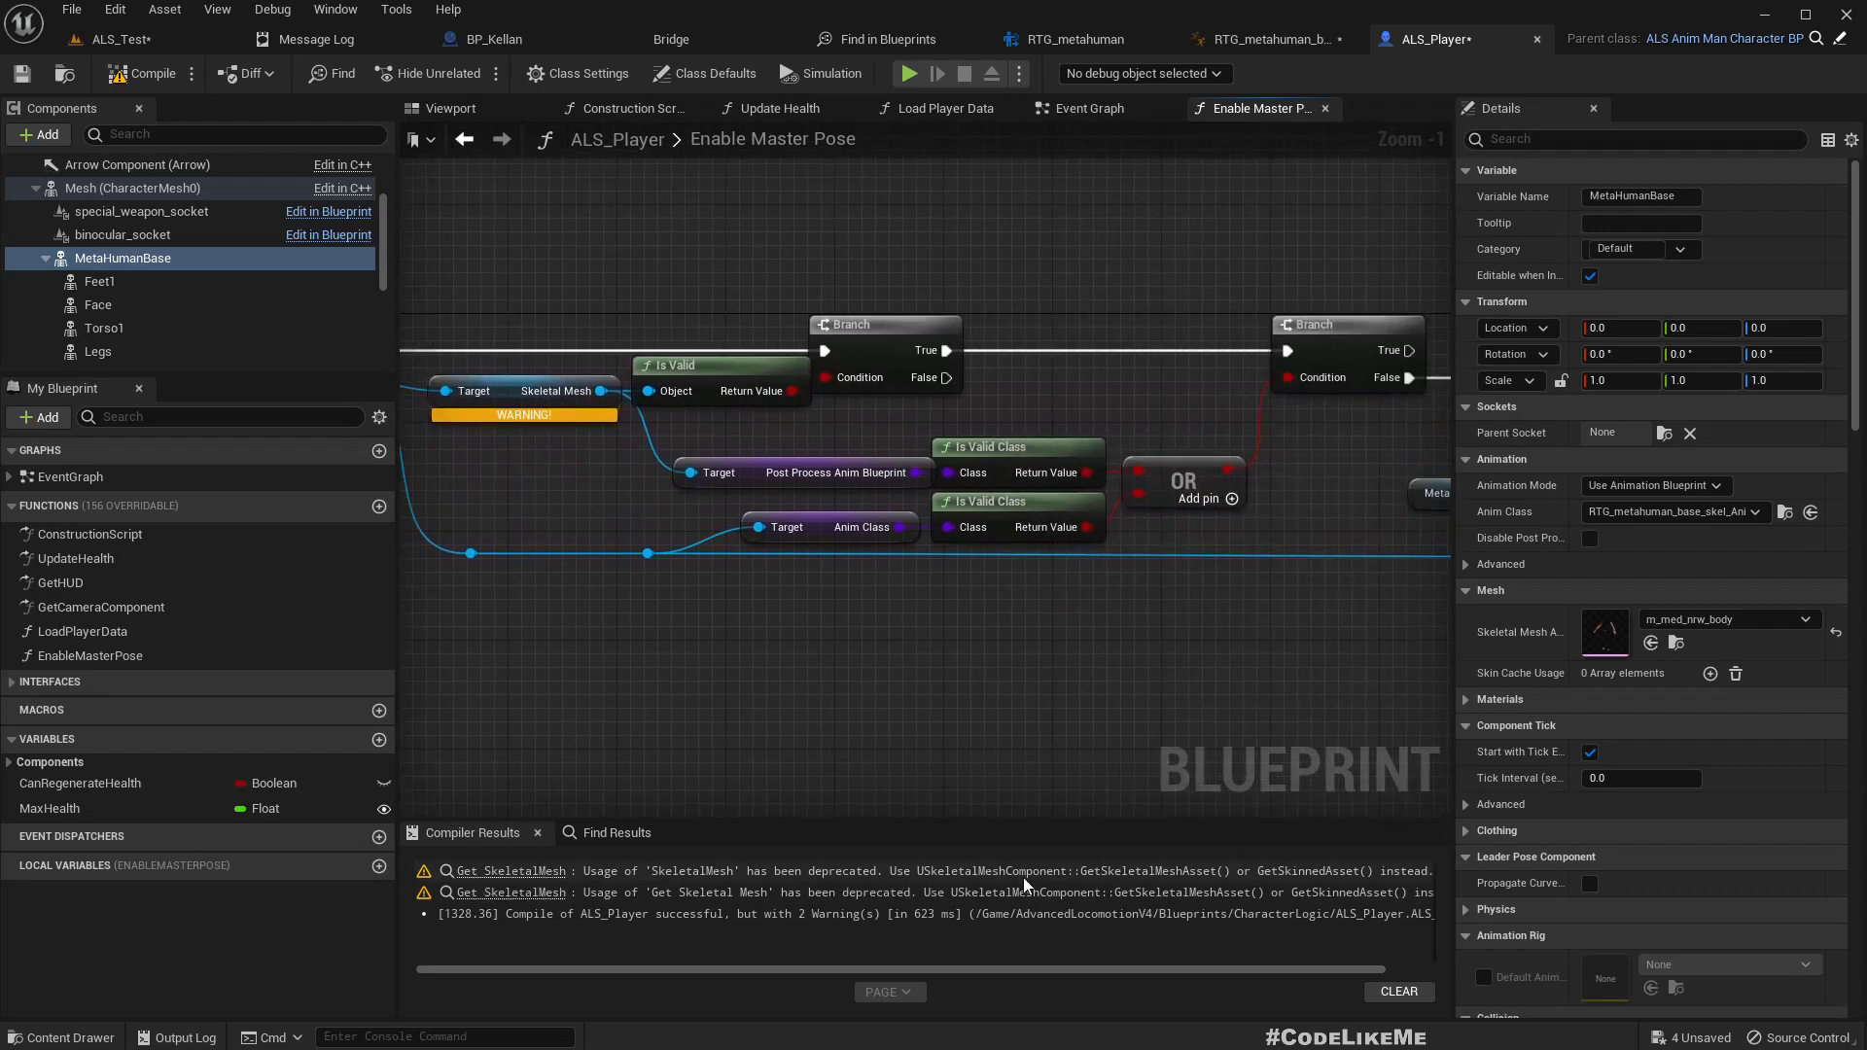
{"action": "mouse_move", "coordinate": [911, 869]}
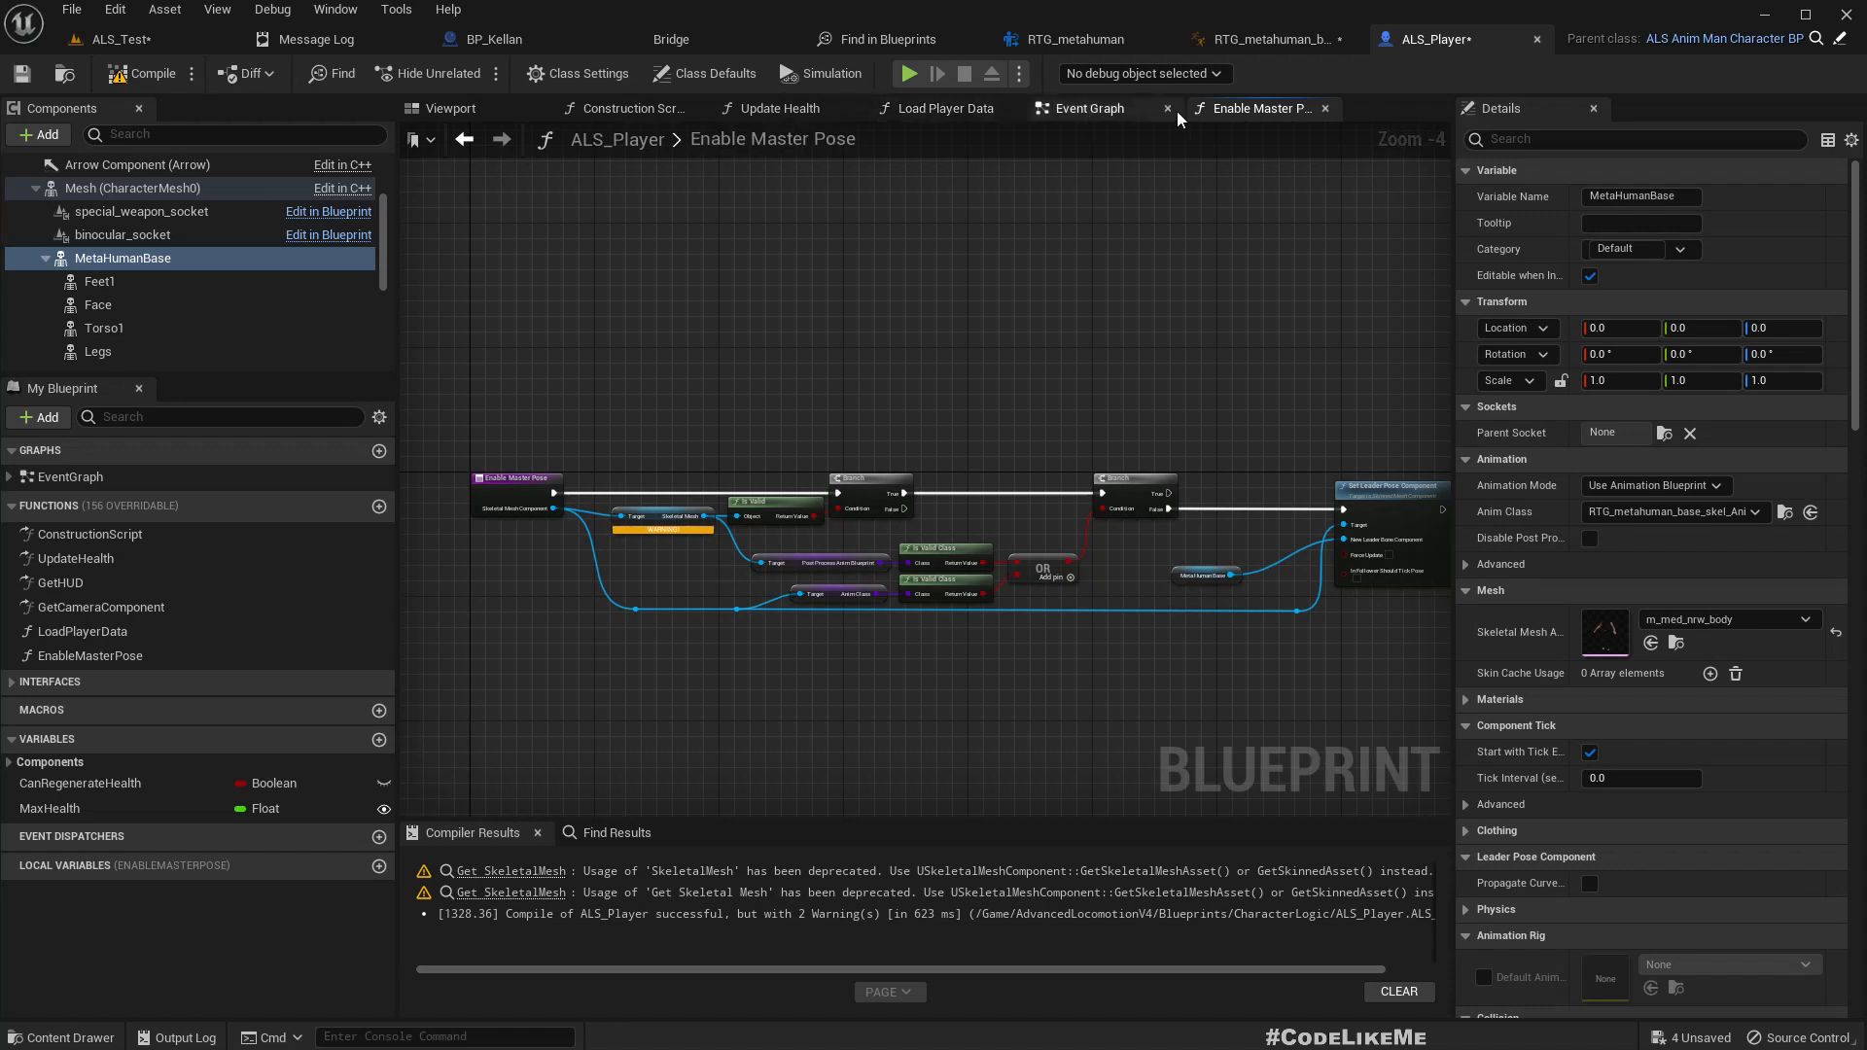
Step: Compare against BP_Kellan's construction script, then open ALS_Player's construction script
{"action": "left_click", "coordinate": [1087, 108]}
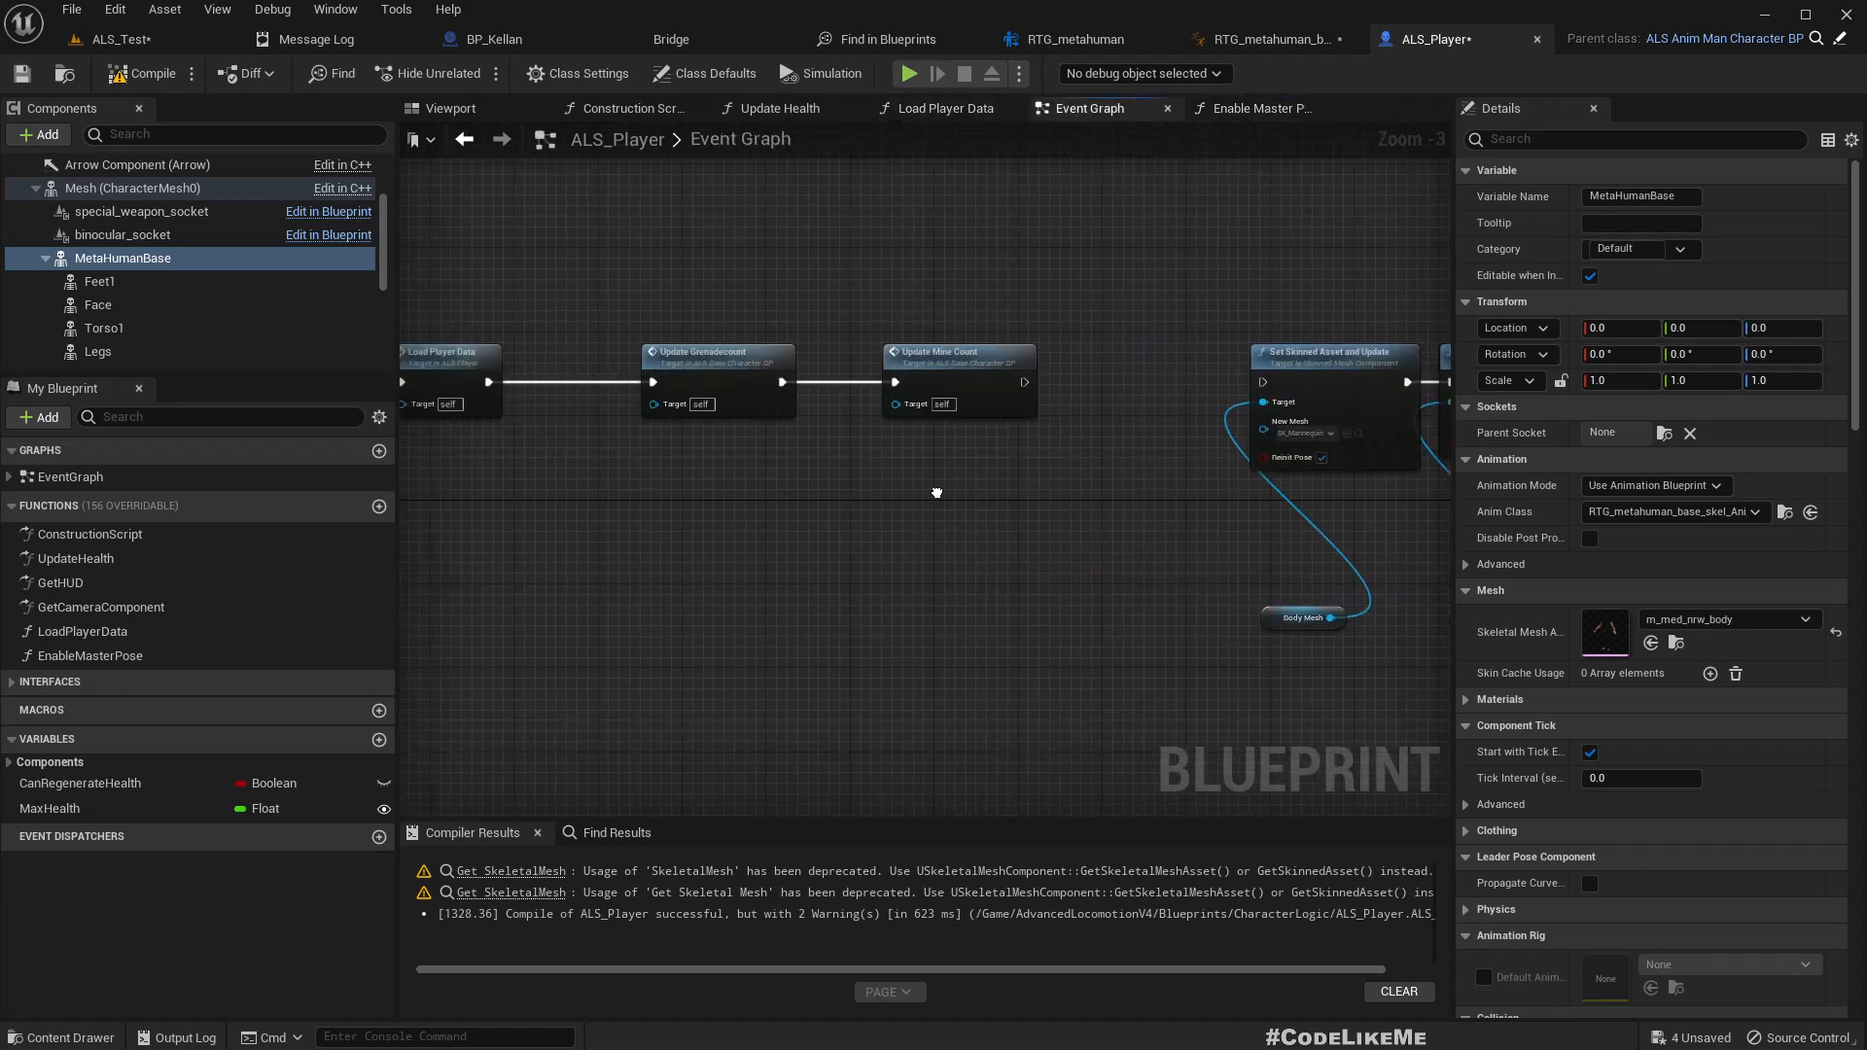
{"action": "left_click", "coordinate": [535, 38]}
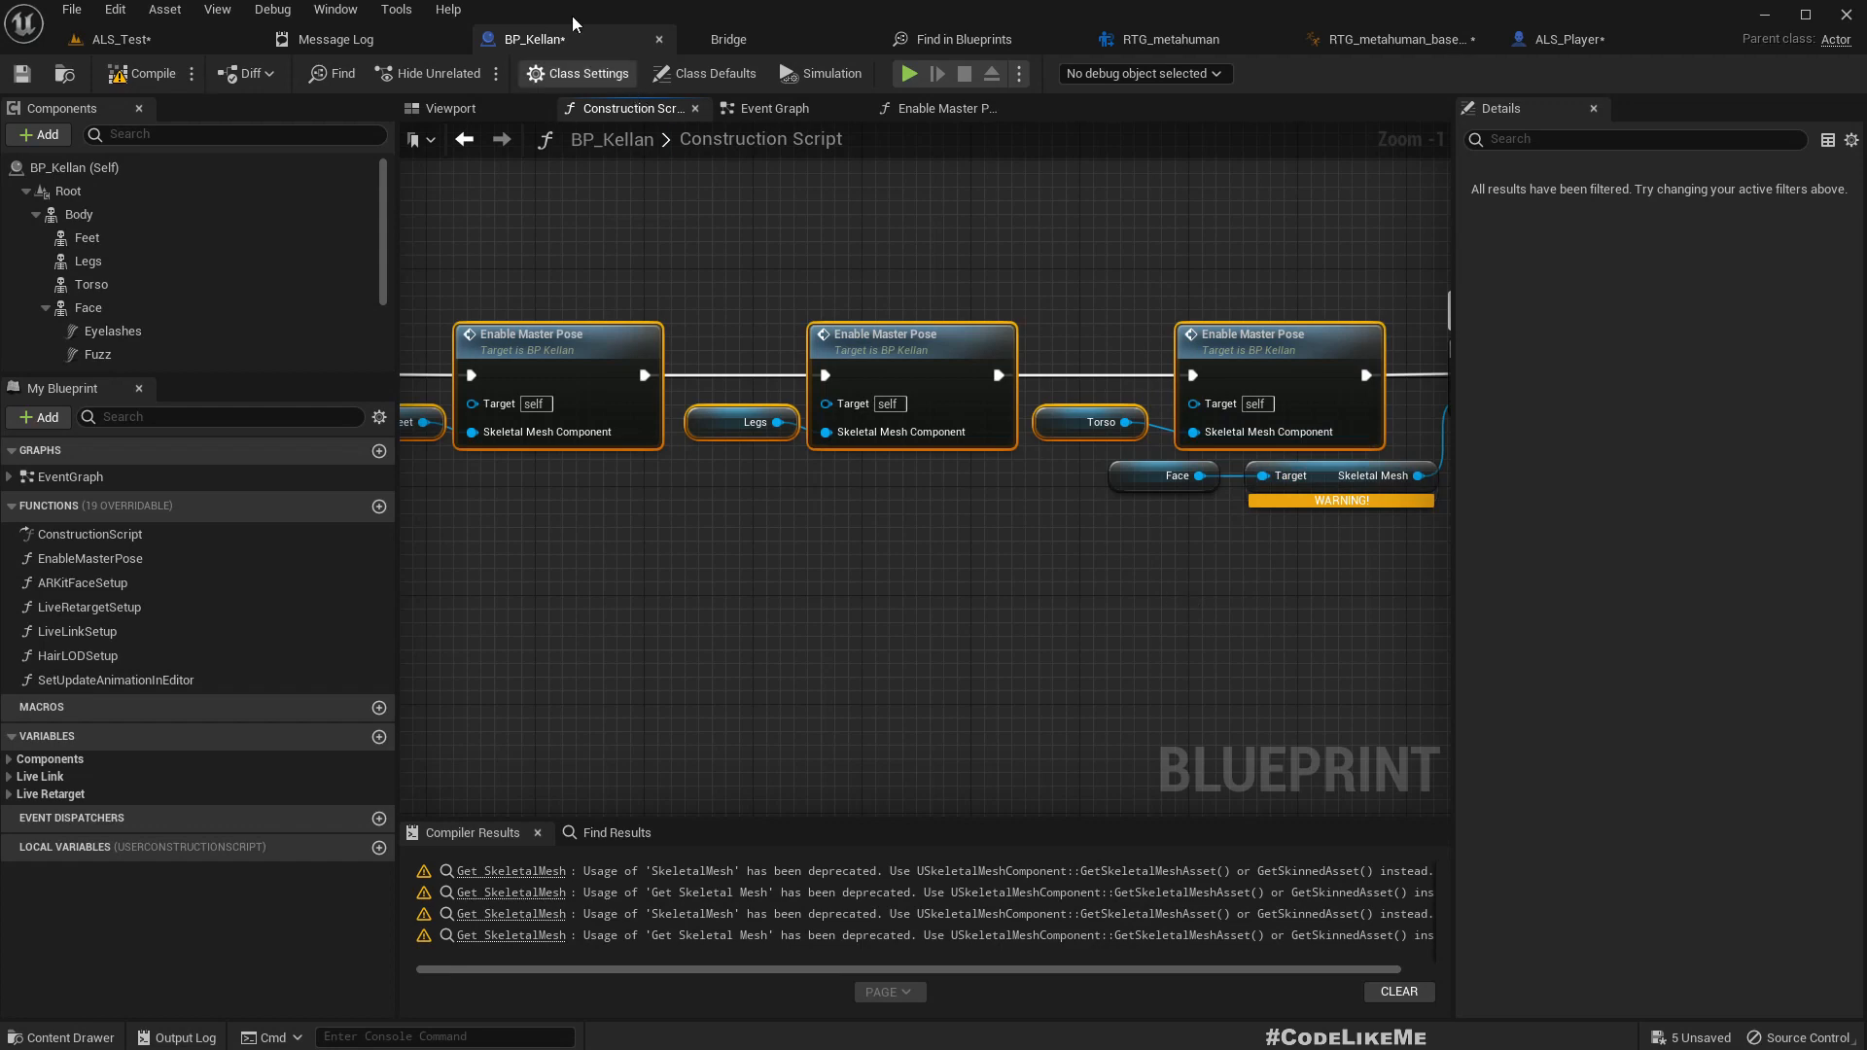
{"action": "left_click", "coordinate": [1453, 38]}
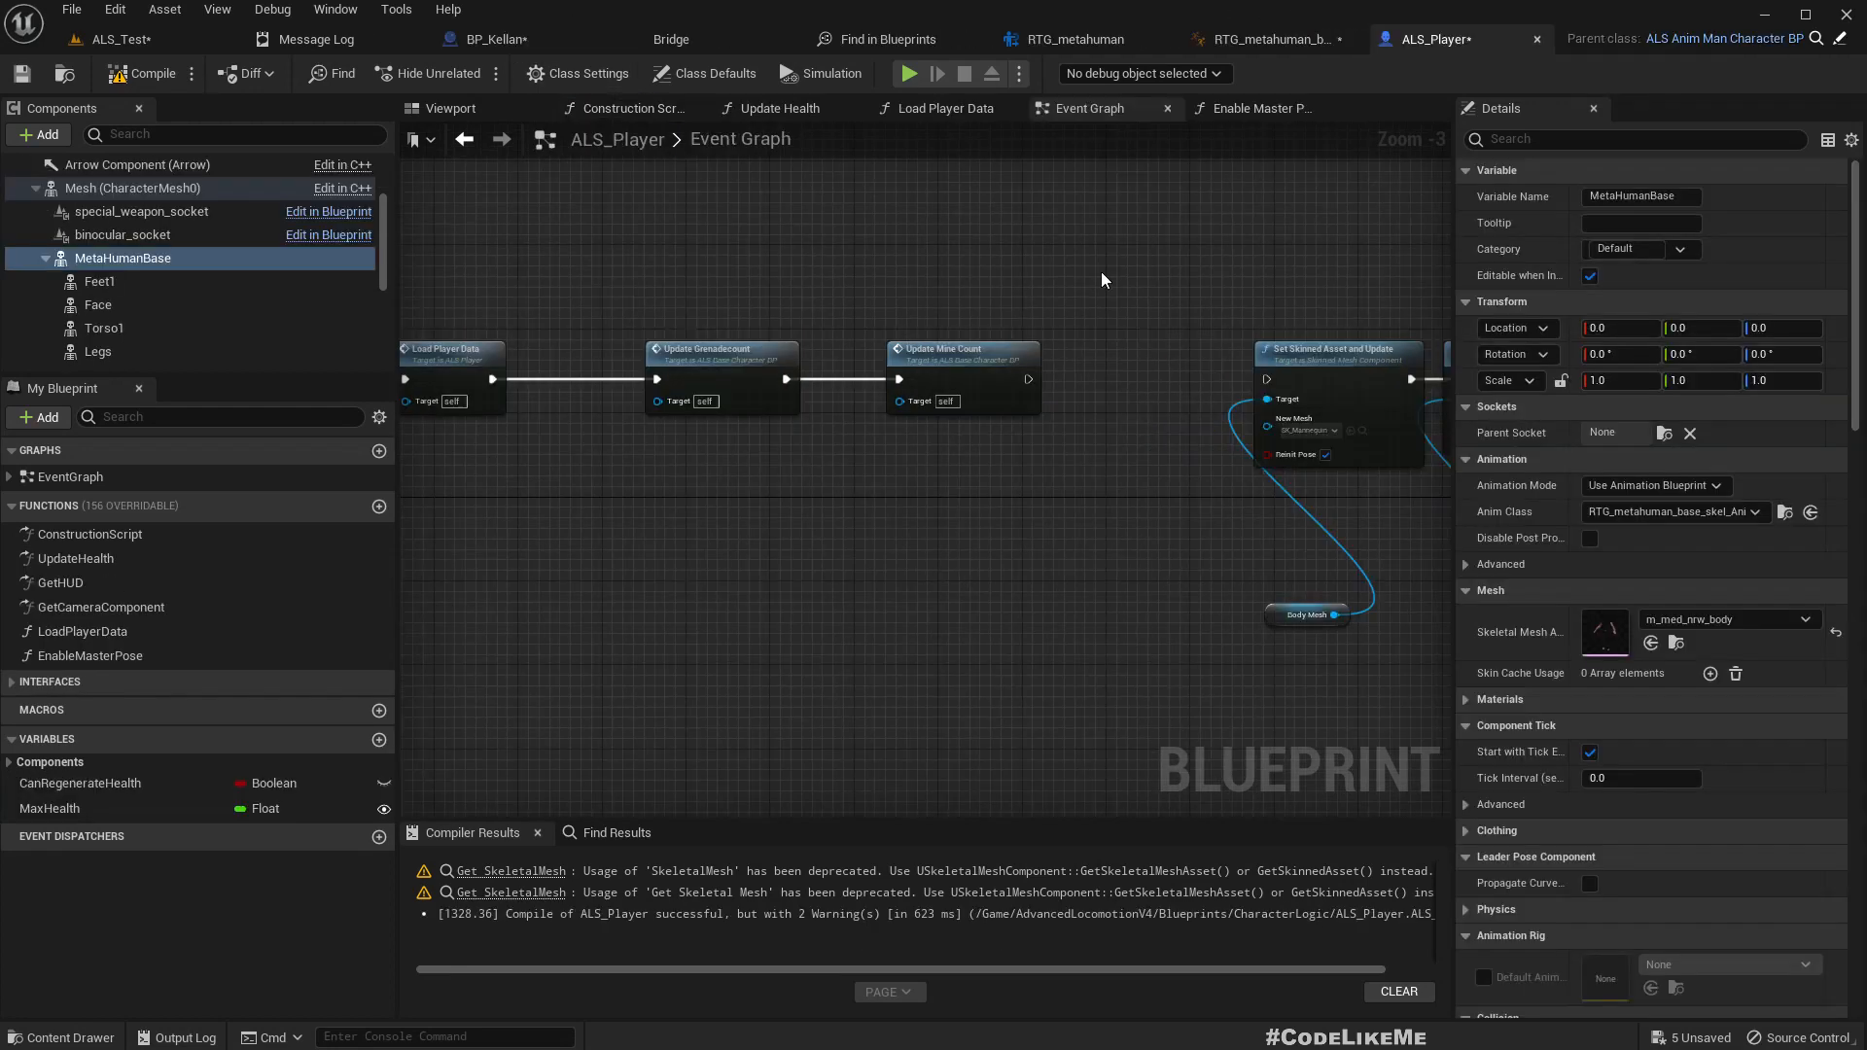
{"action": "mouse_move", "coordinate": [869, 154]}
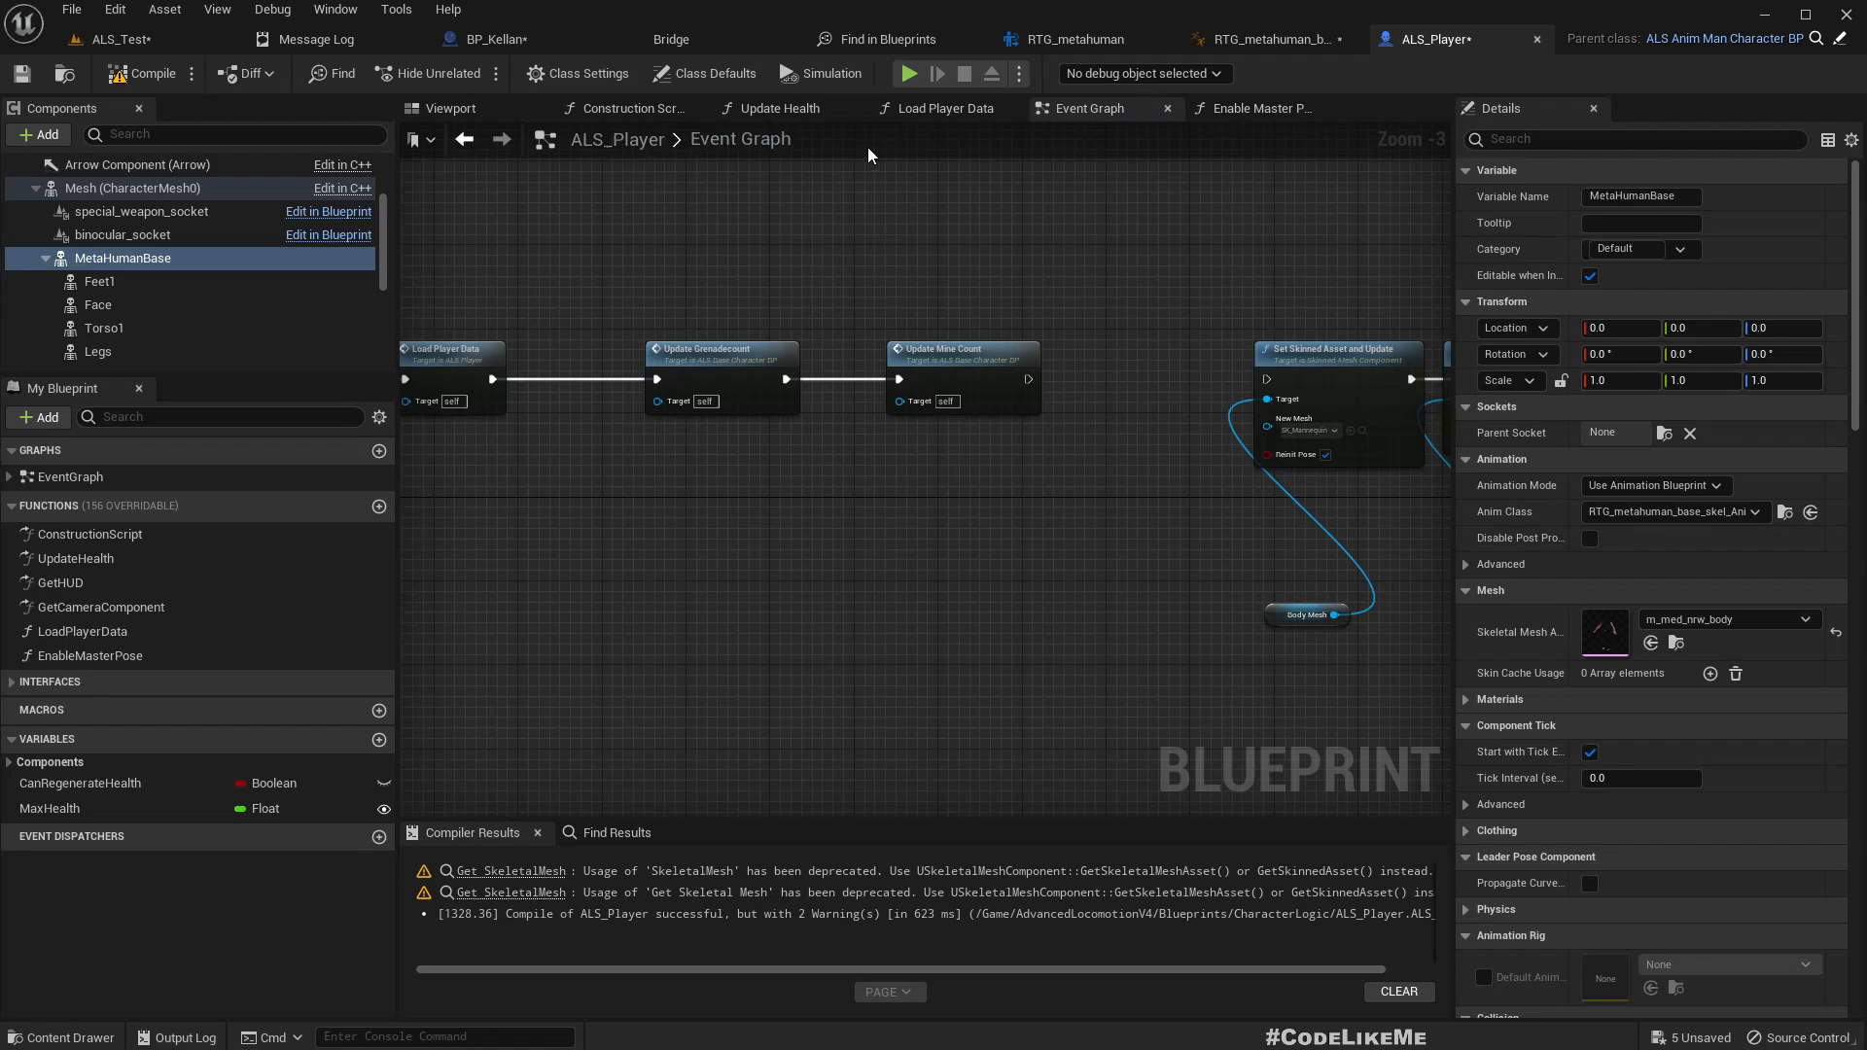
{"action": "left_click", "coordinate": [627, 108]}
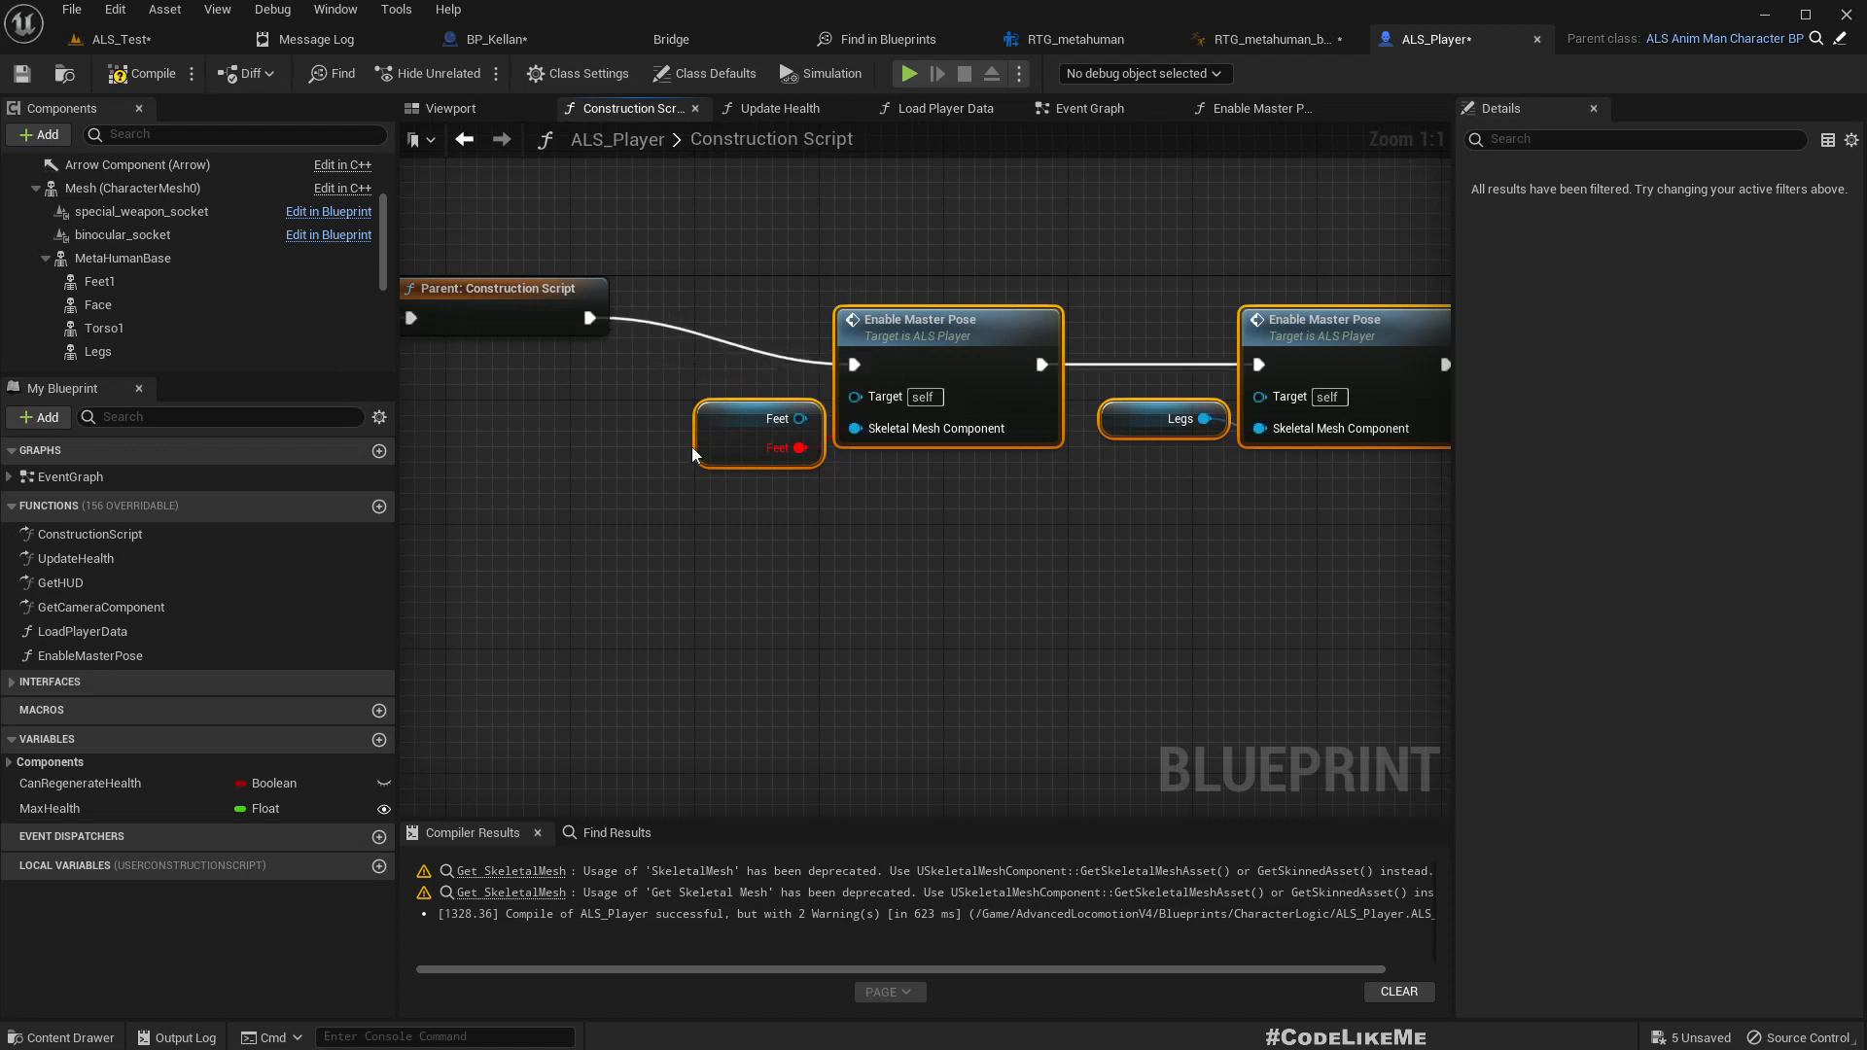
{"action": "mouse_move", "coordinate": [929, 351]}
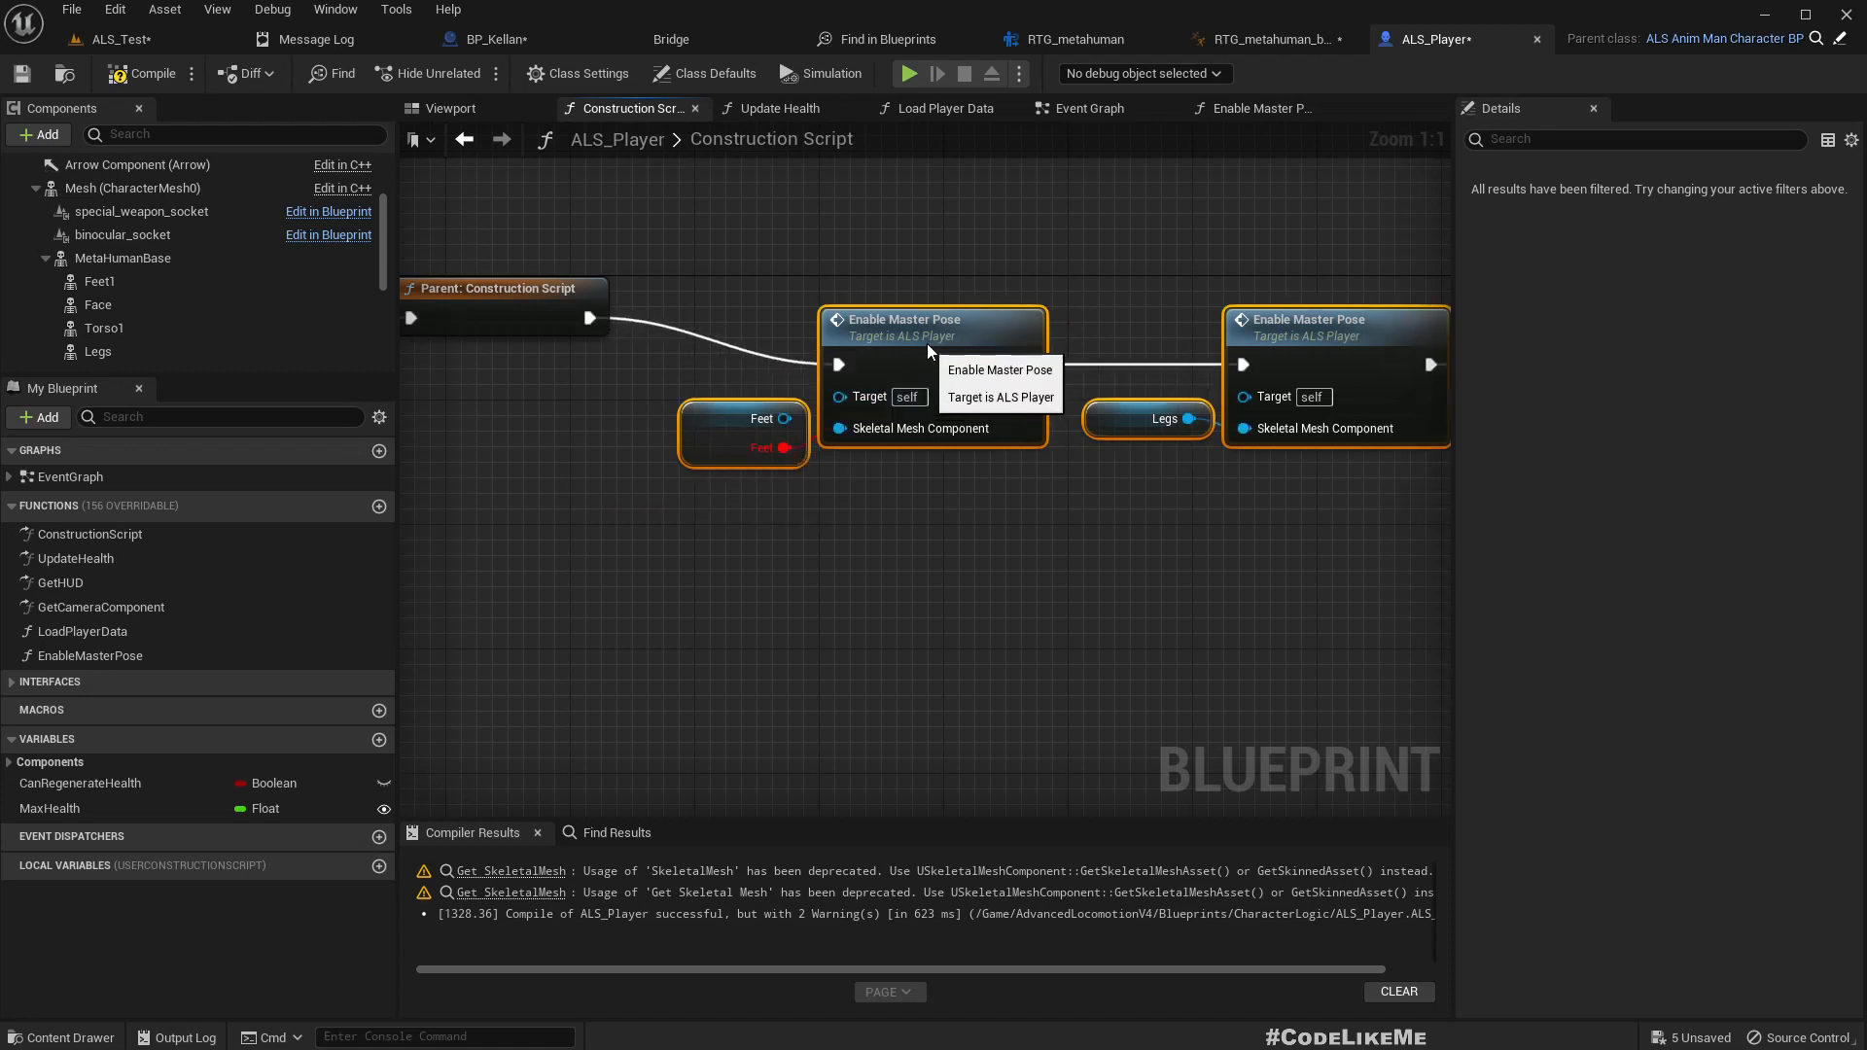
Step: Connect Feet1 and Torso1 to the Skeletal Mesh Component pins of the Enable Master Pose nodes
{"action": "left_click", "coordinate": [100, 281]}
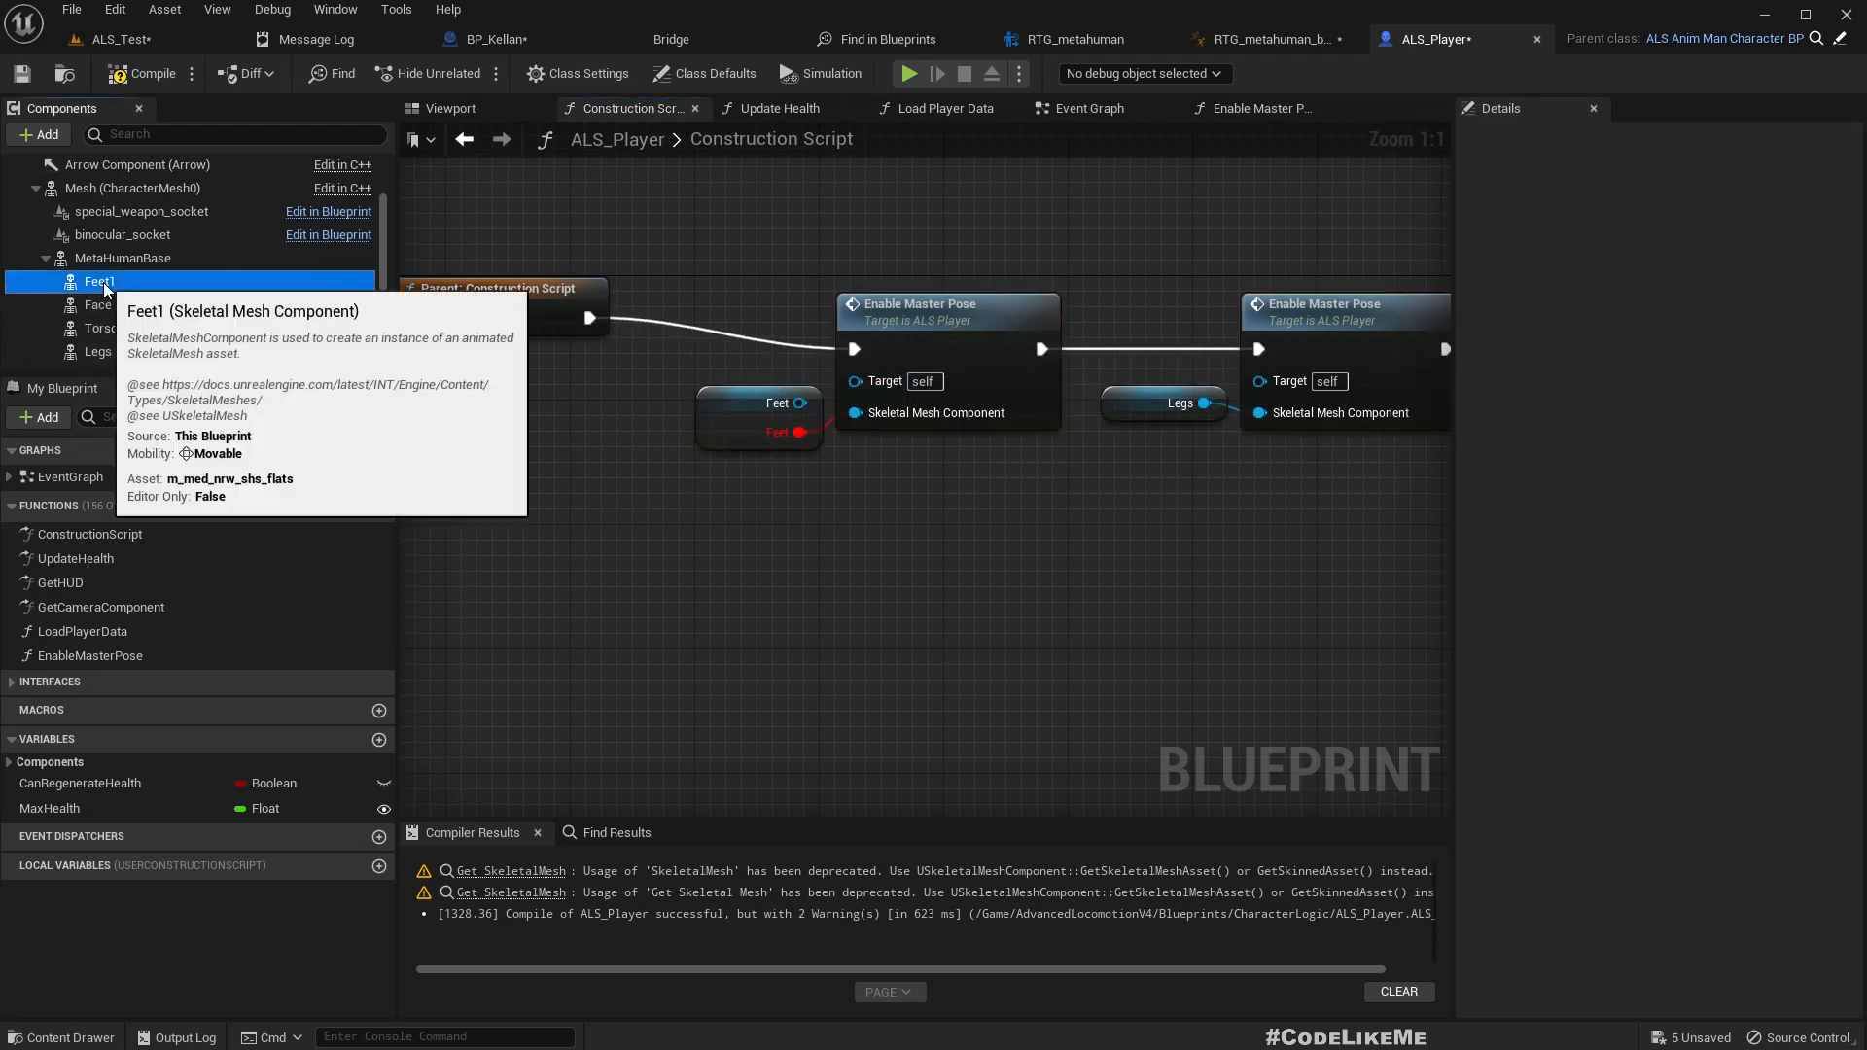
{"action": "left_click", "coordinate": [97, 281]}
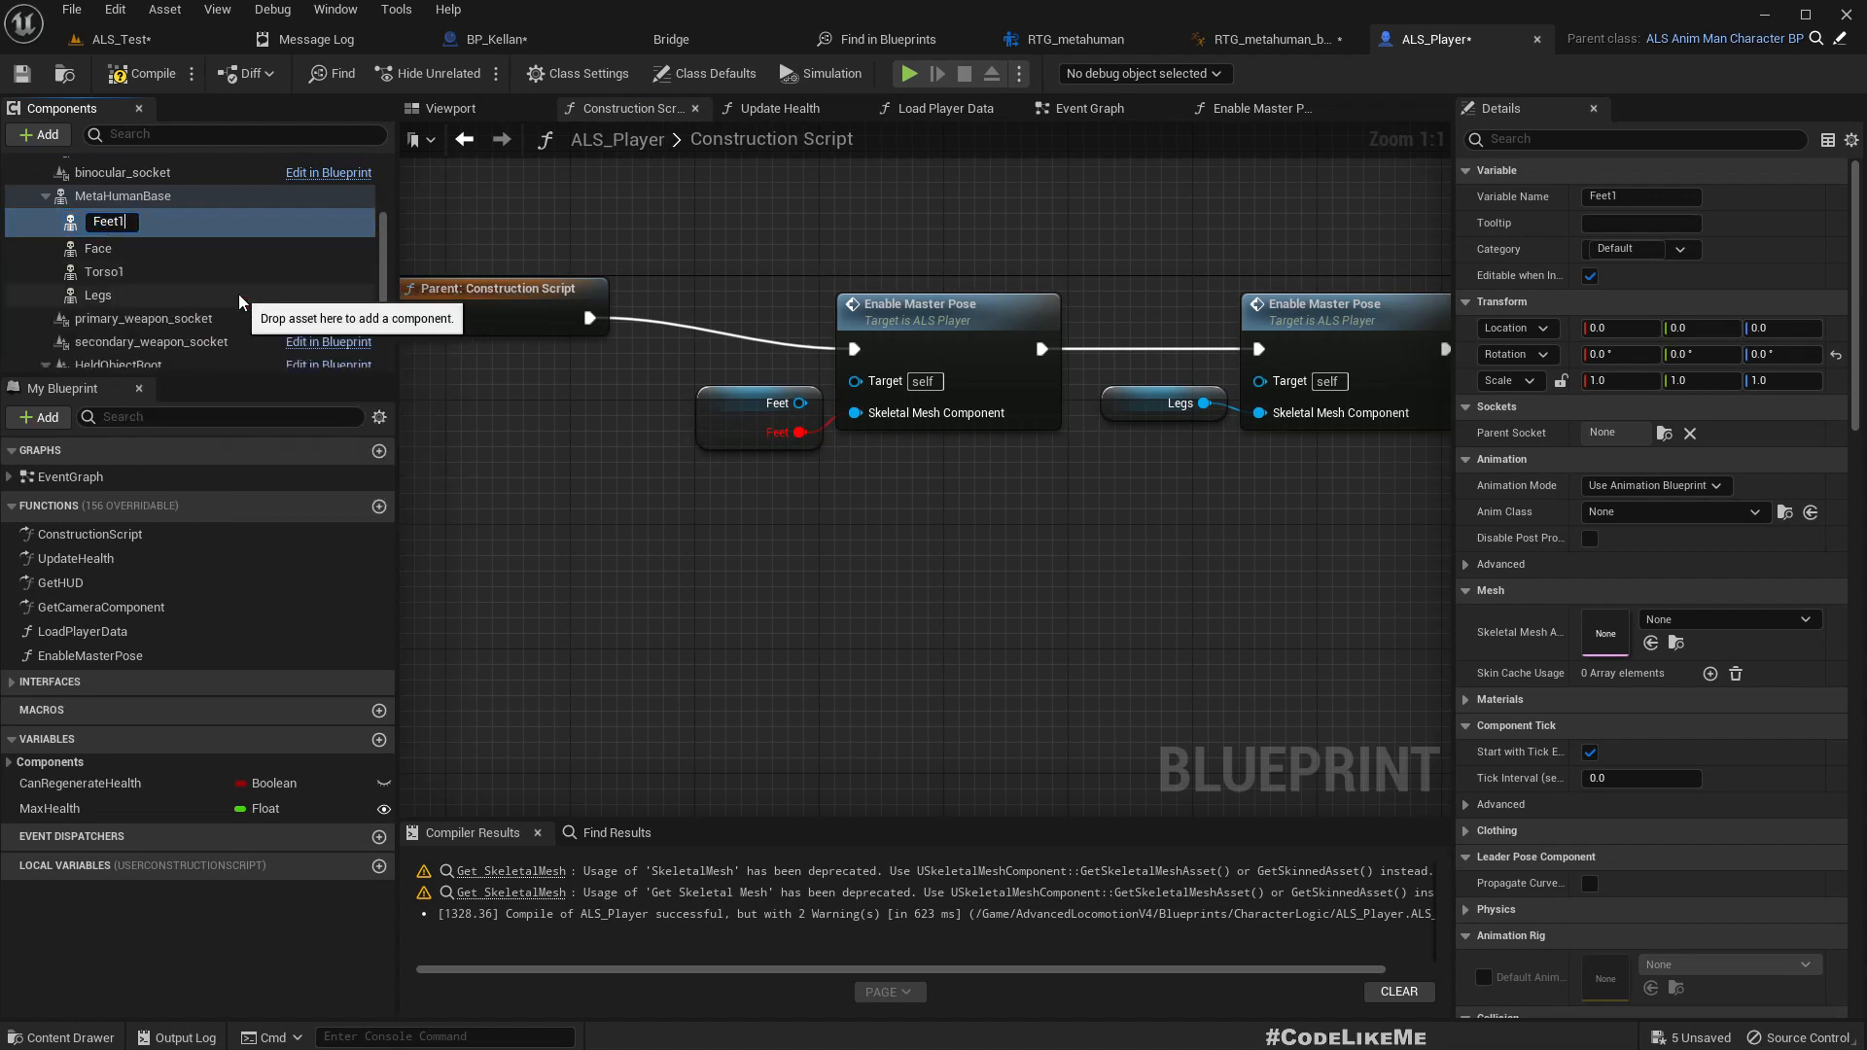
{"action": "scroll", "scroll_direction": "up", "scroll_amount": 3}
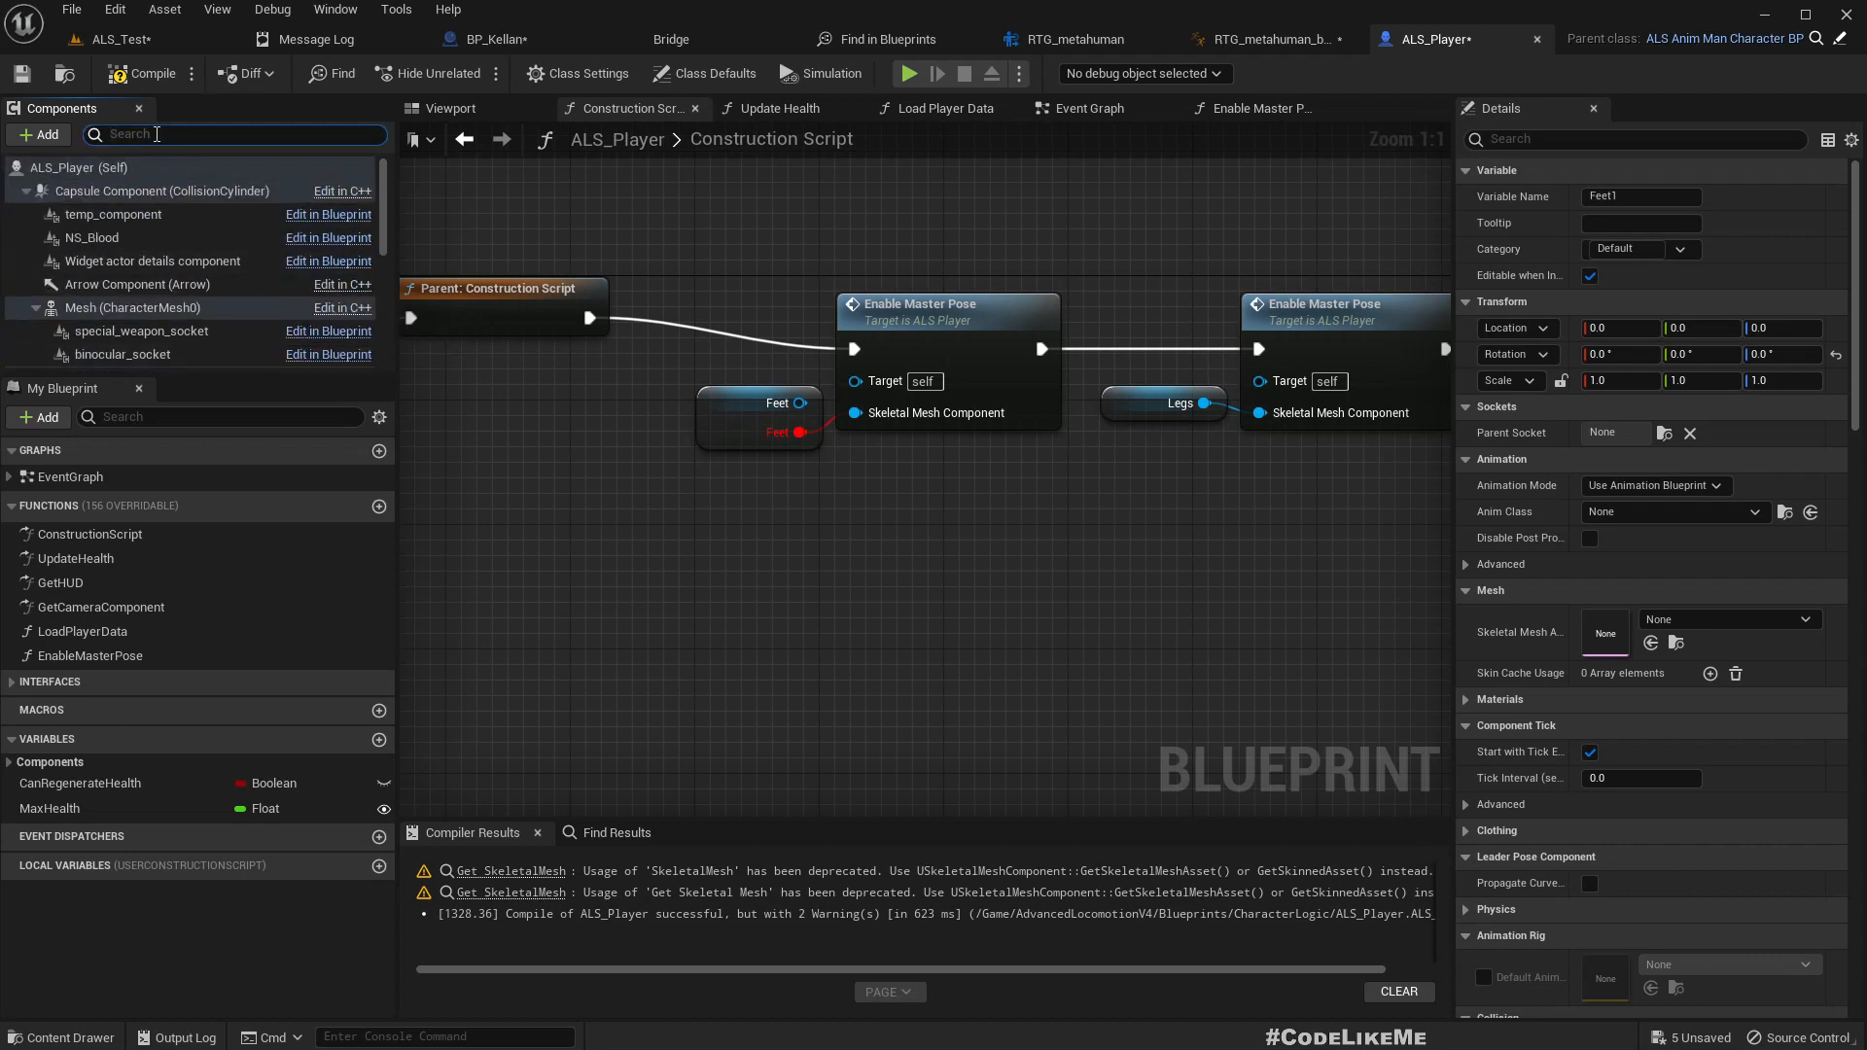
{"action": "type", "text": "fee"}
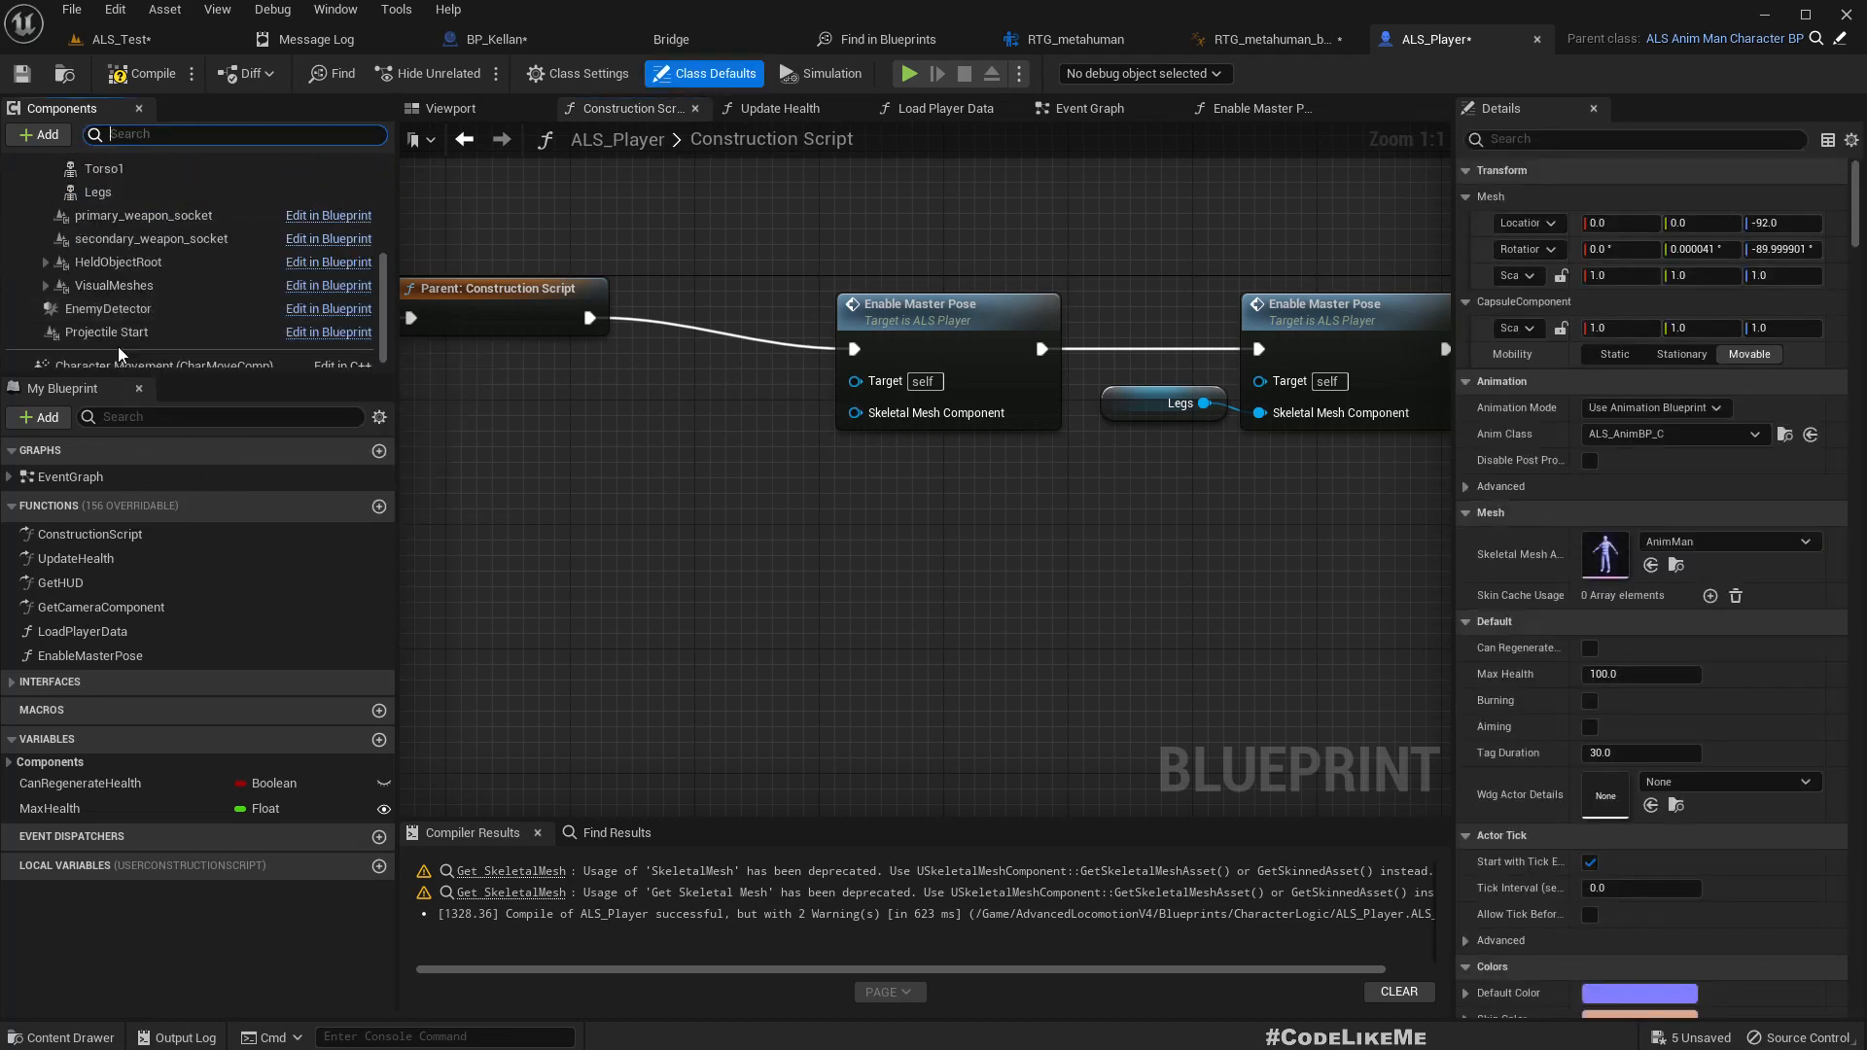
{"action": "left_click", "coordinate": [100, 245]}
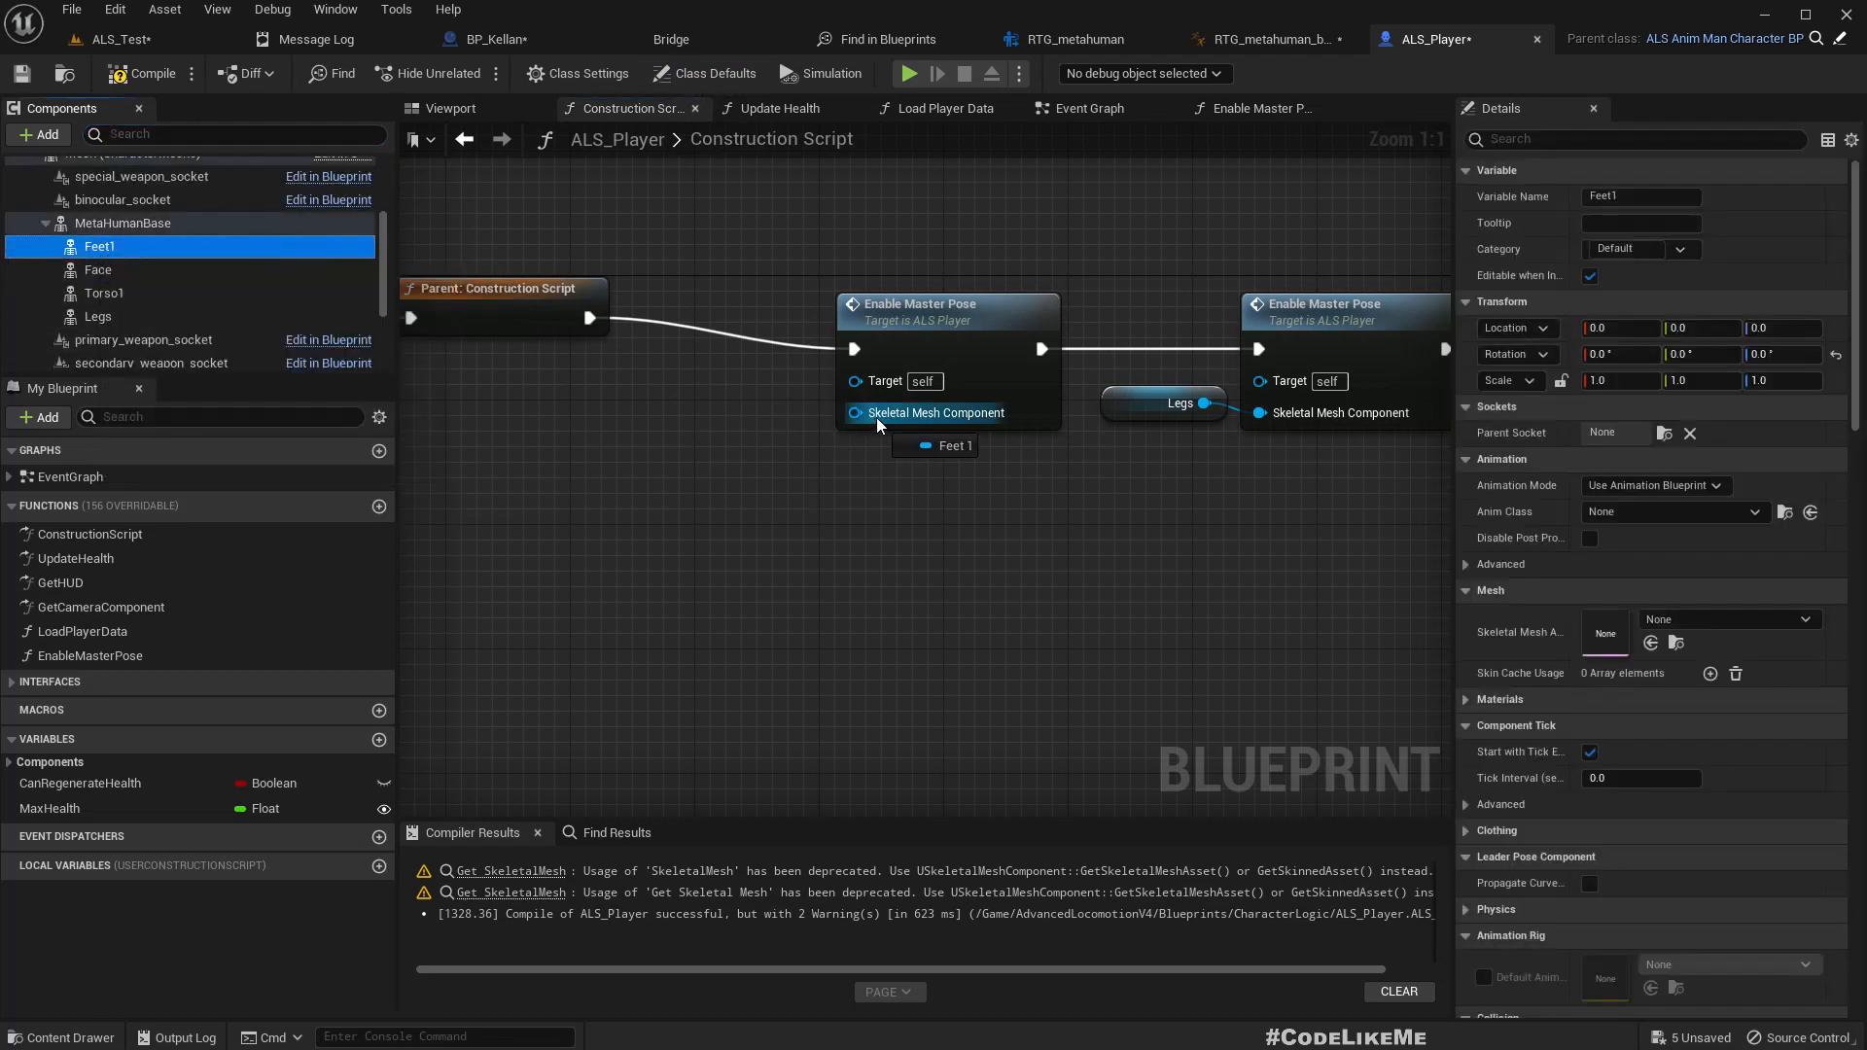
{"action": "left_click", "coordinate": [520, 413]}
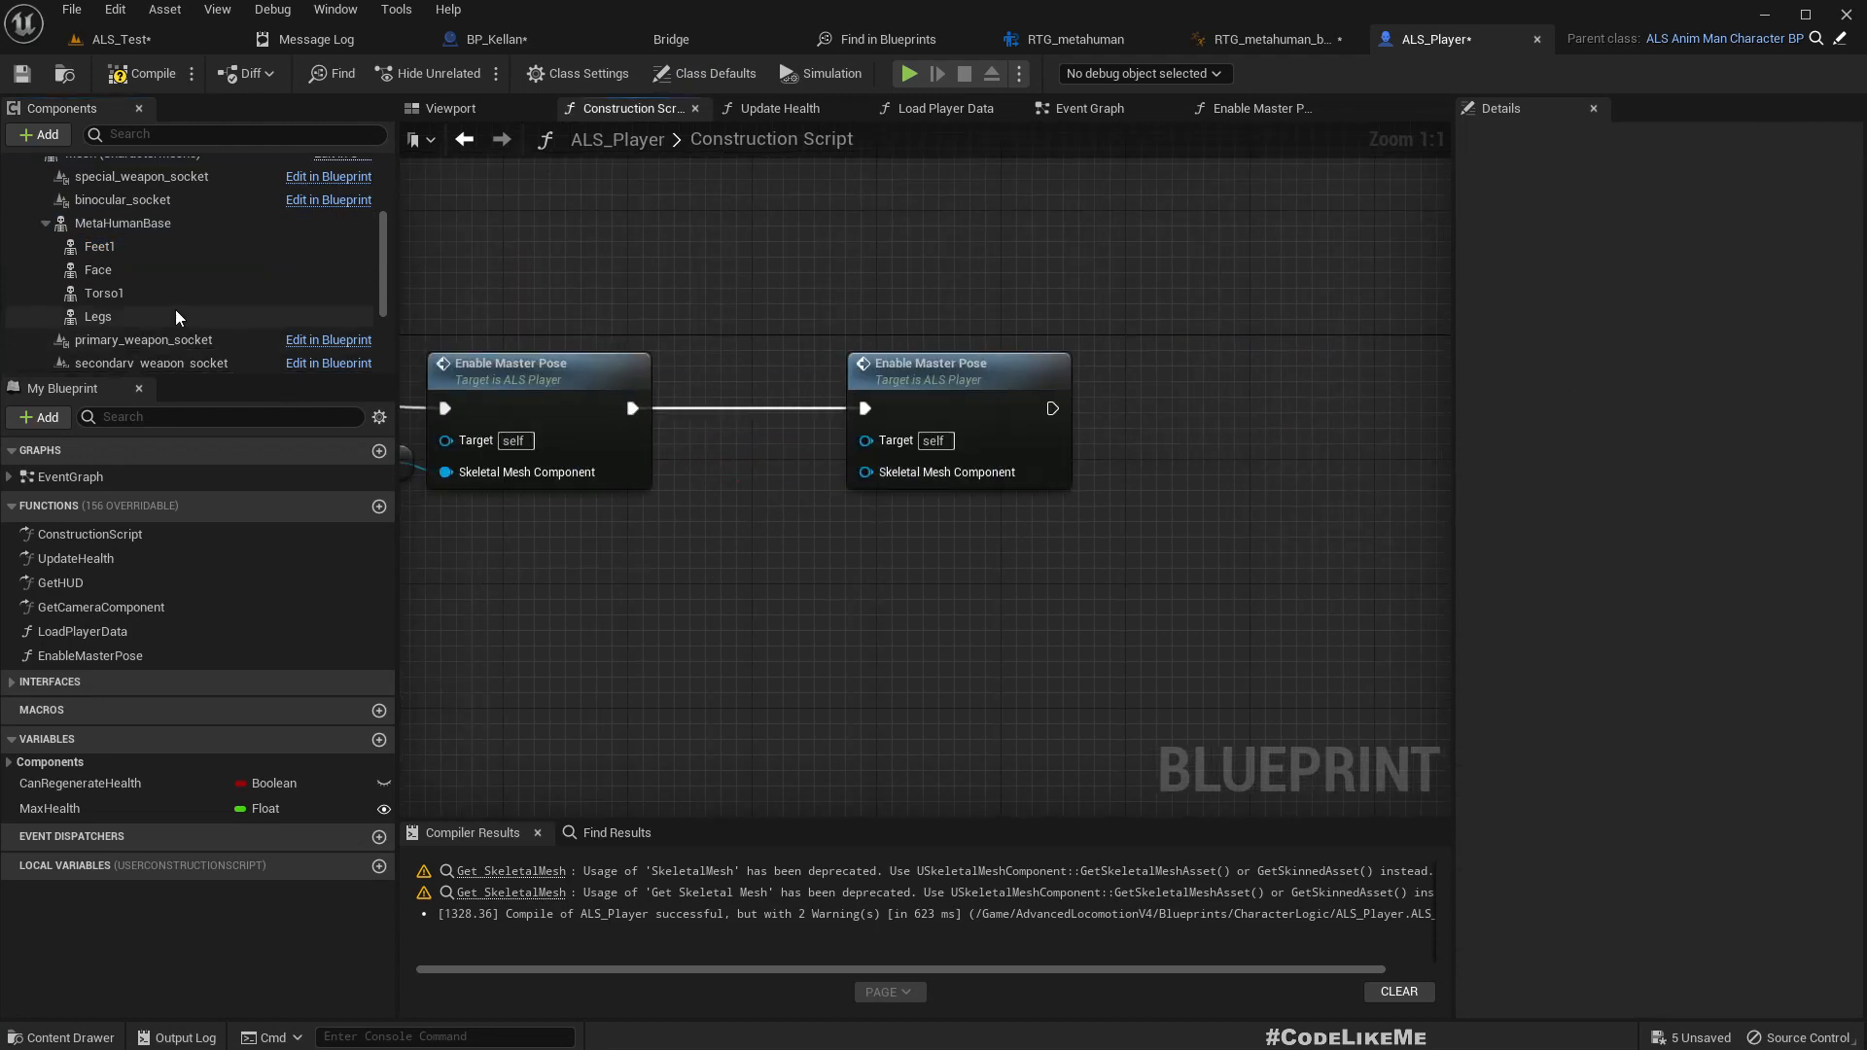
{"action": "left_click", "coordinate": [104, 293]}
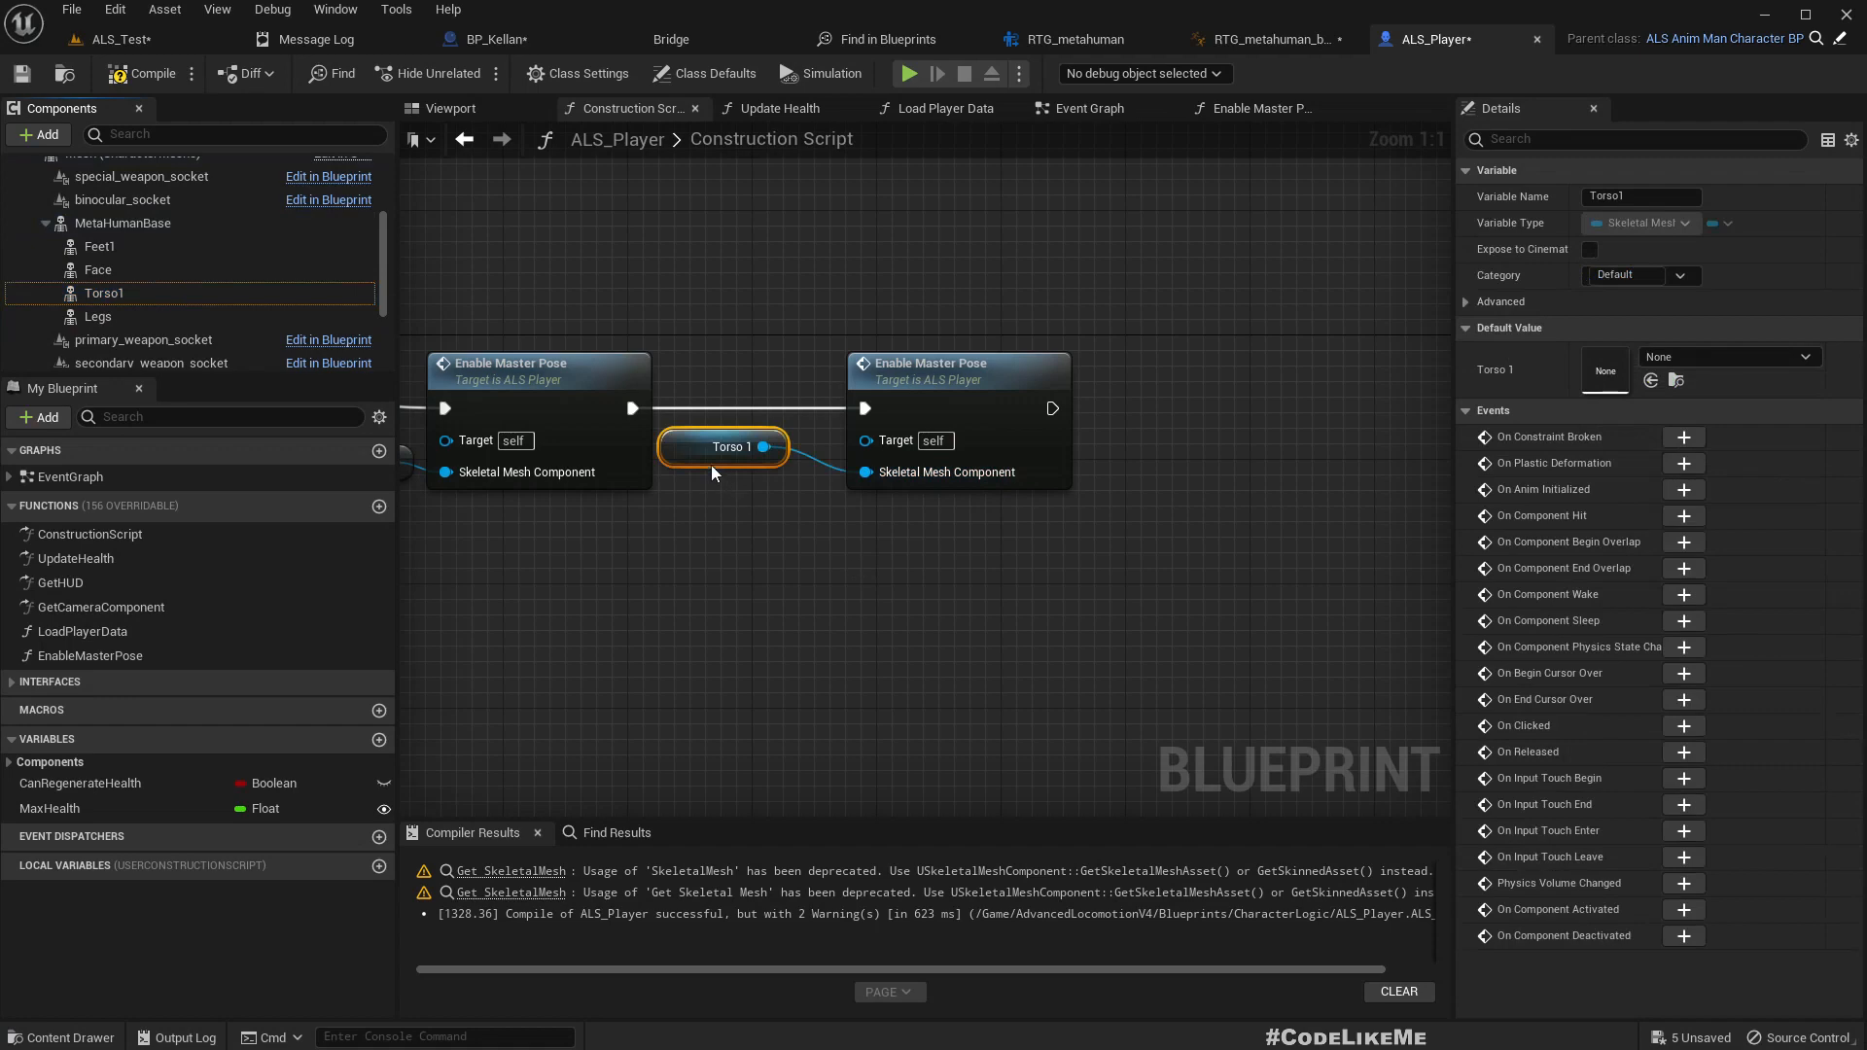
{"action": "left_click", "coordinate": [450, 108]}
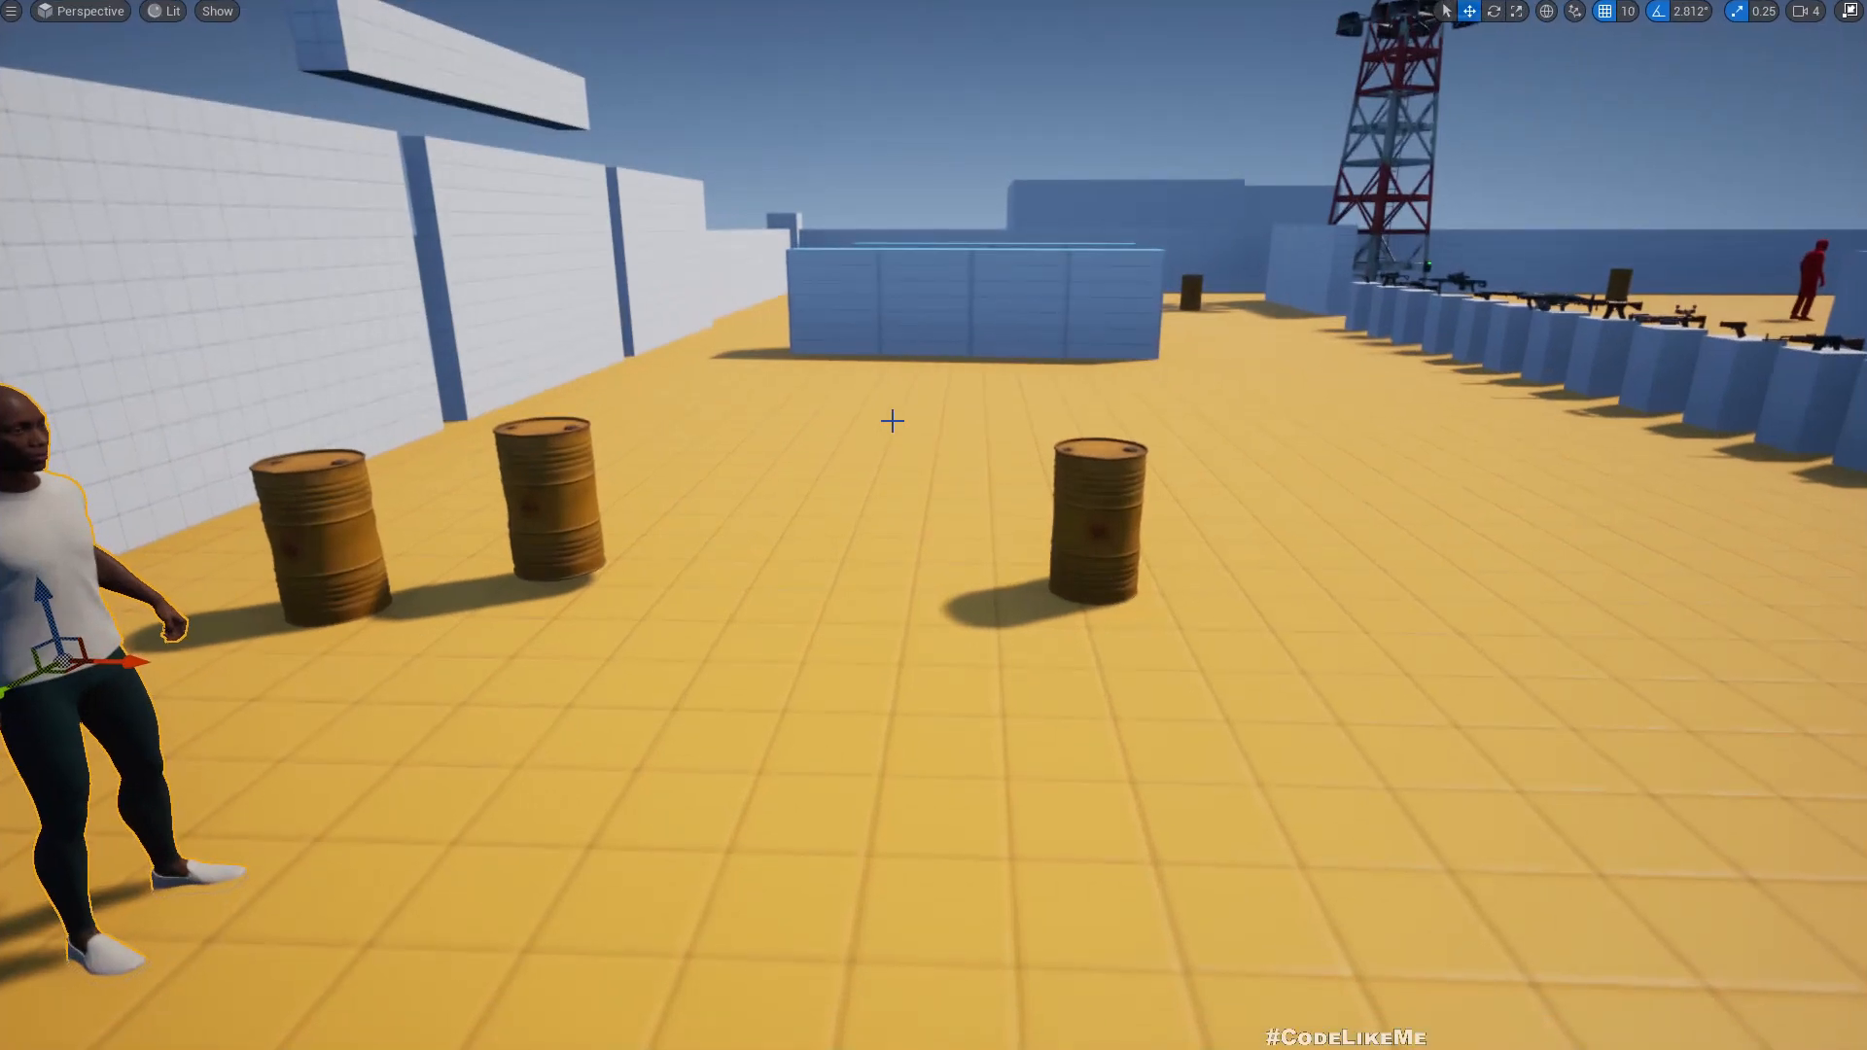
{"action": "mouse_move", "coordinate": [823, 468]}
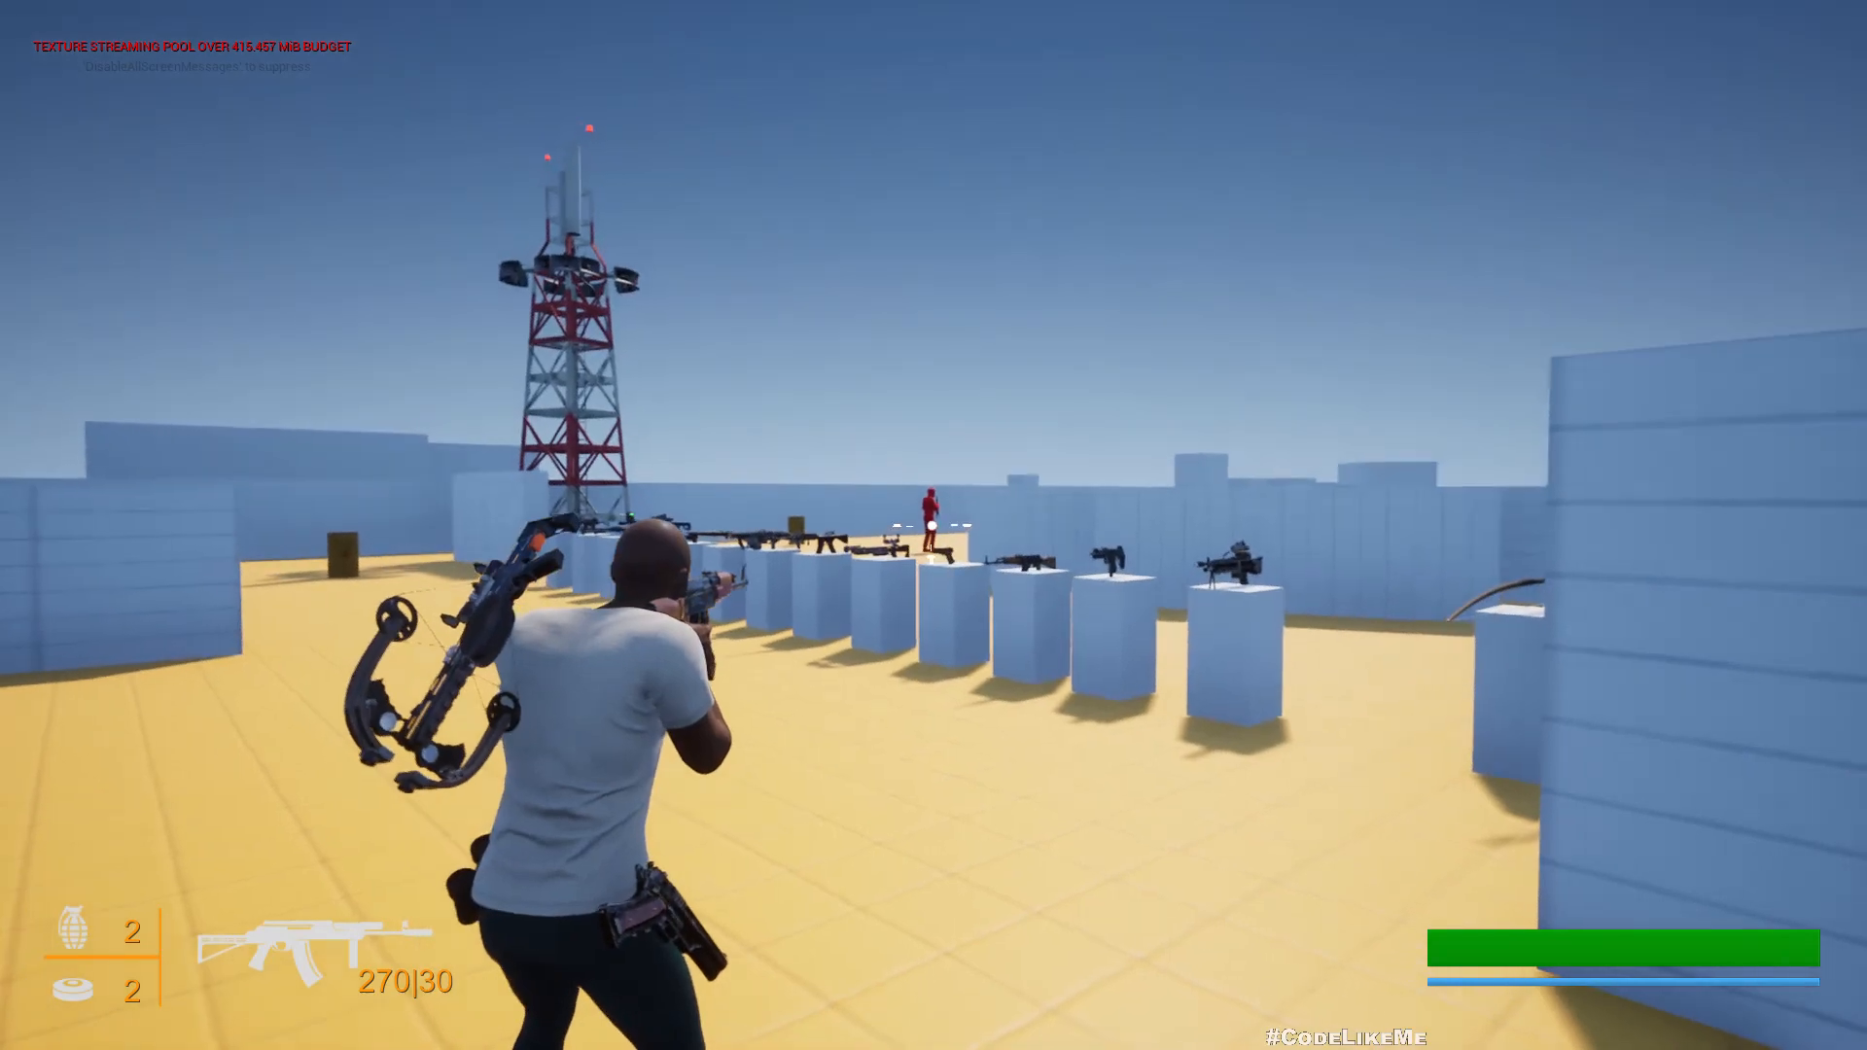
Step: Play the level as the clothed MetaHuman ALS_Player, running around with weapons
{"action": "left_click", "coordinate": [934, 525]}
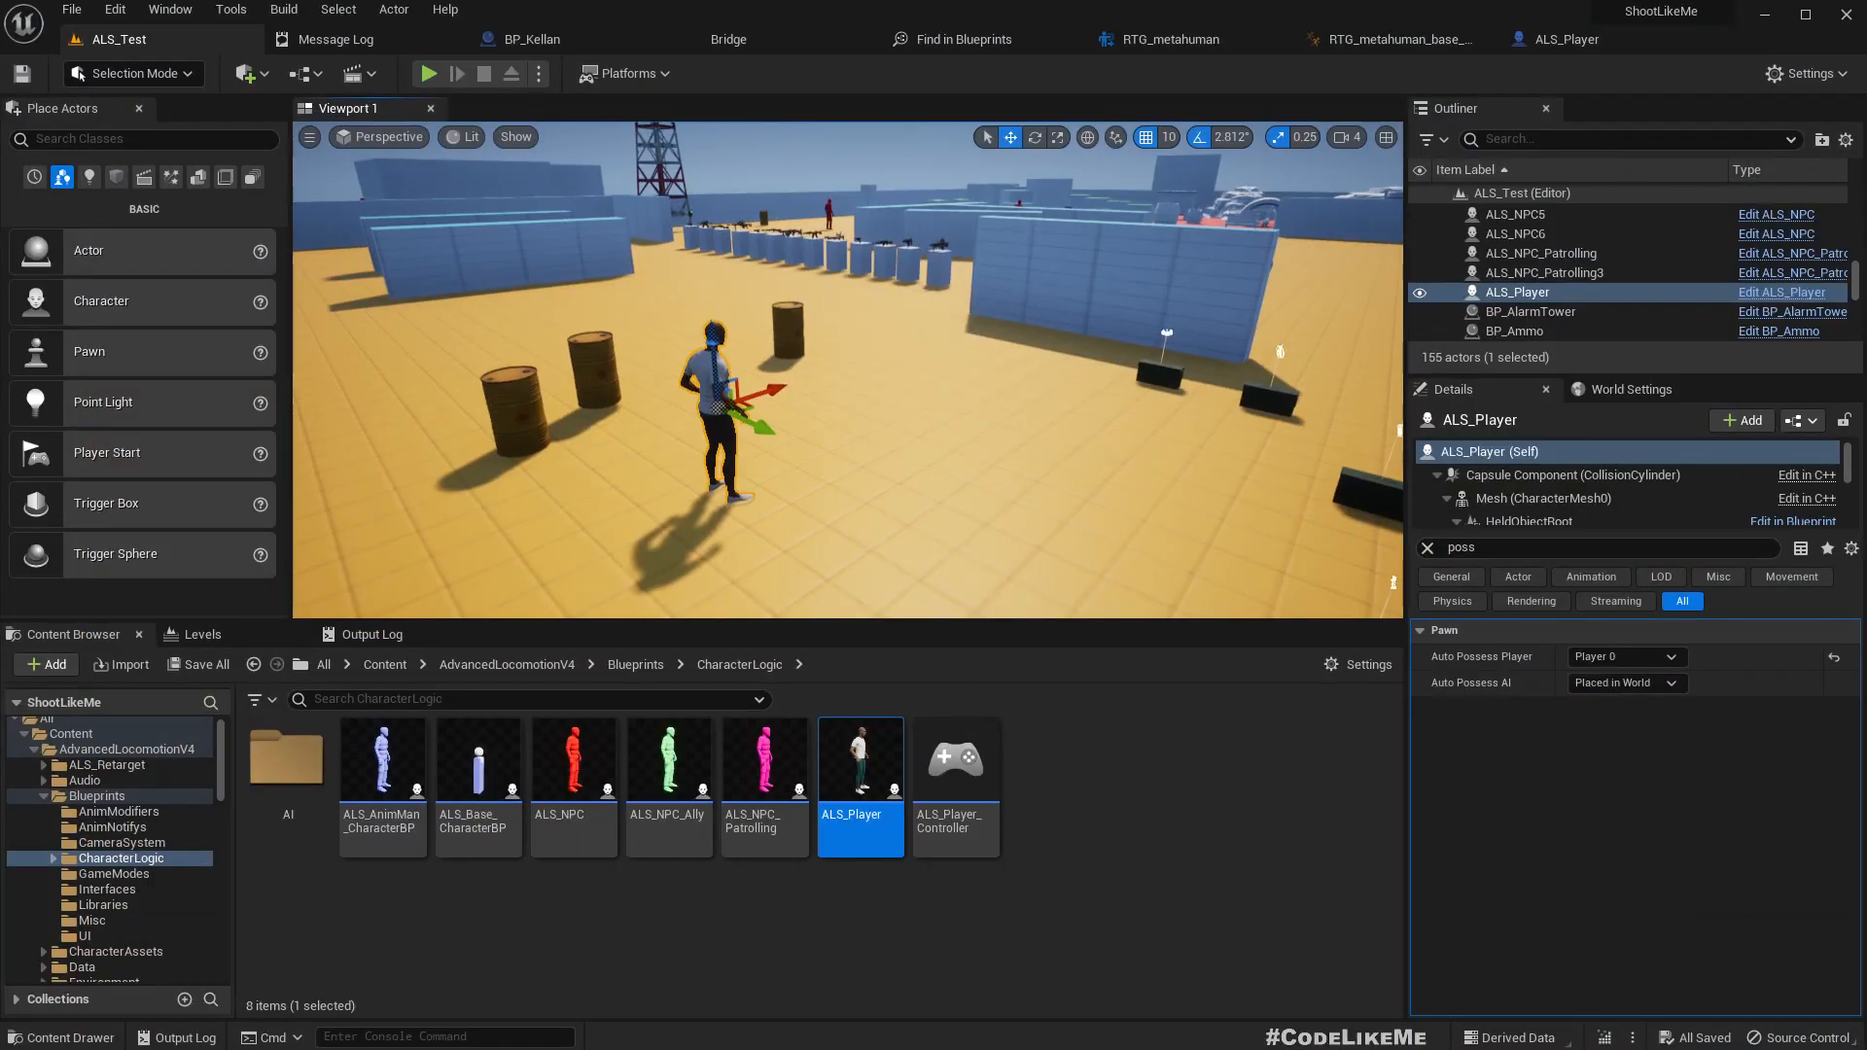
Step: Review BP_Kellan's Fuzz, Hair and Eyelashes face groom components
{"action": "left_click", "coordinate": [1170, 38]}
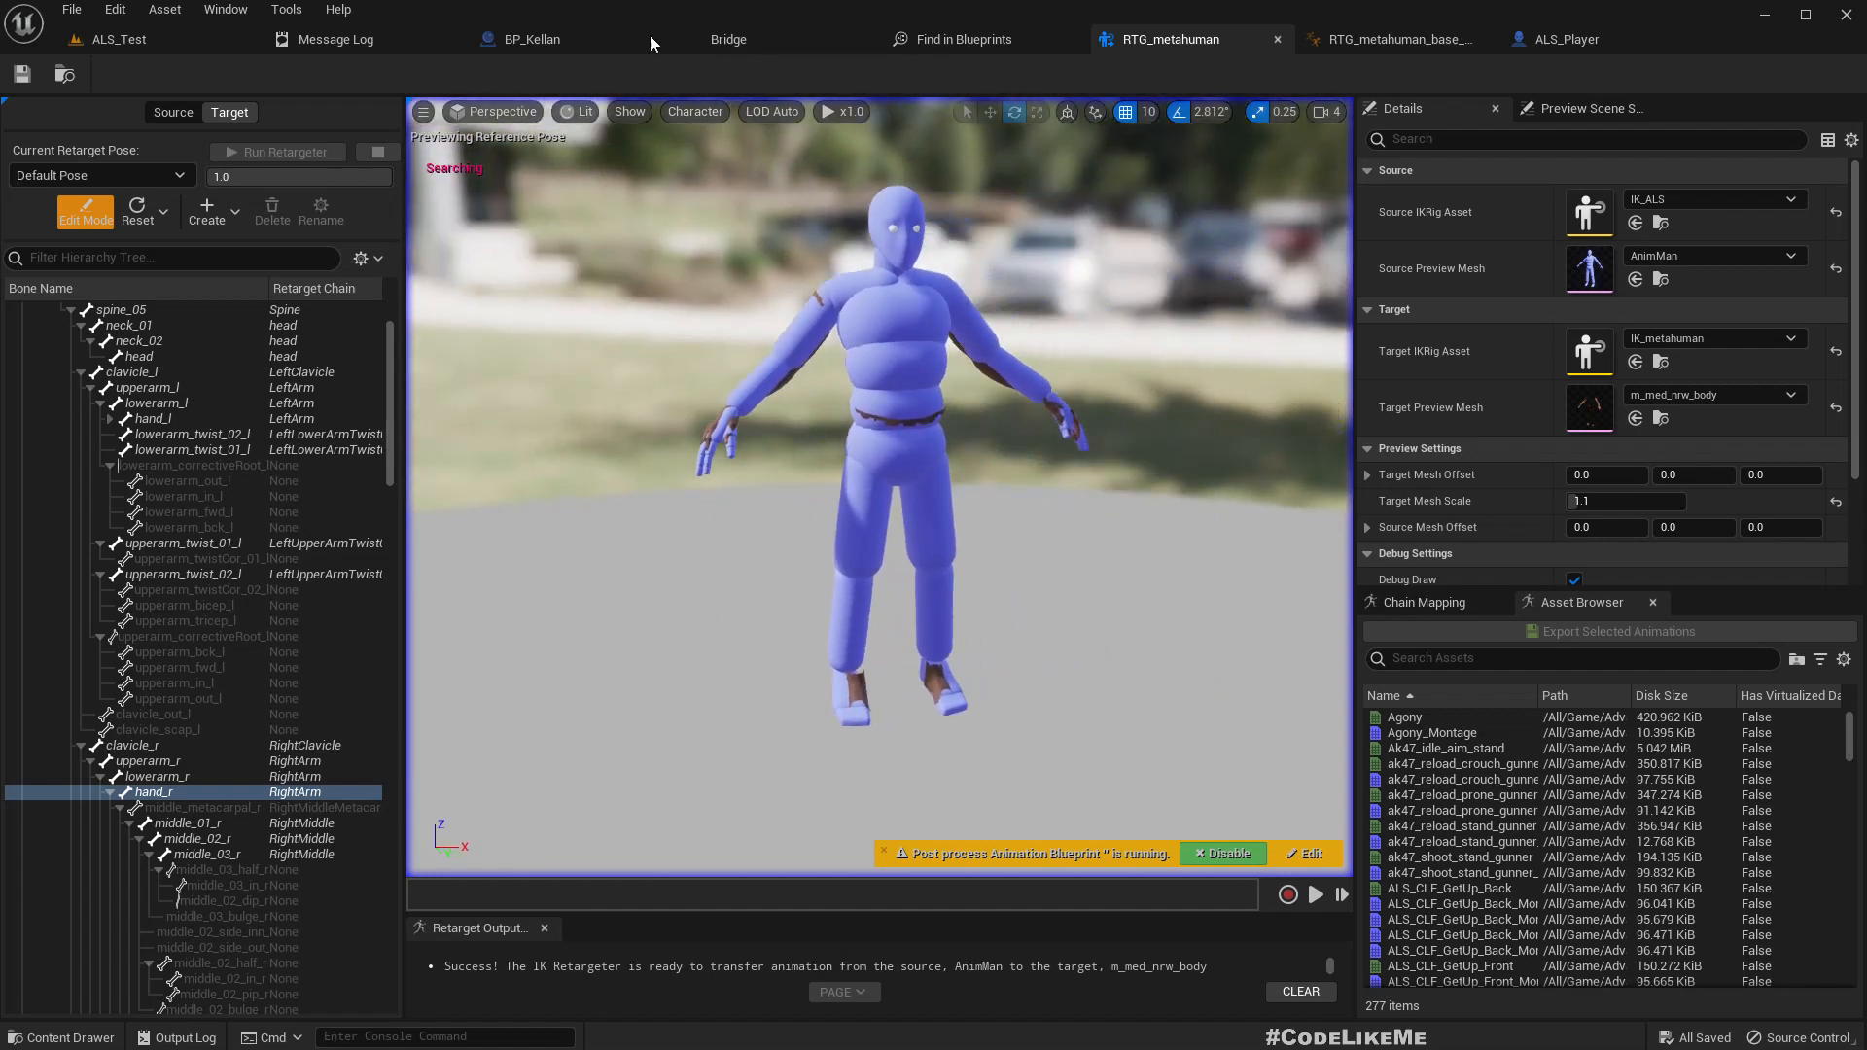
{"action": "left_click", "coordinate": [530, 38]}
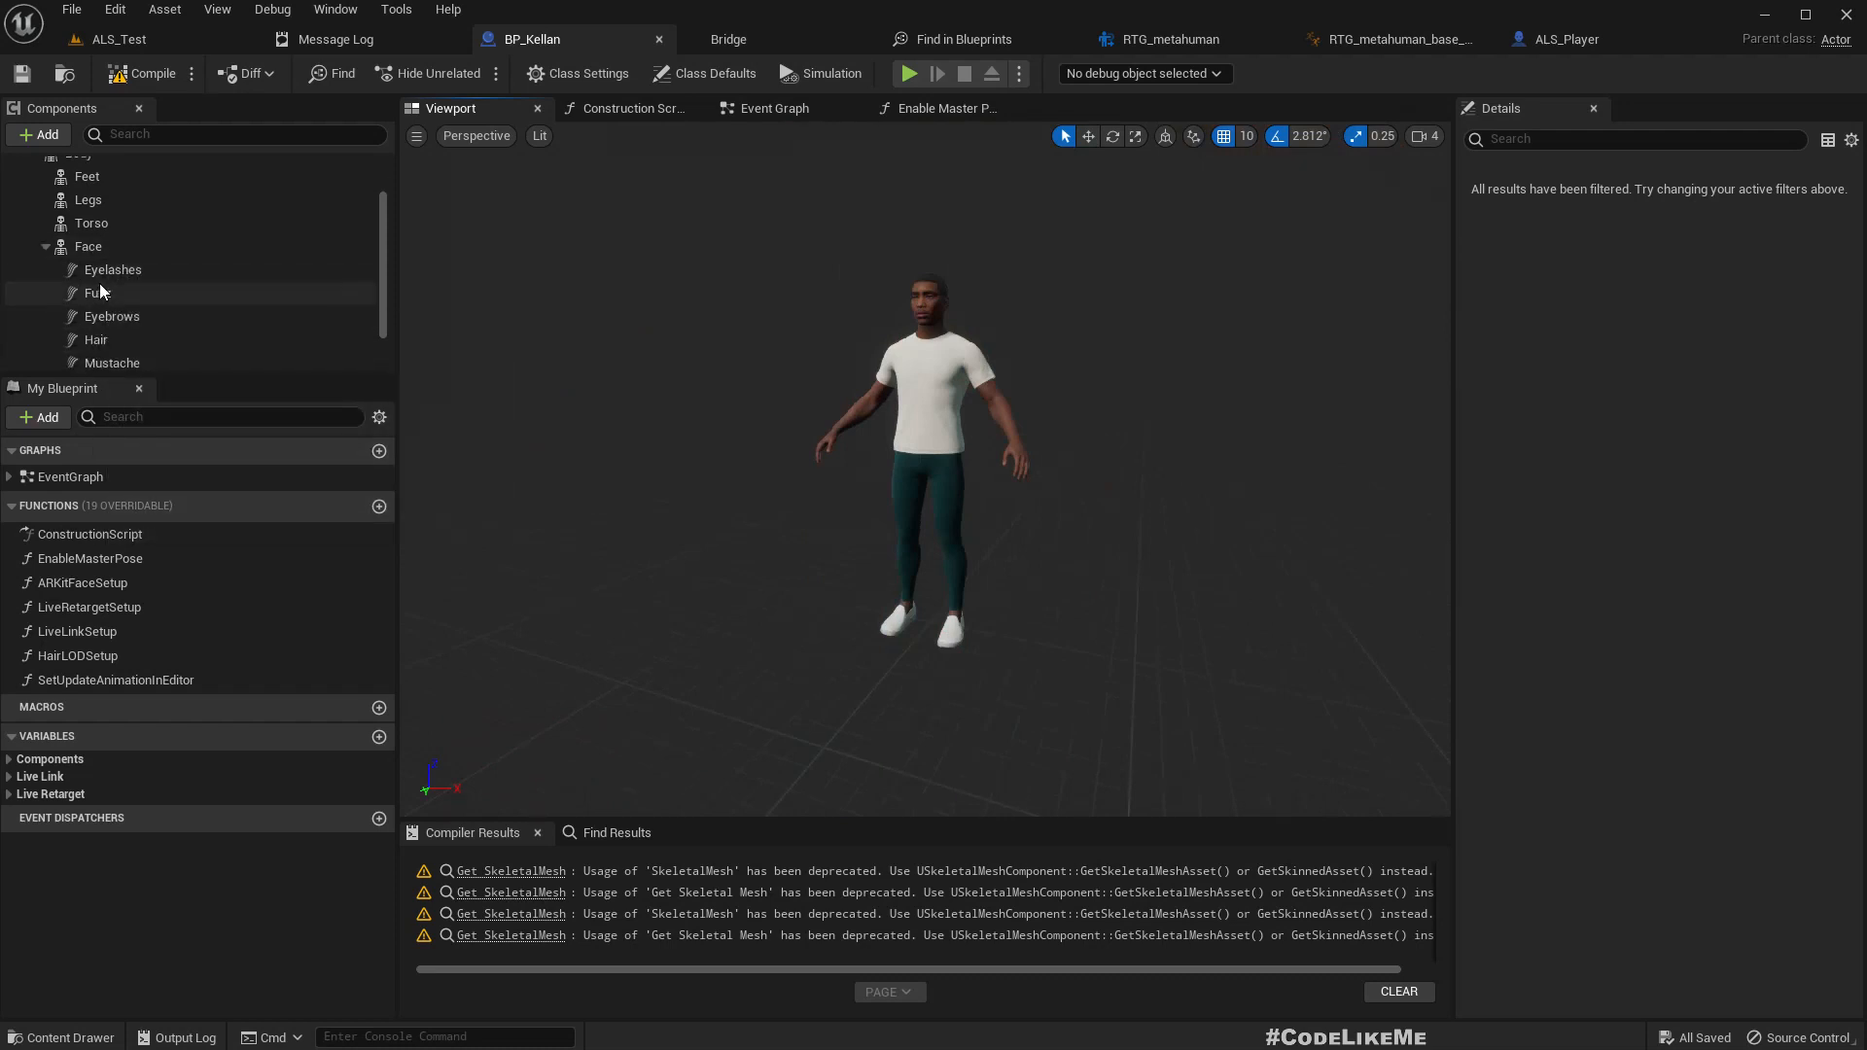
{"action": "left_click", "coordinate": [111, 315]}
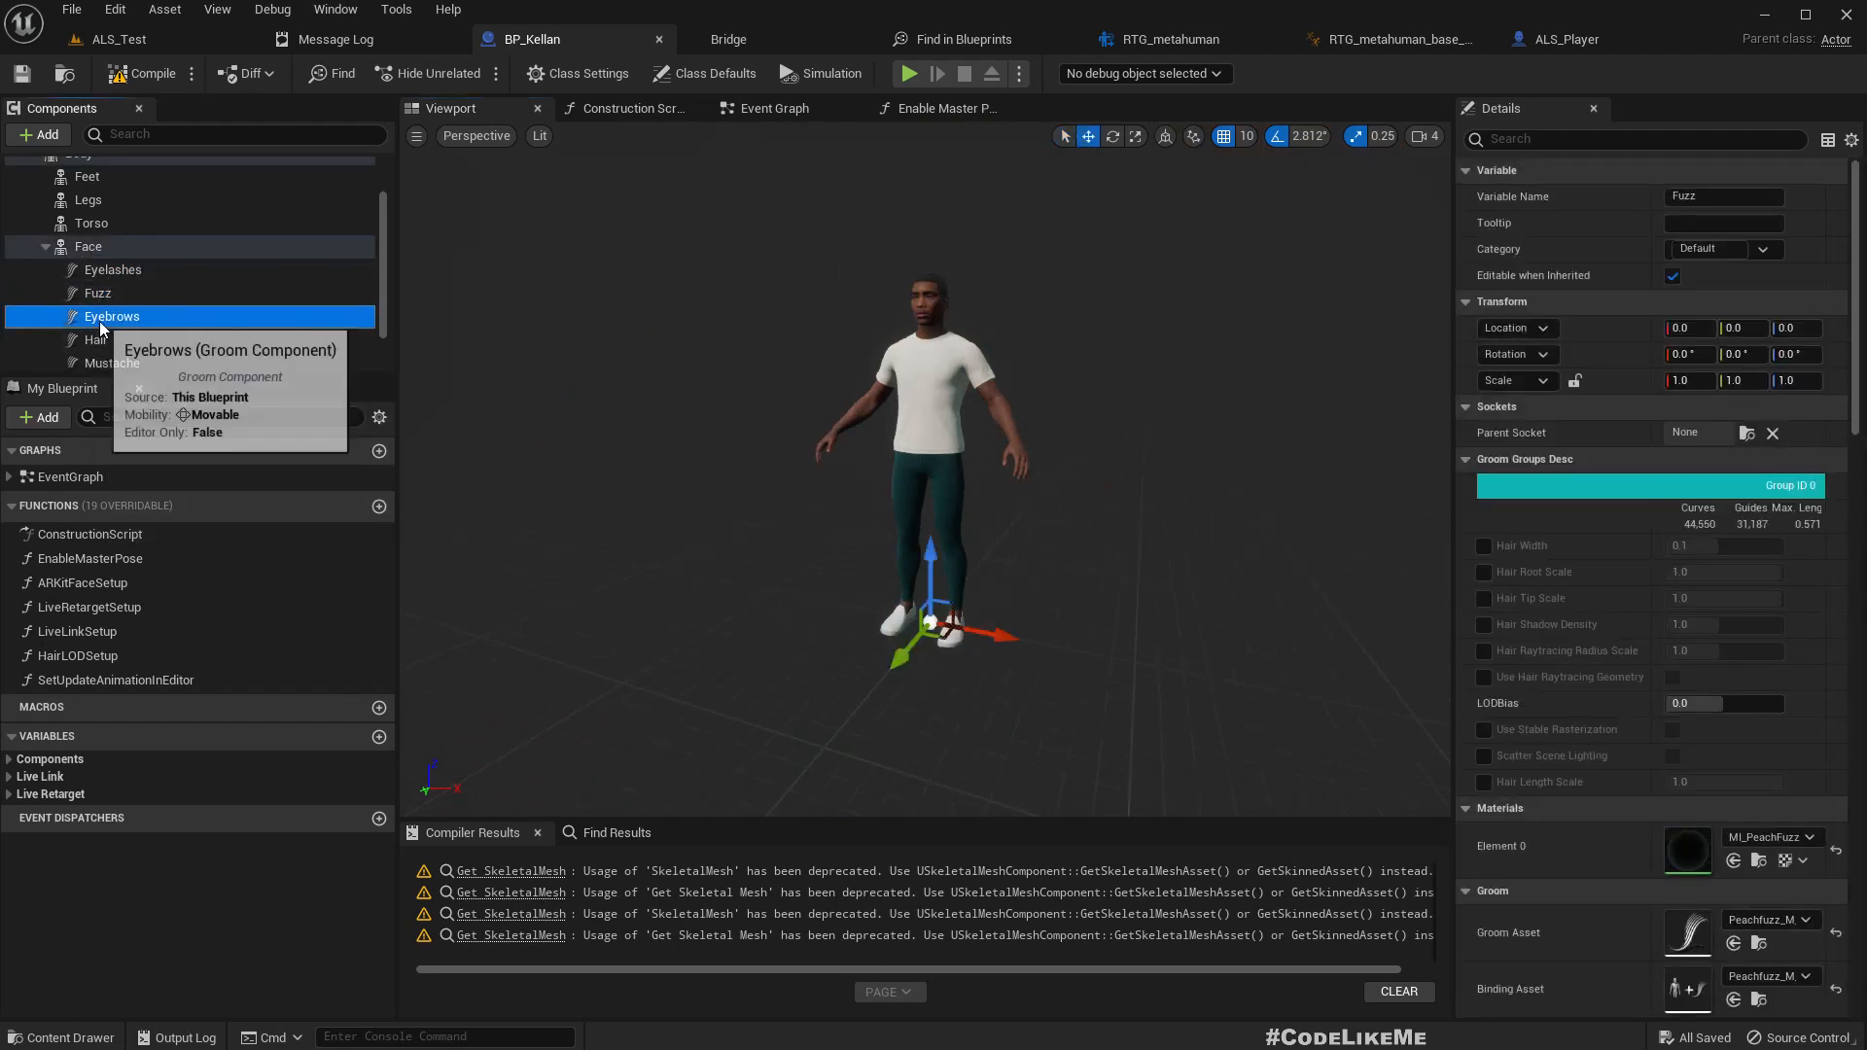
{"action": "left_click", "coordinate": [95, 339]}
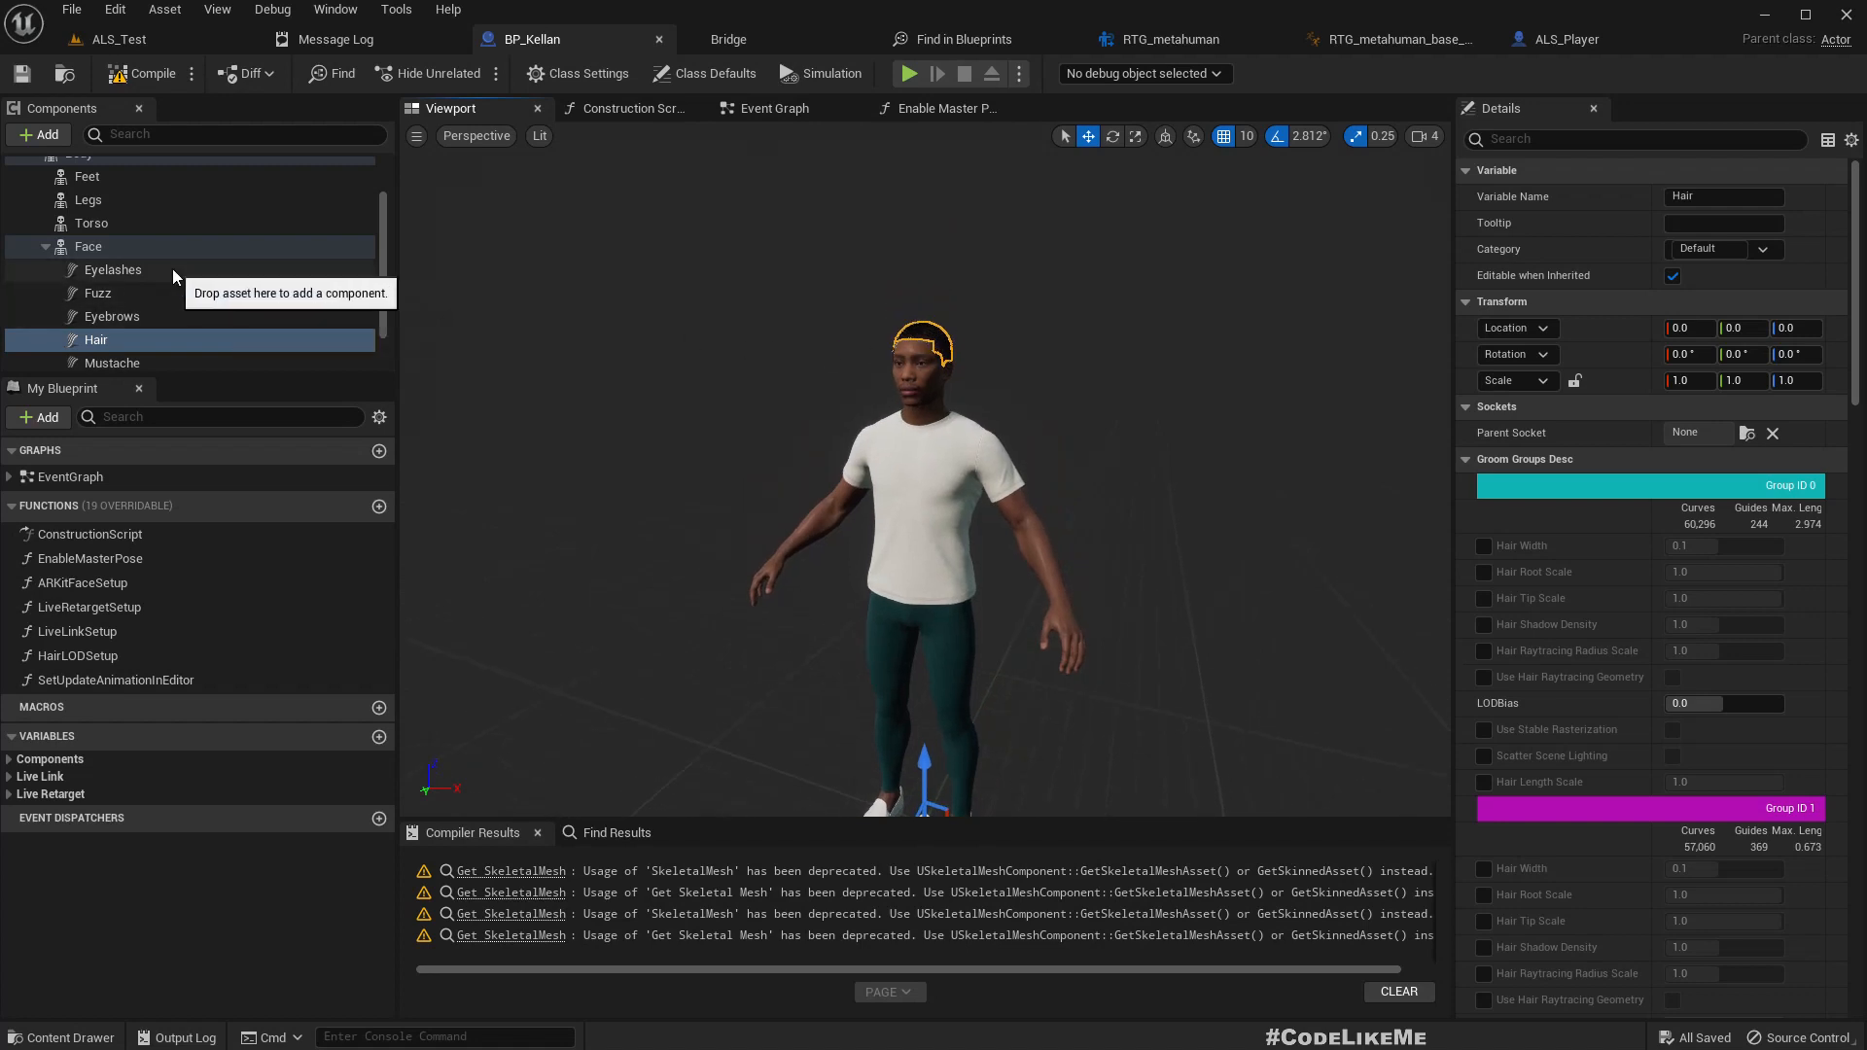
{"action": "left_click", "coordinate": [112, 270]}
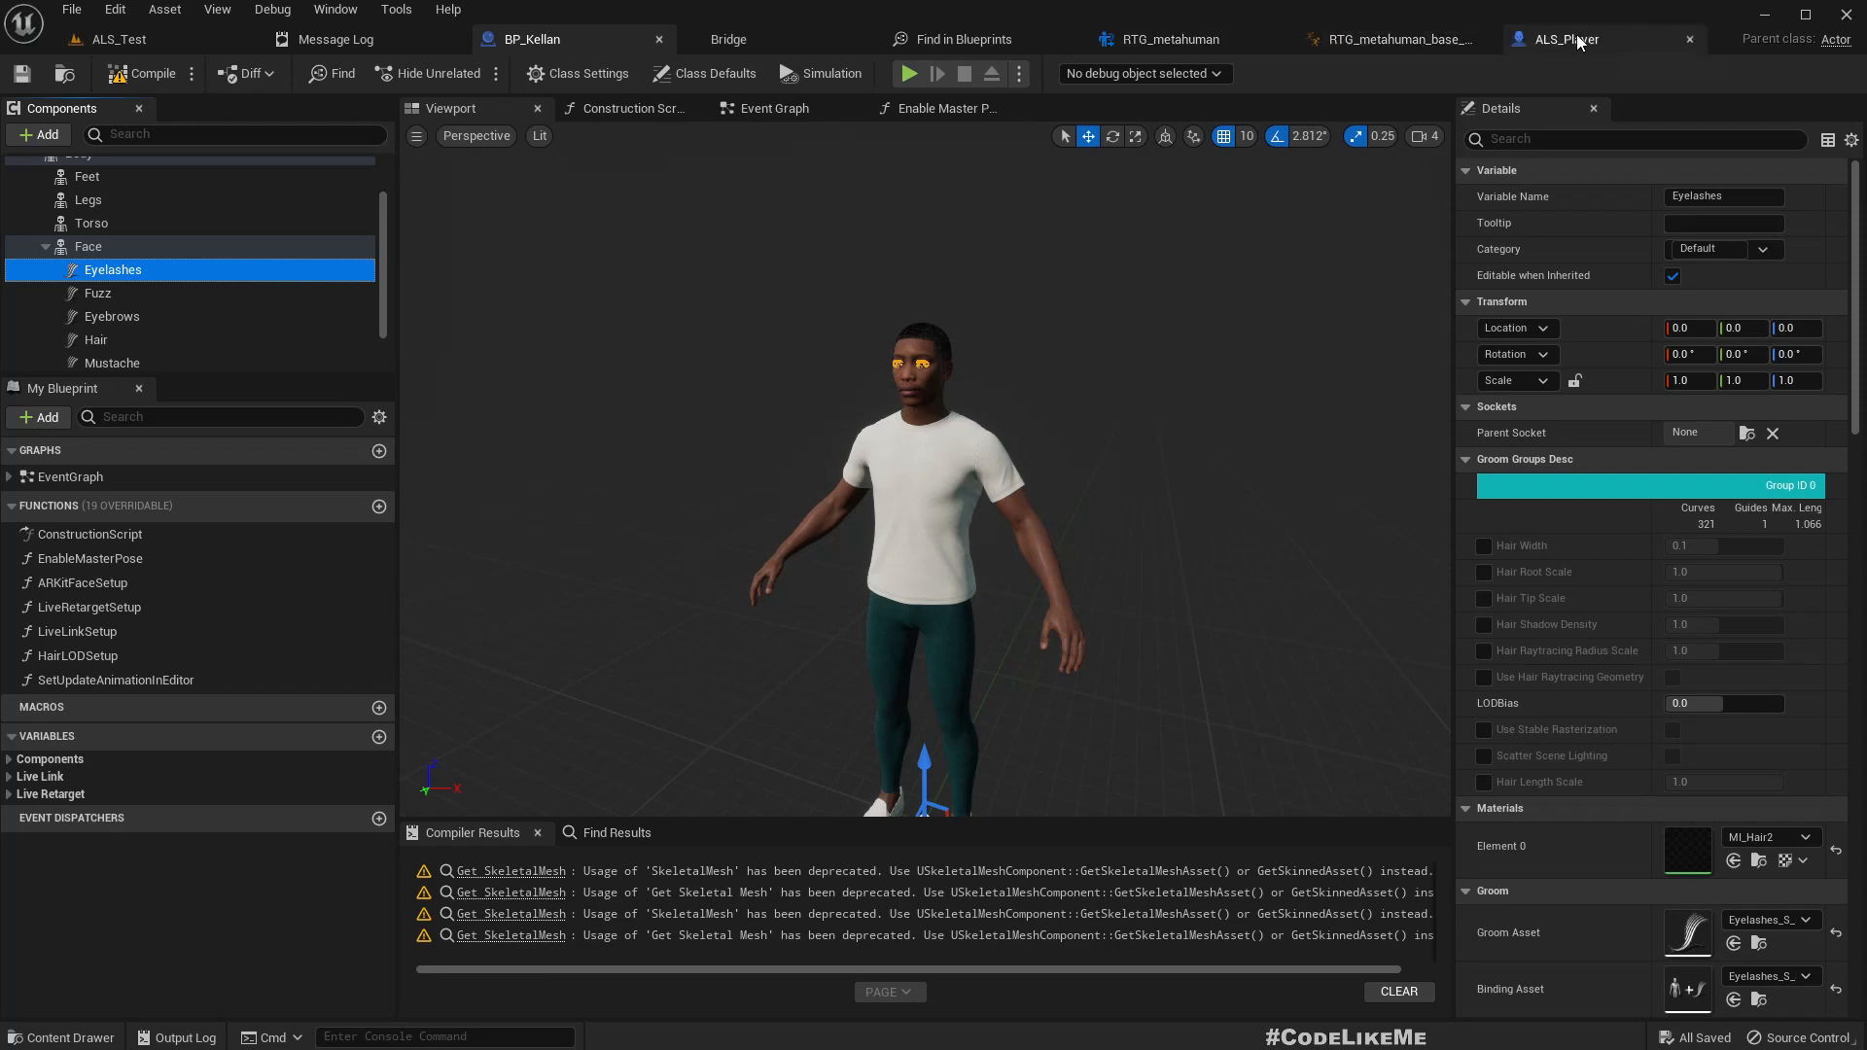
Step: Inspect the Face component in the ALS_Player blueprint
{"action": "left_click", "coordinate": [1555, 38]}
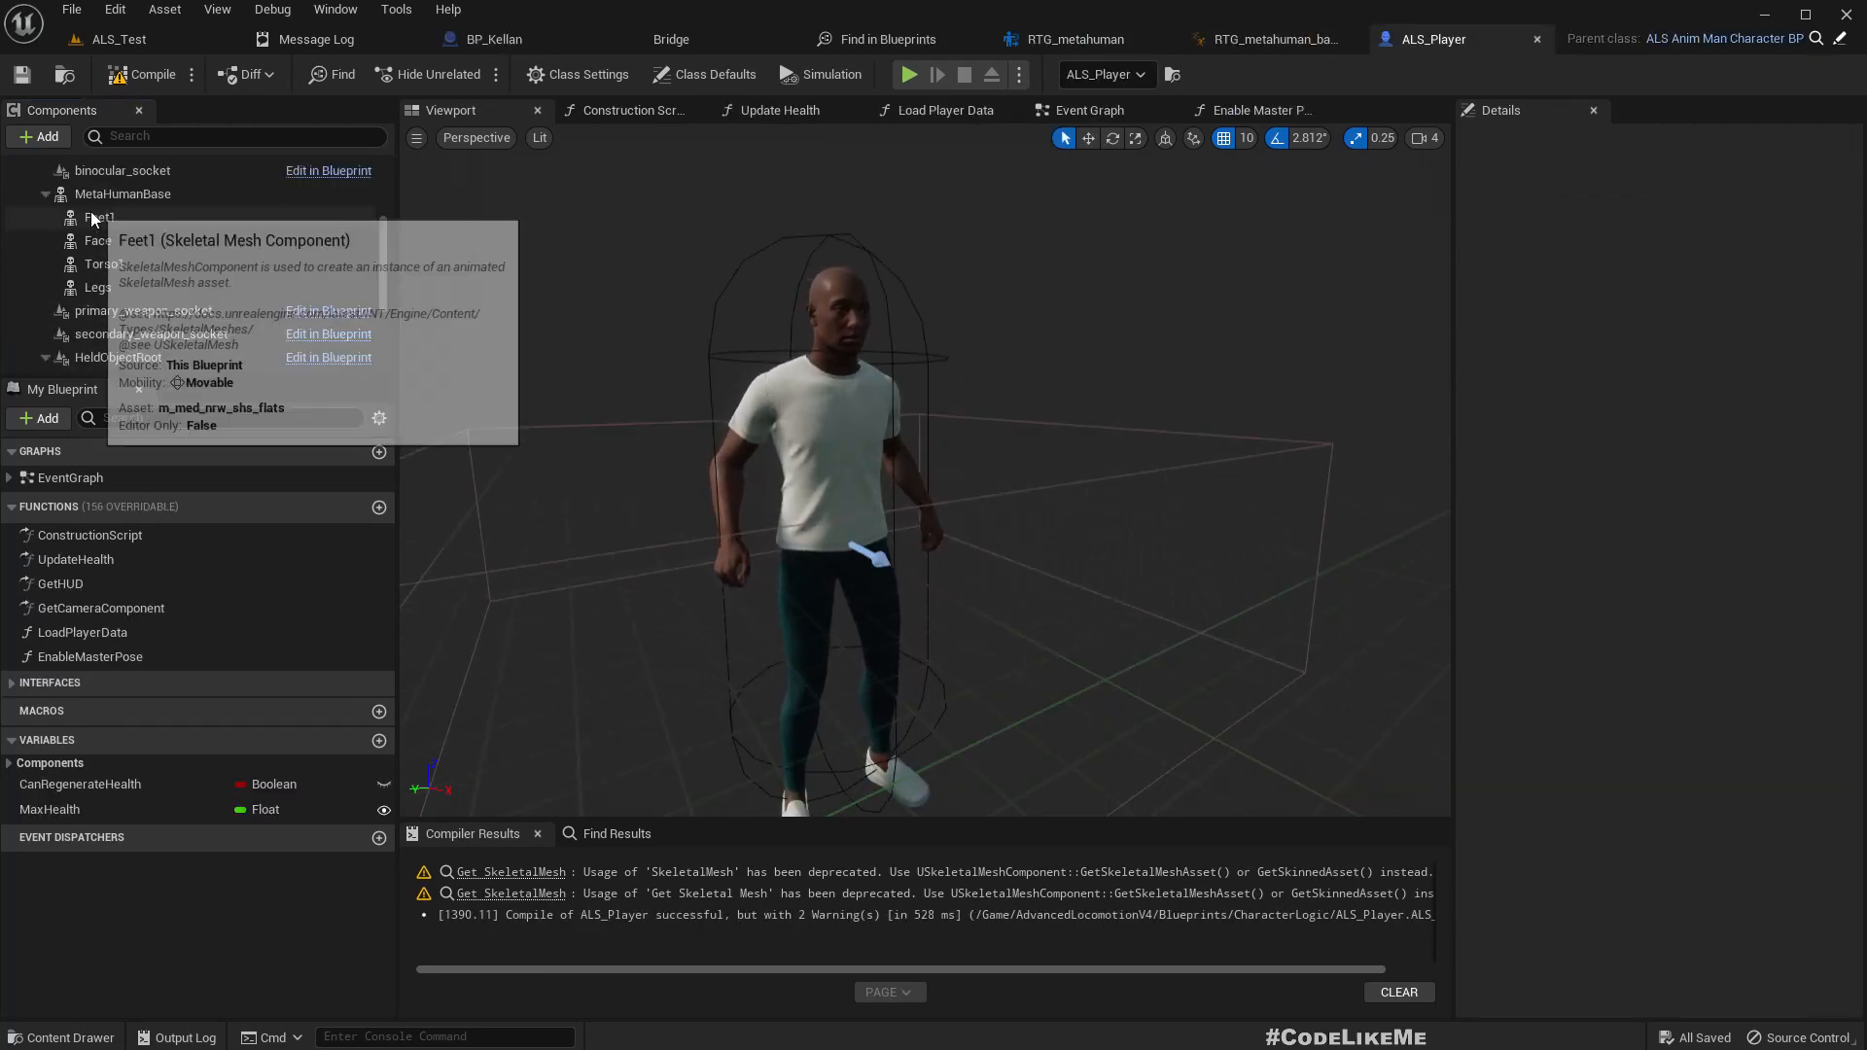
{"action": "left_click", "coordinate": [97, 239]}
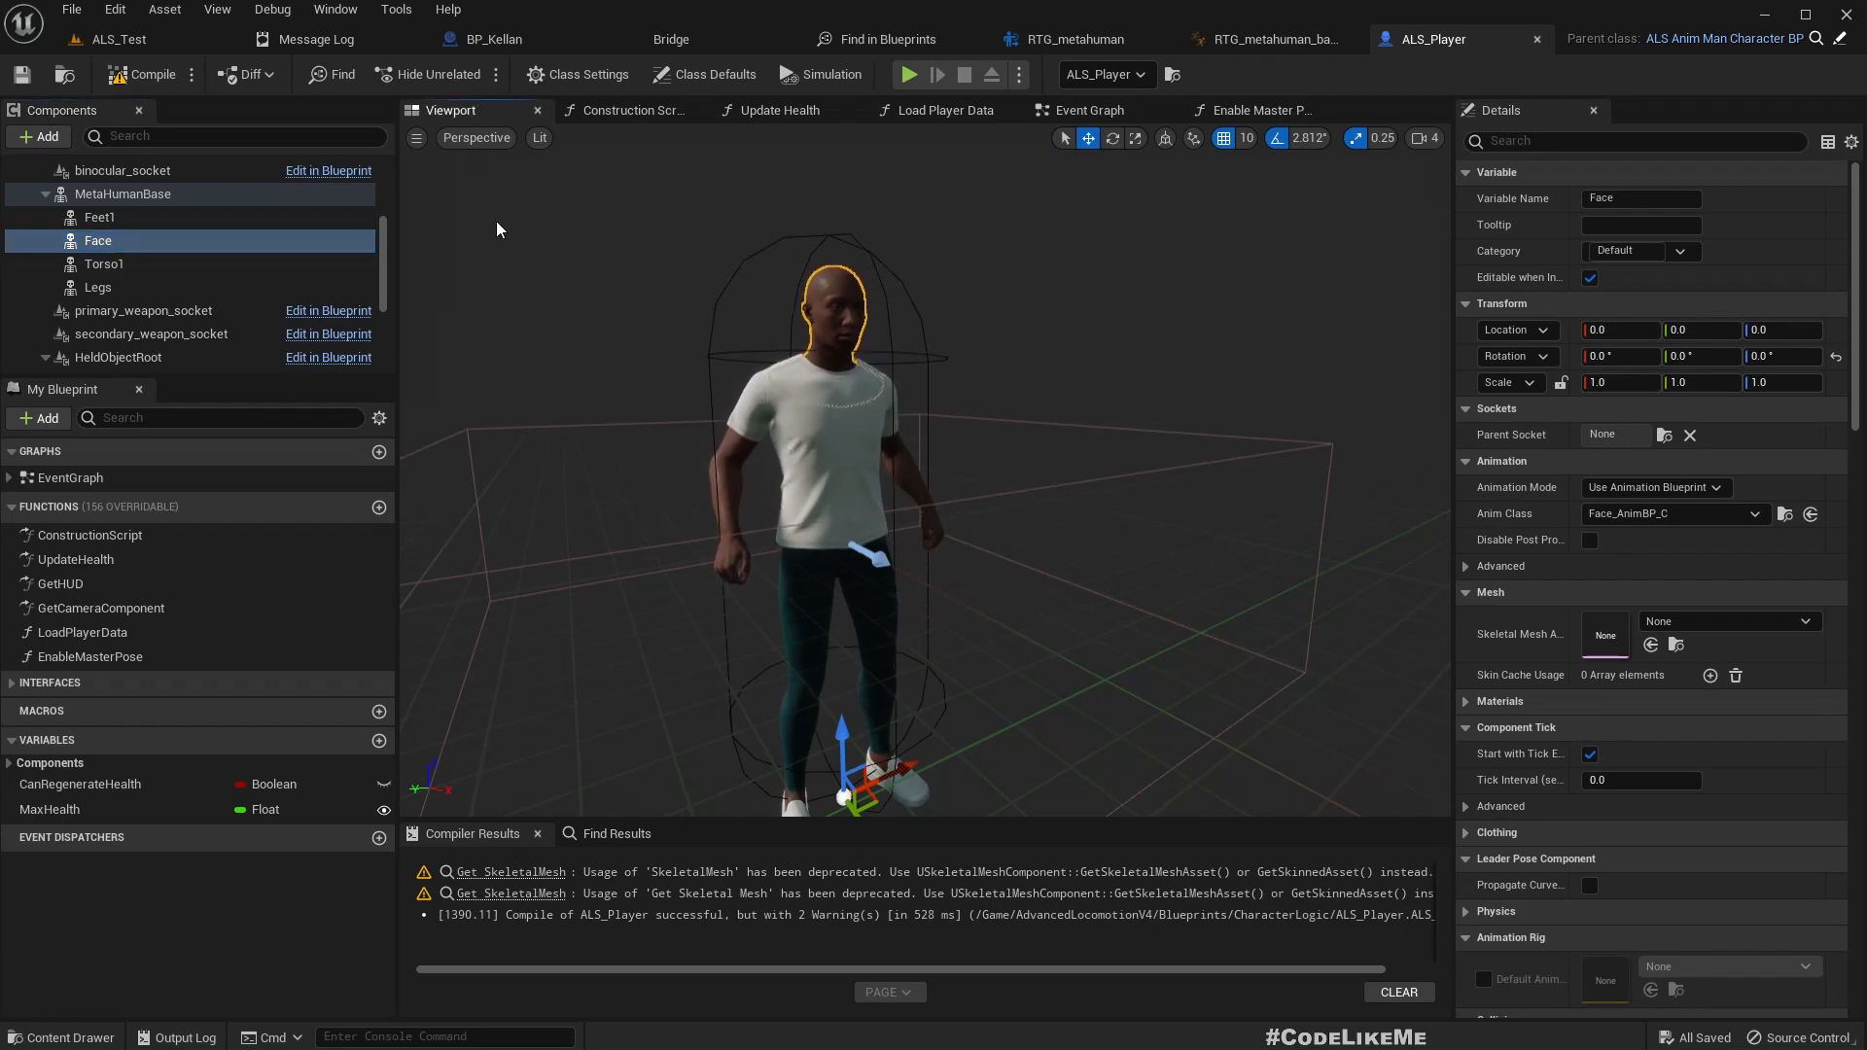
{"action": "left_click", "coordinate": [116, 38]}
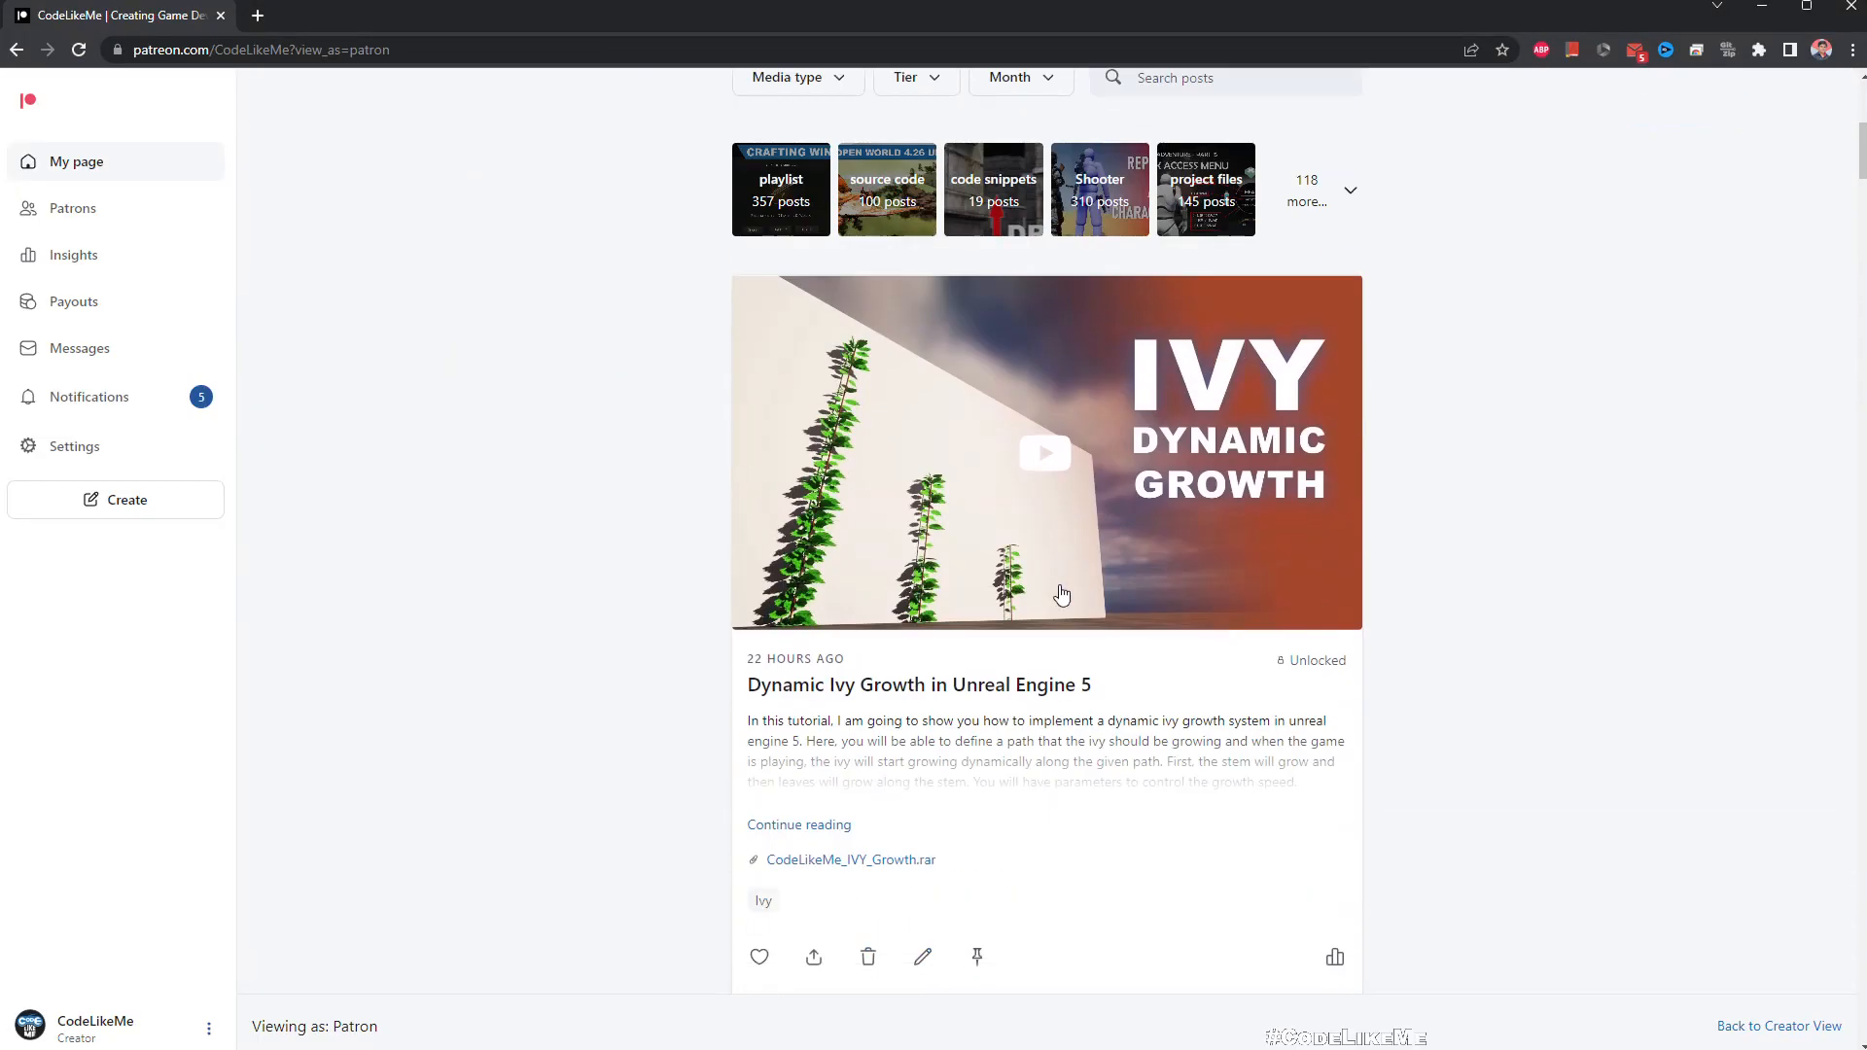
Step: Scroll the Patreon feed down past the tutorials to the Car Race Manager post
{"action": "scroll", "scroll_direction": "down", "scroll_amount": 3}
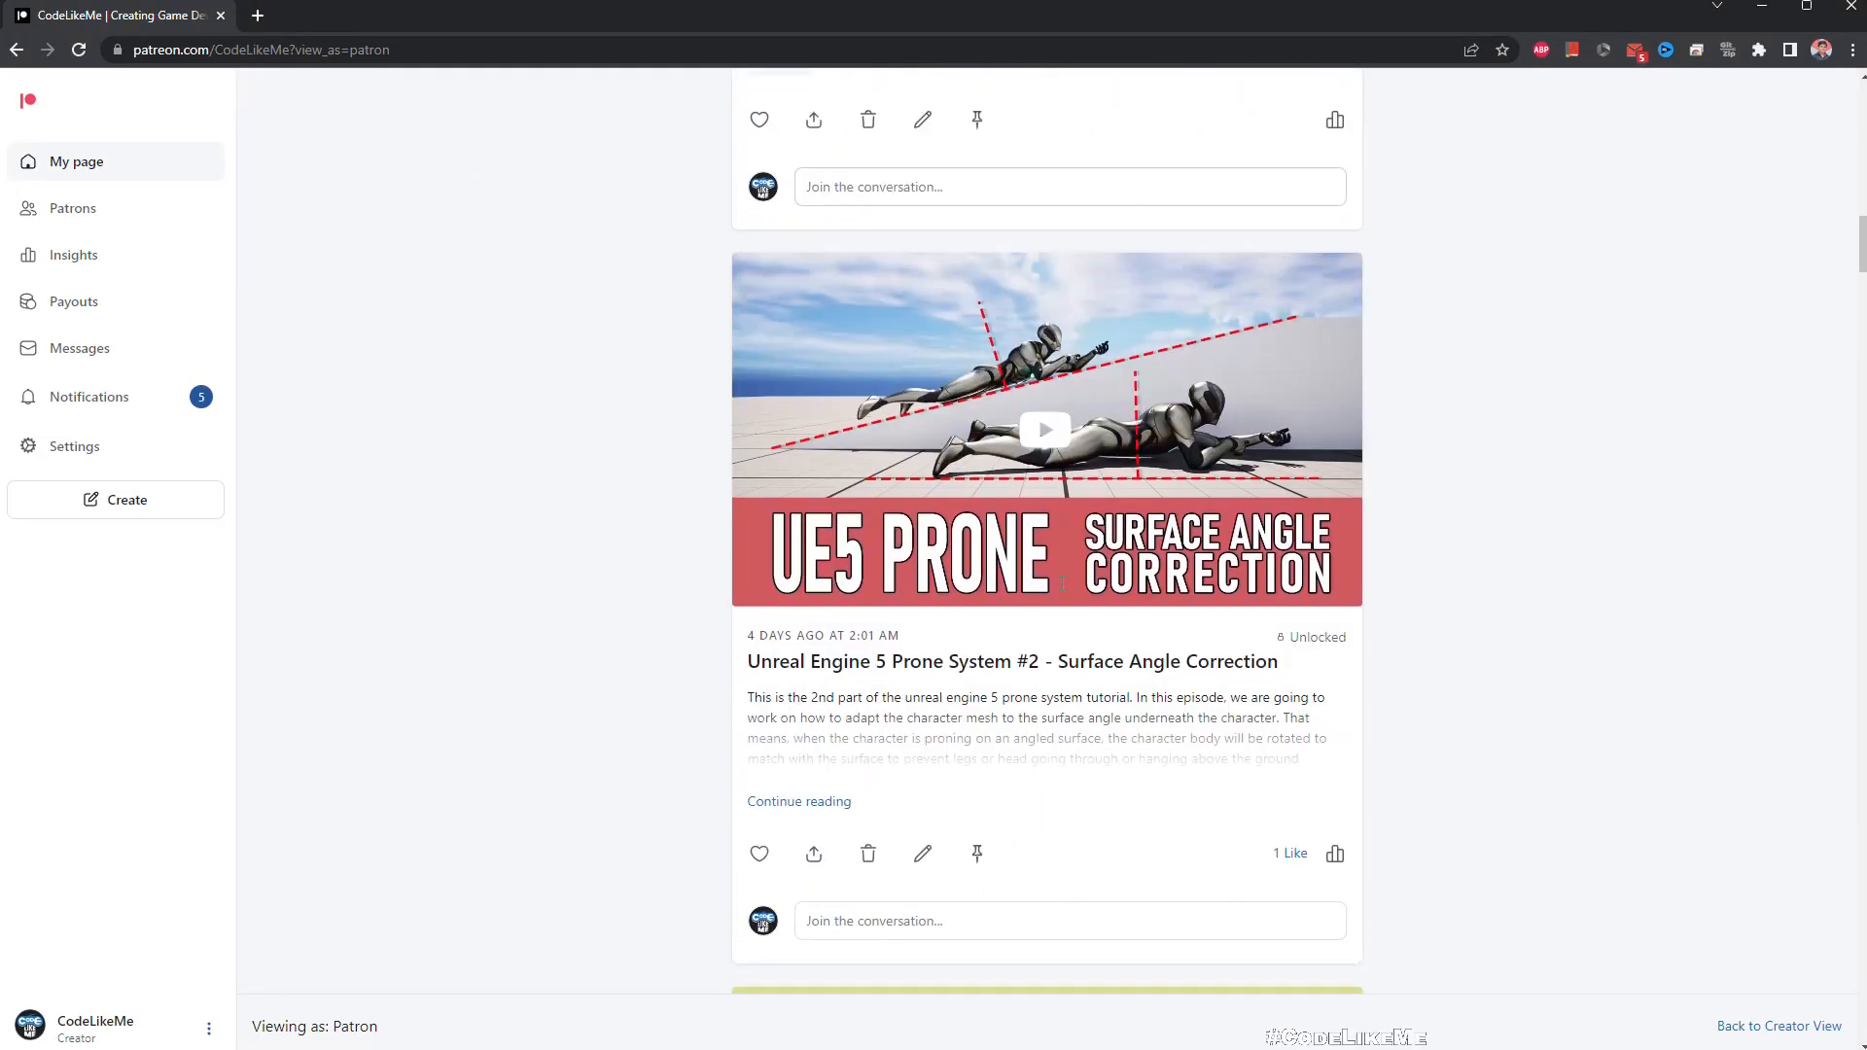
{"action": "scroll", "scroll_direction": "down", "scroll_amount": 3}
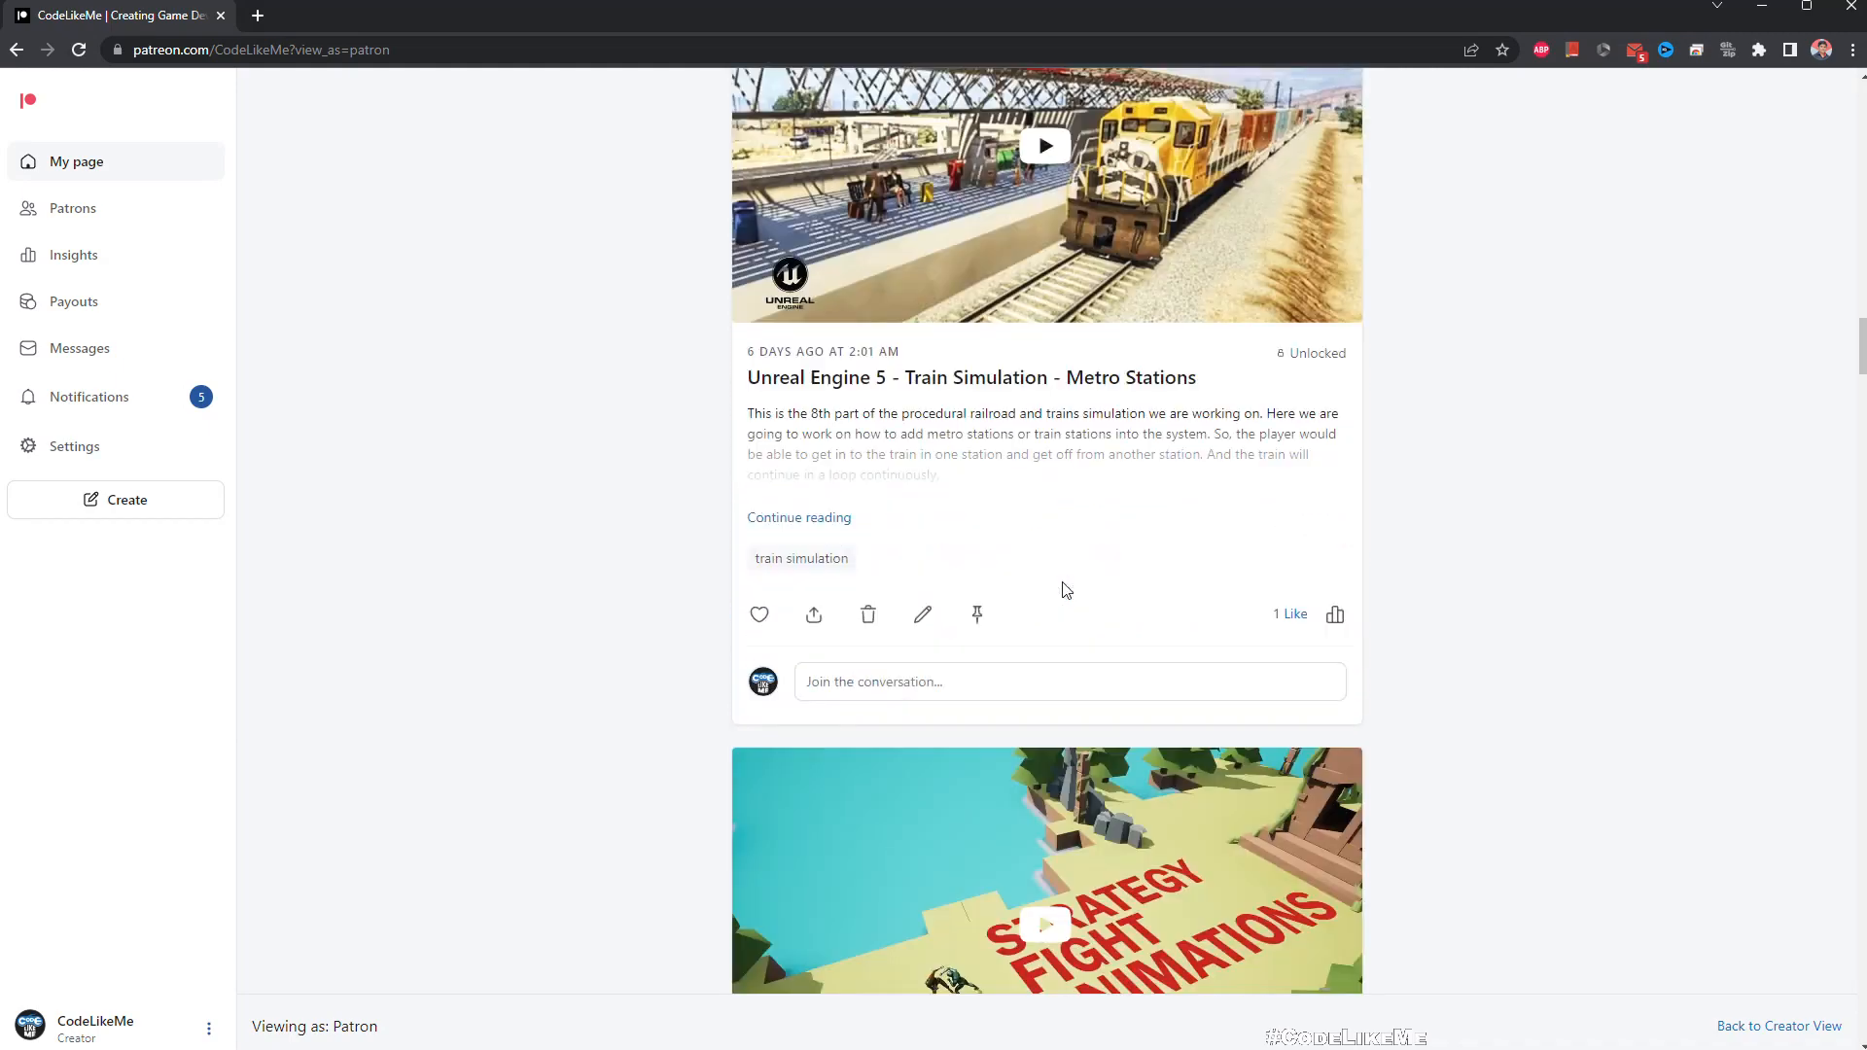
{"action": "scroll", "scroll_direction": "down", "scroll_amount": 3}
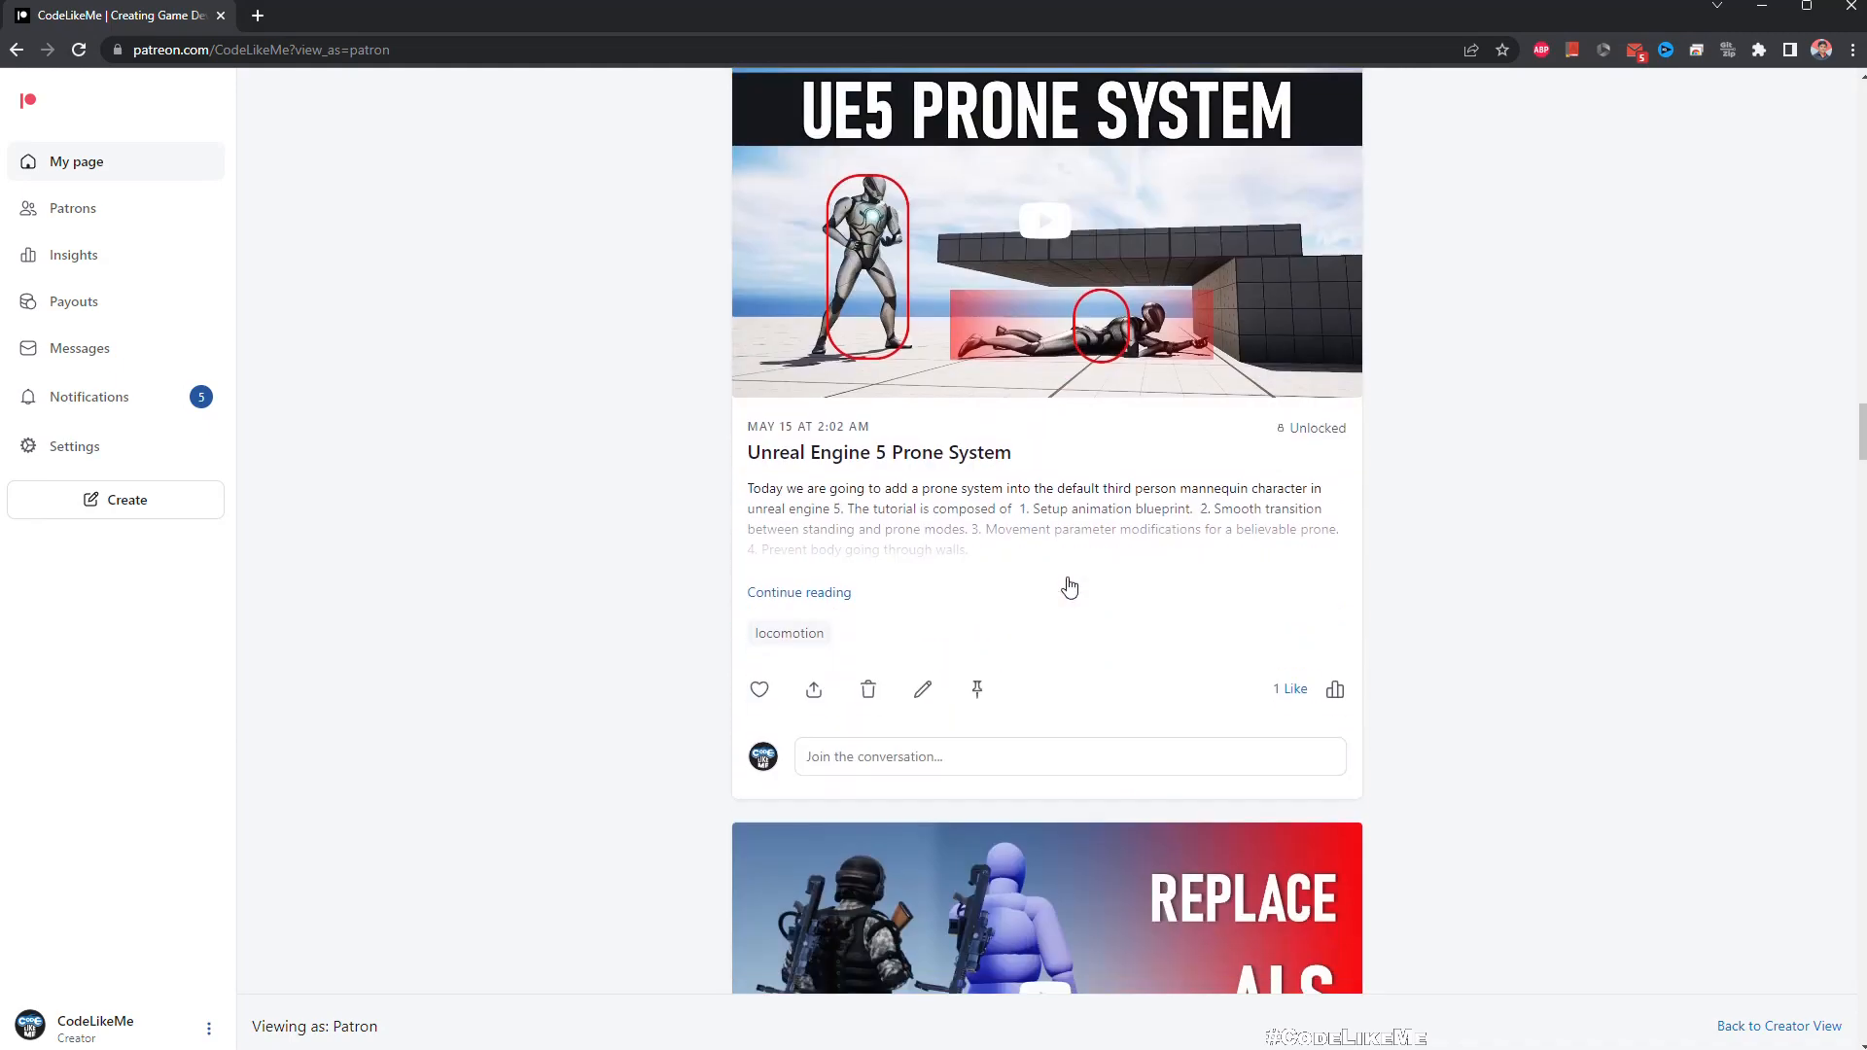
{"action": "scroll", "scroll_direction": "down", "scroll_amount": 3}
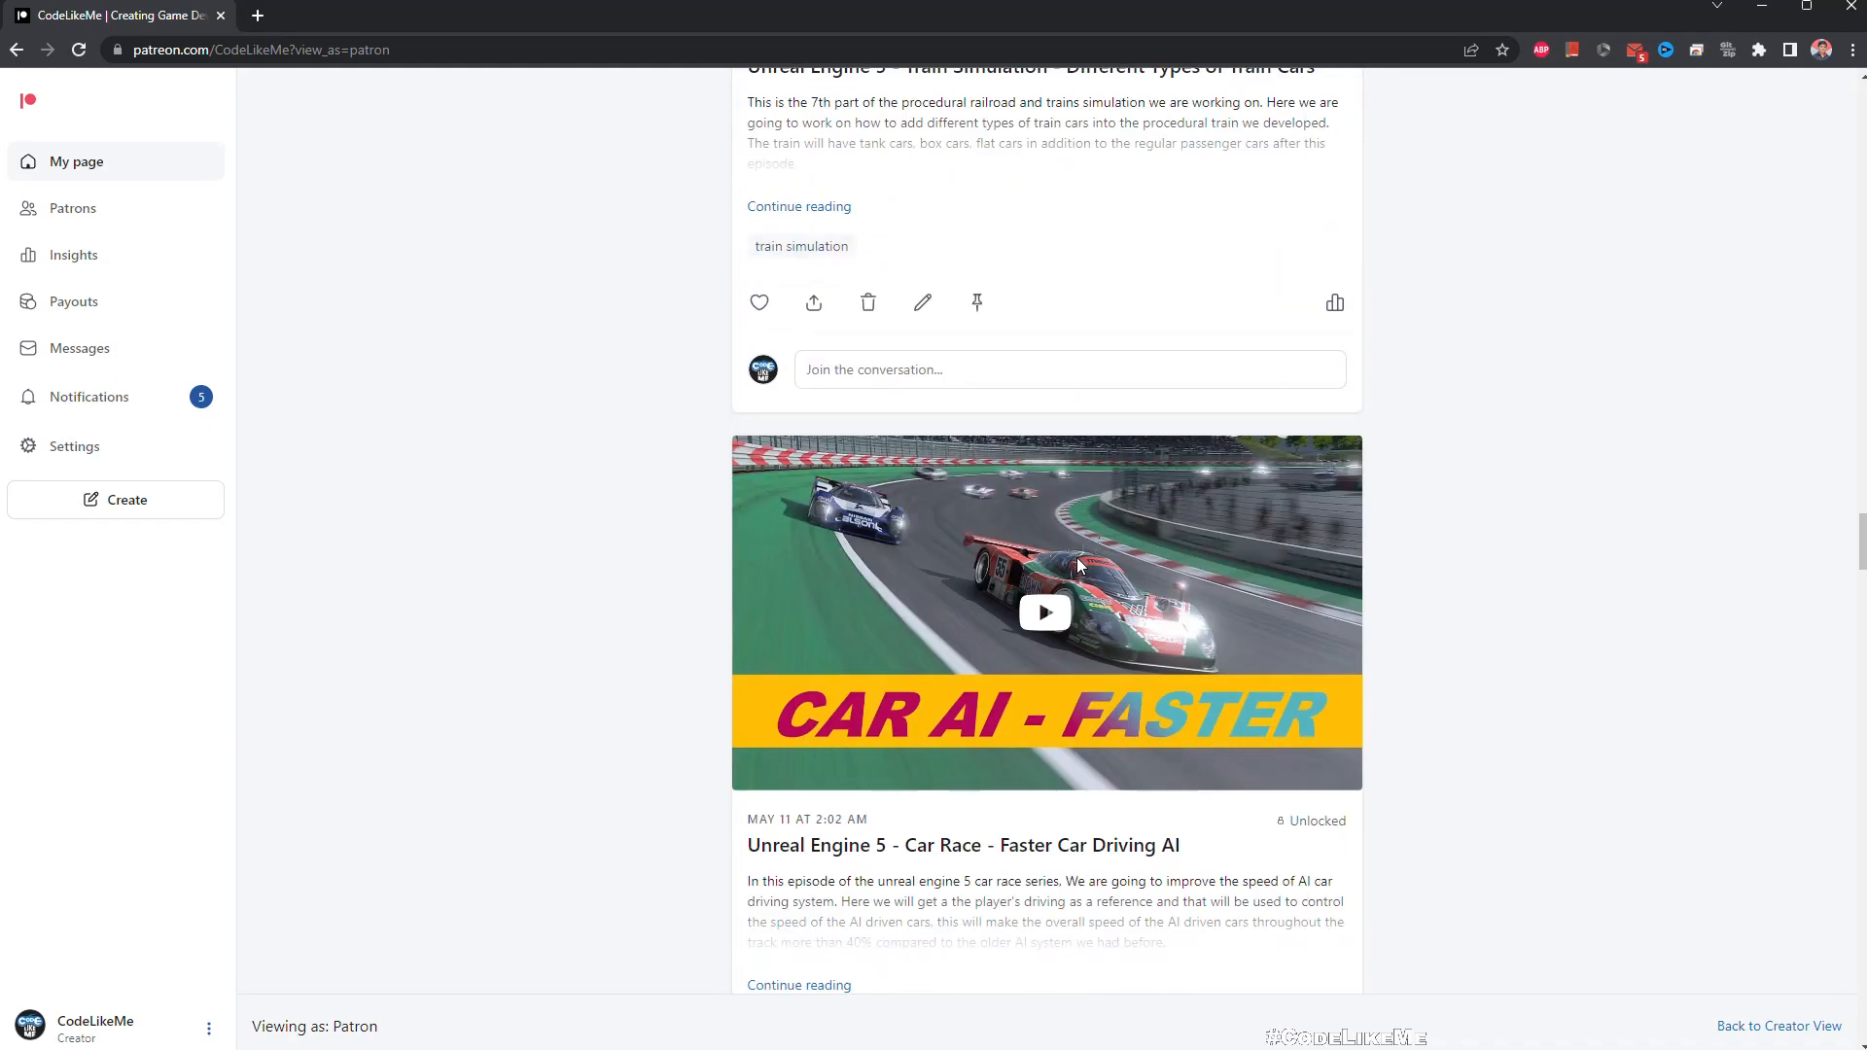
{"action": "scroll", "scroll_direction": "up", "scroll_amount": 3}
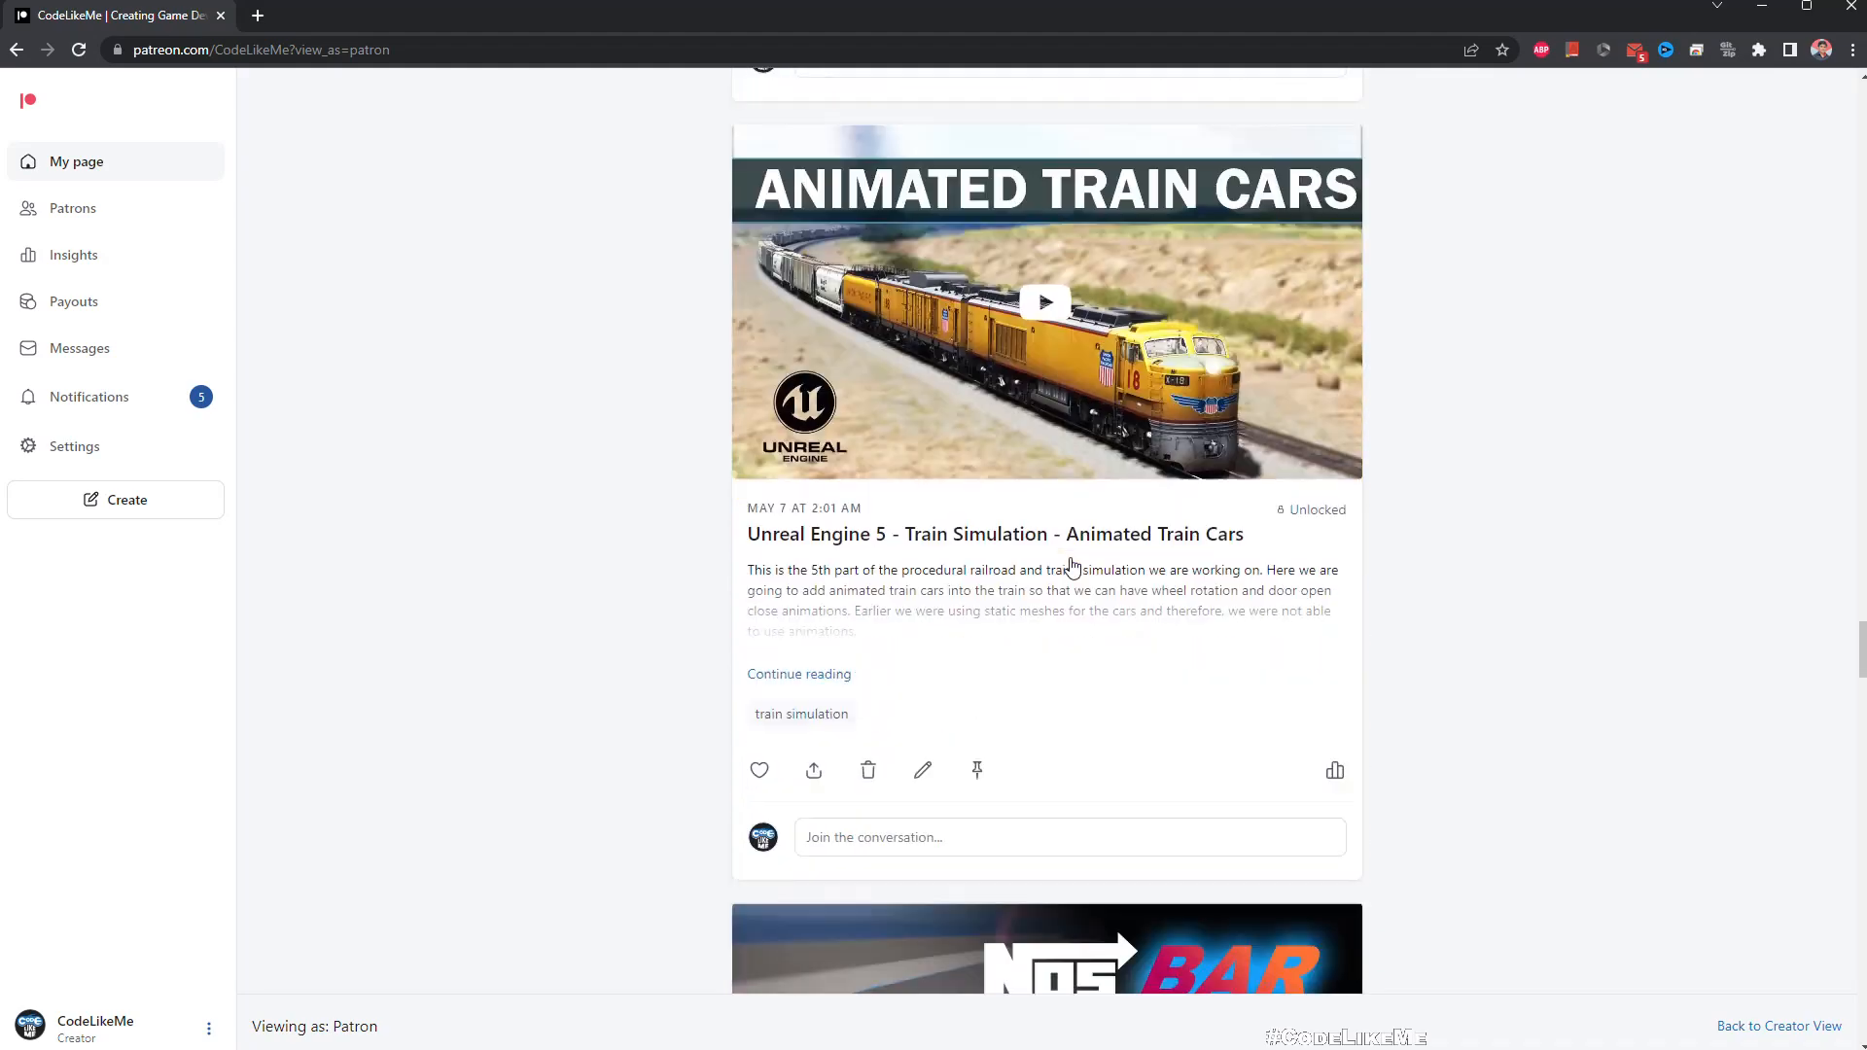
{"action": "scroll", "scroll_direction": "down", "scroll_amount": 3}
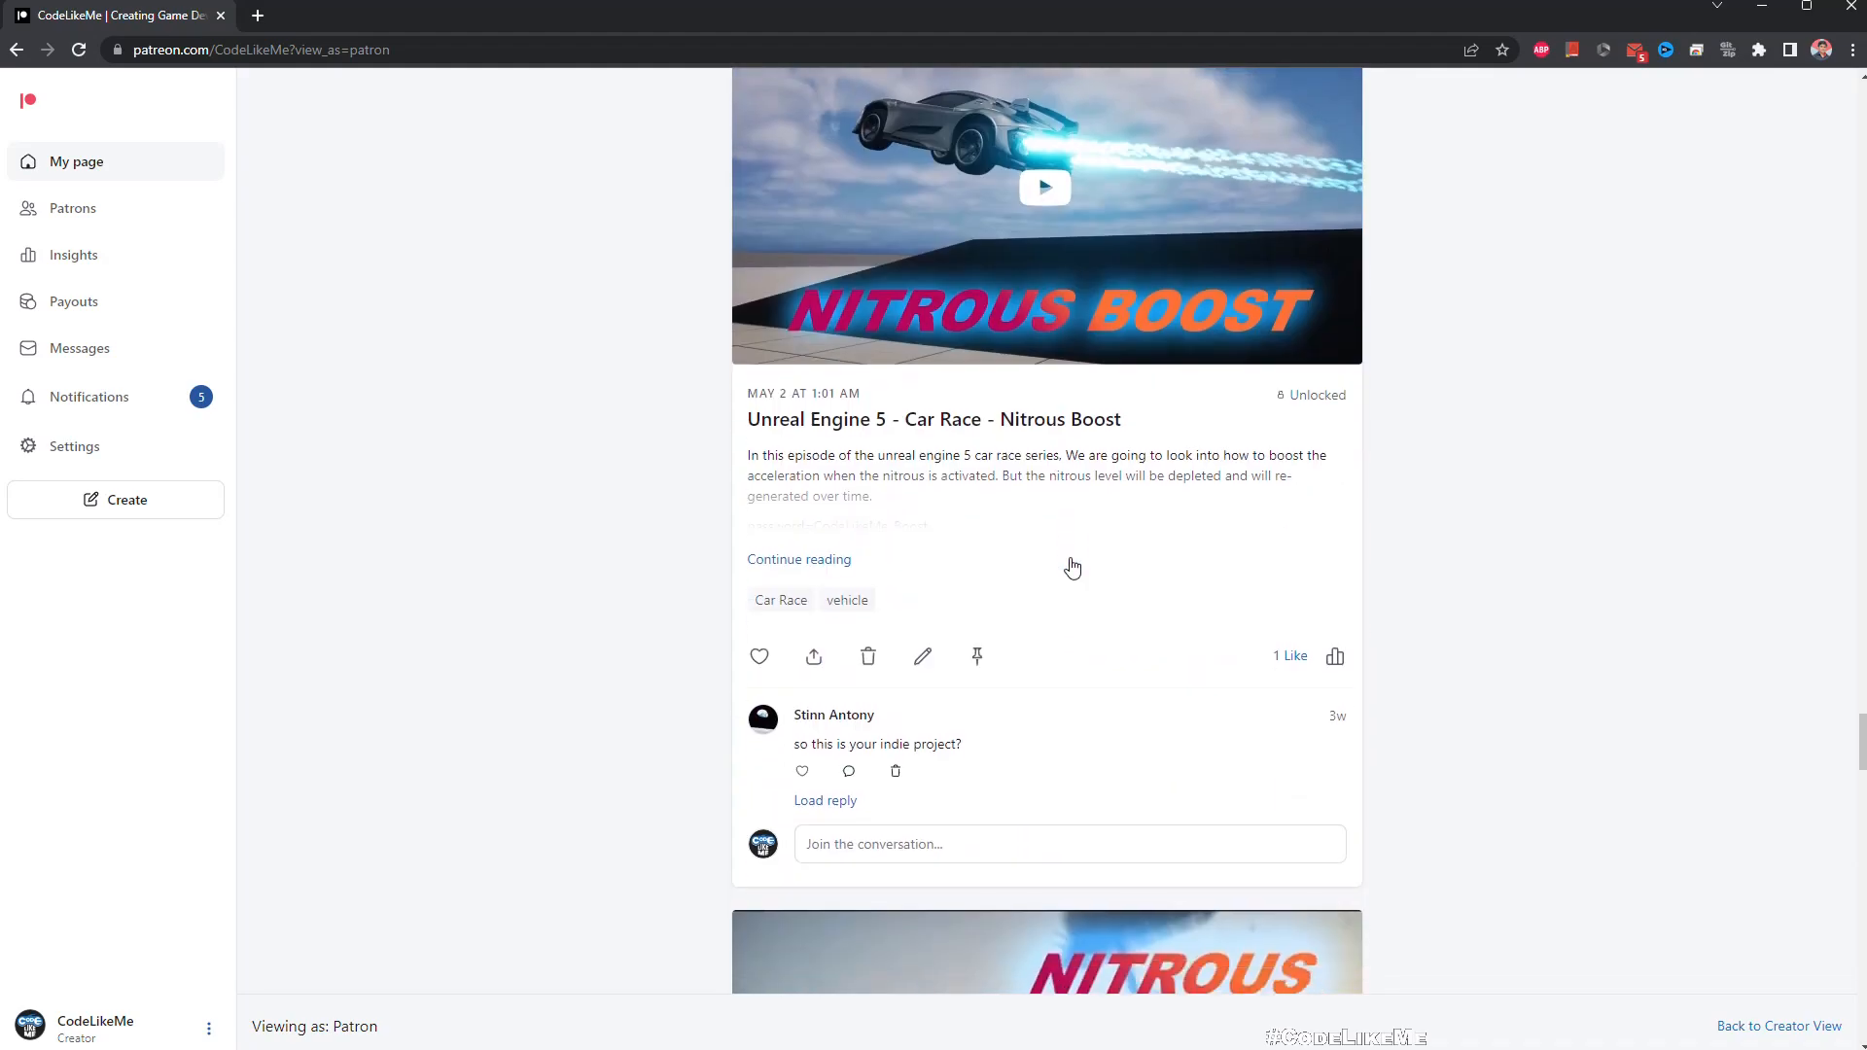
{"action": "scroll", "scroll_direction": "down", "scroll_amount": 3}
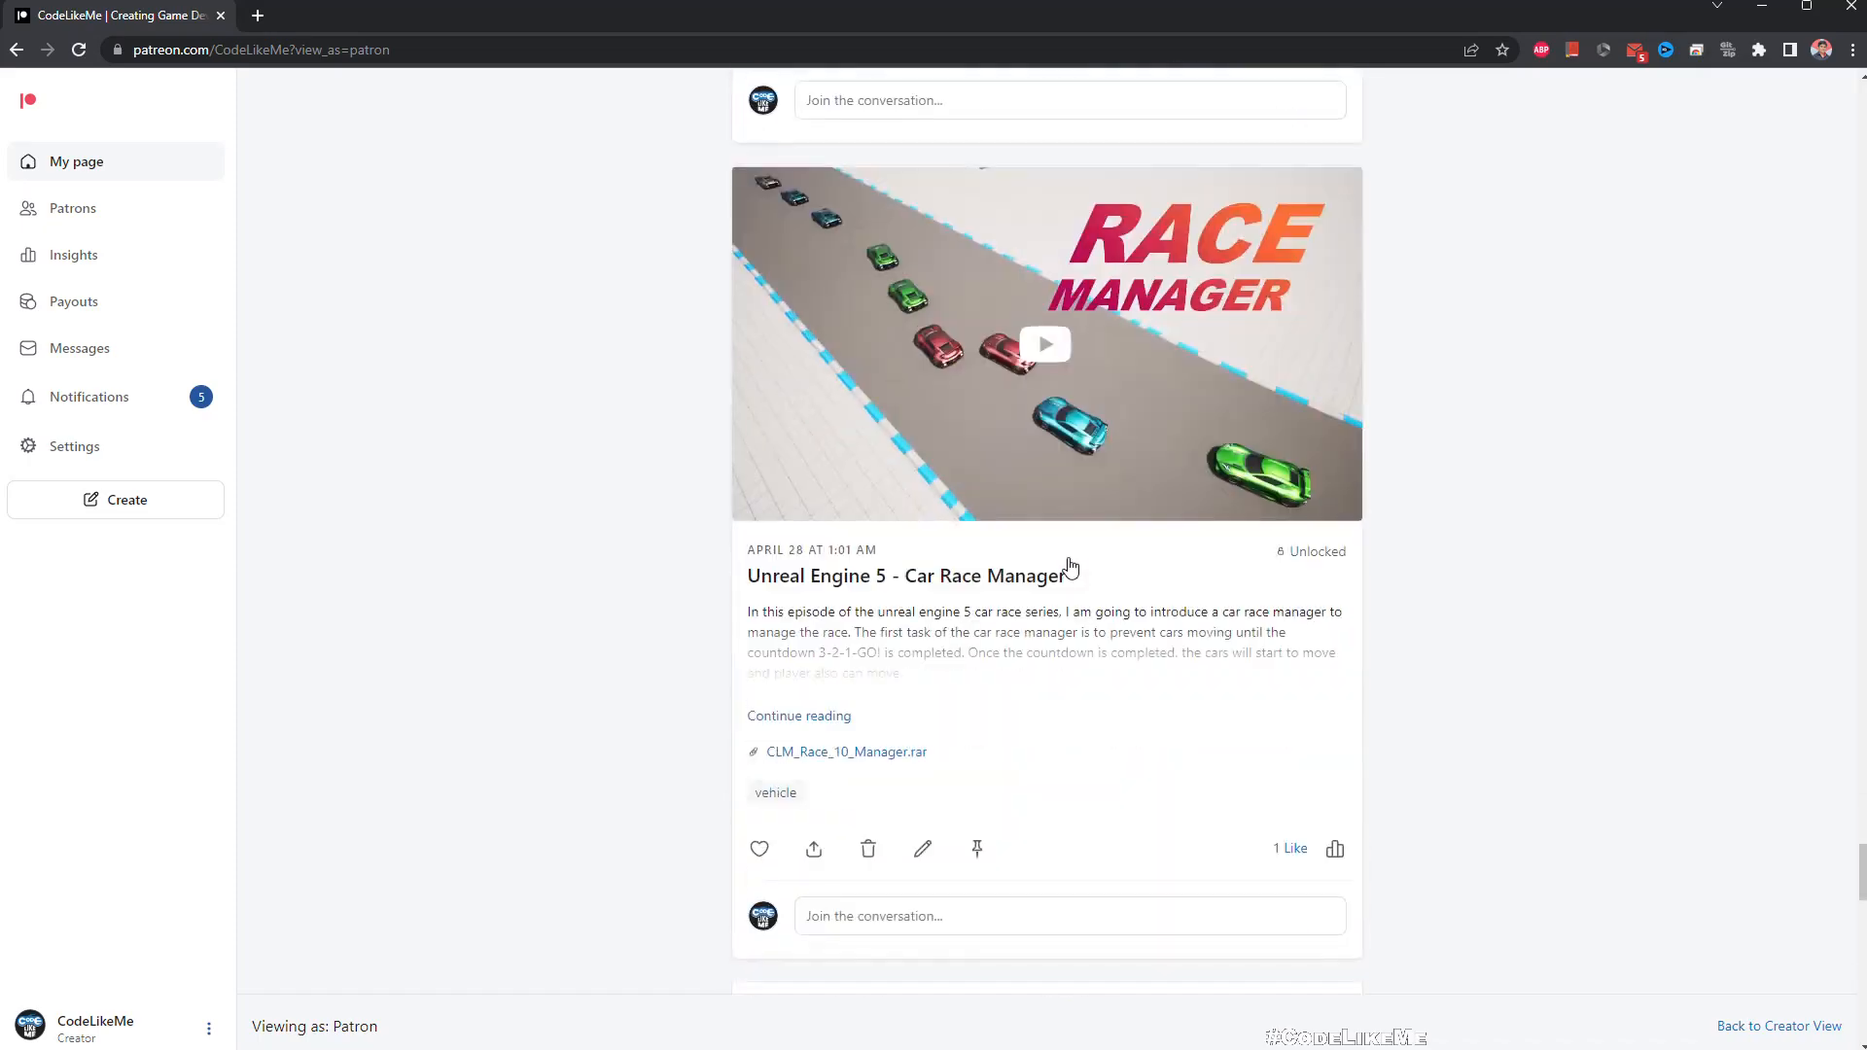